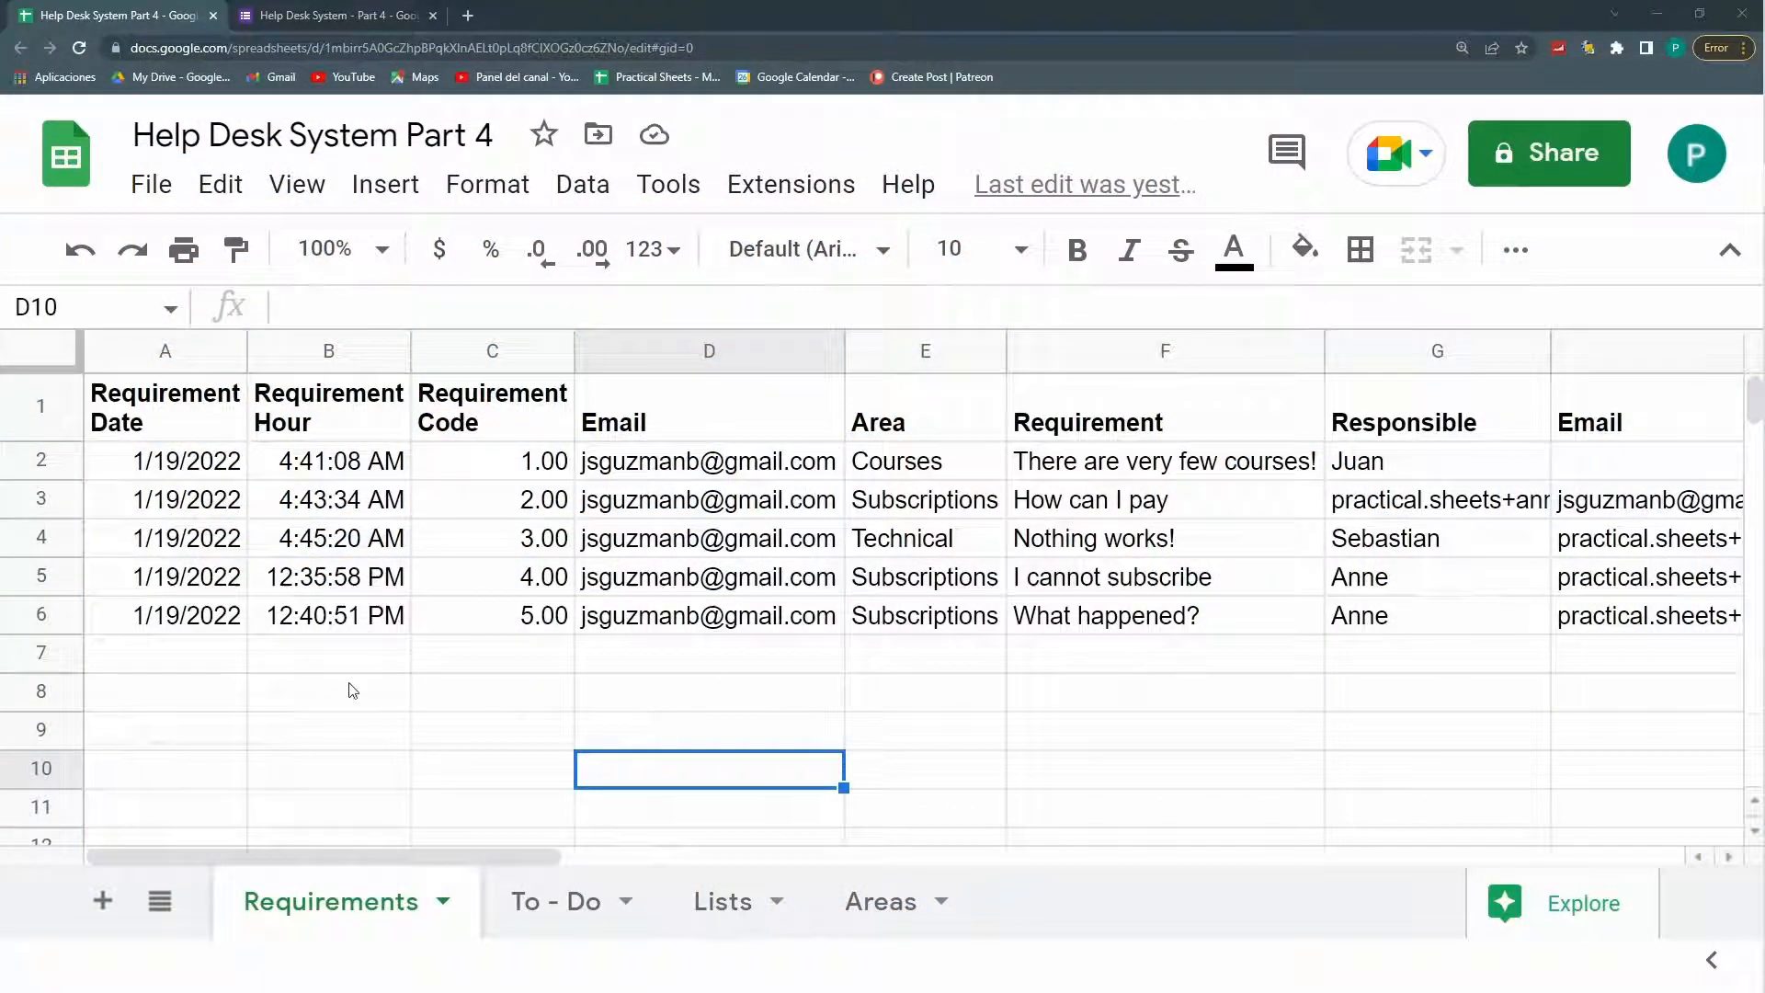
mouse_move(473, 540)
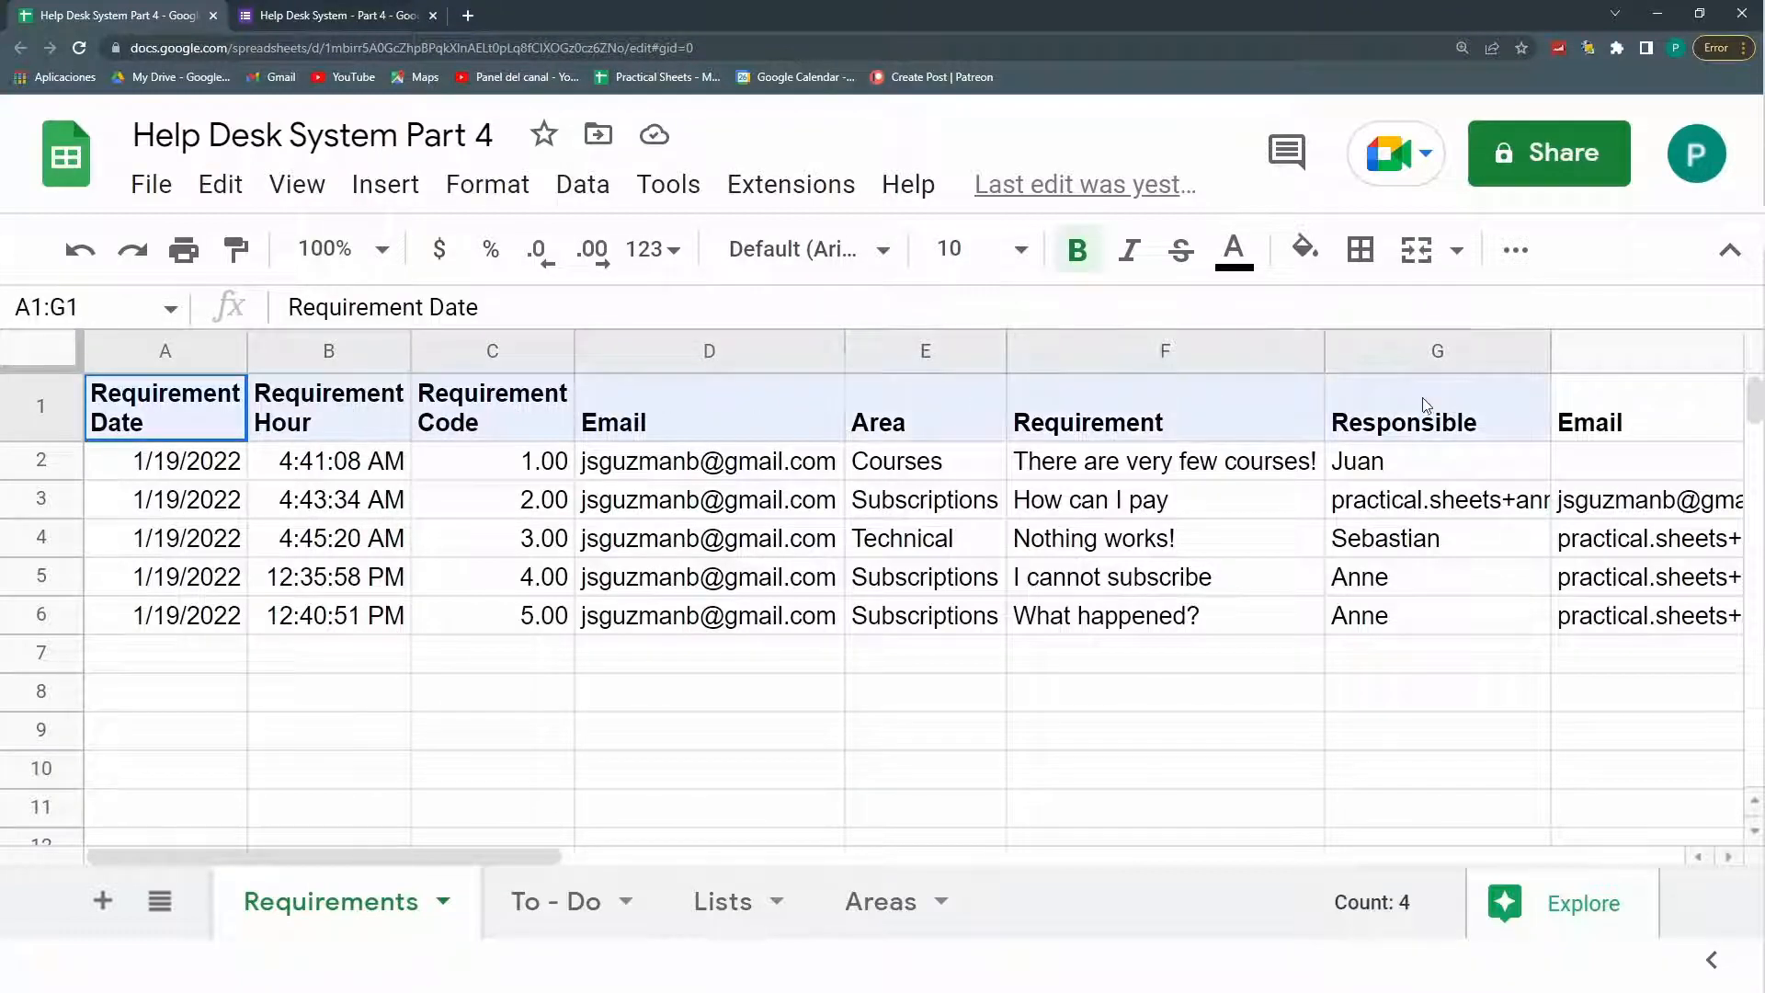
Step: Review the first requirement row, then look through the Help Desk Requirement form's email, area and question fields
left_click(163, 460)
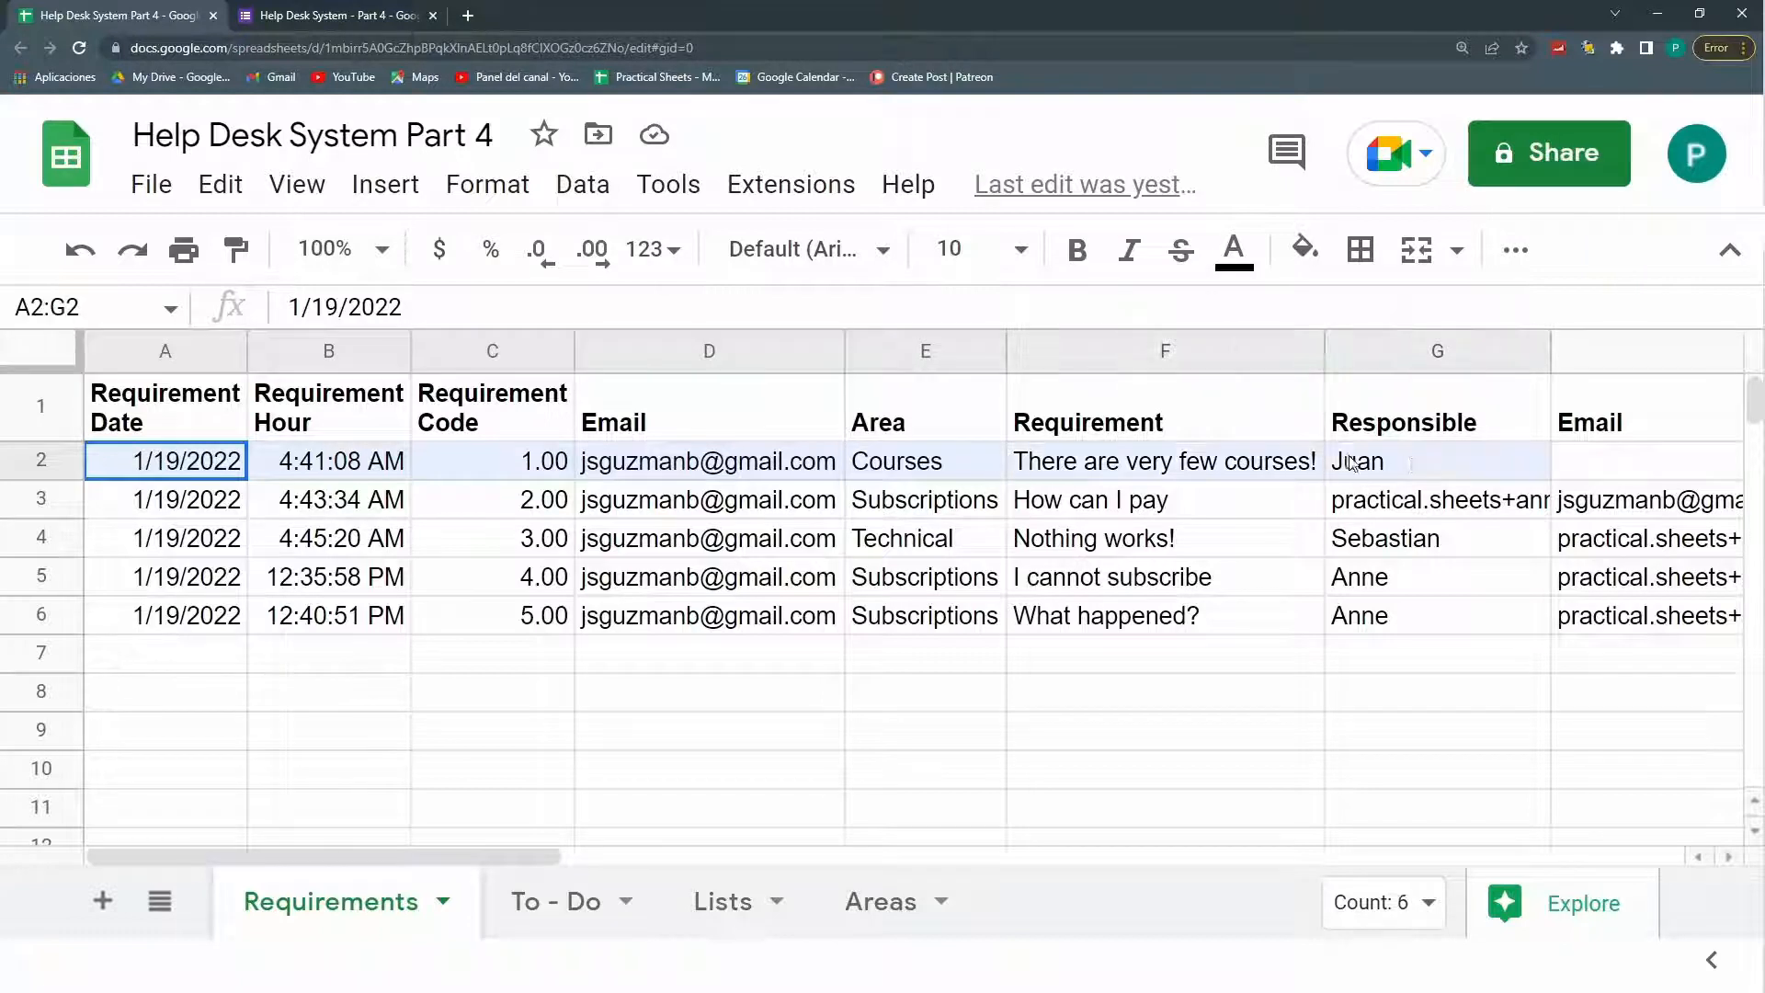
left_click(332, 14)
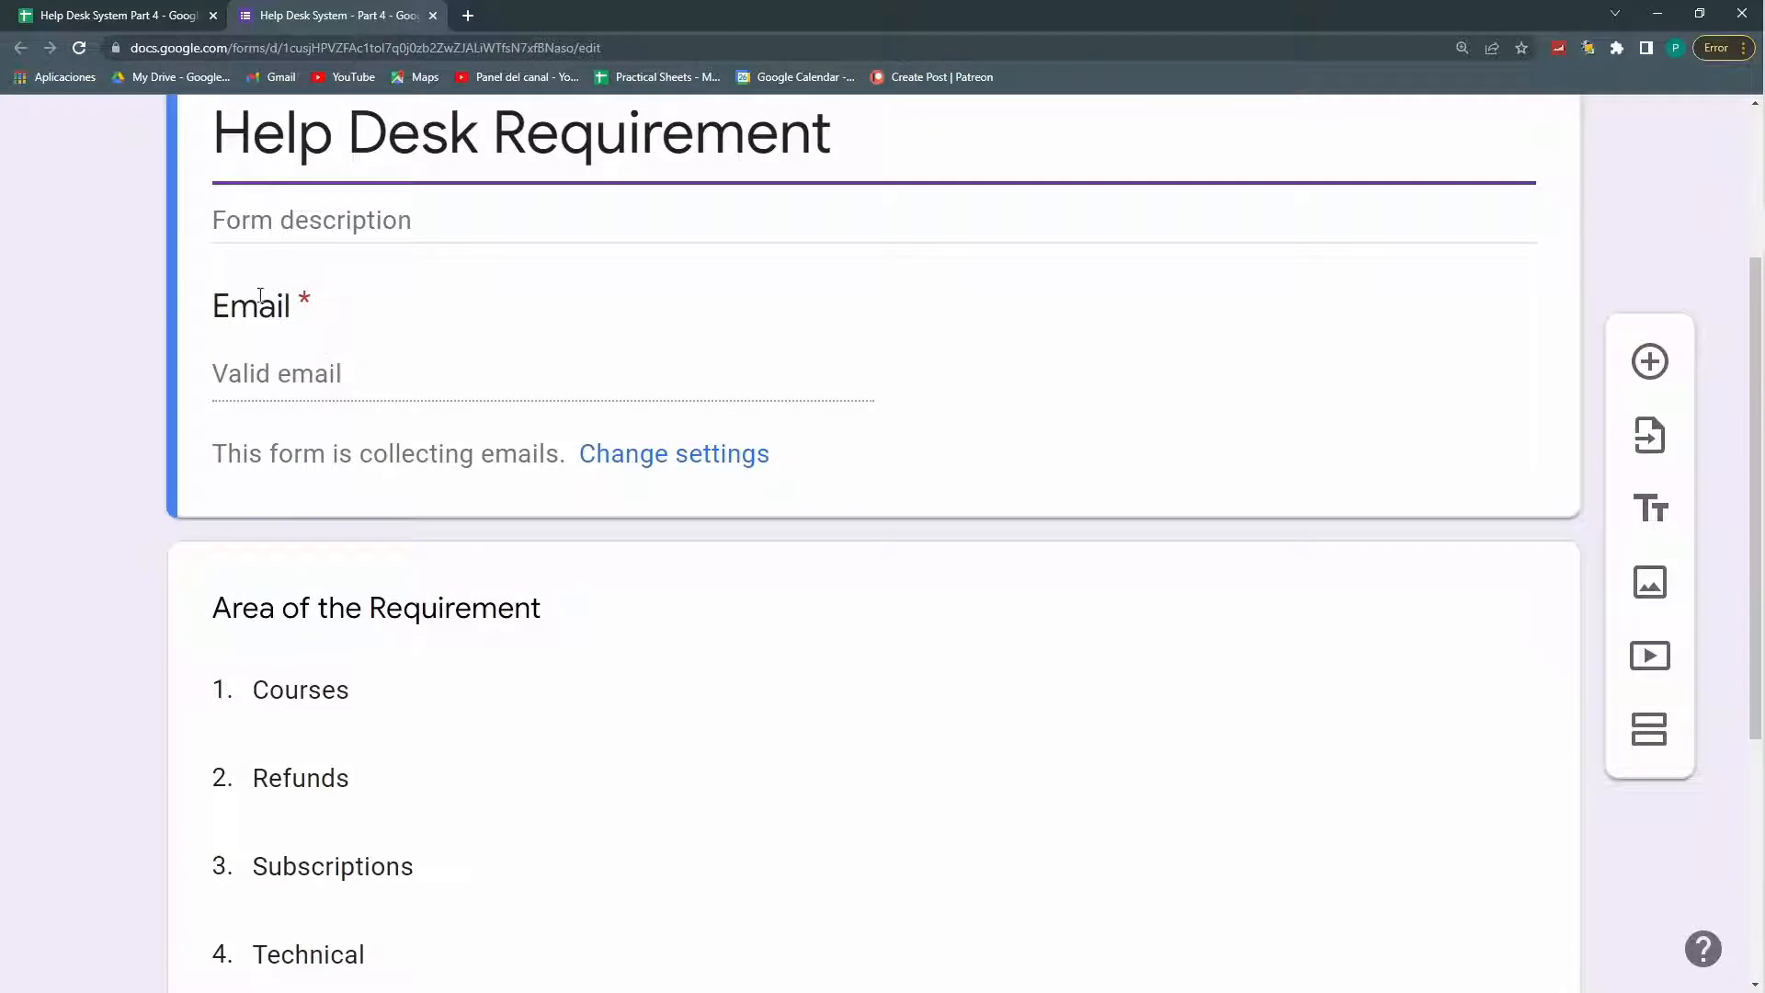
scroll("down", 3)
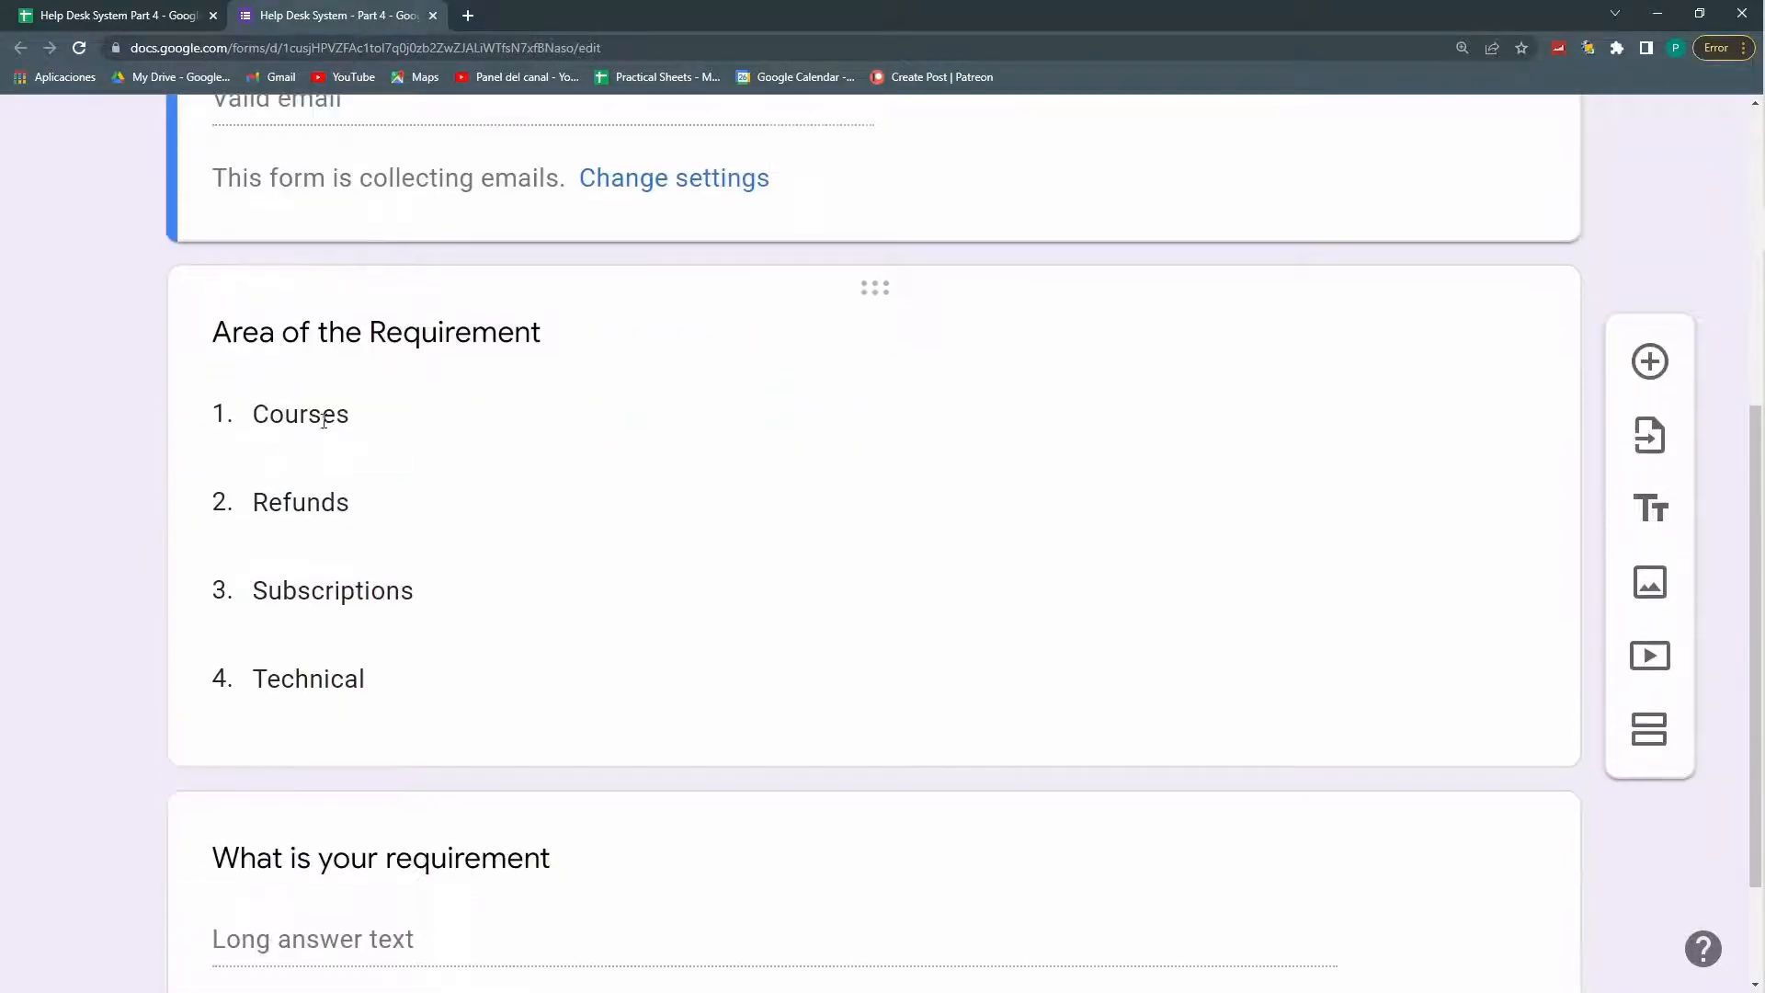
scroll("down", 3)
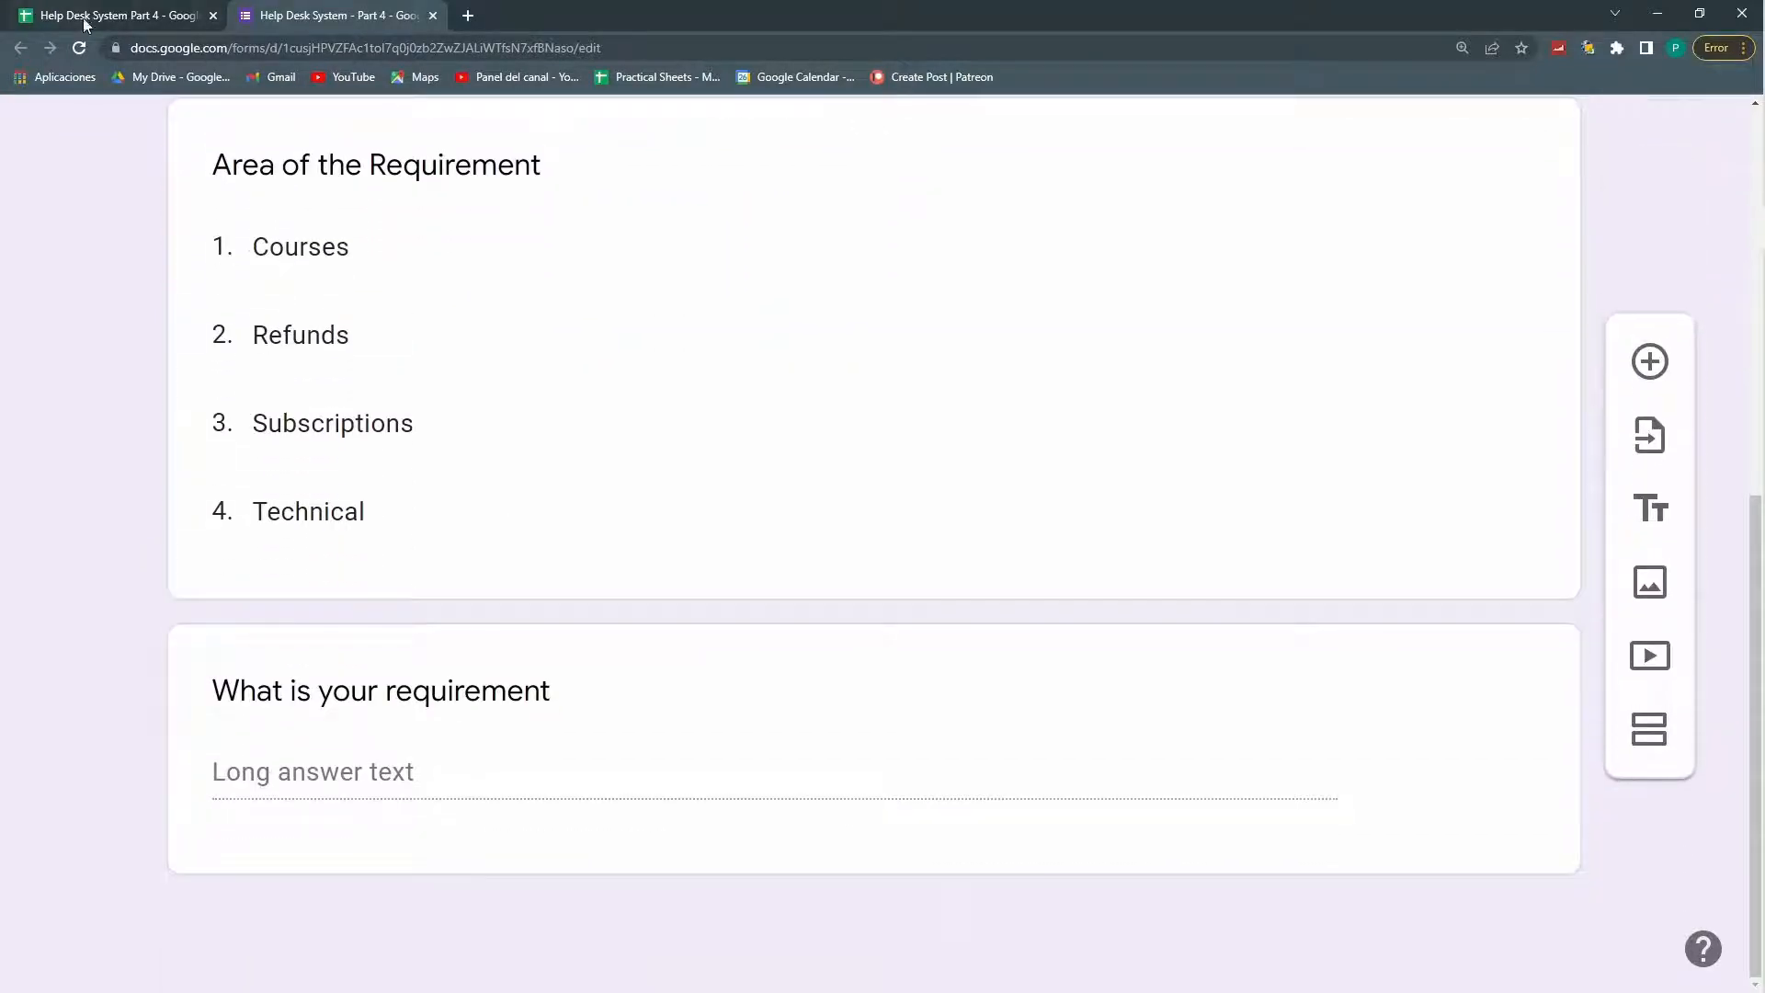
Step: Review the Requirements sheet's code, hour, responsible and Courses area cells
left_click(113, 14)
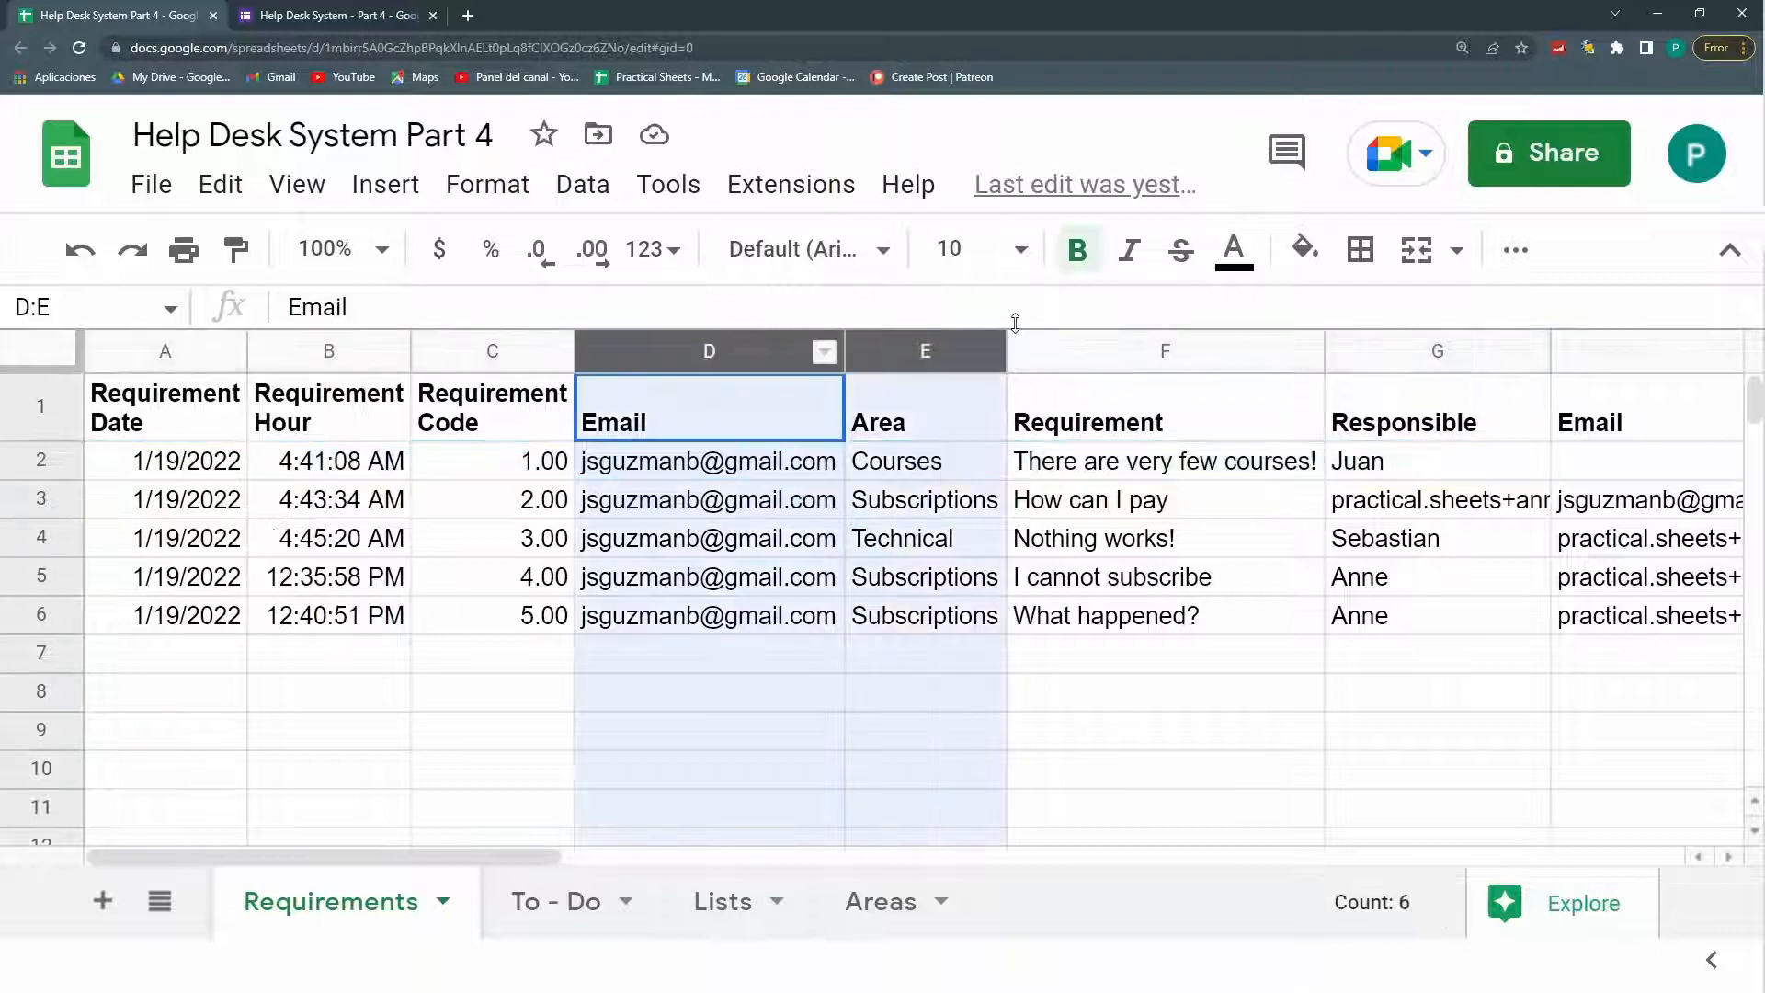
left_click(1166, 350)
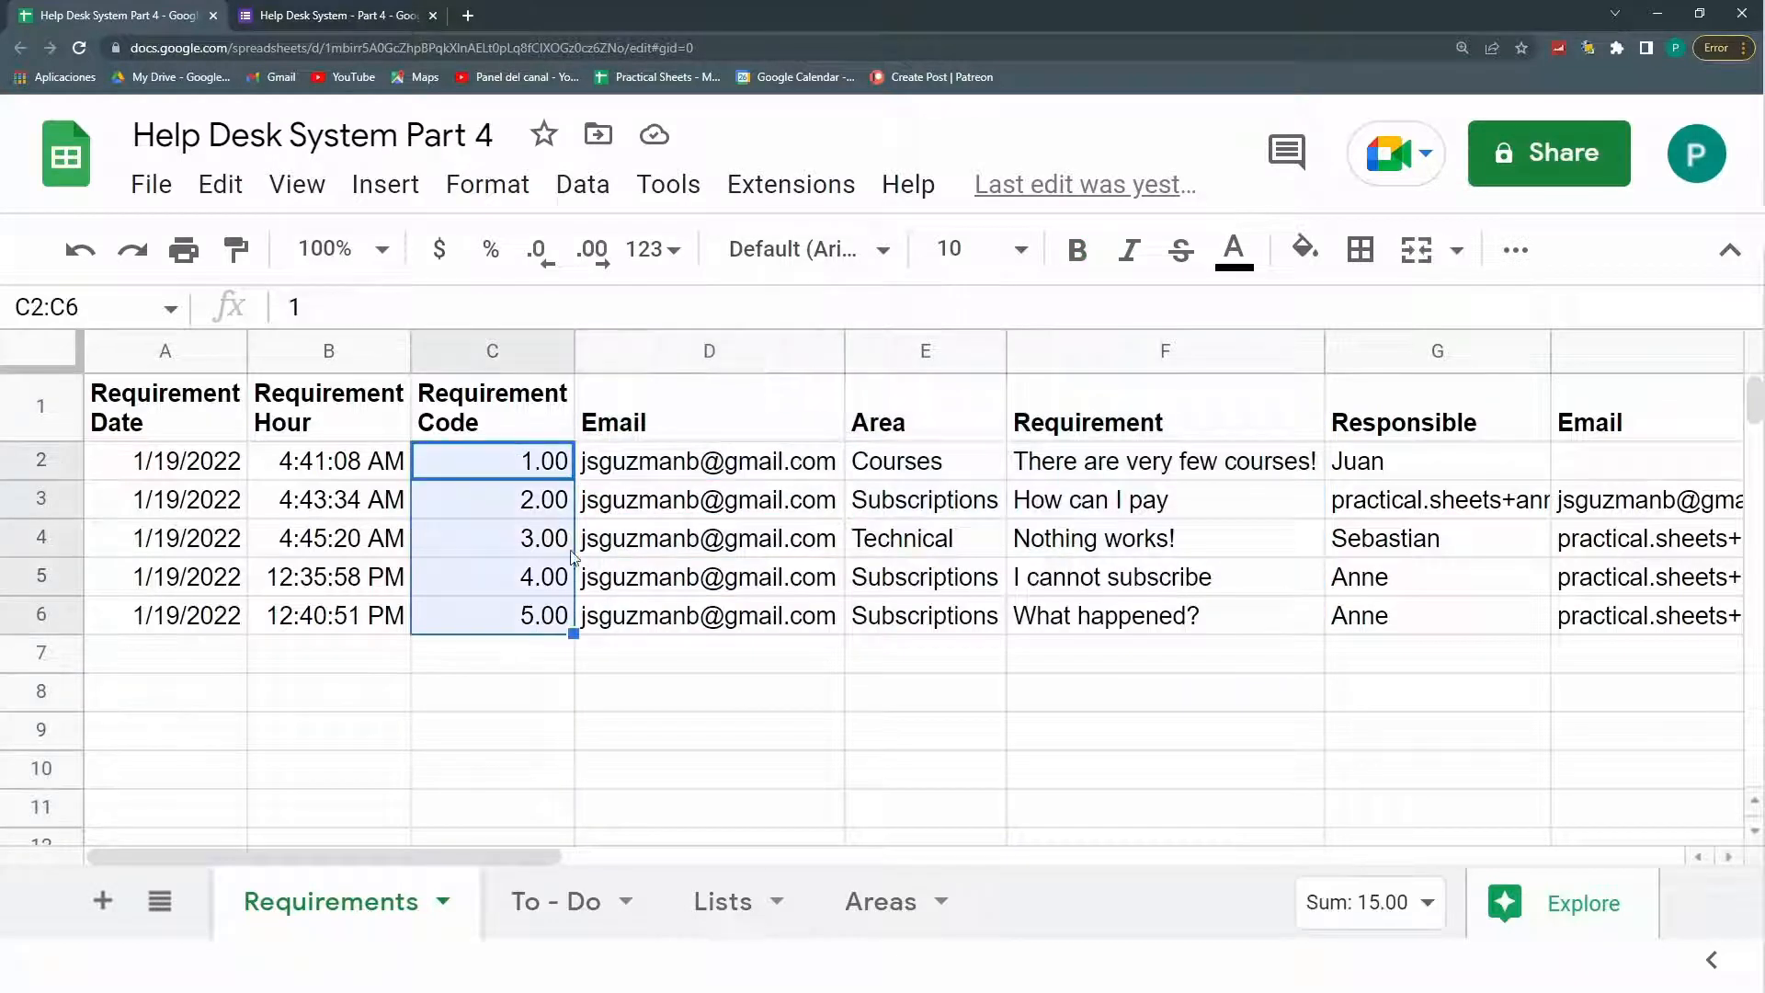
mouse_move(513, 614)
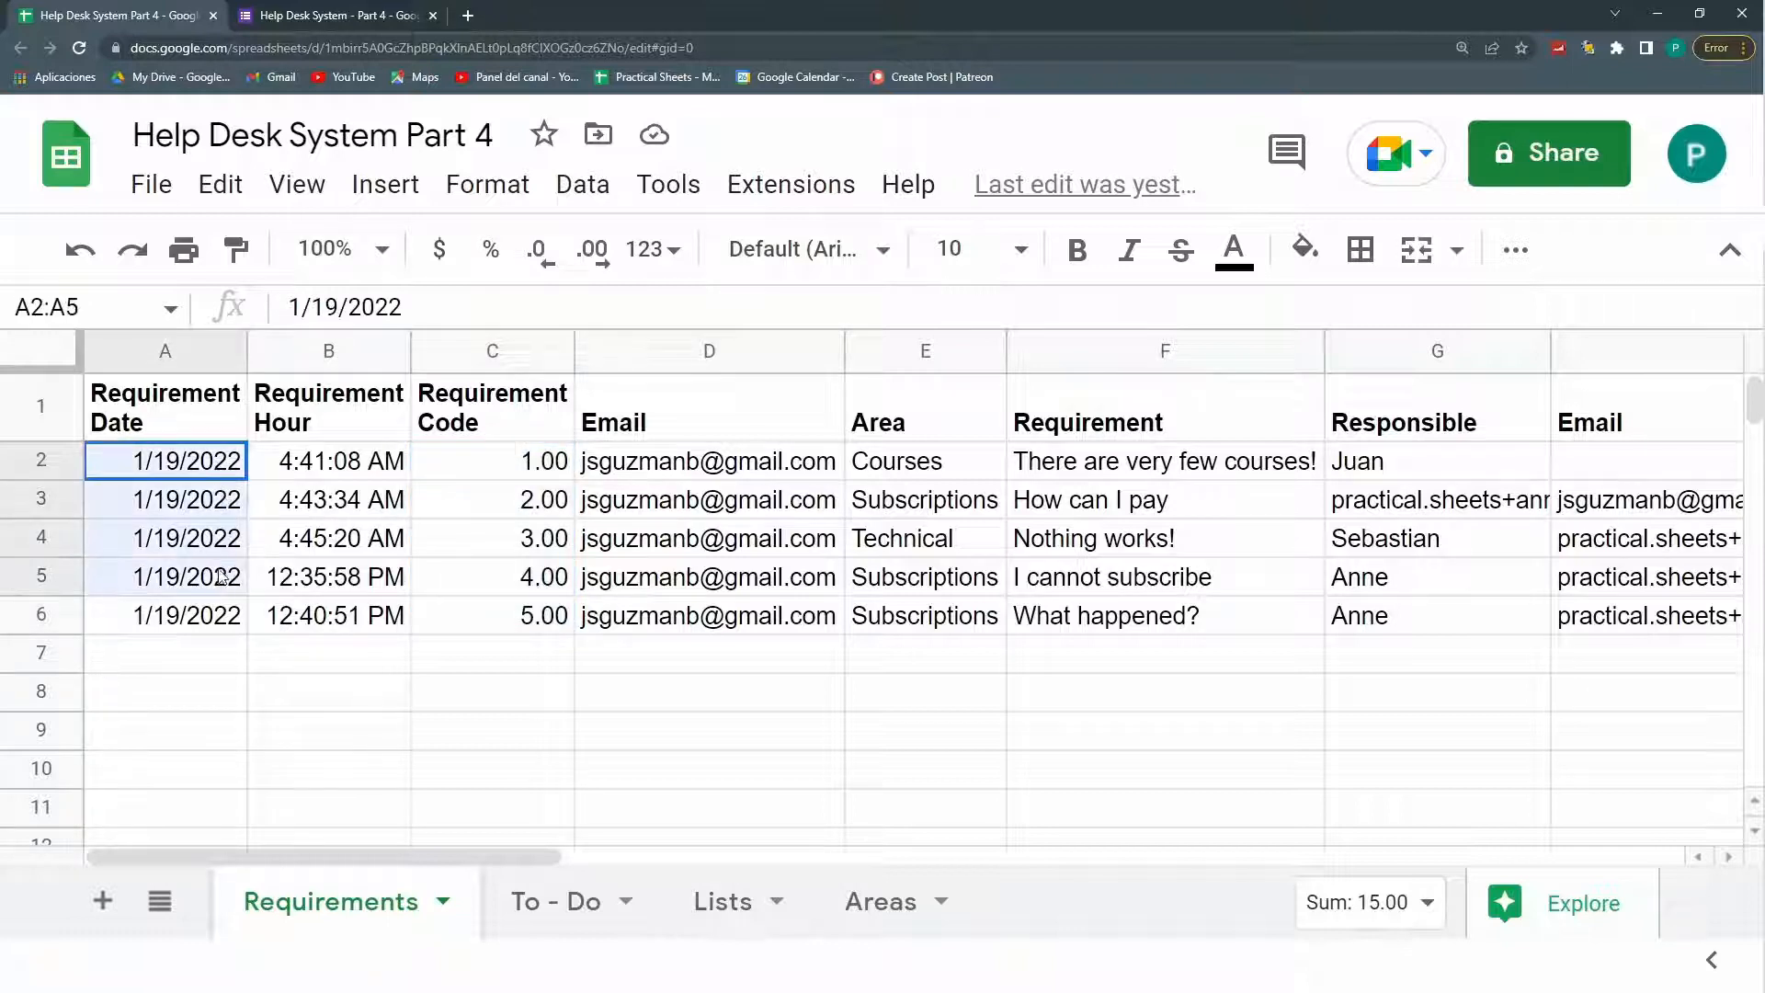
left_click(329, 460)
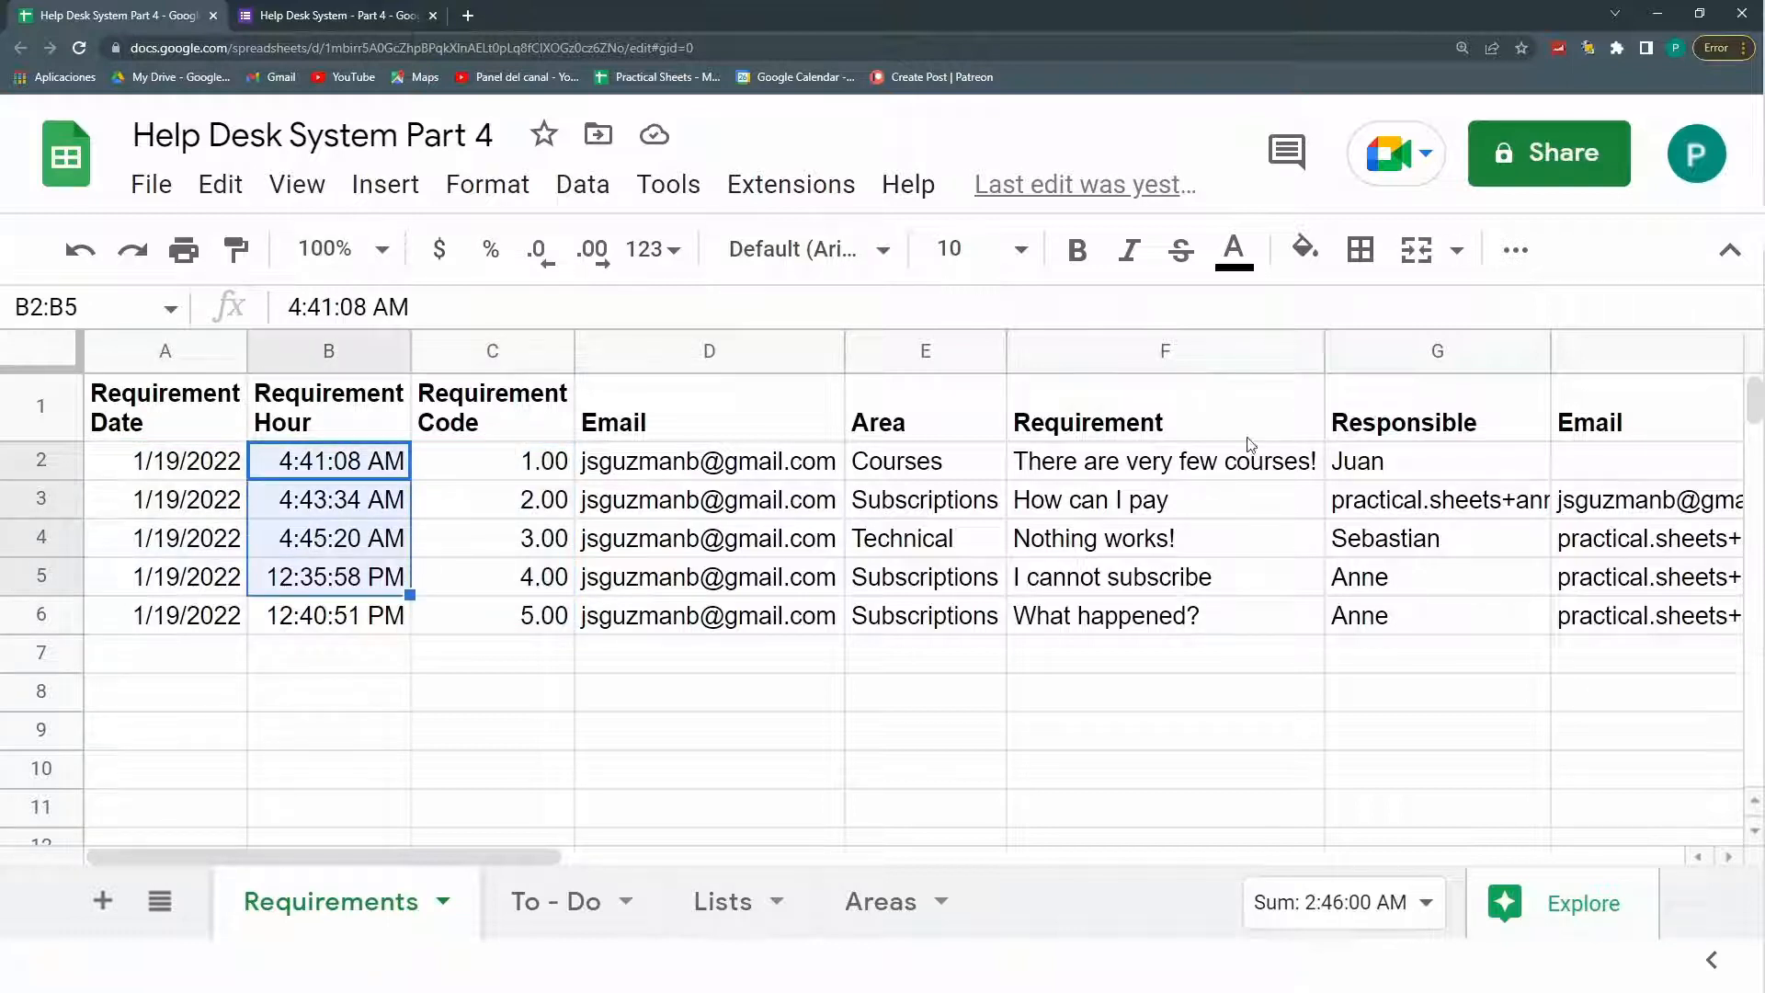
left_click(1438, 459)
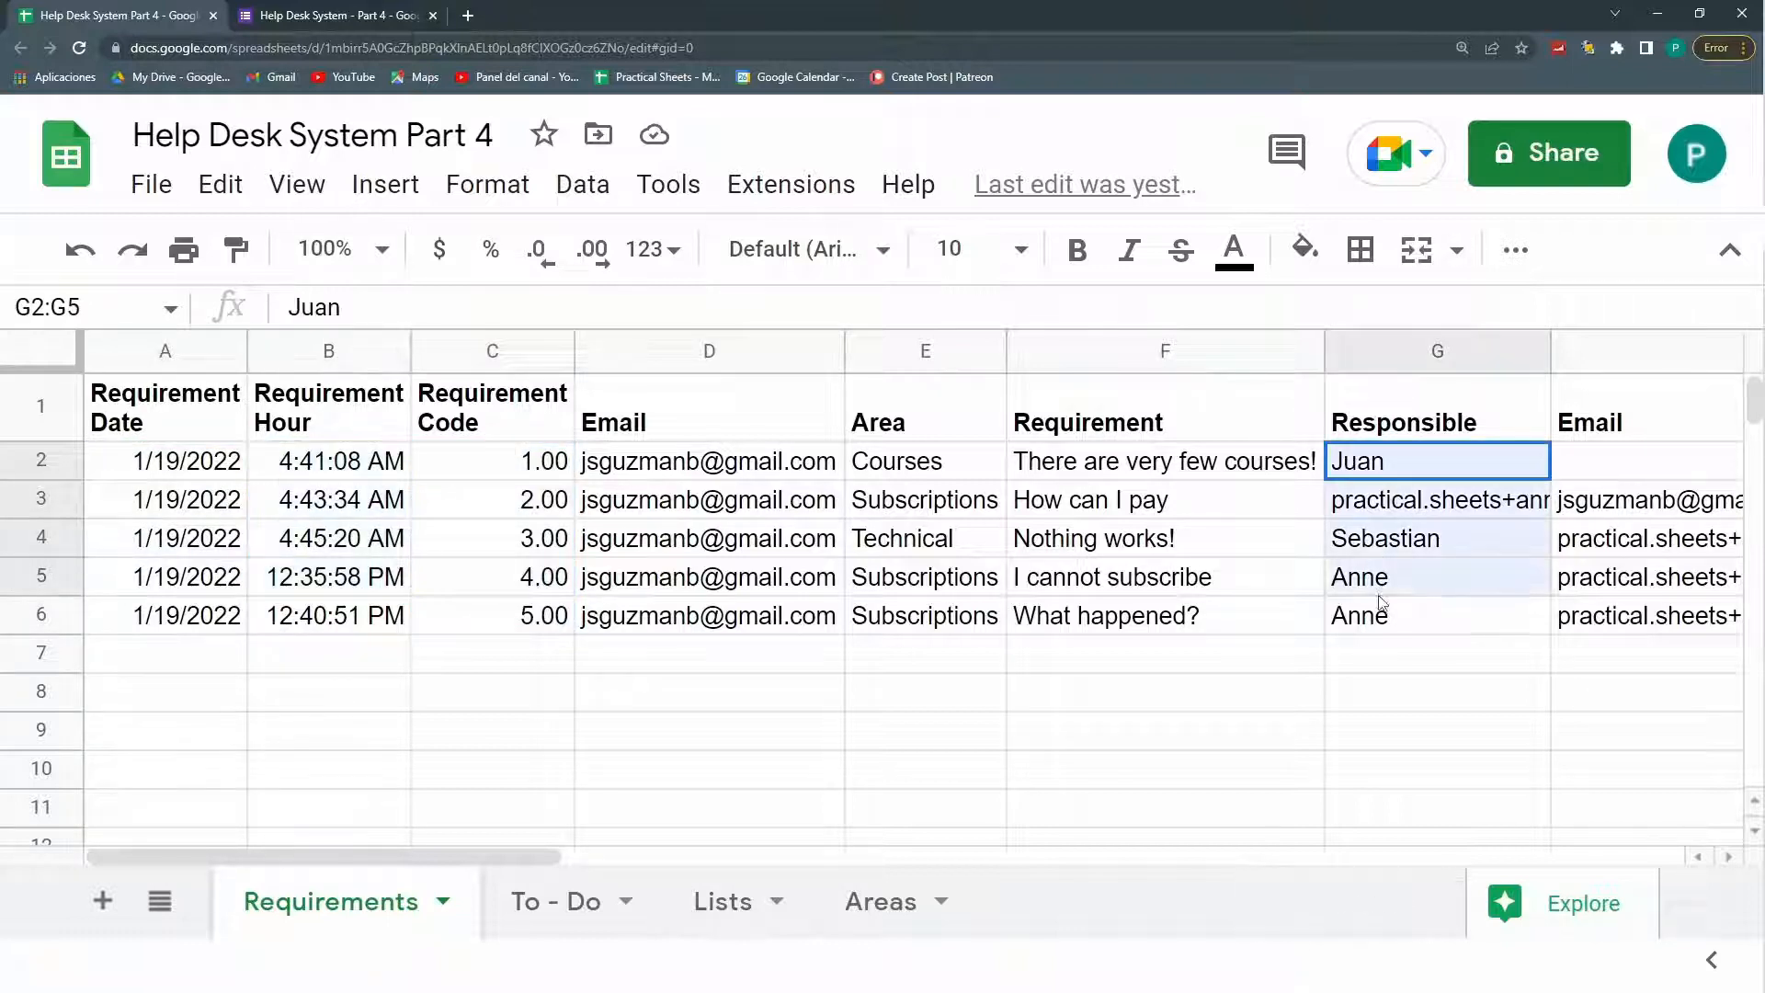
left_click(925, 460)
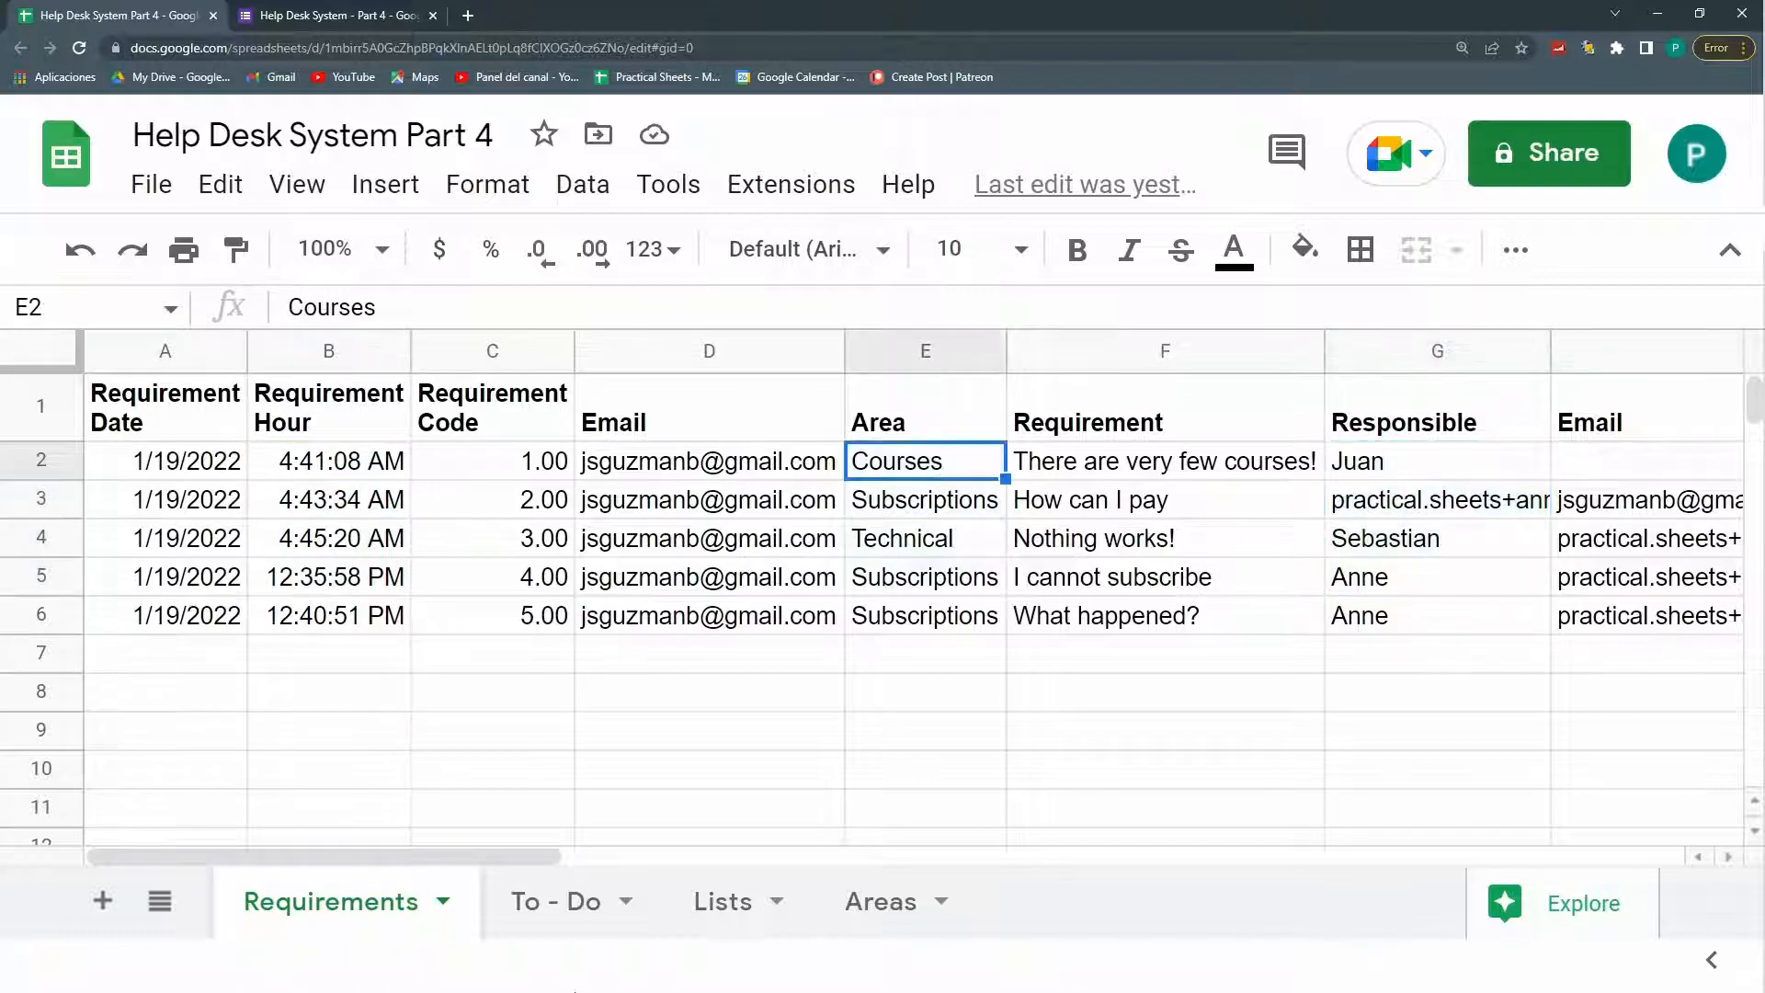
Step: Show the Areas sheet and check that Refunds is assigned to Marie
left_click(881, 901)
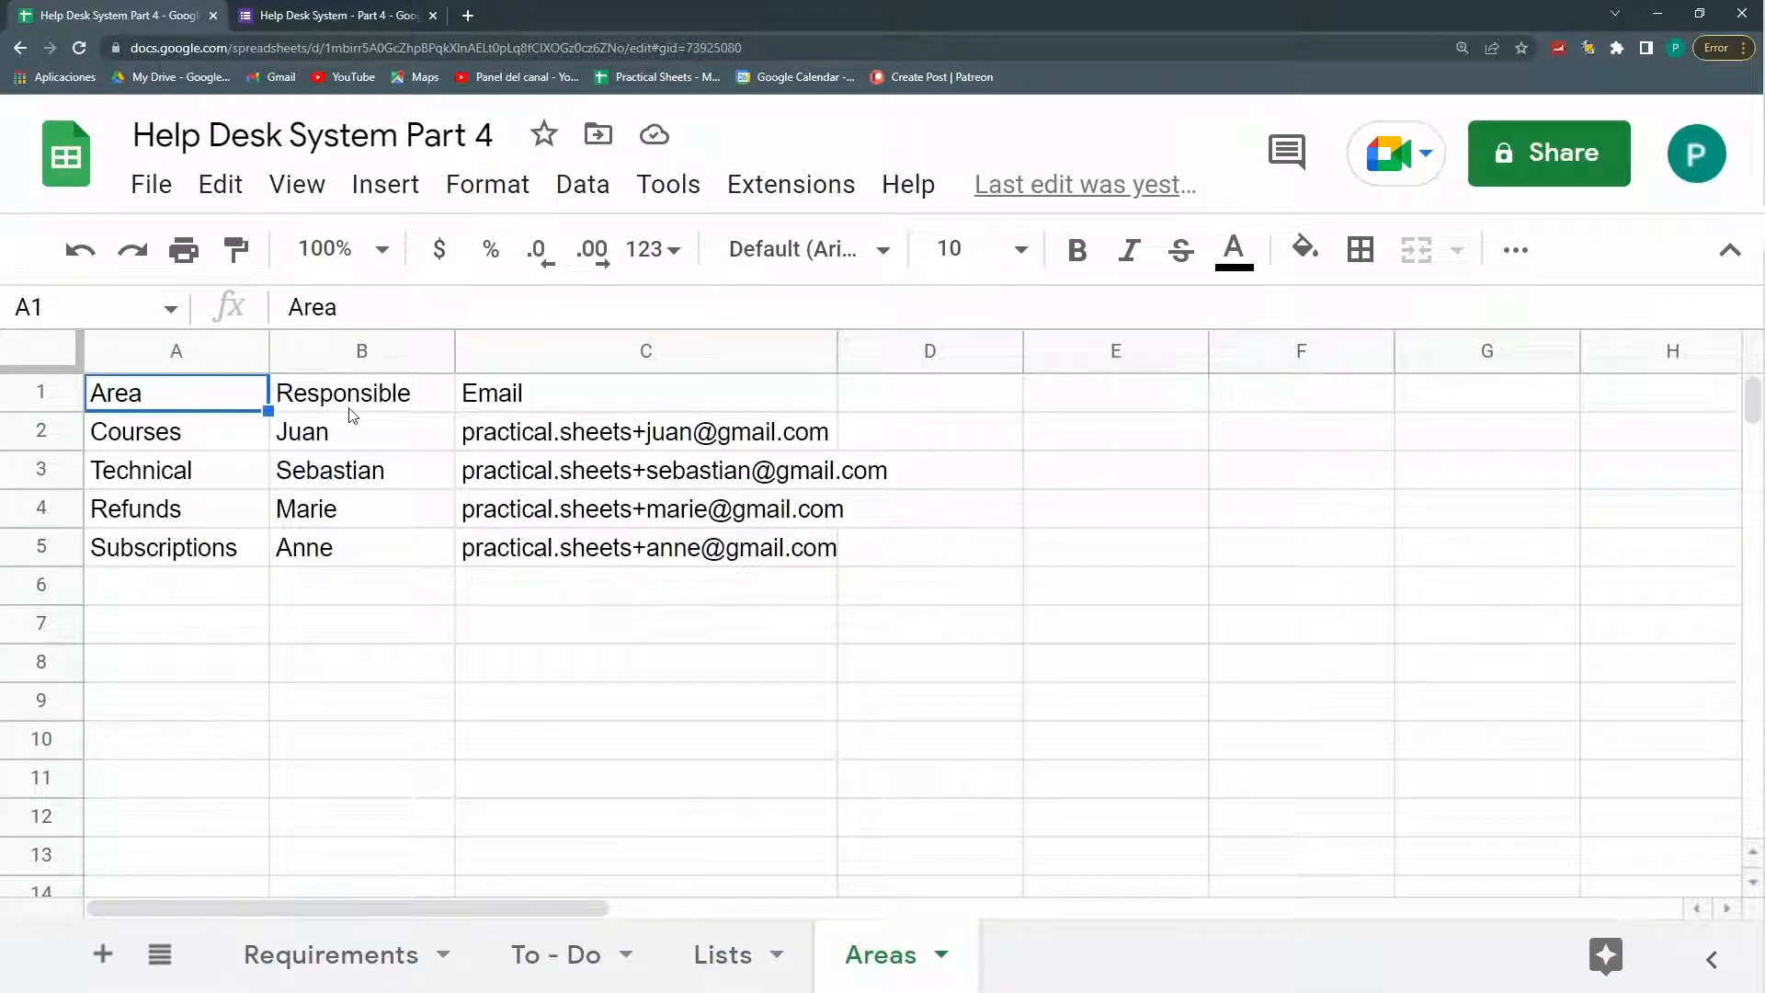
left_click(134, 508)
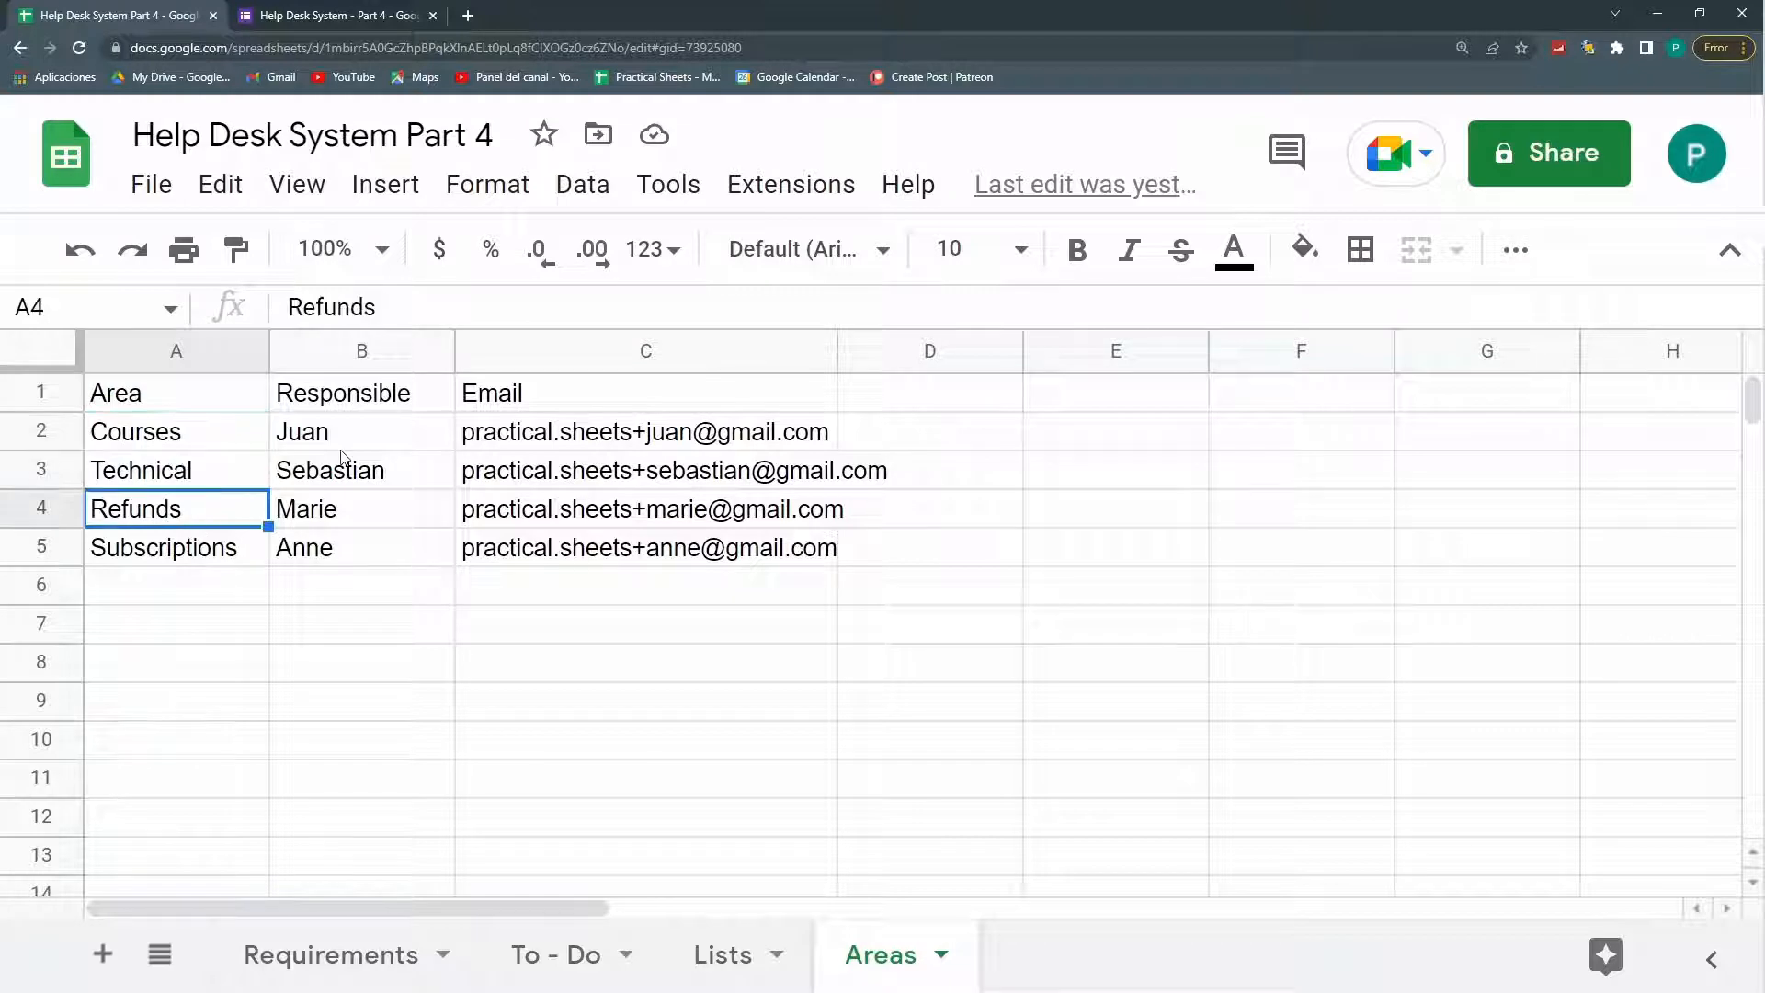
left_click(363, 508)
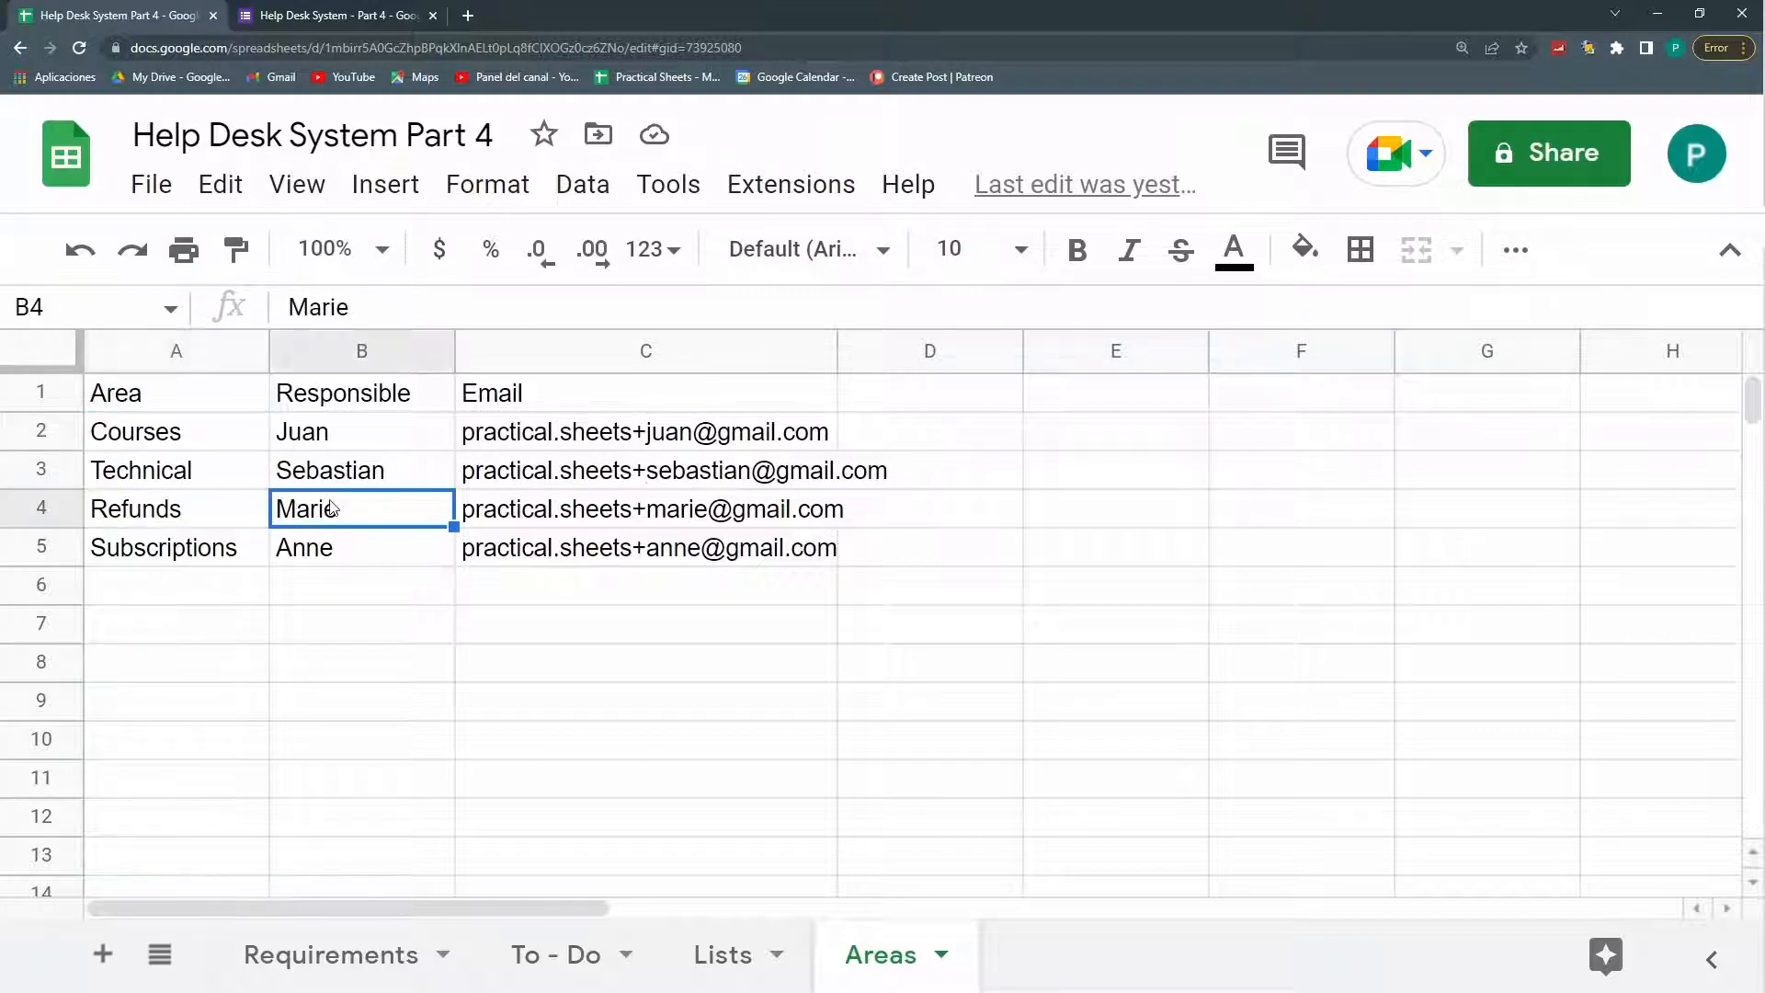
Step: Return to the Requirements sheet and review the responsible entries, including Anne in row 5
left_click(331, 954)
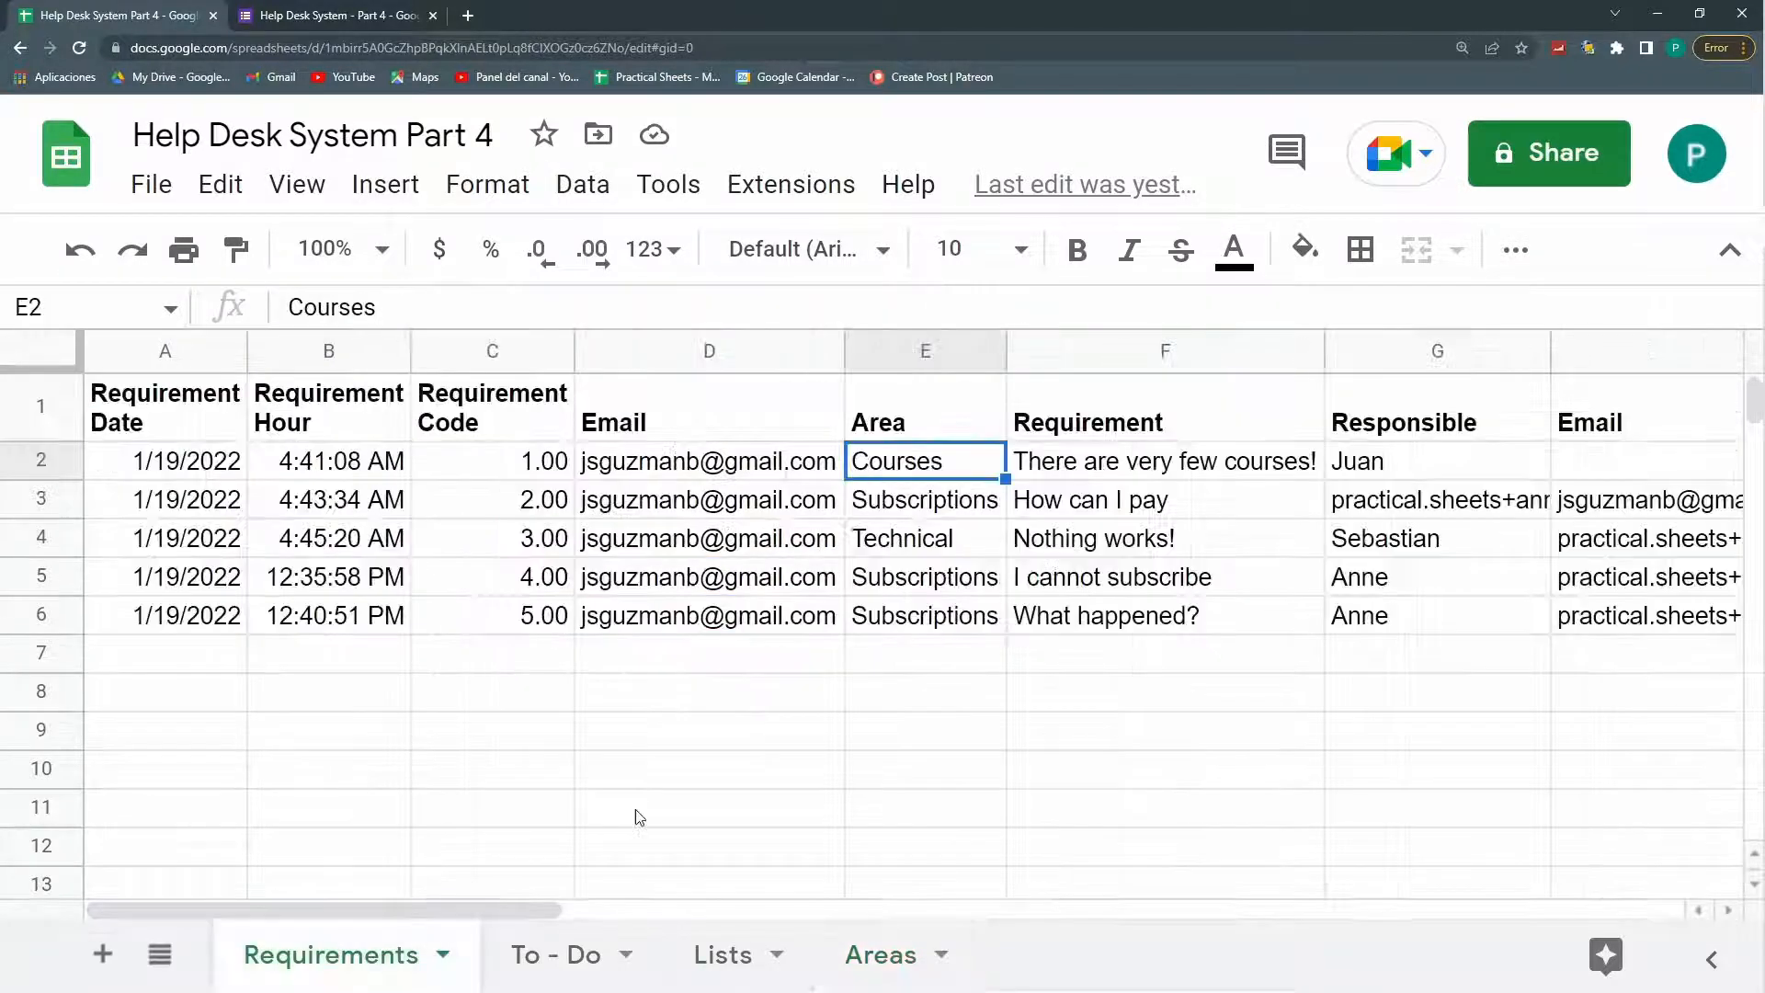
left_click(1435, 500)
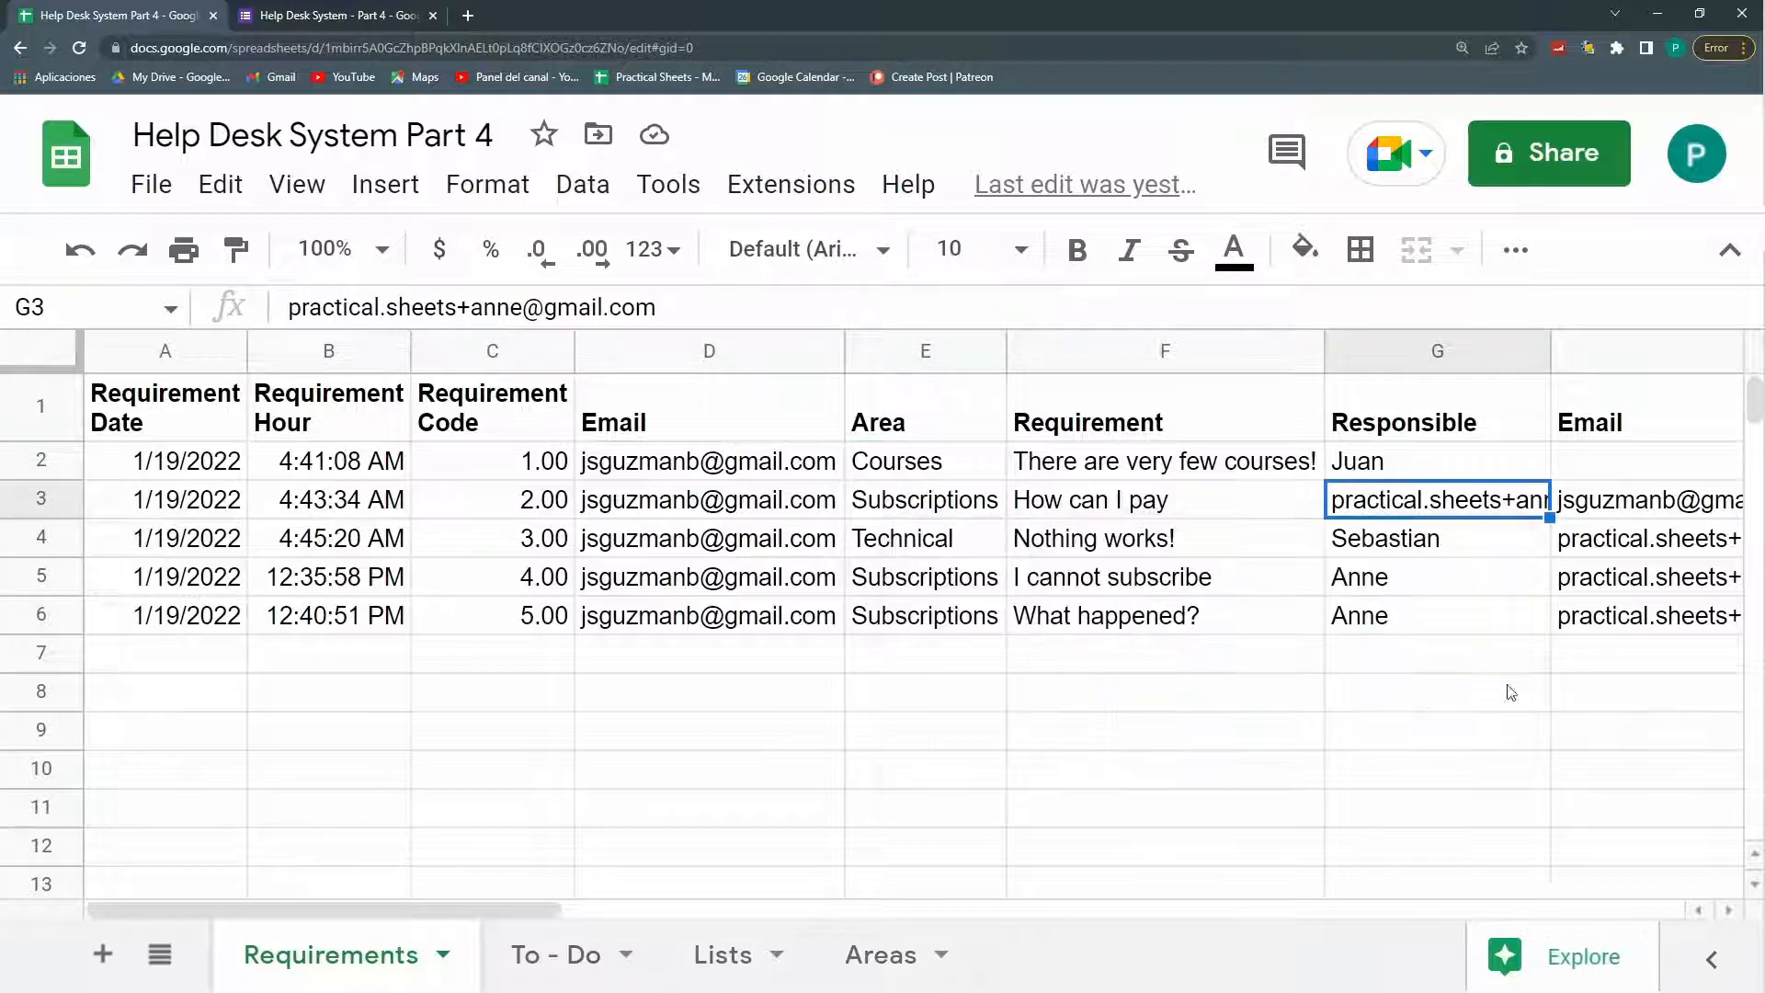
mouse_move(1452, 519)
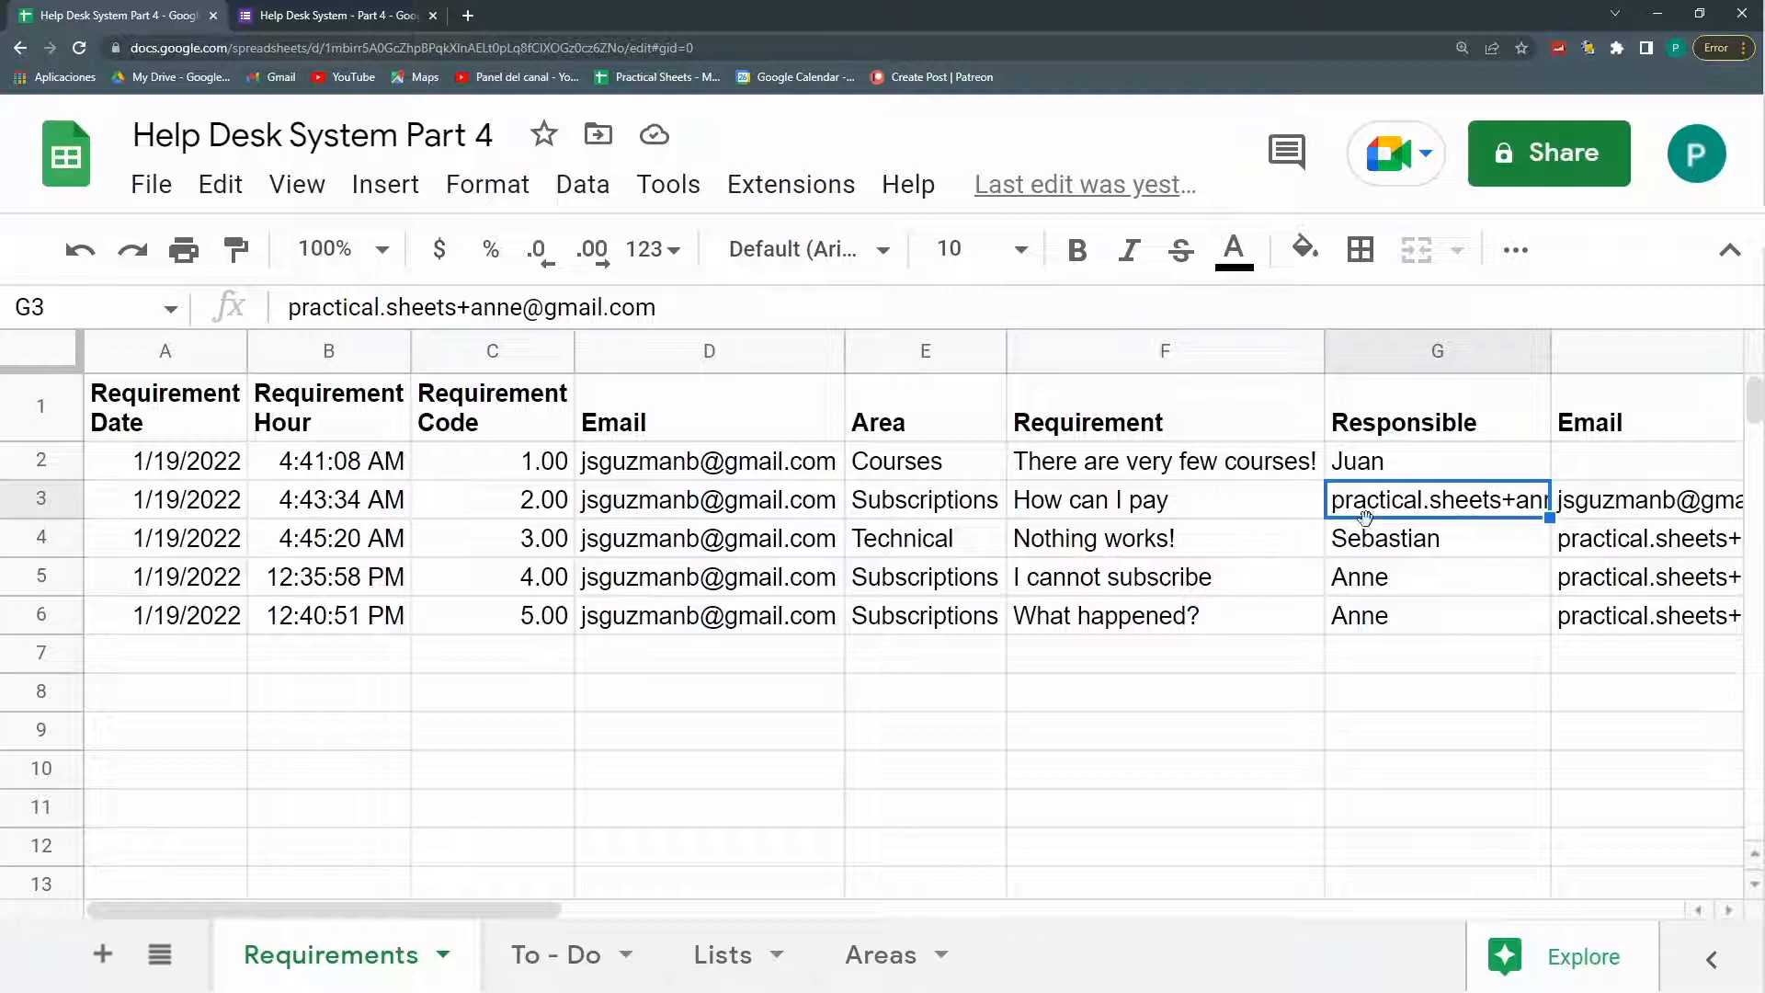
mouse_move(1337, 452)
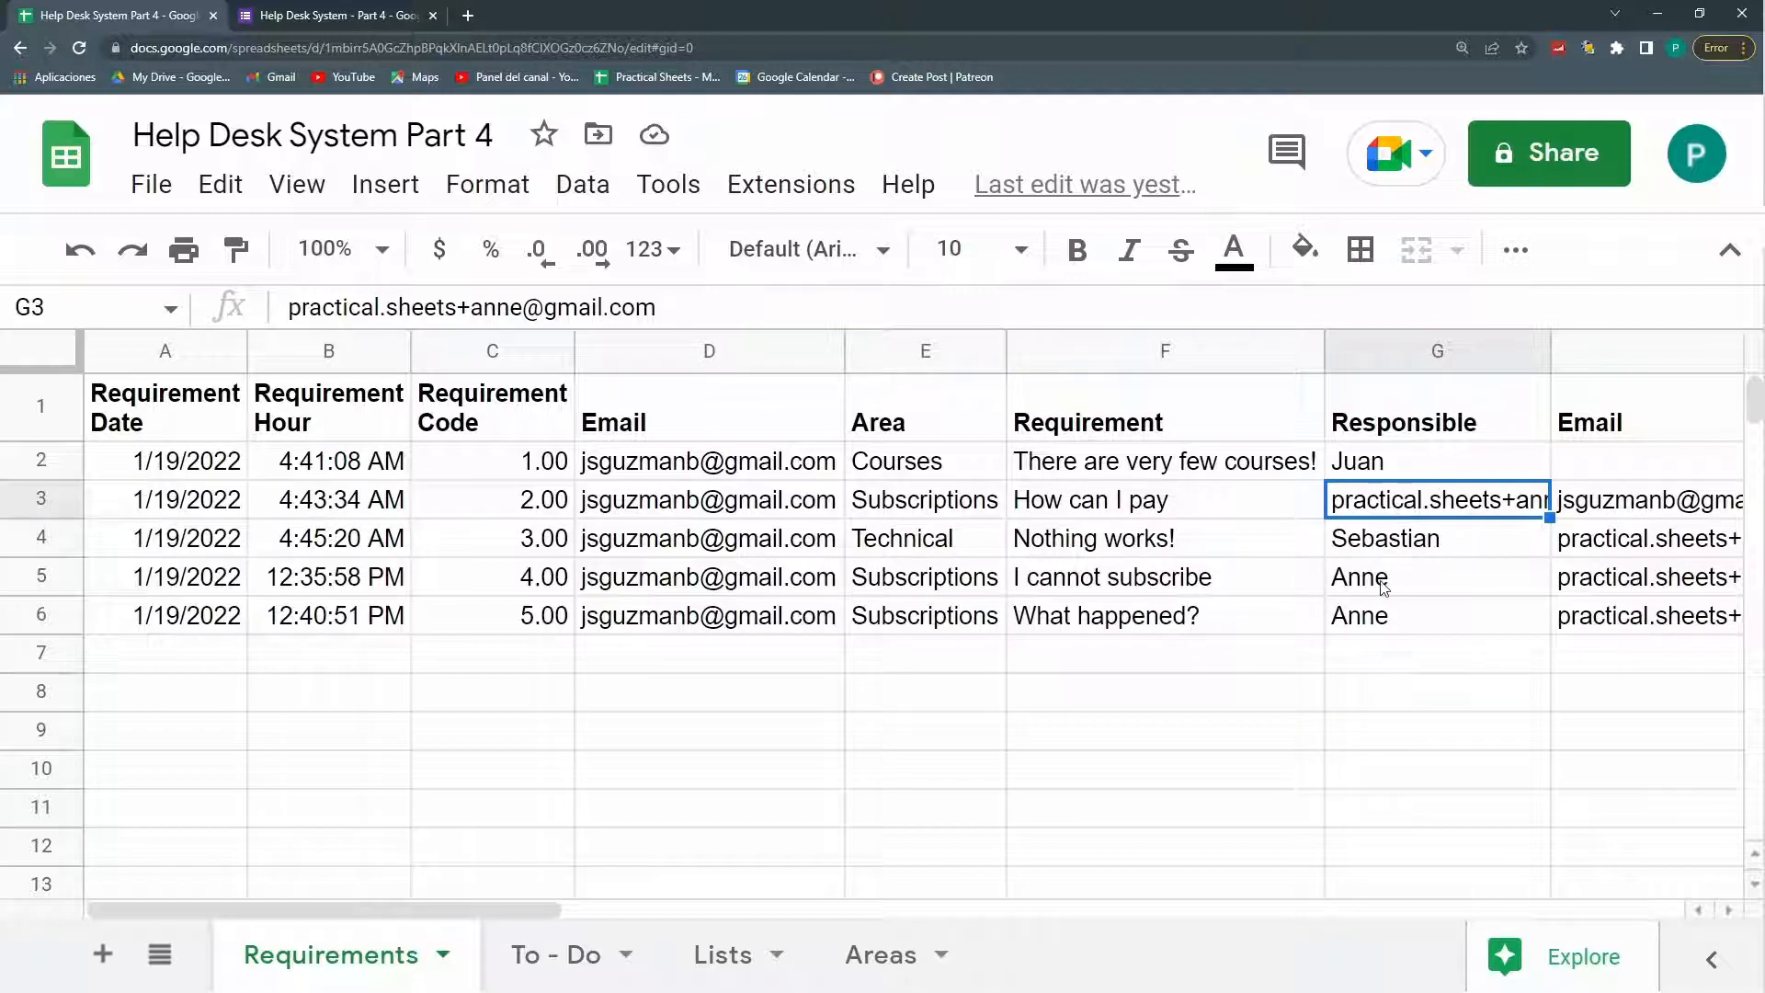
left_click(1438, 576)
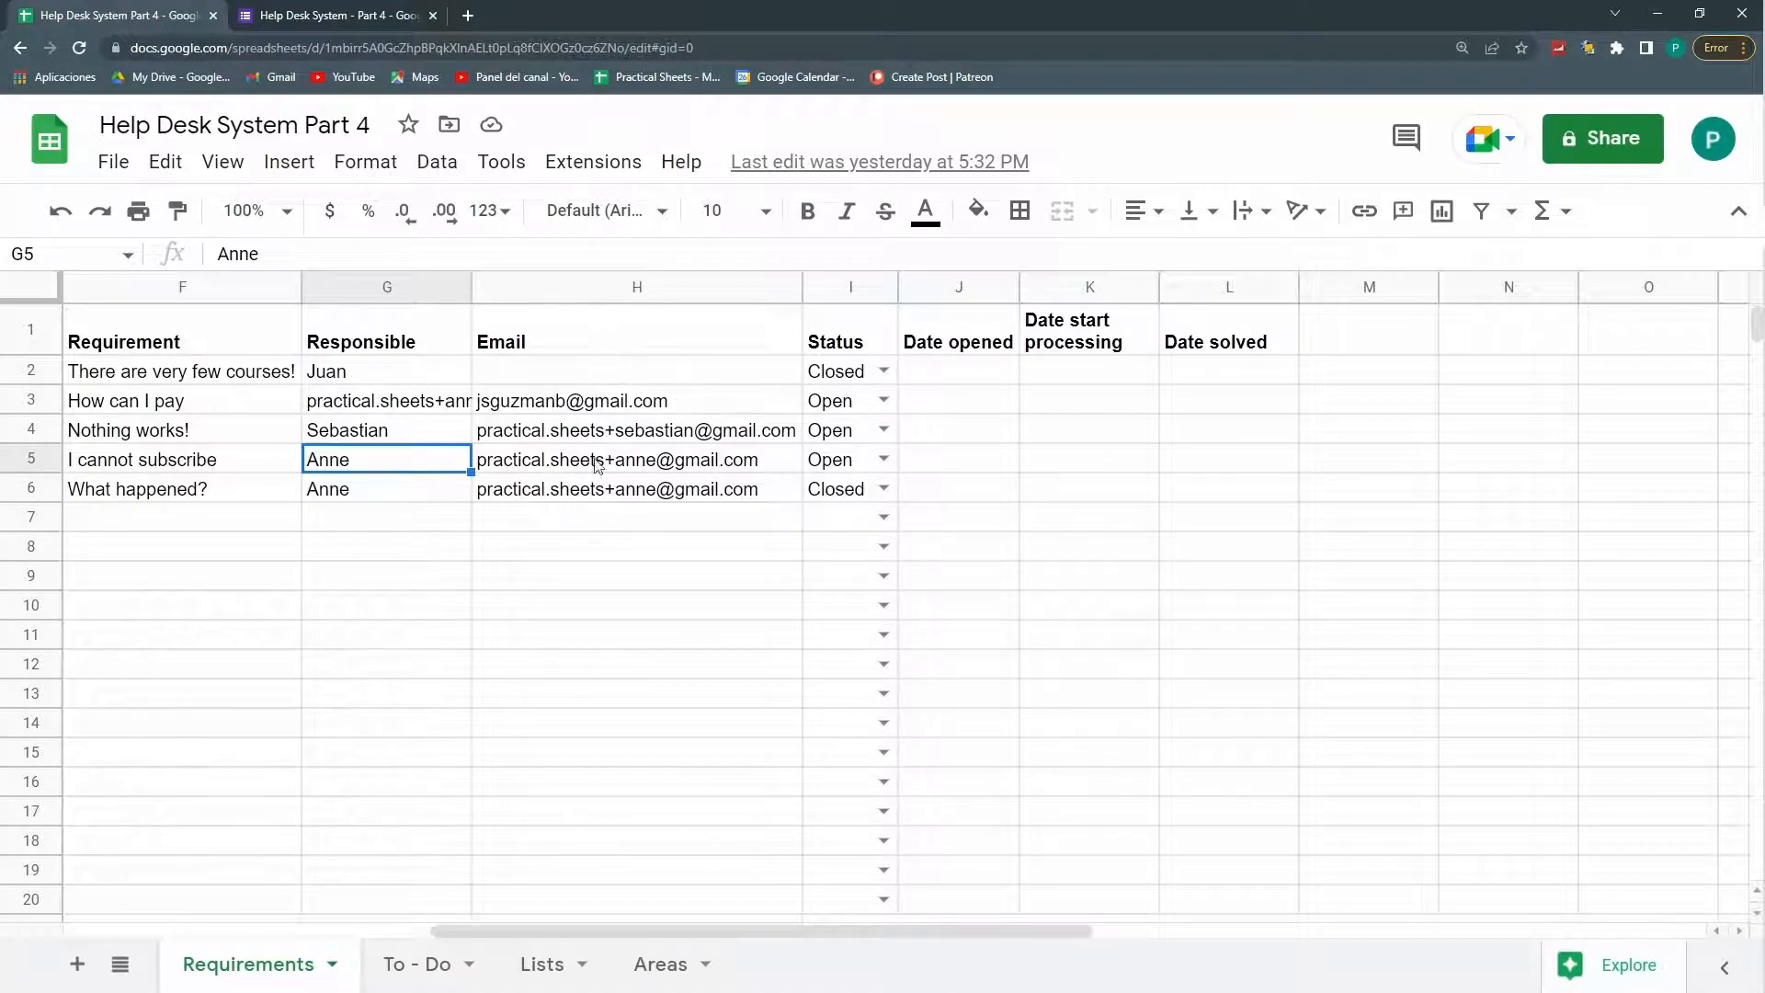
left_click(849, 399)
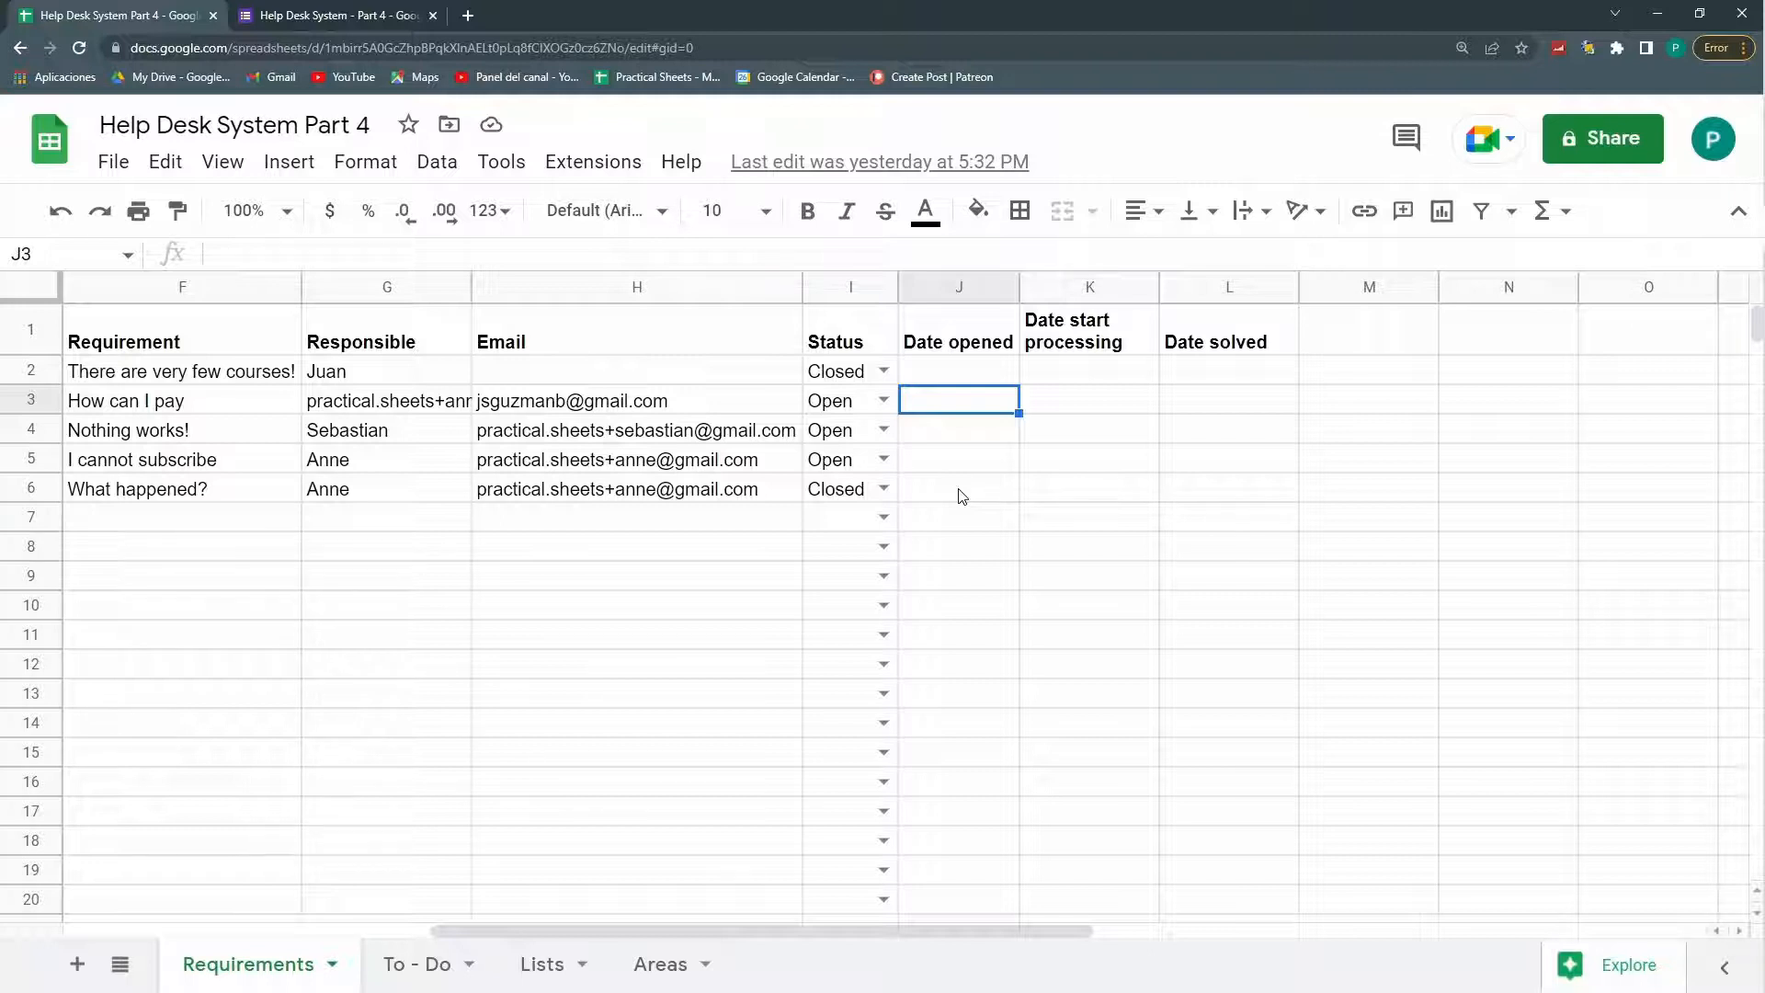
left_click(957, 342)
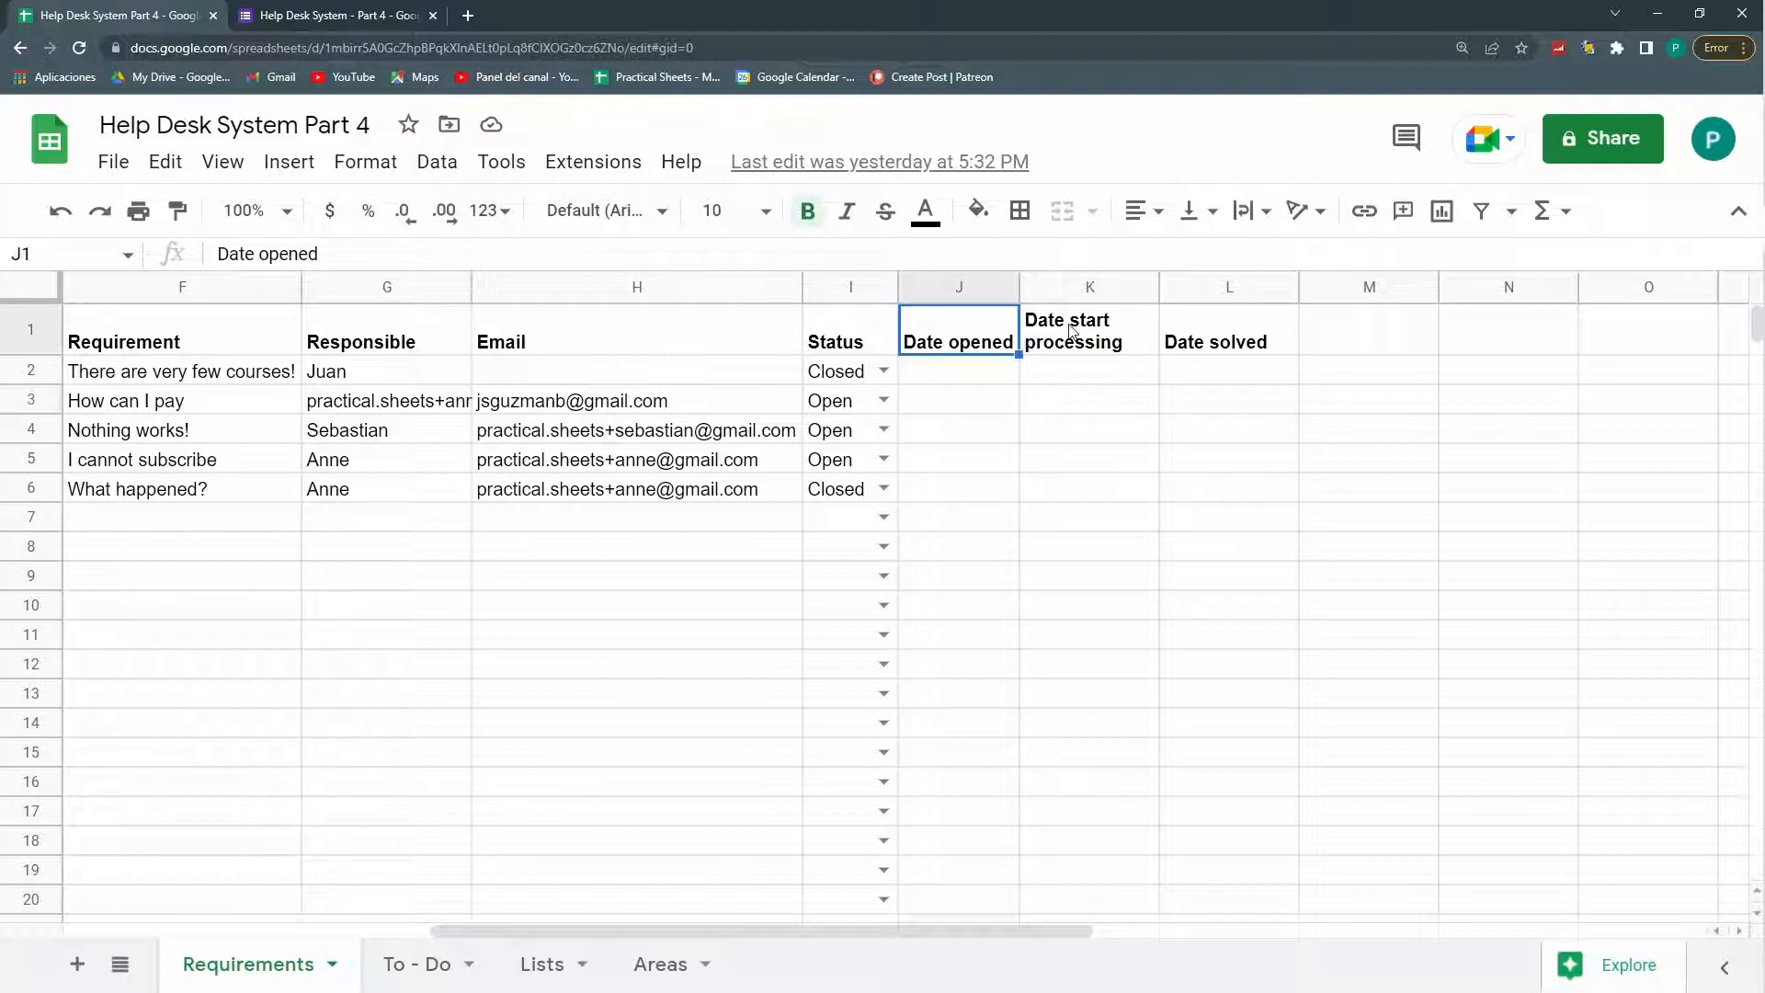
left_click(1230, 333)
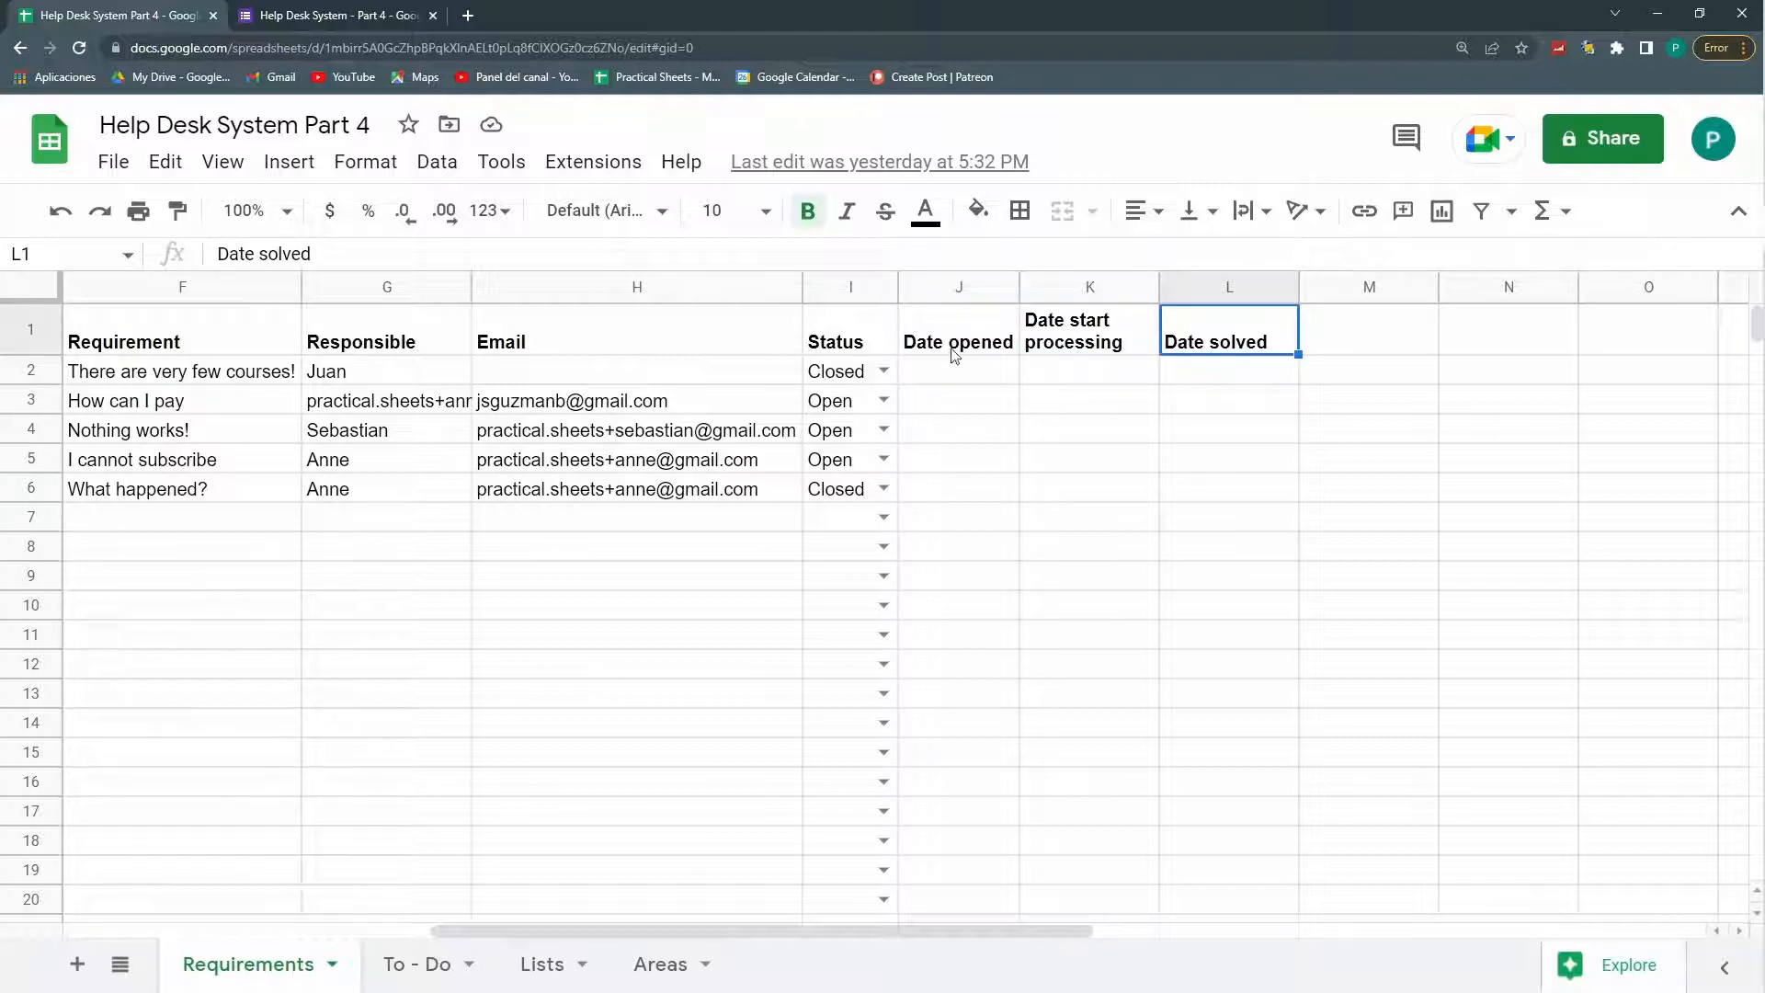
left_click_drag(957, 369, 957, 457)
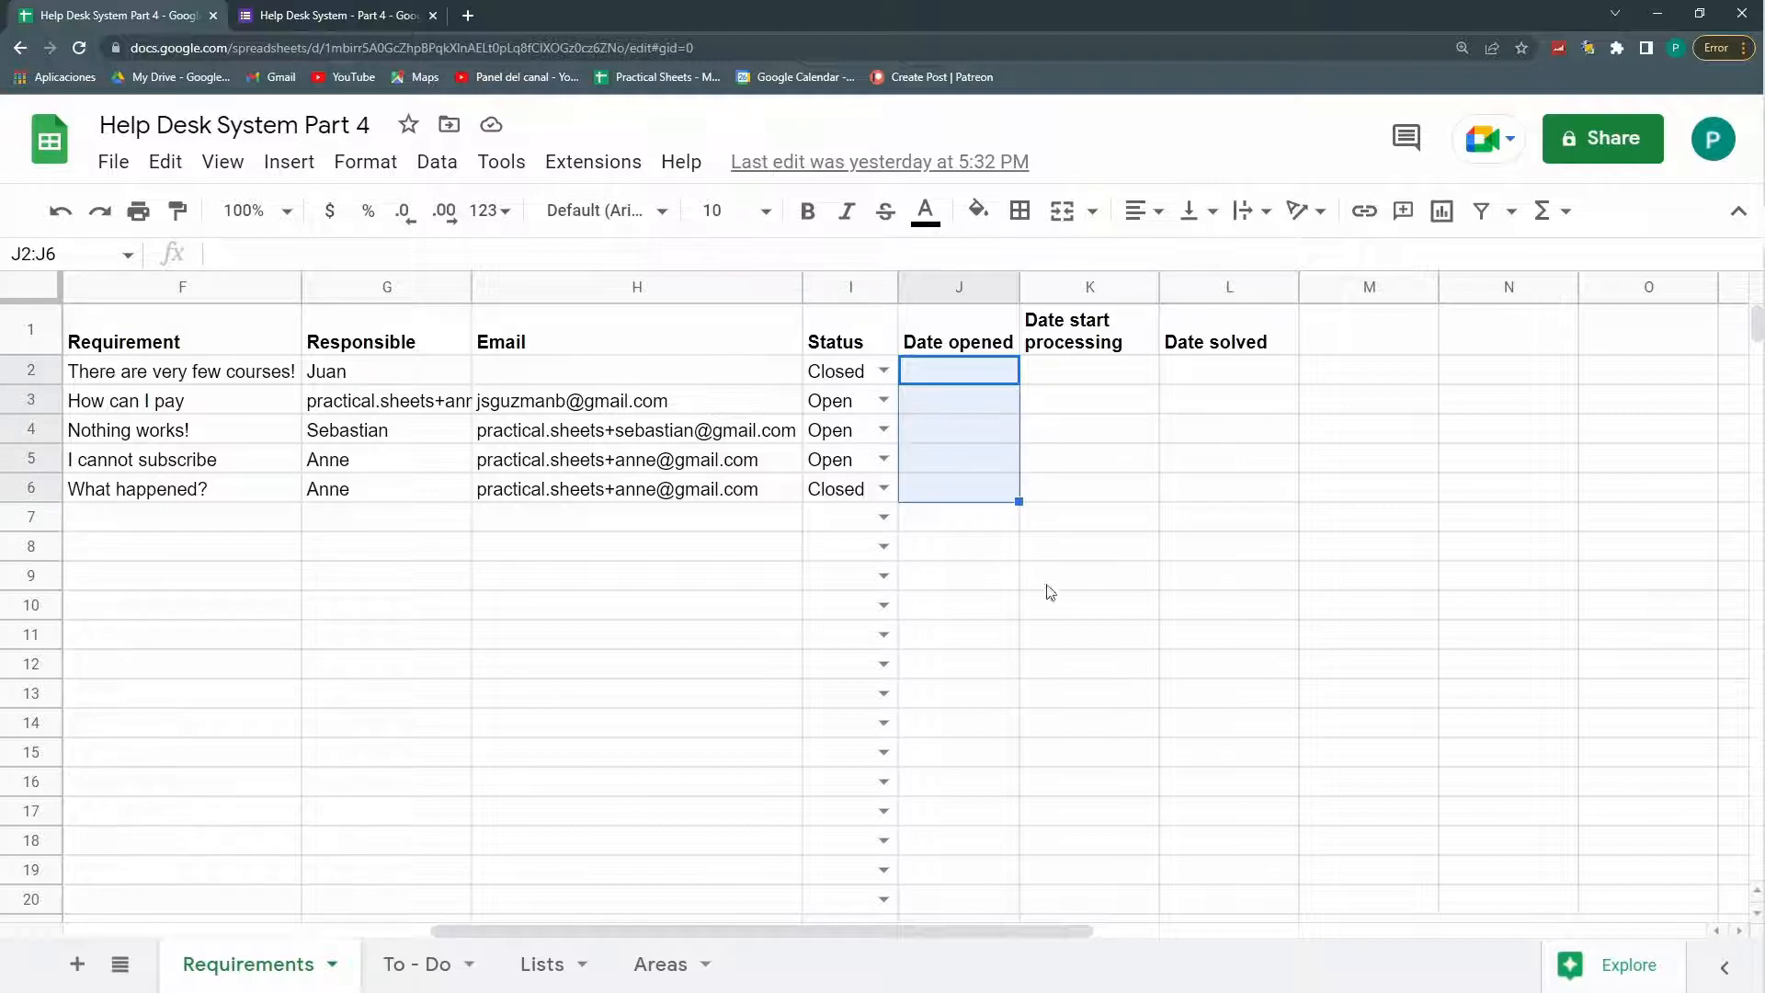
scroll("left", 3)
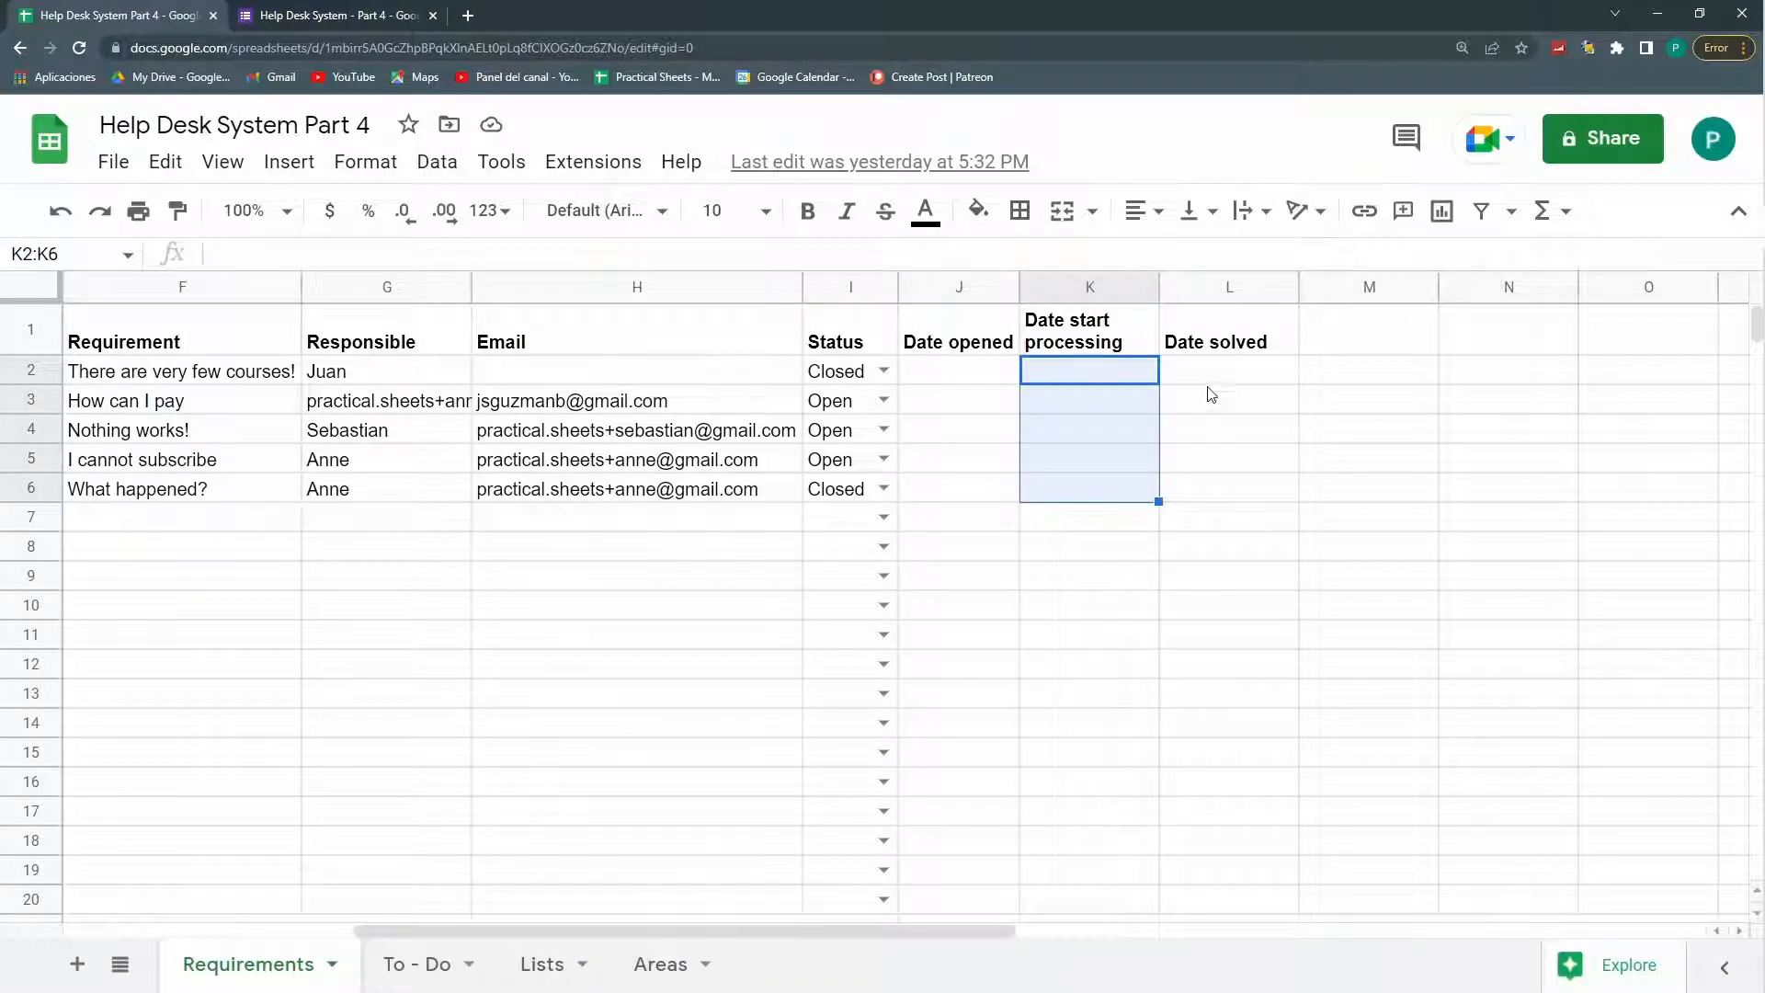
left_click(958, 369)
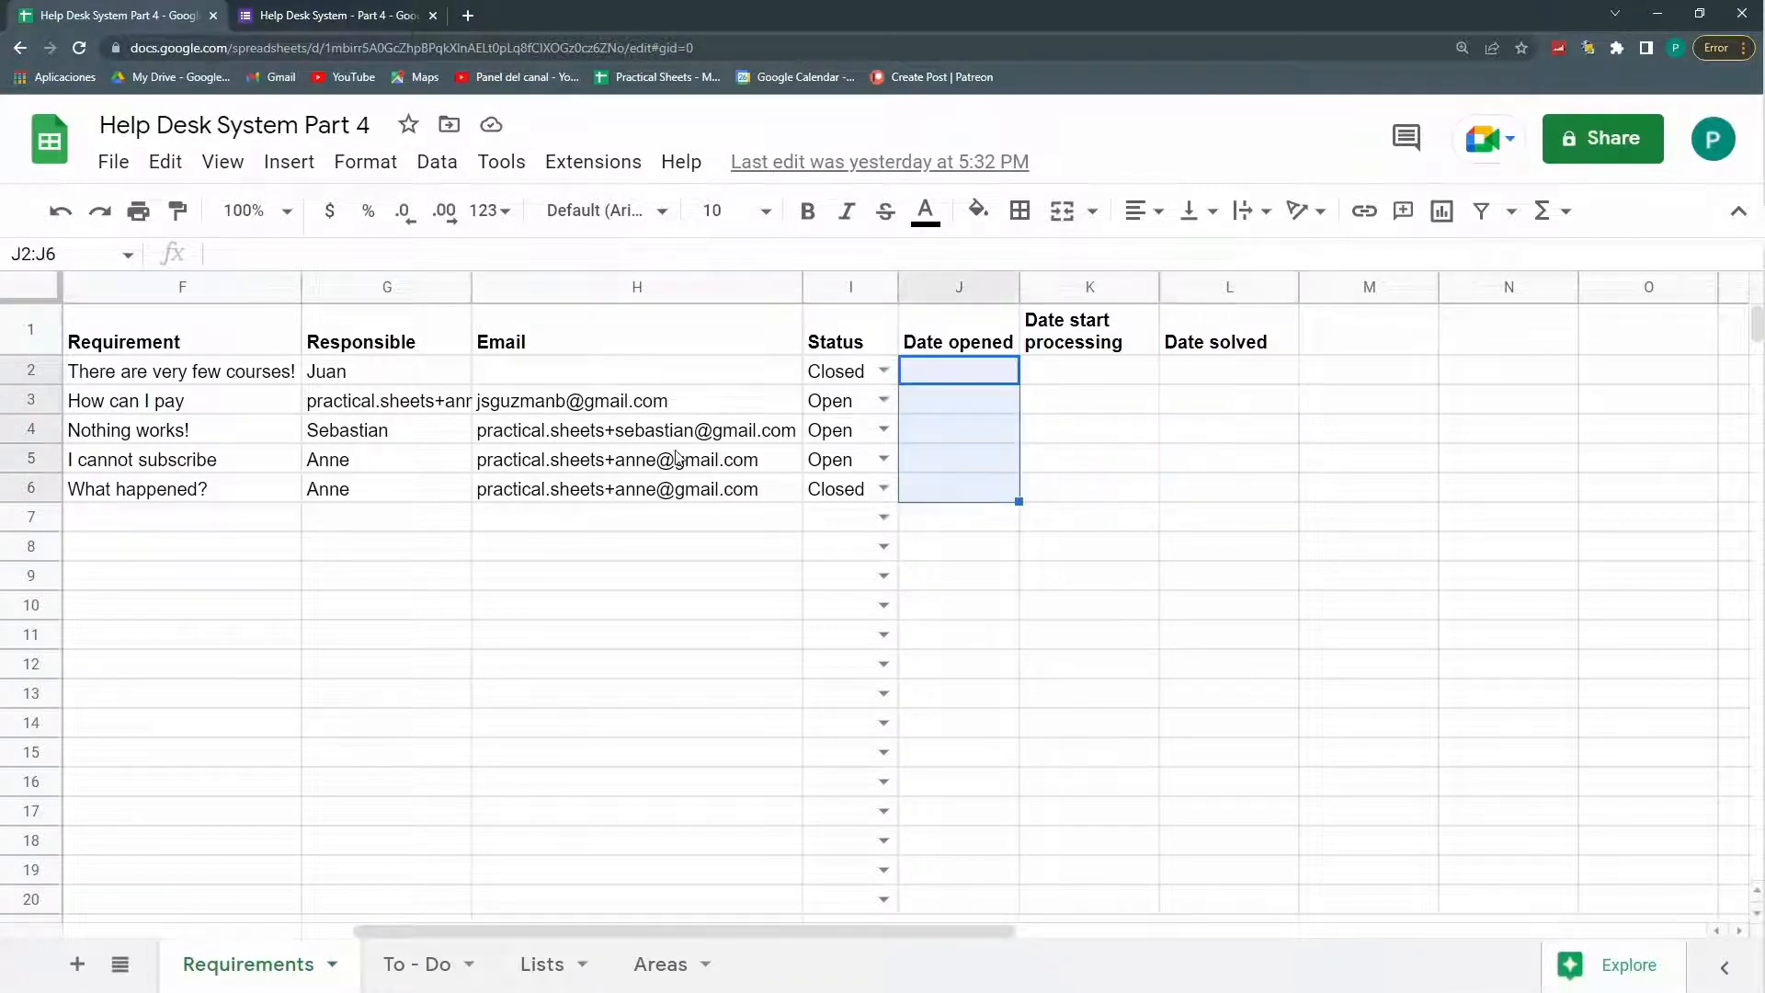
left_click(636, 459)
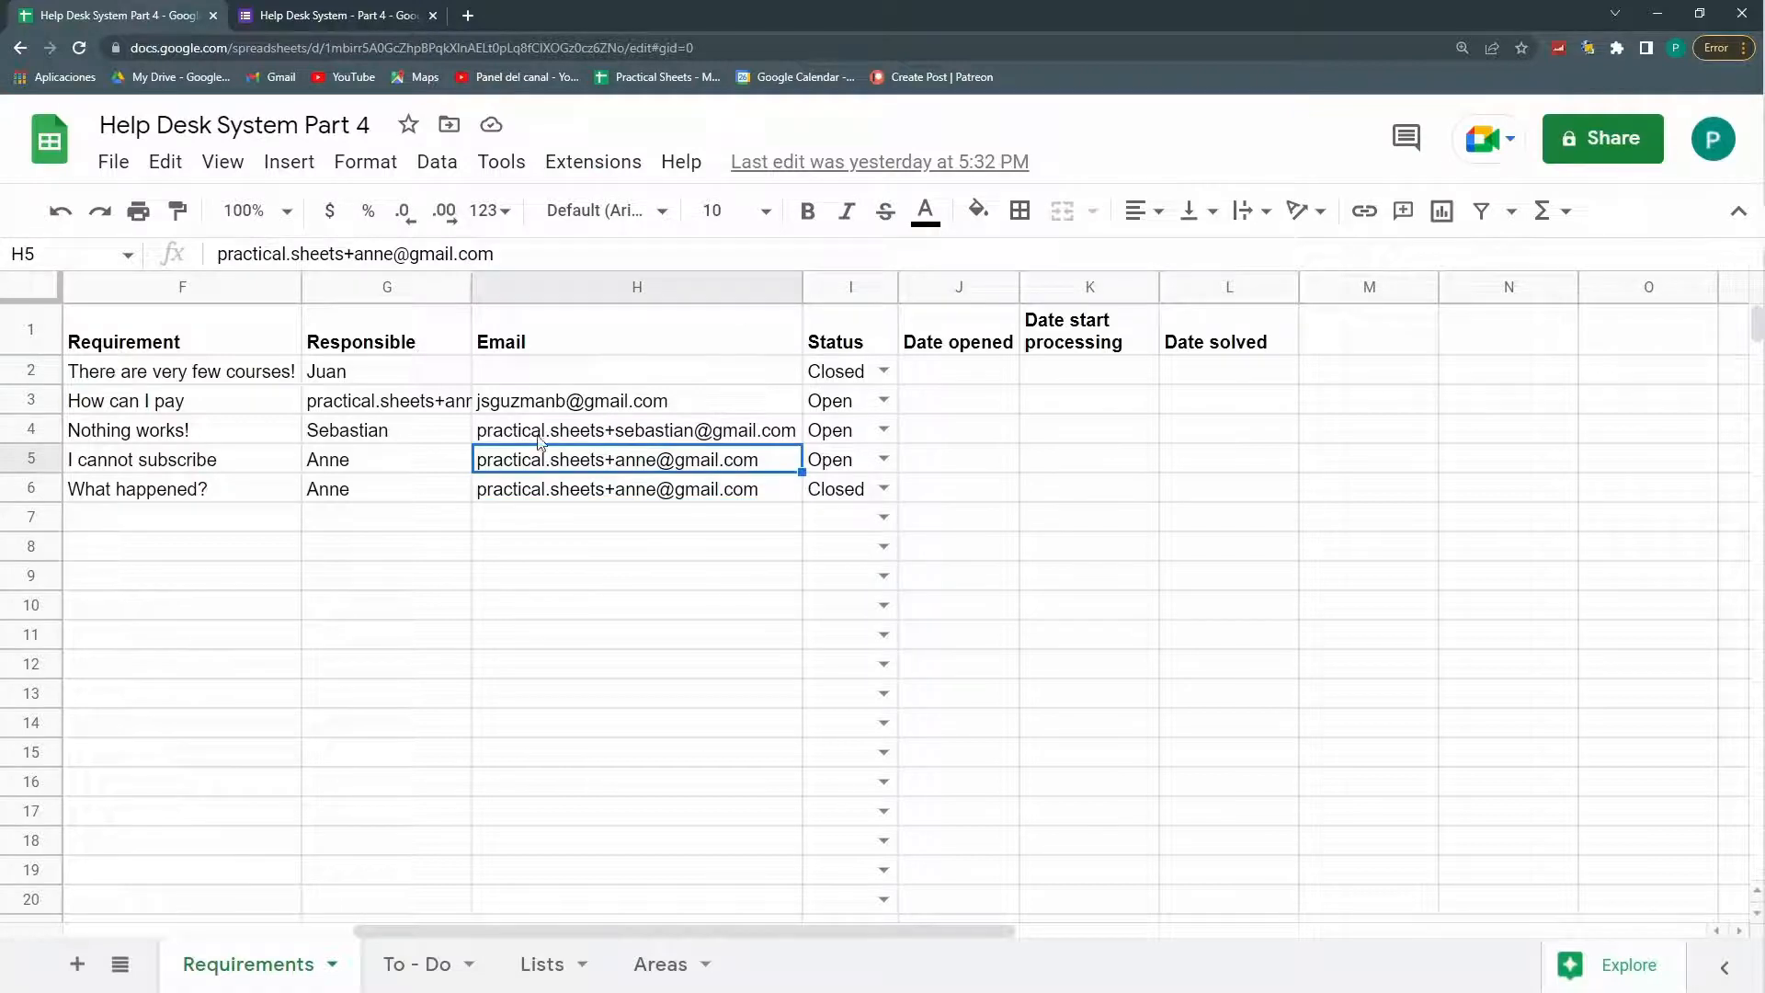
left_click(636, 399)
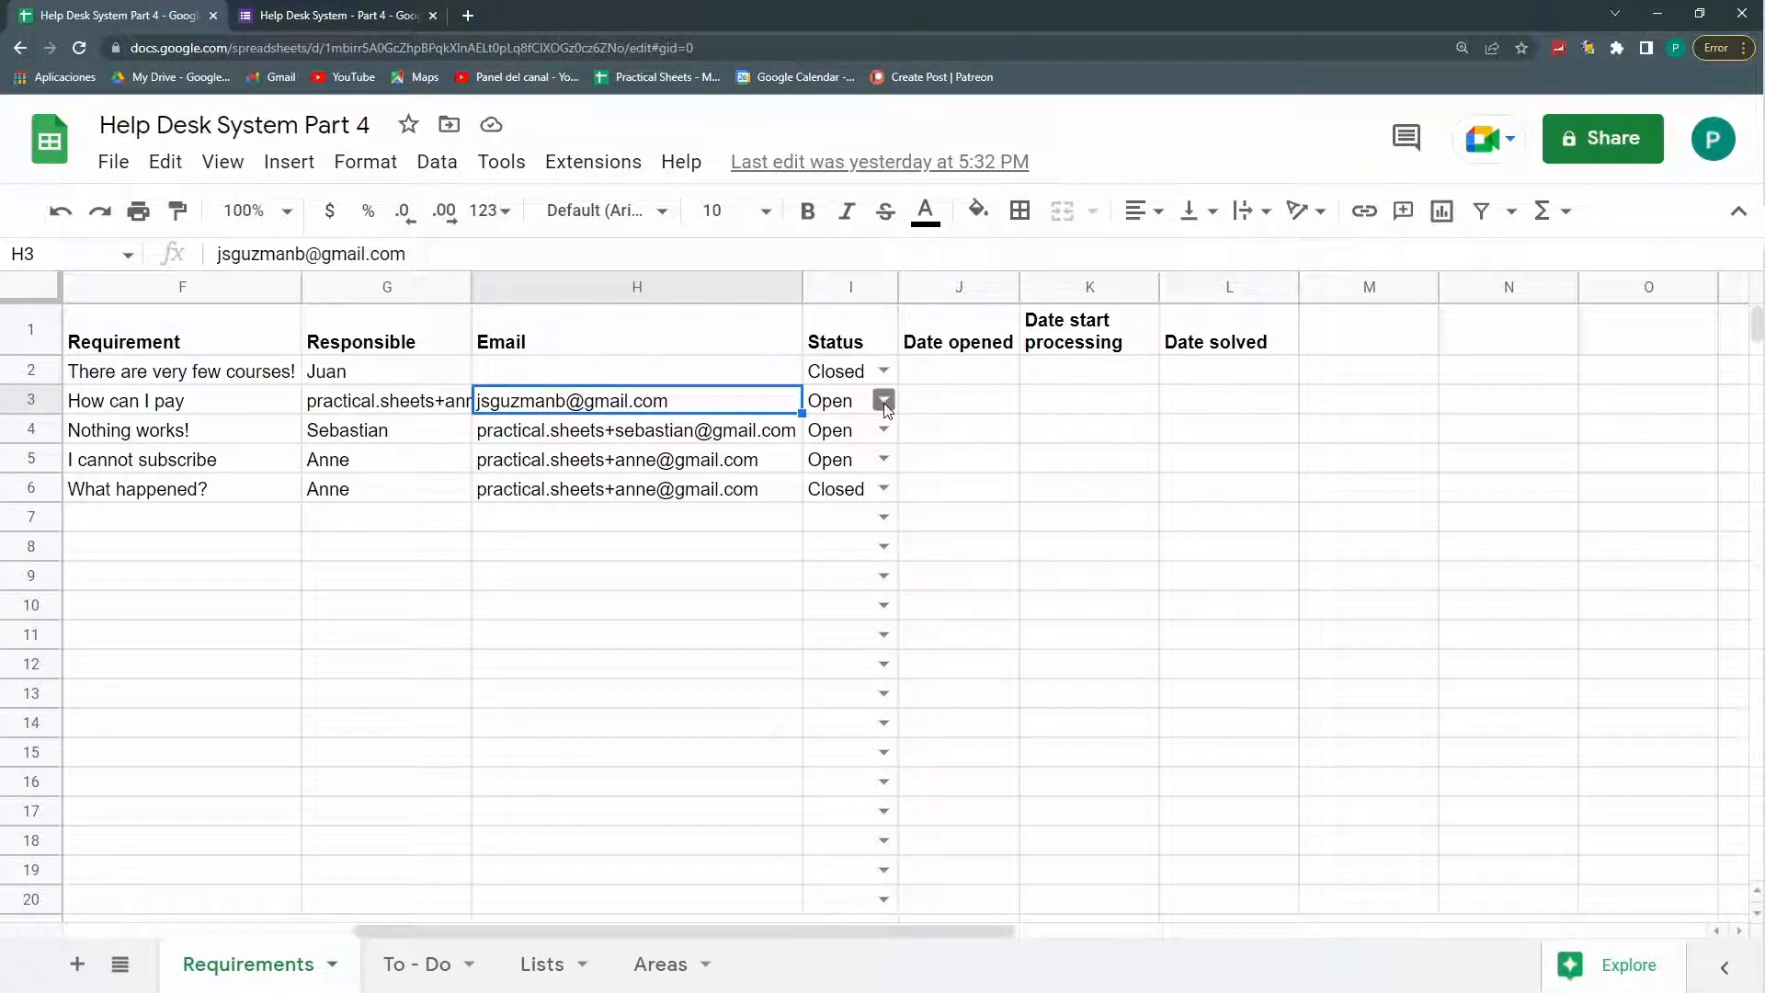
Step: Set the How can I pay status to Processing and check the Date start processing cells stay empty
left_click(884, 399)
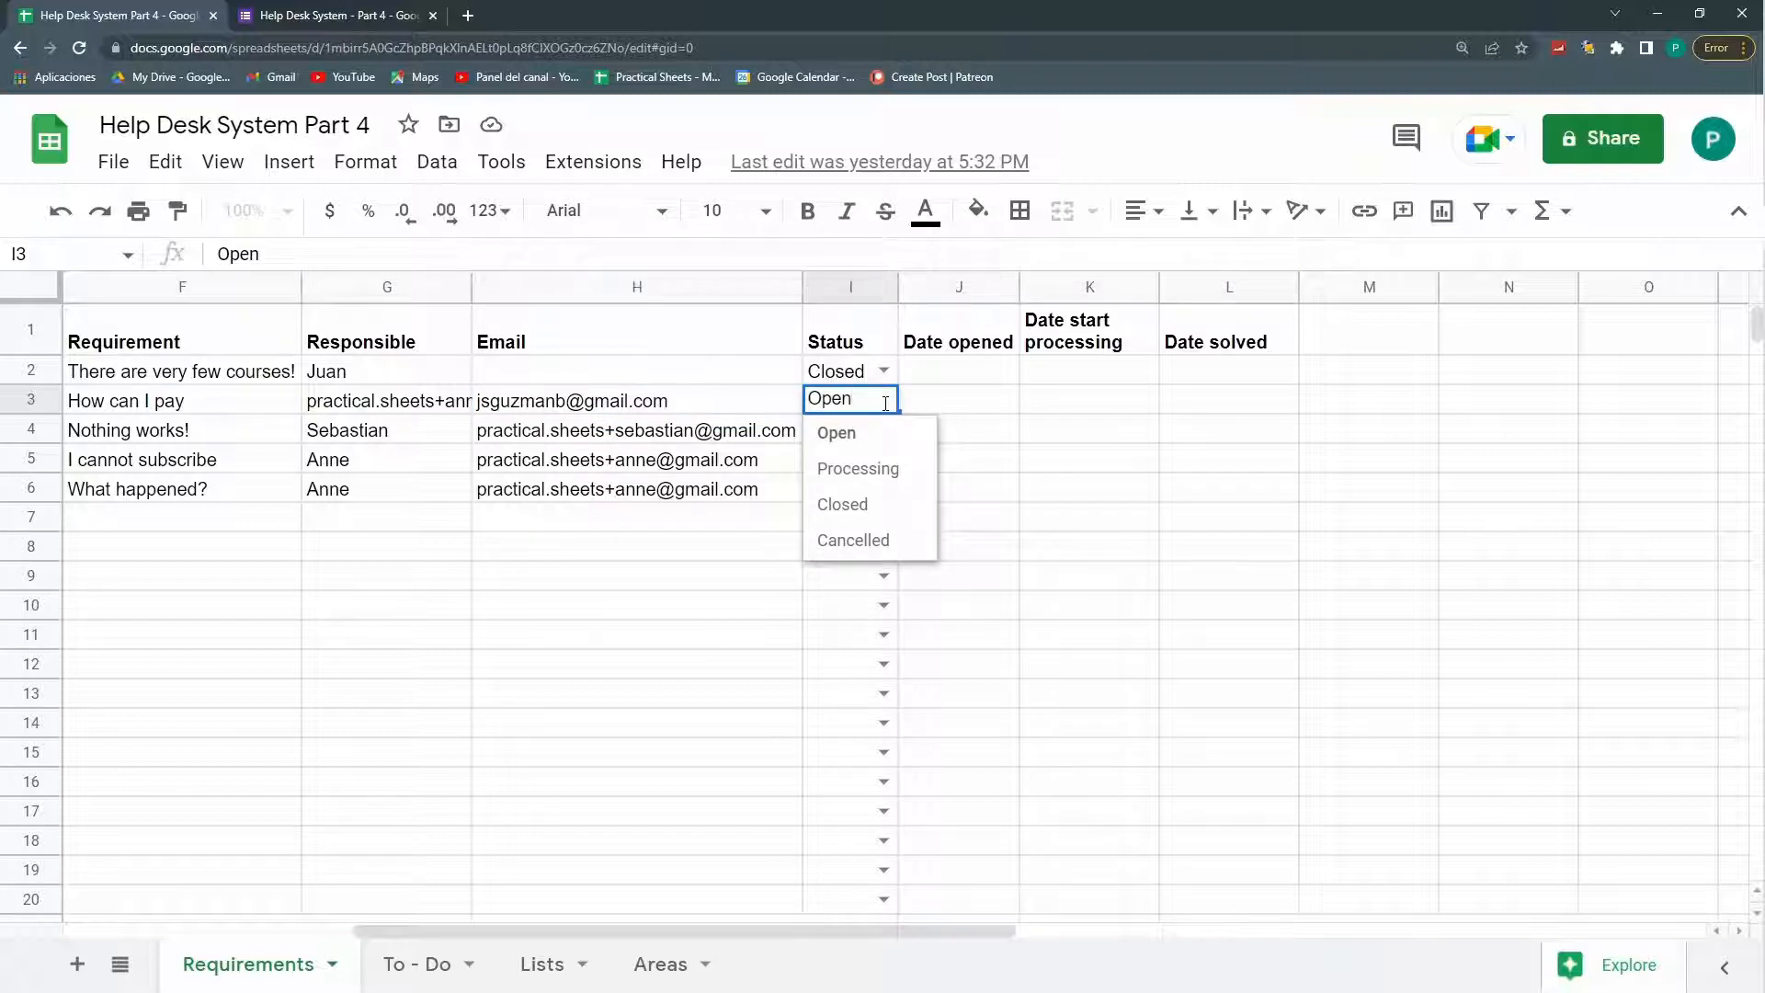
left_click(835, 432)
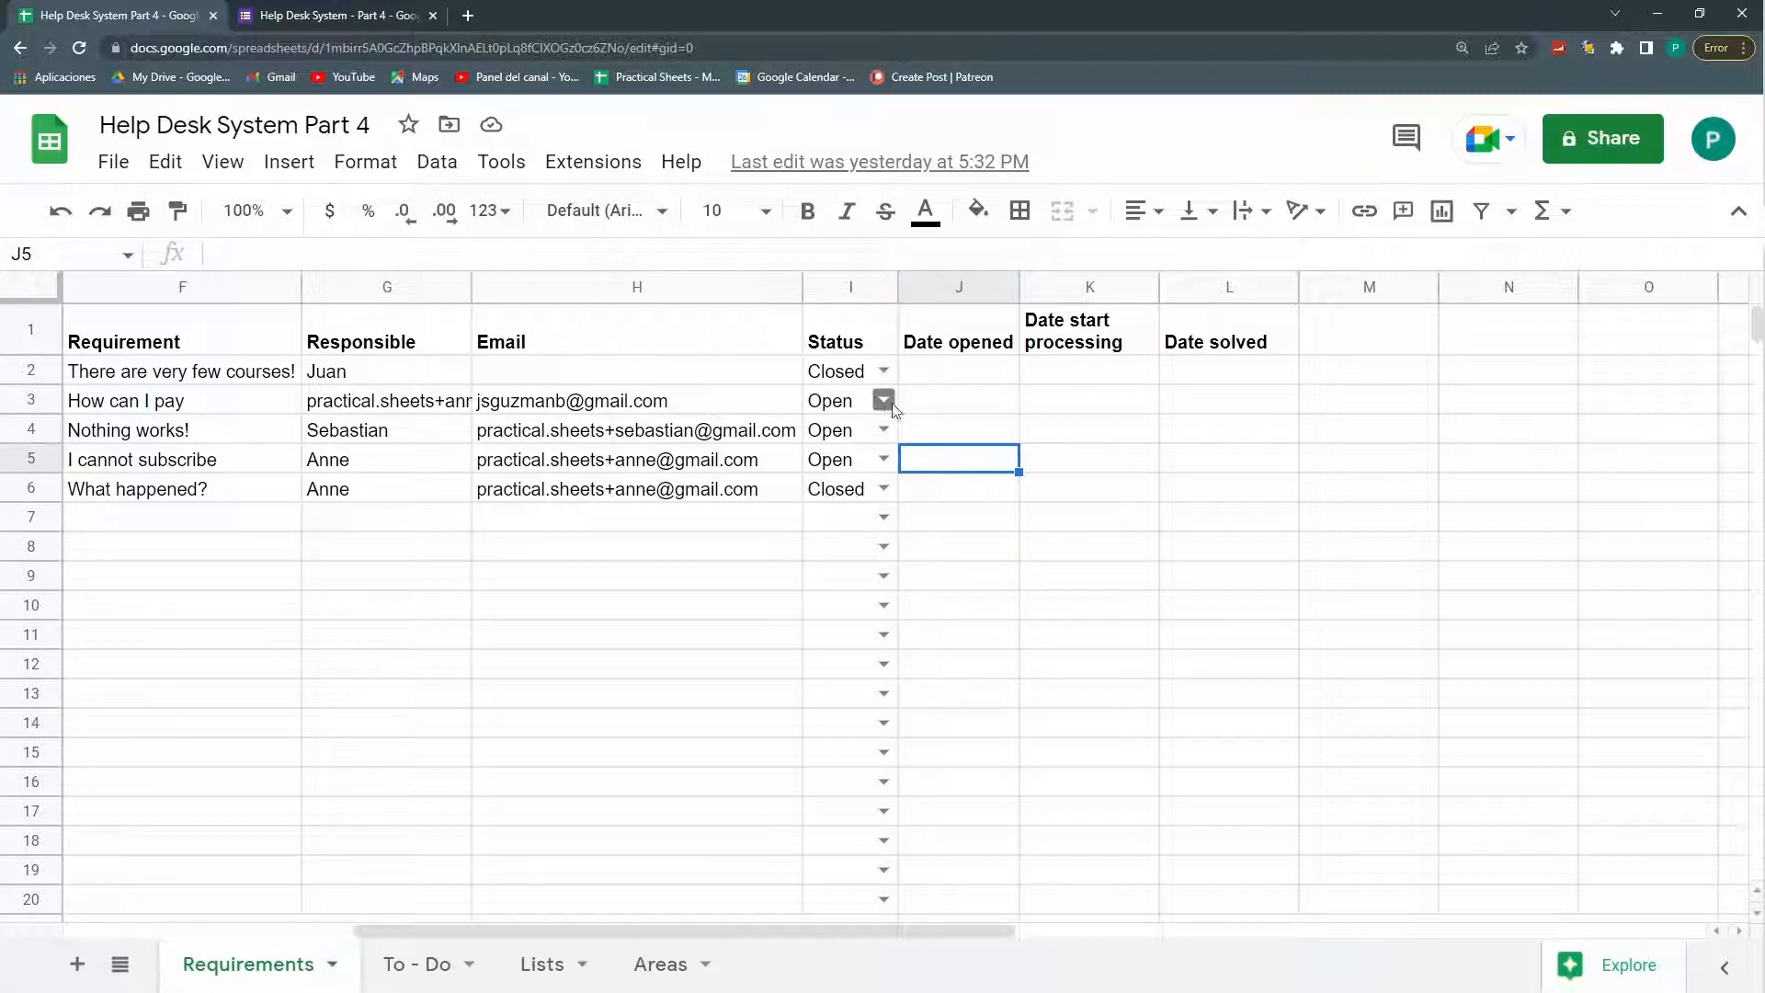
left_click(958, 399)
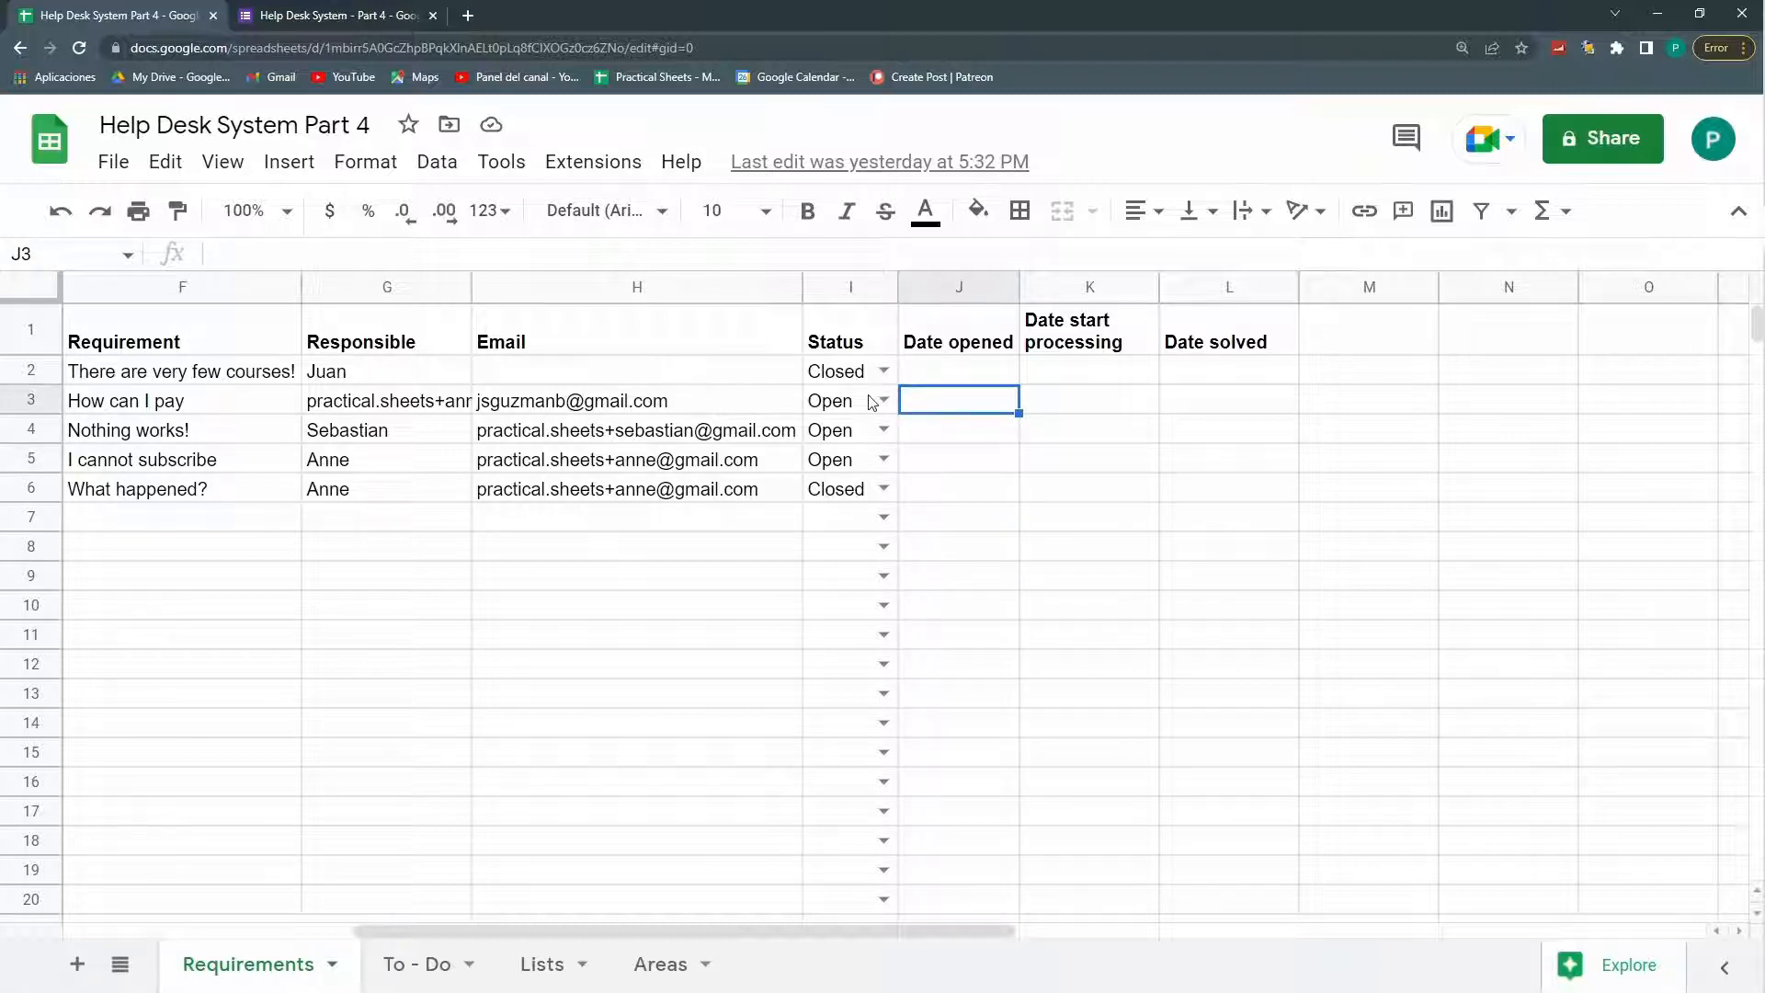
left_click(882, 401)
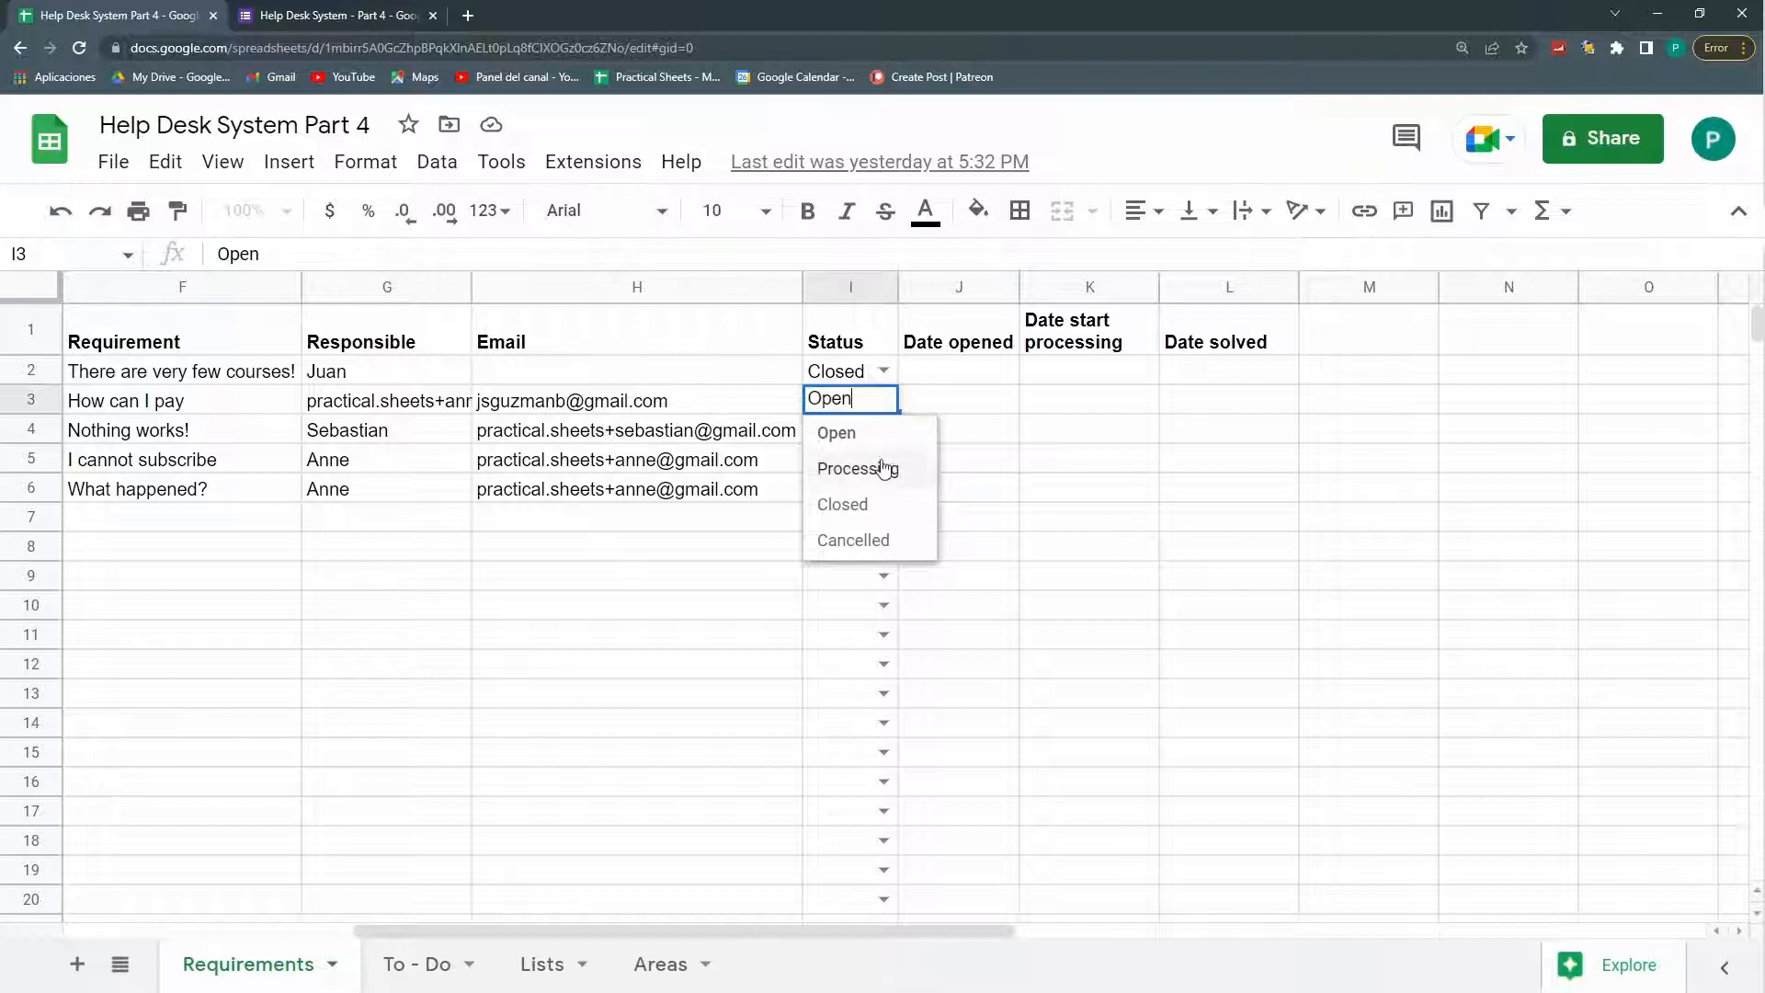
left_click(858, 469)
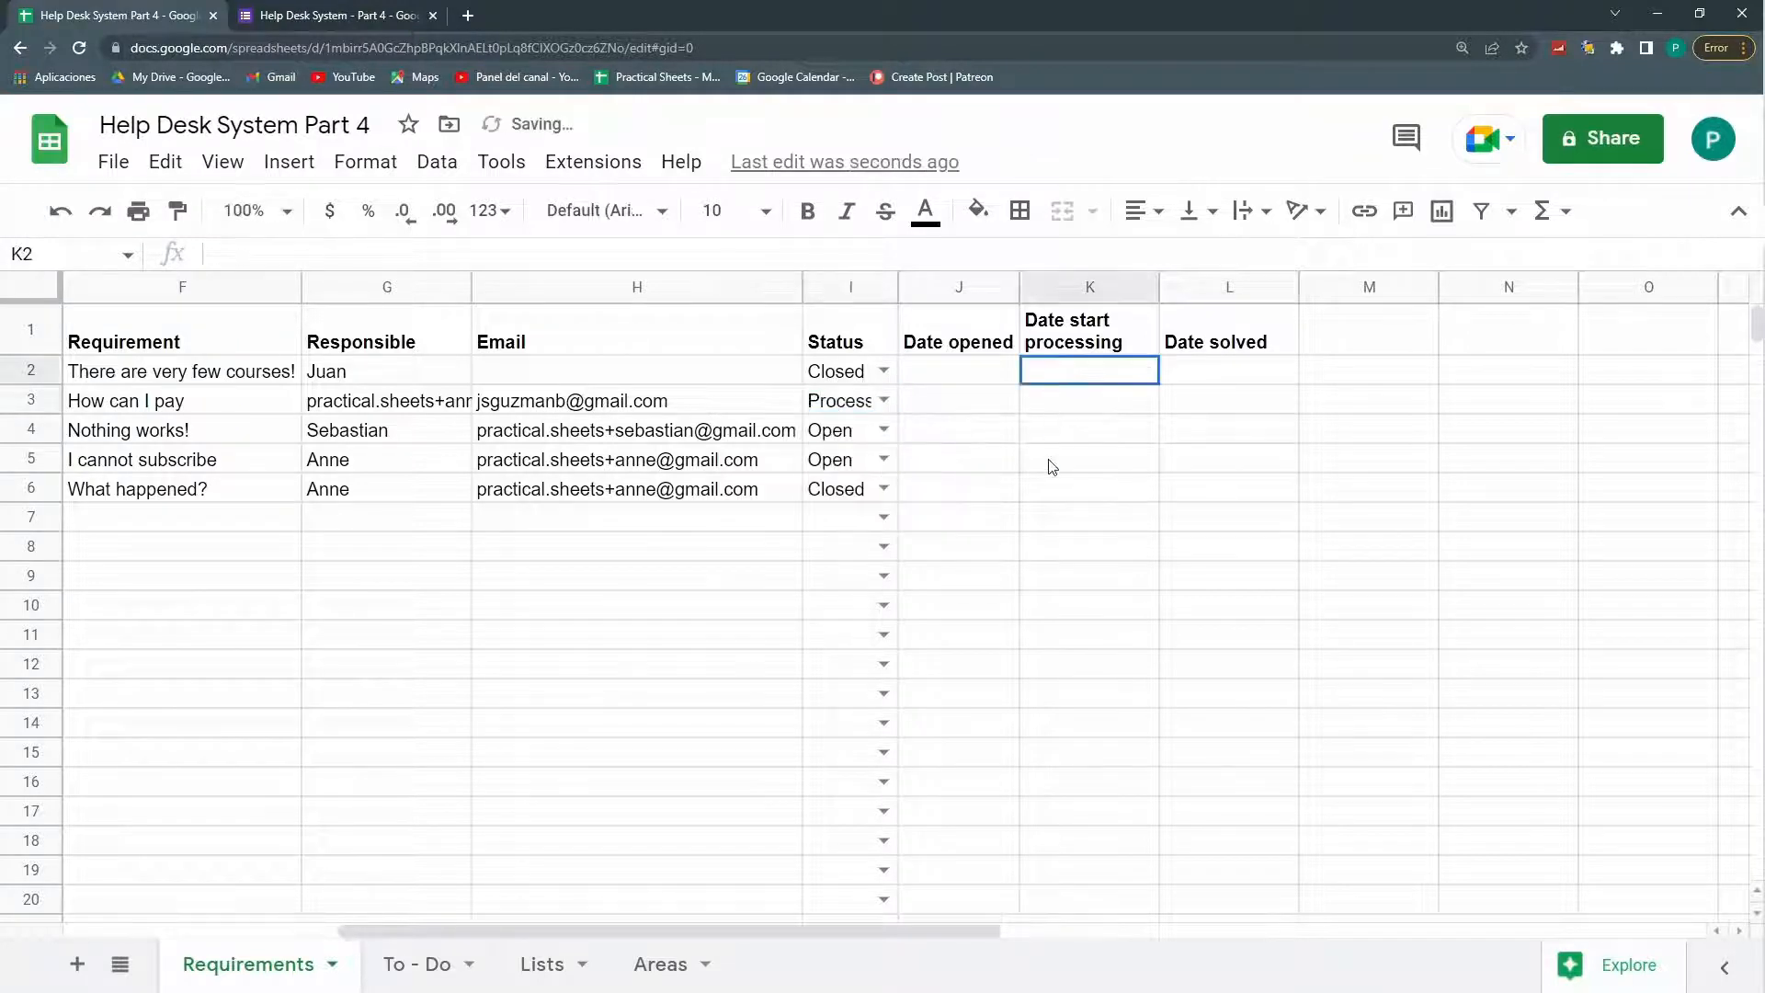
left_click_drag(1088, 369, 1088, 517)
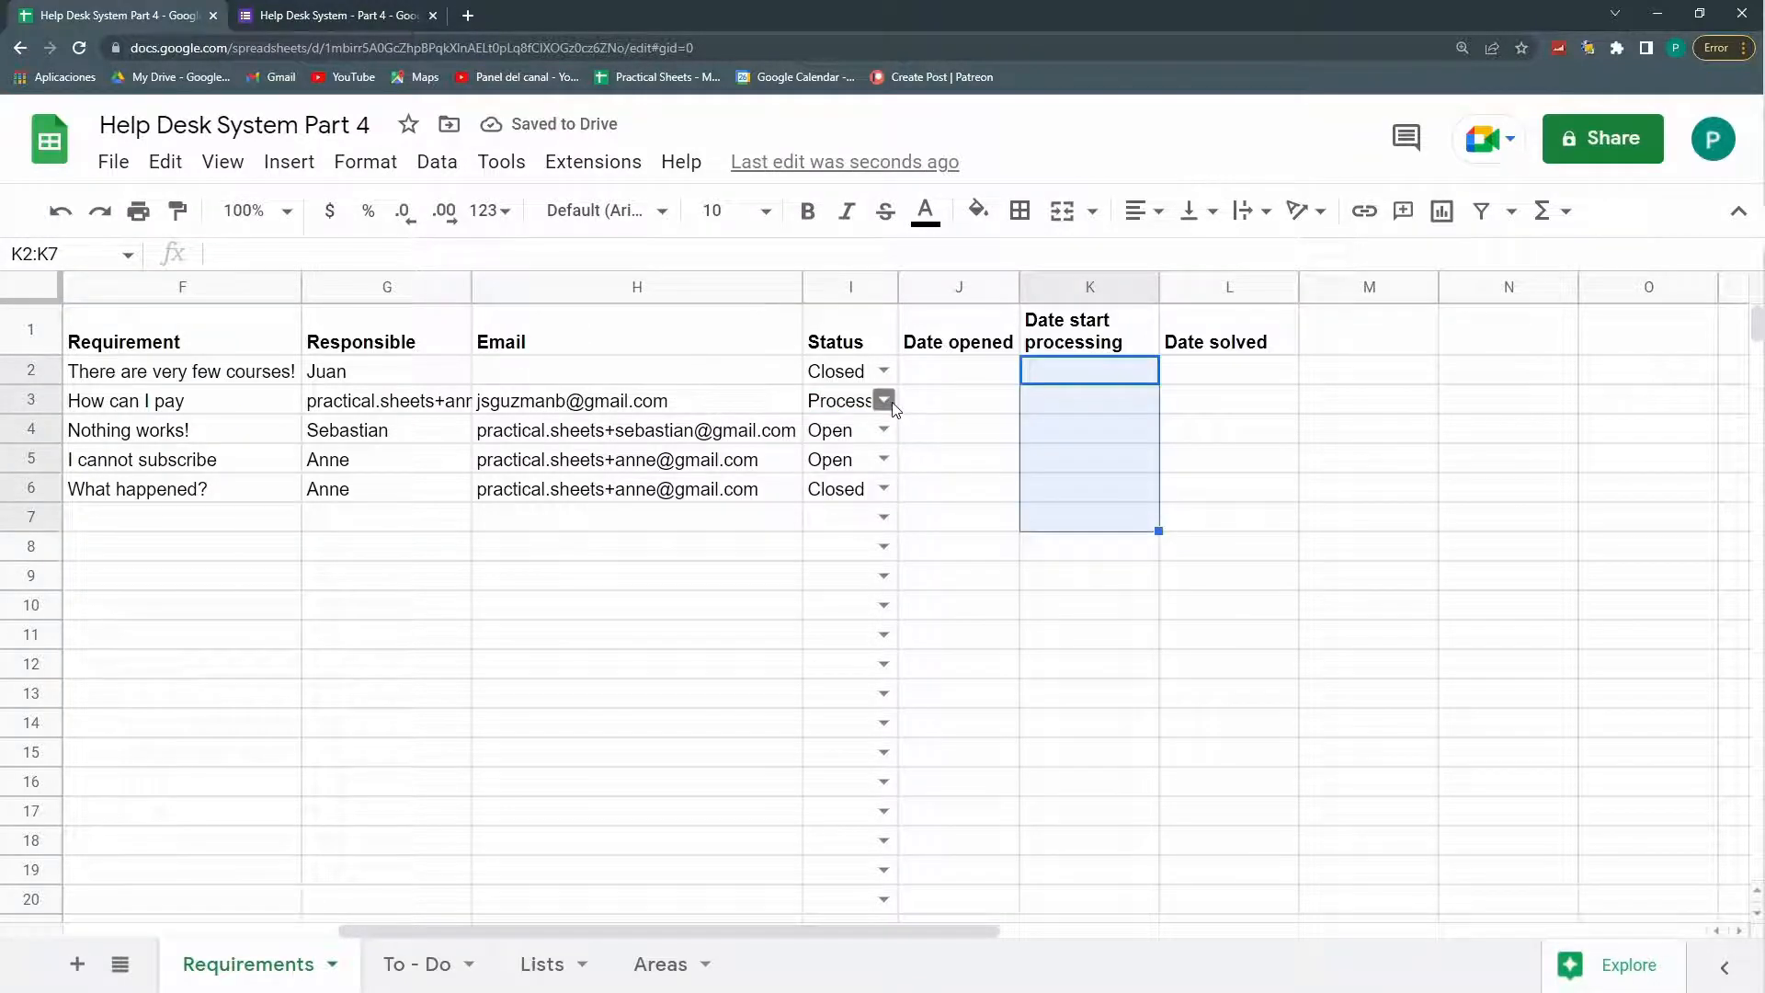
Step: Change the How can I pay status to Cancelled
left_click(885, 399)
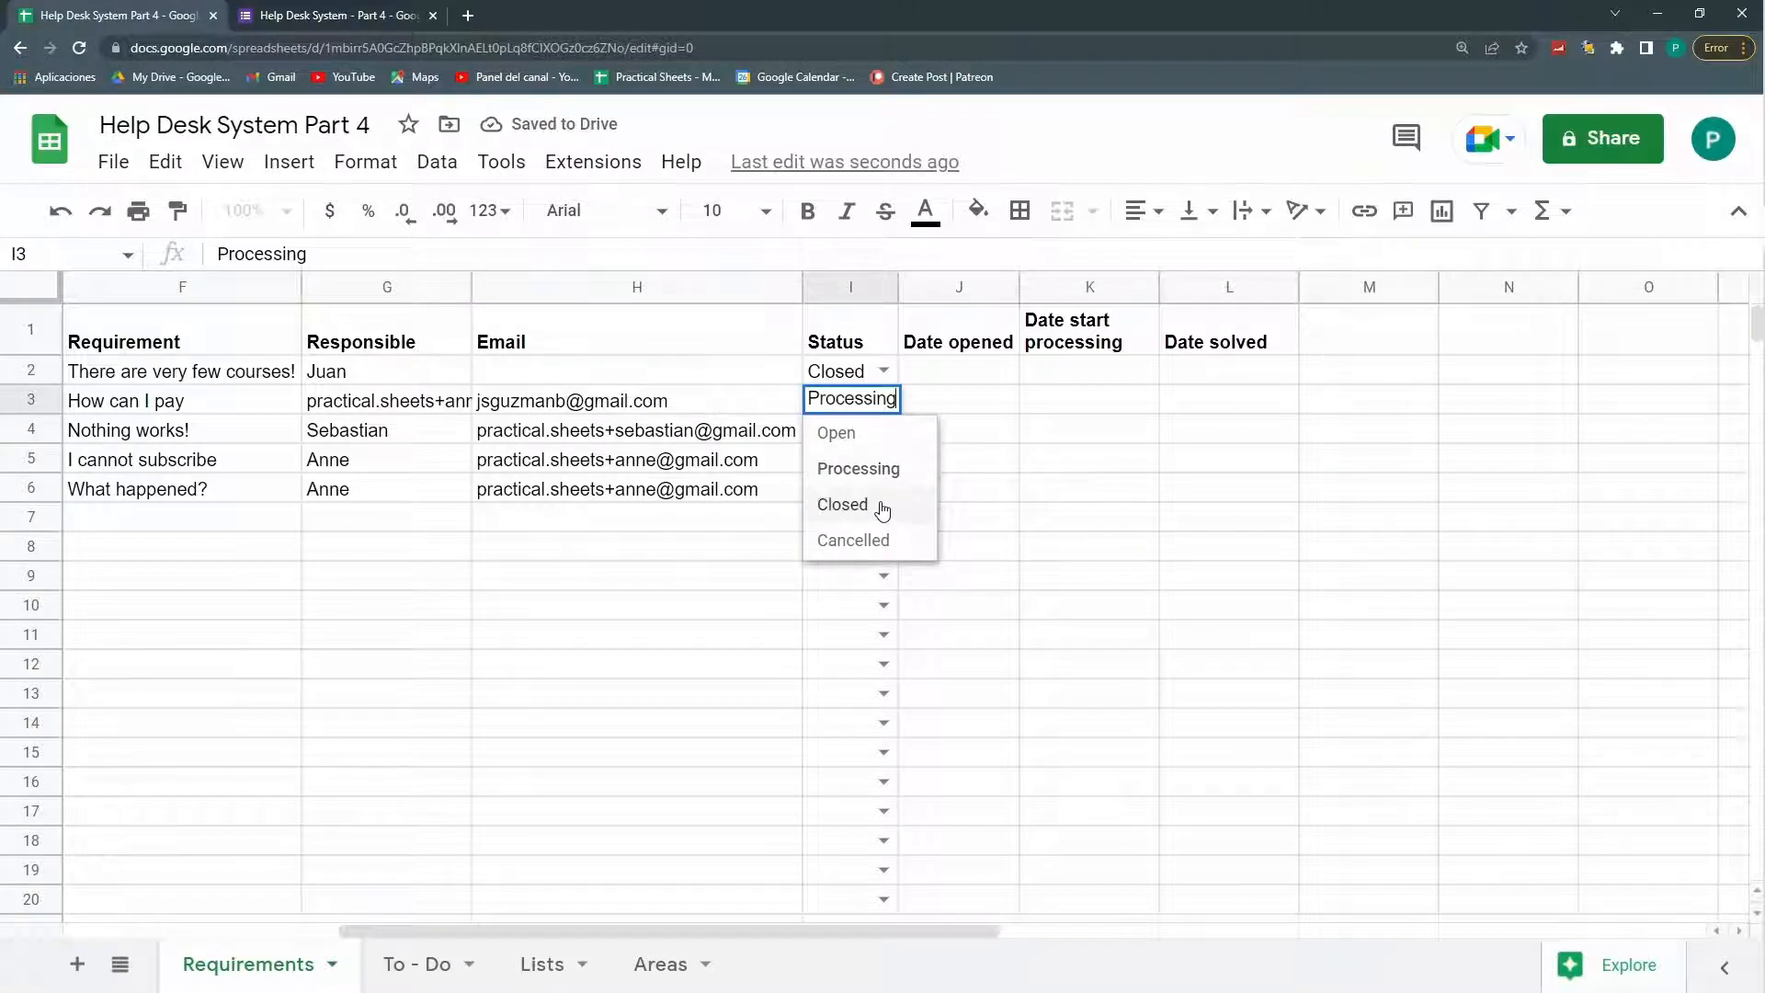
left_click(853, 539)
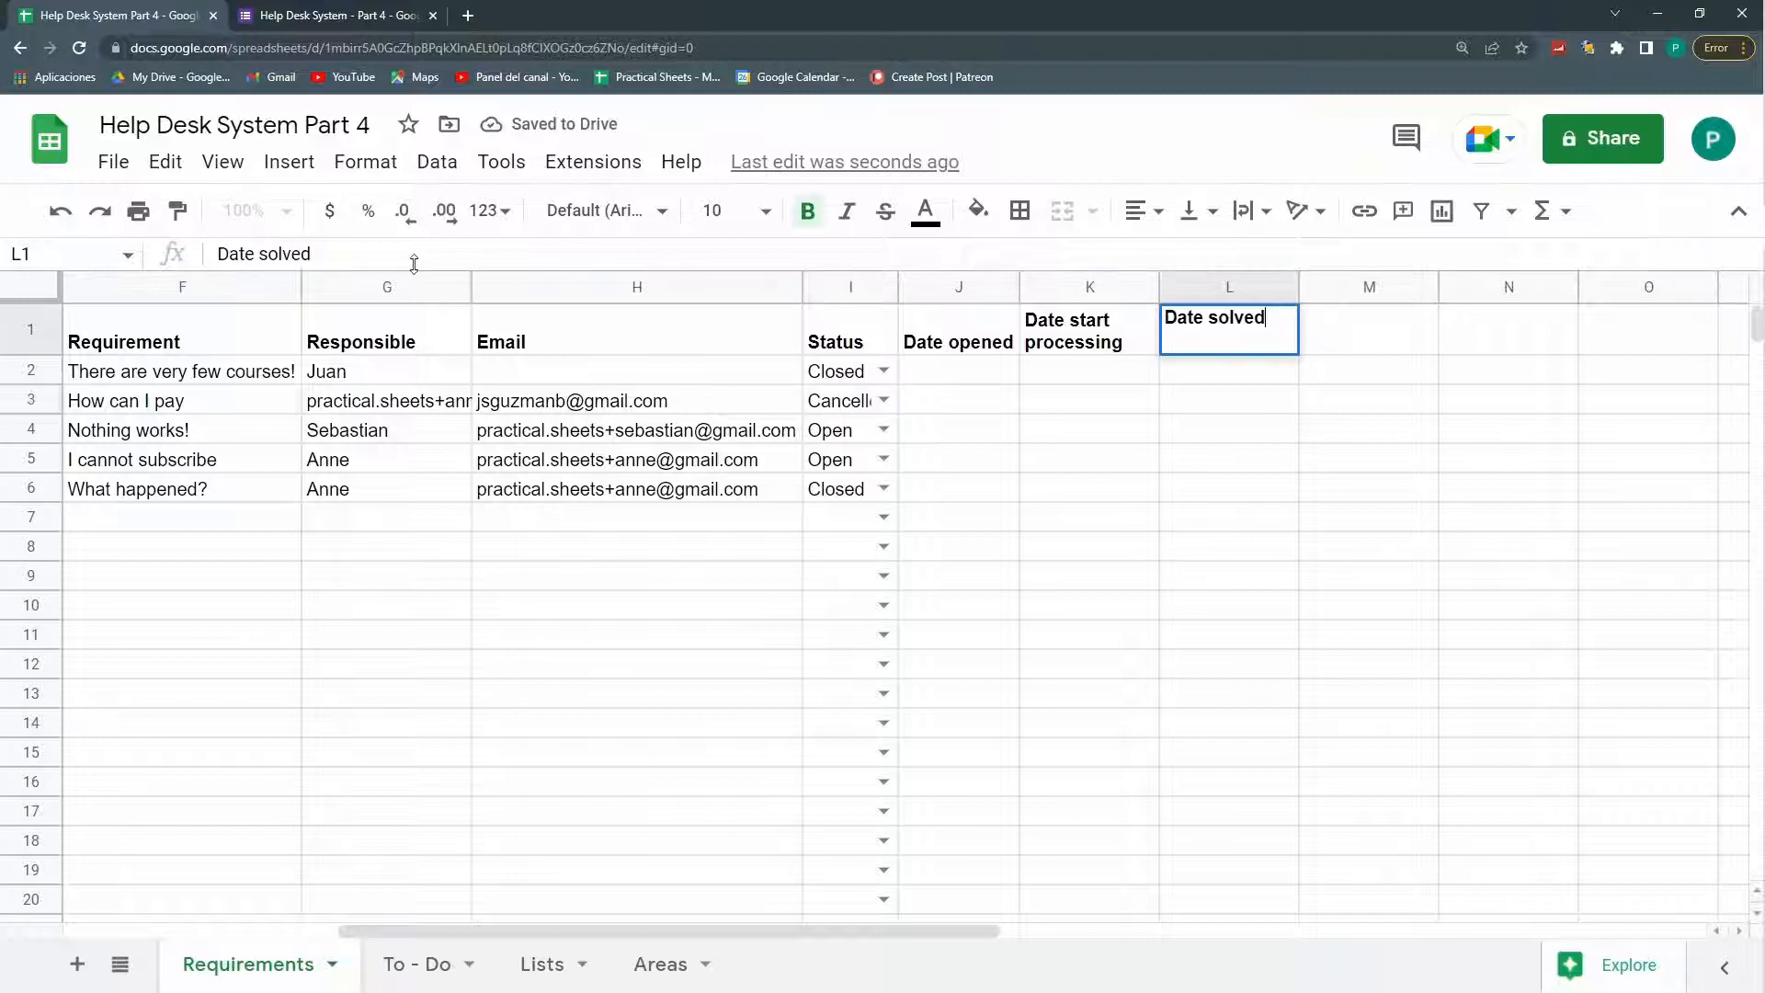
Step: Rename the Date solved header to Date closed and confirm it
key("Backspace")
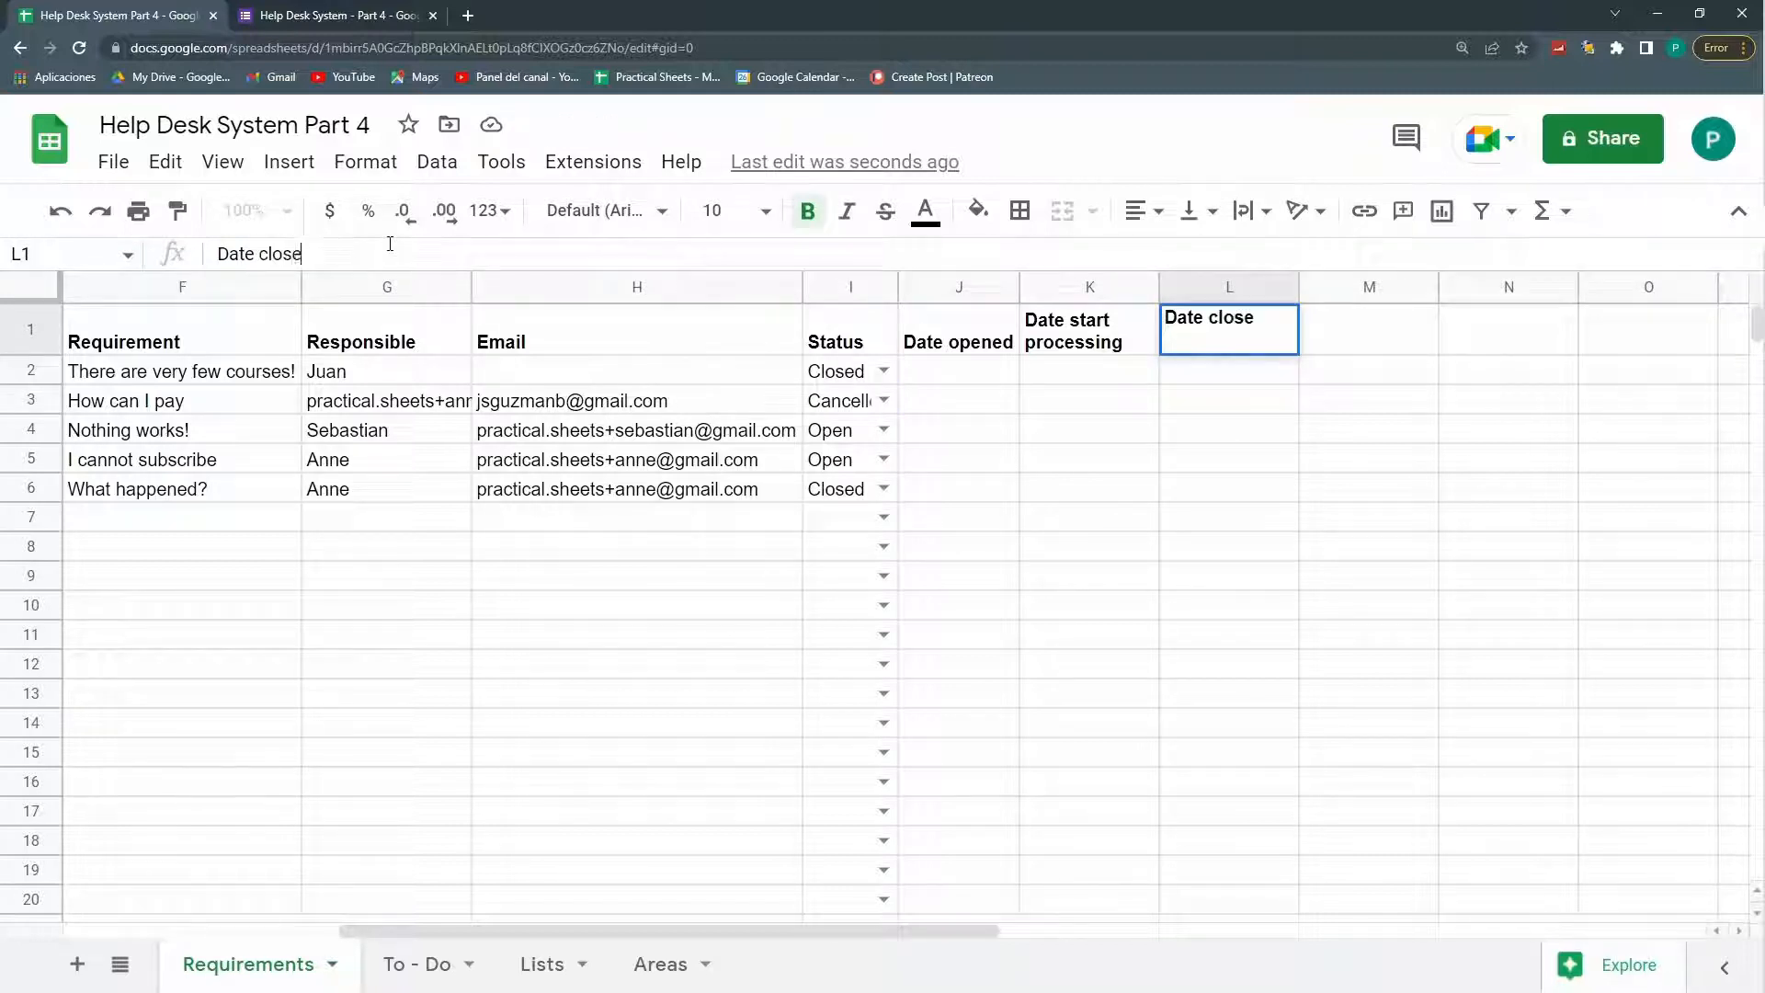
key("enter")
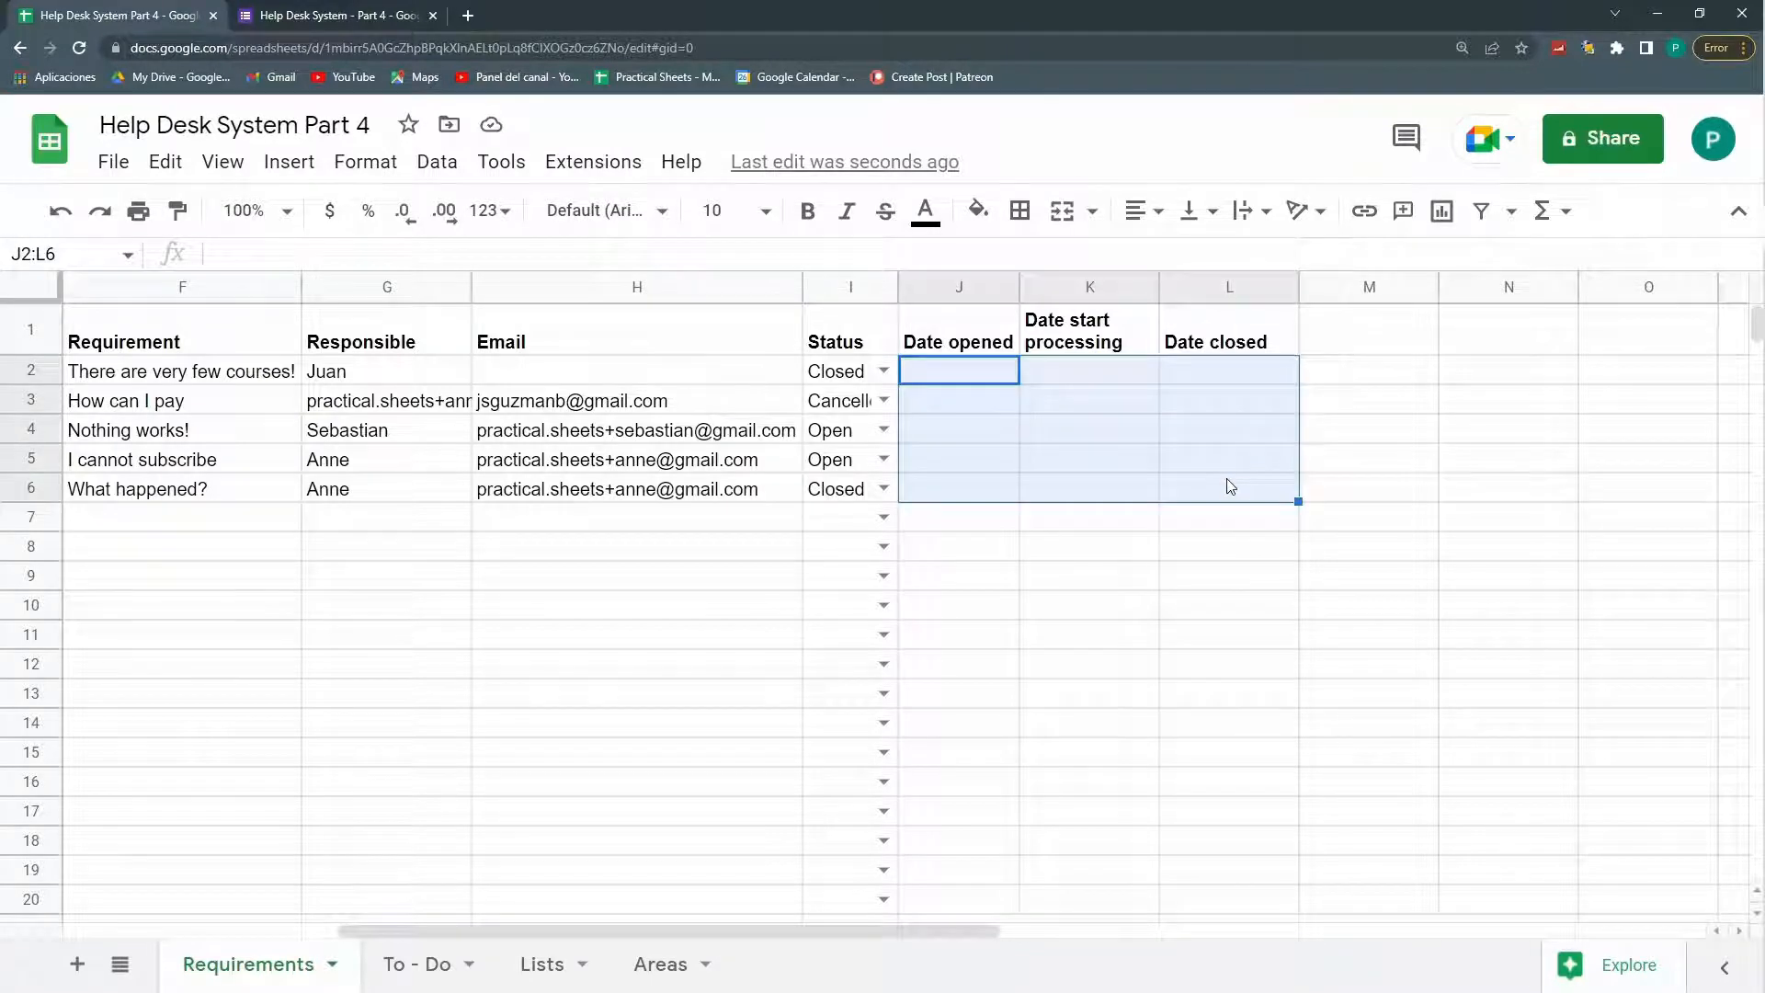
left_click(1230, 576)
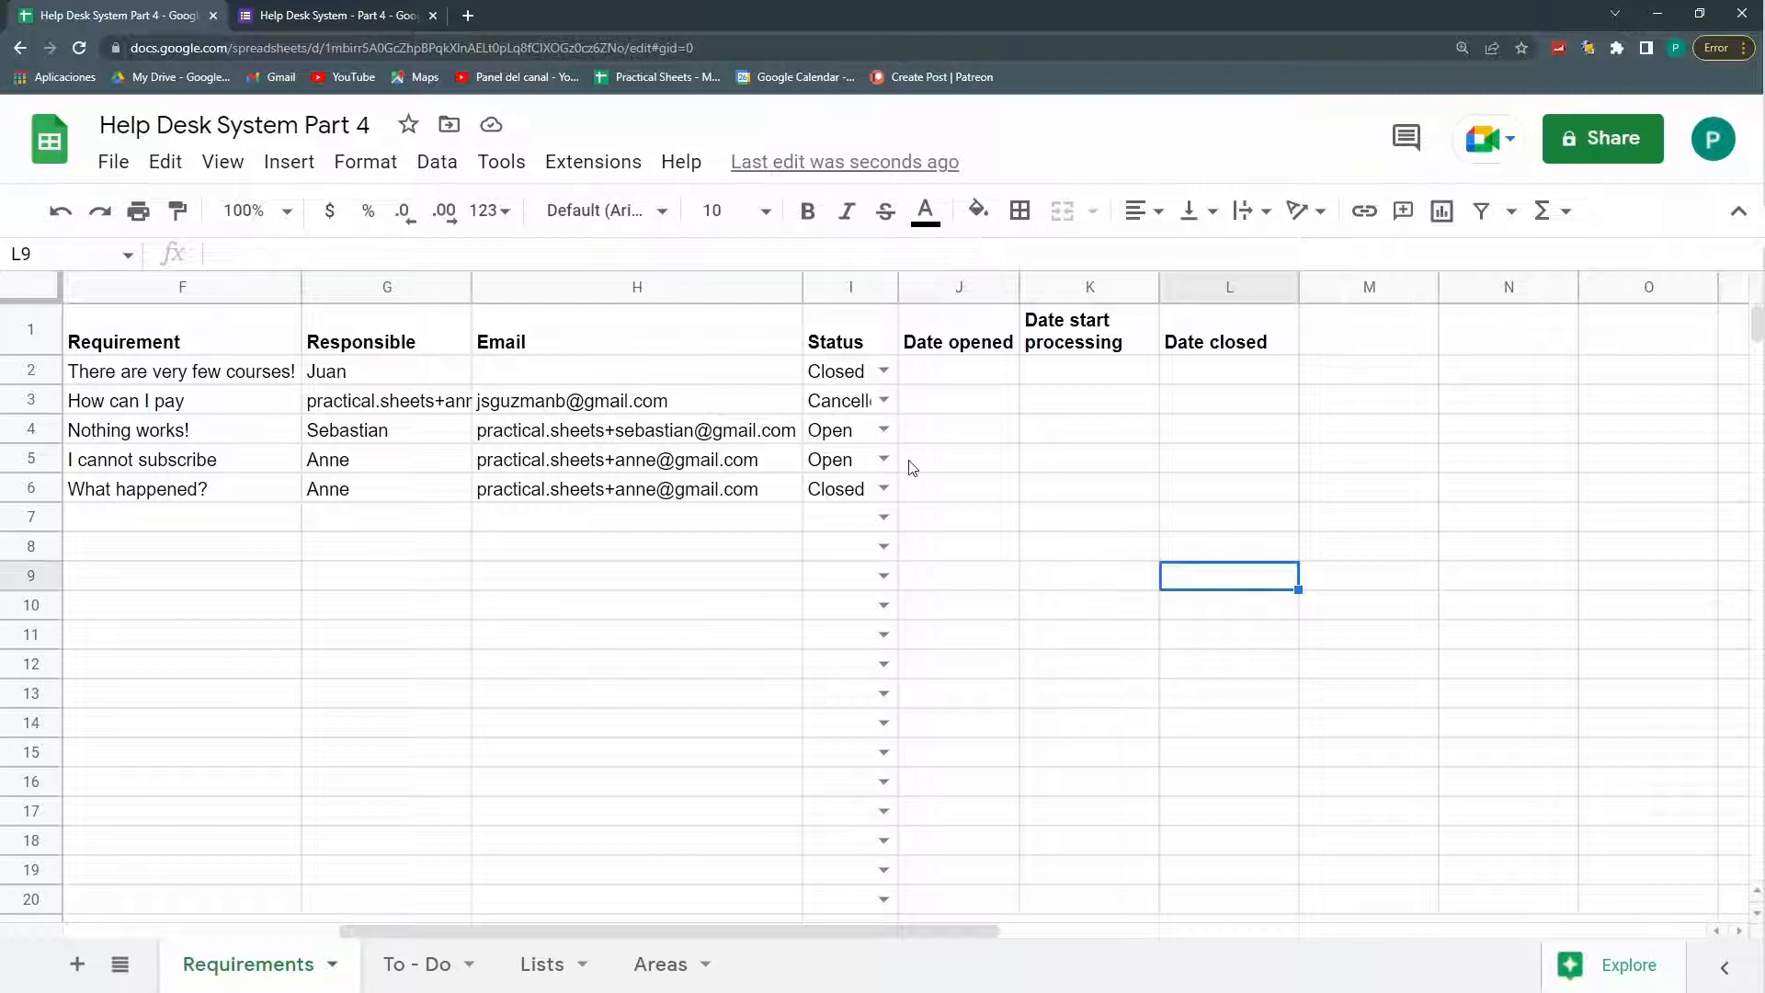
left_click(957, 457)
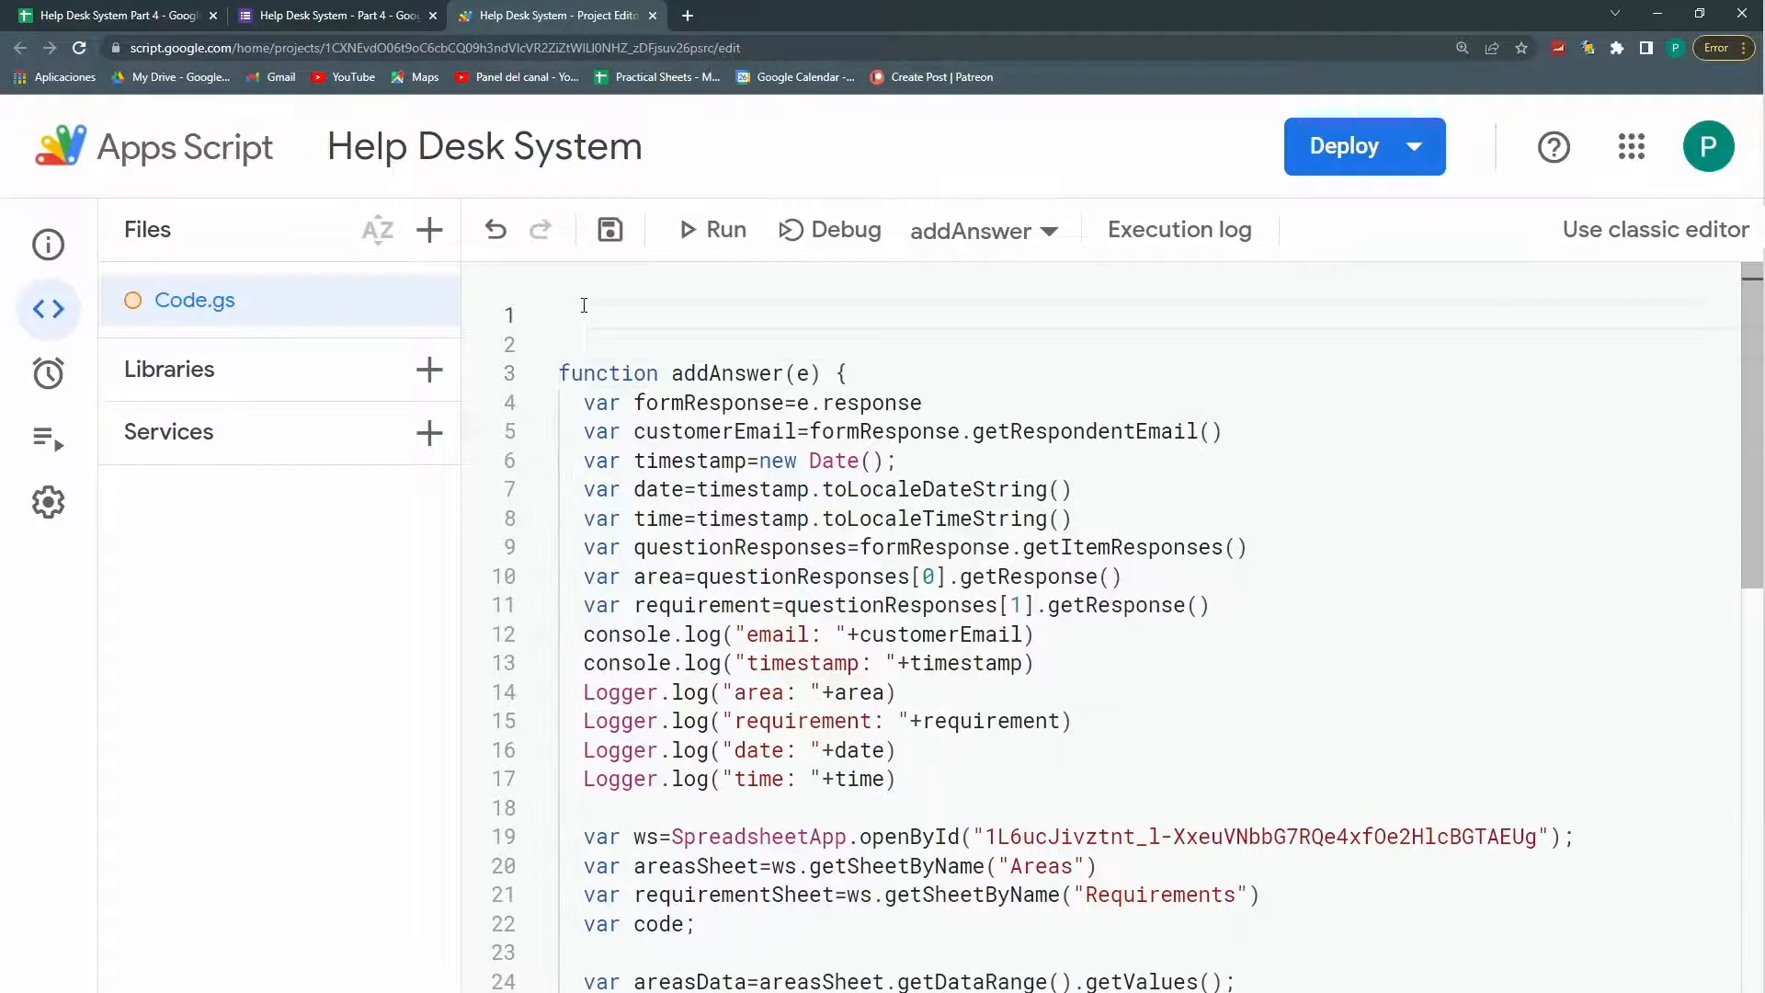
Step: Declare const SHEETS_ID holding the spreadsheet ID copied from the sheet URL
type("const")
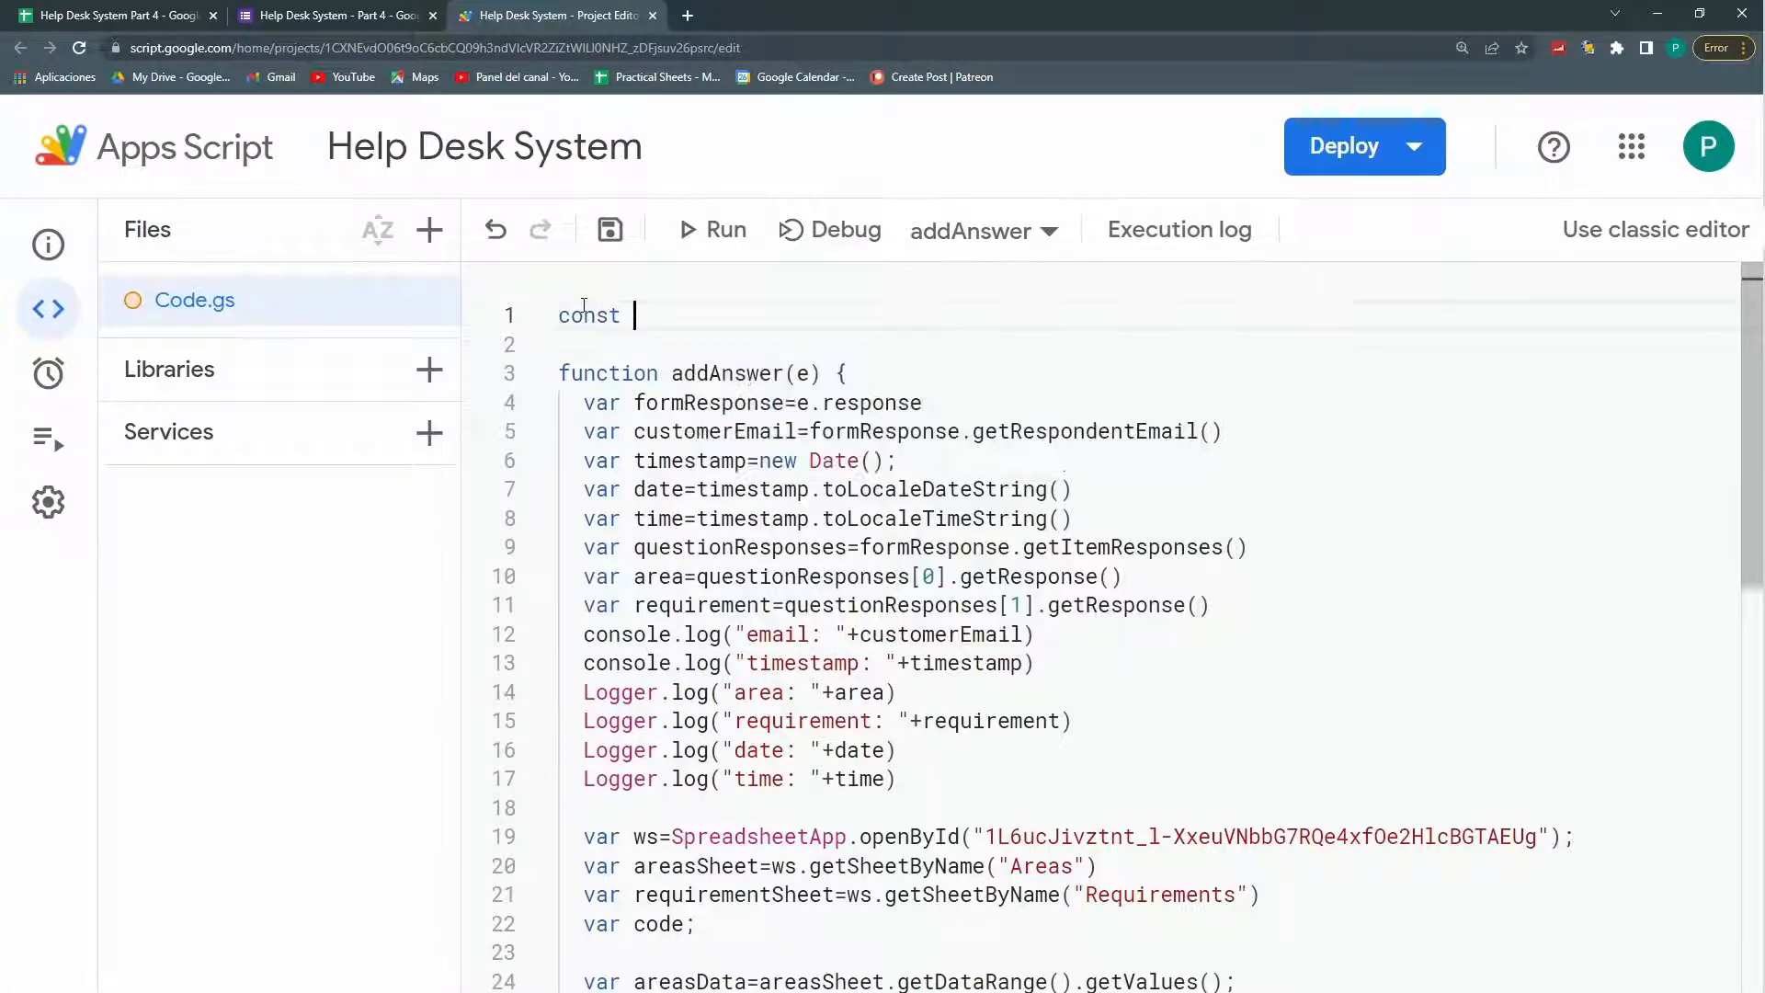
type("SHEETS_ID=\"\"")
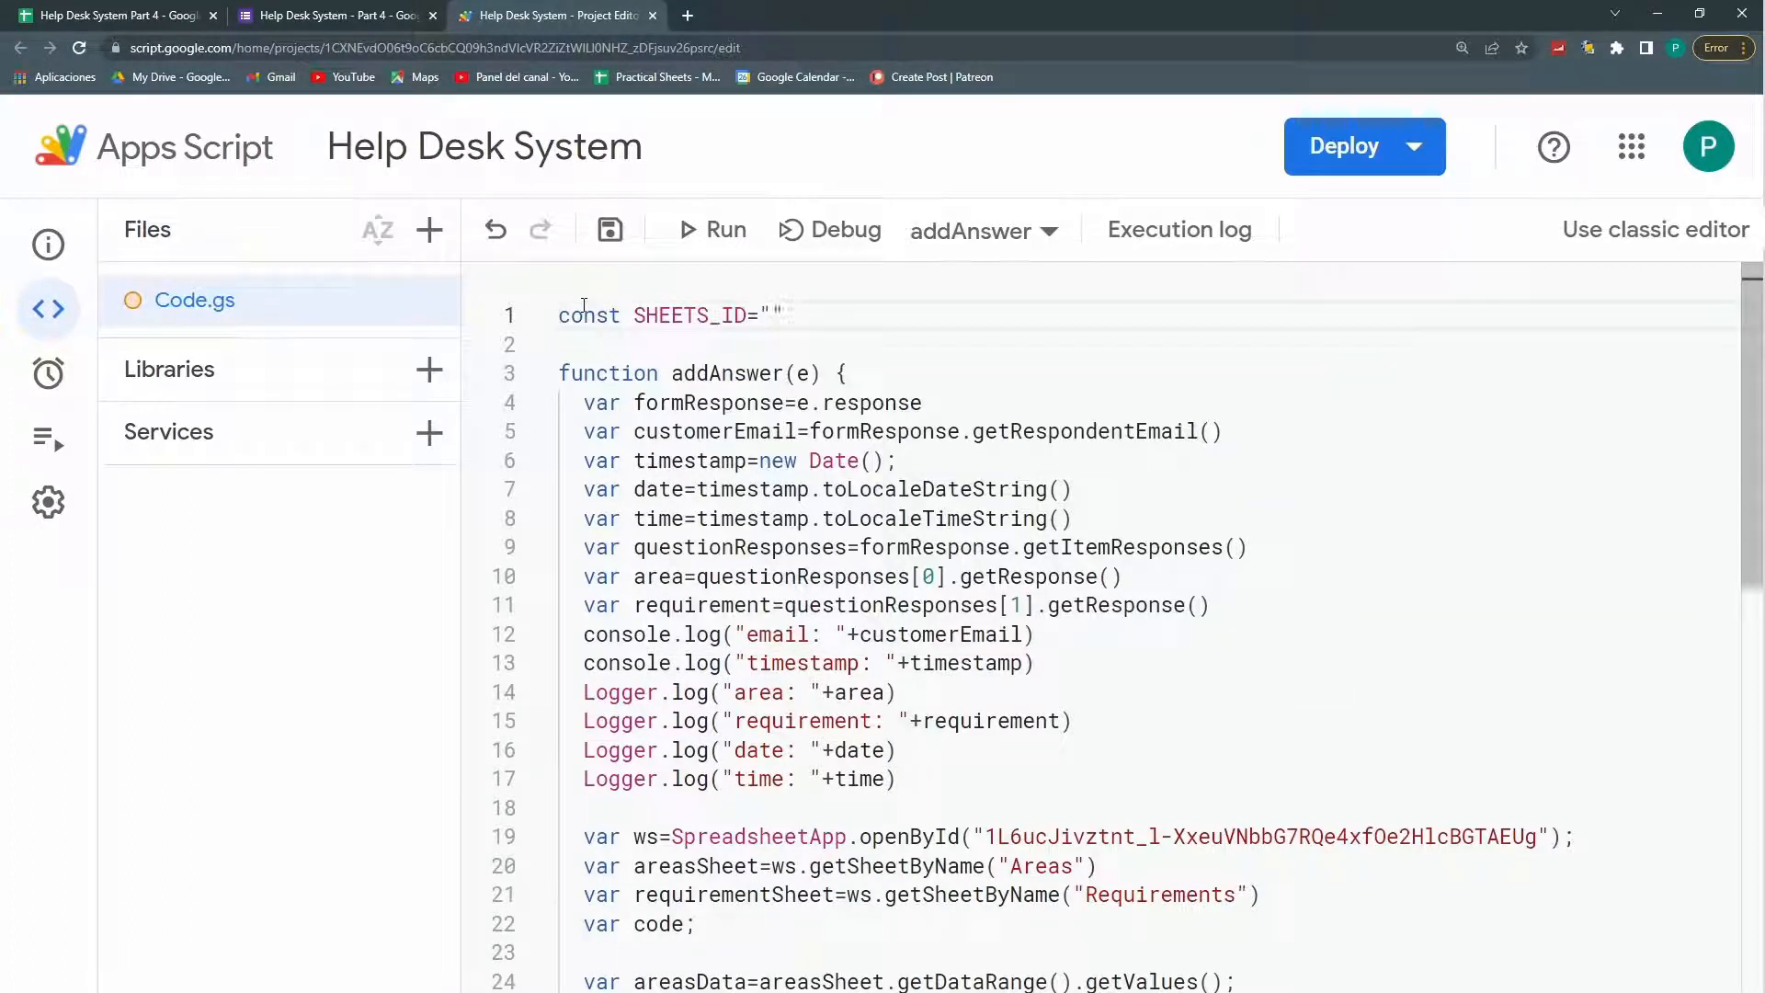
double_click(1257, 837)
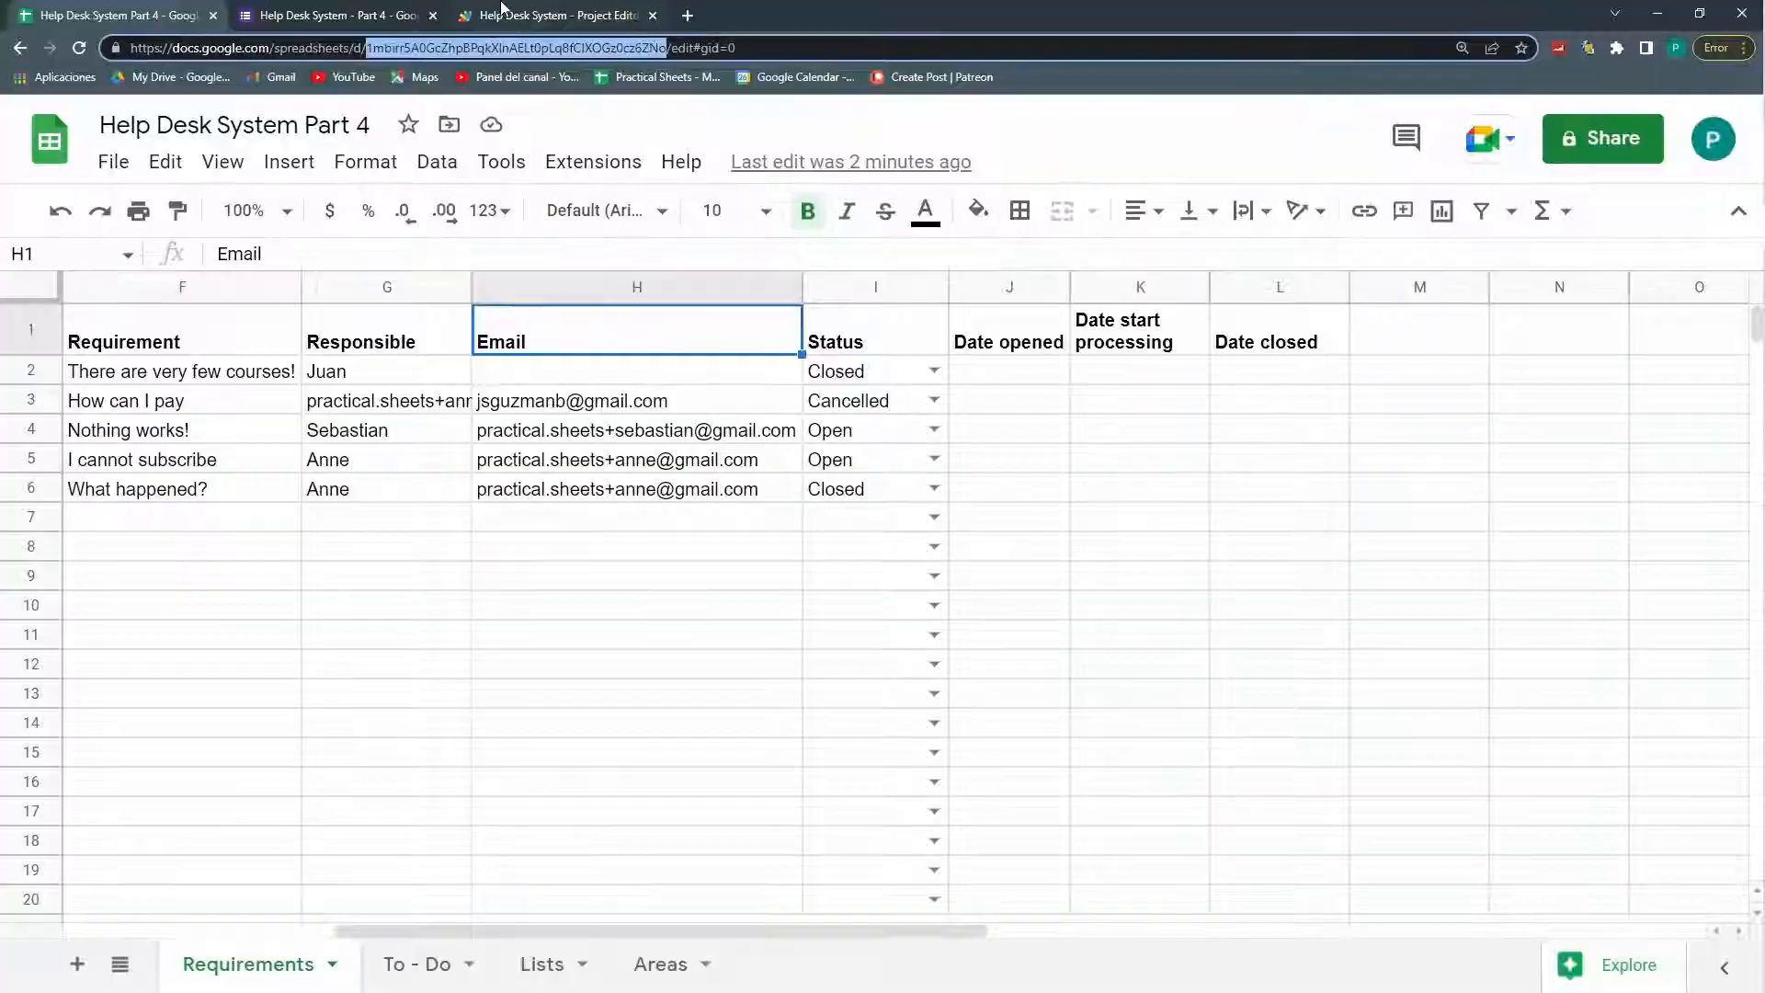
left_click(553, 15)
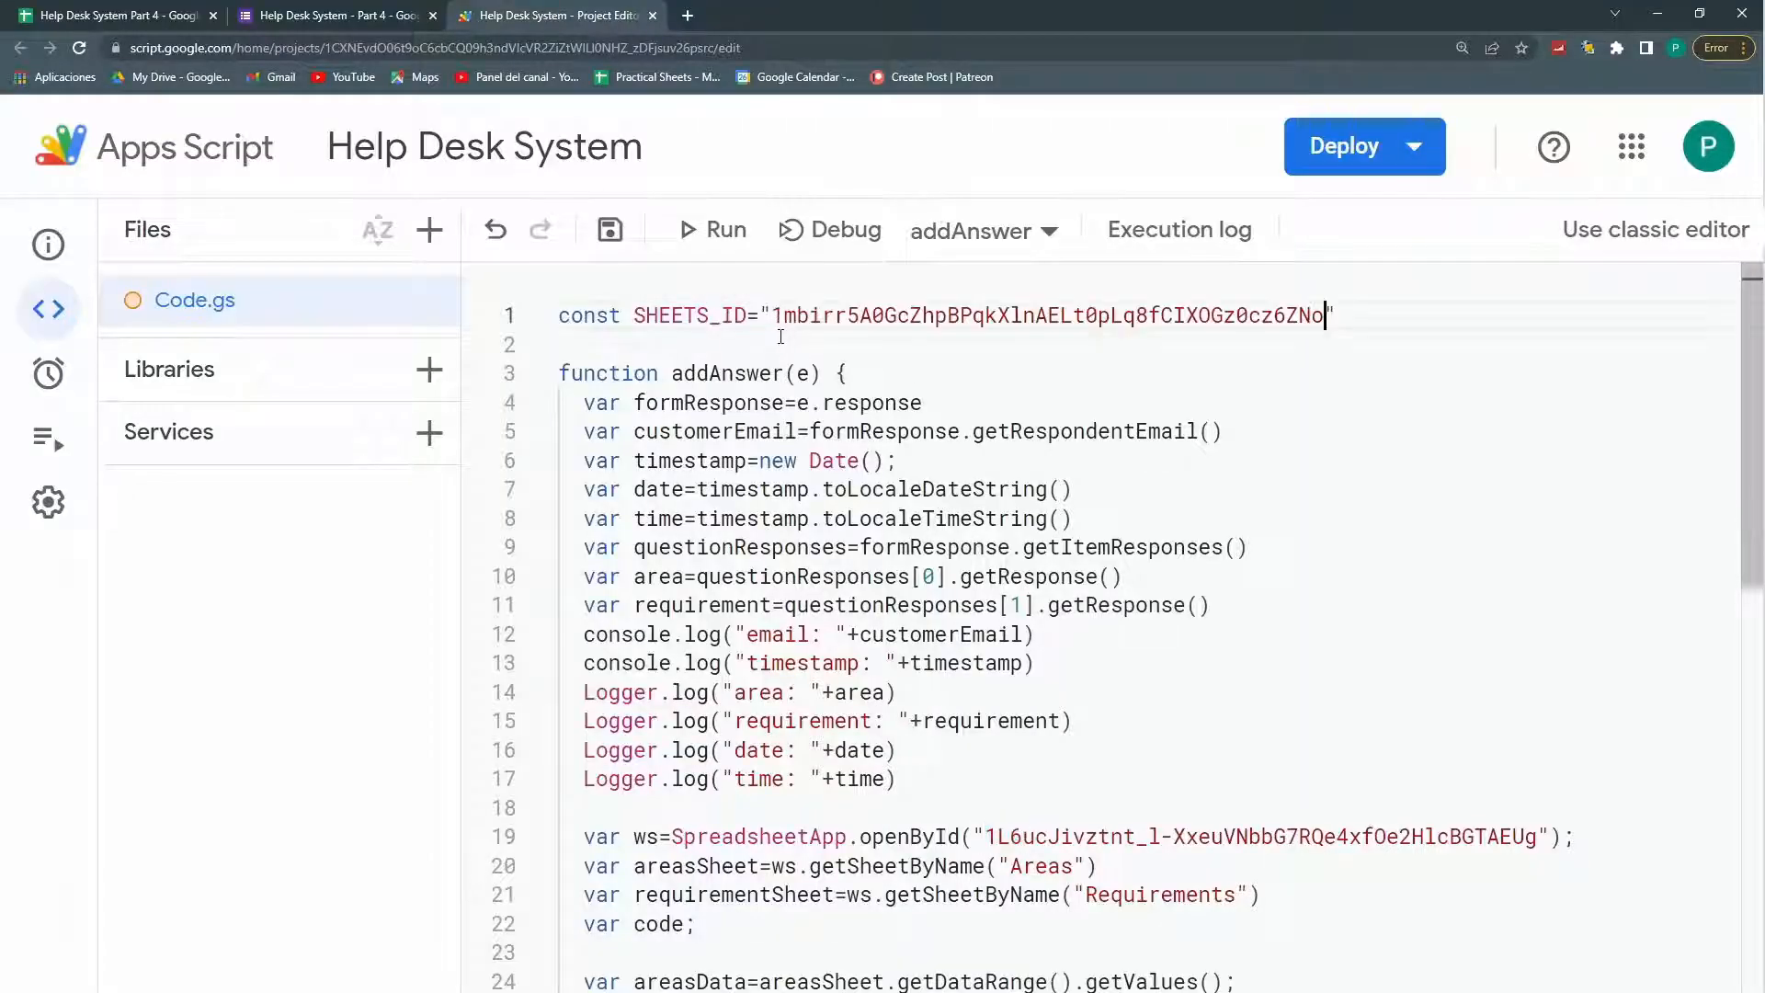
scroll("down", 3)
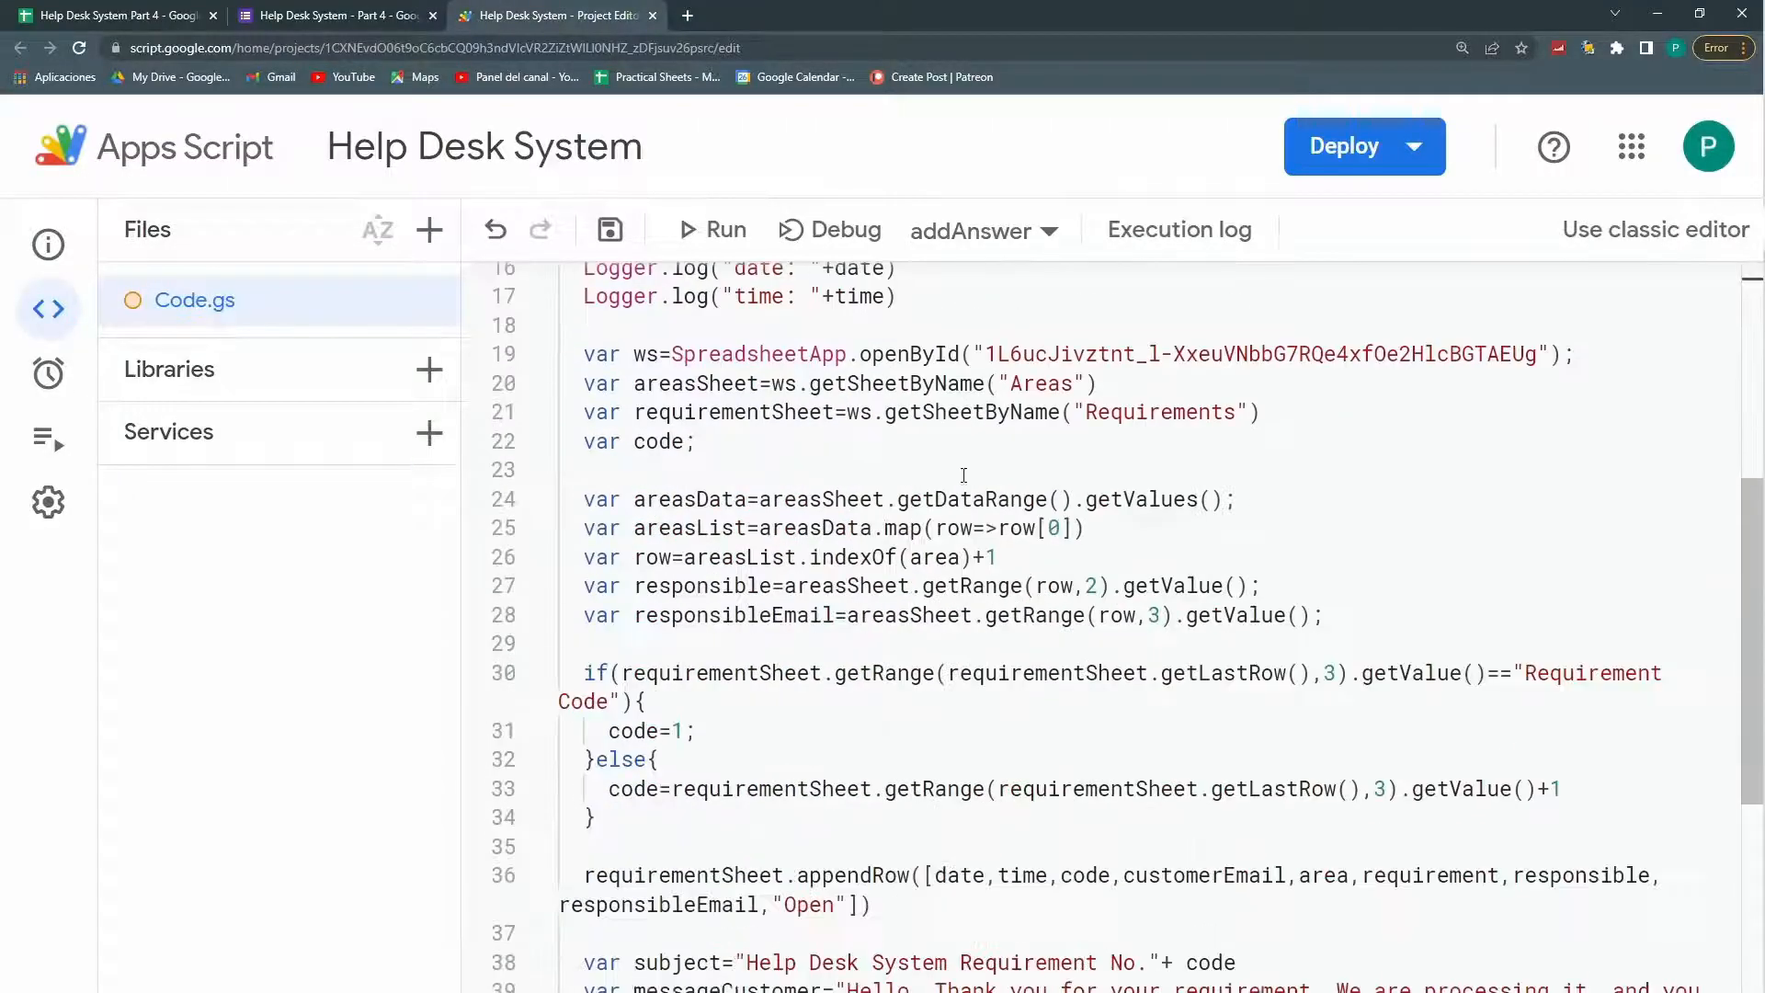
scroll("down", 3)
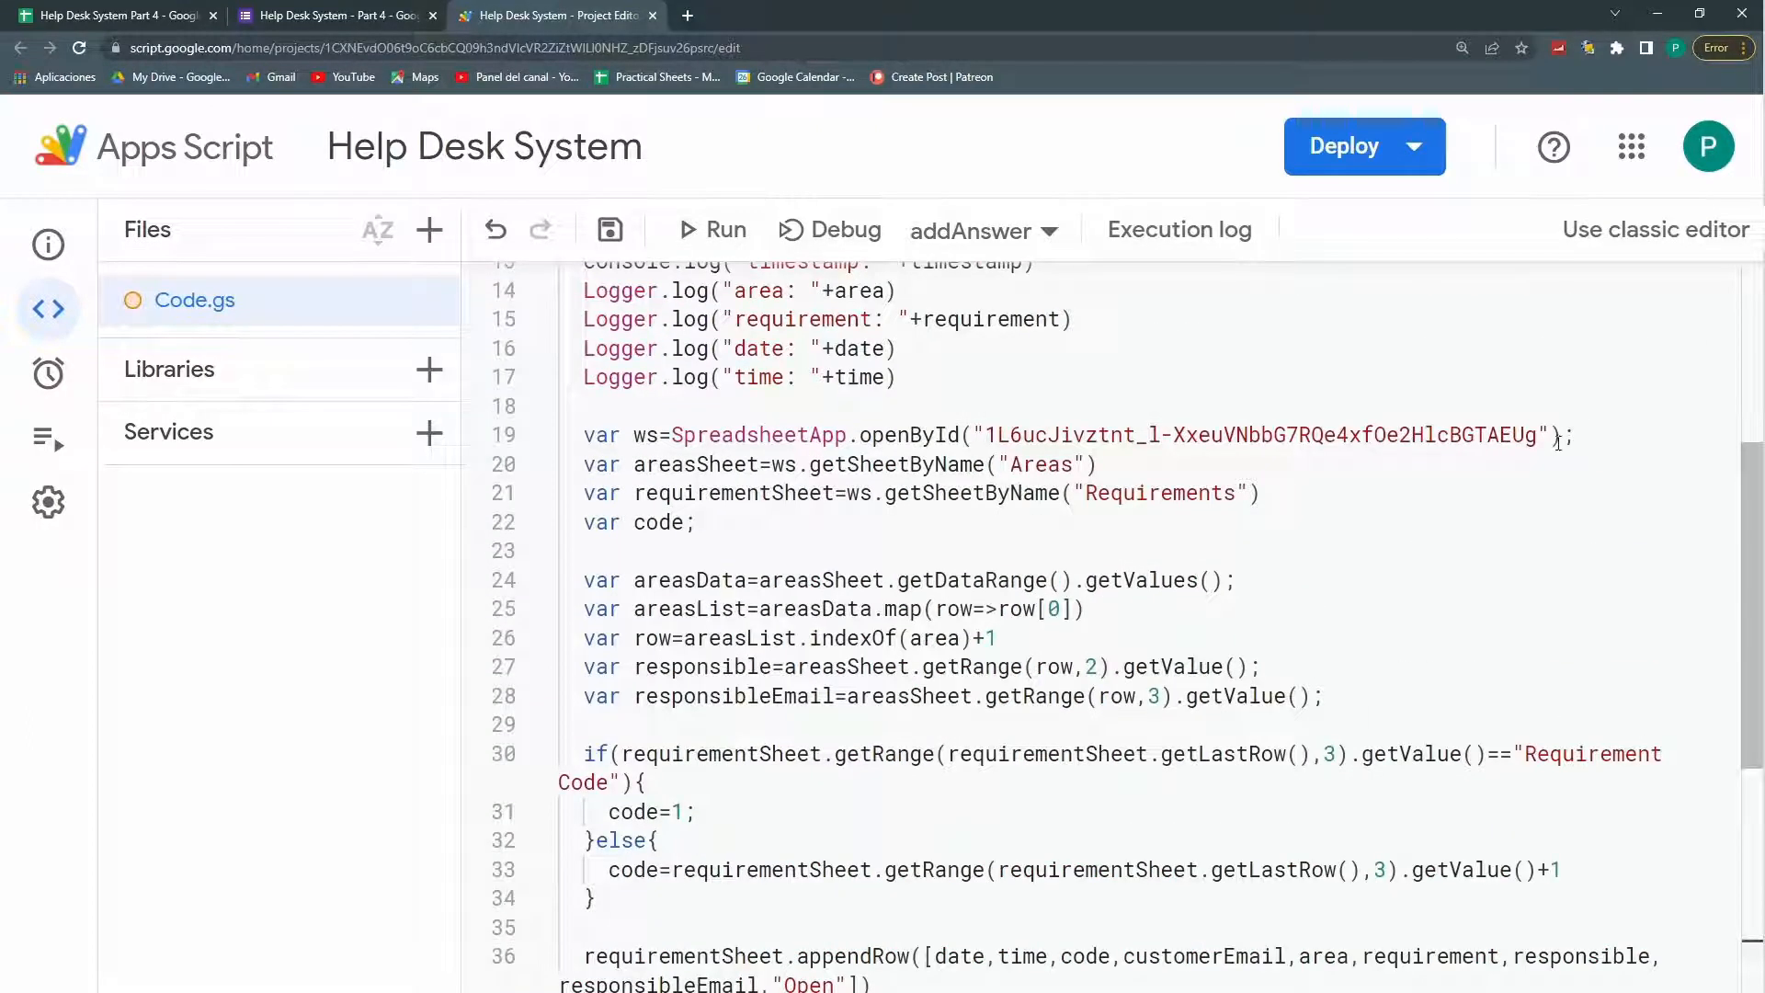
Step: Replace the hard-coded spreadsheet ID in openById with SHEETS_ID
double_click(1261, 436)
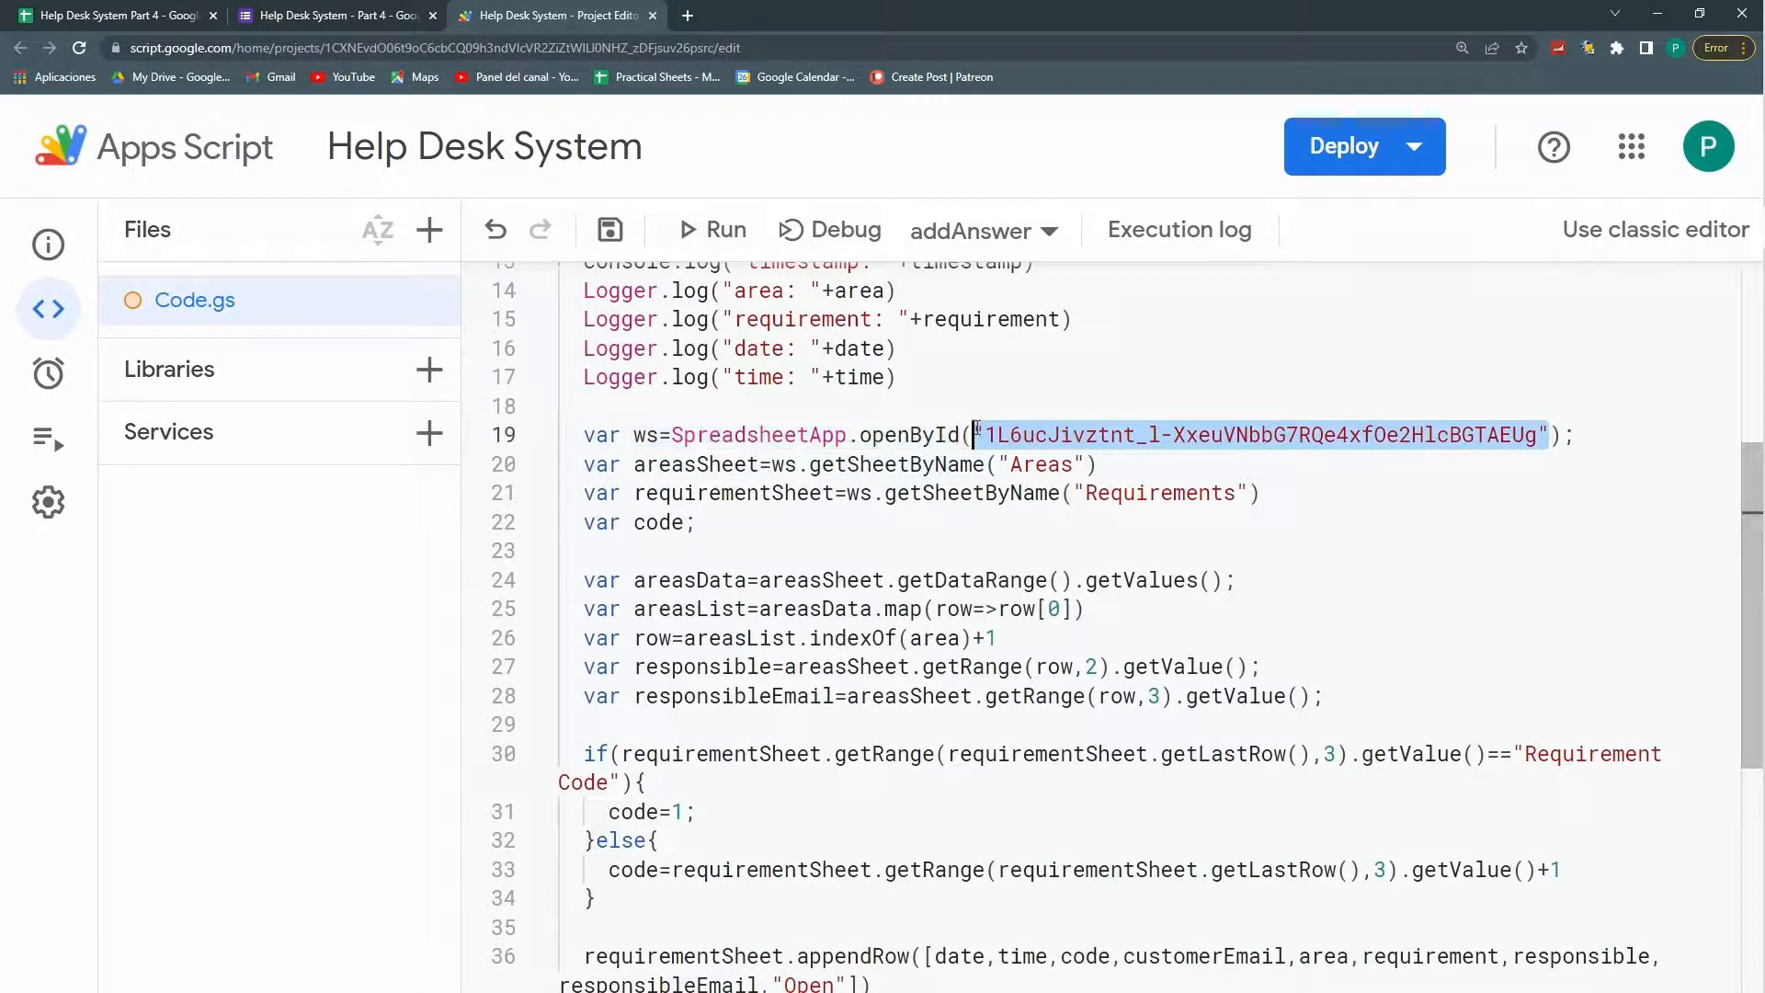
type("SHEETS_ID);")
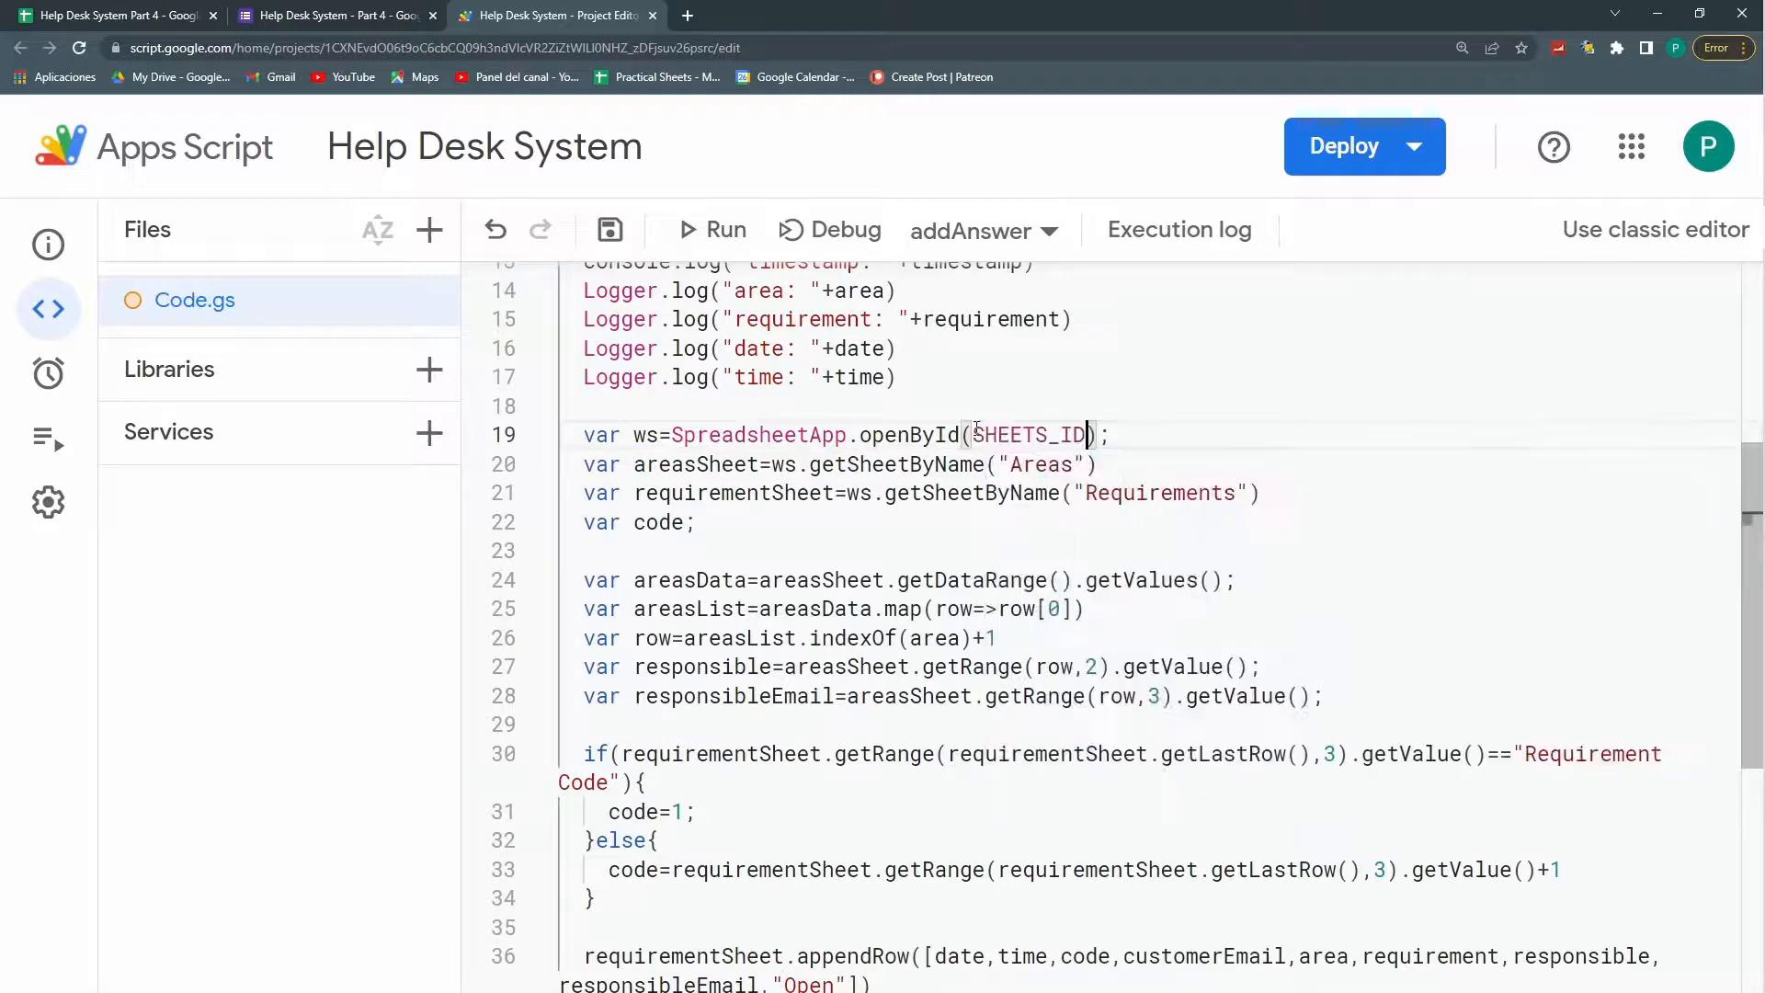
scroll("down", 3)
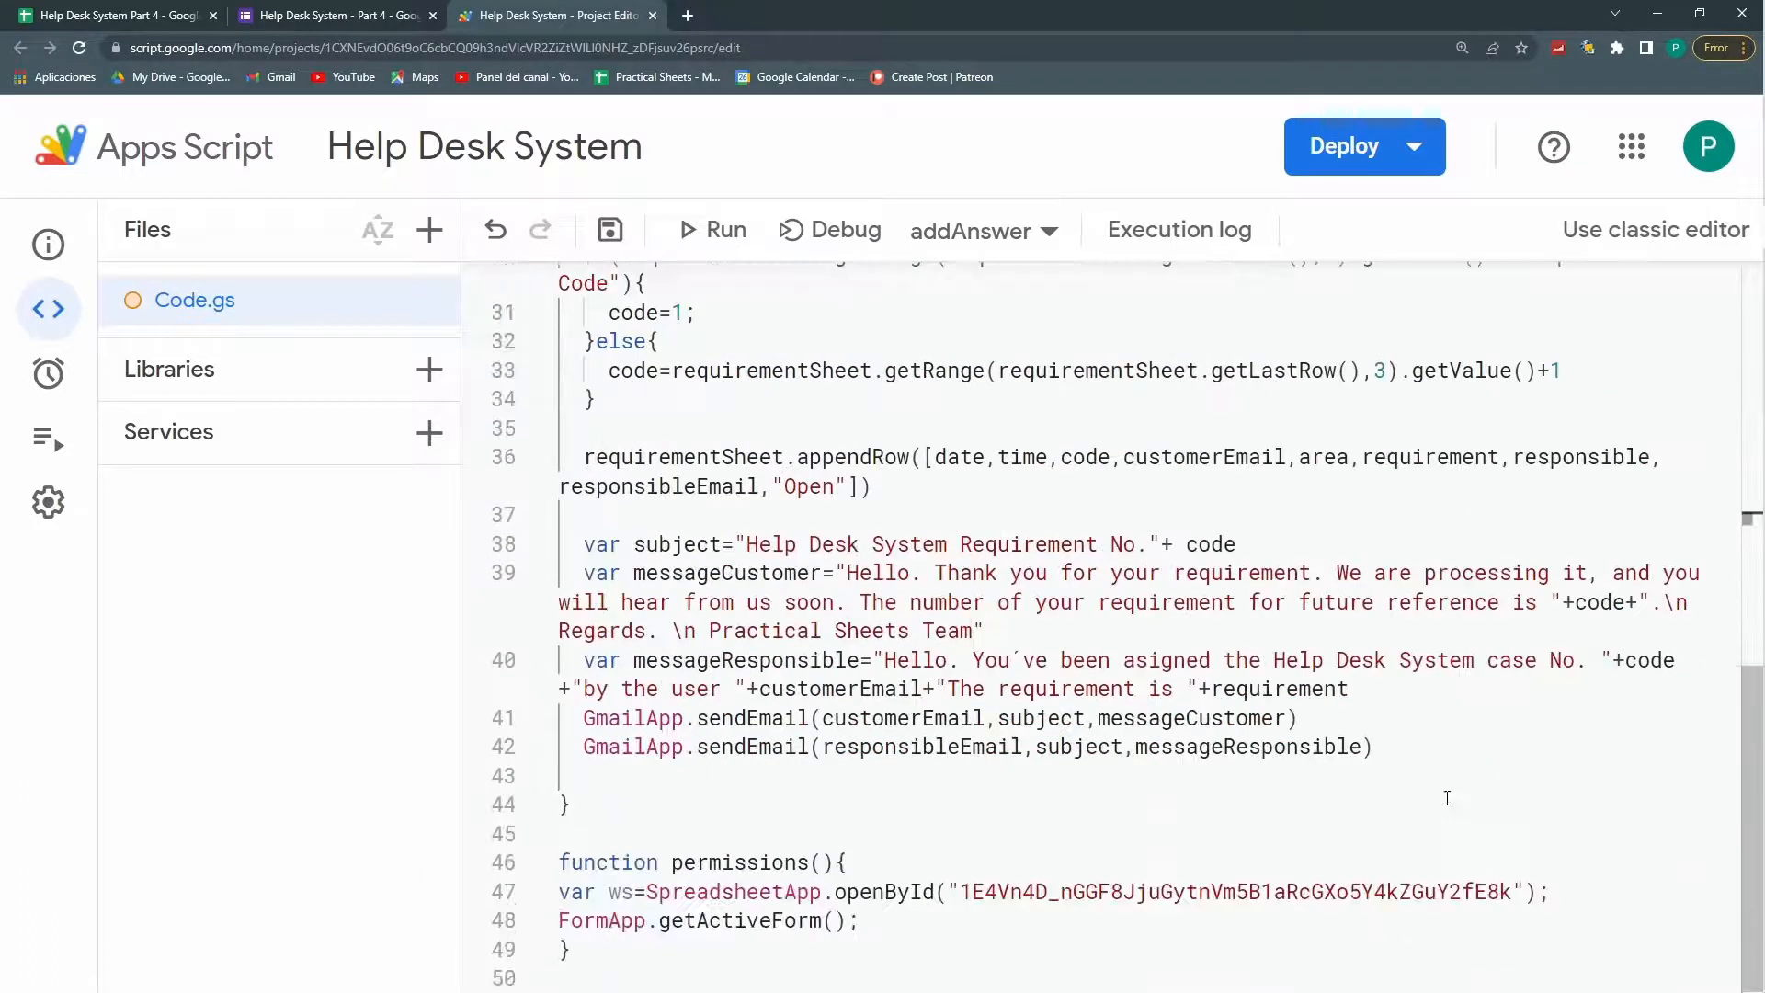
type("SHEETS_ID")
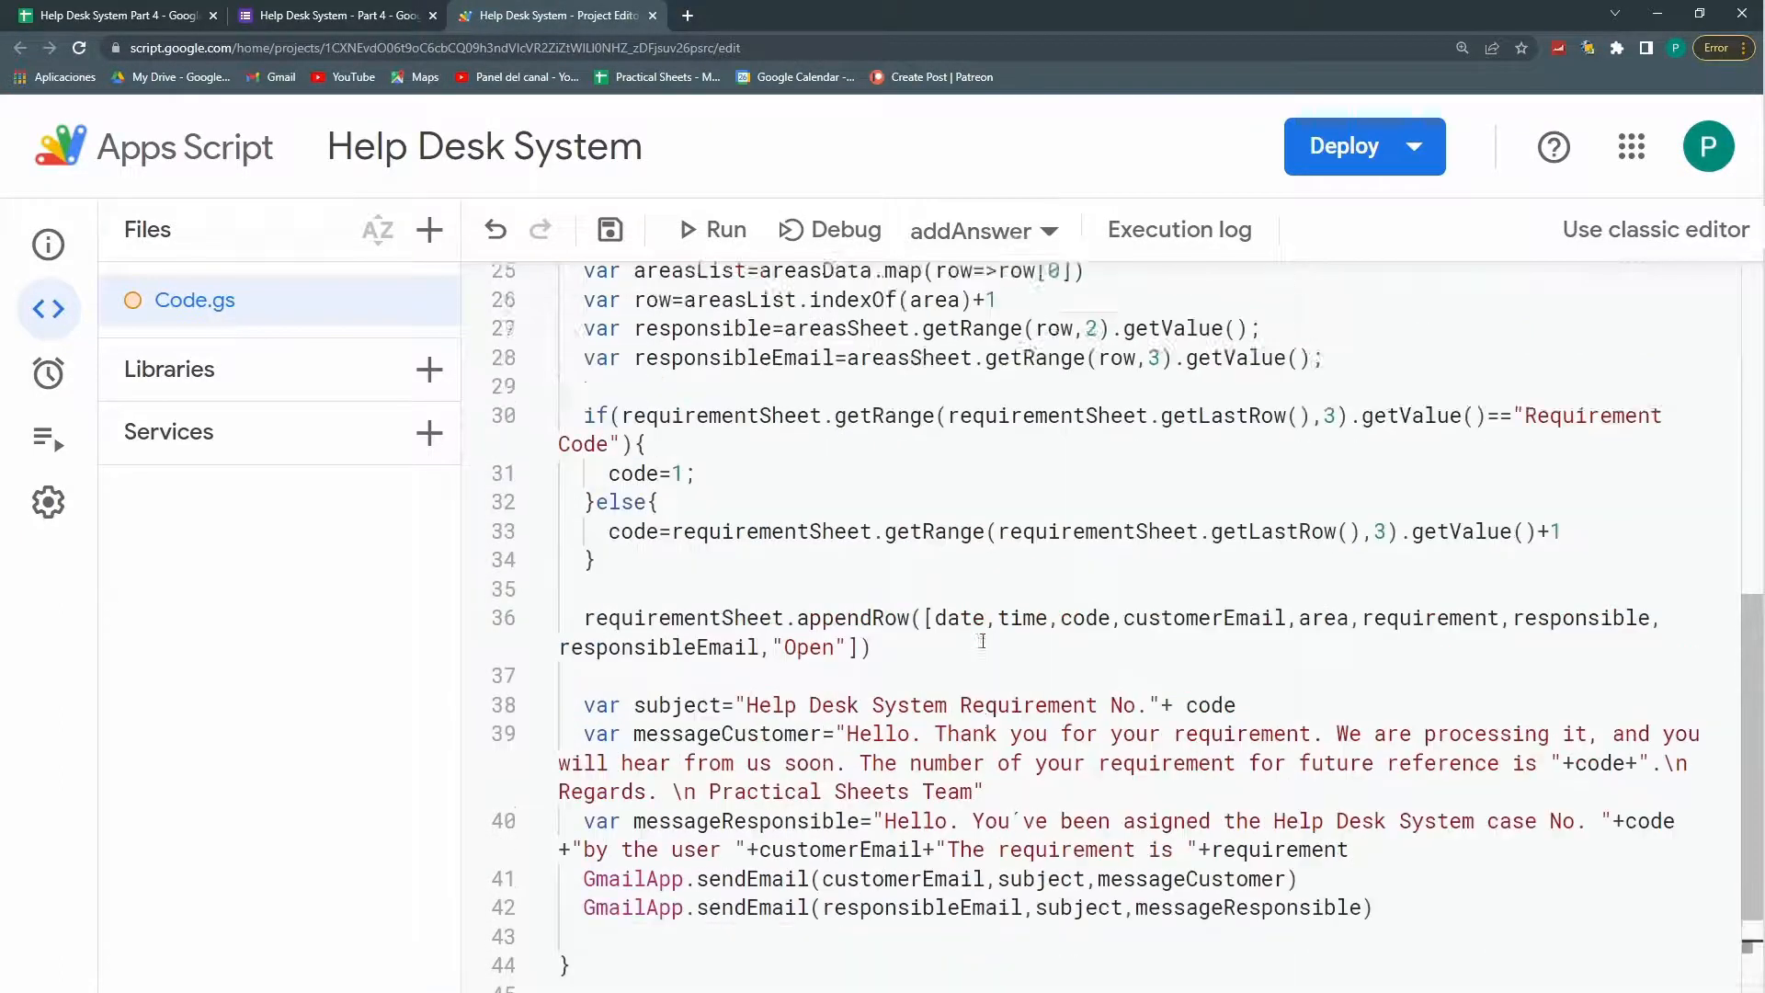
scroll("down", 3)
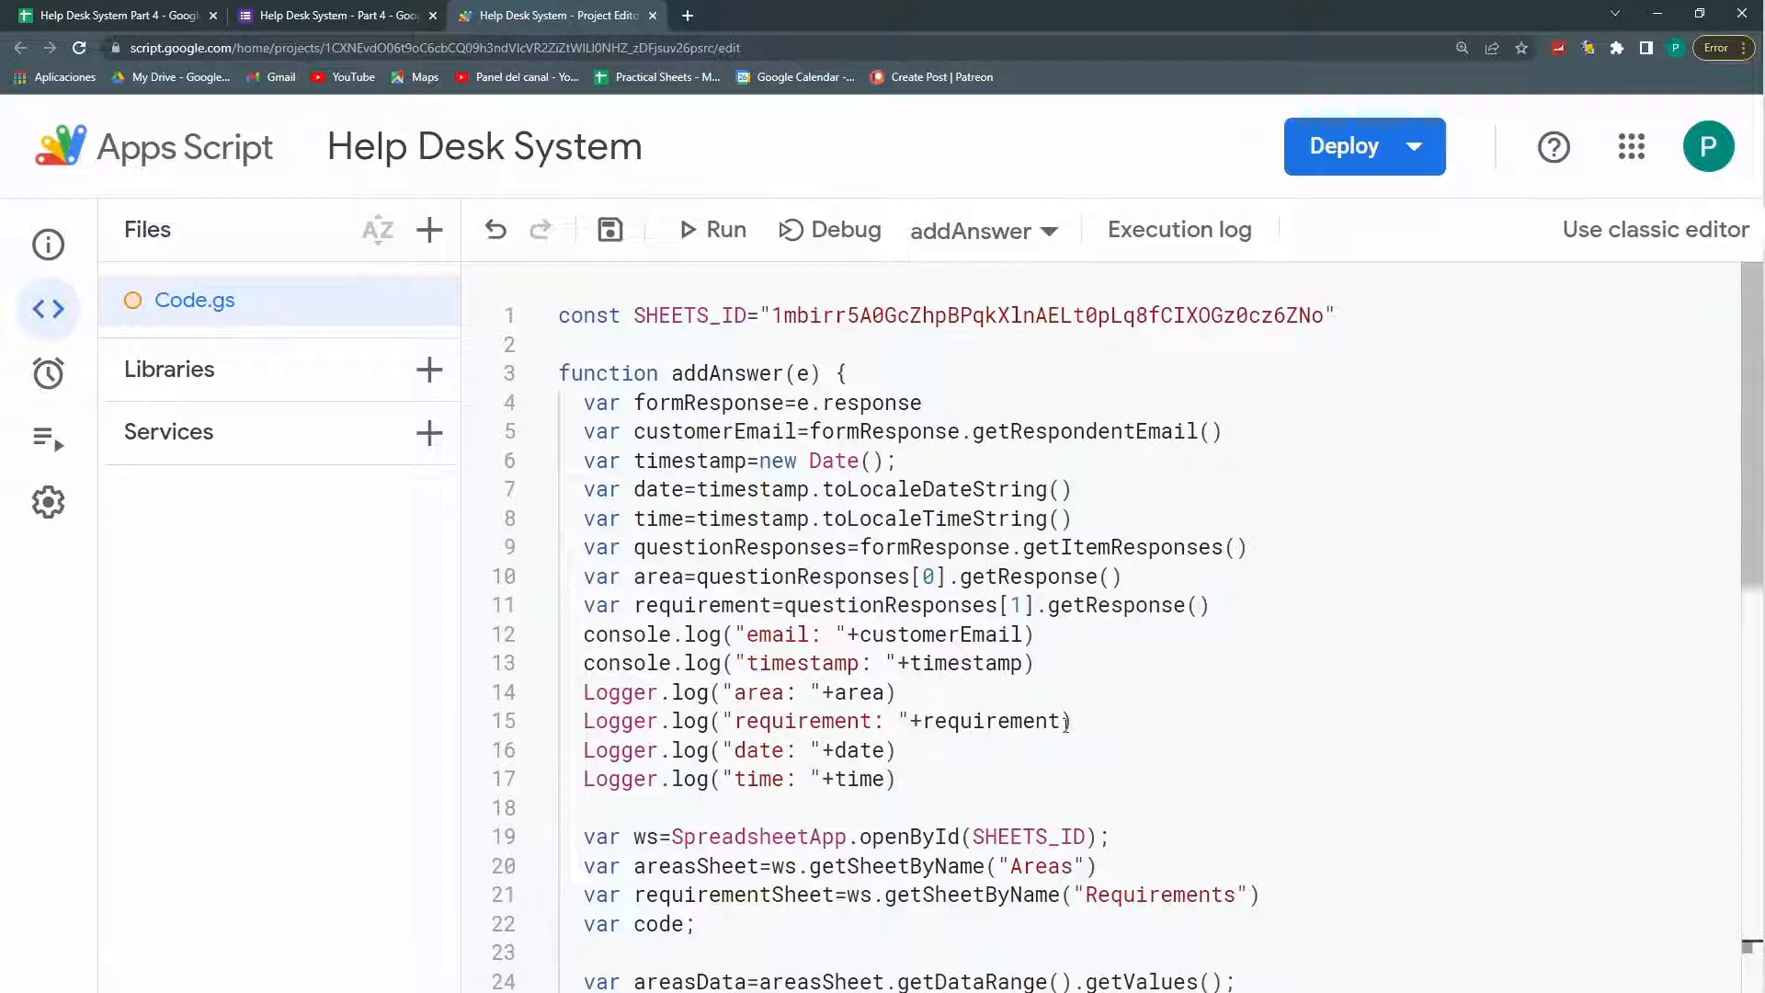
Step: Delete the console and Logger logging lines from the script
left_click_drag(669, 693, 897, 777)
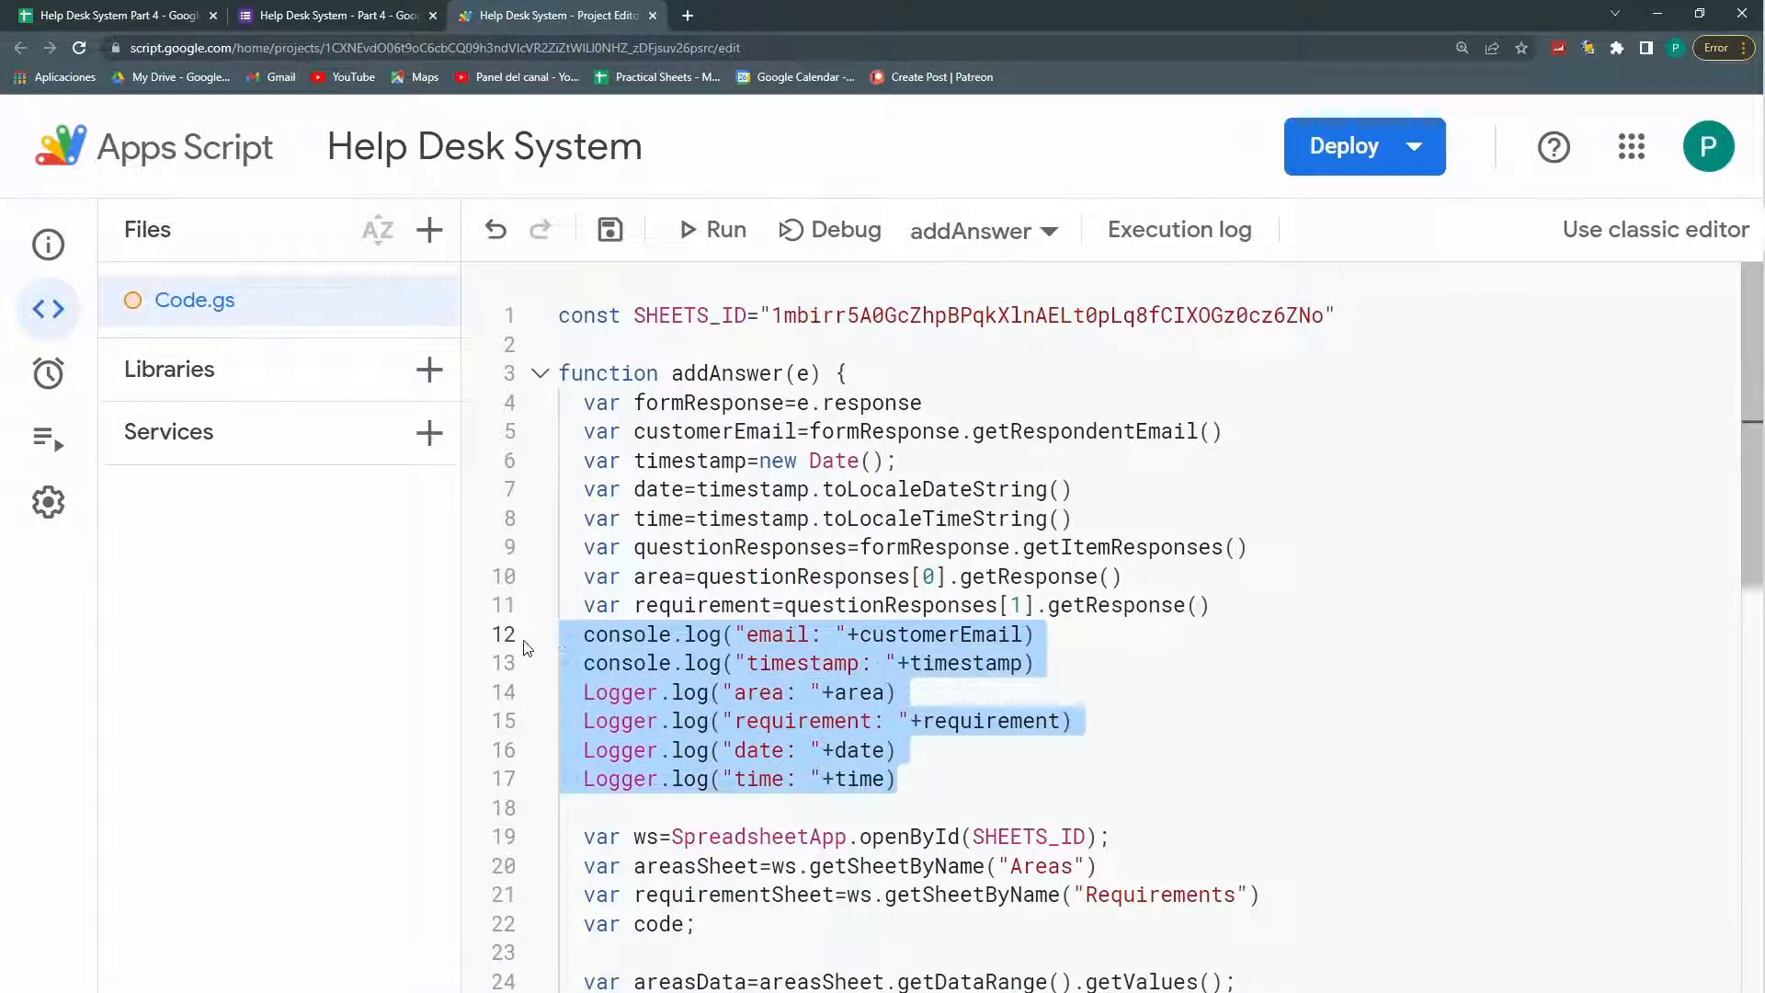
key("Delete")
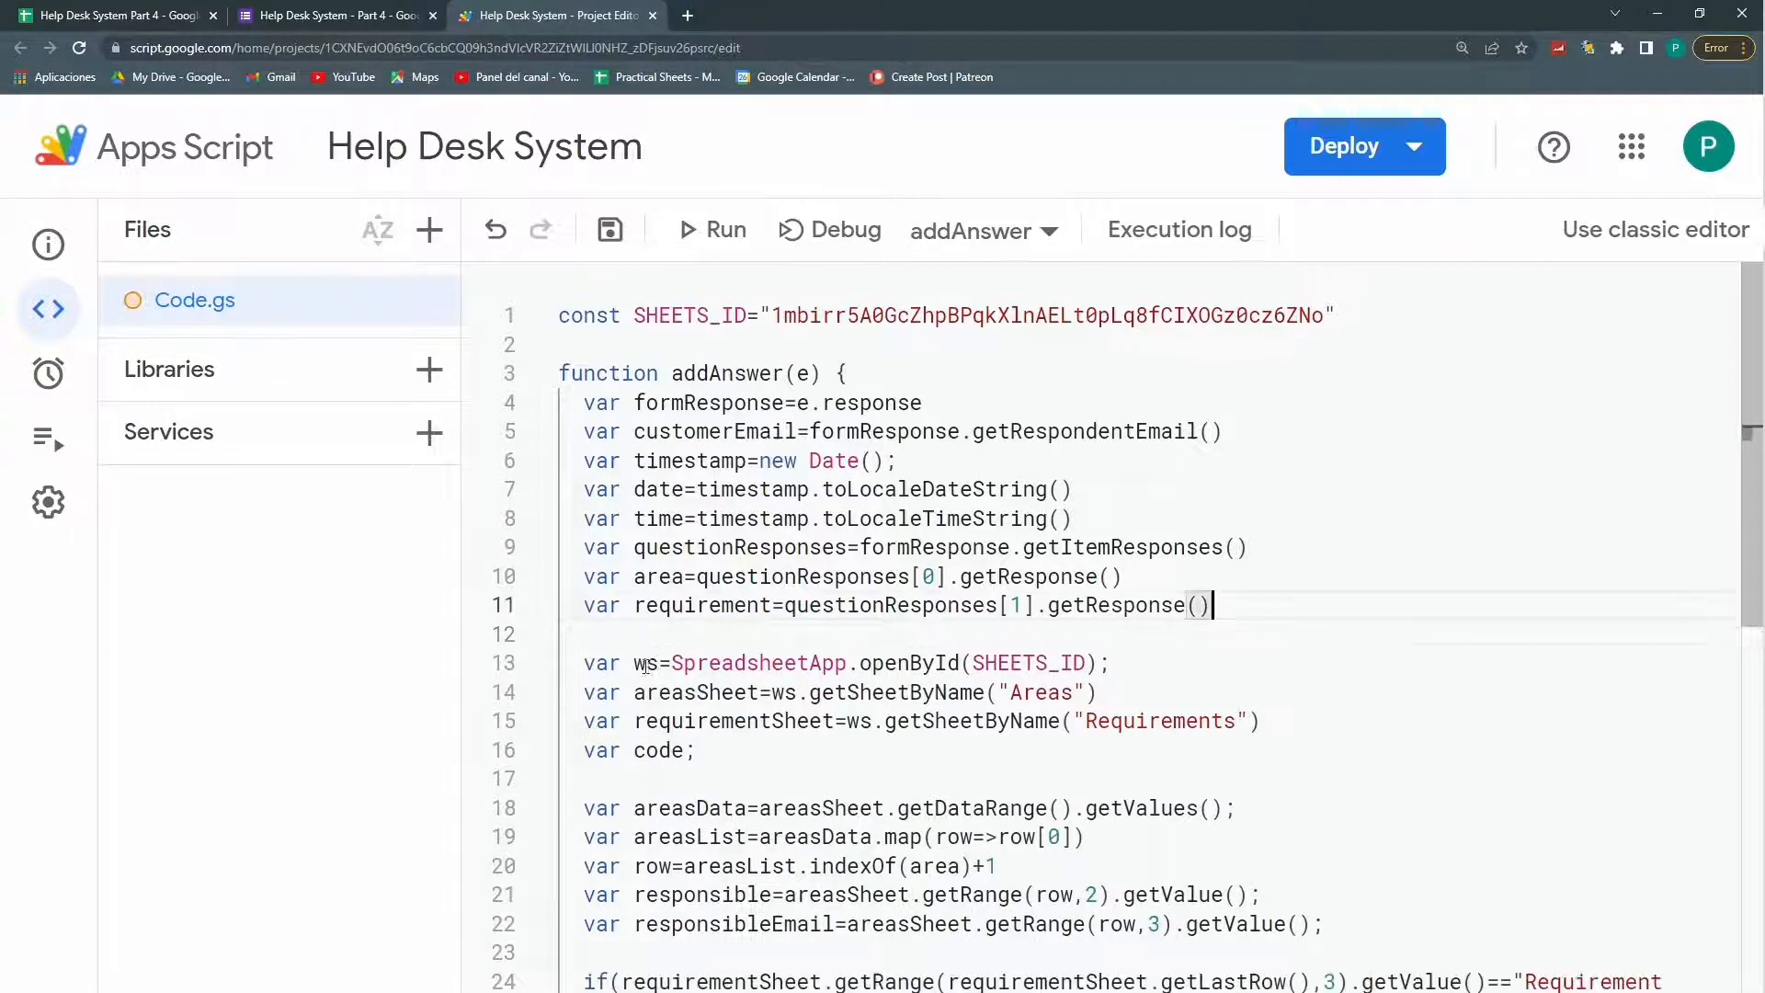
left_click(331, 15)
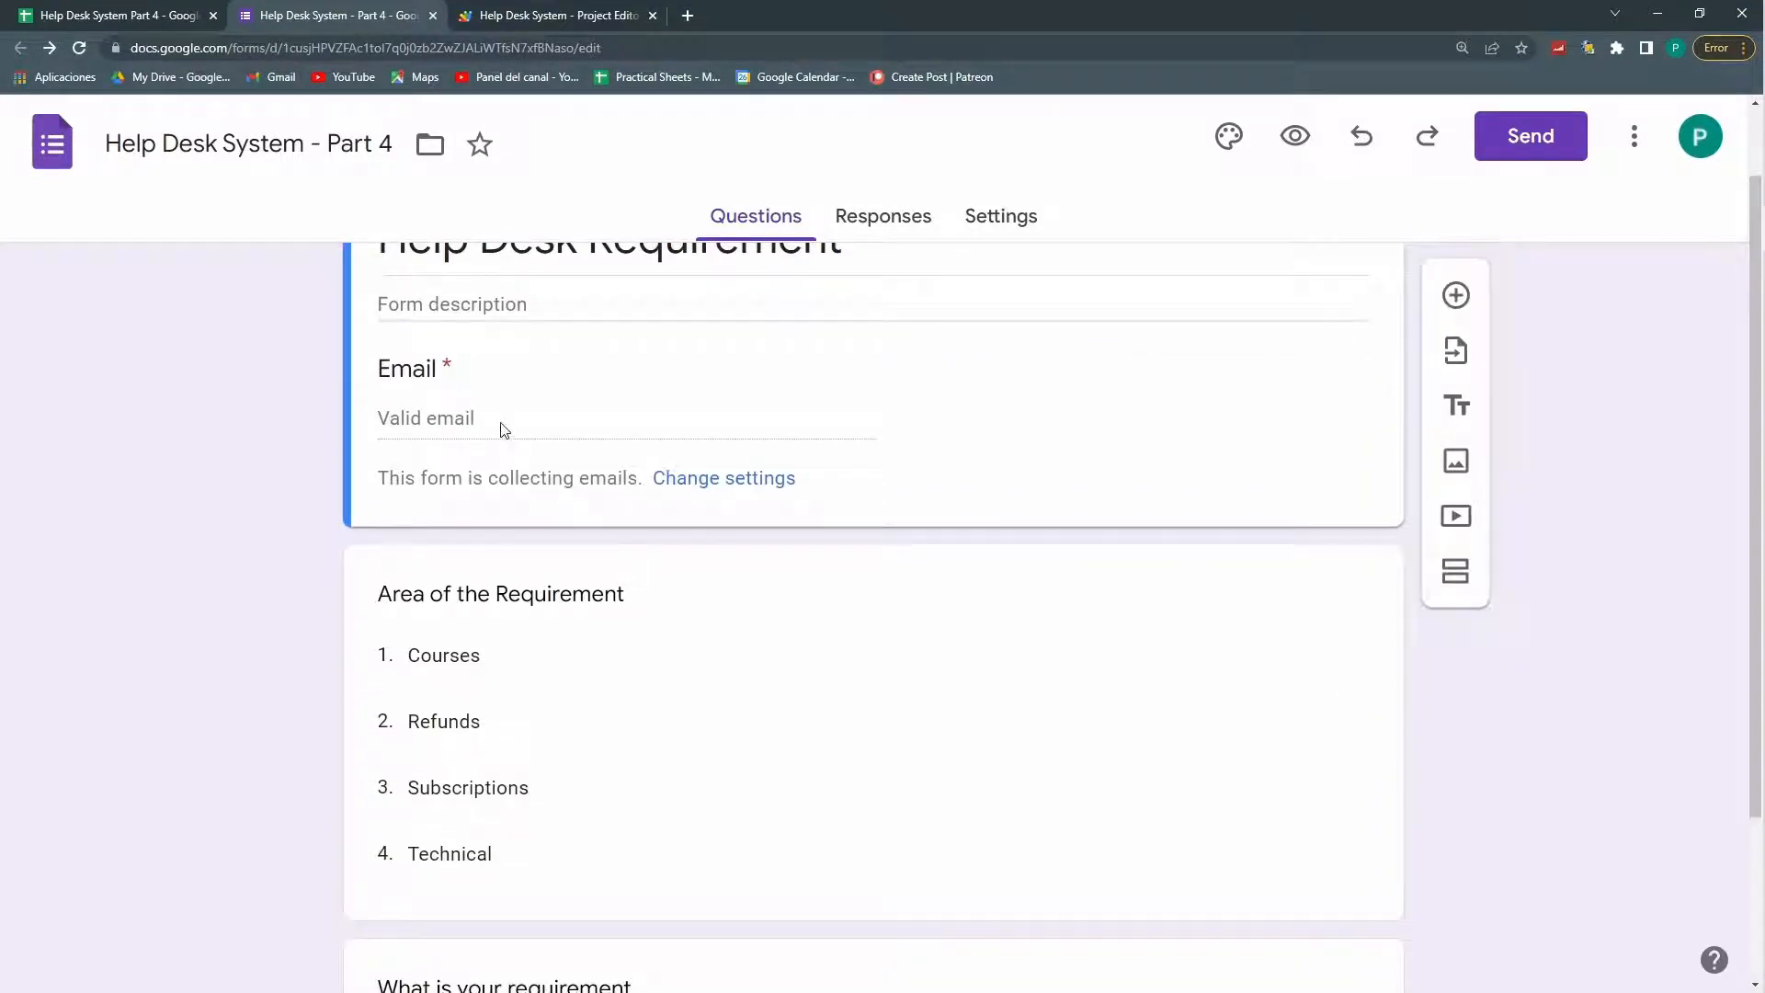
left_click(1294, 136)
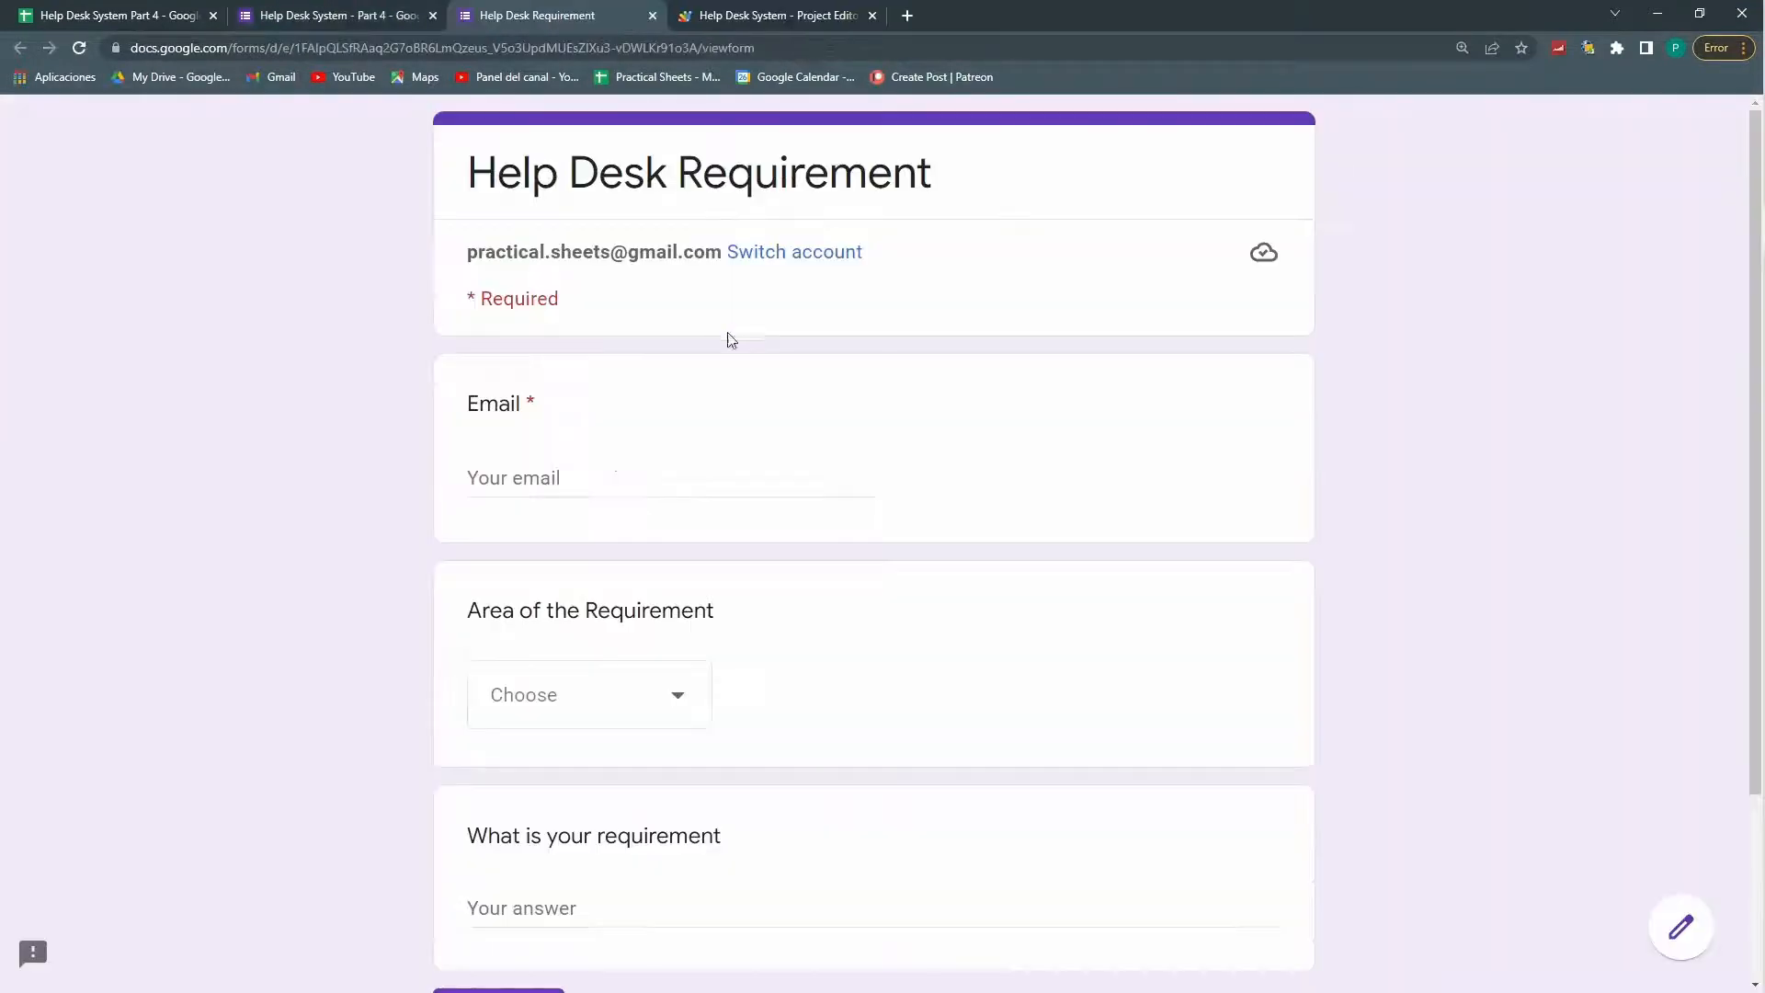
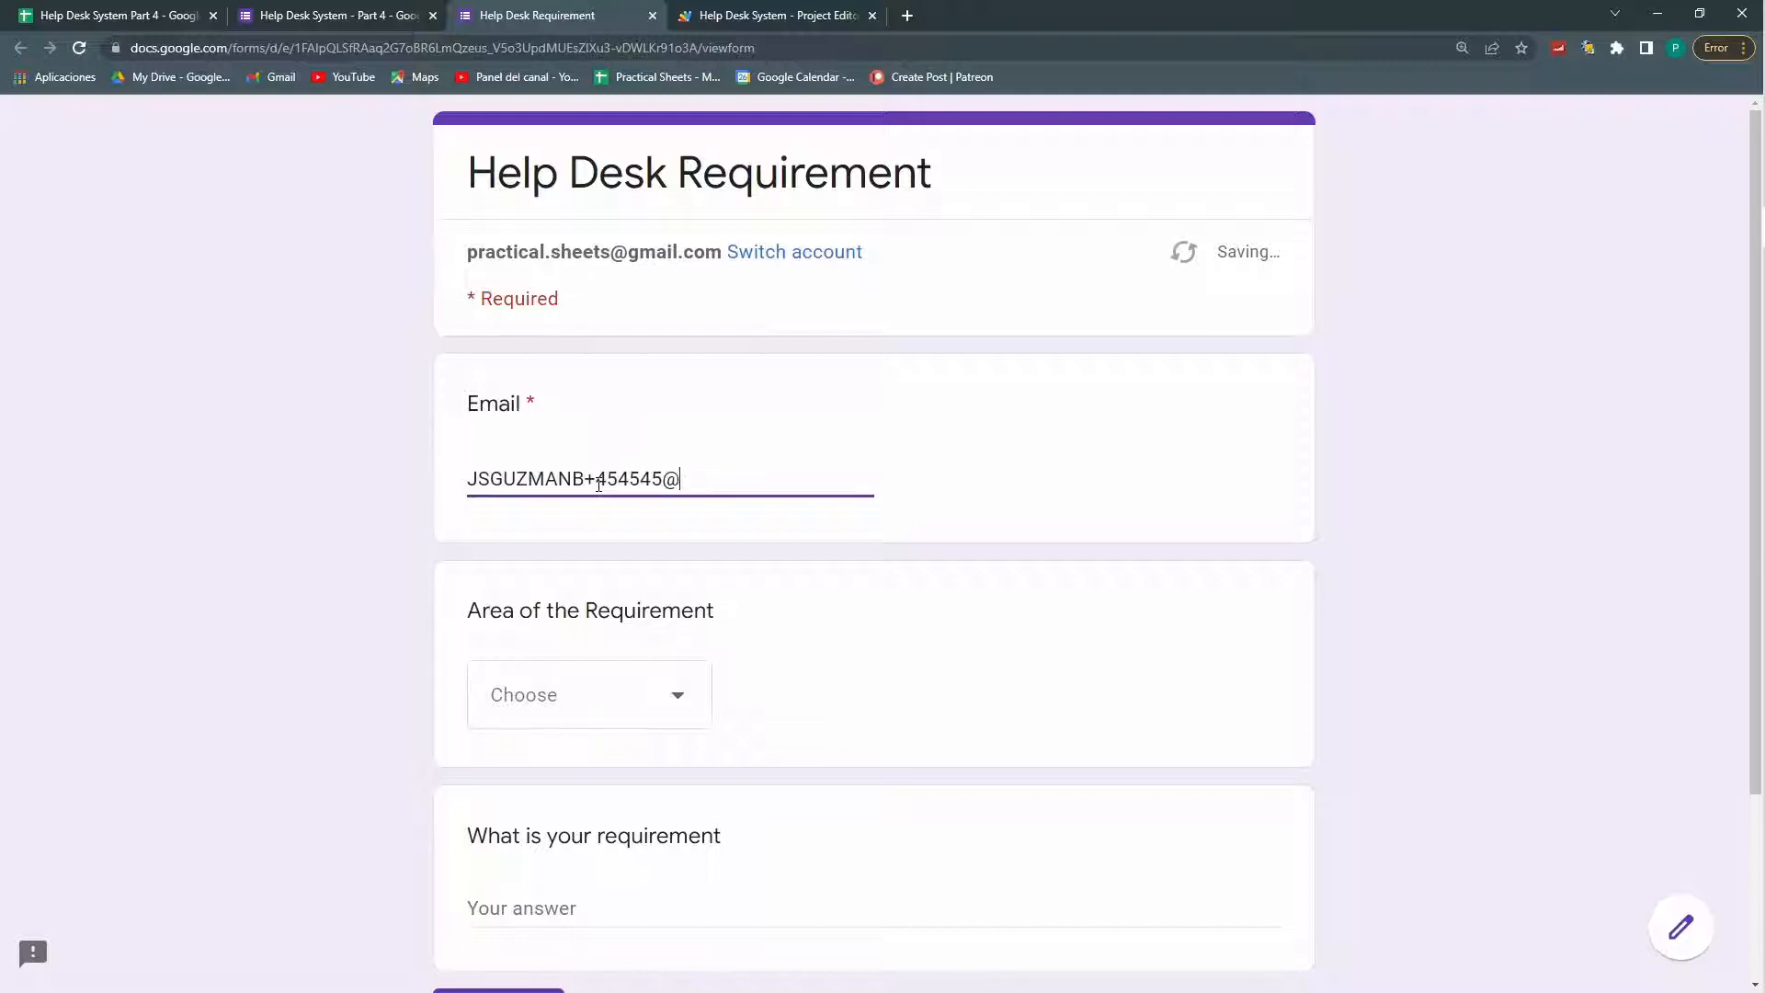
left_click(588, 695)
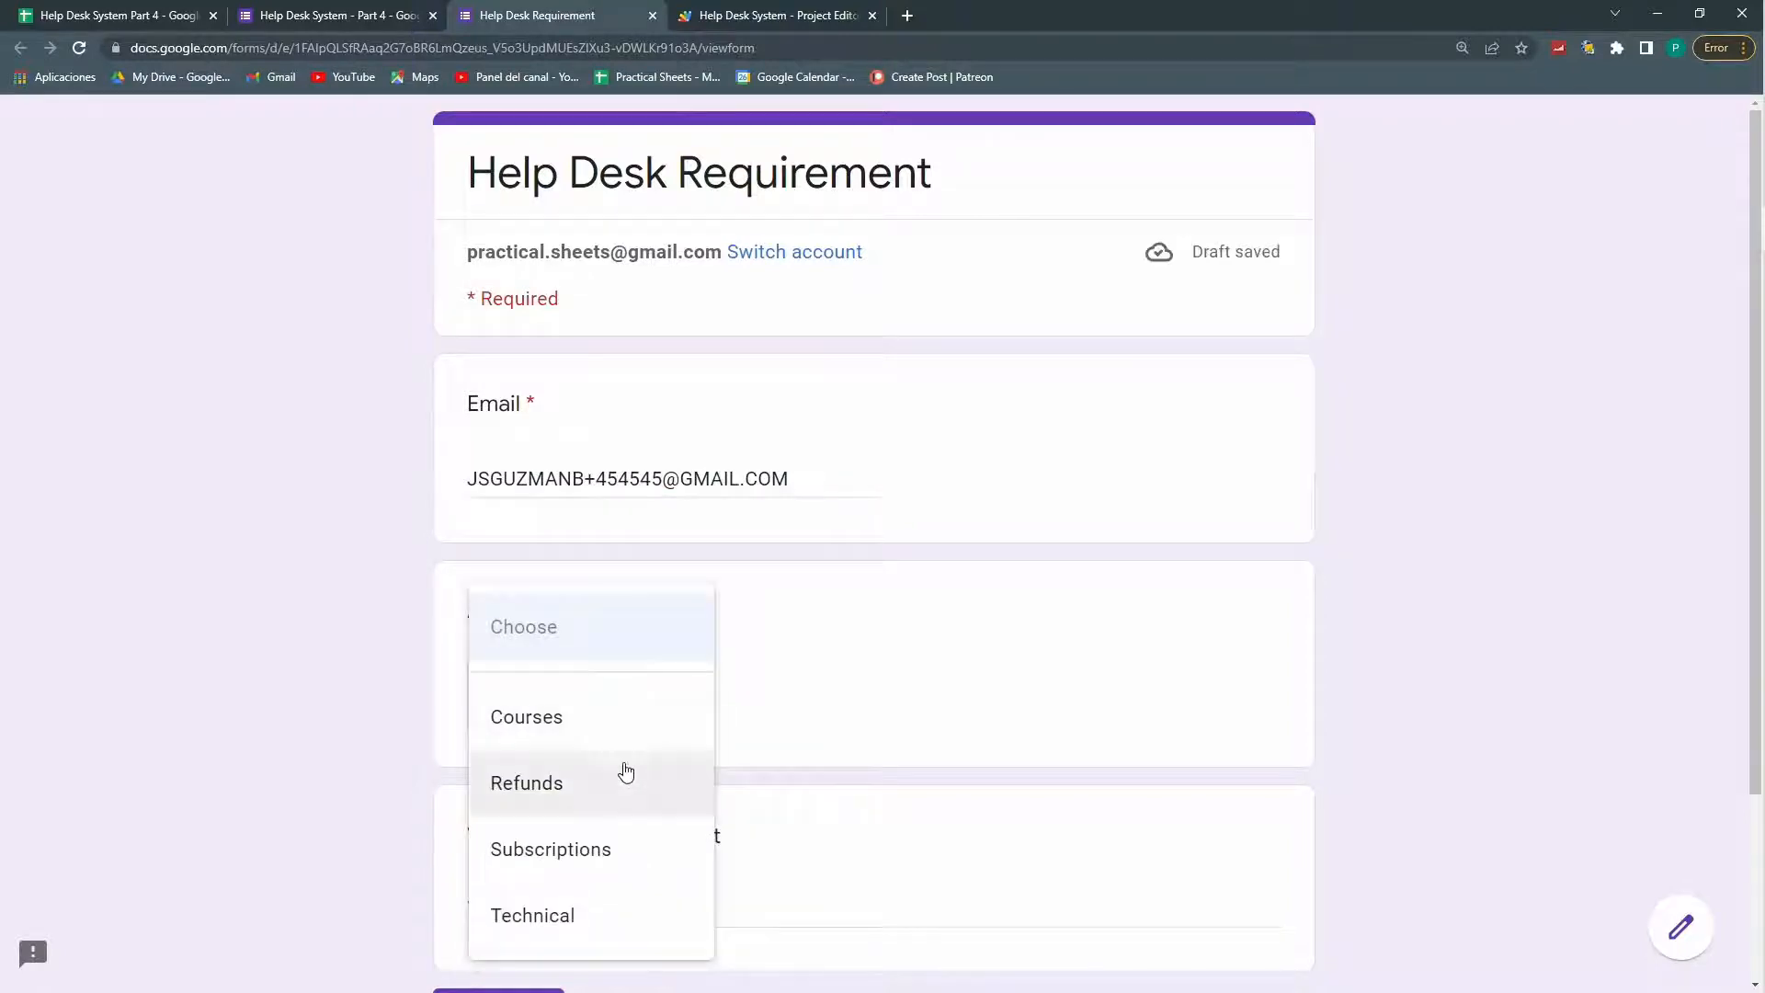
left_click(112, 15)
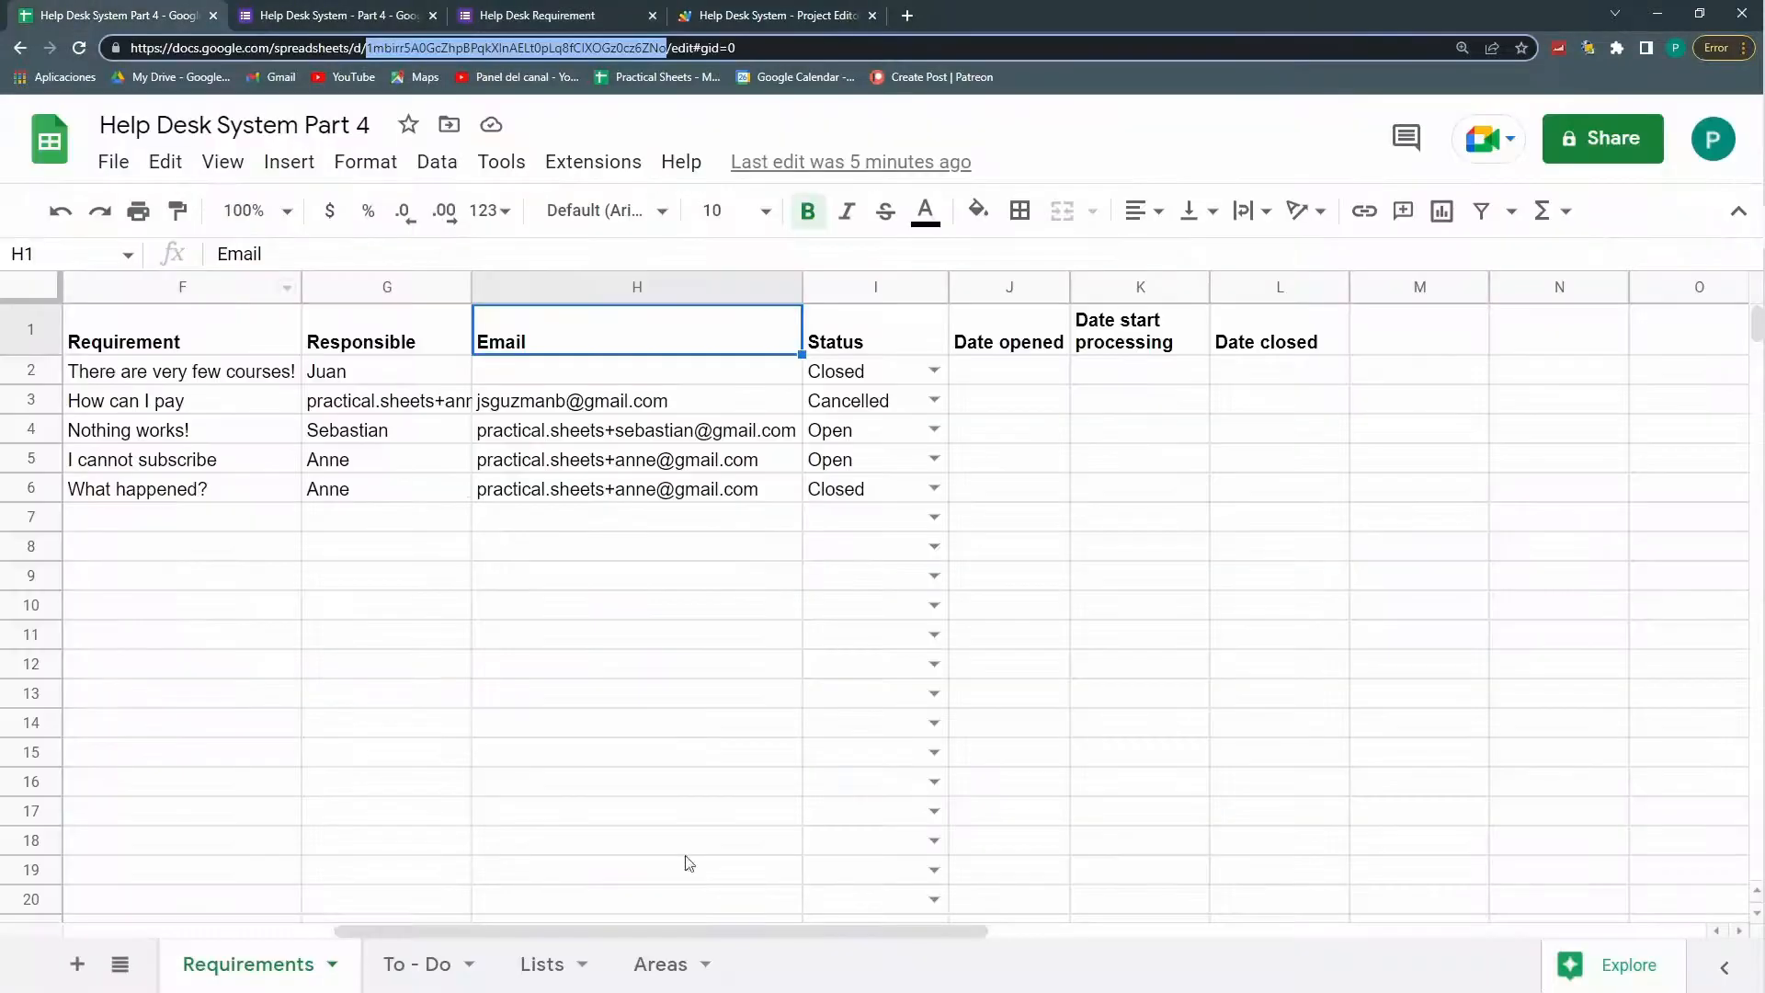
left_click(417, 963)
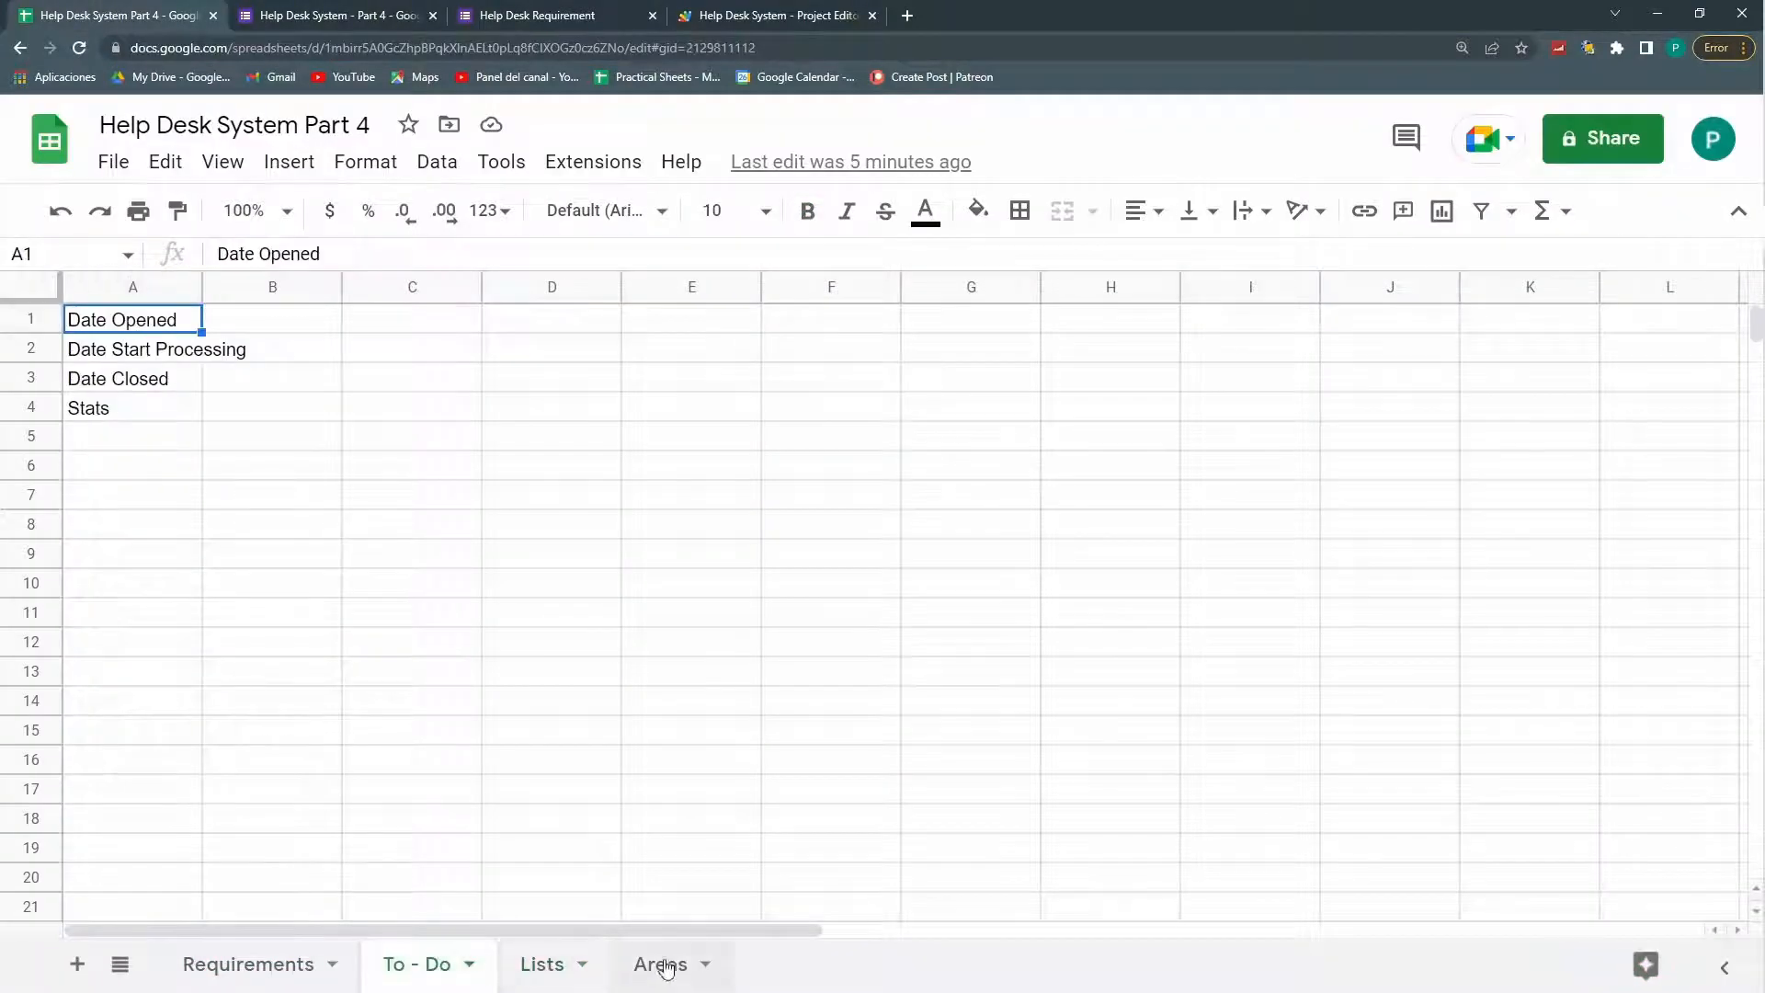
left_click(660, 964)
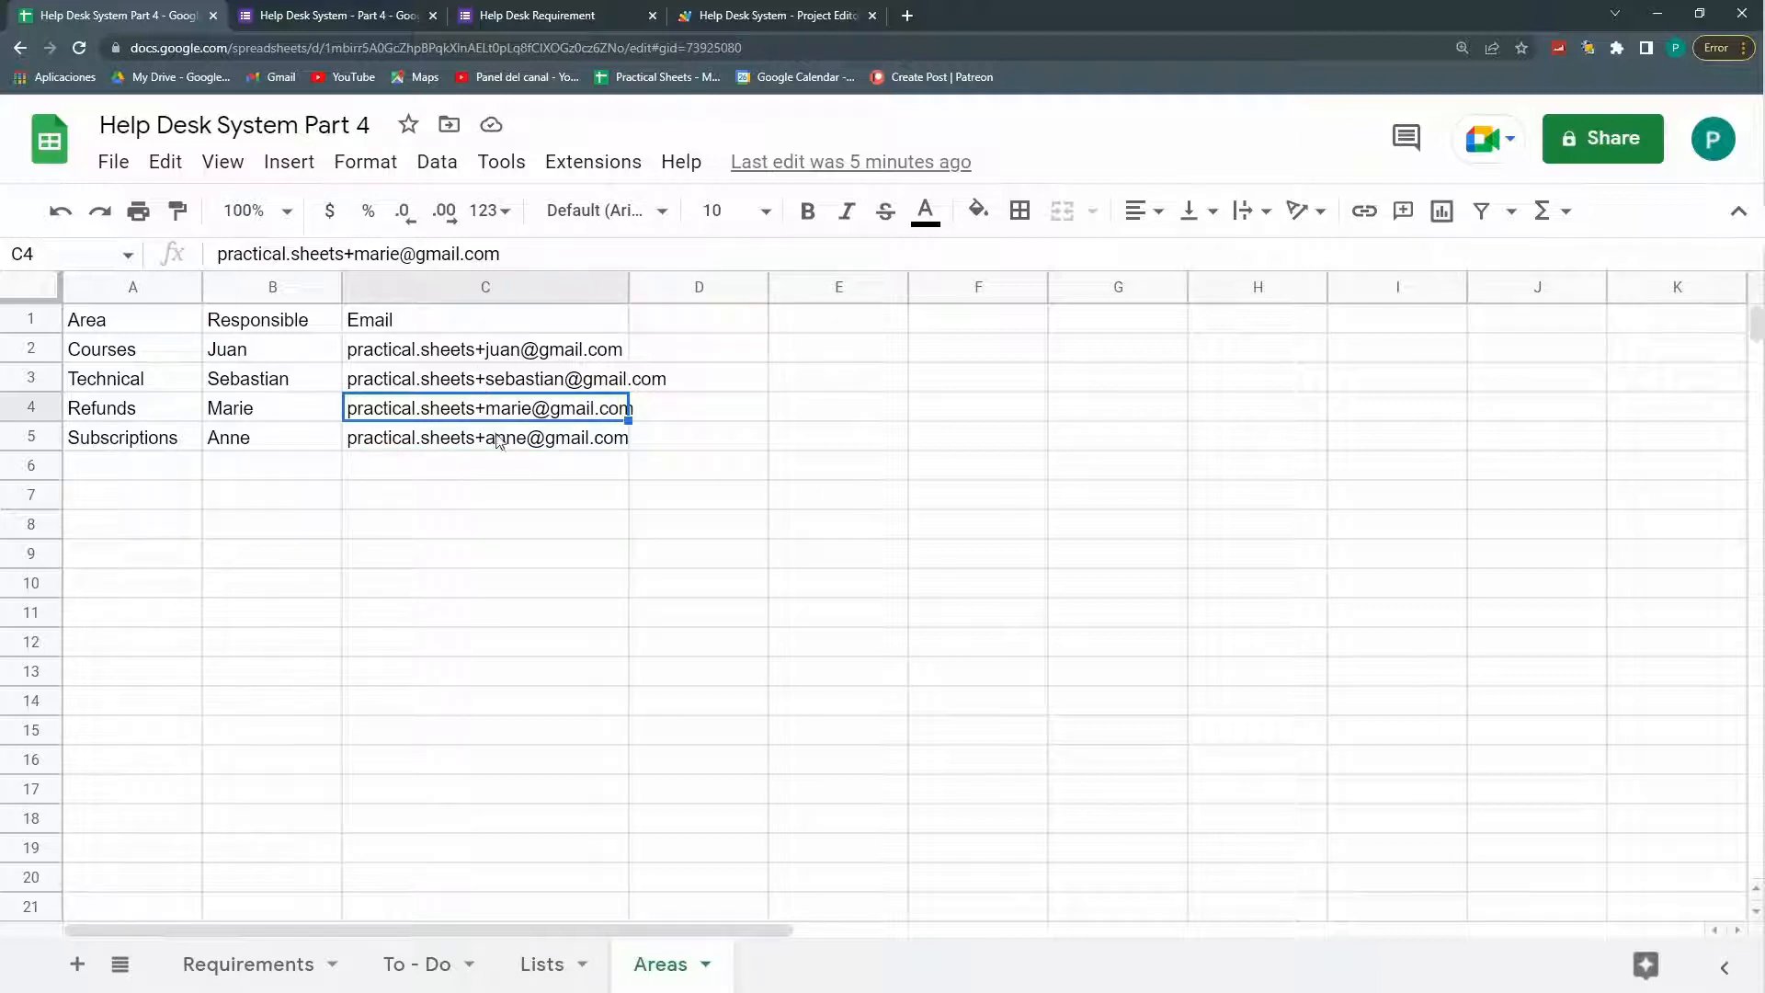
Step: Choose Refunds as the area, enter the SHOW ME THE MONEY requirement and submit it
left_click(552, 14)
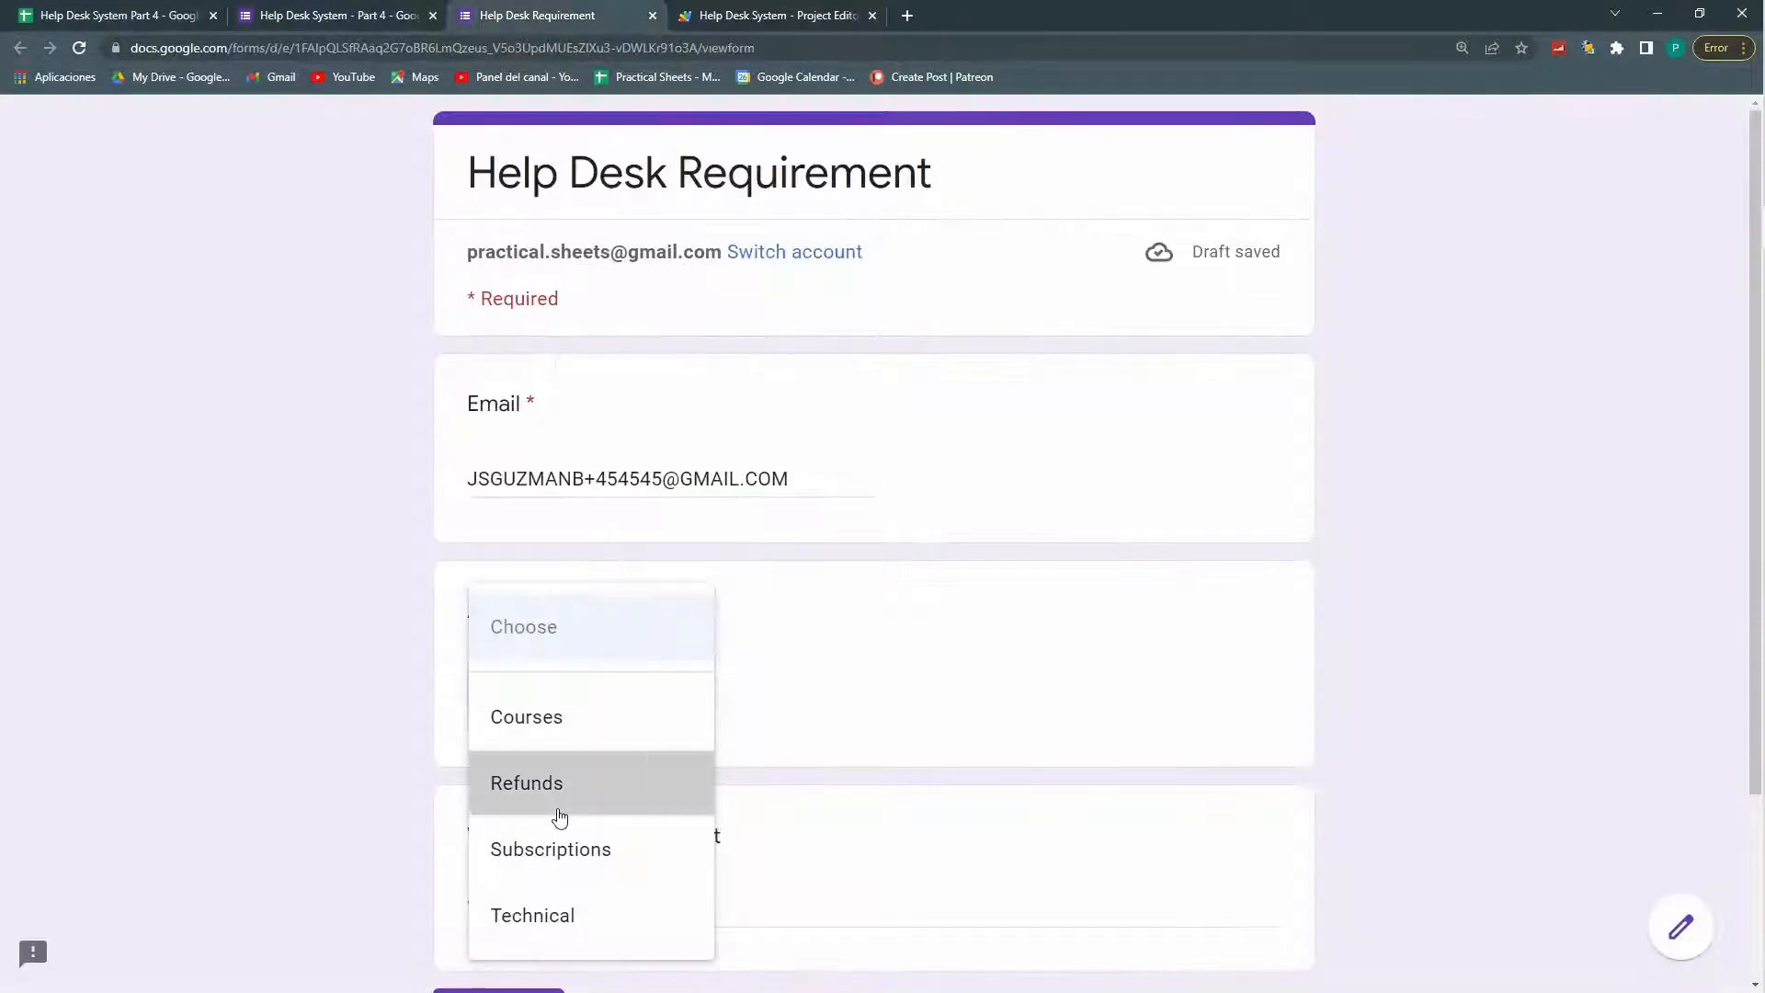
left_click(526, 783)
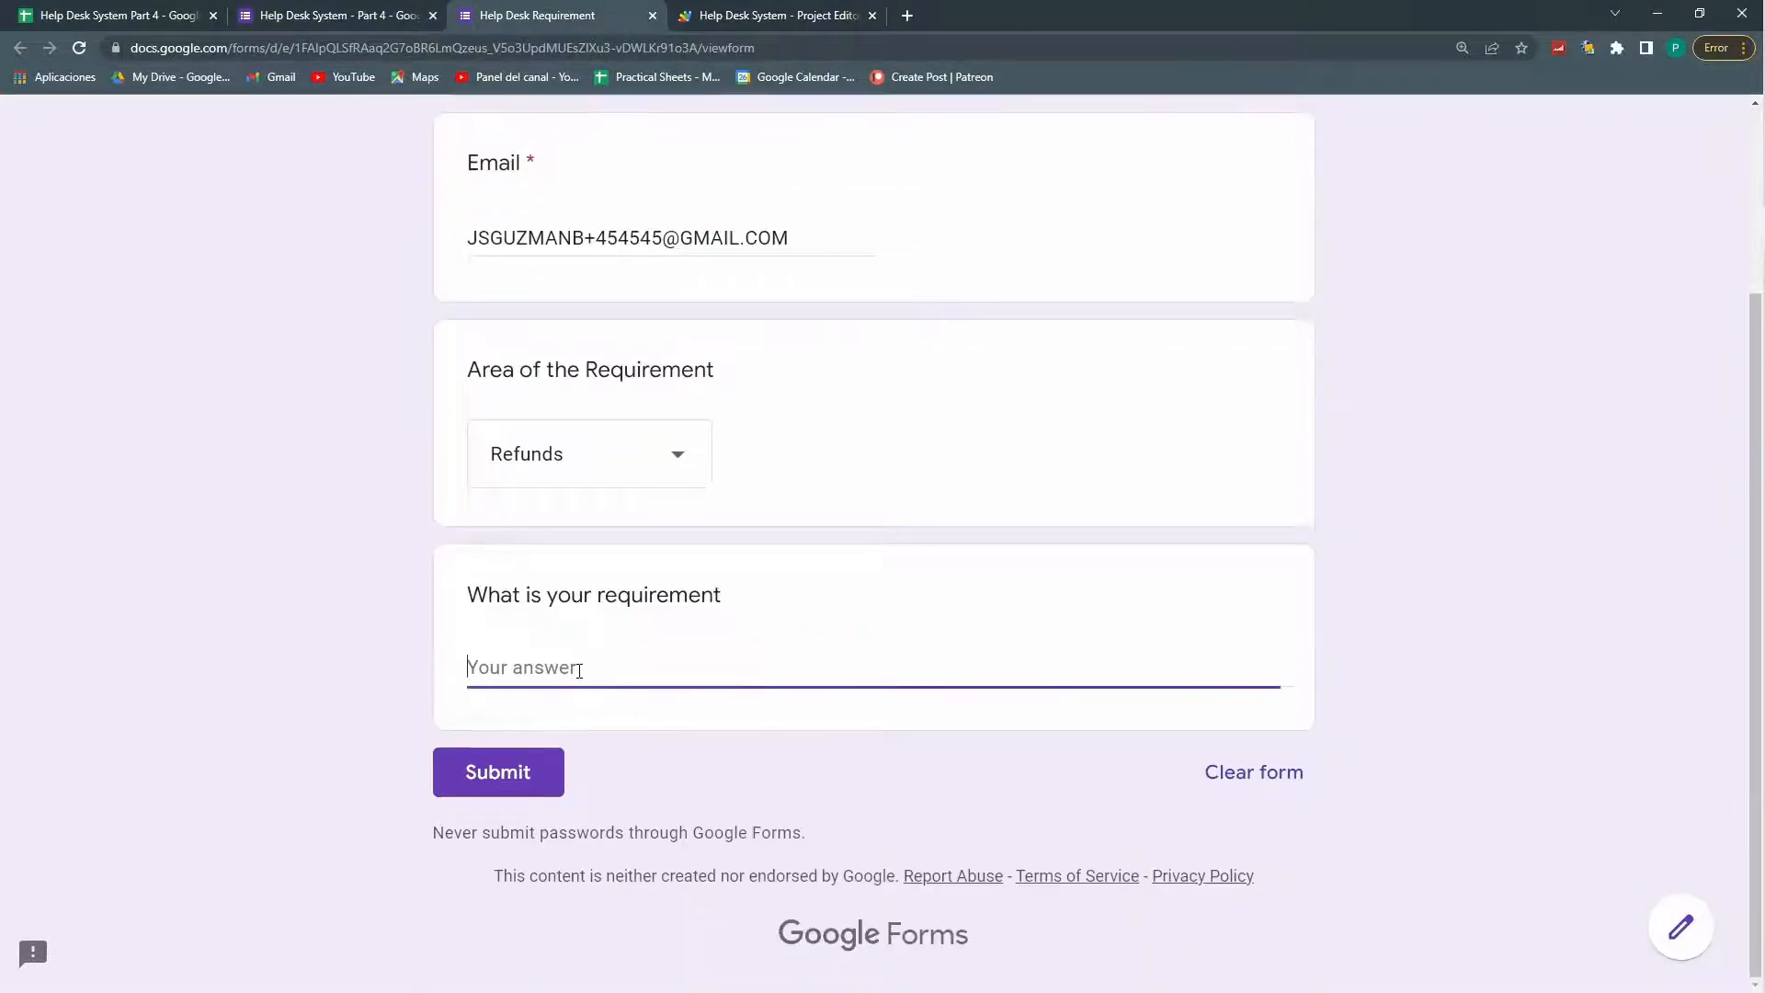
type("SHOW TR")
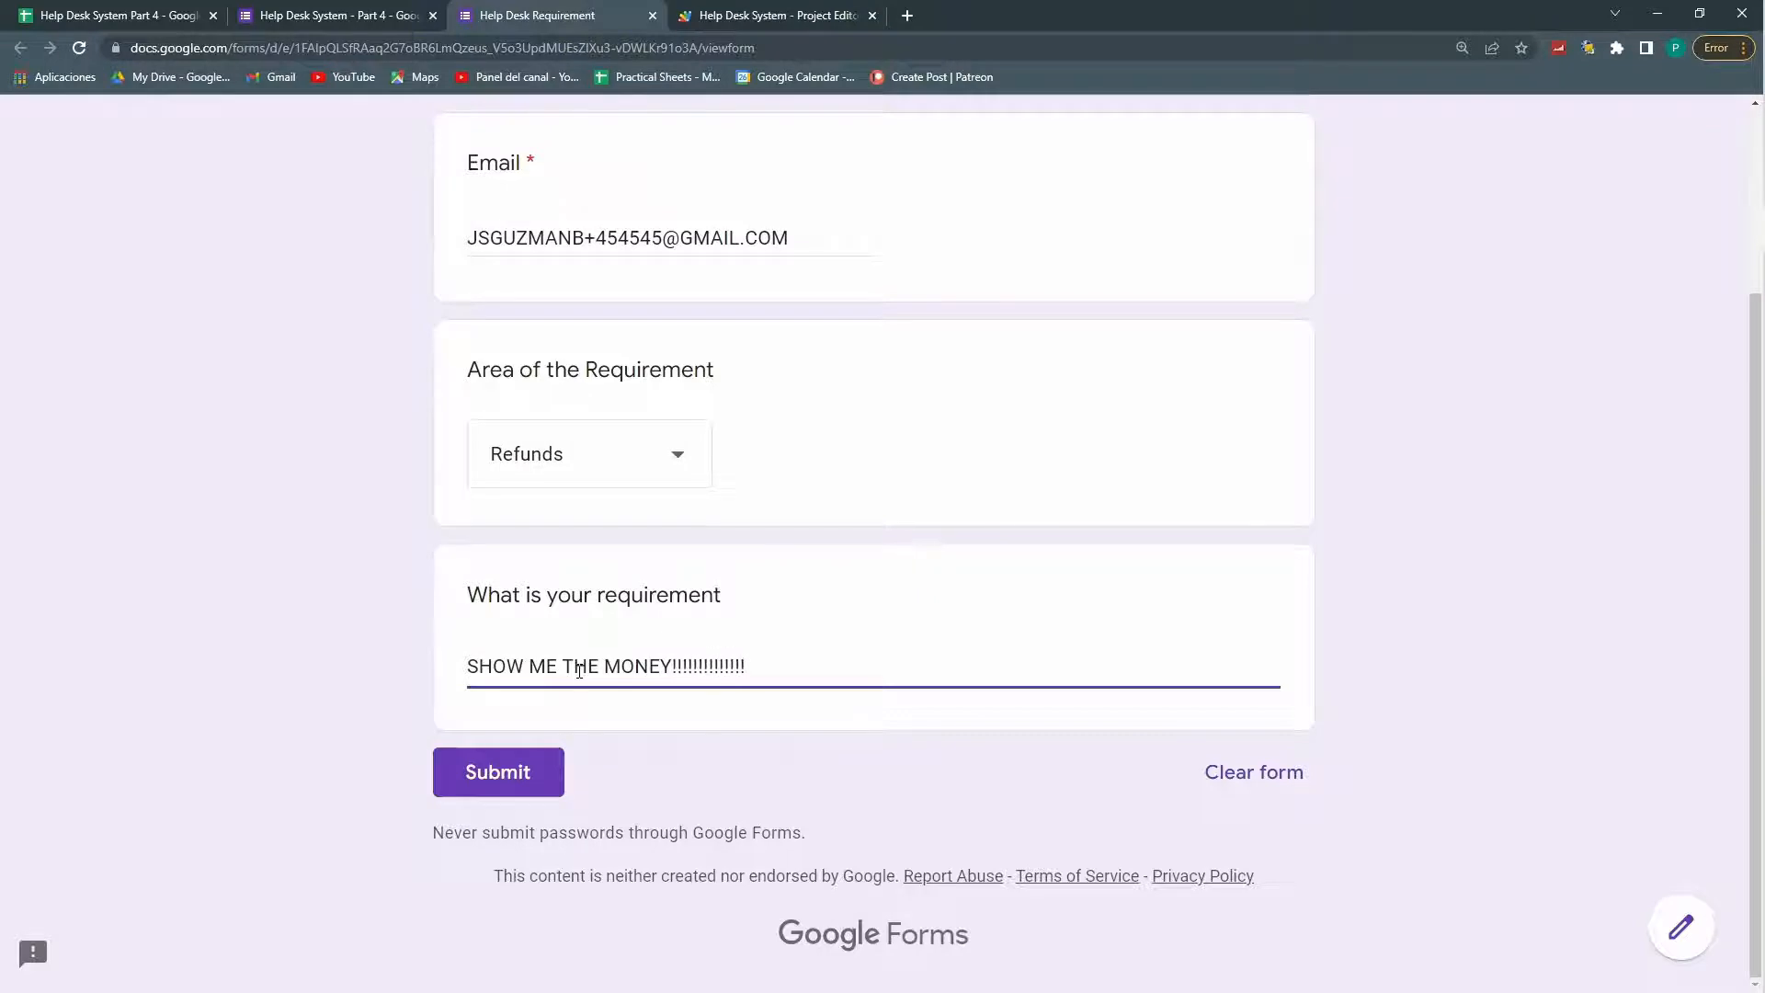
left_click(499, 770)
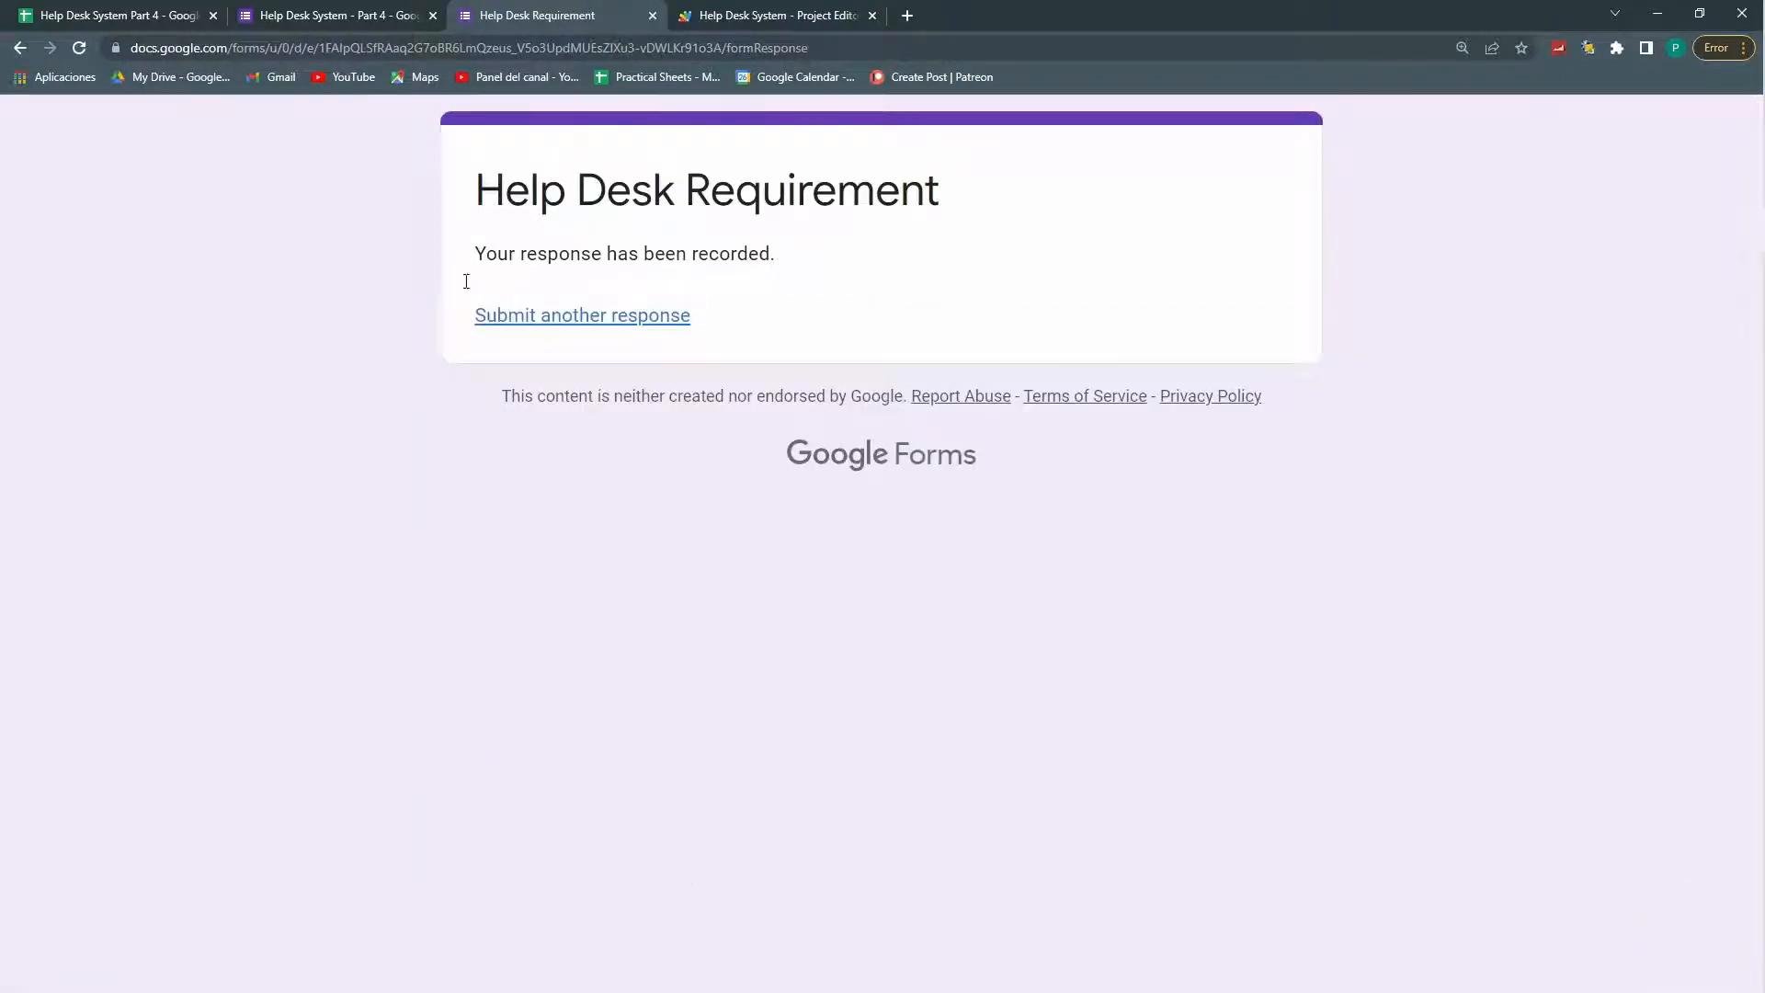
left_click(113, 15)
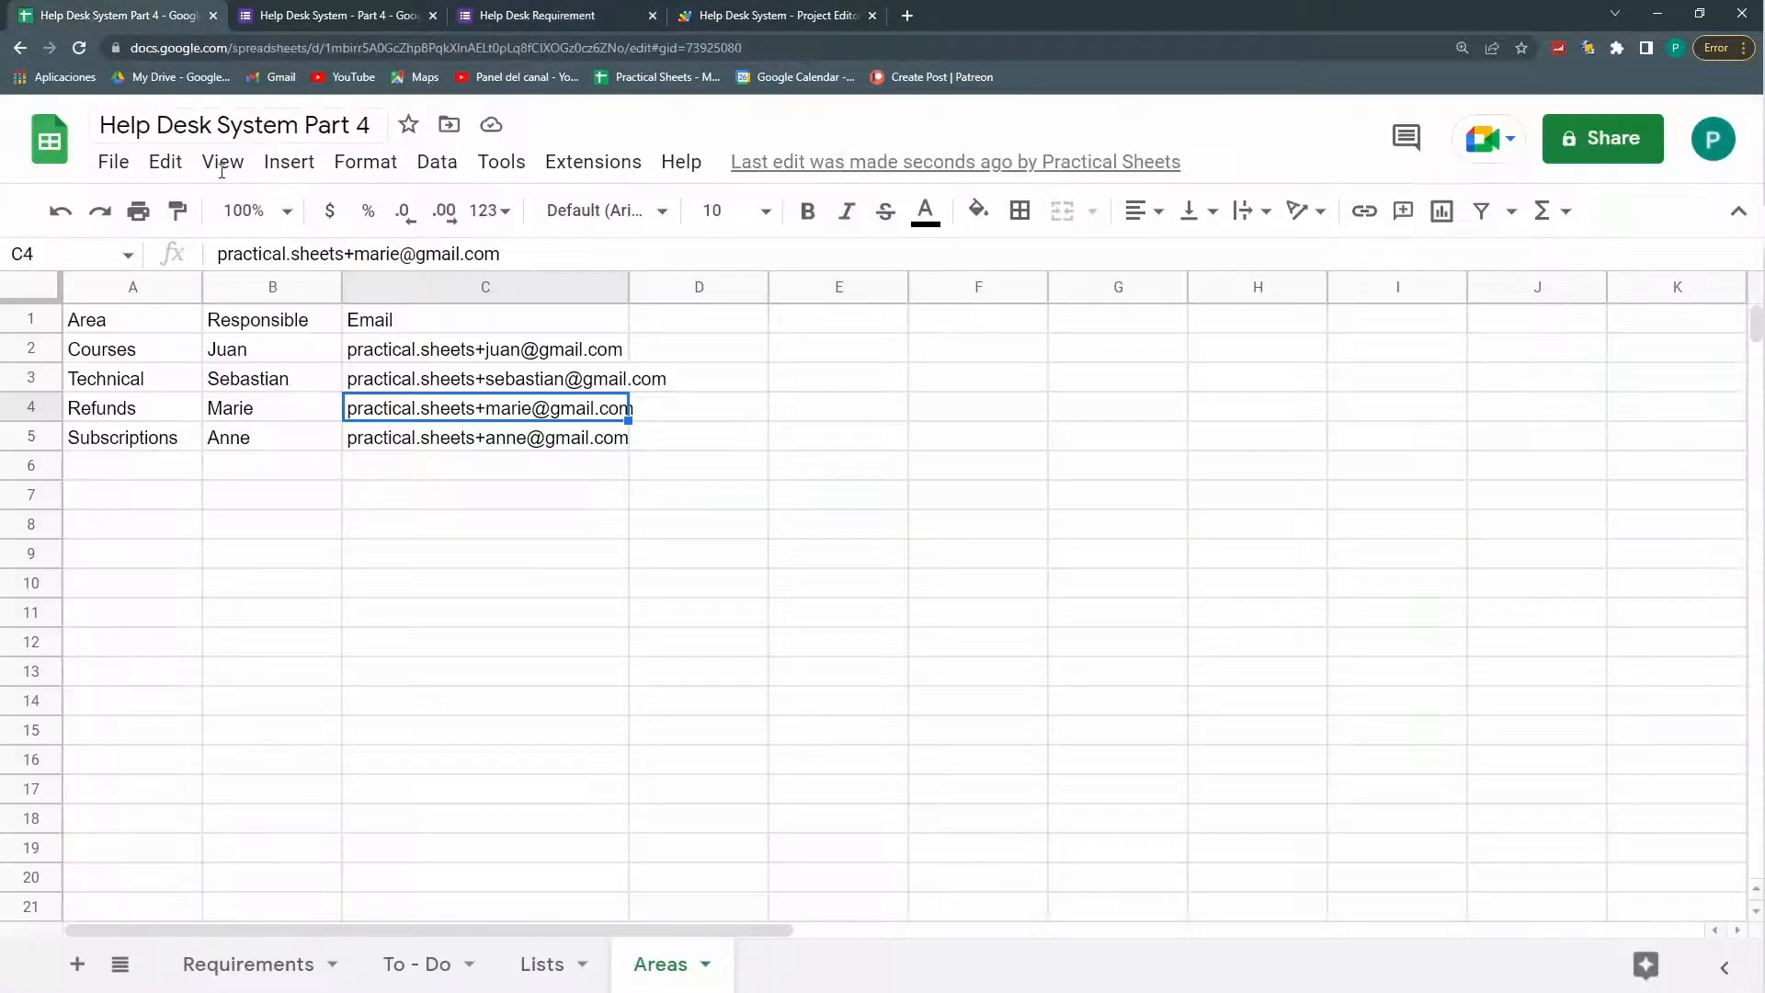
Step: Check requirement 6's date, code, customer email and responsible email, then go to the inbox
left_click(249, 963)
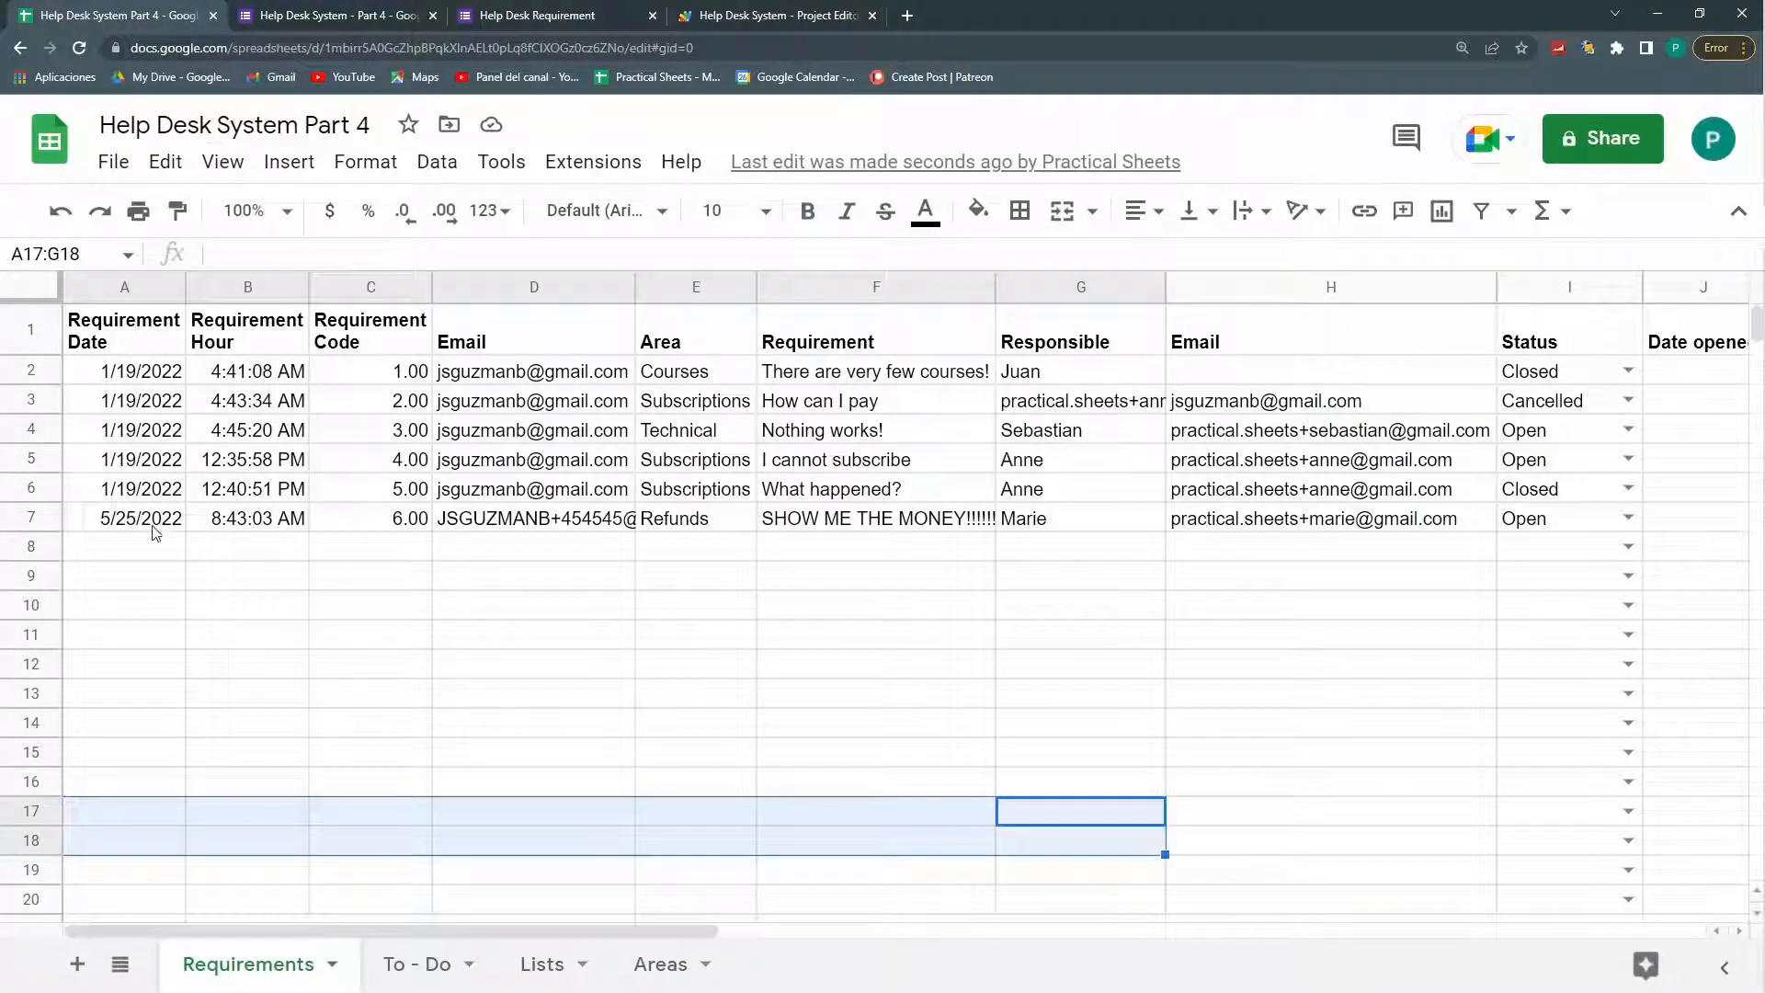
left_click(123, 519)
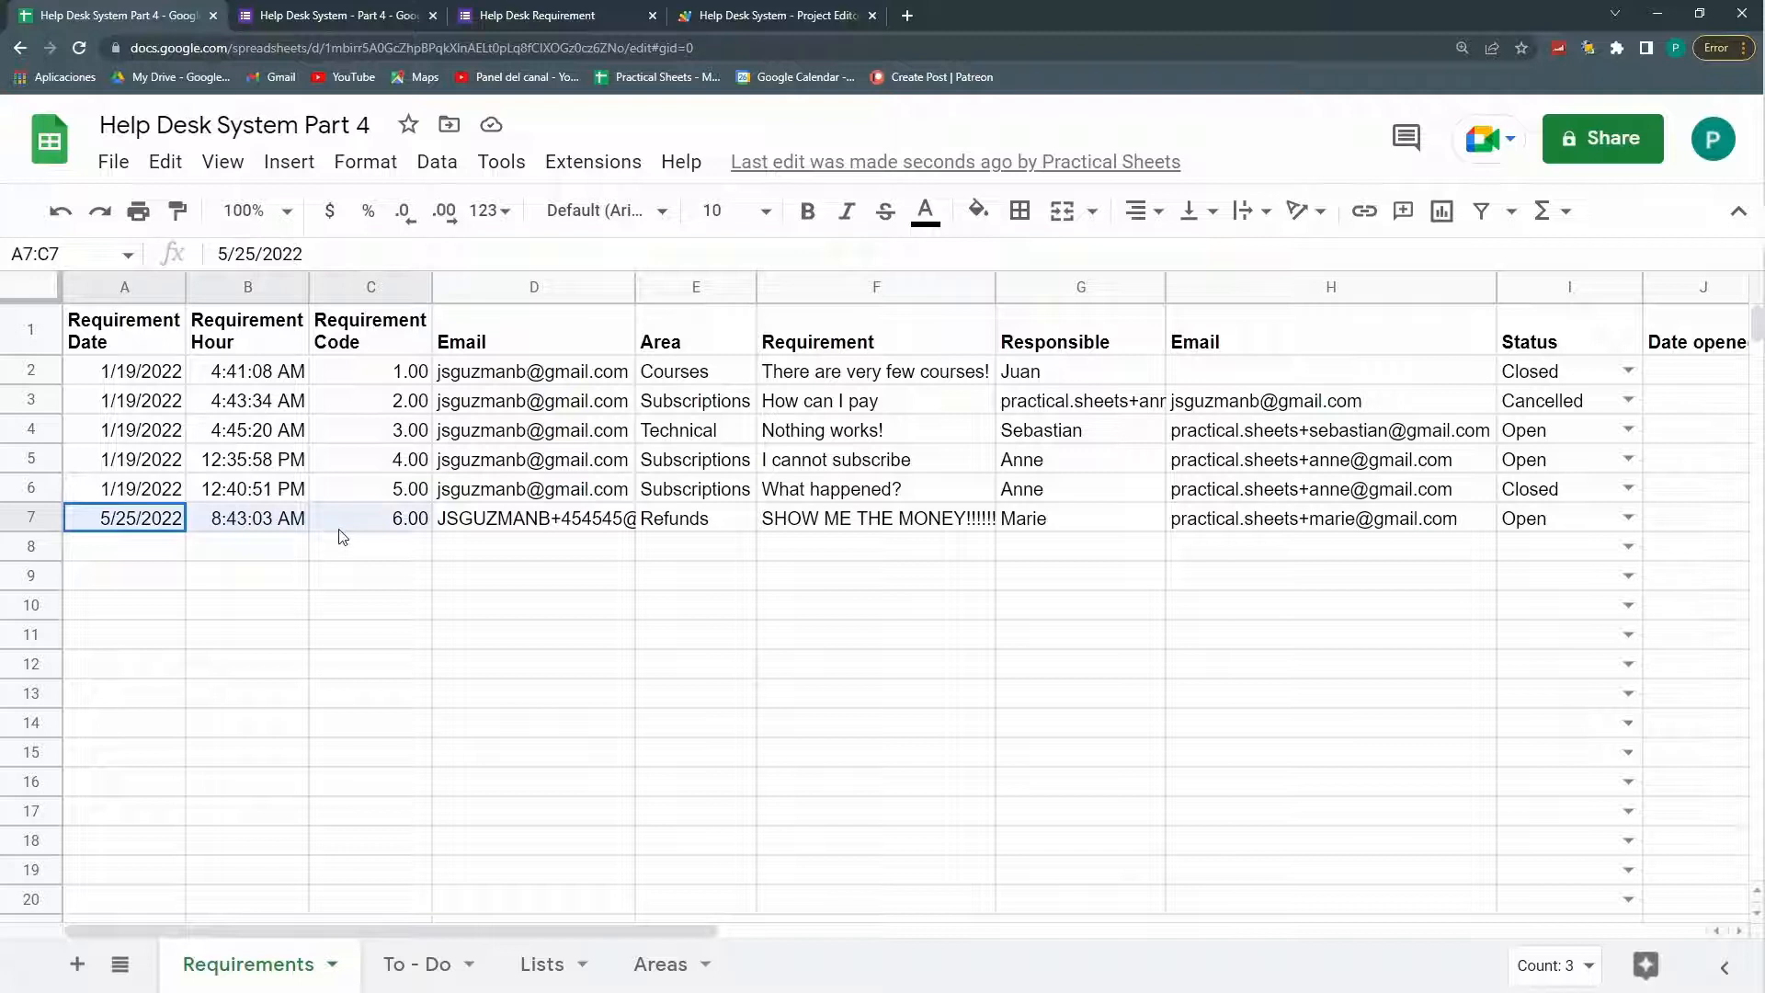
left_click(533, 519)
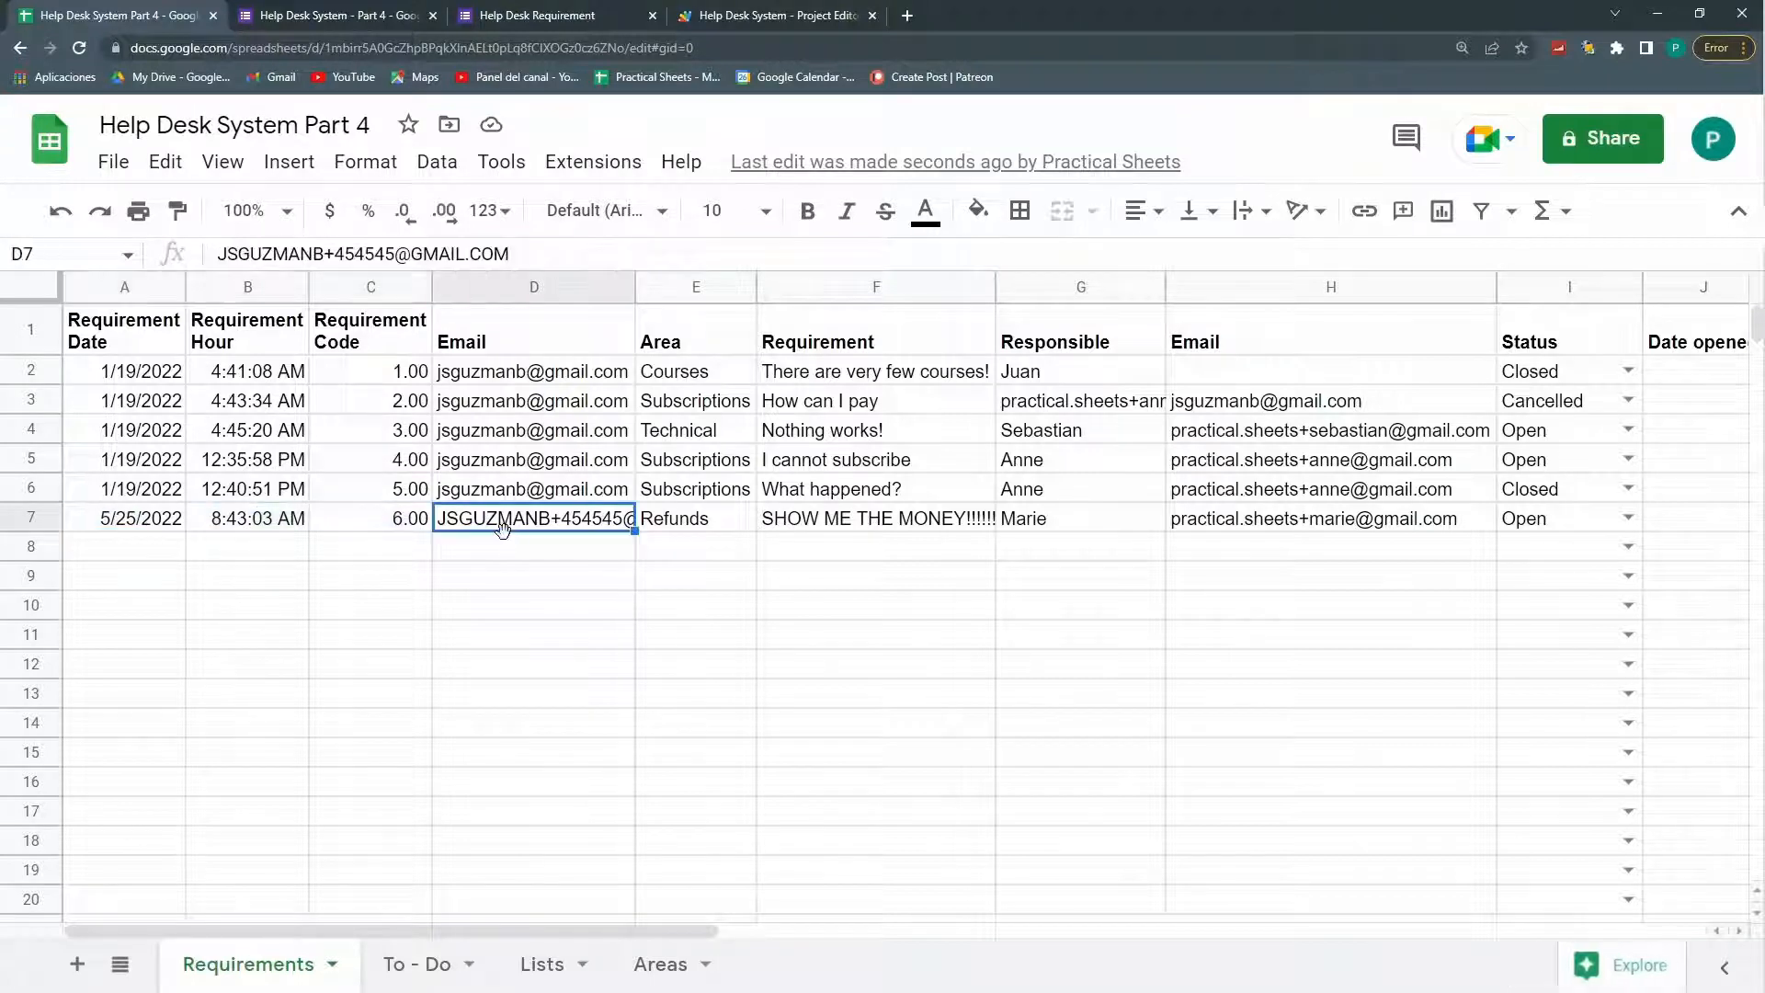
left_click(1329, 518)
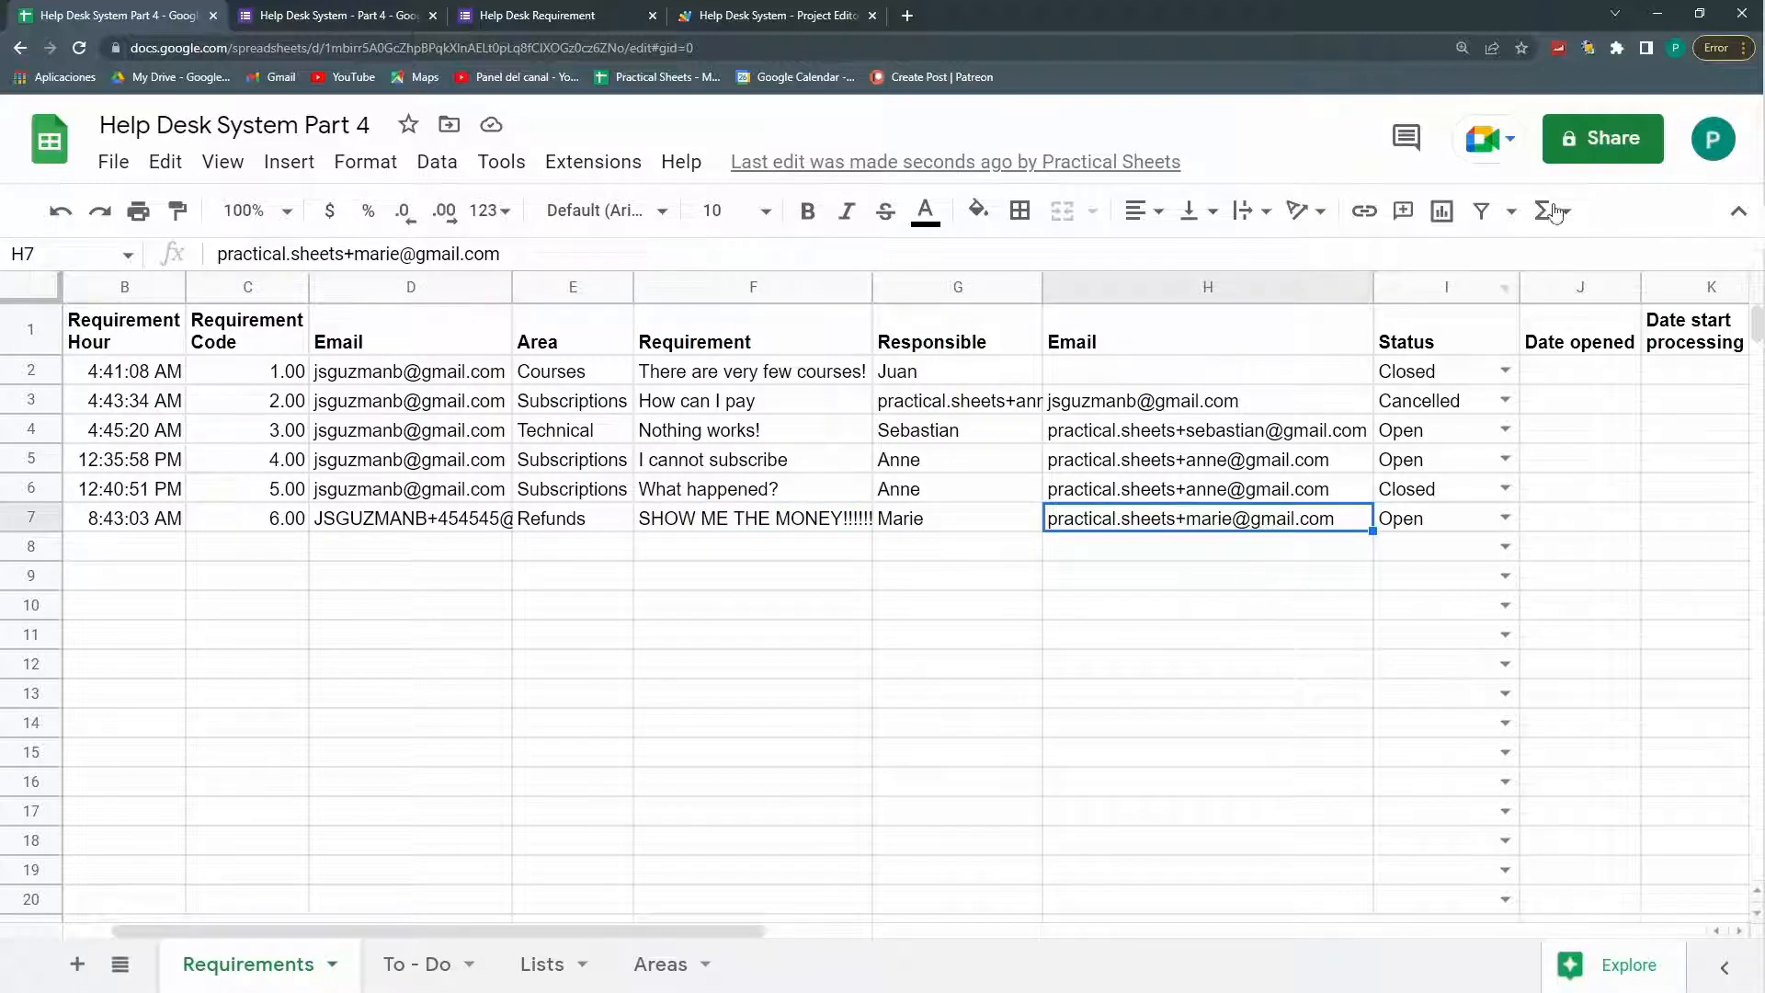
left_click(1711, 138)
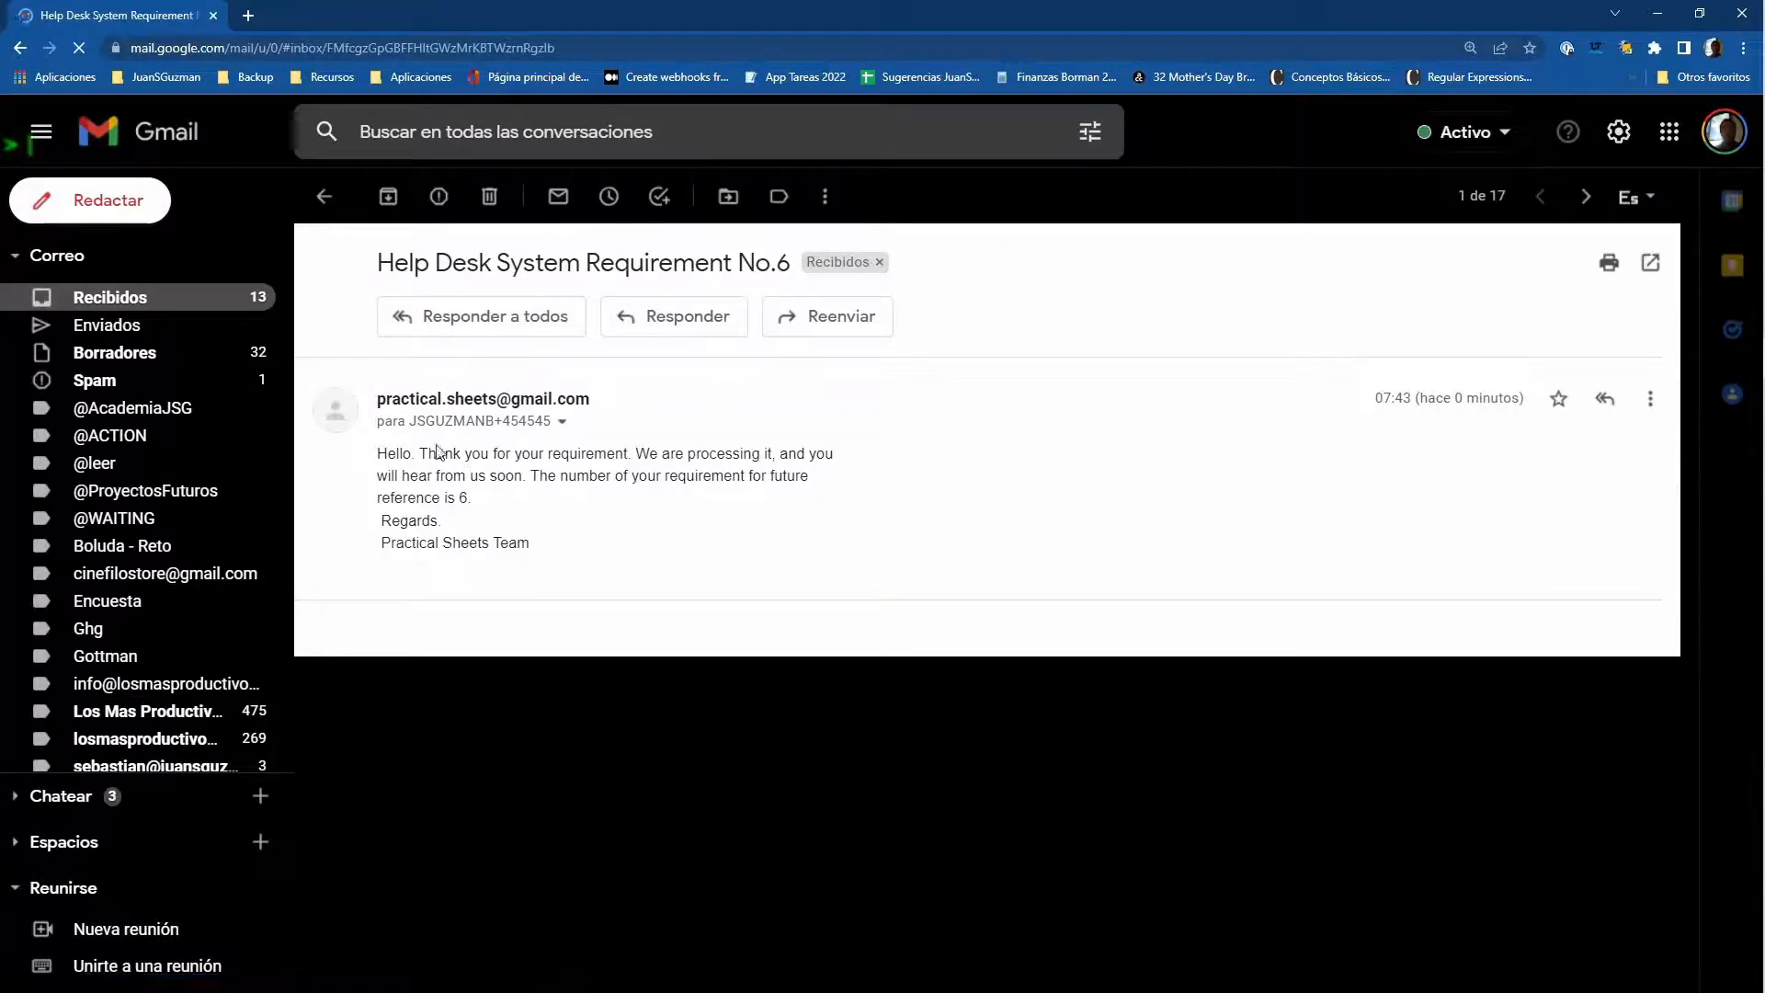
Step: Go to Gmail and read the Help Desk System Requirement No.6 assignment email
left_click_drag(377, 452, 833, 453)
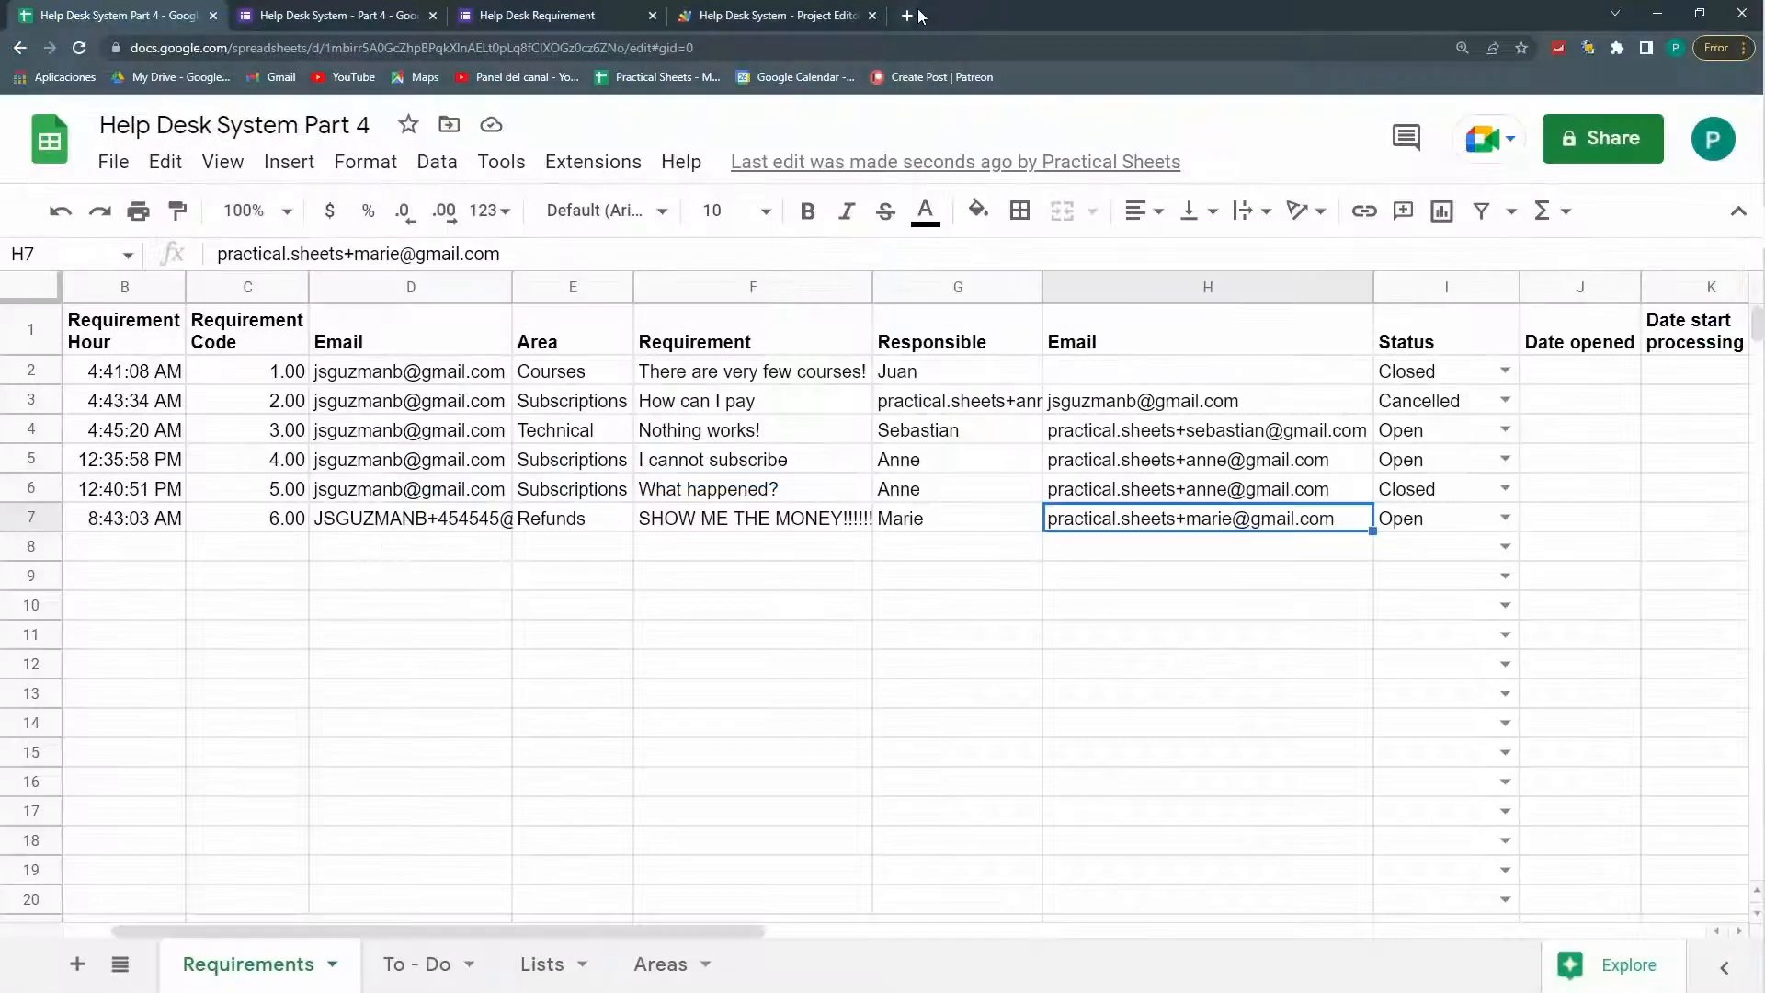
type("GMail")
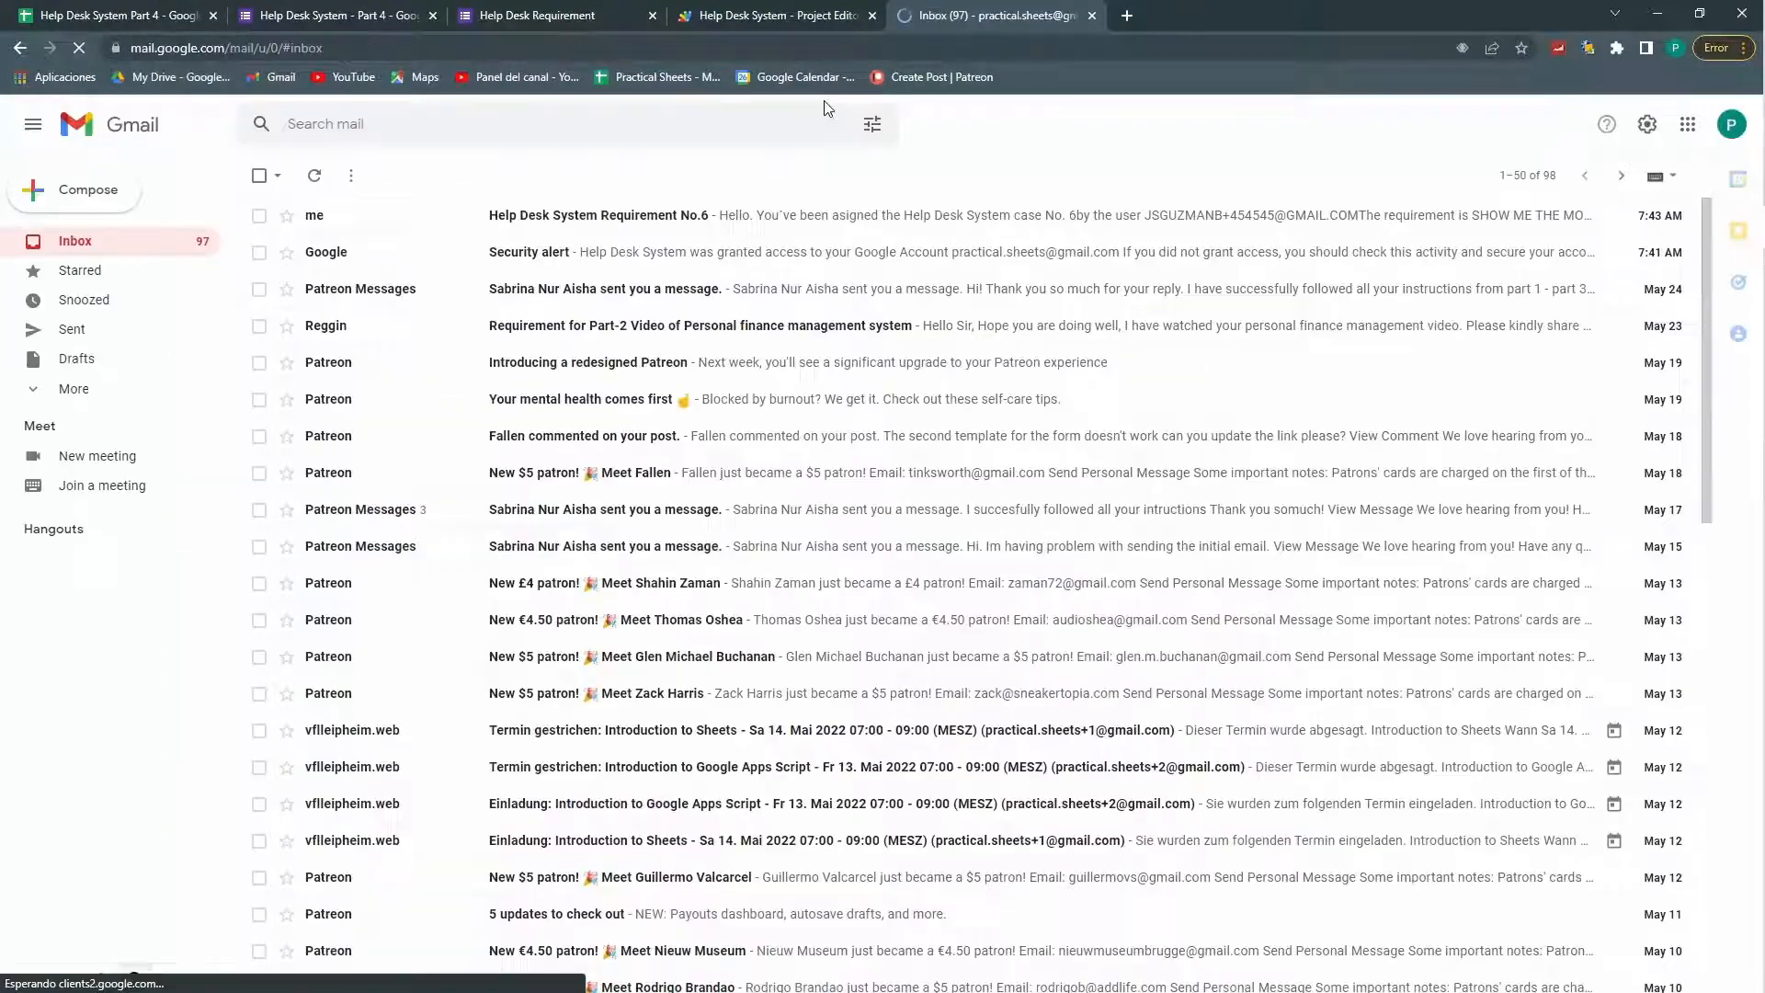
left_click(601, 216)
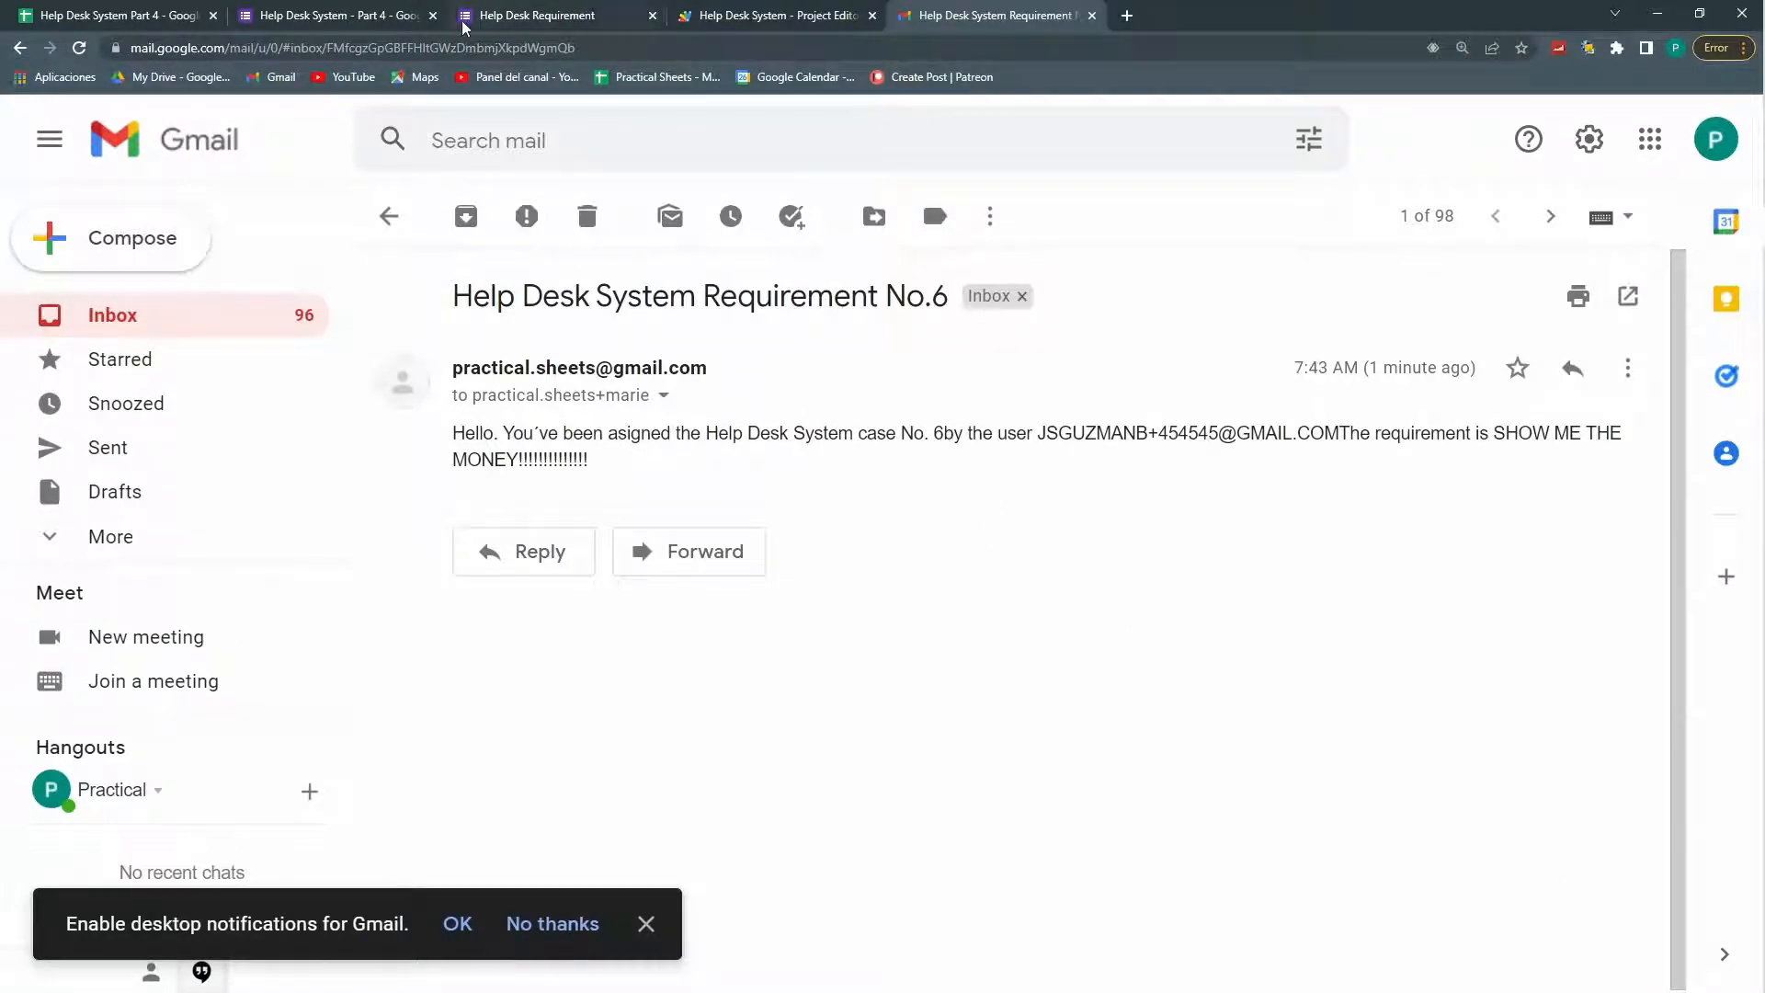
Step: Add ".\n" before "The requirement is" in the responsible message and compare with the received email
left_click(774, 15)
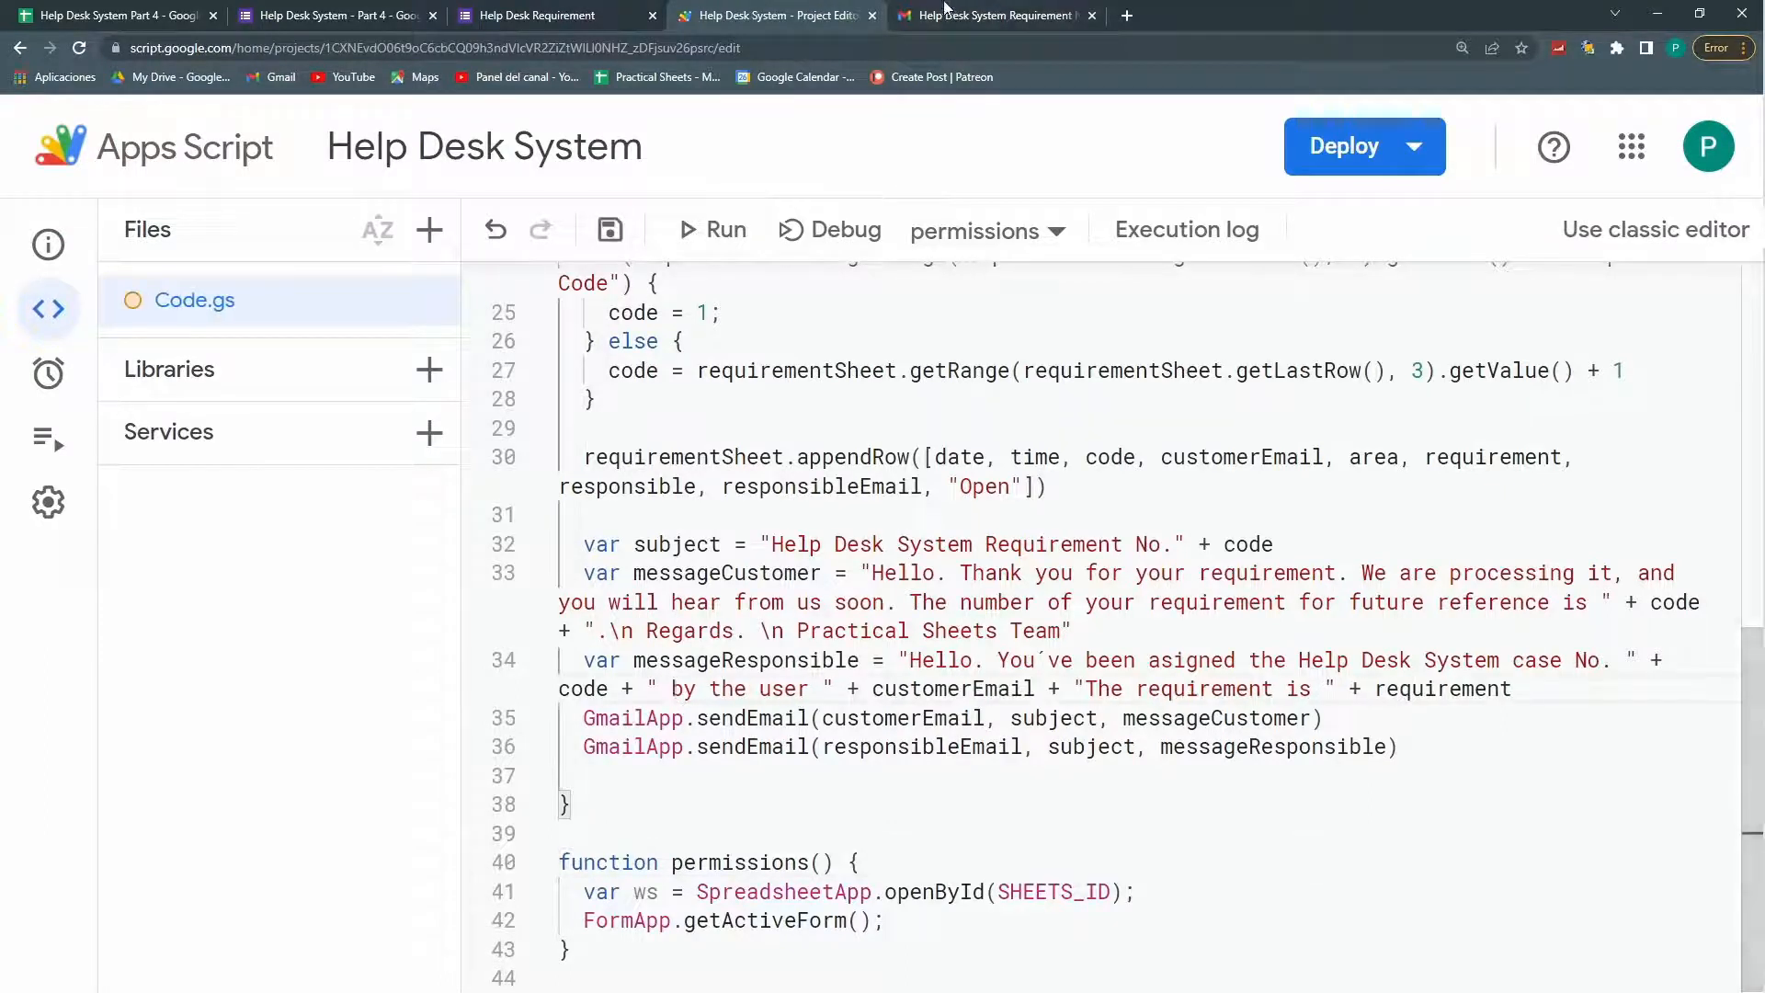
left_click(994, 15)
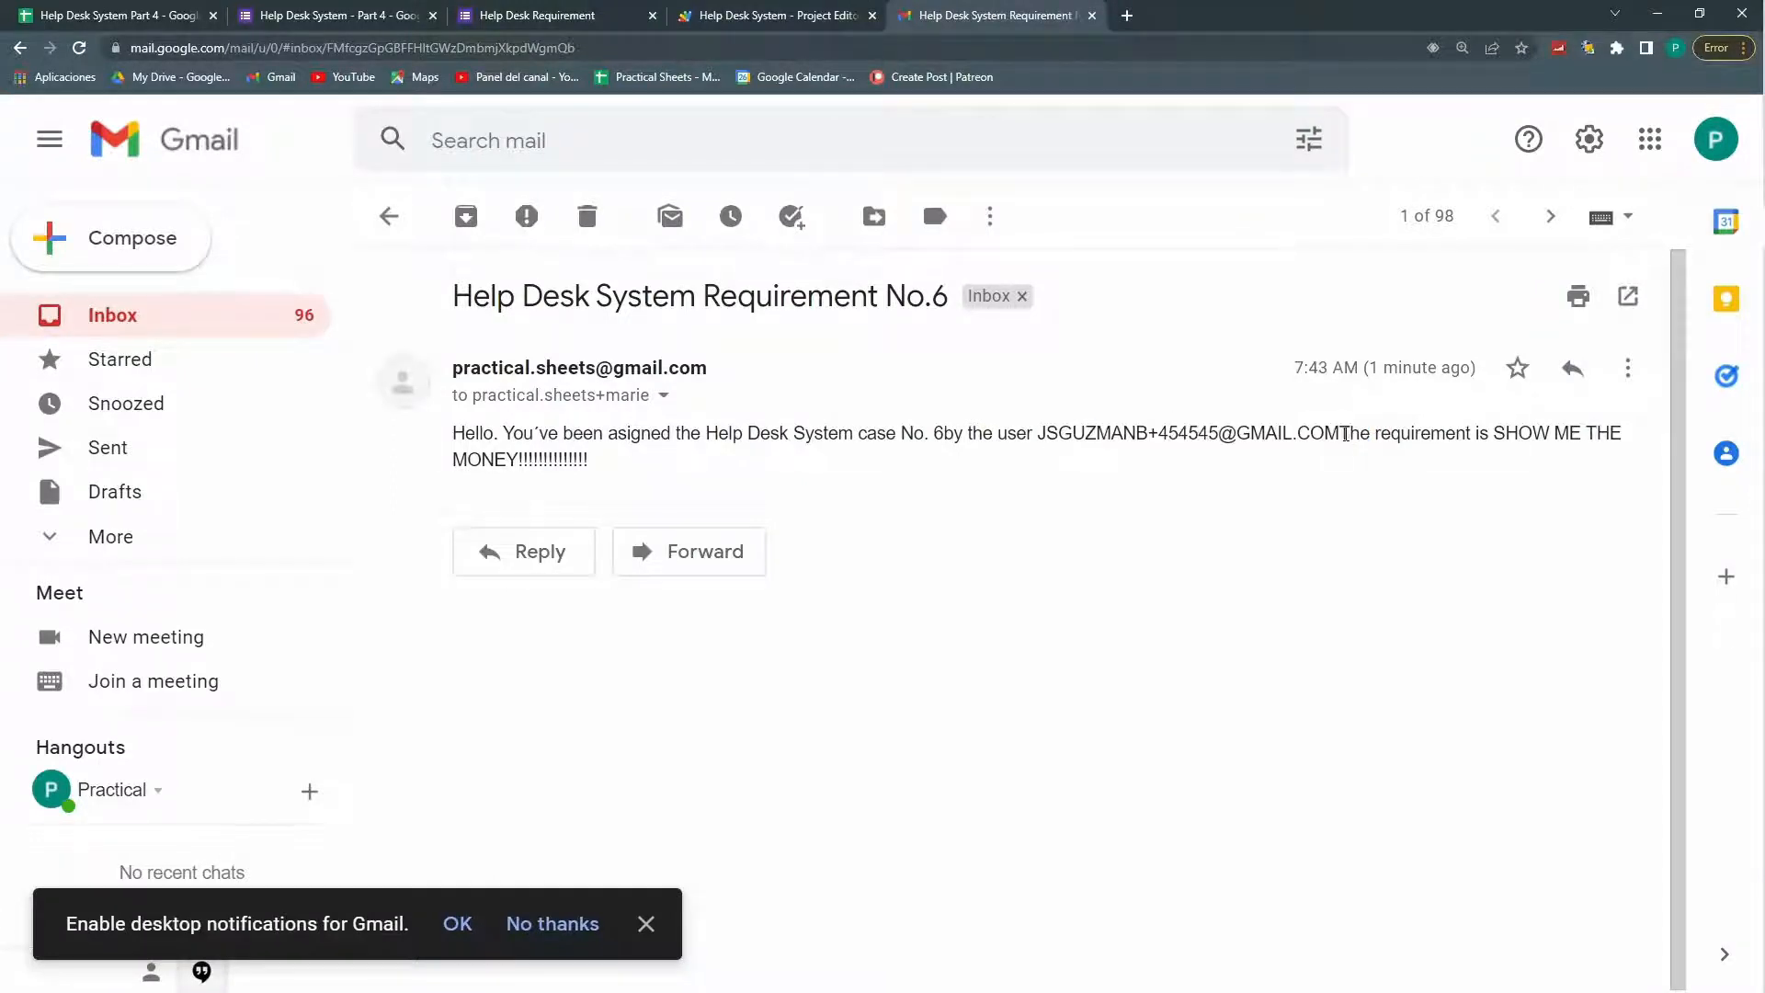
left_click(774, 15)
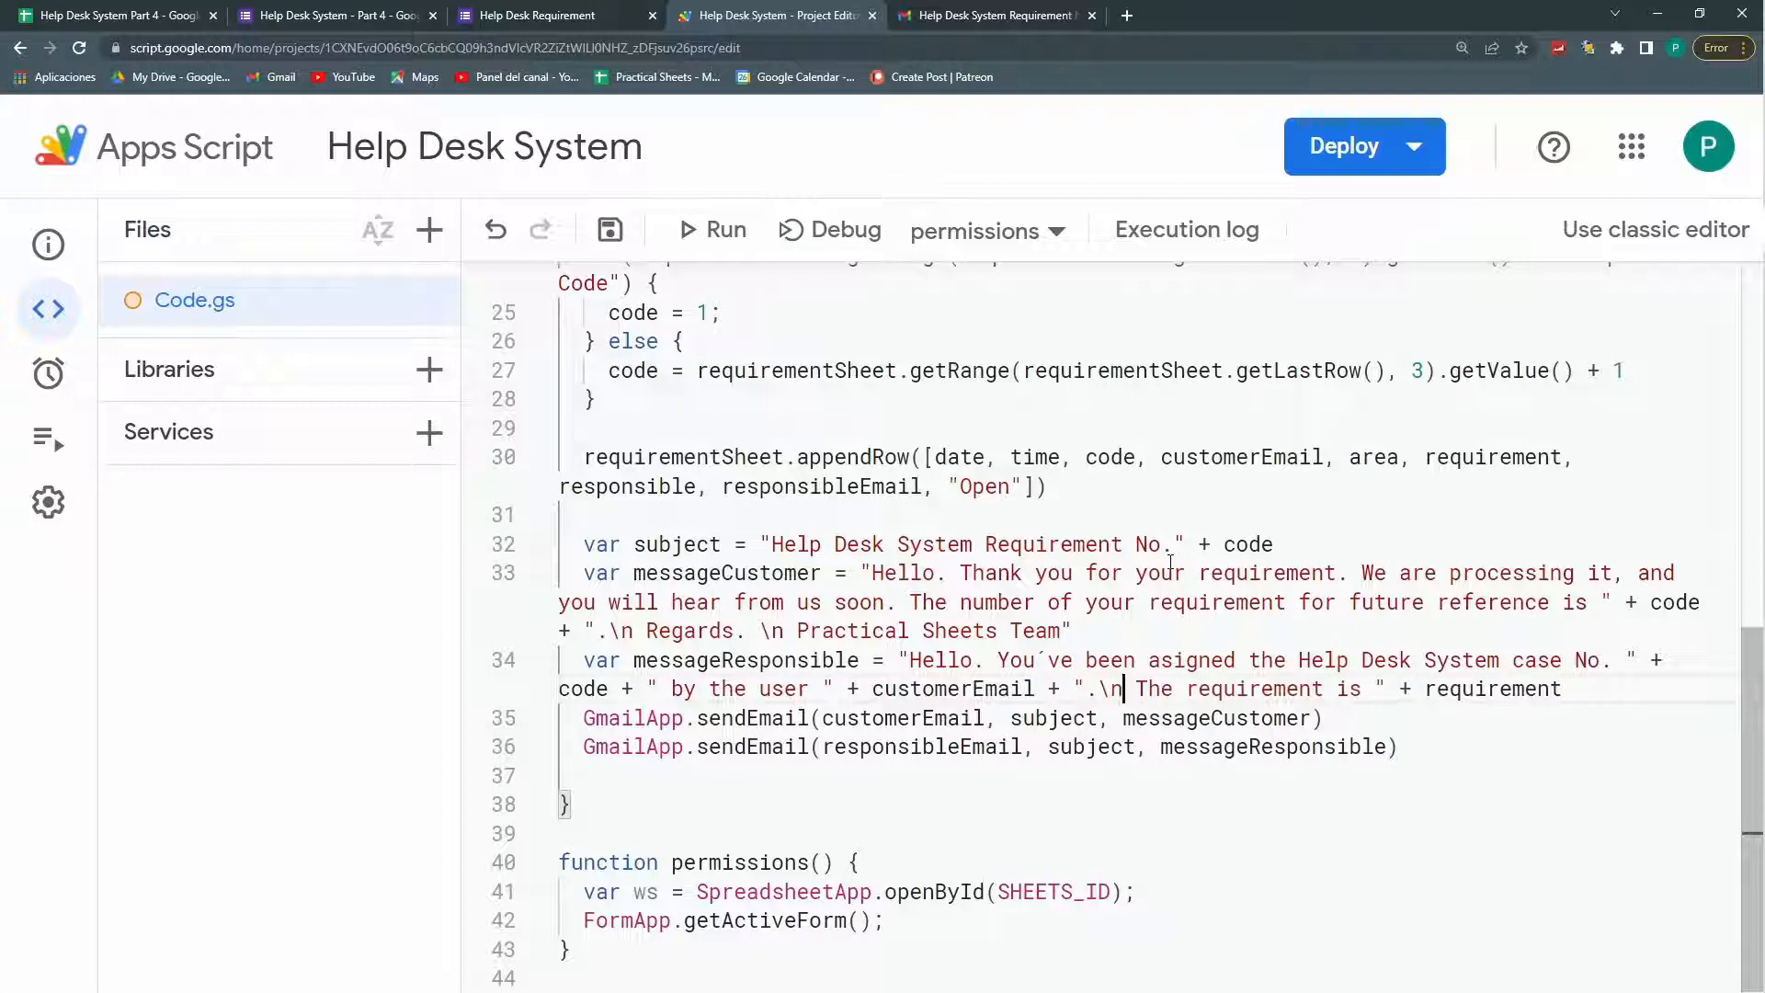
left_click(995, 14)
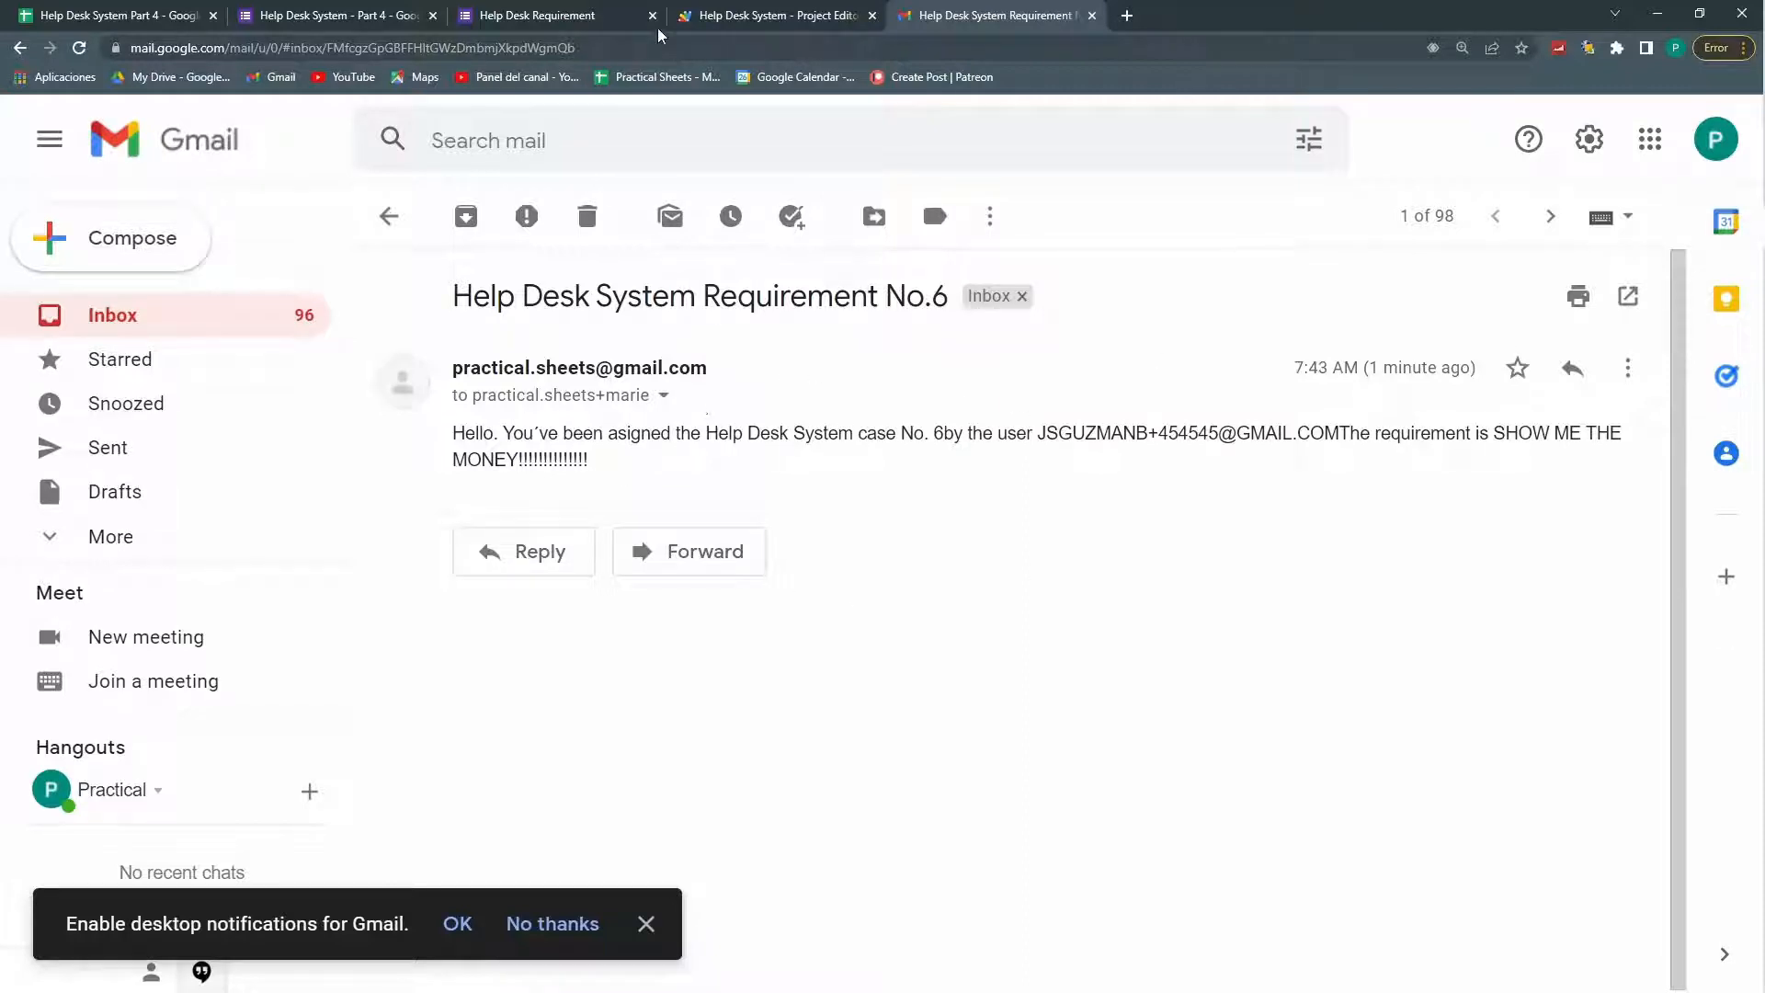
Step: Check requirement 6's empty Date opened cell J7, then return to the script's addAnswer function
left_click(551, 15)
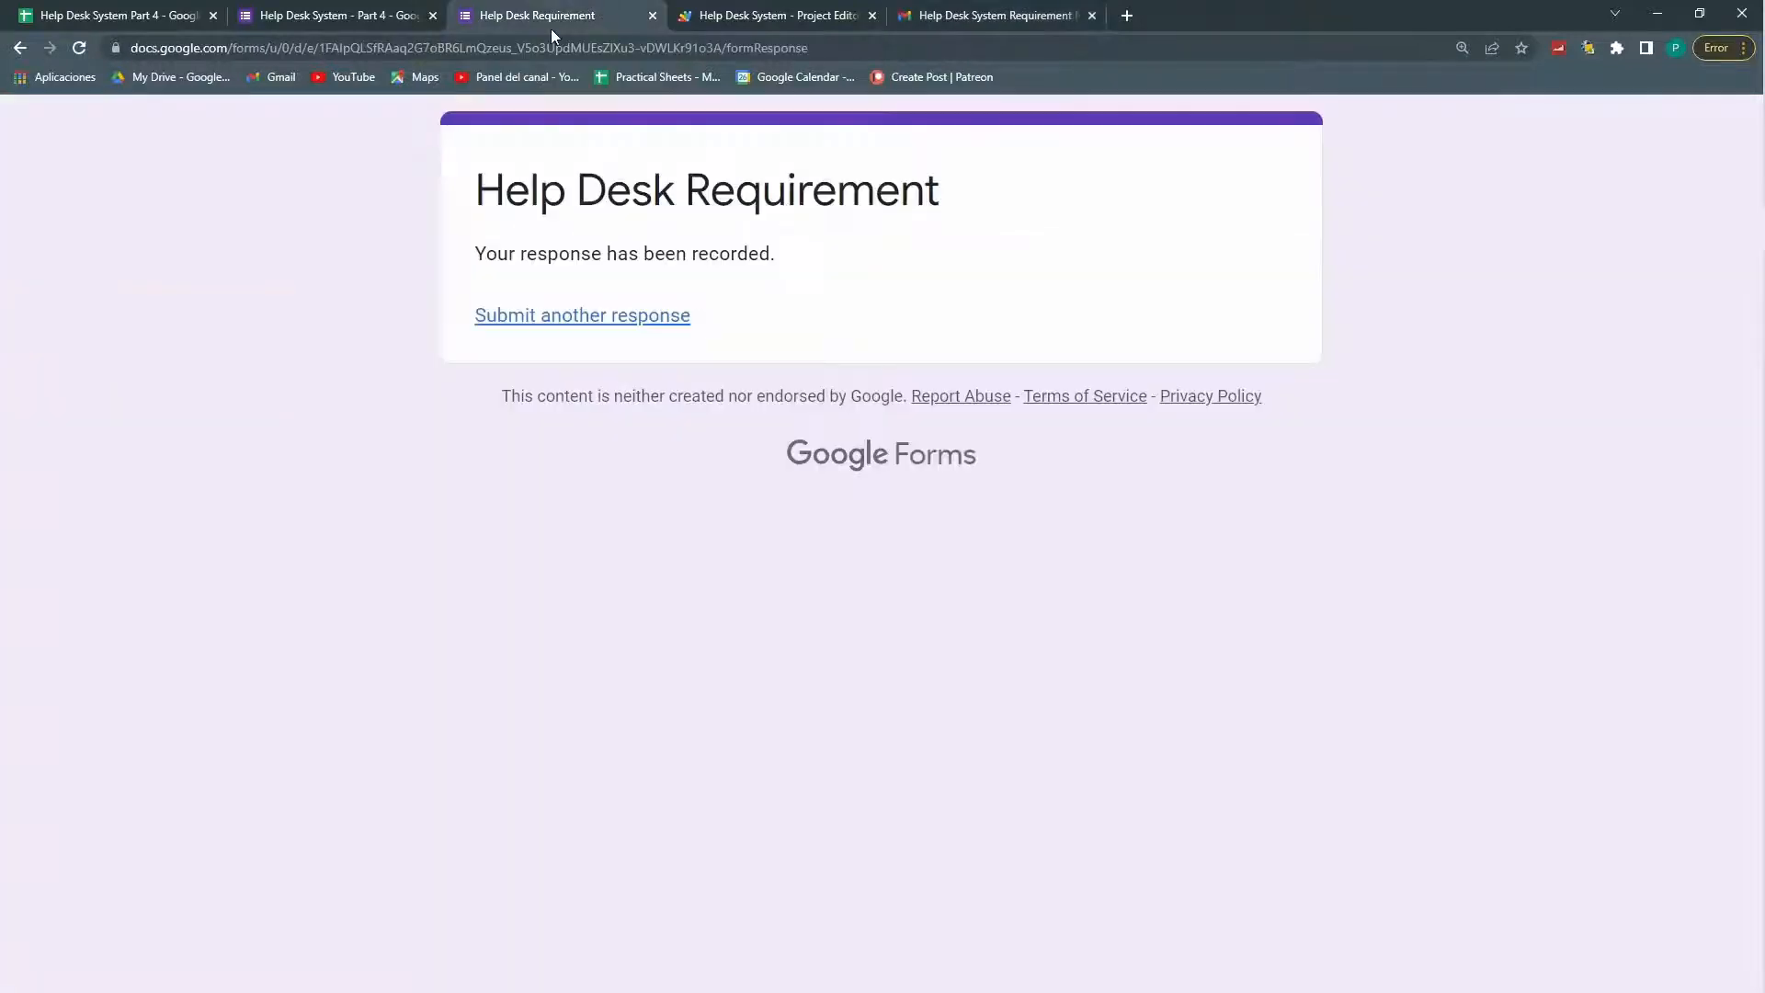
left_click(112, 14)
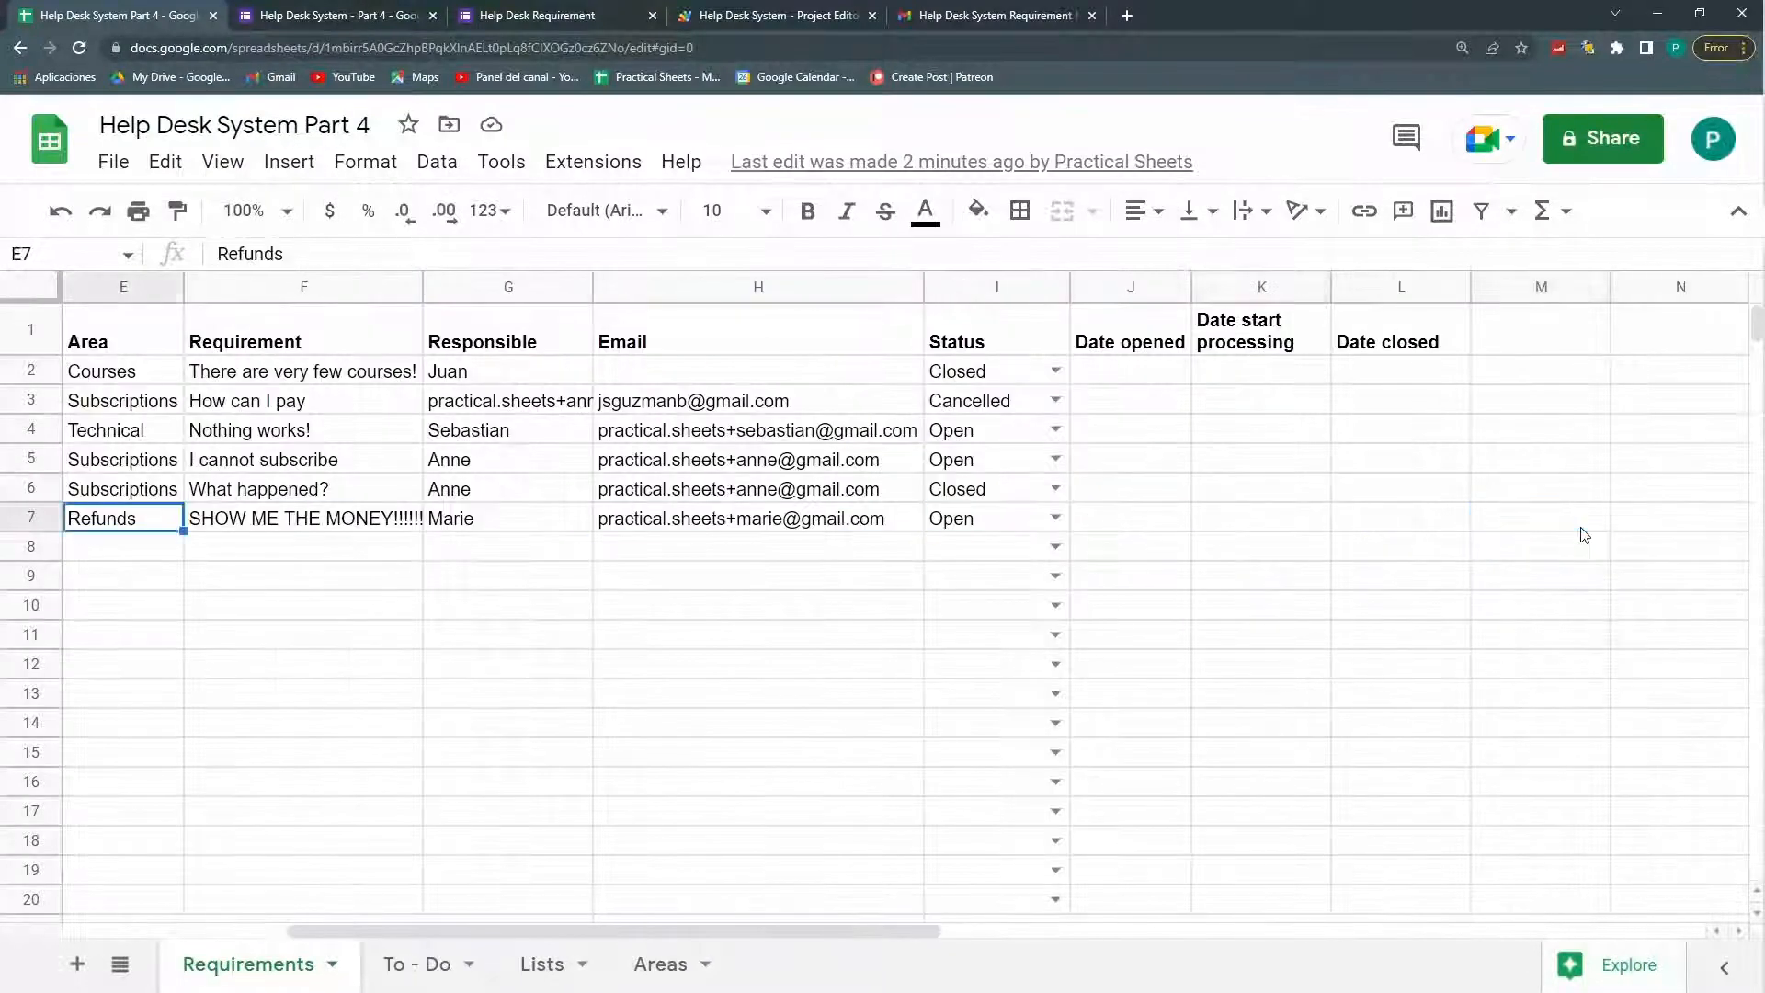
left_click(995, 518)
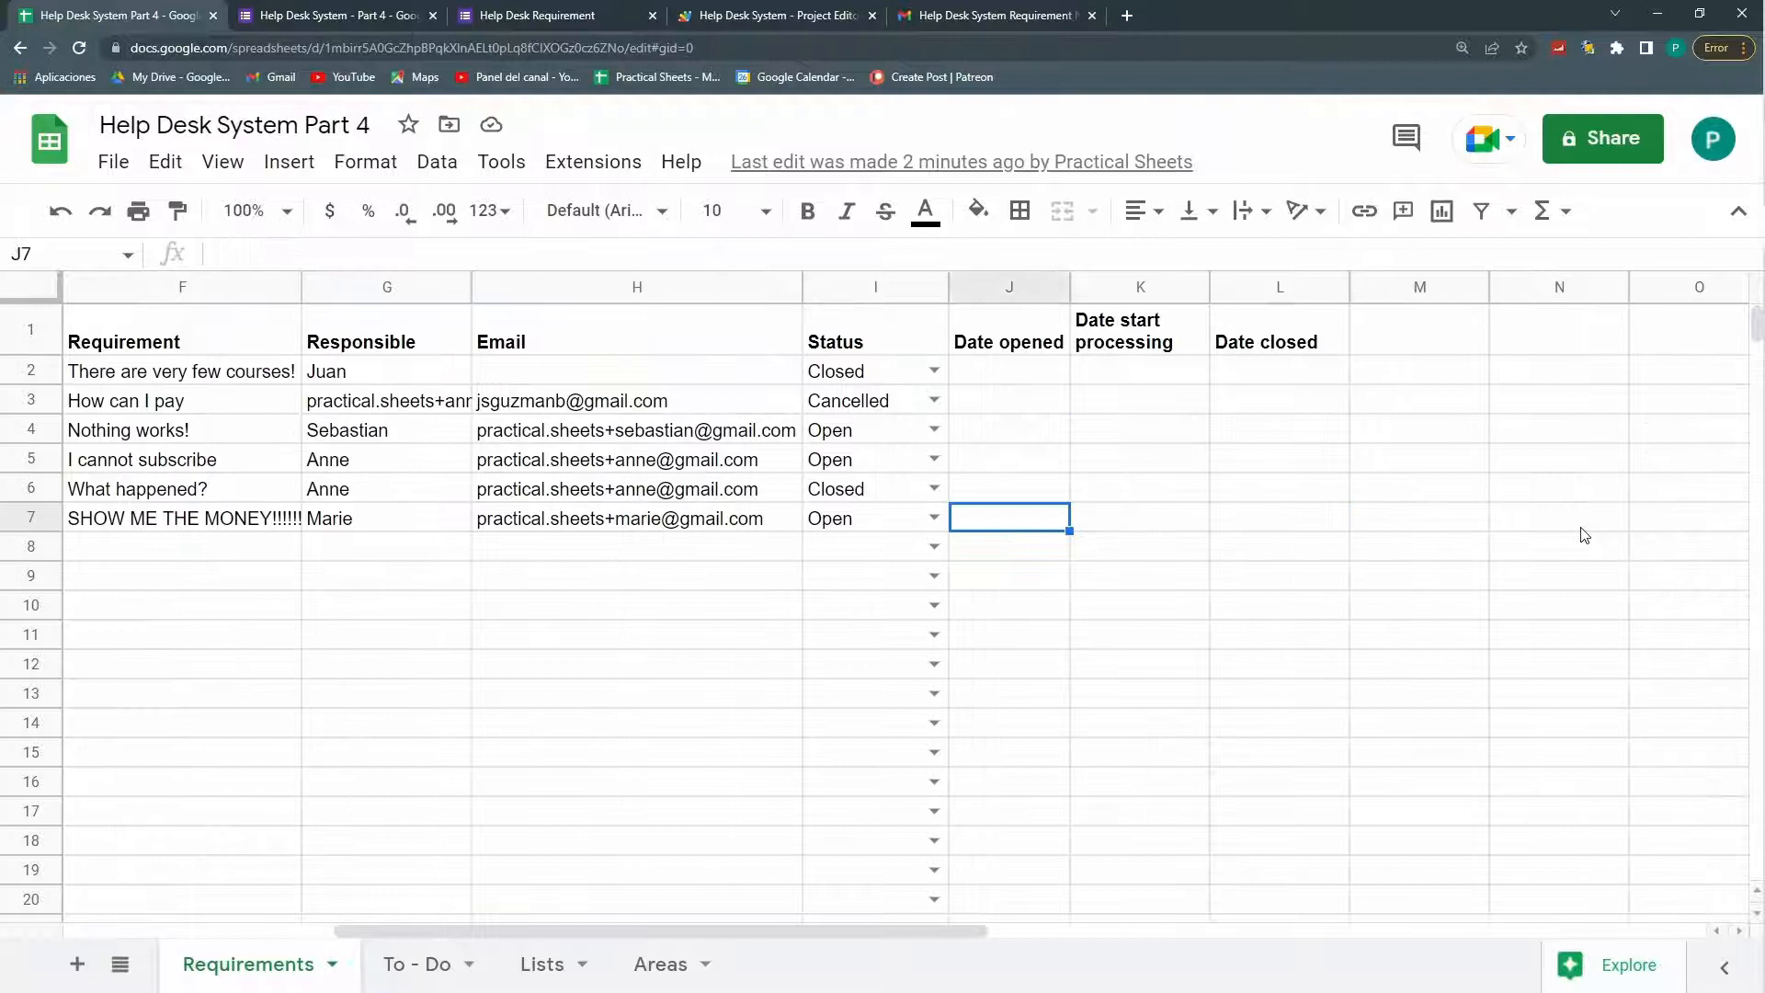
left_click(774, 15)
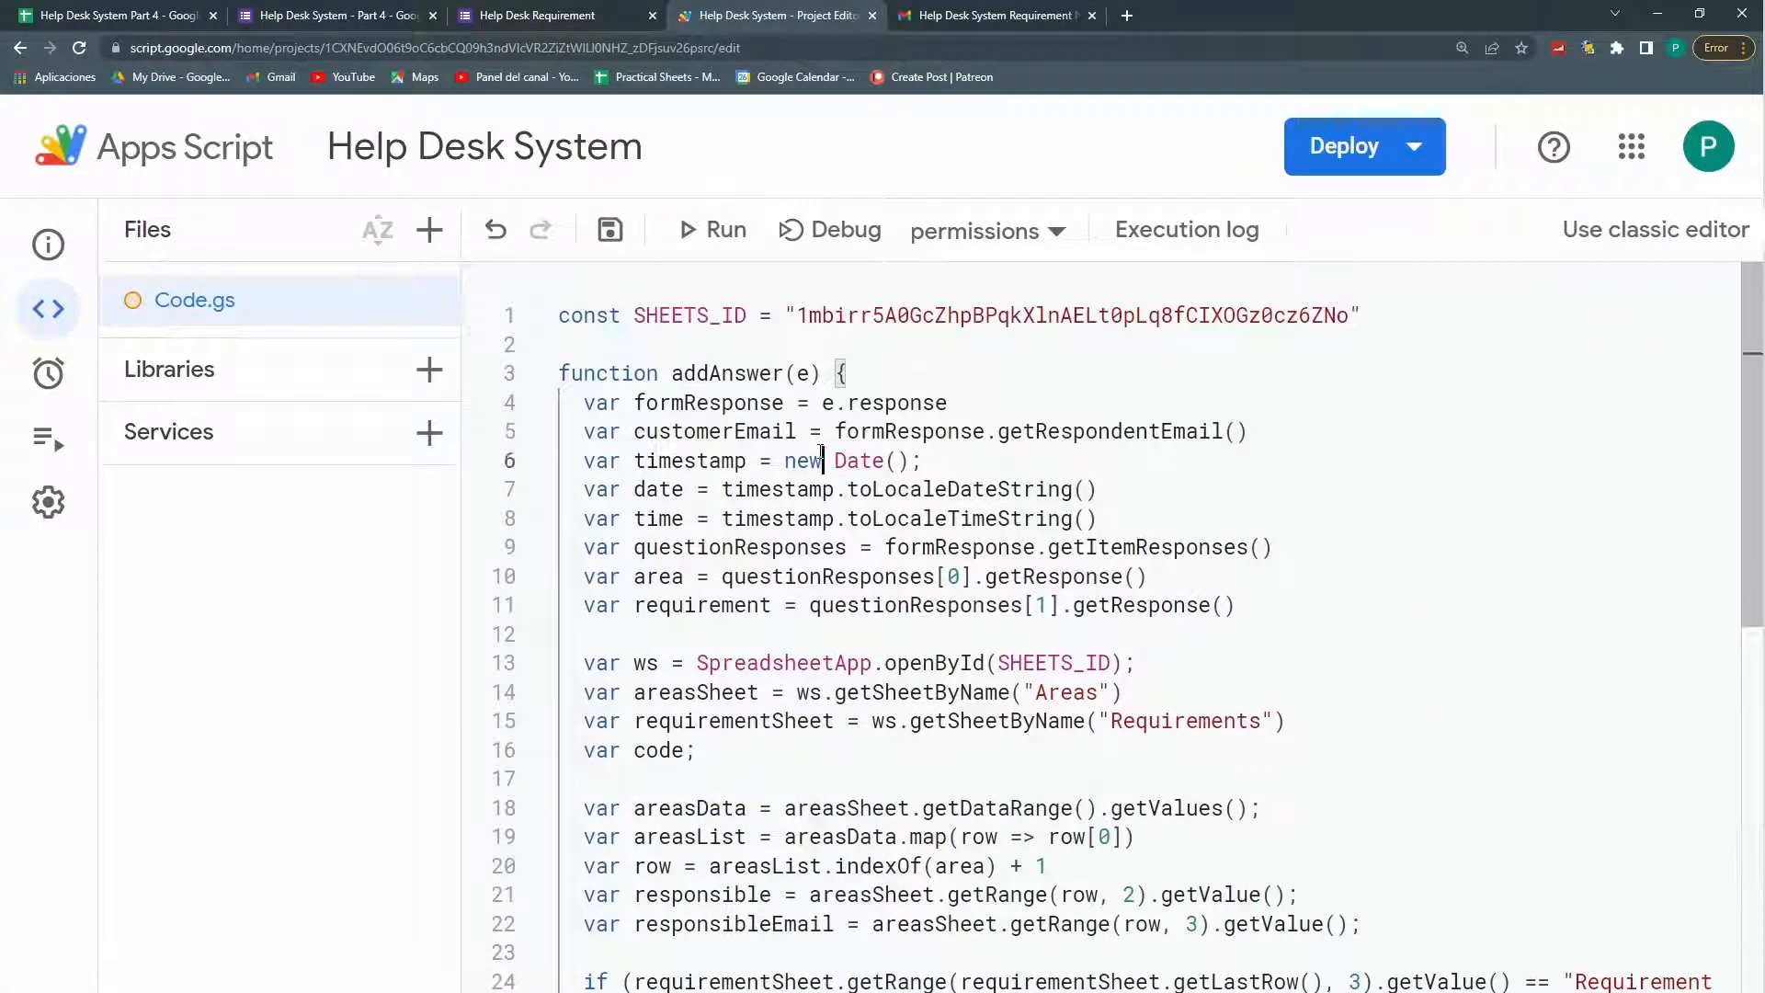
Step: Add timestamp after "Open" in addAnswer's appendRow call and save the script
left_click_drag(634, 431, 871, 459)
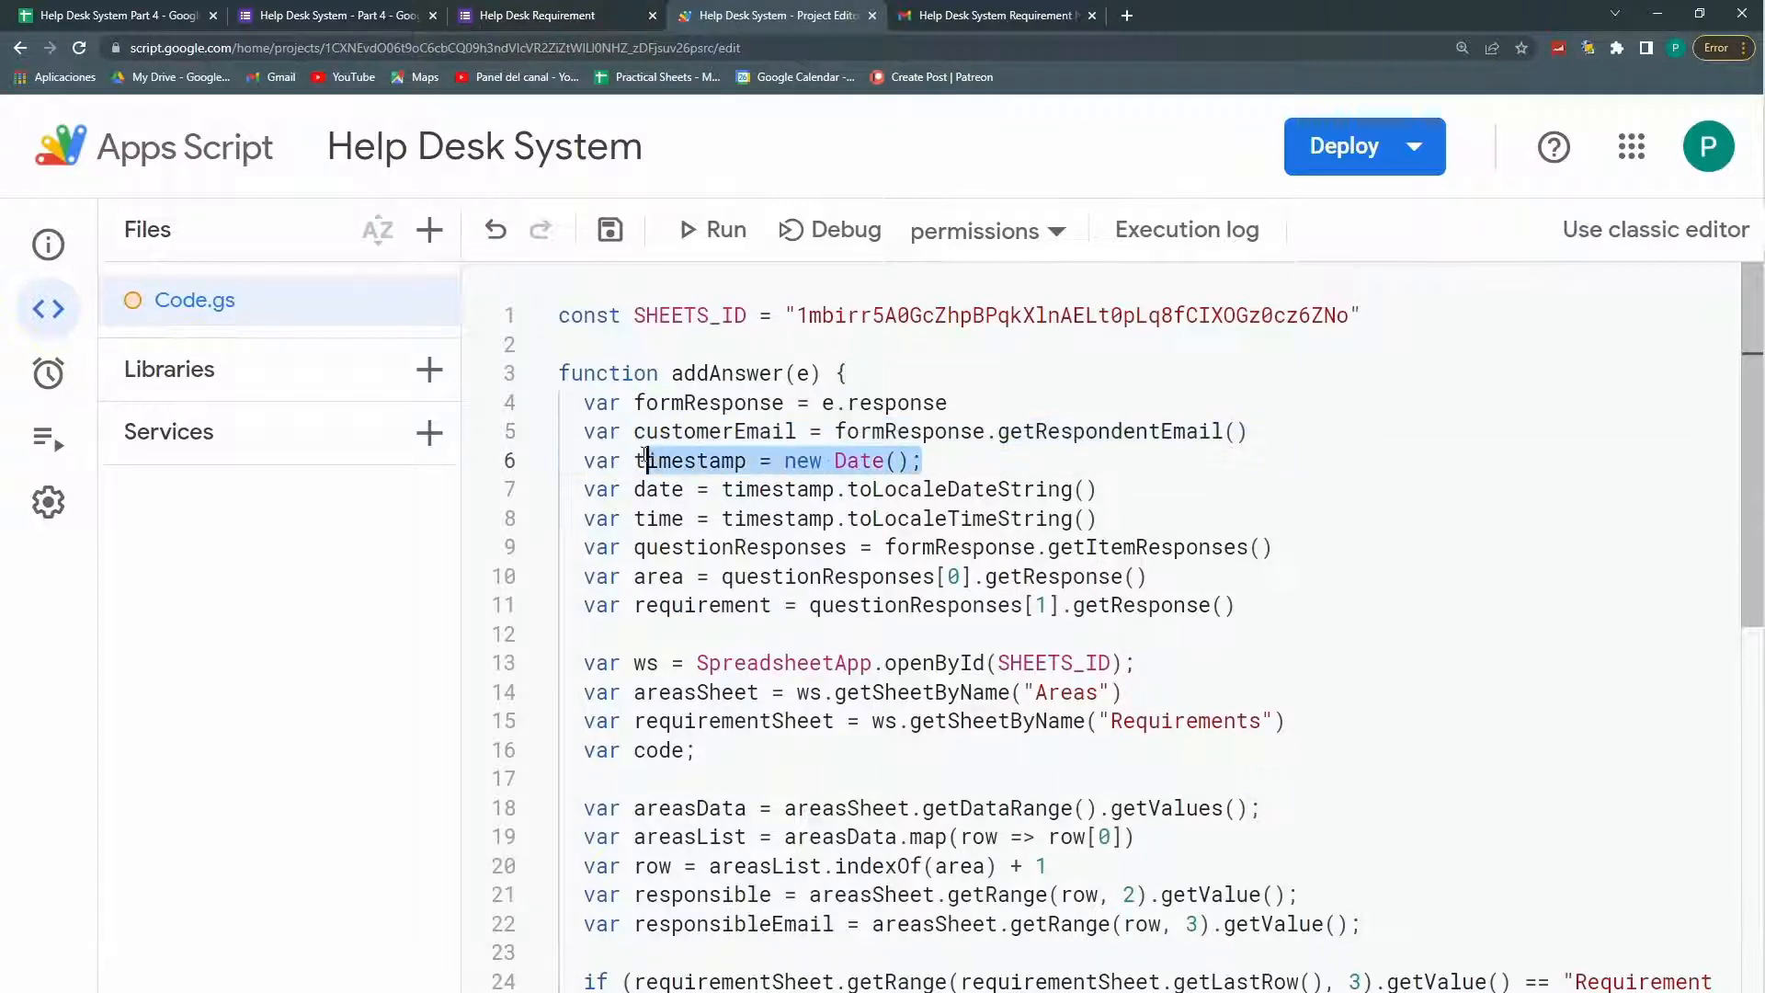
left_click(112, 15)
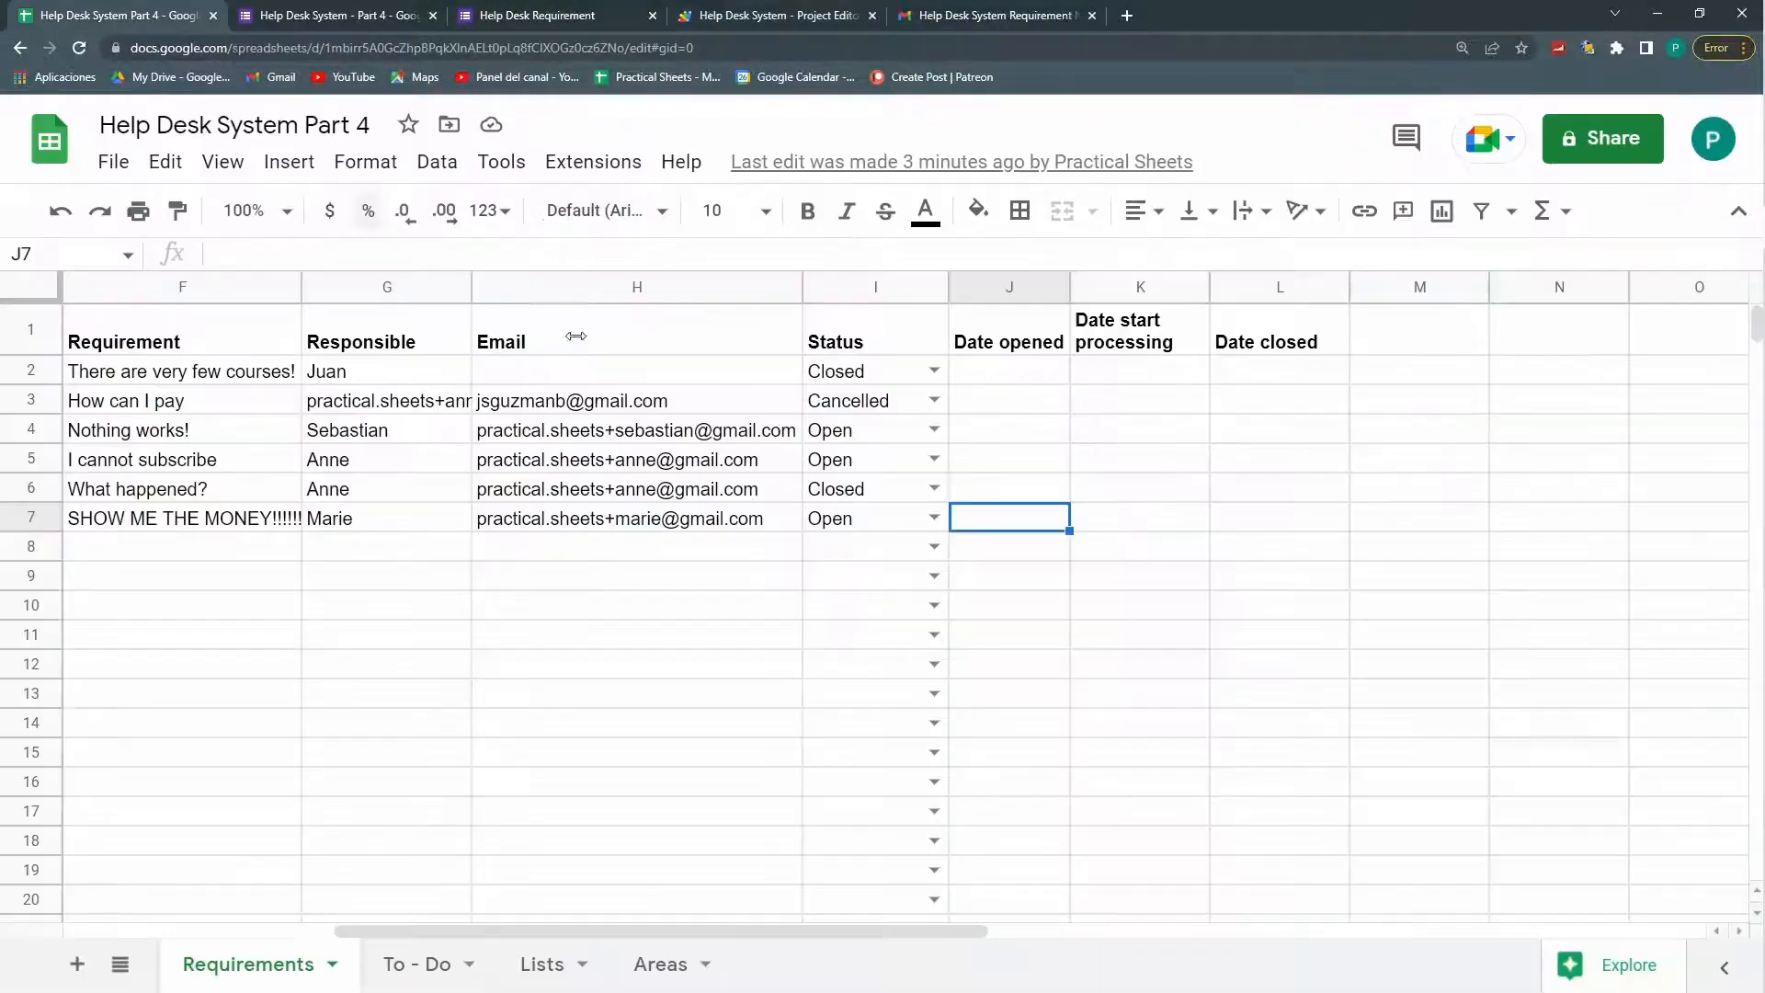
left_click(776, 15)
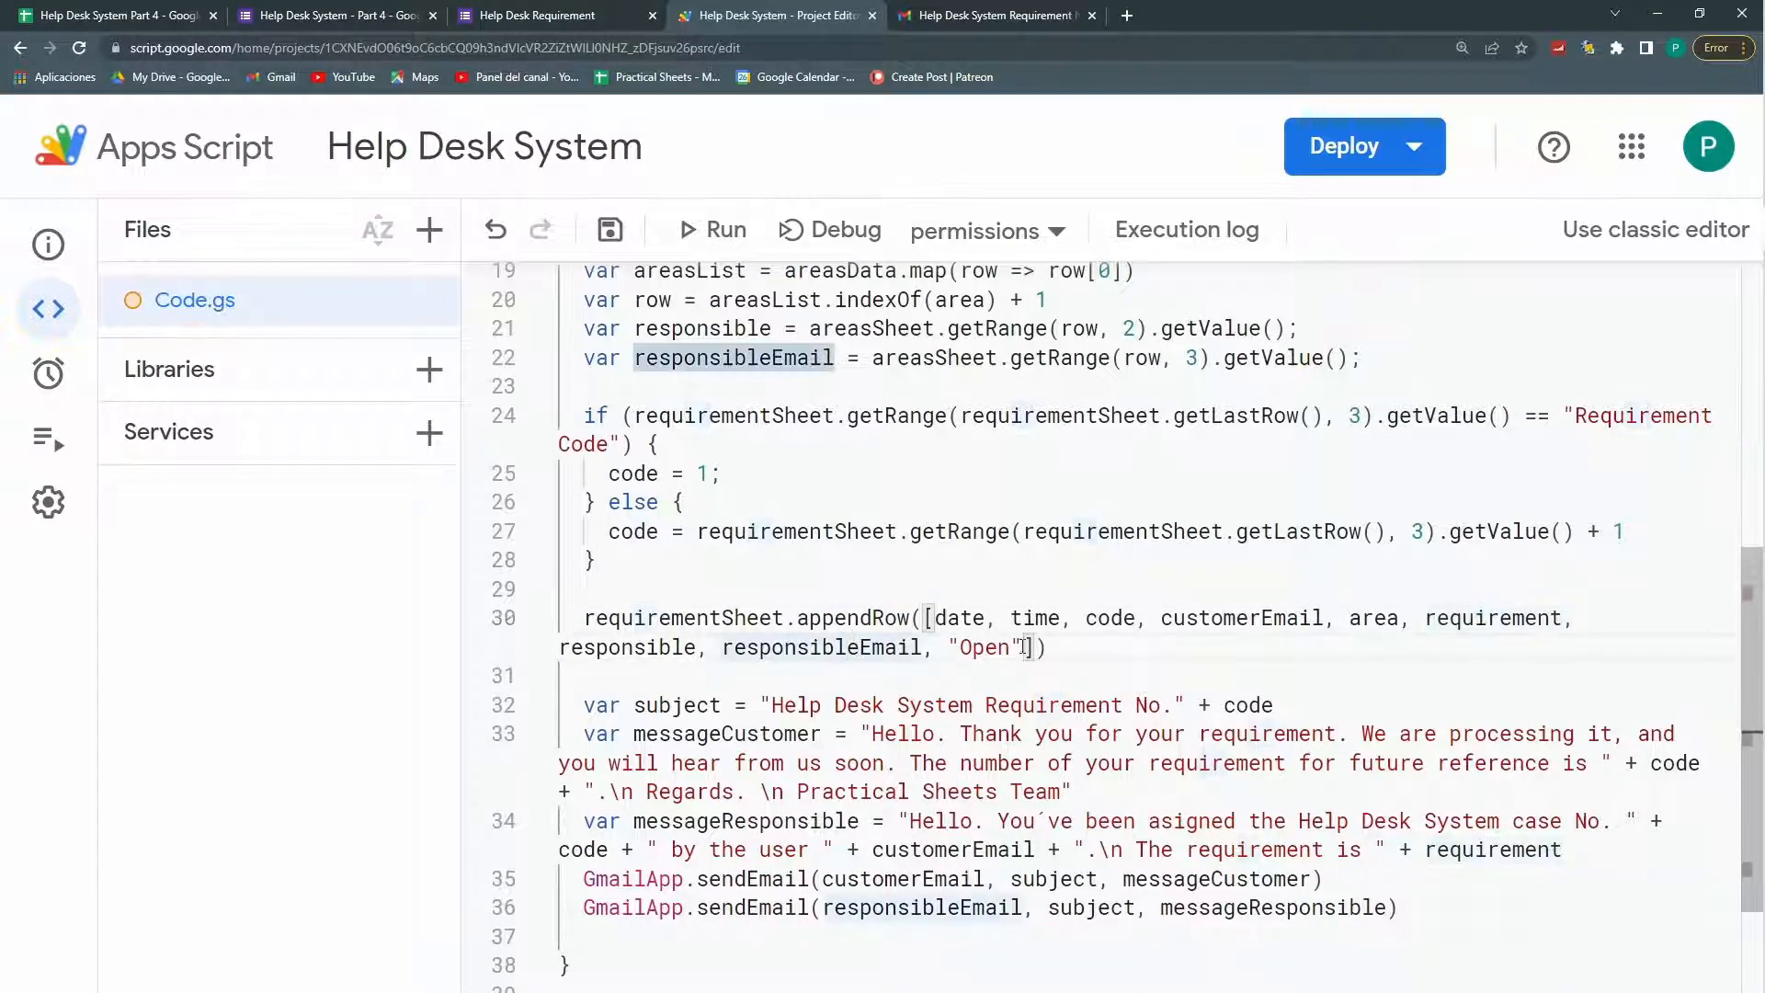
type(",ti")
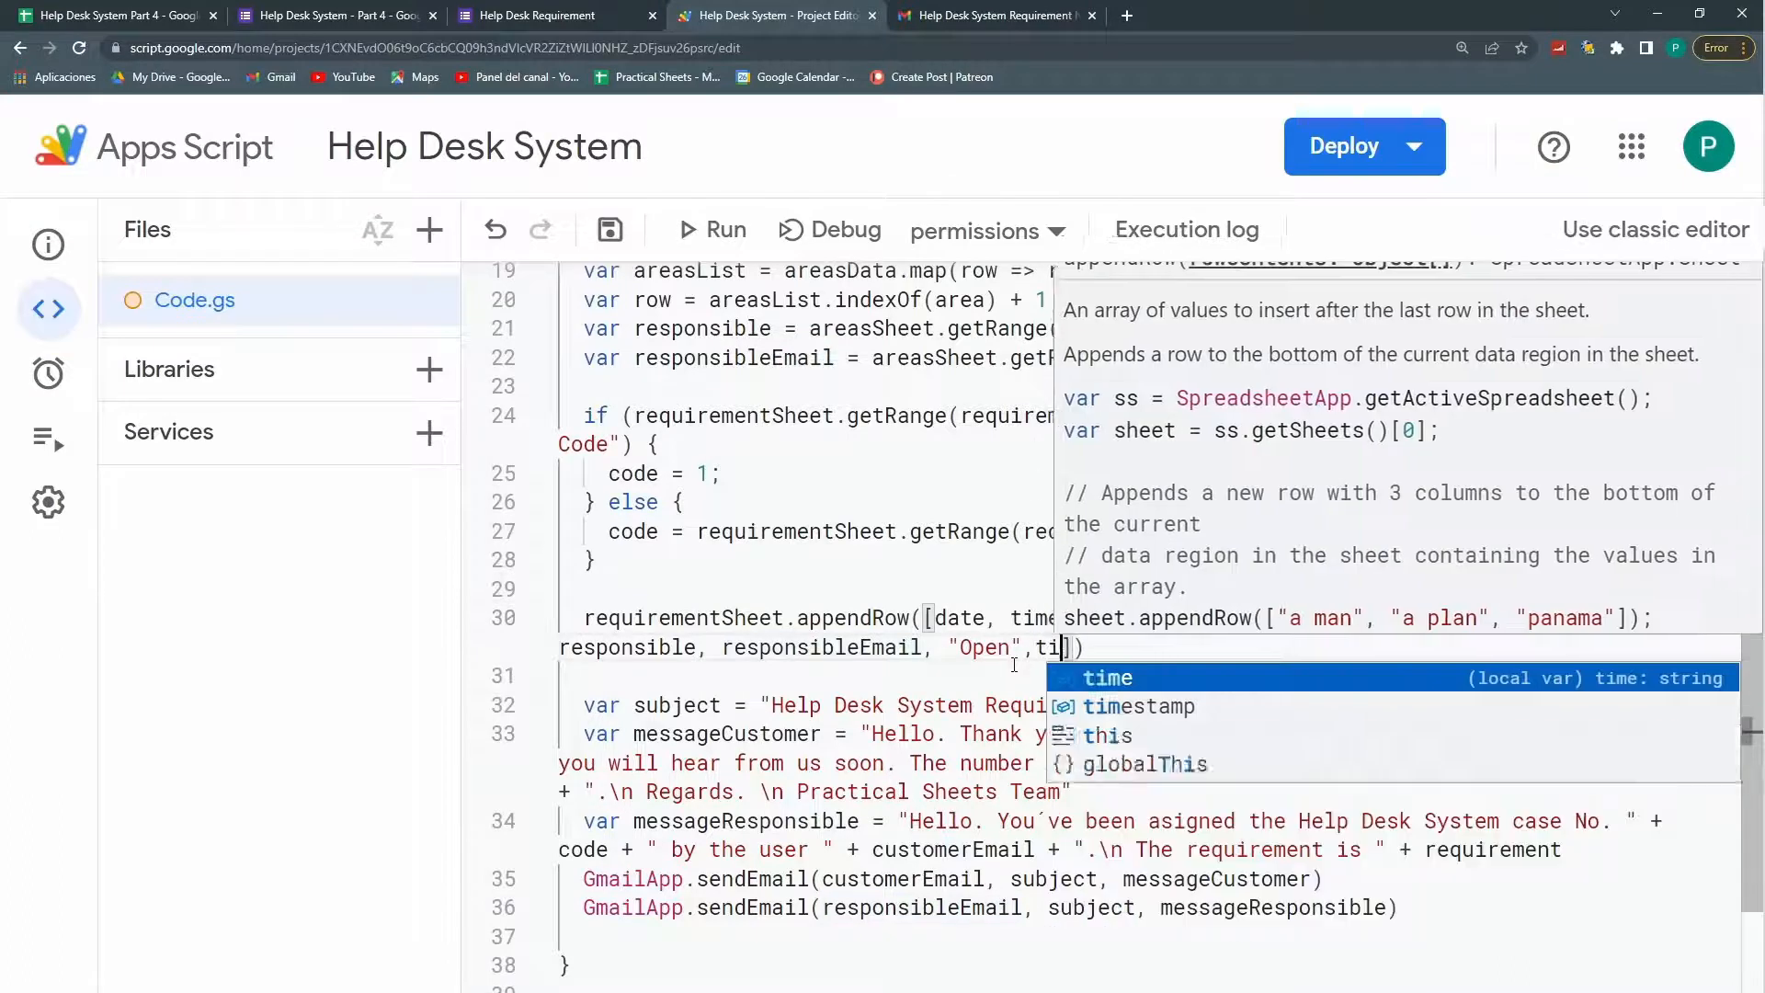
type("mestamp")
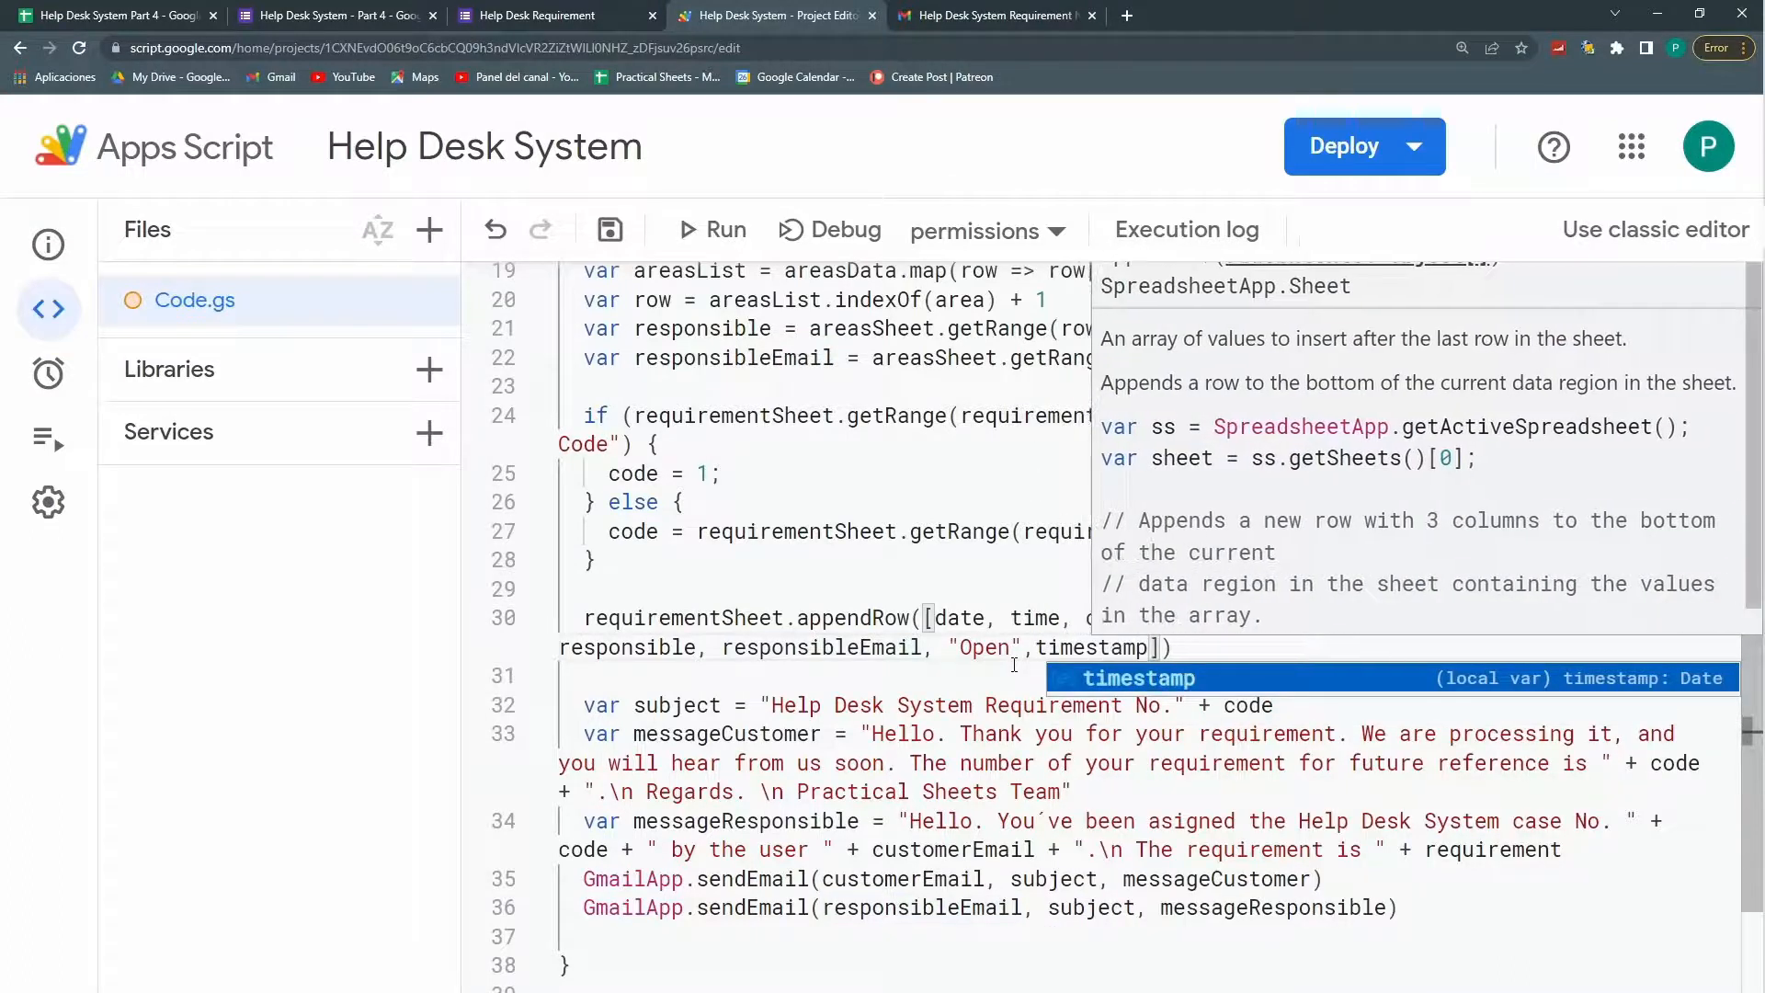
left_click(608, 230)
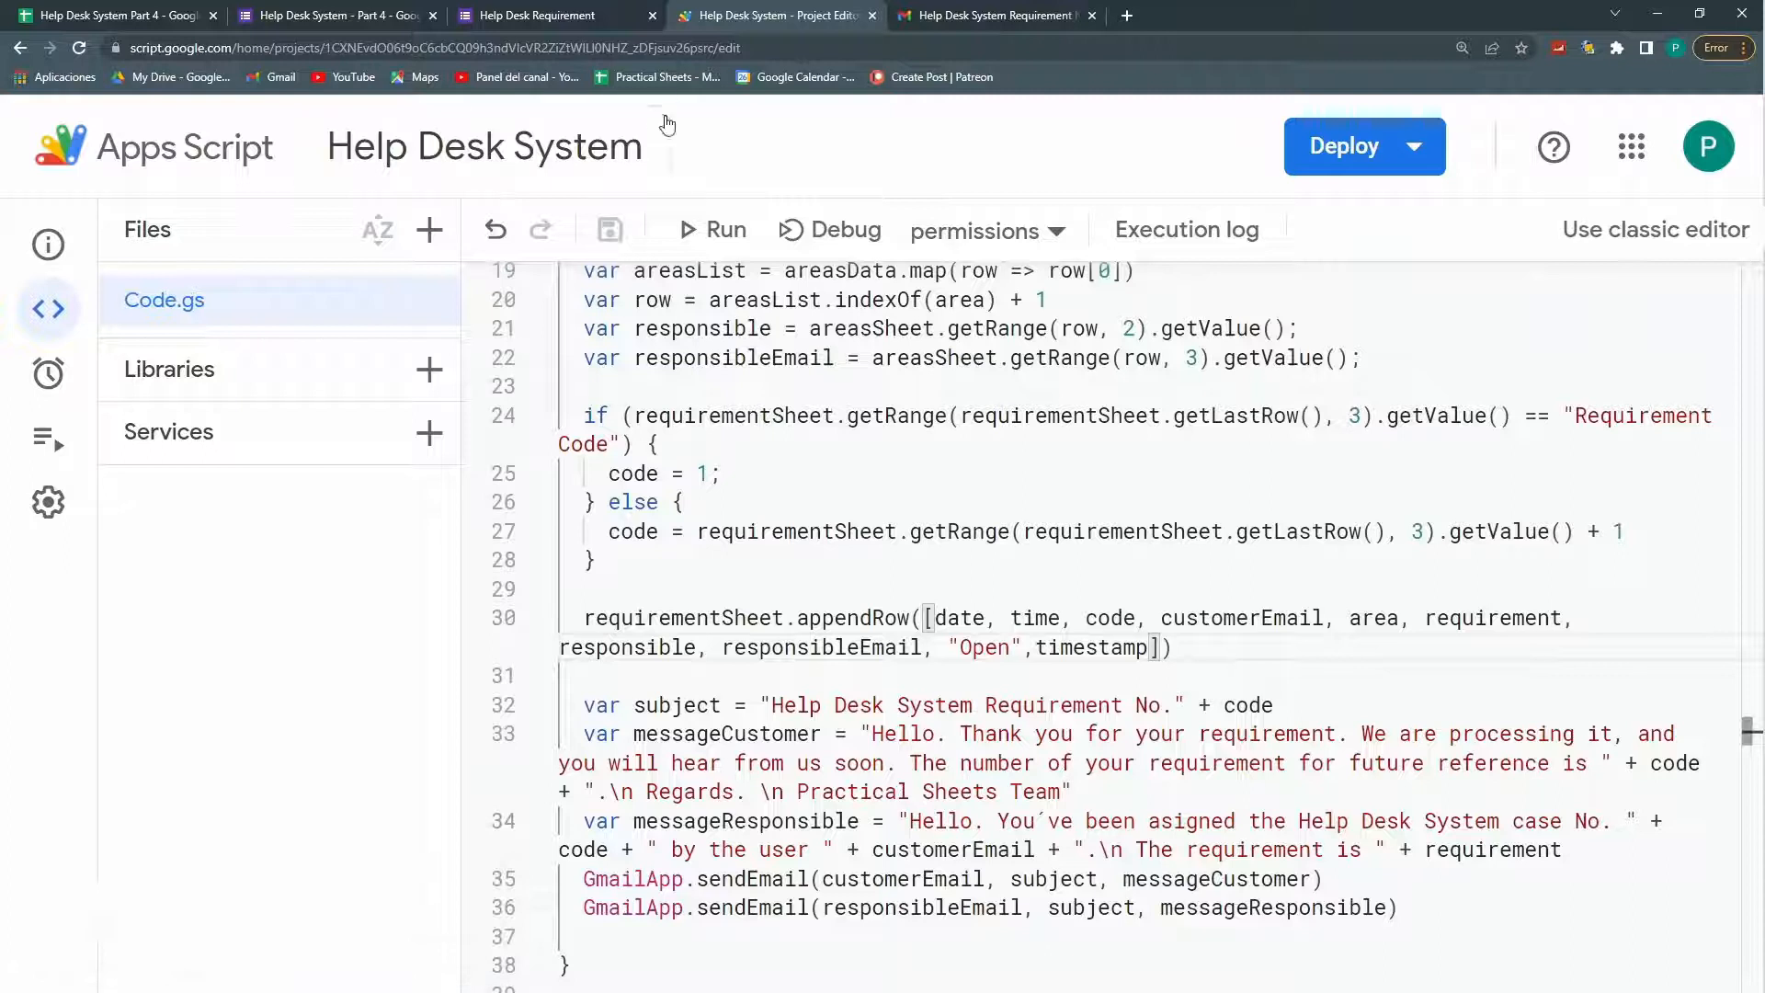
Step: Submit another Help Desk Requirement form response titled NOTHING WORKS
left_click(551, 15)
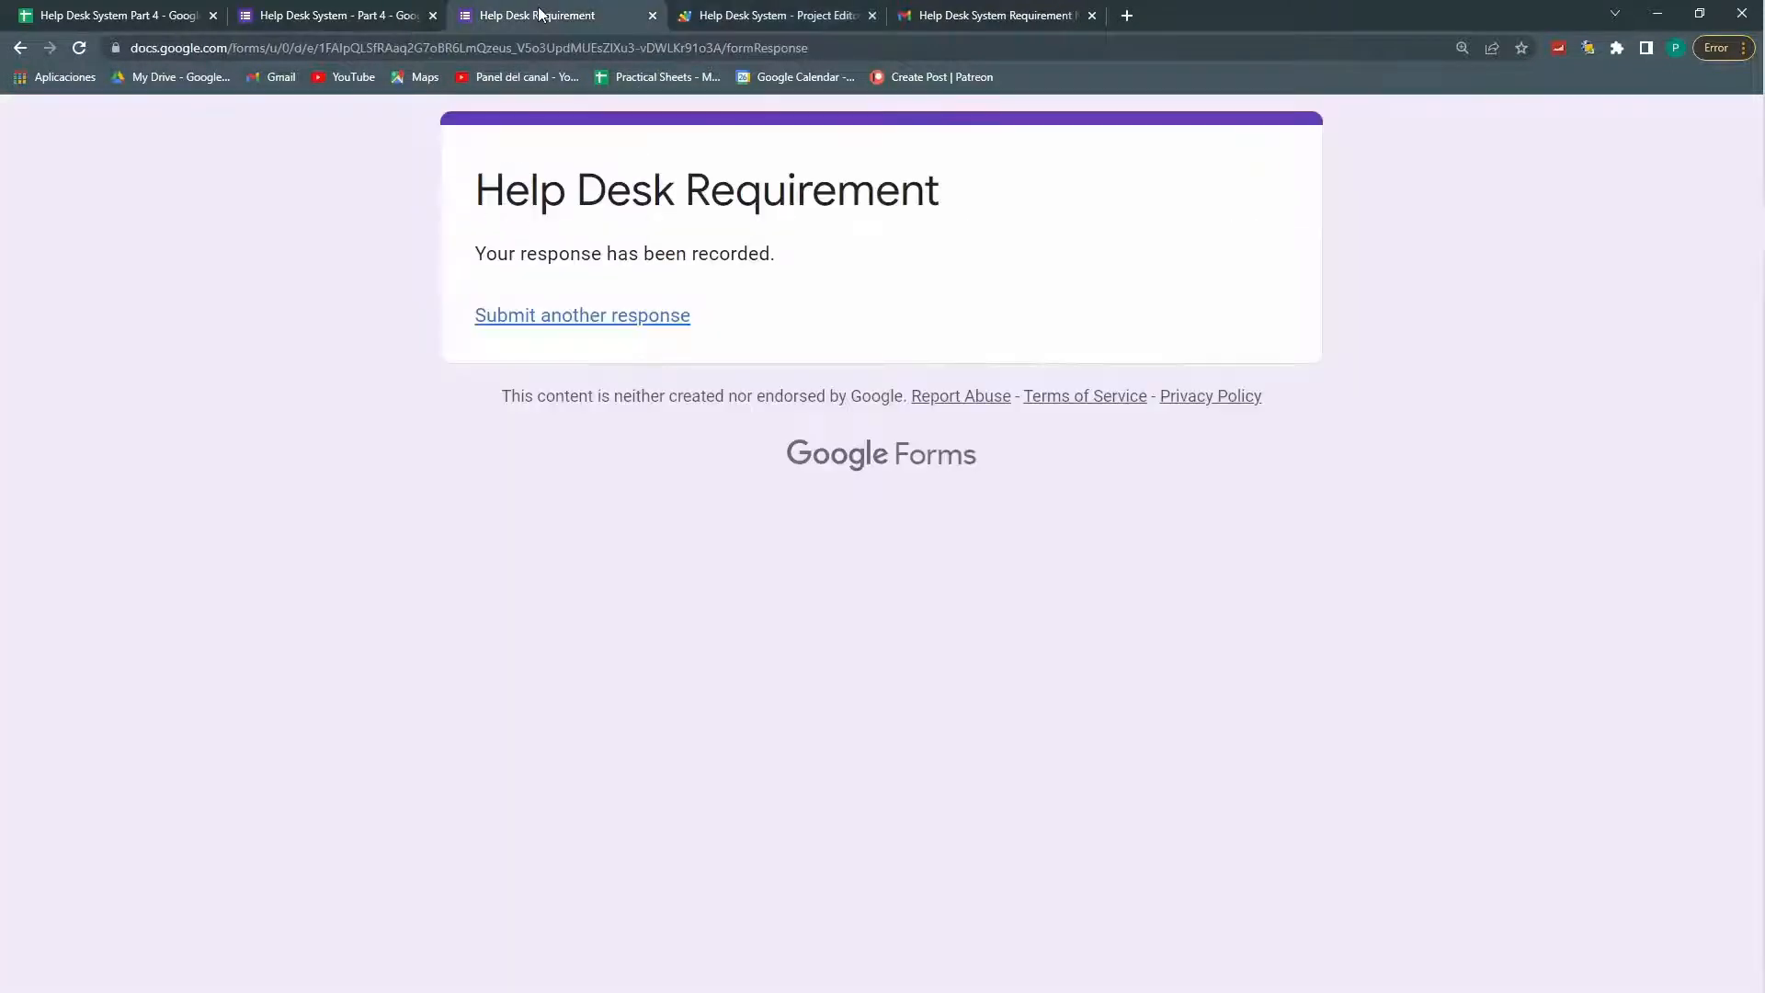
left_click(583, 315)
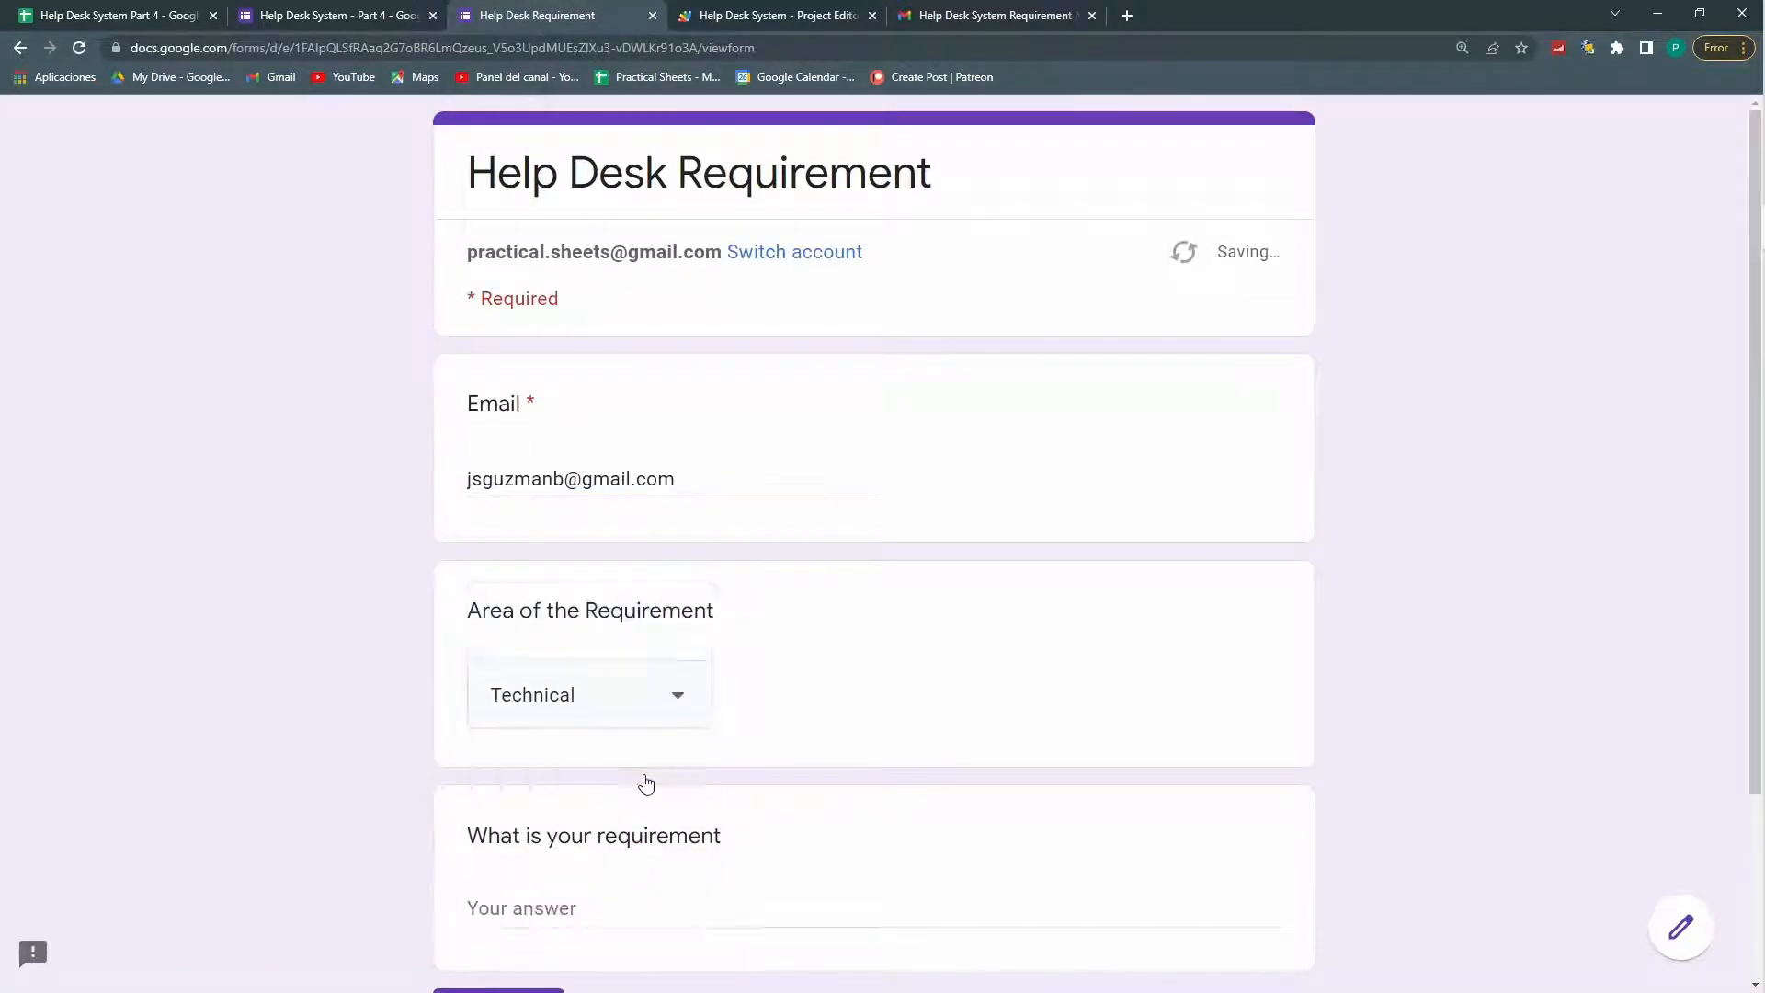
type("NOTHING WORKS")
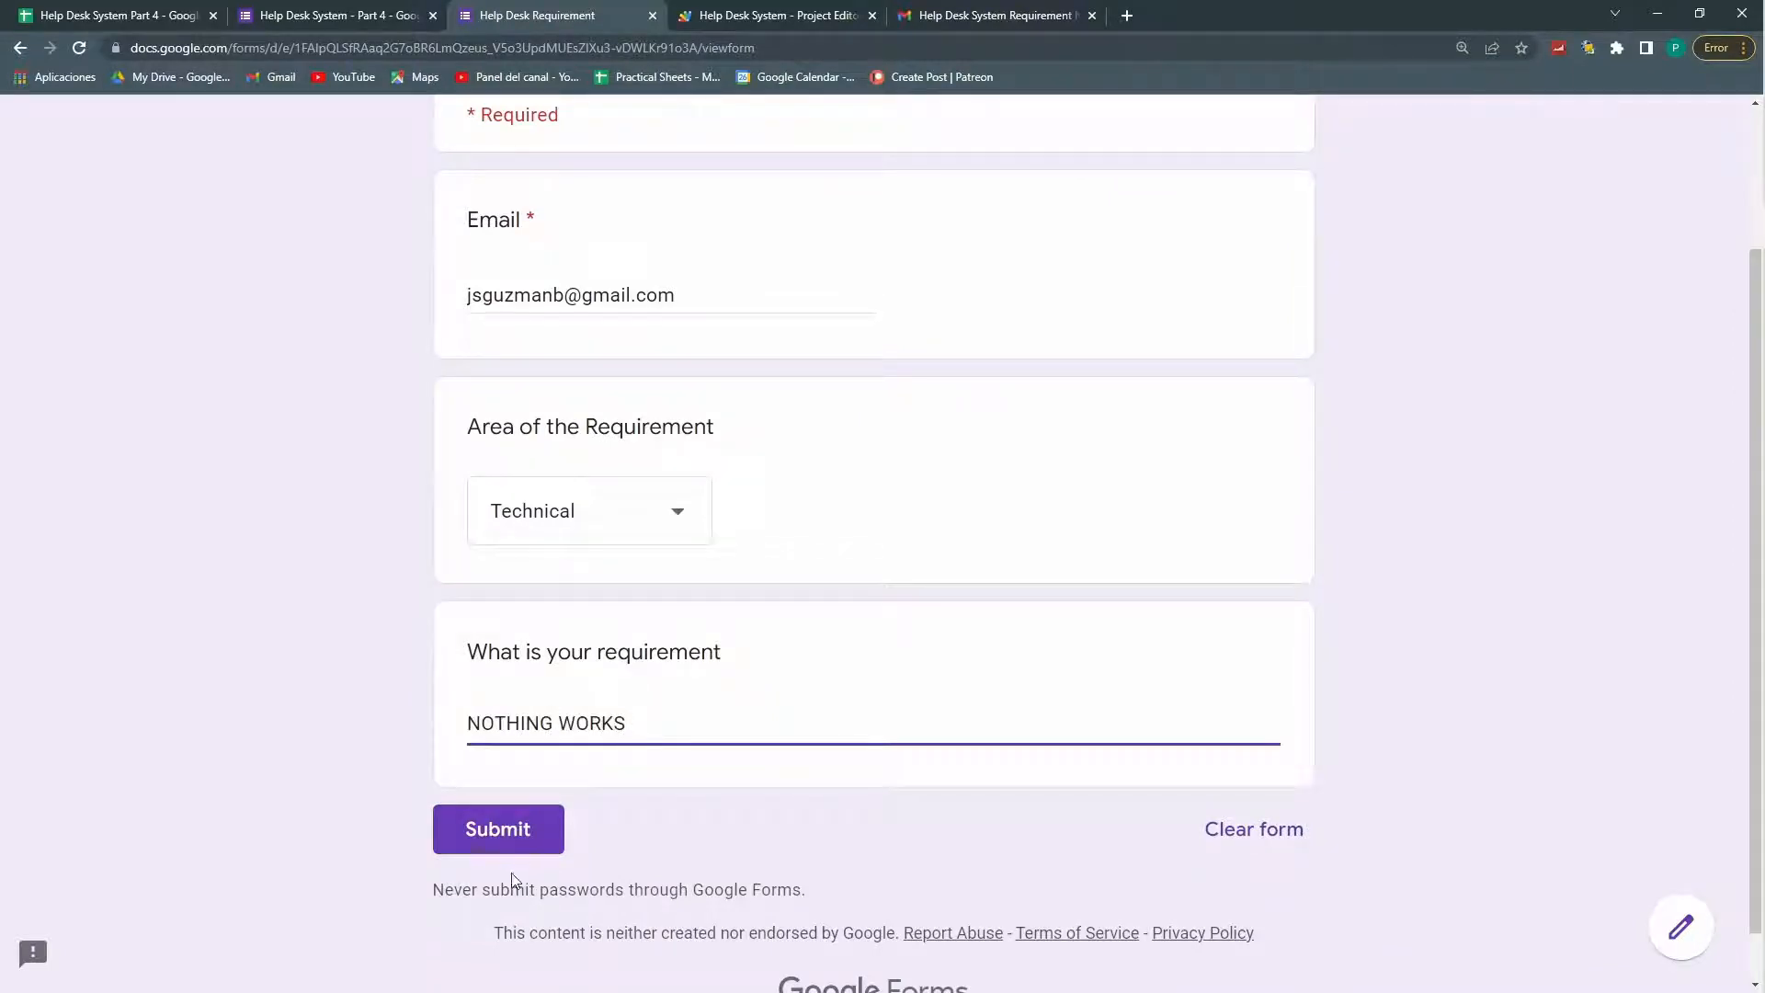
left_click(112, 14)
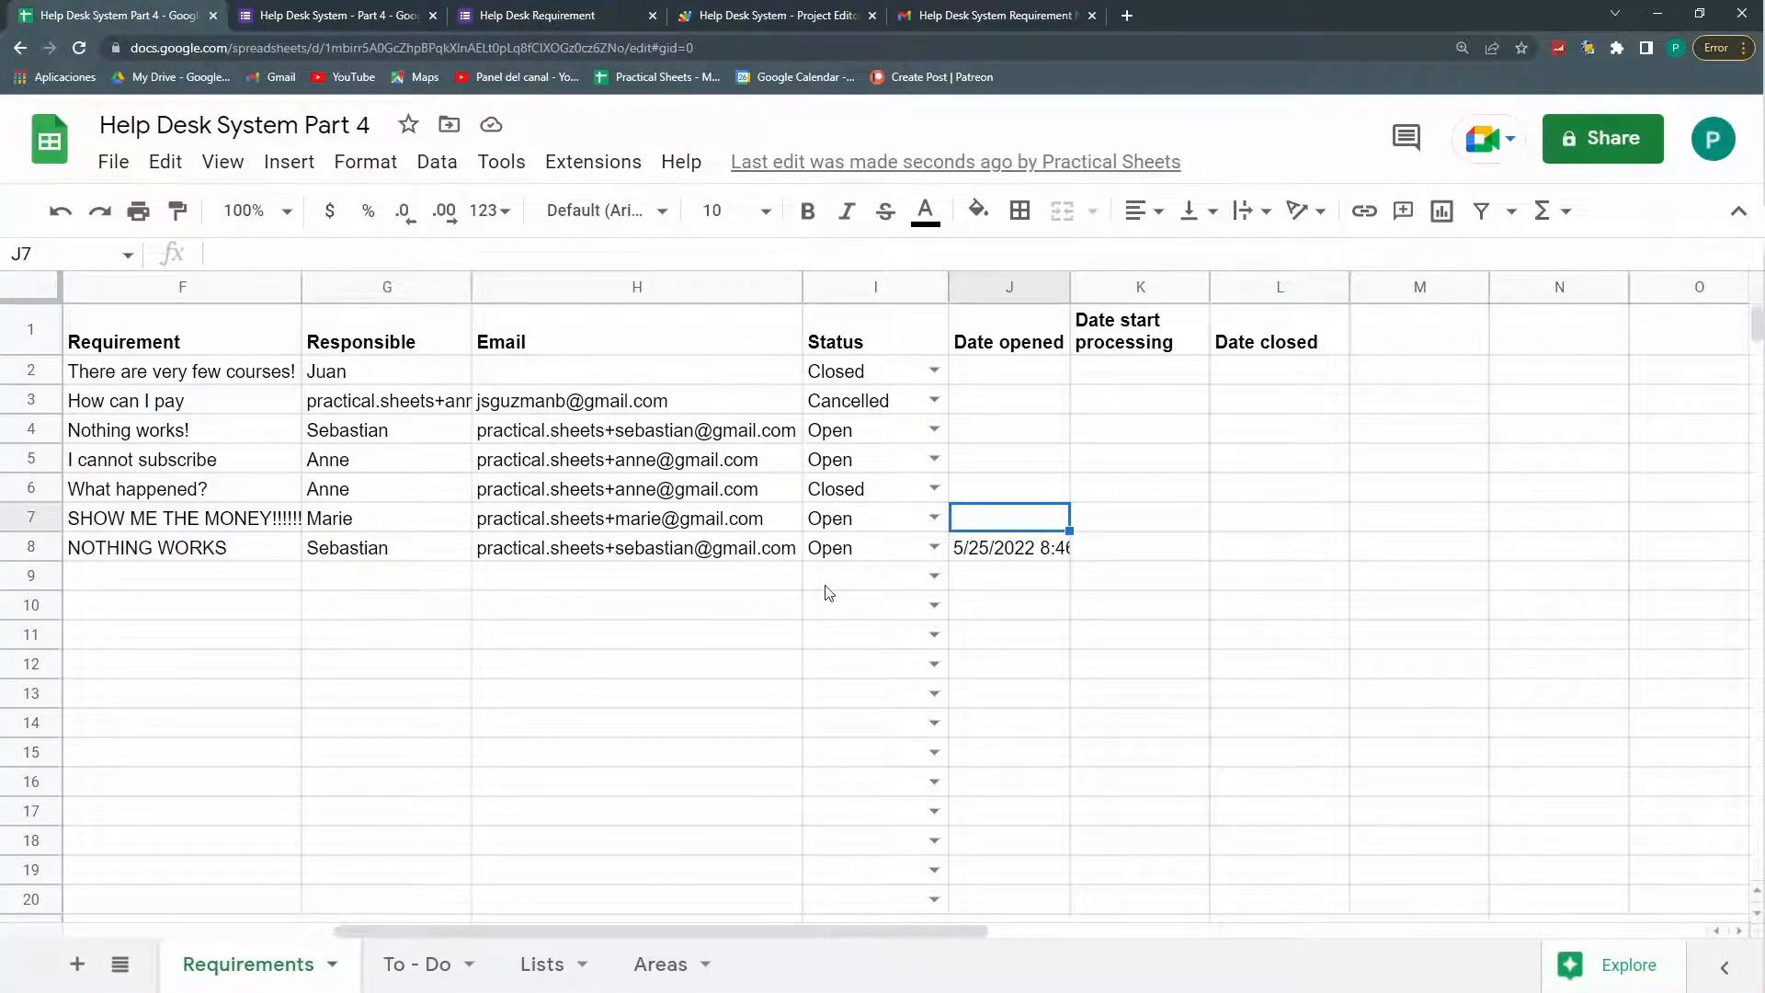
Step: Verify the NOTHING WORKS row appears as Open with its Date opened stamped in row 8
left_click(875, 575)
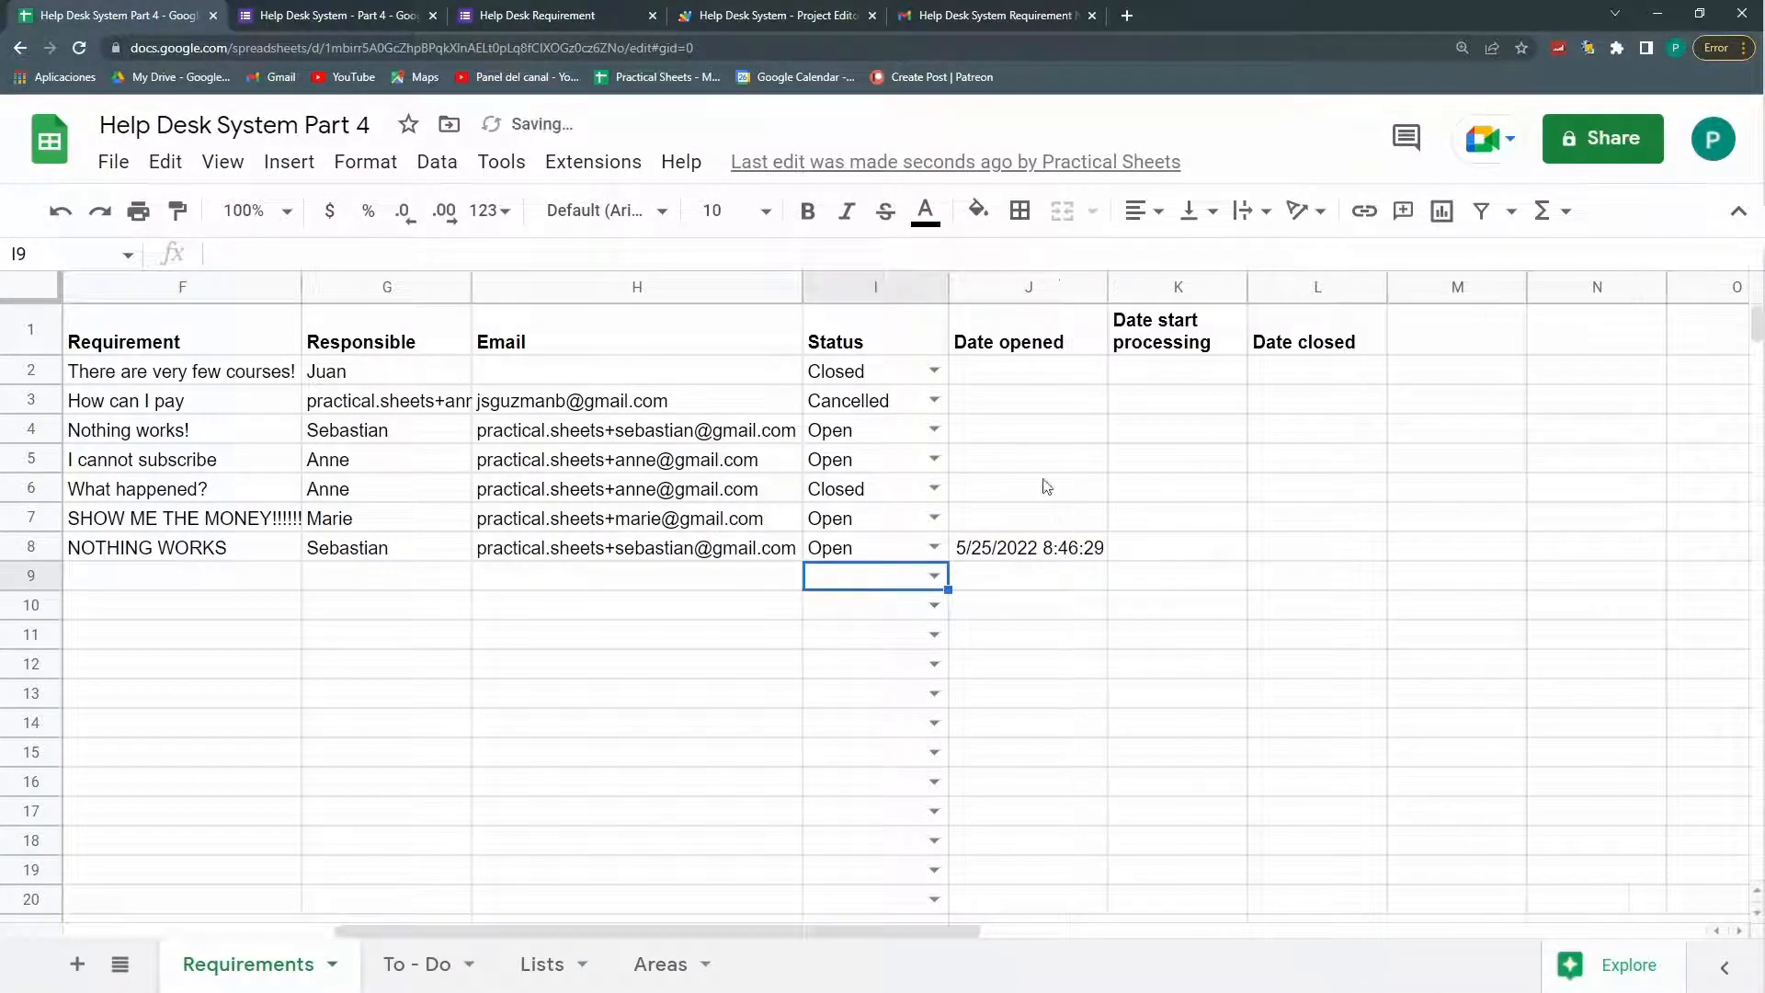
left_click(1028, 548)
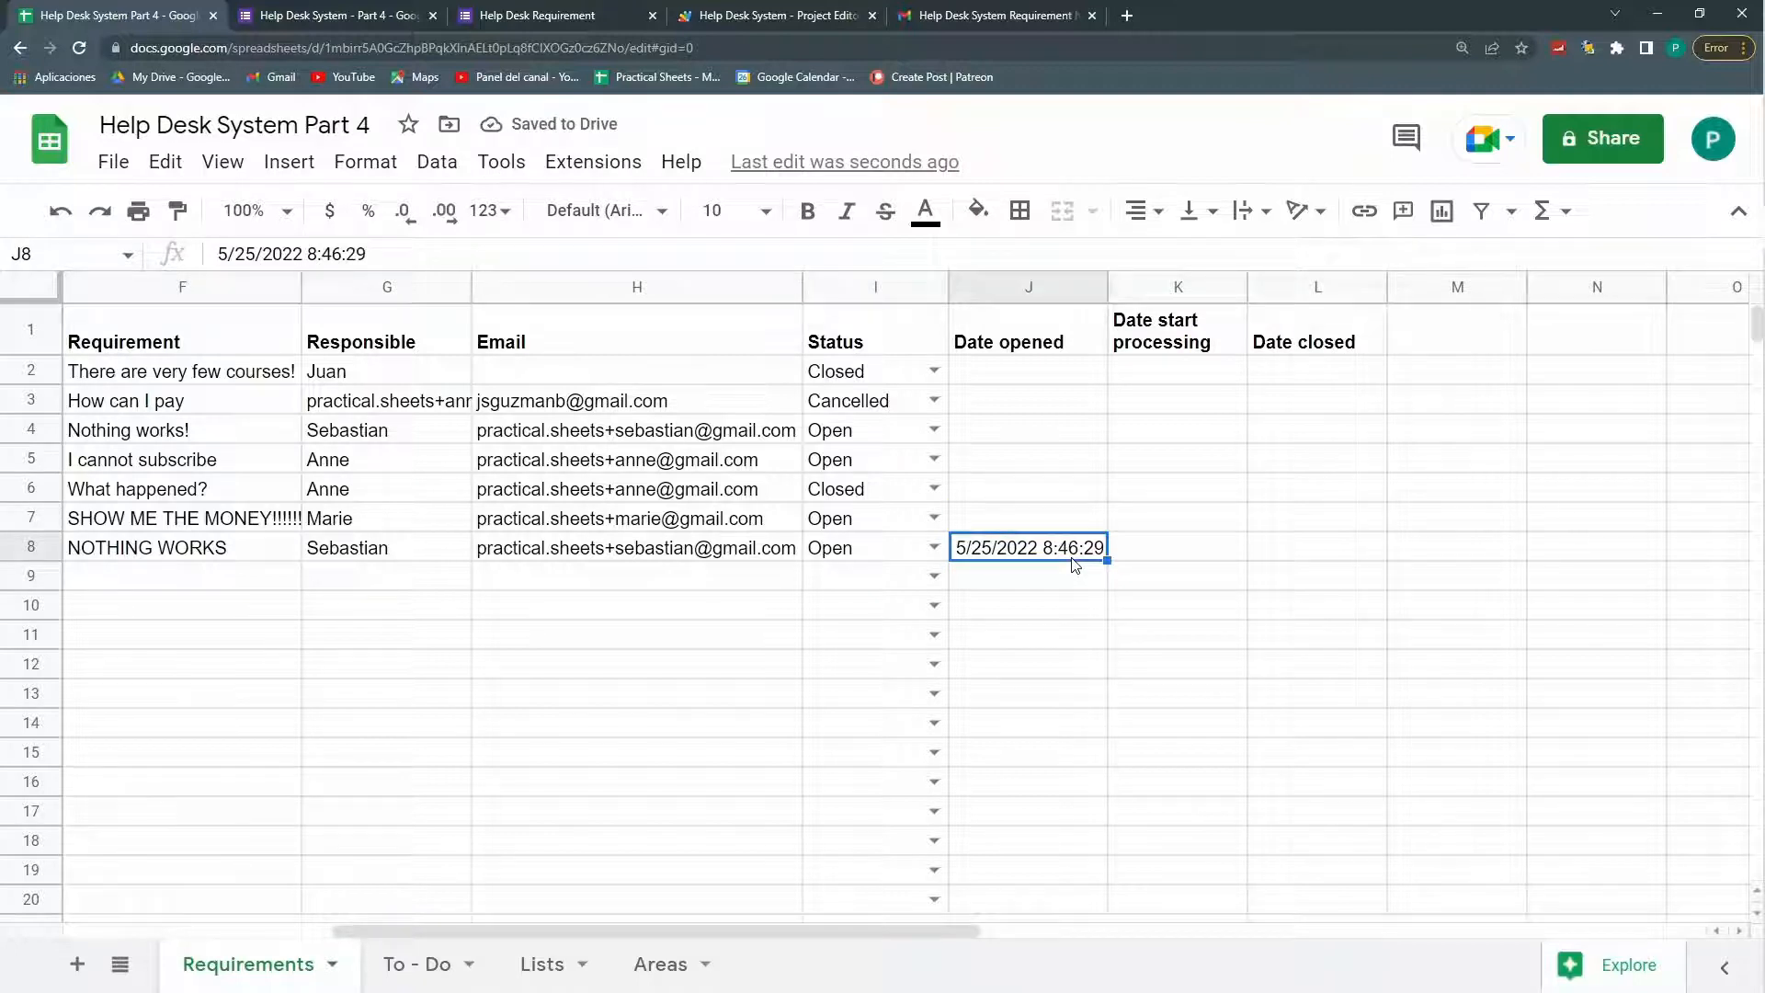
left_click(546, 14)
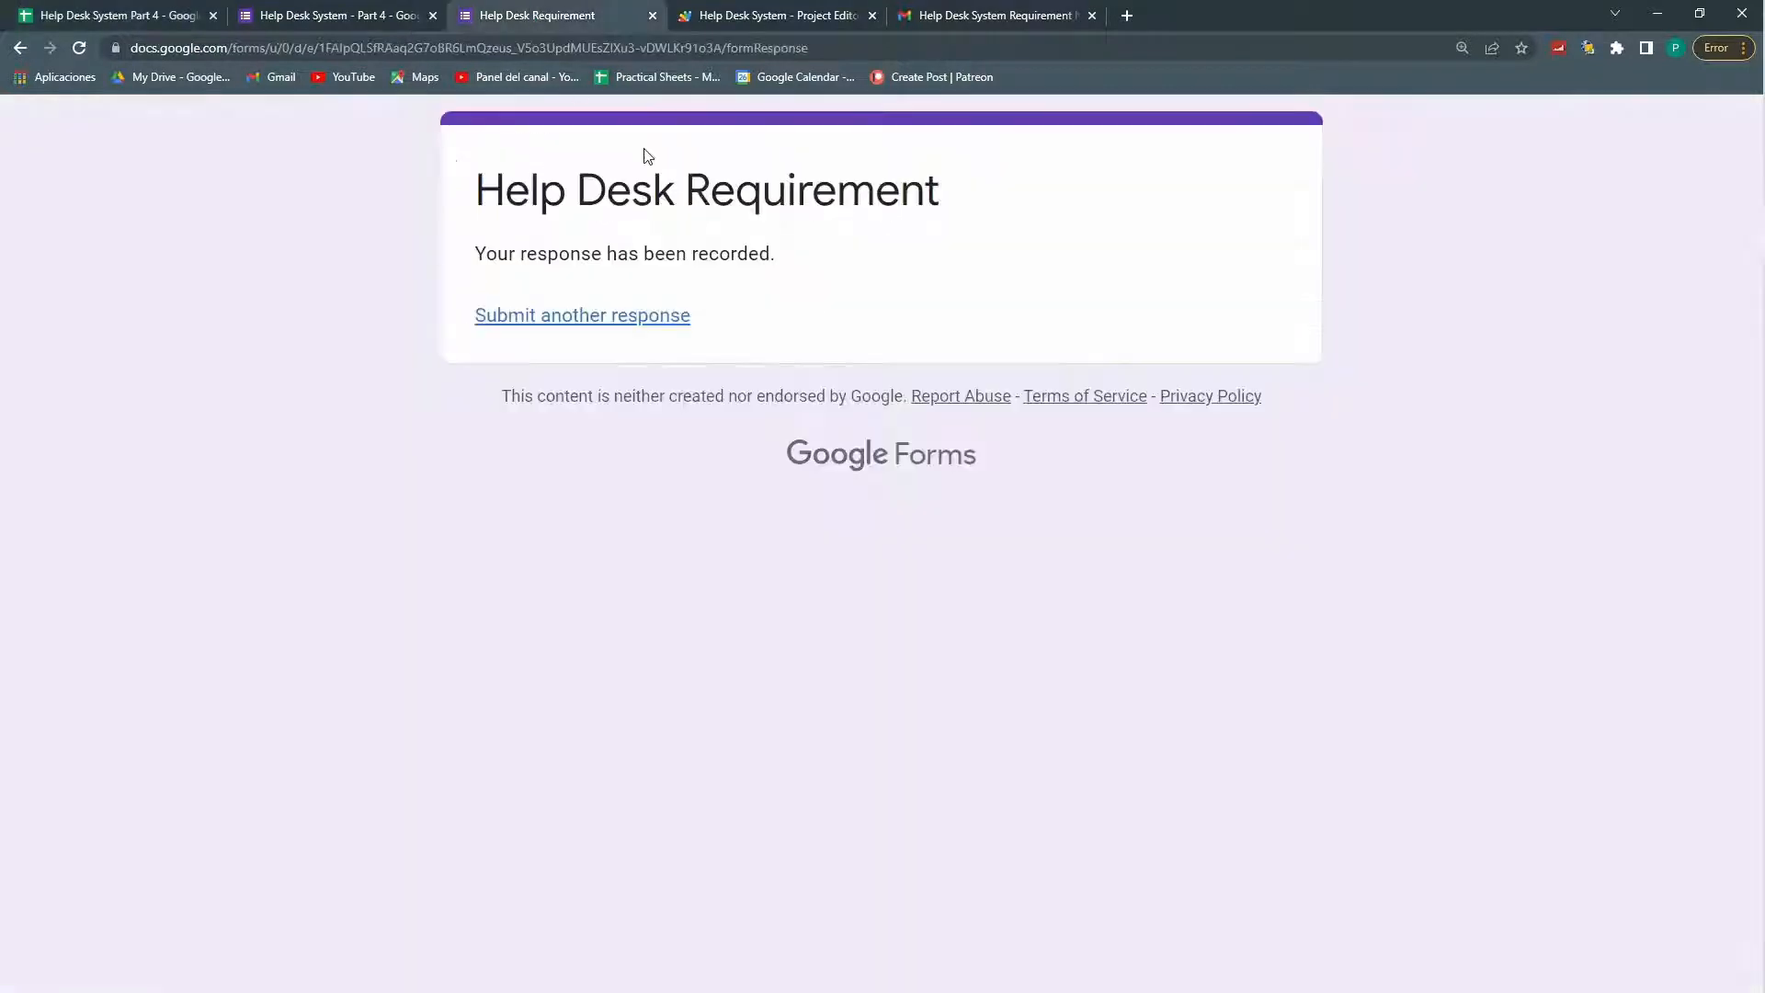
left_click(112, 14)
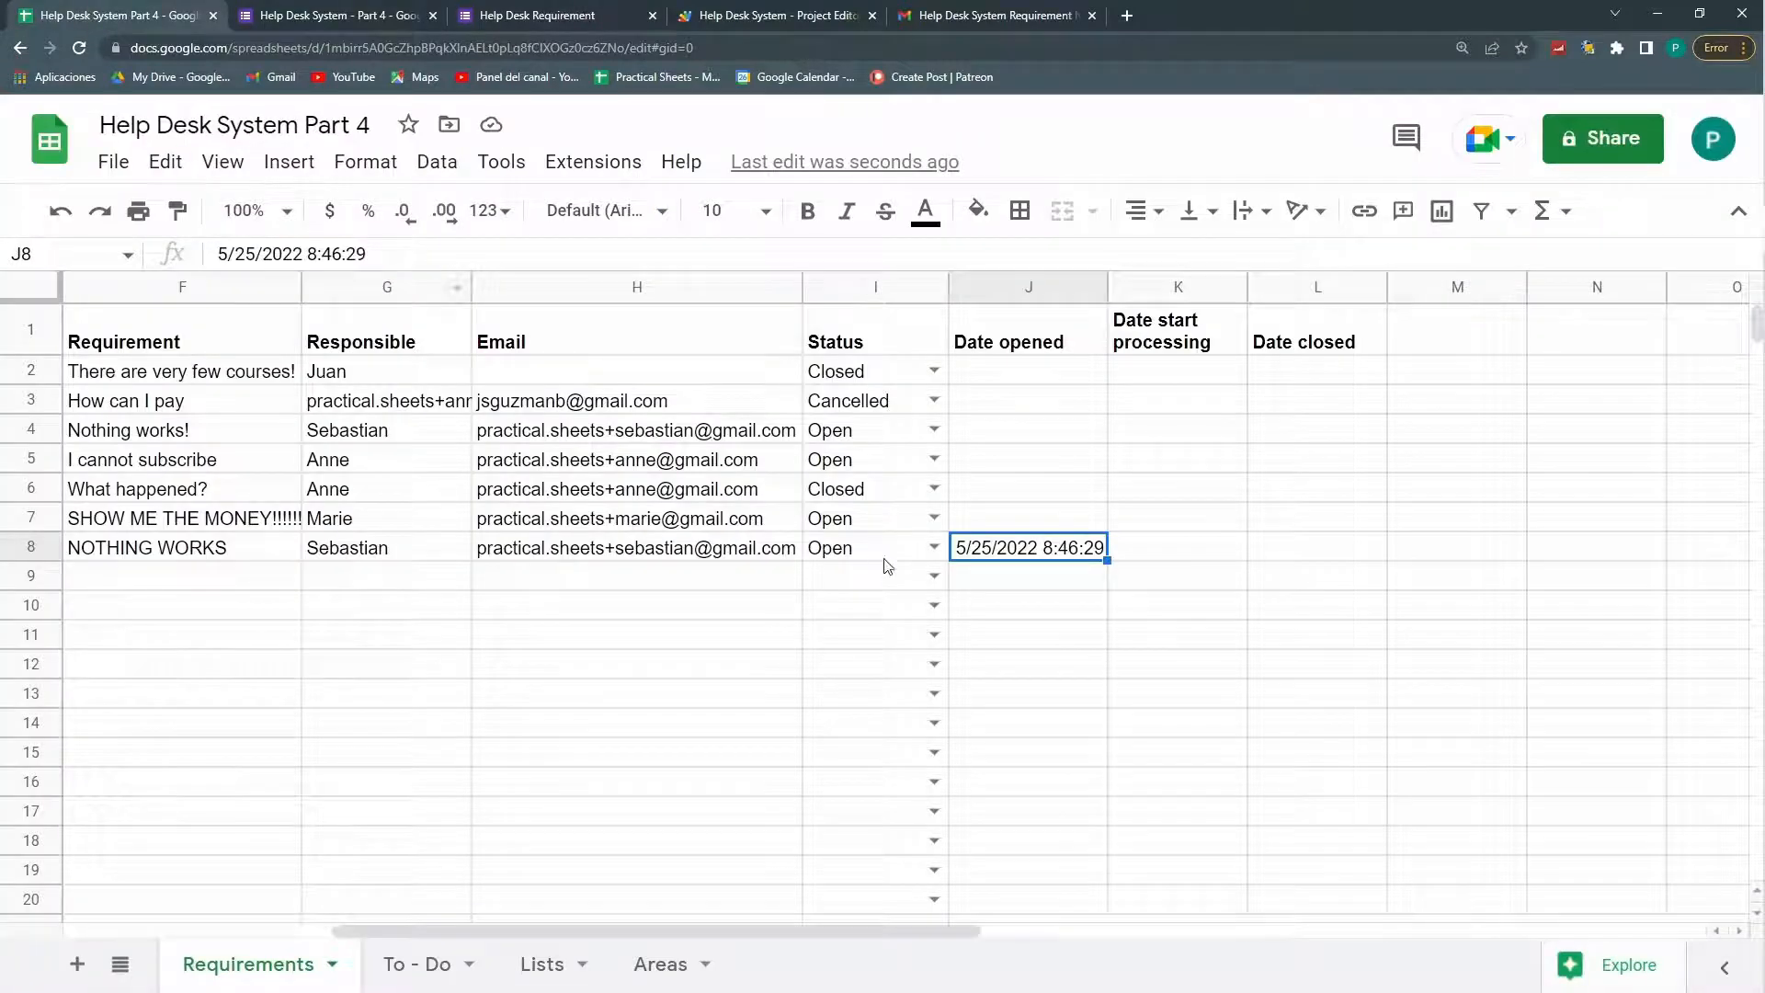
left_click(932, 548)
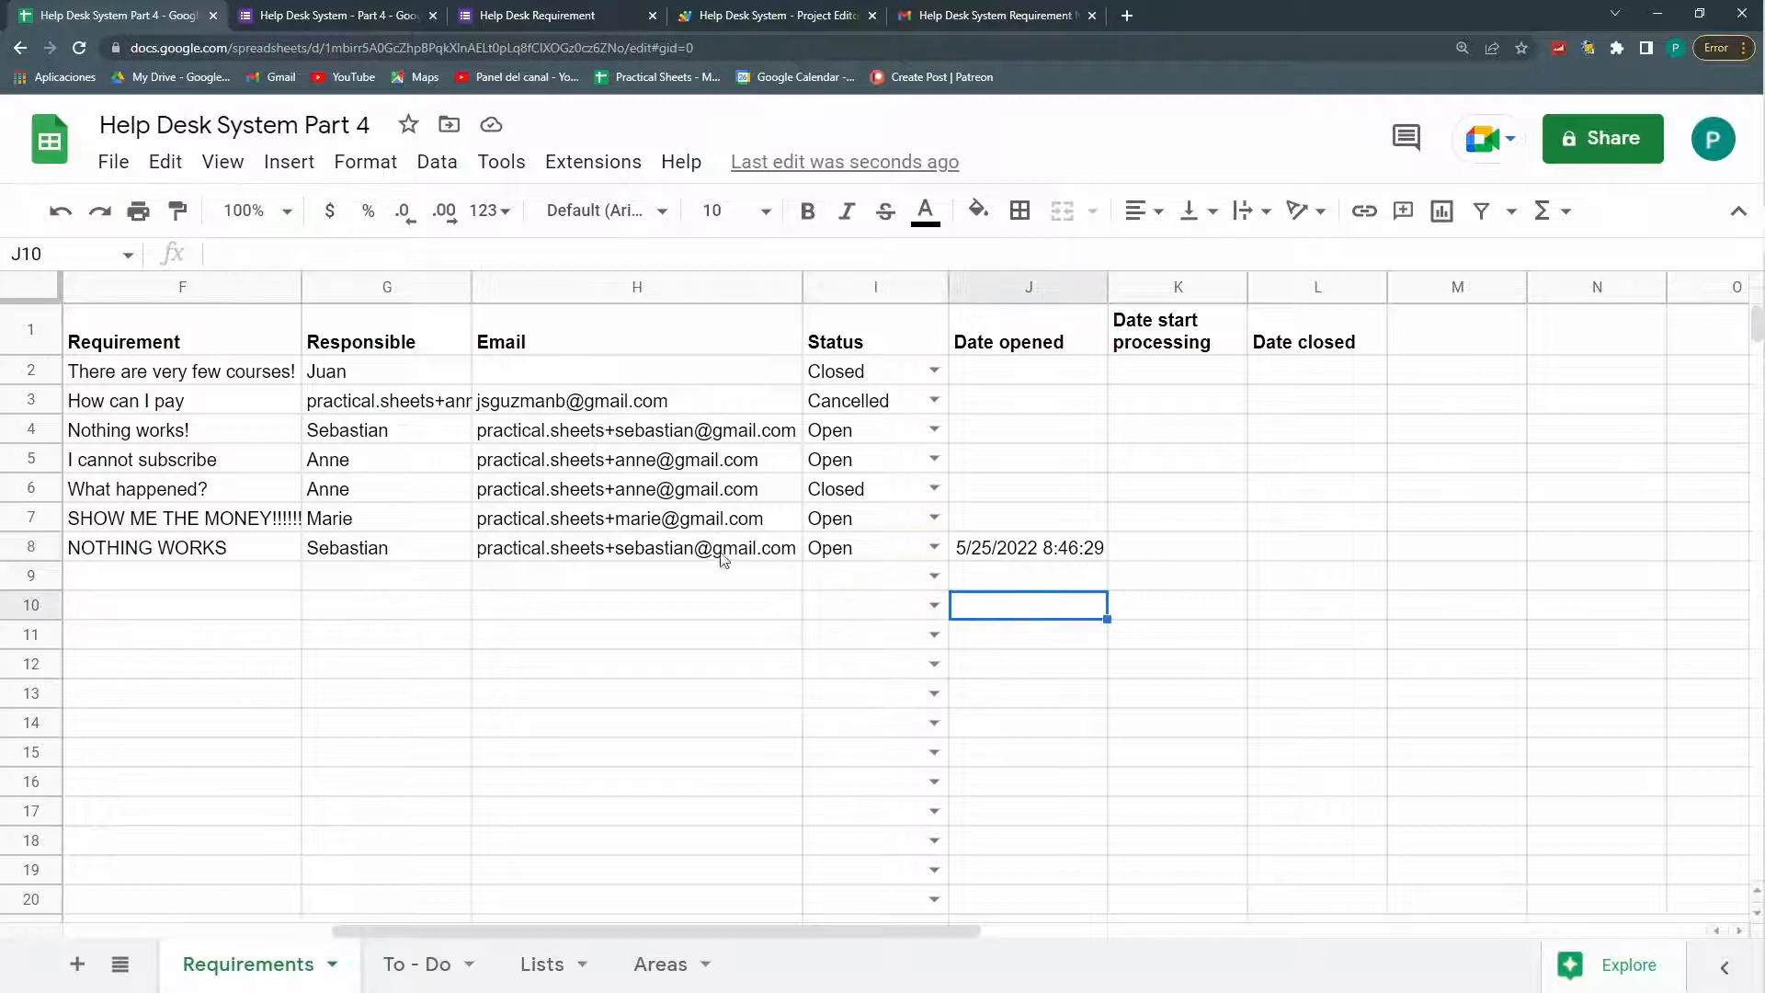
Step: Set the NOTHING WORKS status to Processing, find K8 still empty, and start a new script project
left_click(637, 547)
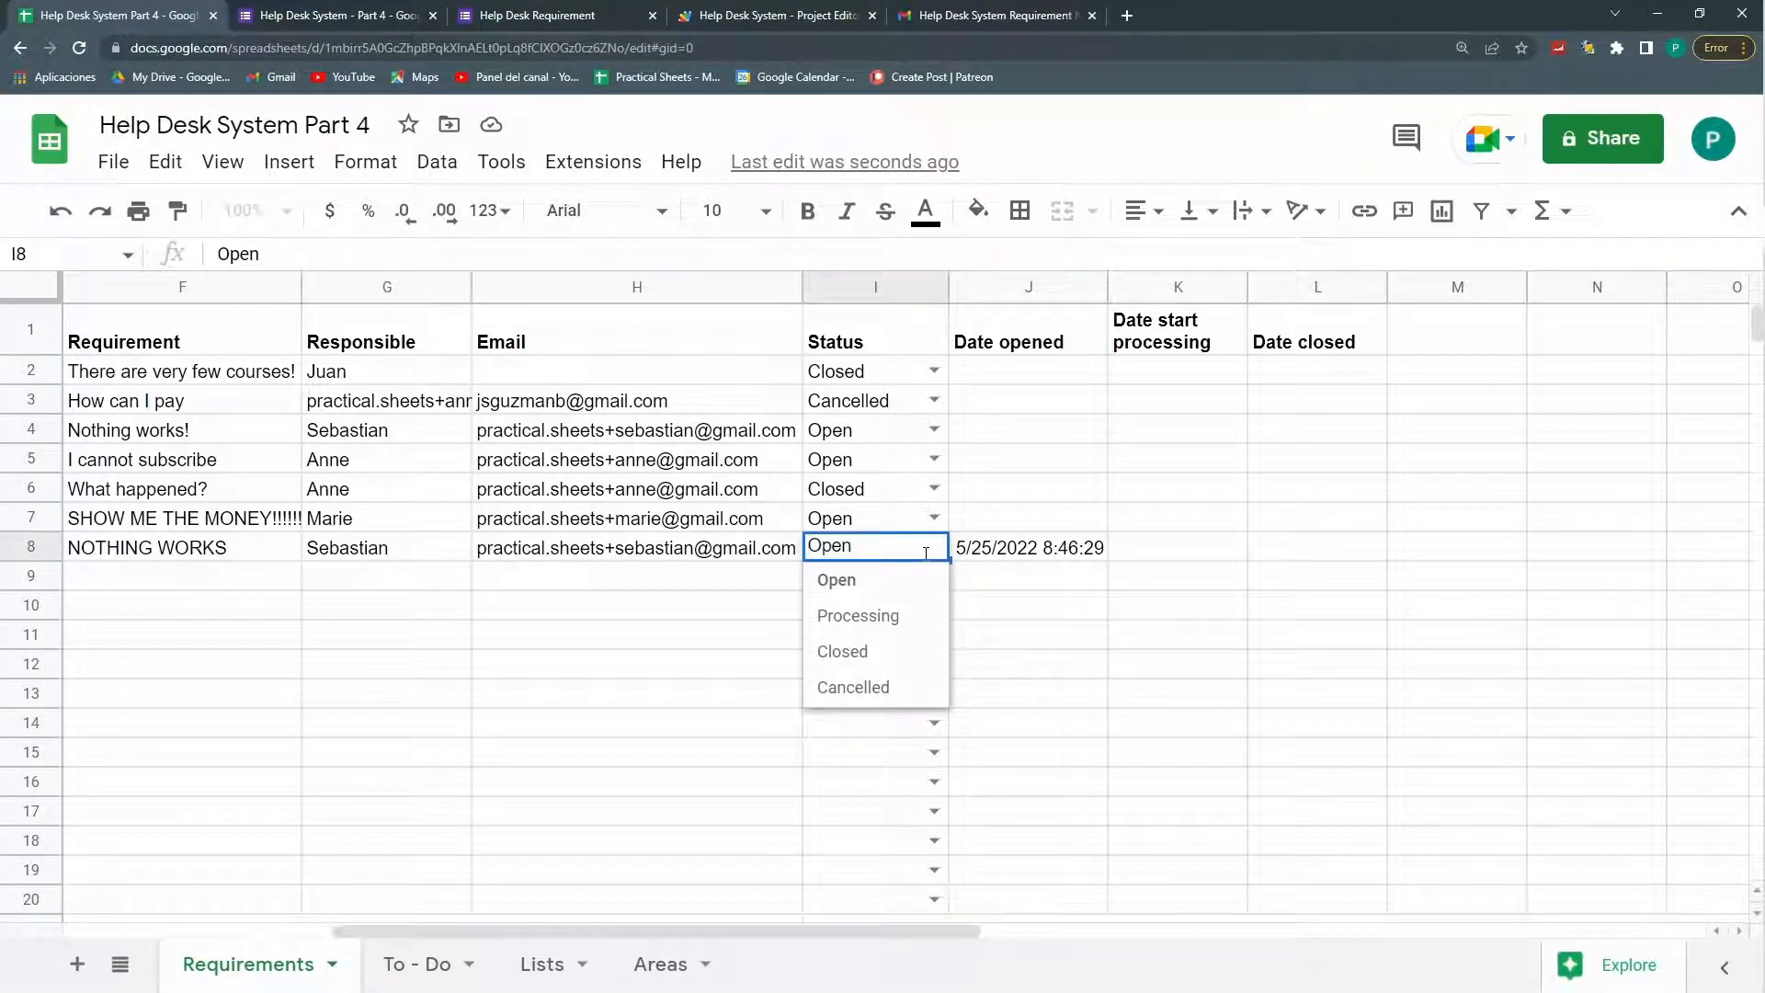
mouse_move(858, 616)
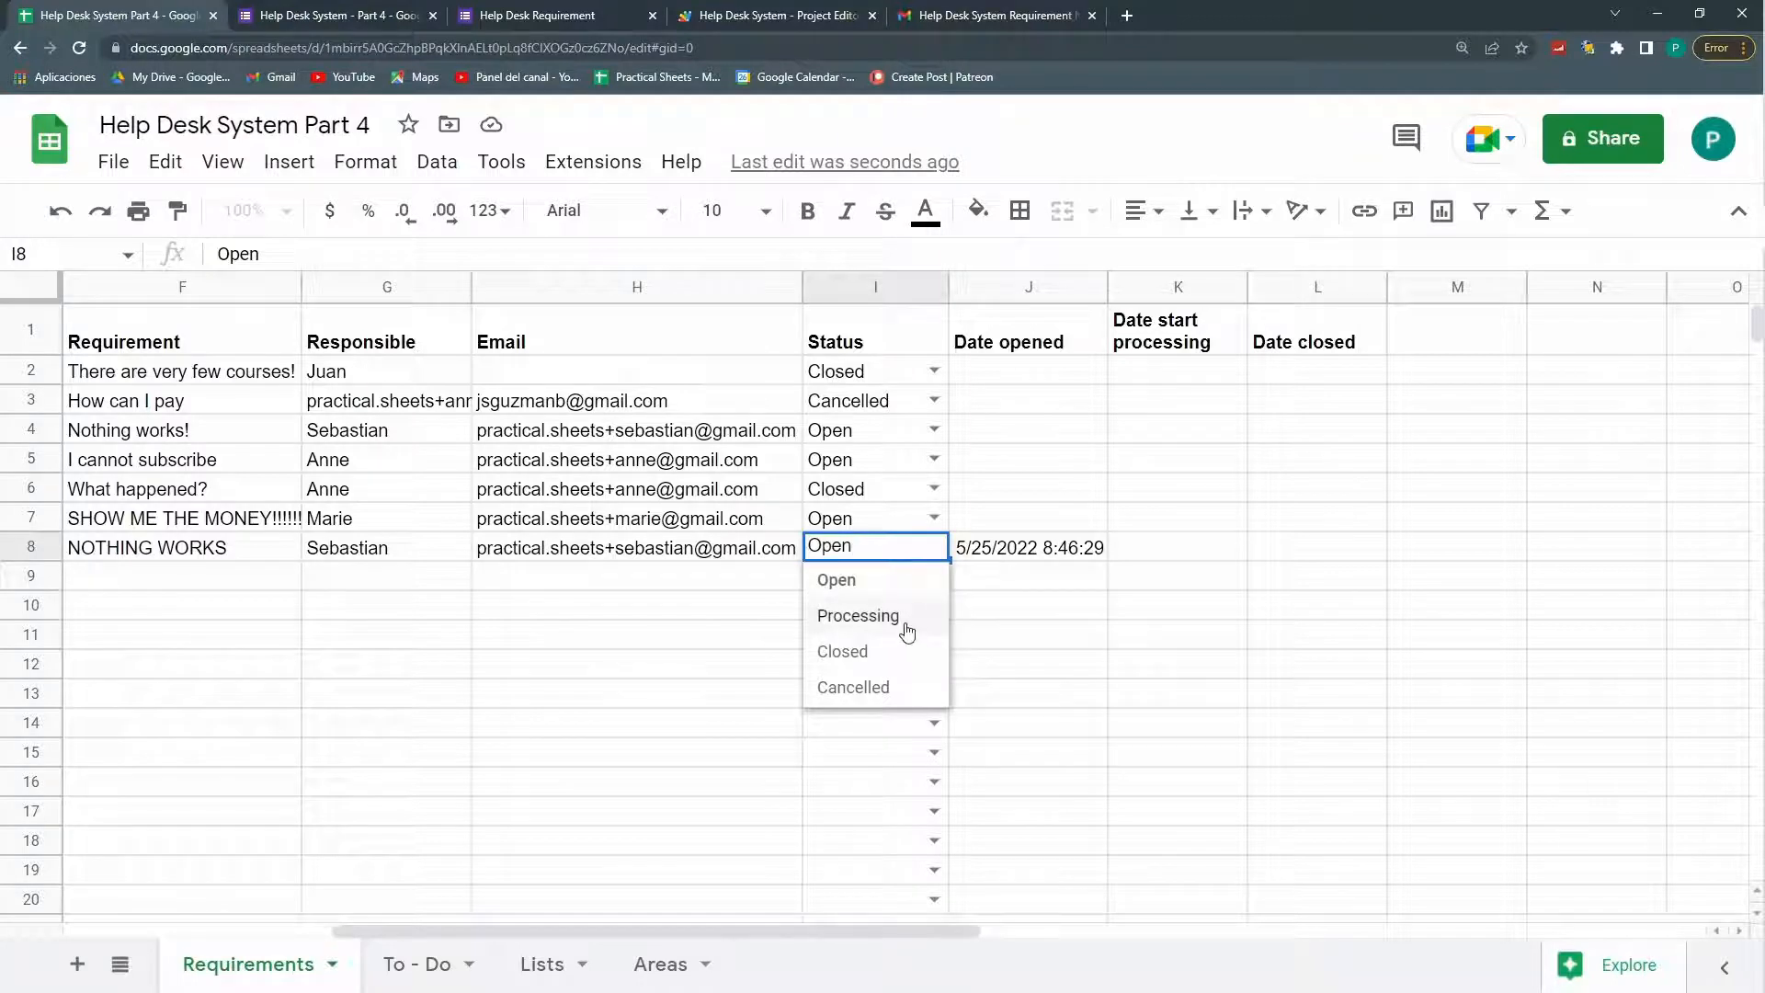
left_click(859, 616)
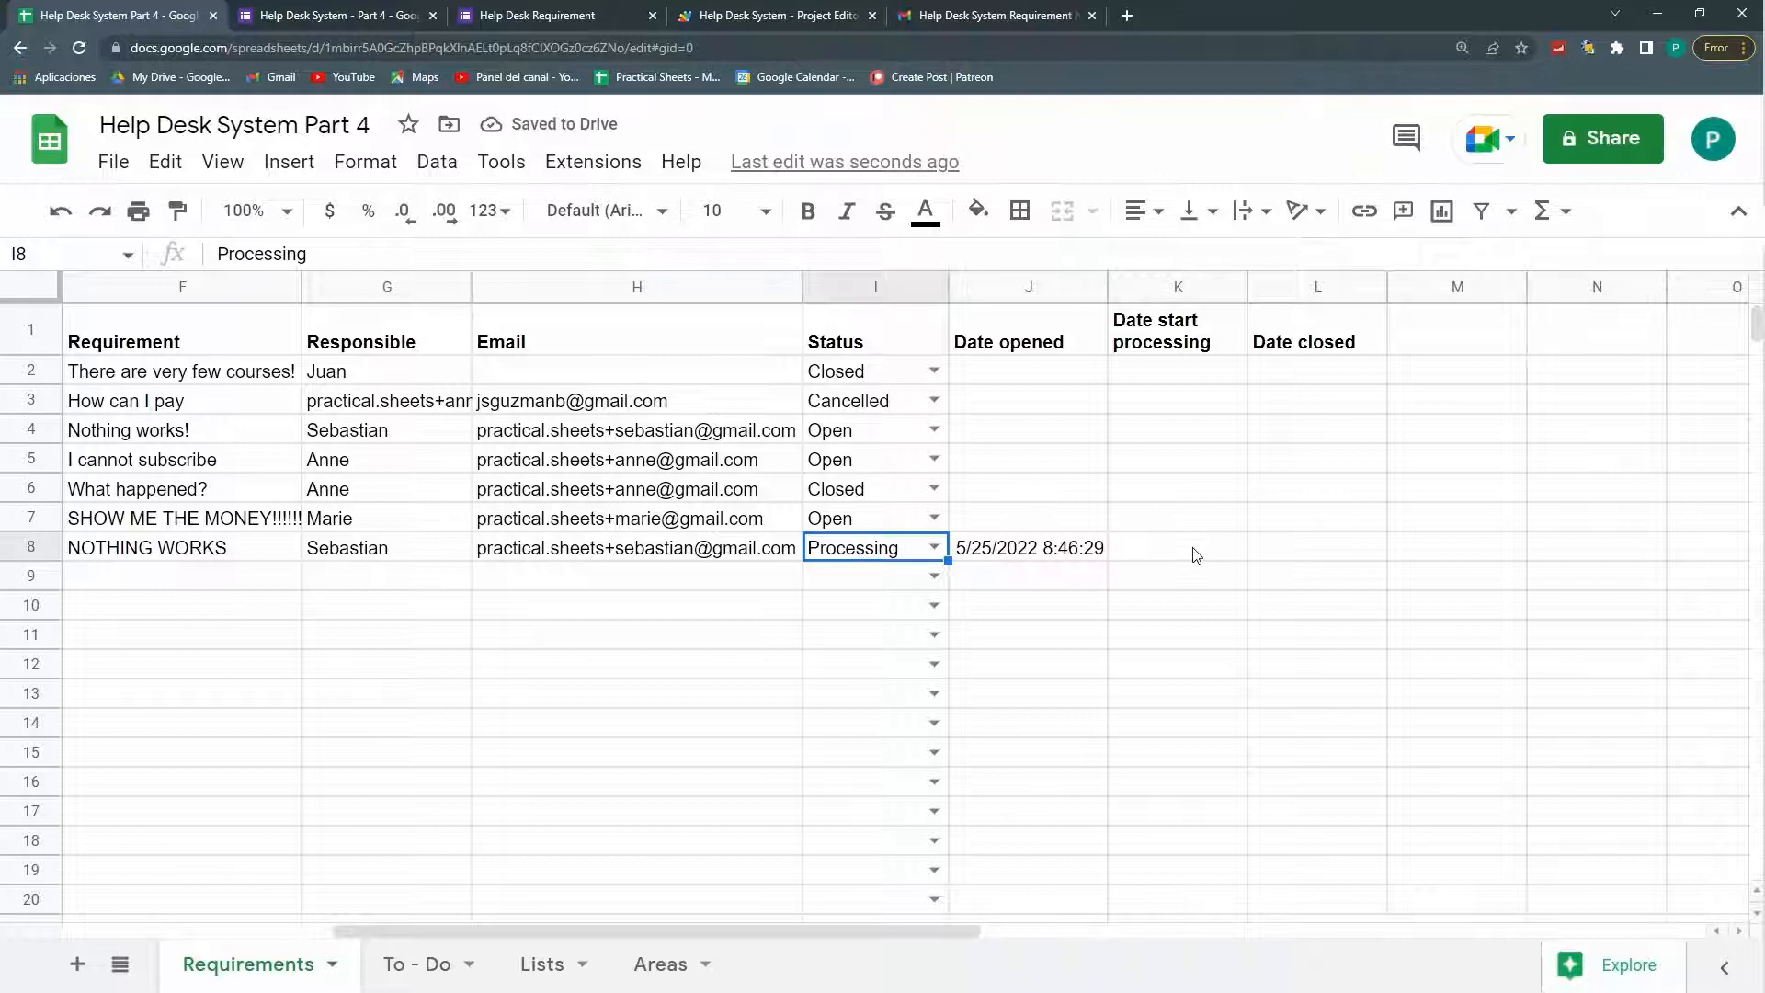
left_click(1177, 548)
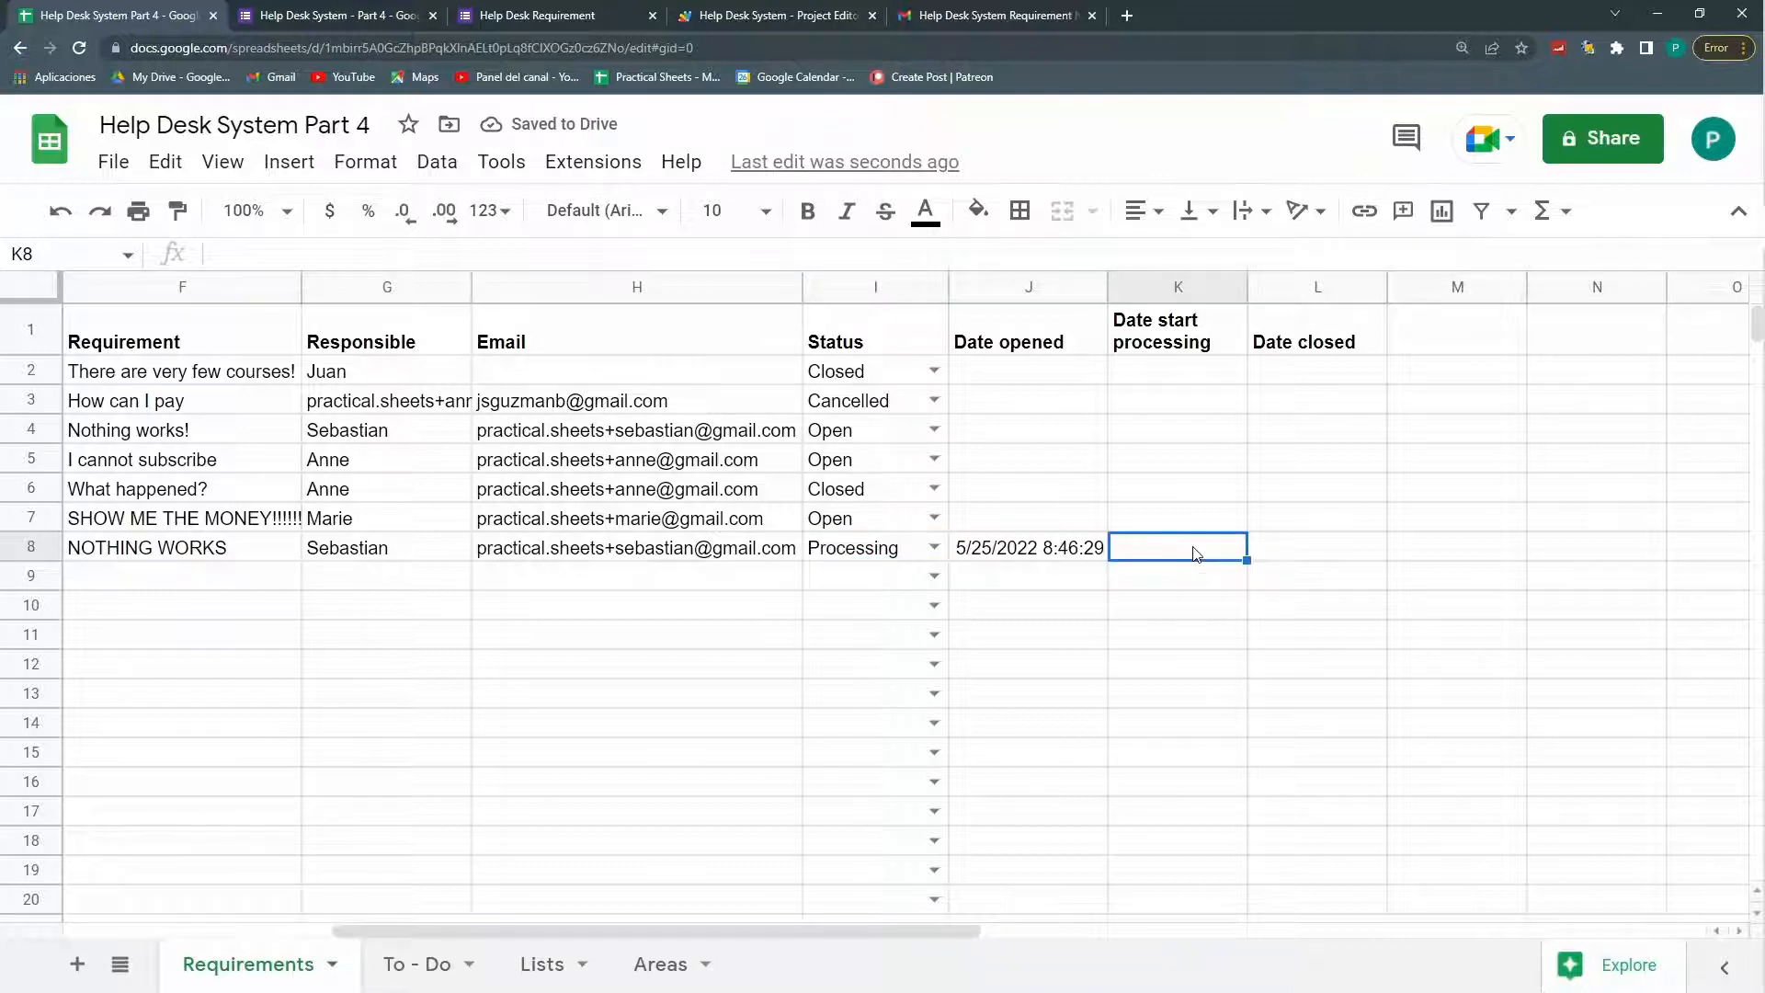
mouse_move(871, 546)
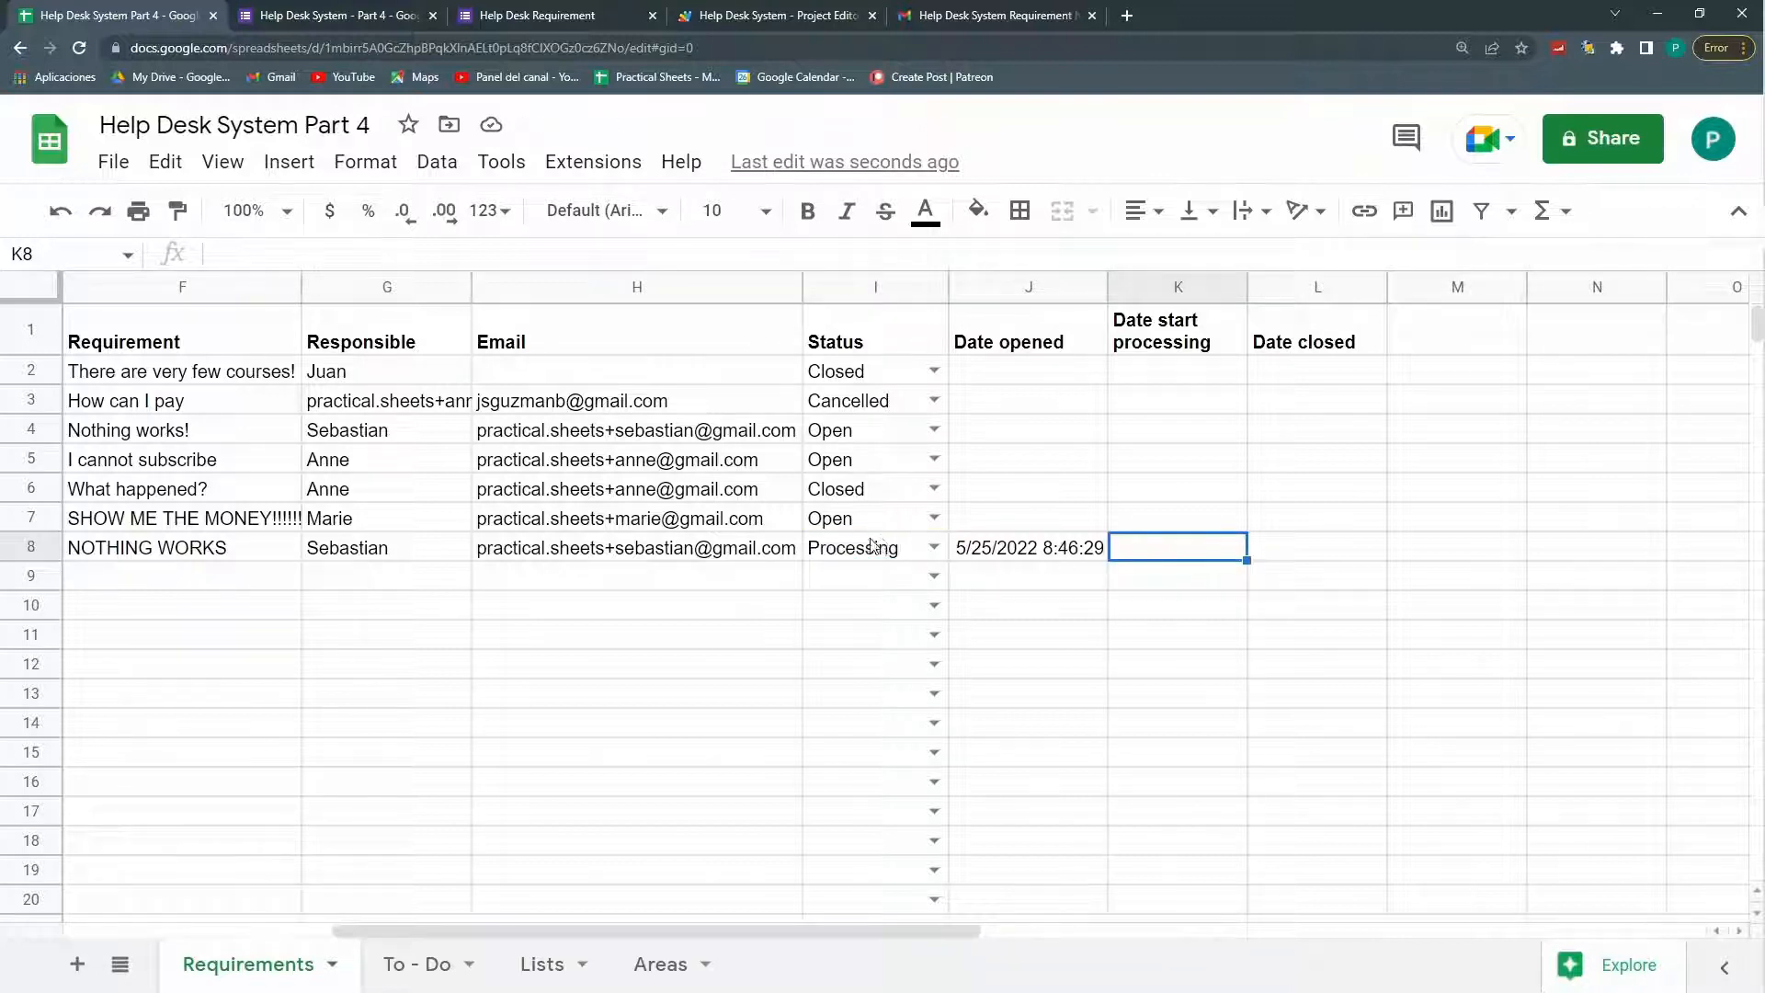
left_click(636, 548)
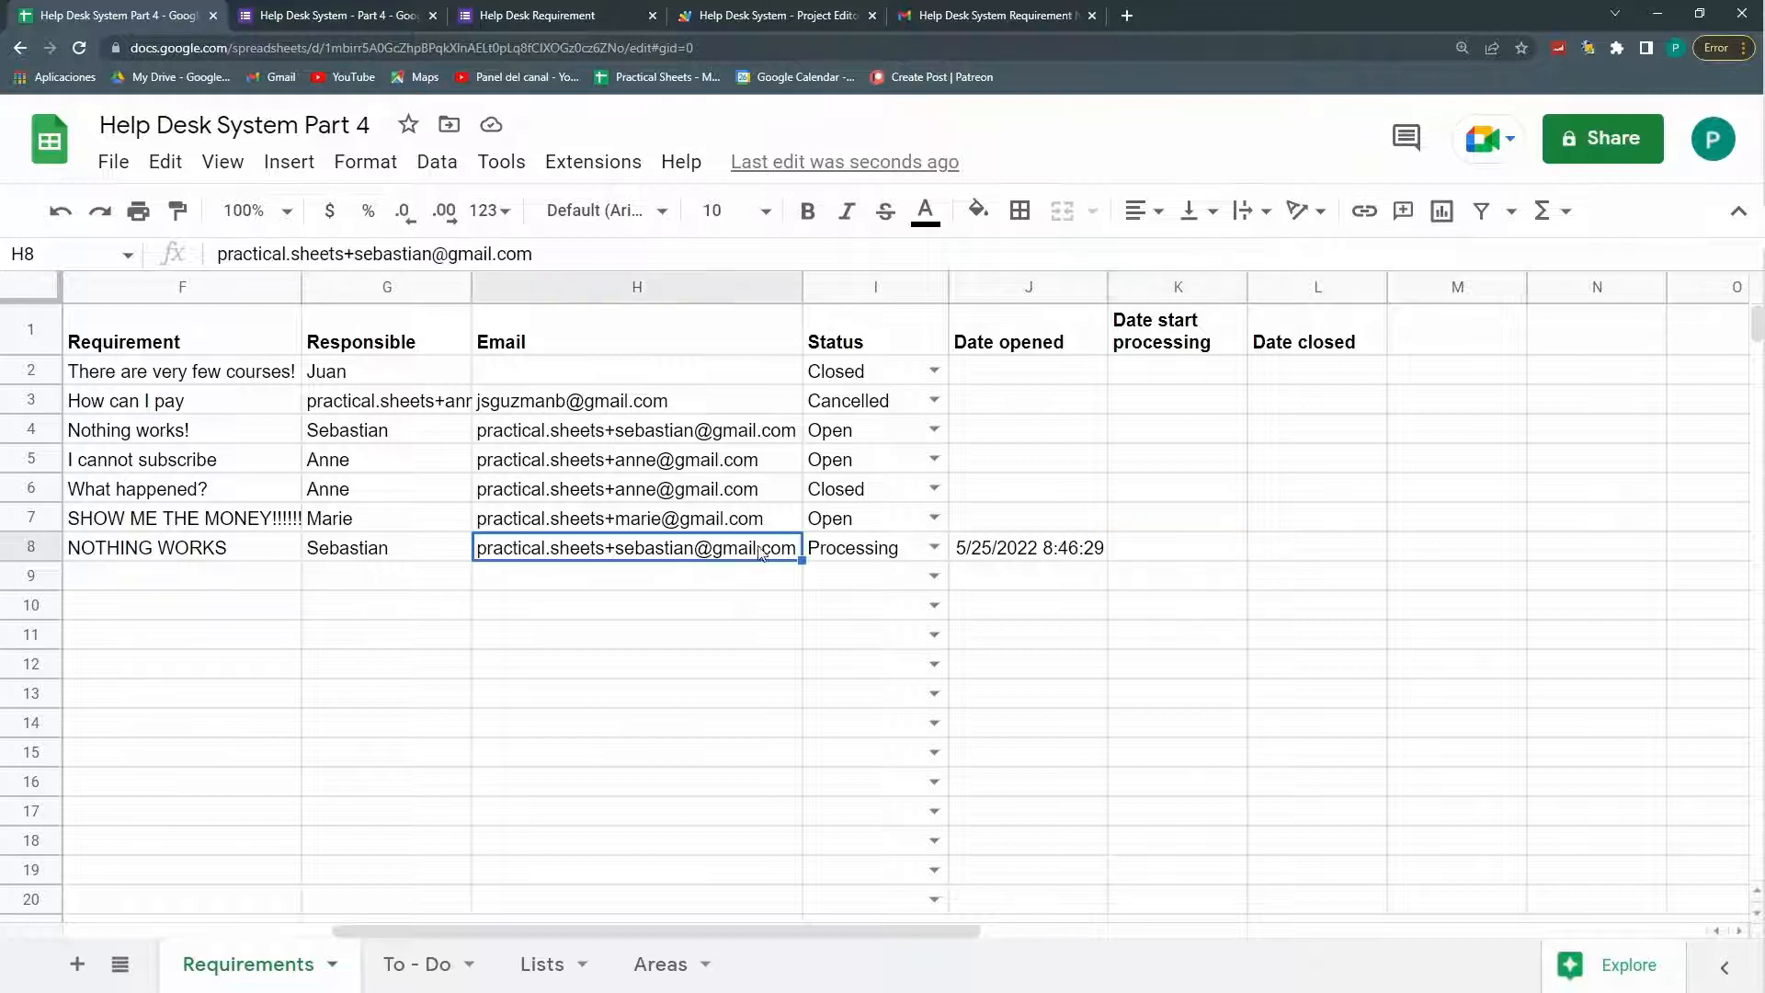
left_click(875, 548)
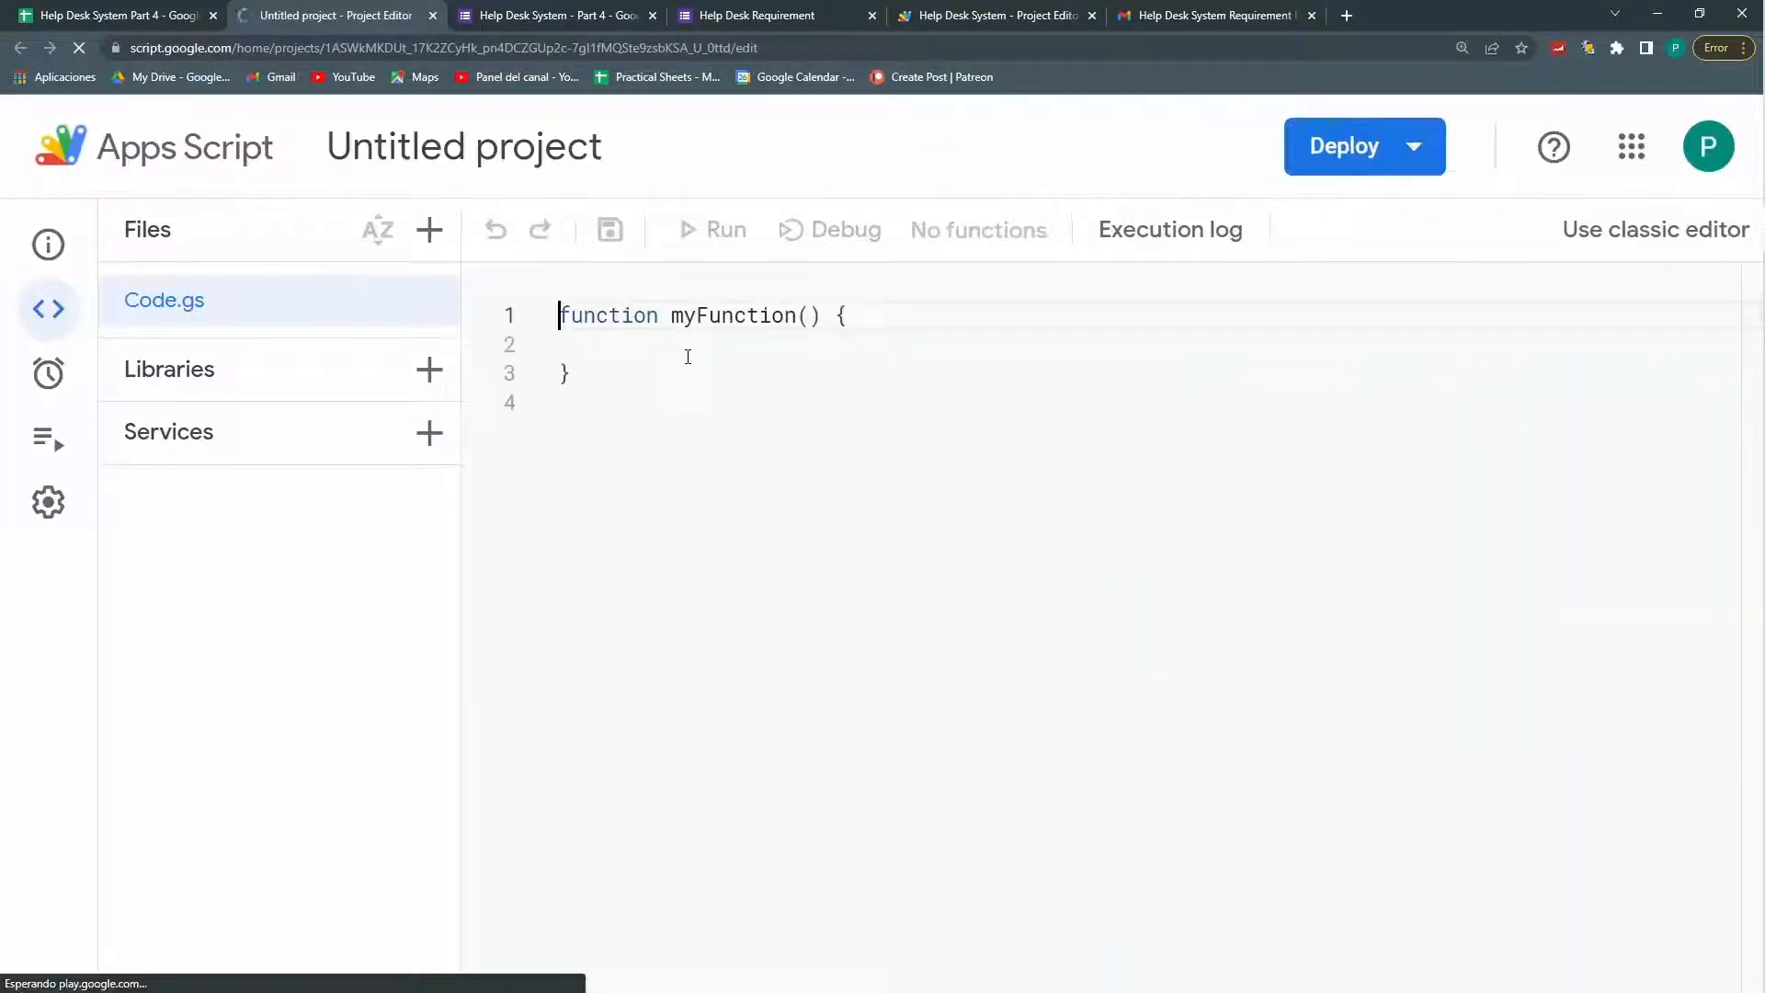
Step: Rename the new project's myFunction to changeStatus
double_click(732, 314)
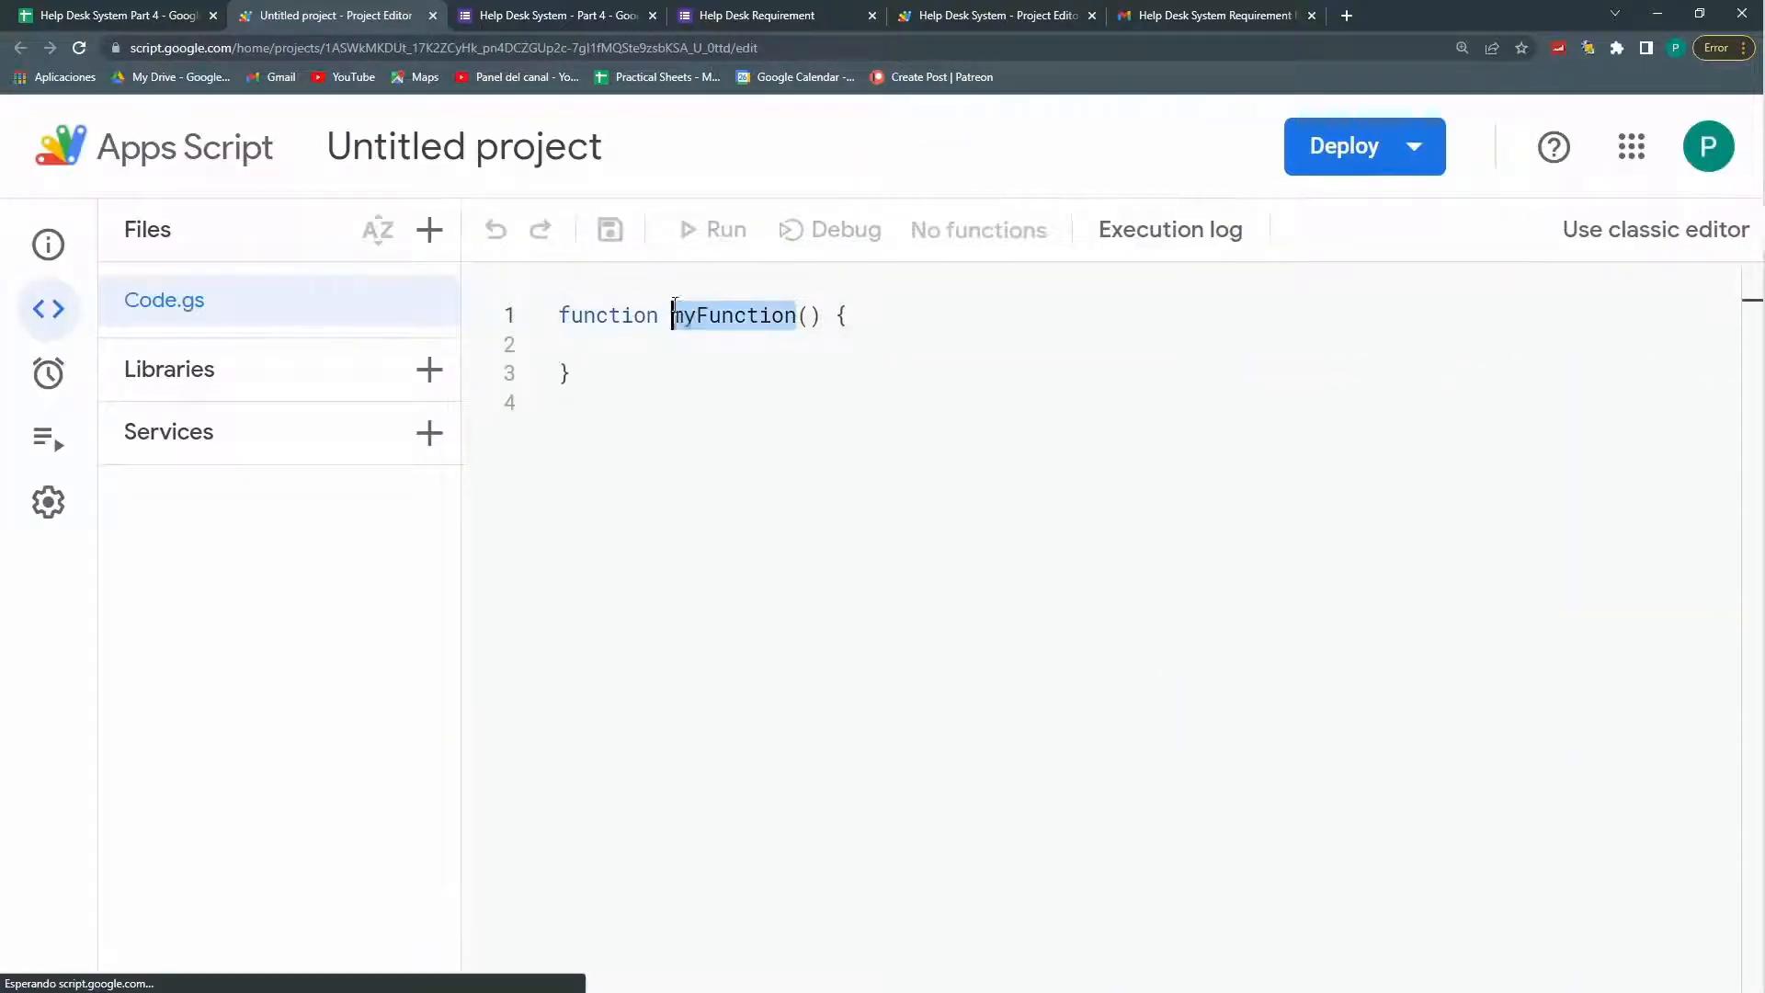
type("chang")
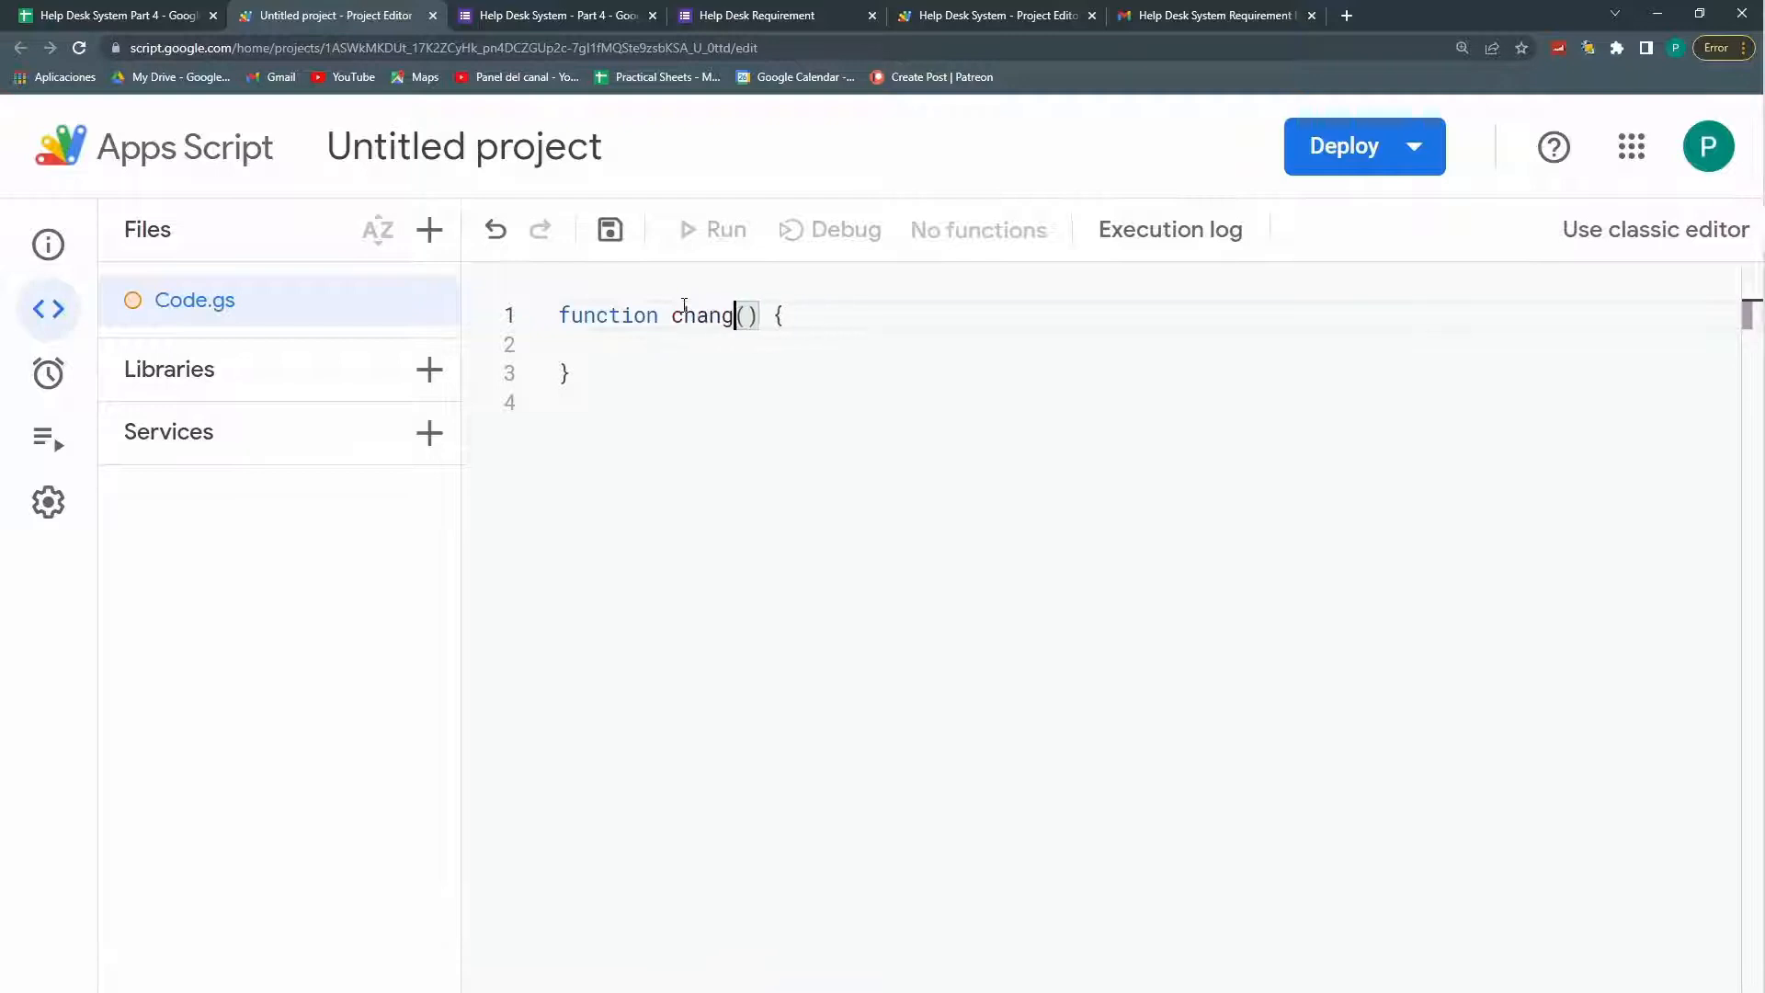
type("eStatus")
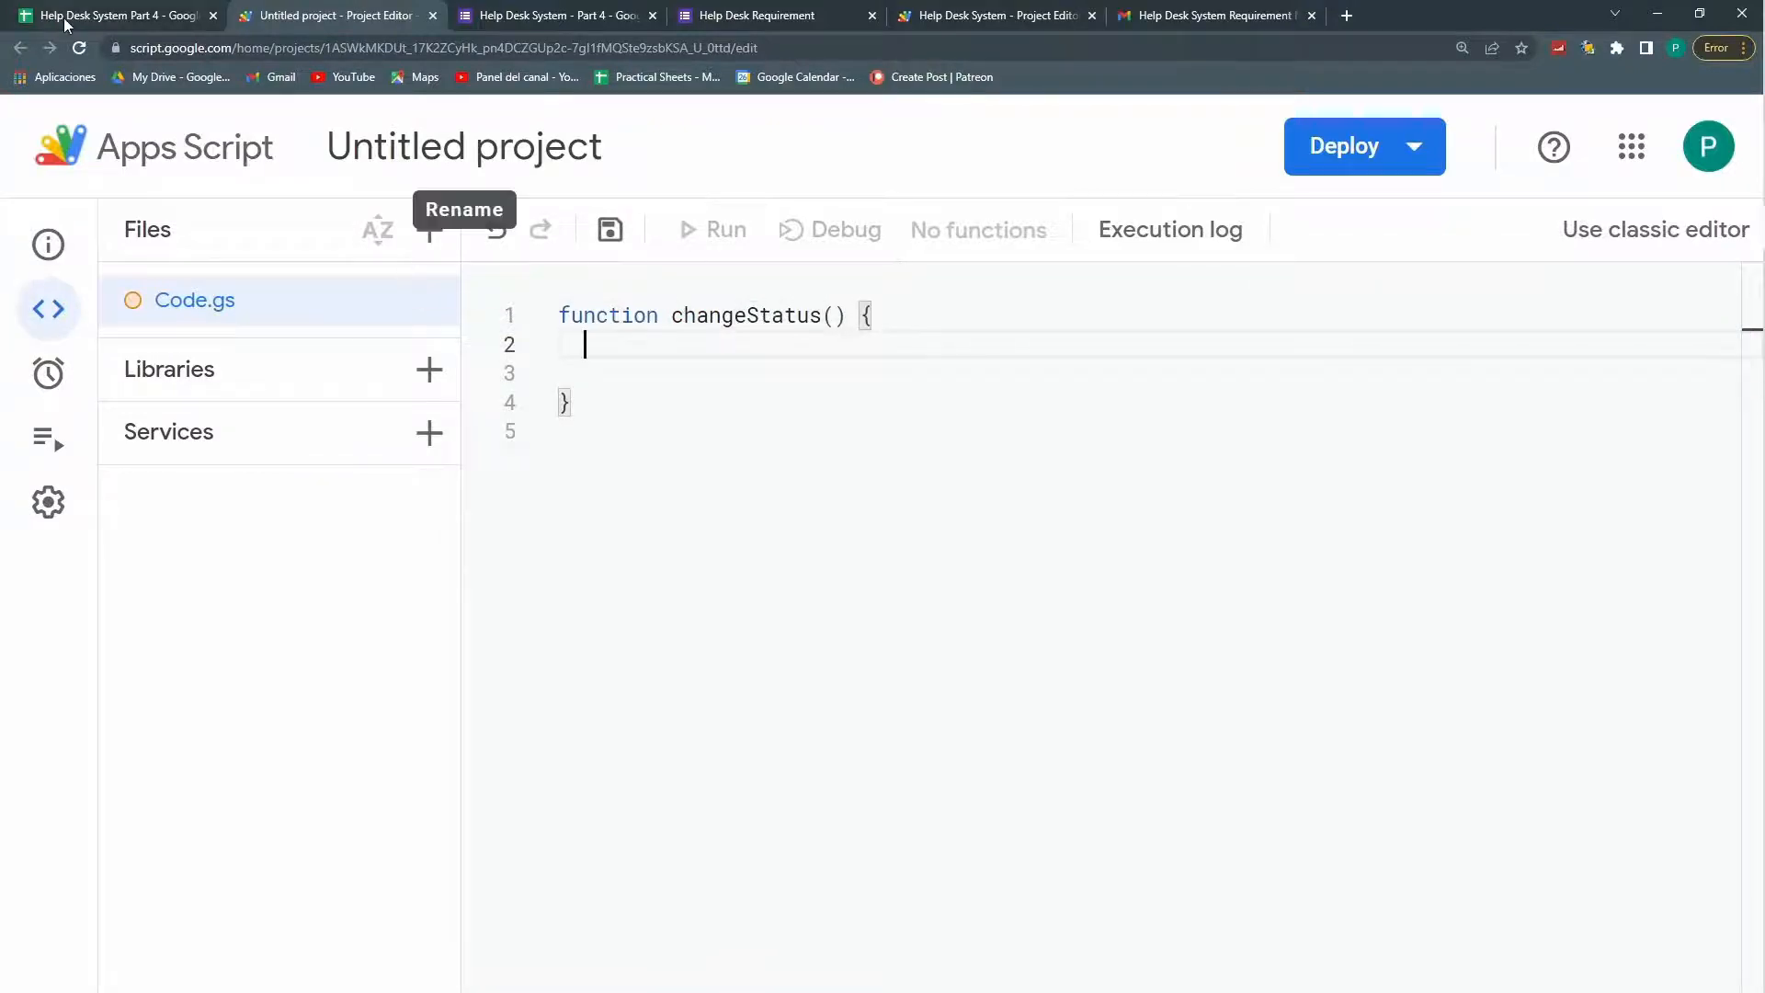
left_click(112, 15)
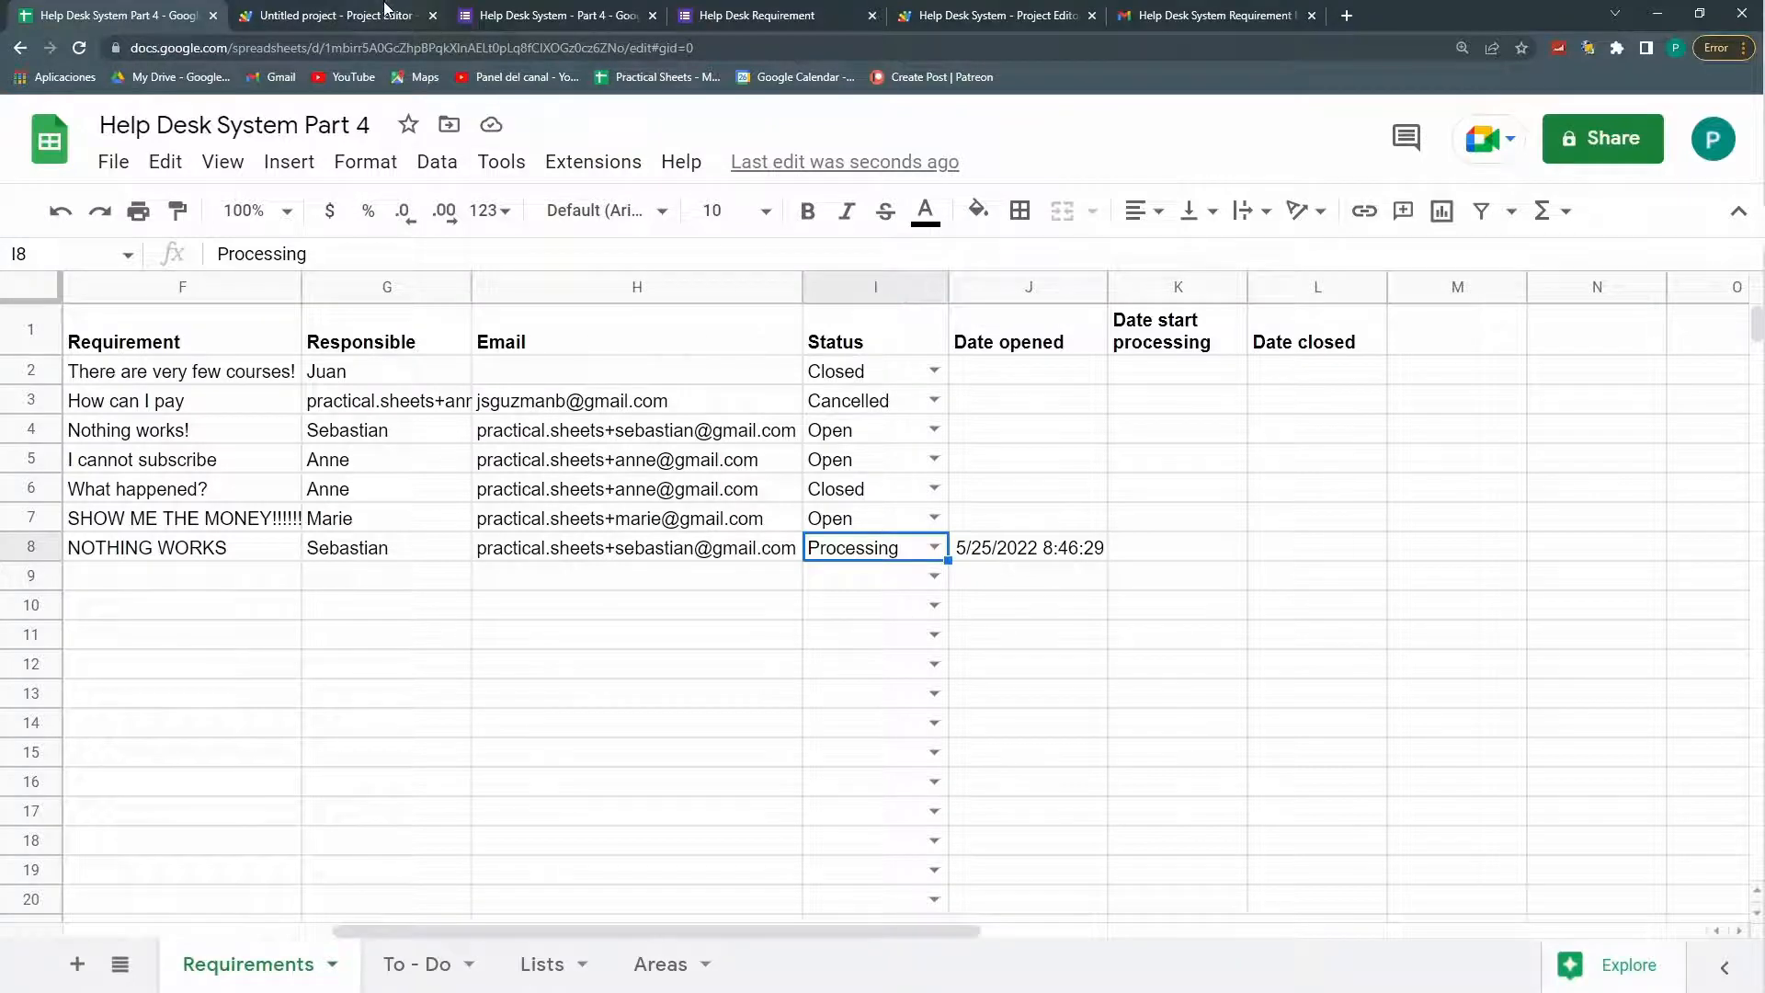
left_click(338, 15)
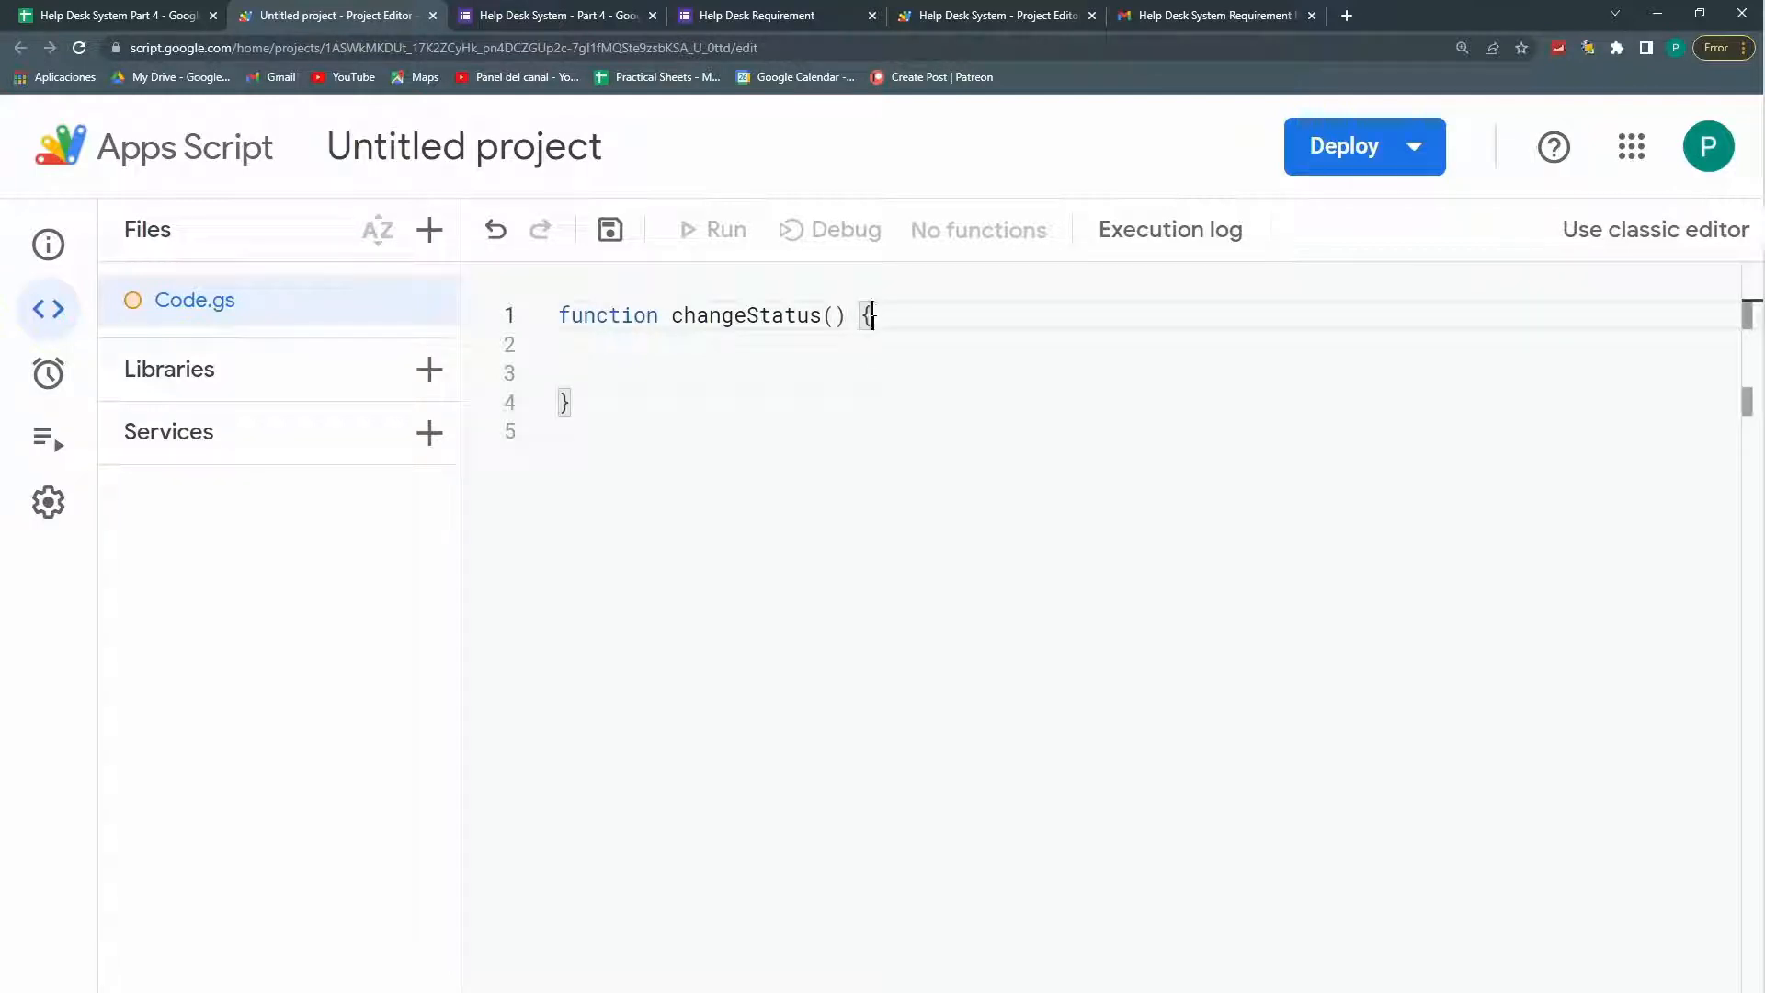
Step: Add var activeCell=SpreadsheetApp.getActiveRange(); as the first line of changeStatus
type("SpreadsheetApp.")
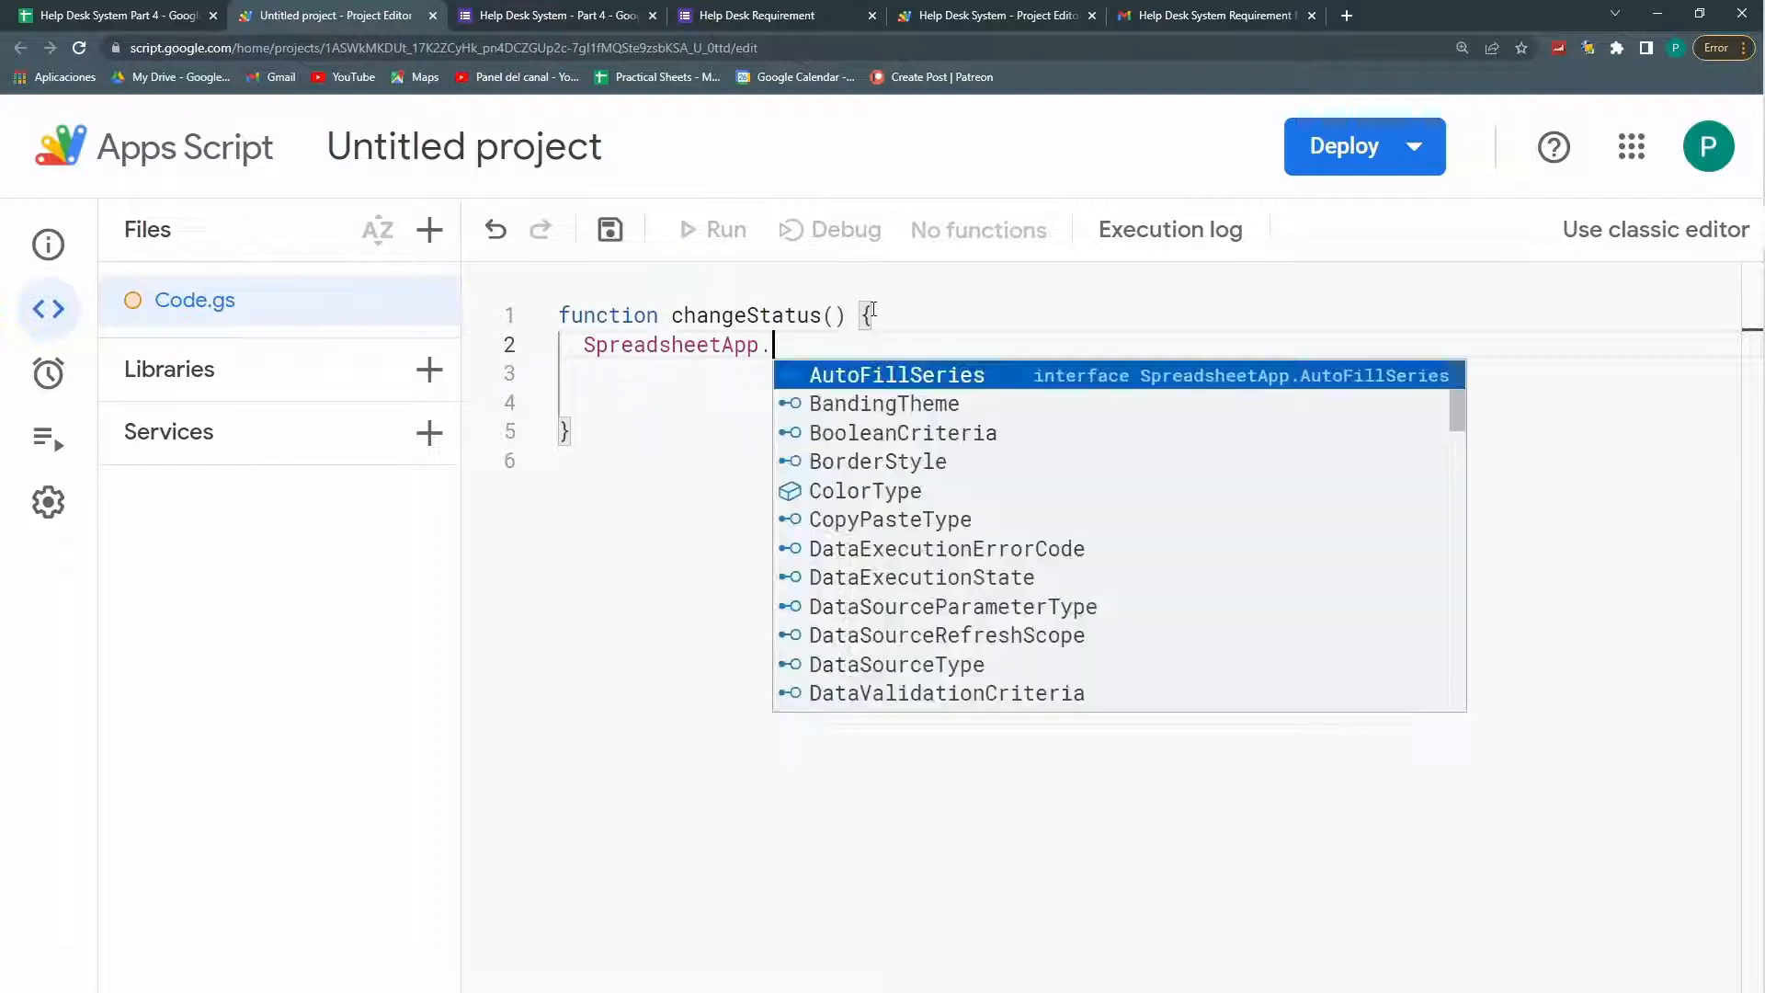
type("getActiveRange(")
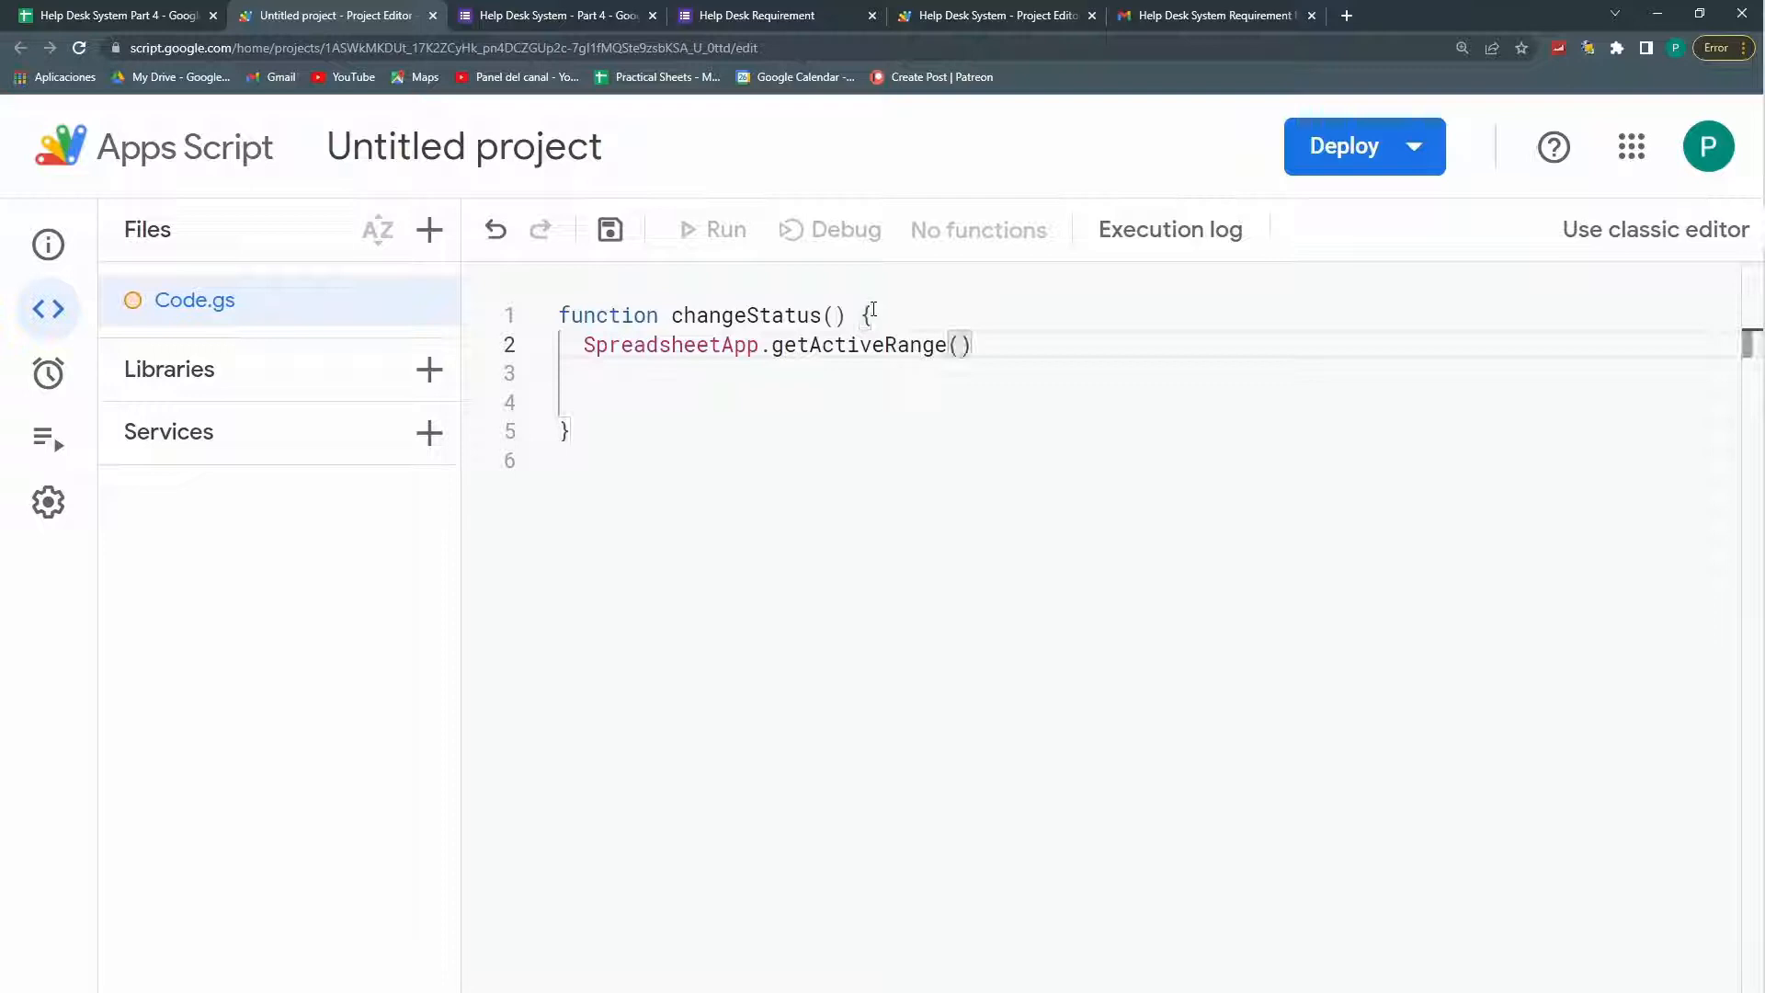
type(";")
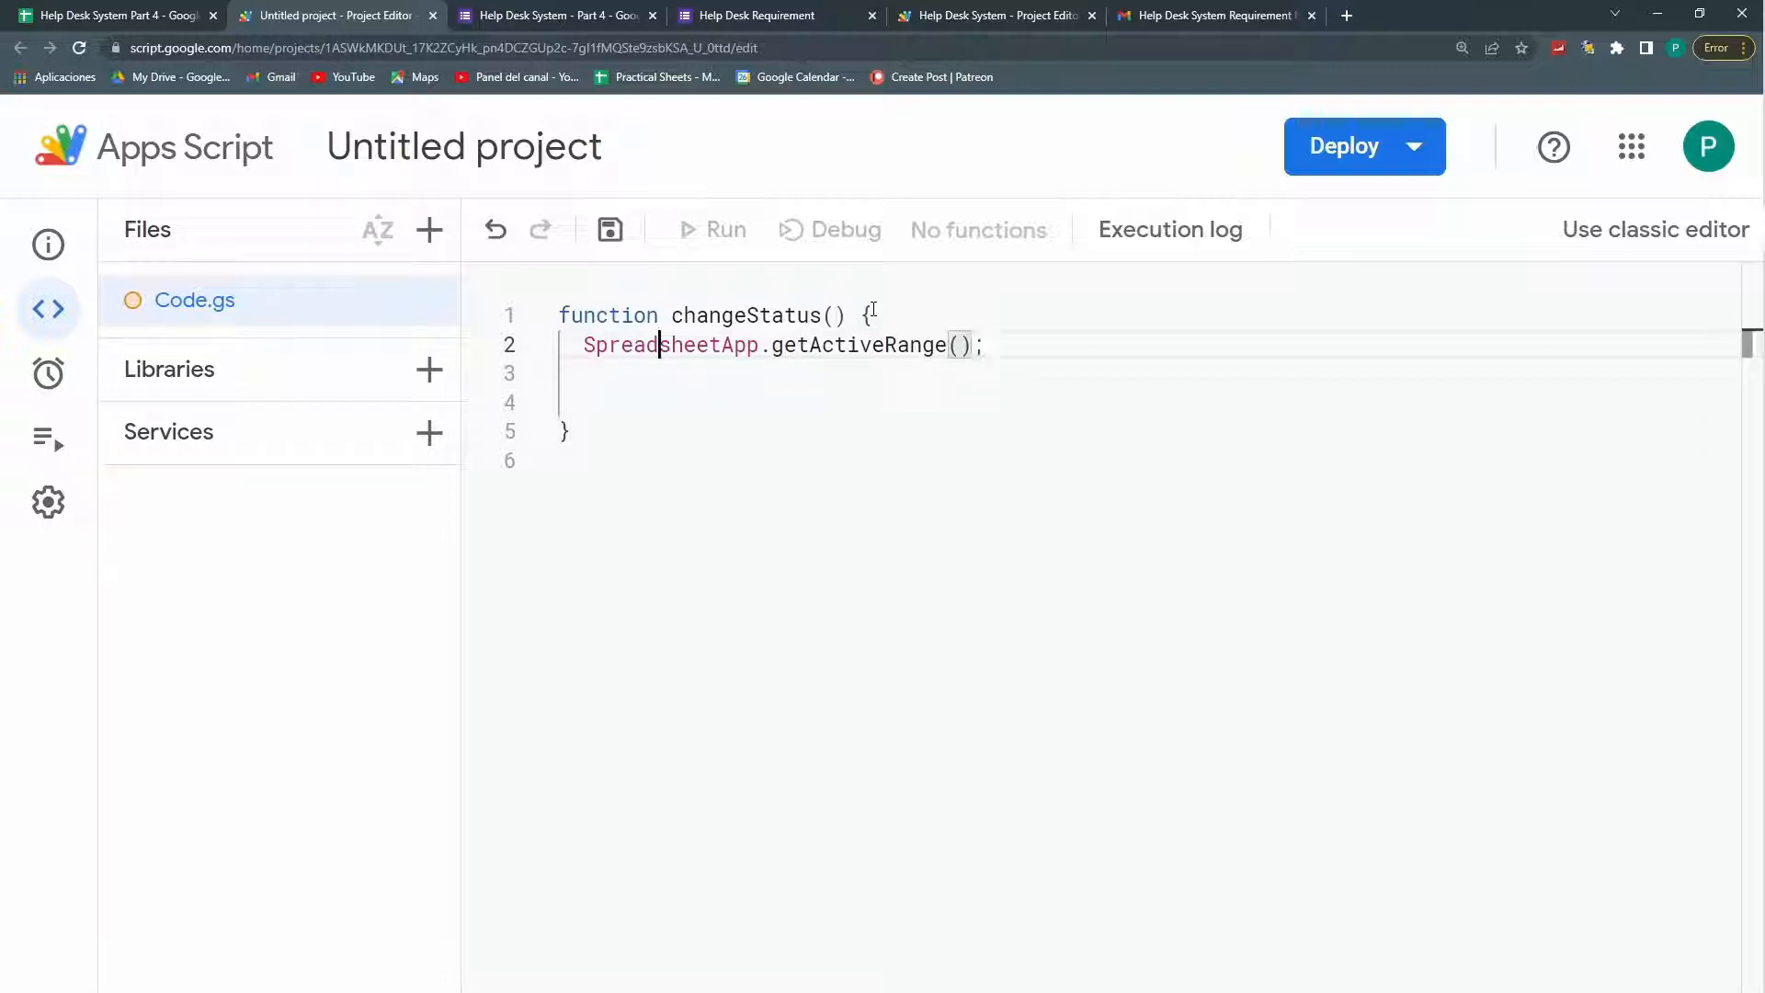
type("var")
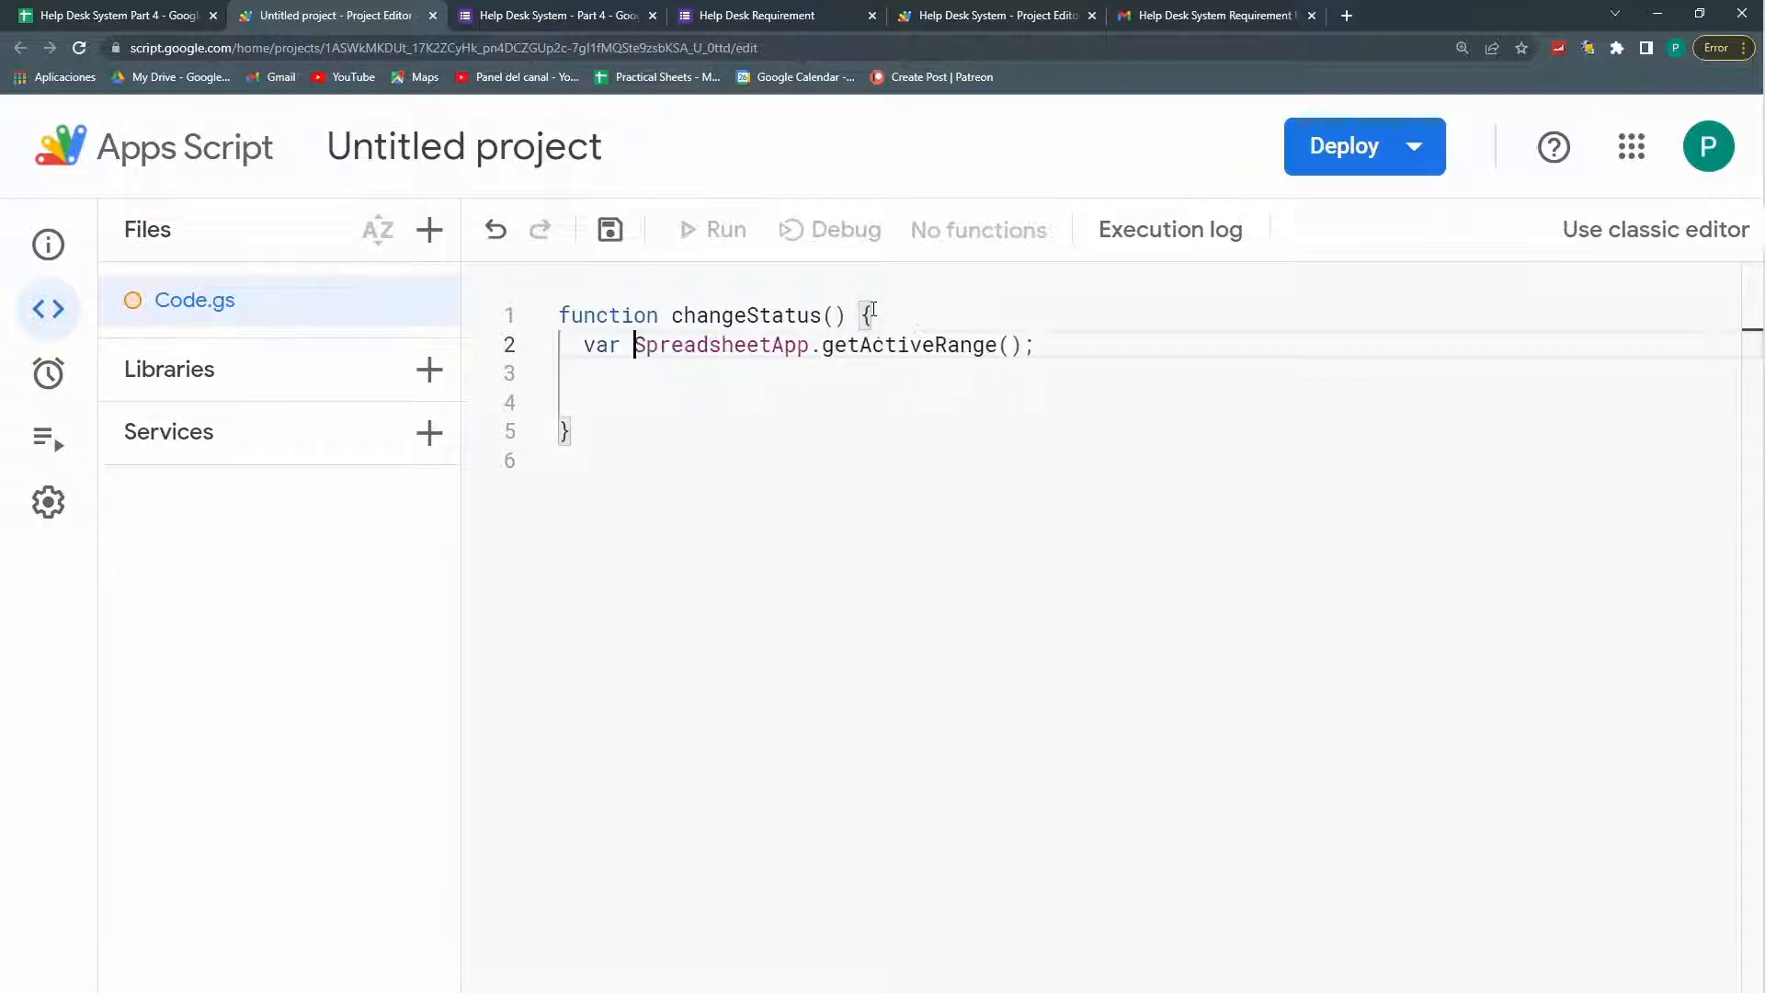
type("activeCell=")
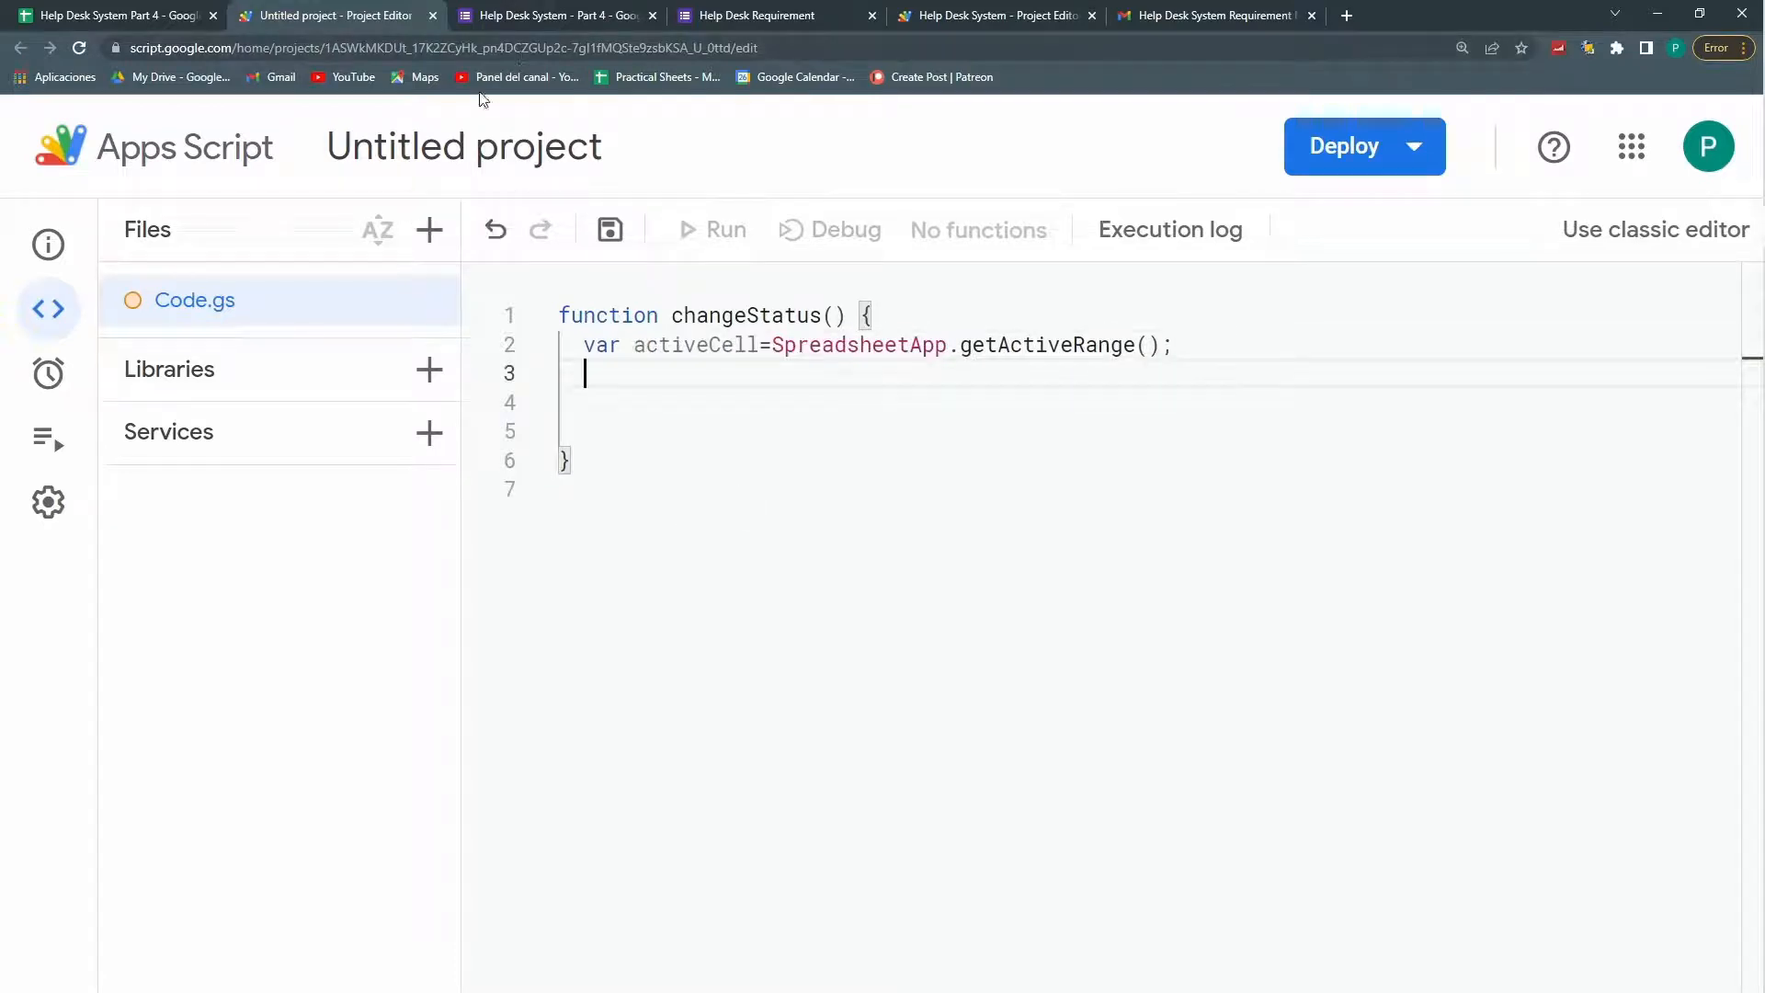
Step: Add var activeSheet=activeCell.getSheet(); below the activeCell line
type("ac")
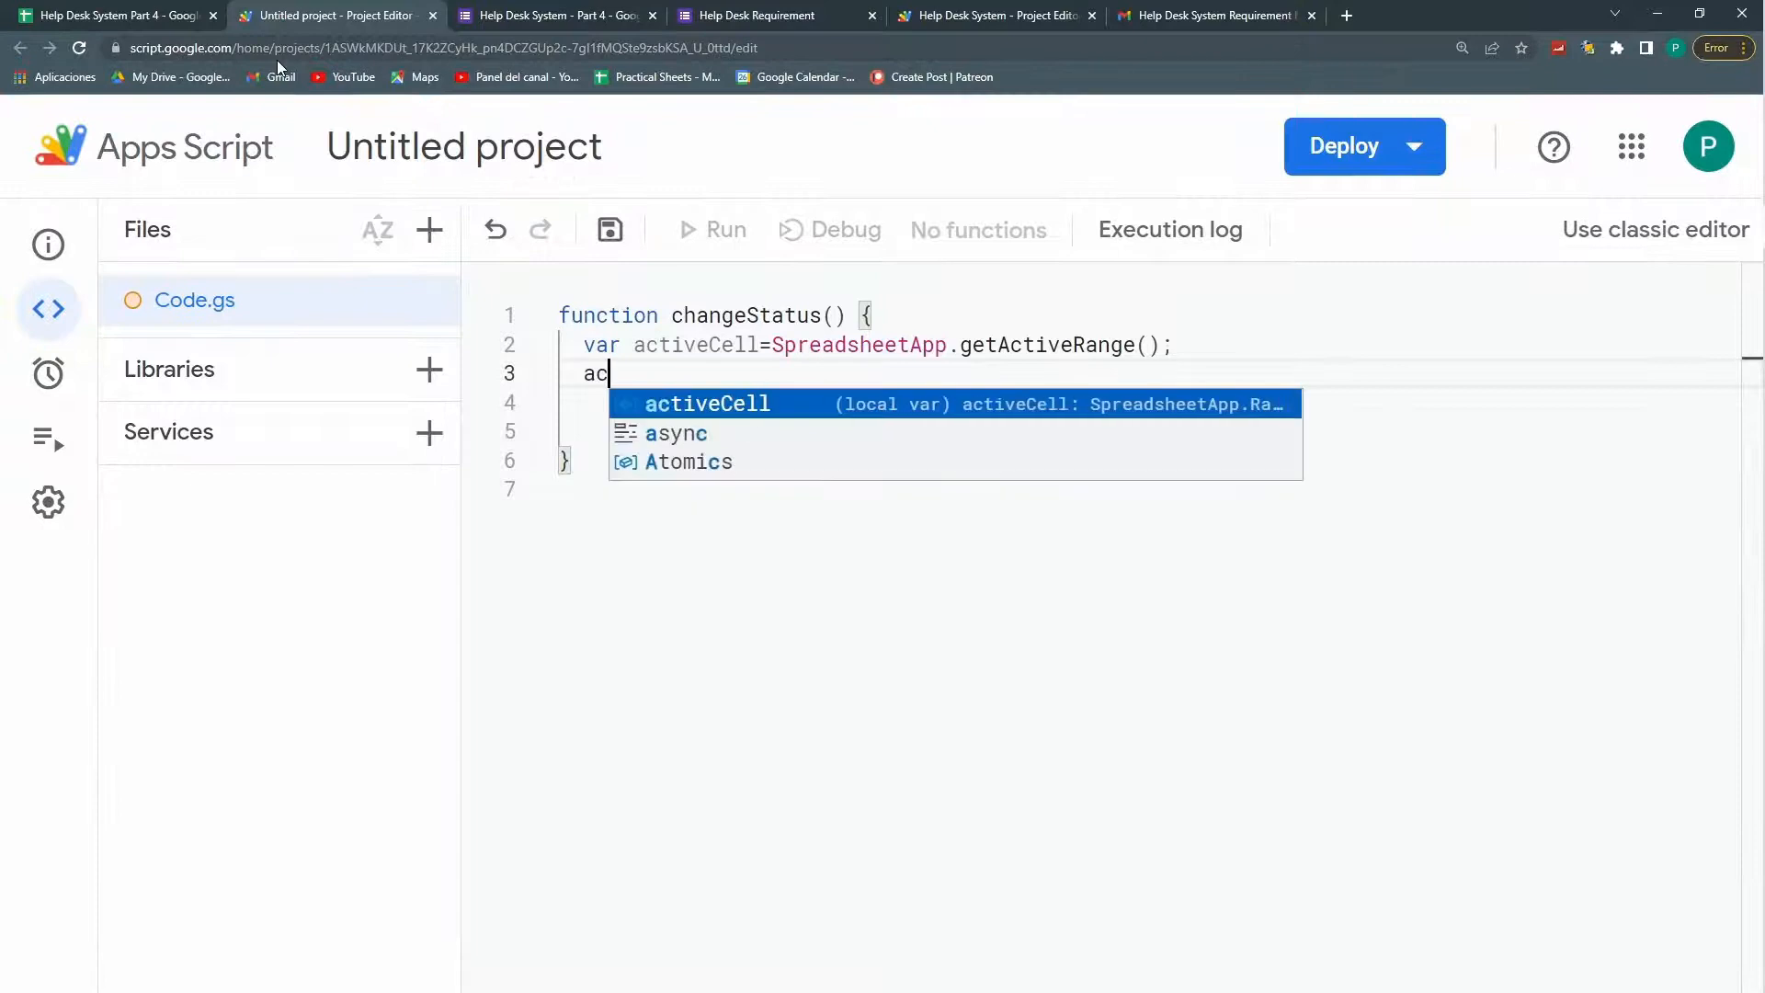
key("Tab")
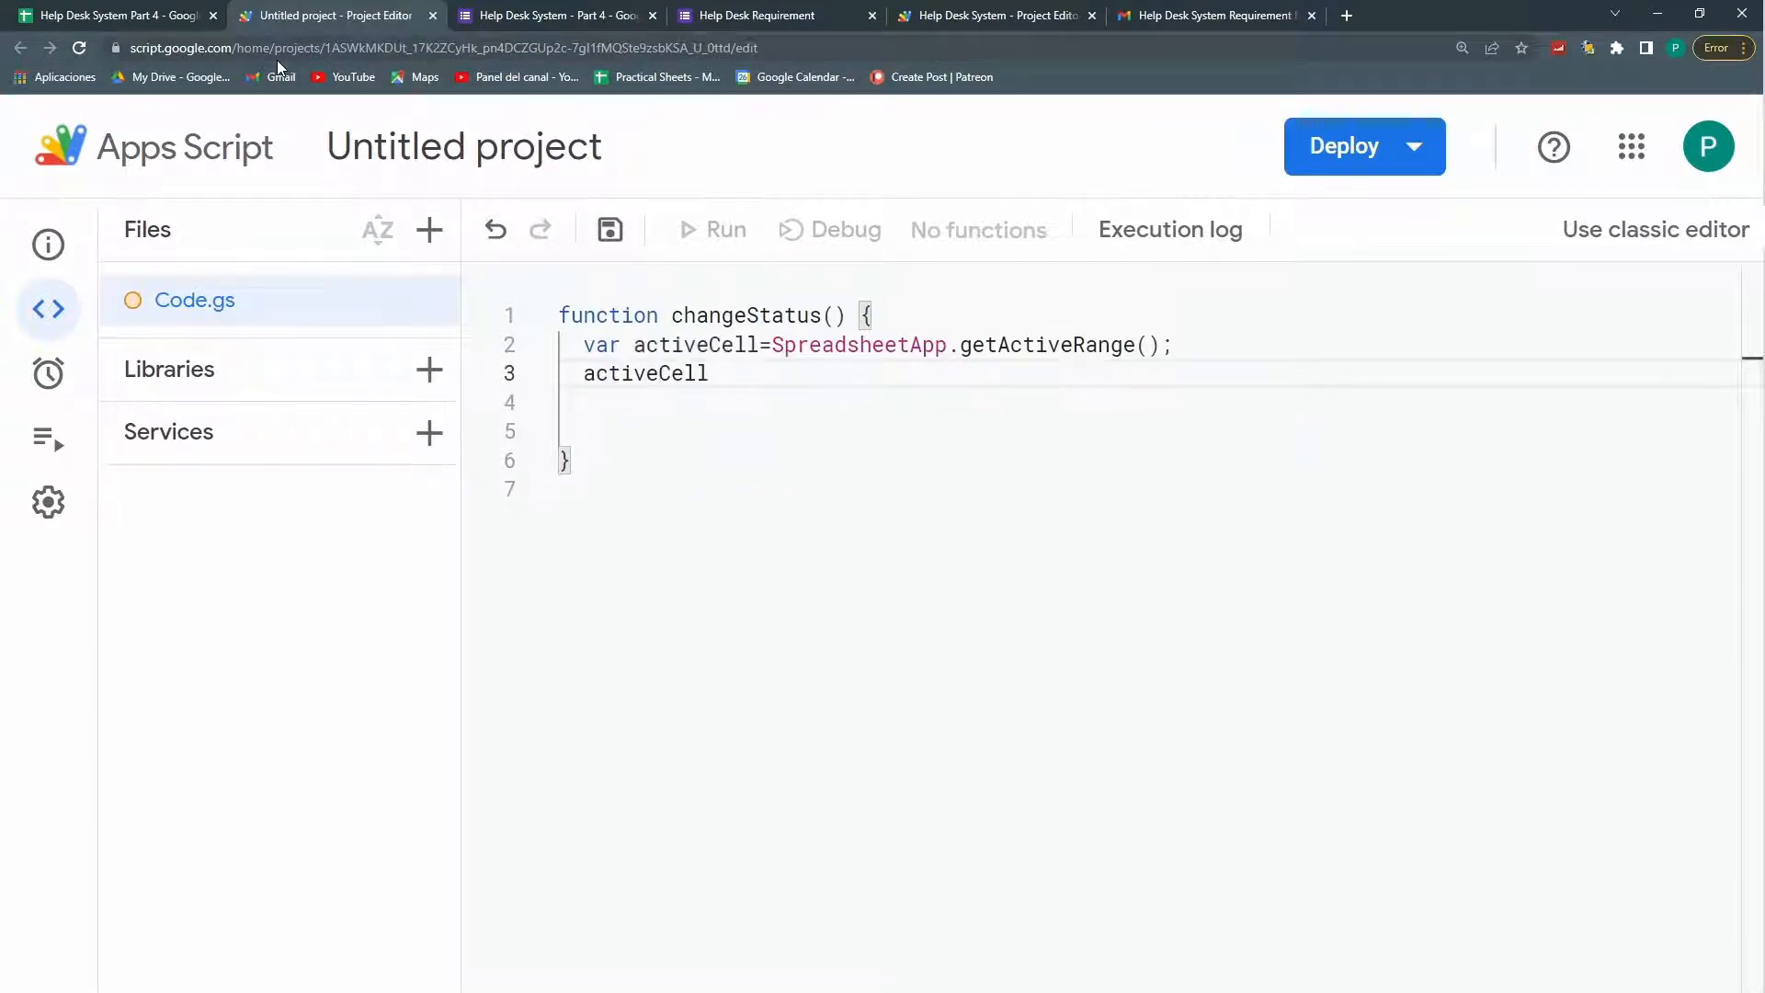
type(".get")
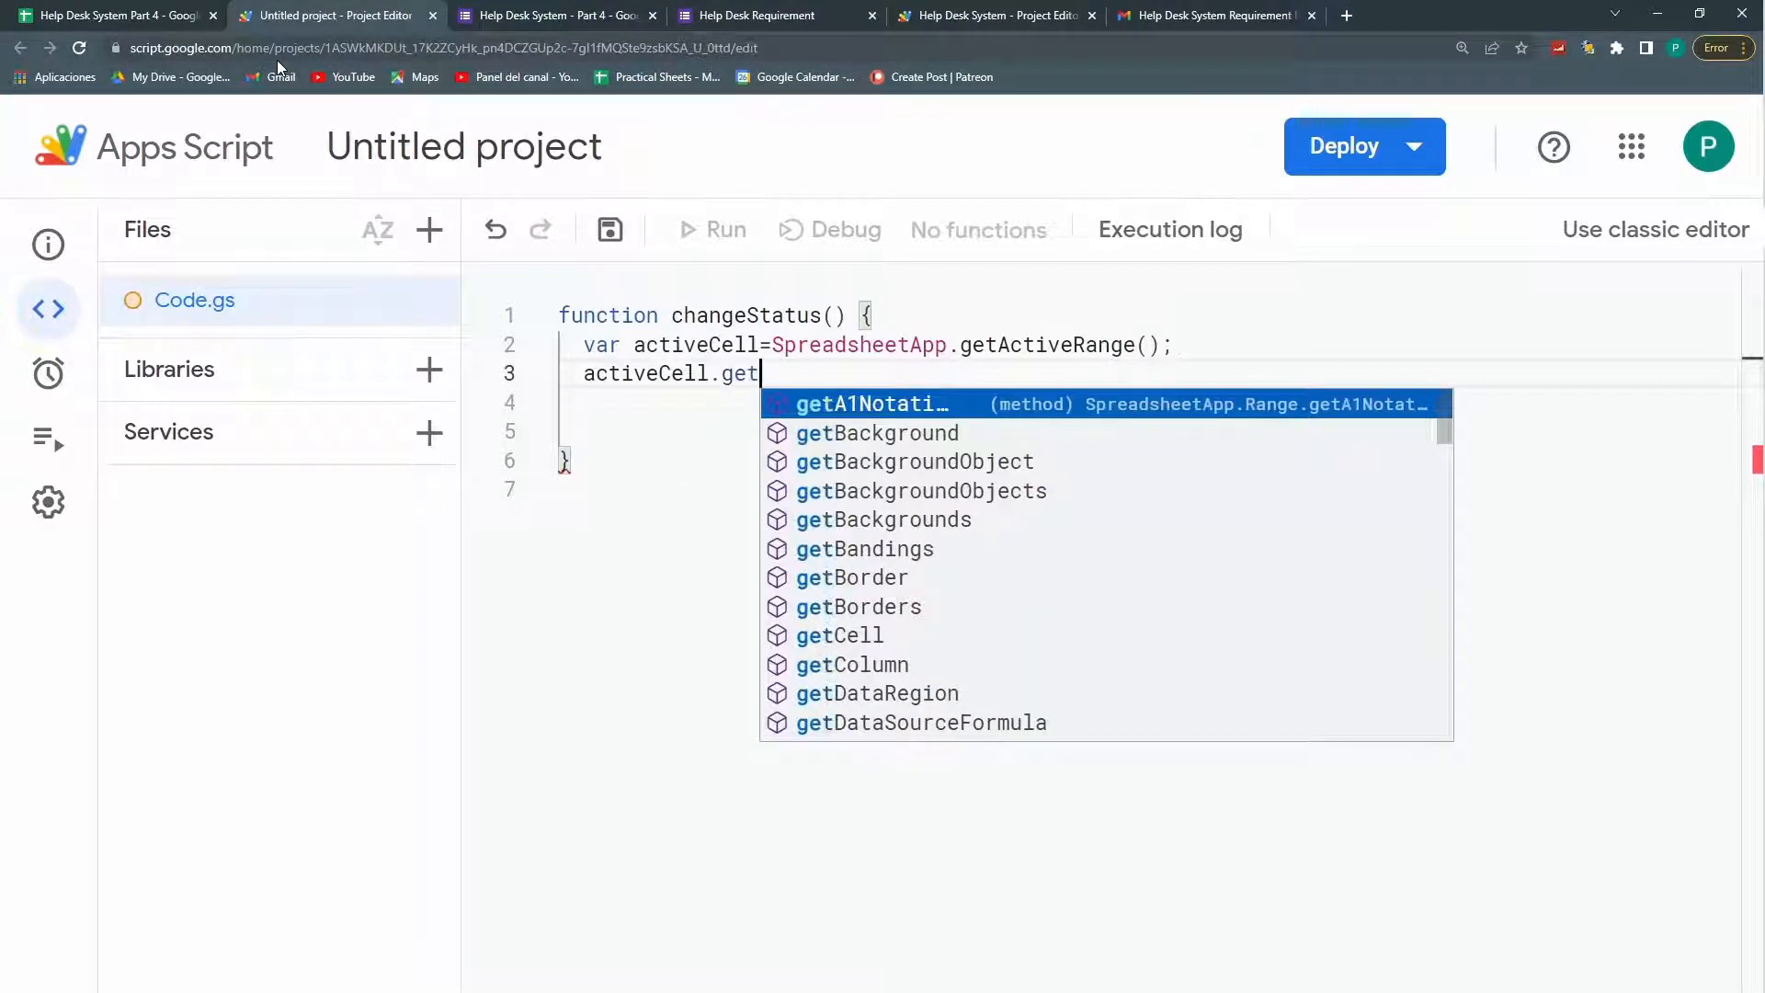
type("Sheet")
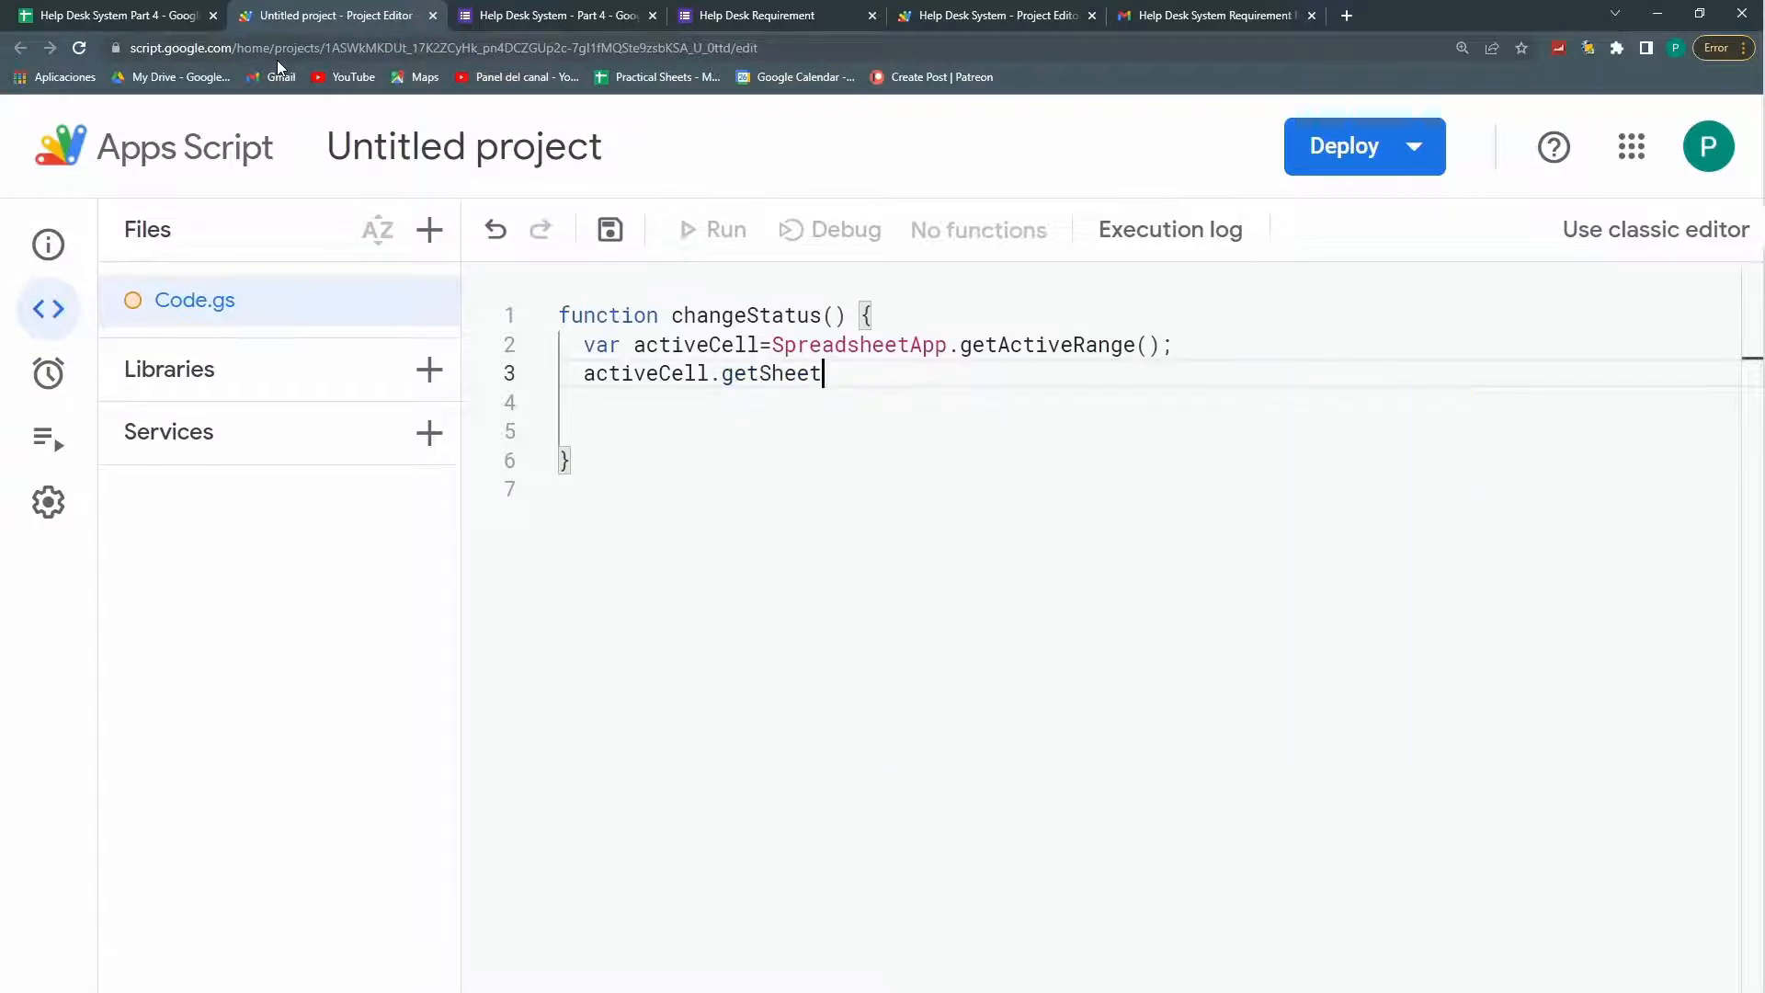
type("();")
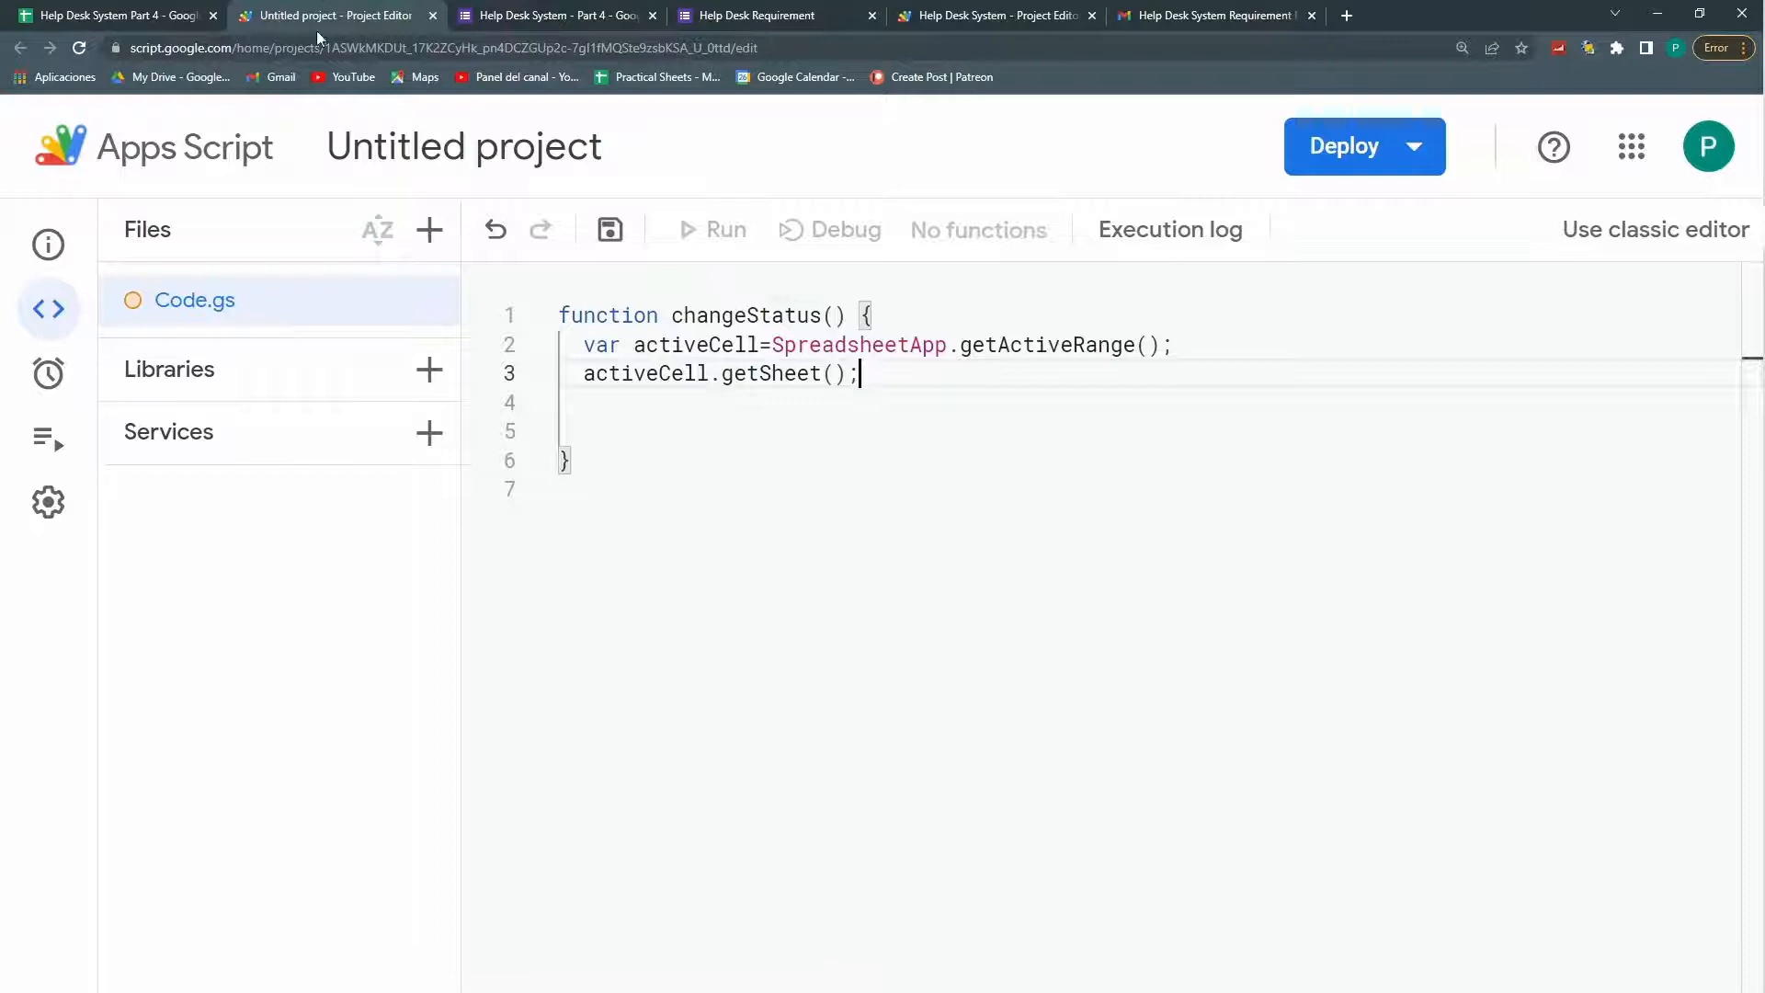
left_click(112, 17)
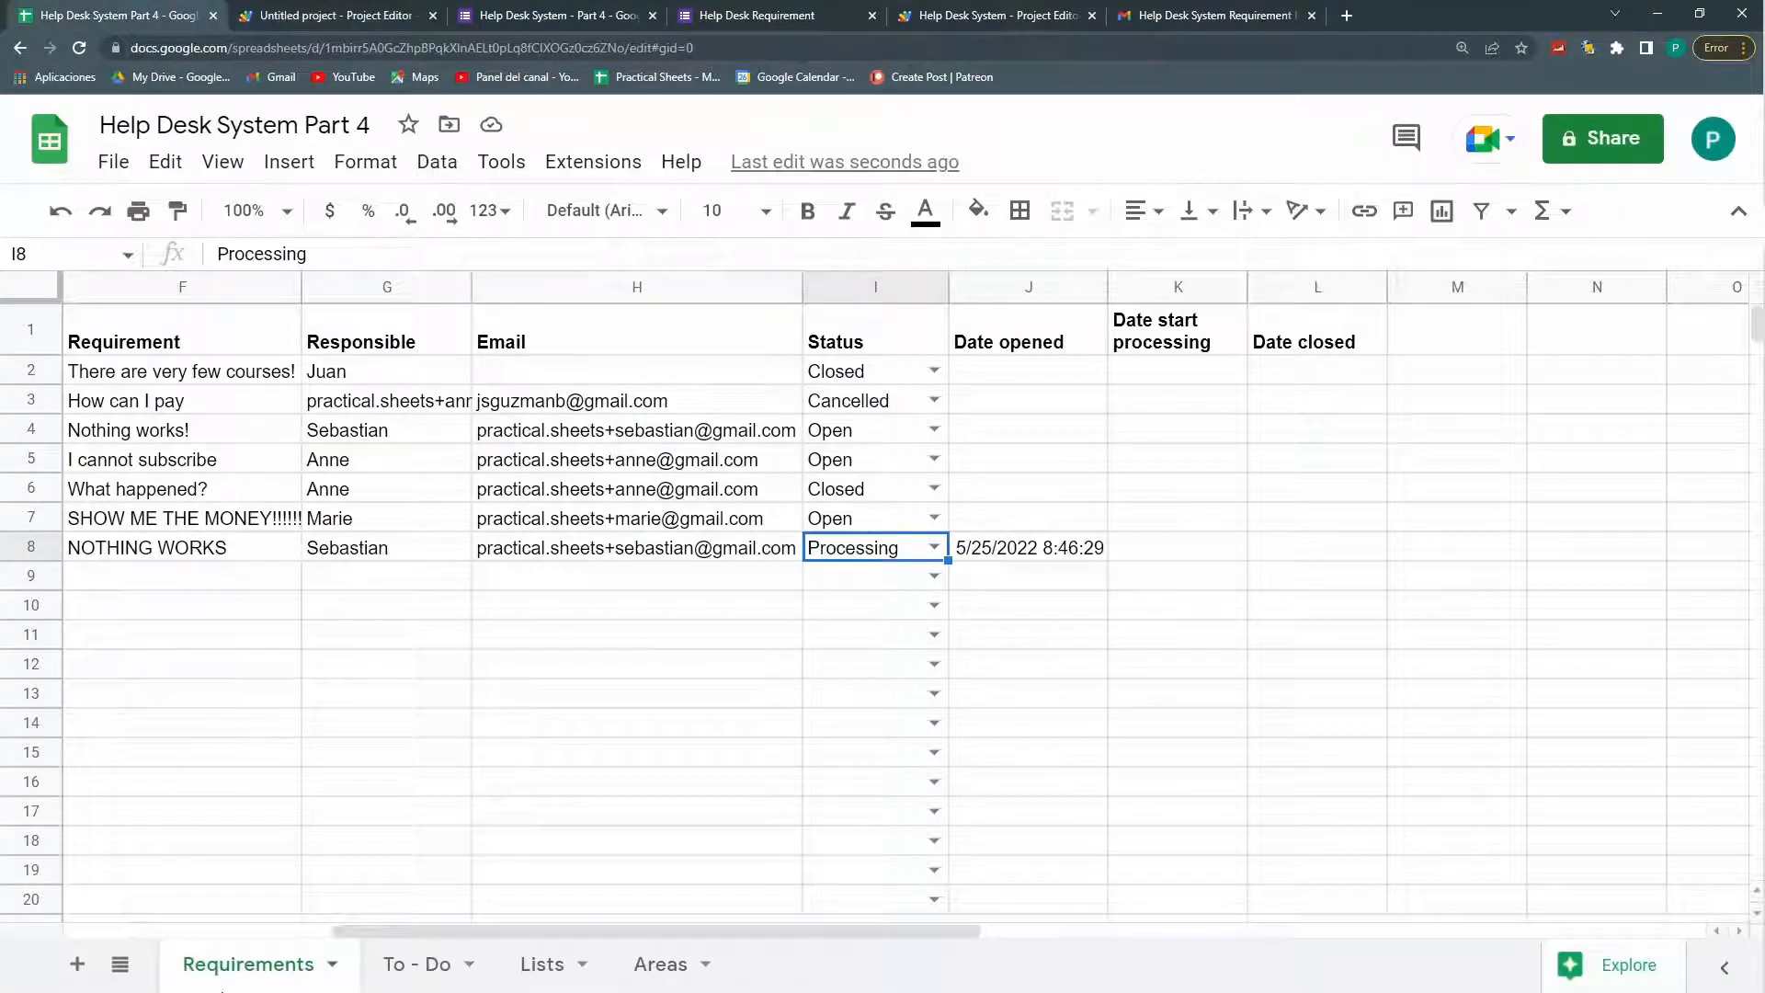
left_click(332, 15)
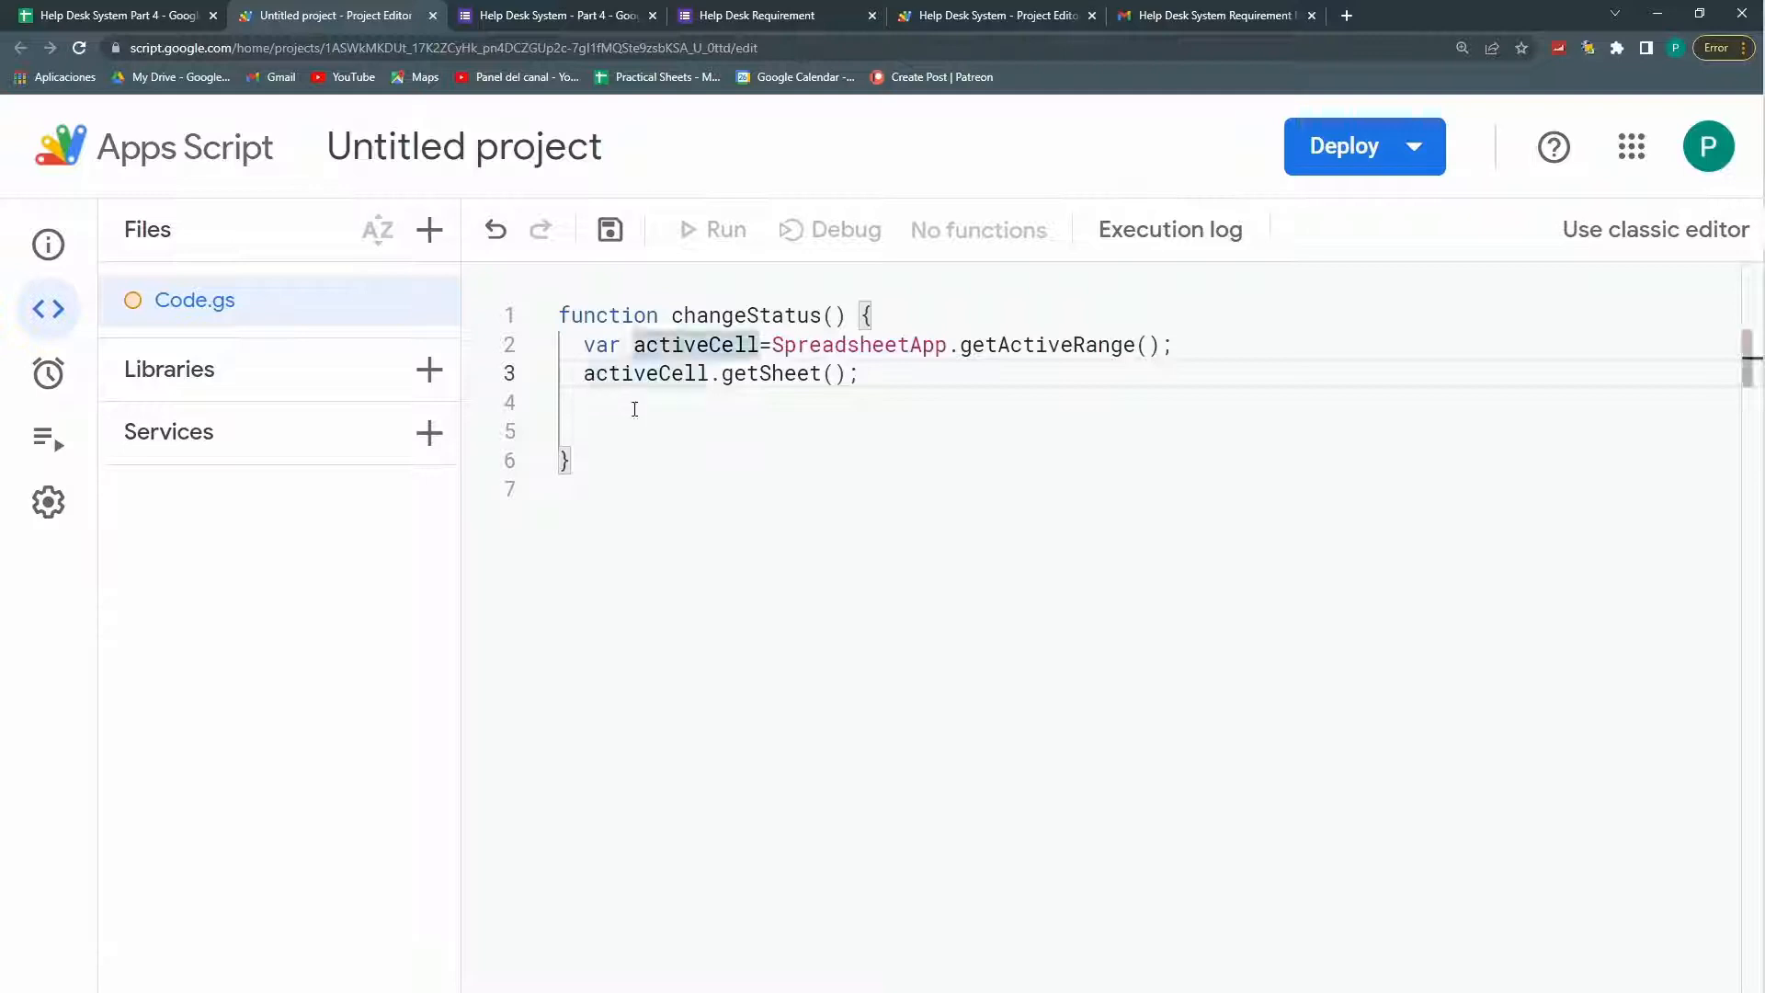
type("var activeSheet")
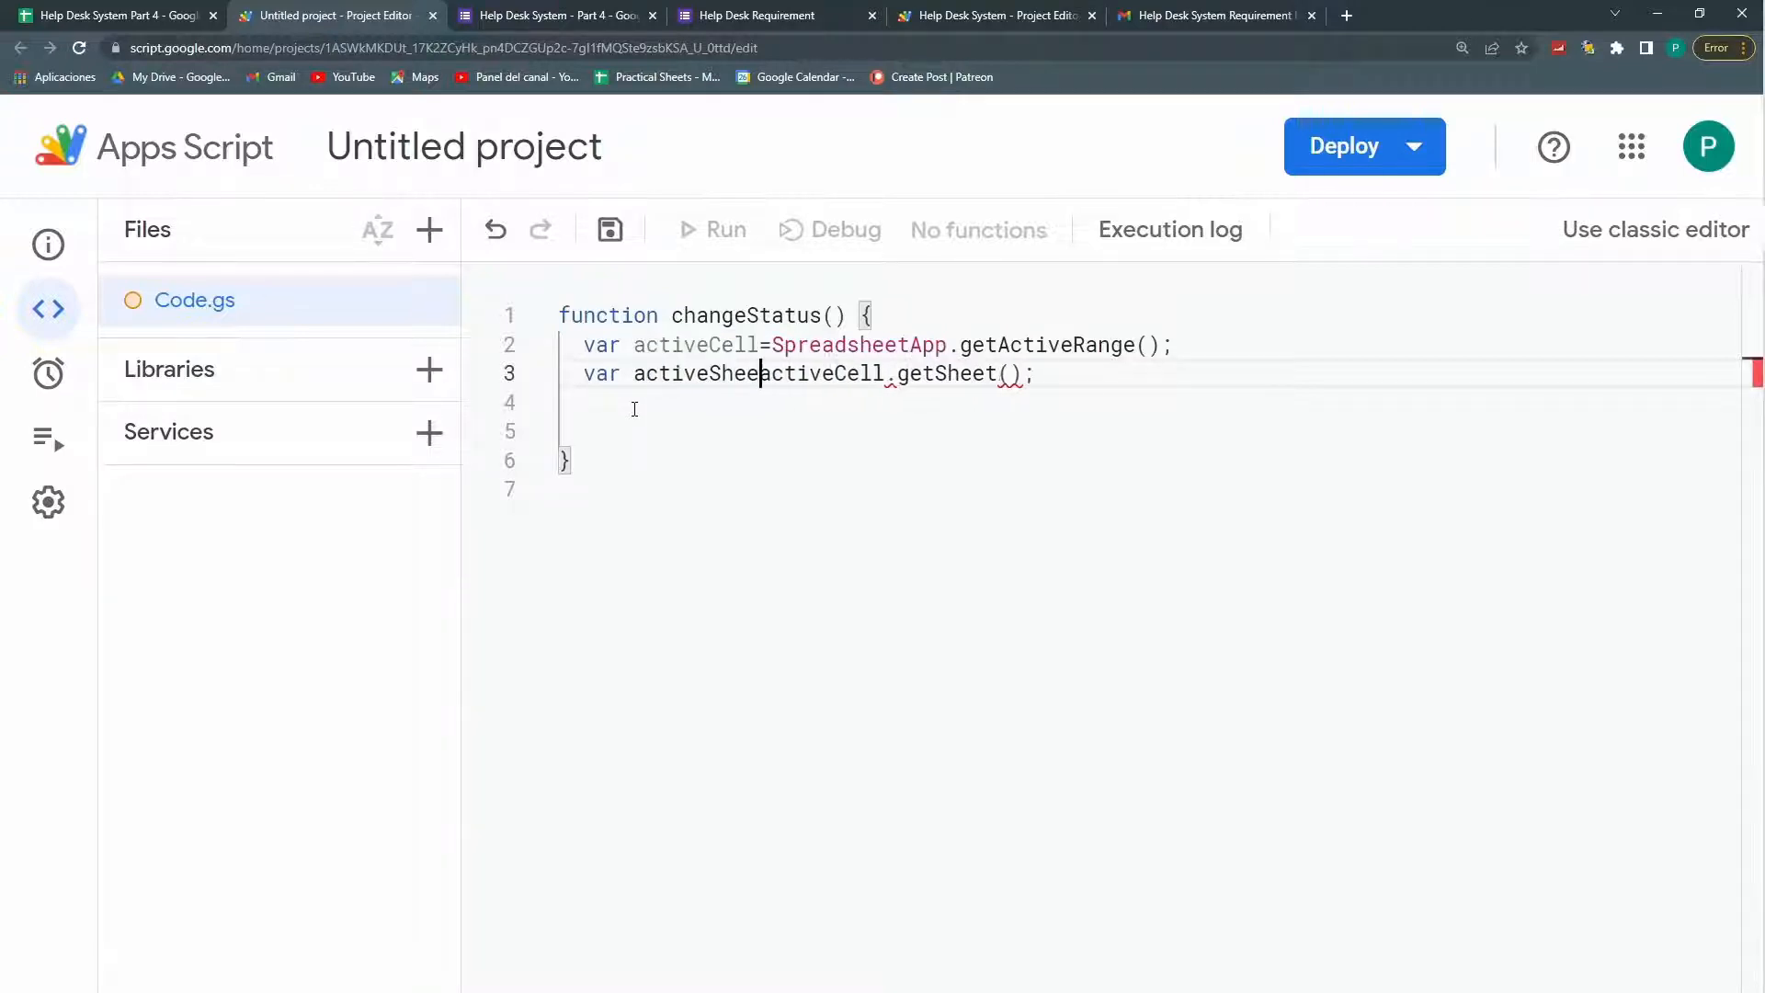
type("=")
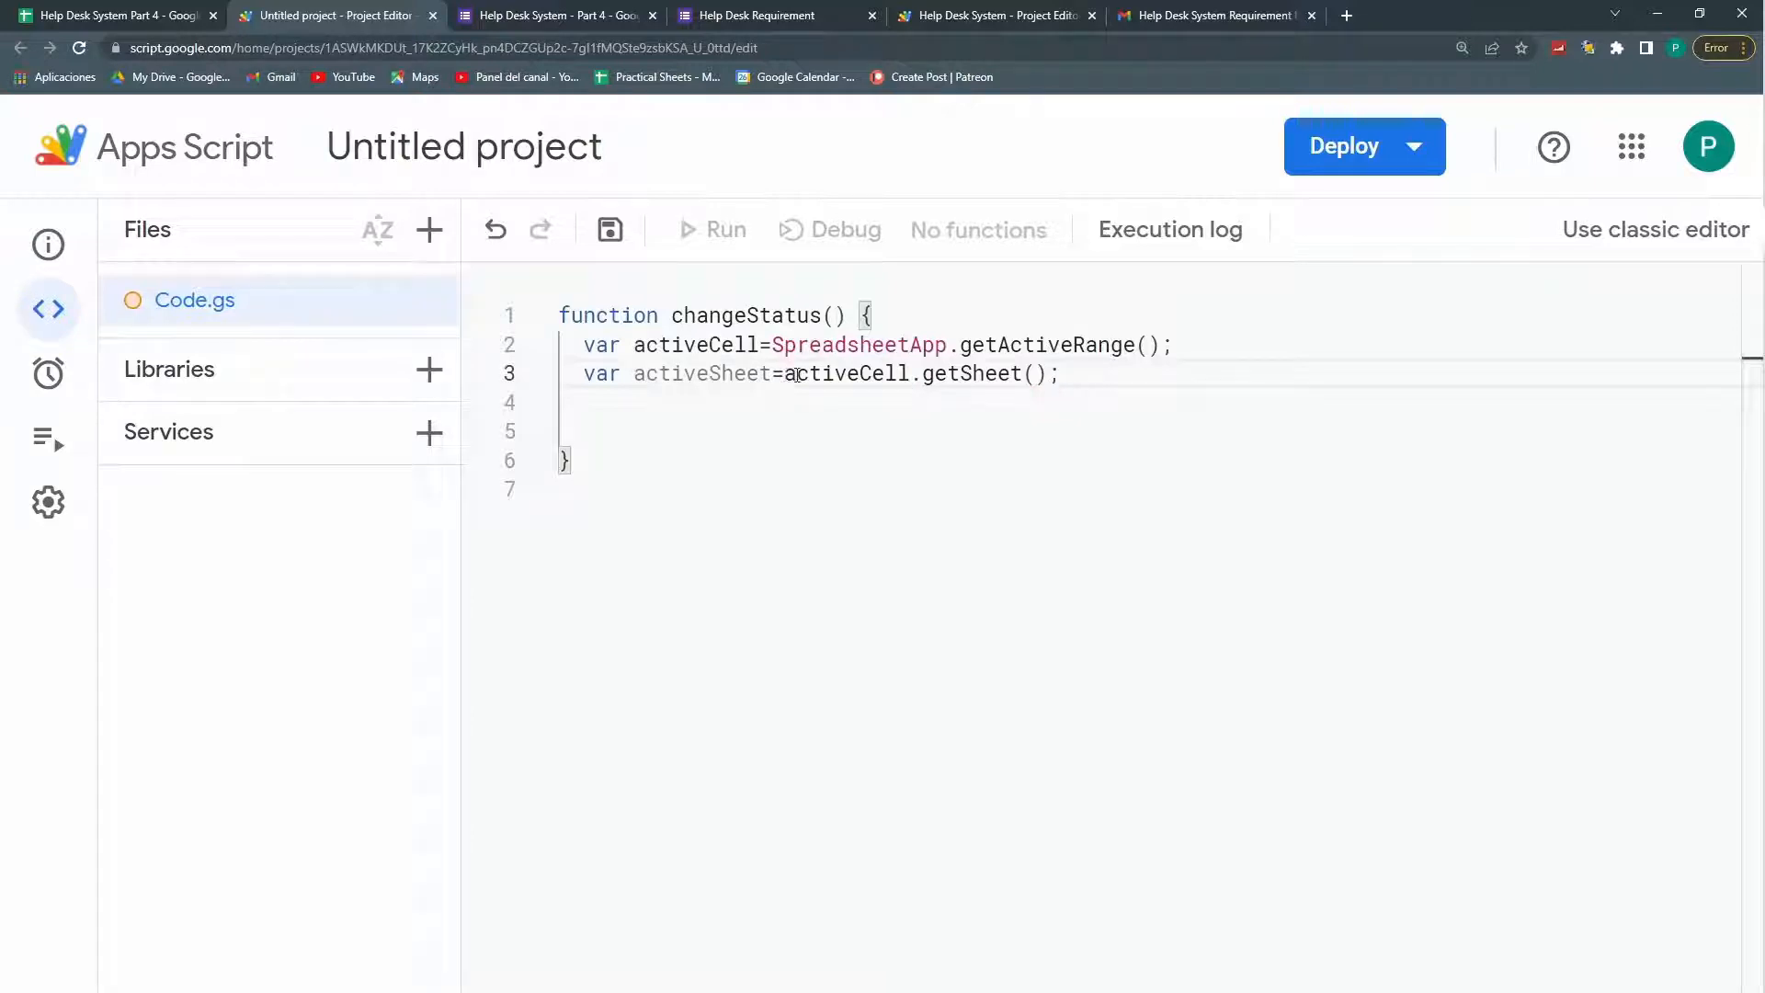
left_click_drag(785, 373, 1059, 373)
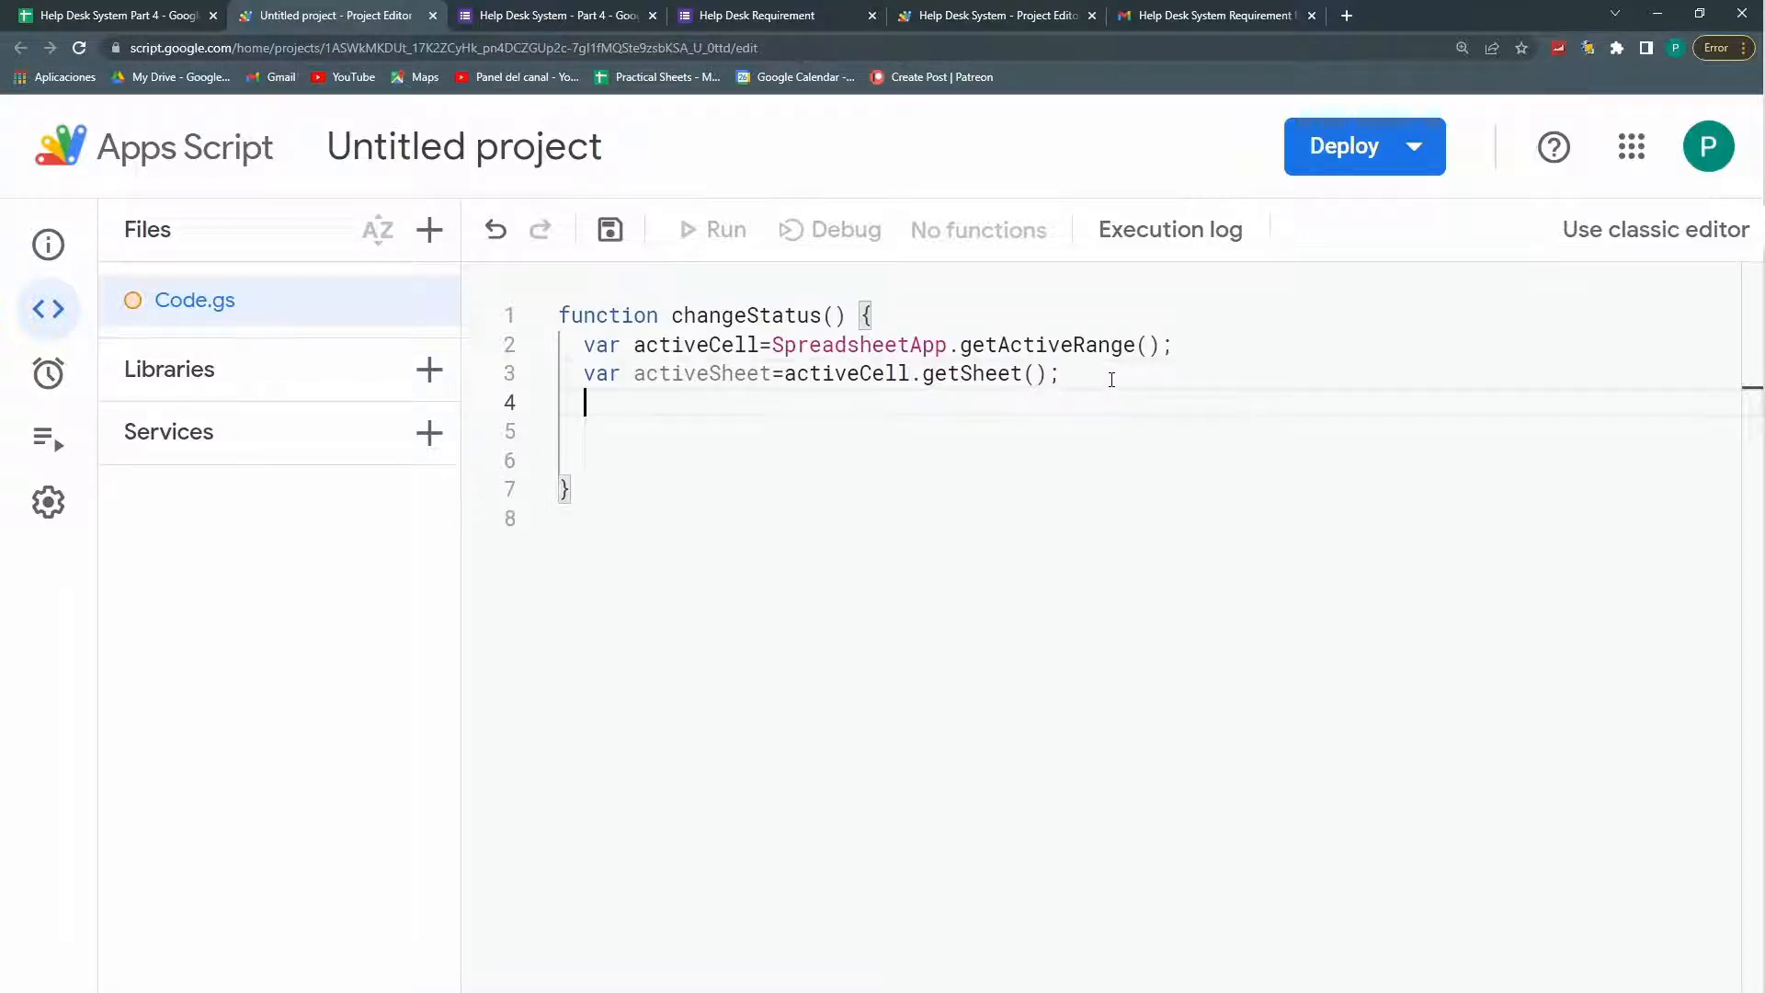
Step: Add var activeColumn=activeCell.getColumn(); after checking the sheet's columns
left_click(112, 14)
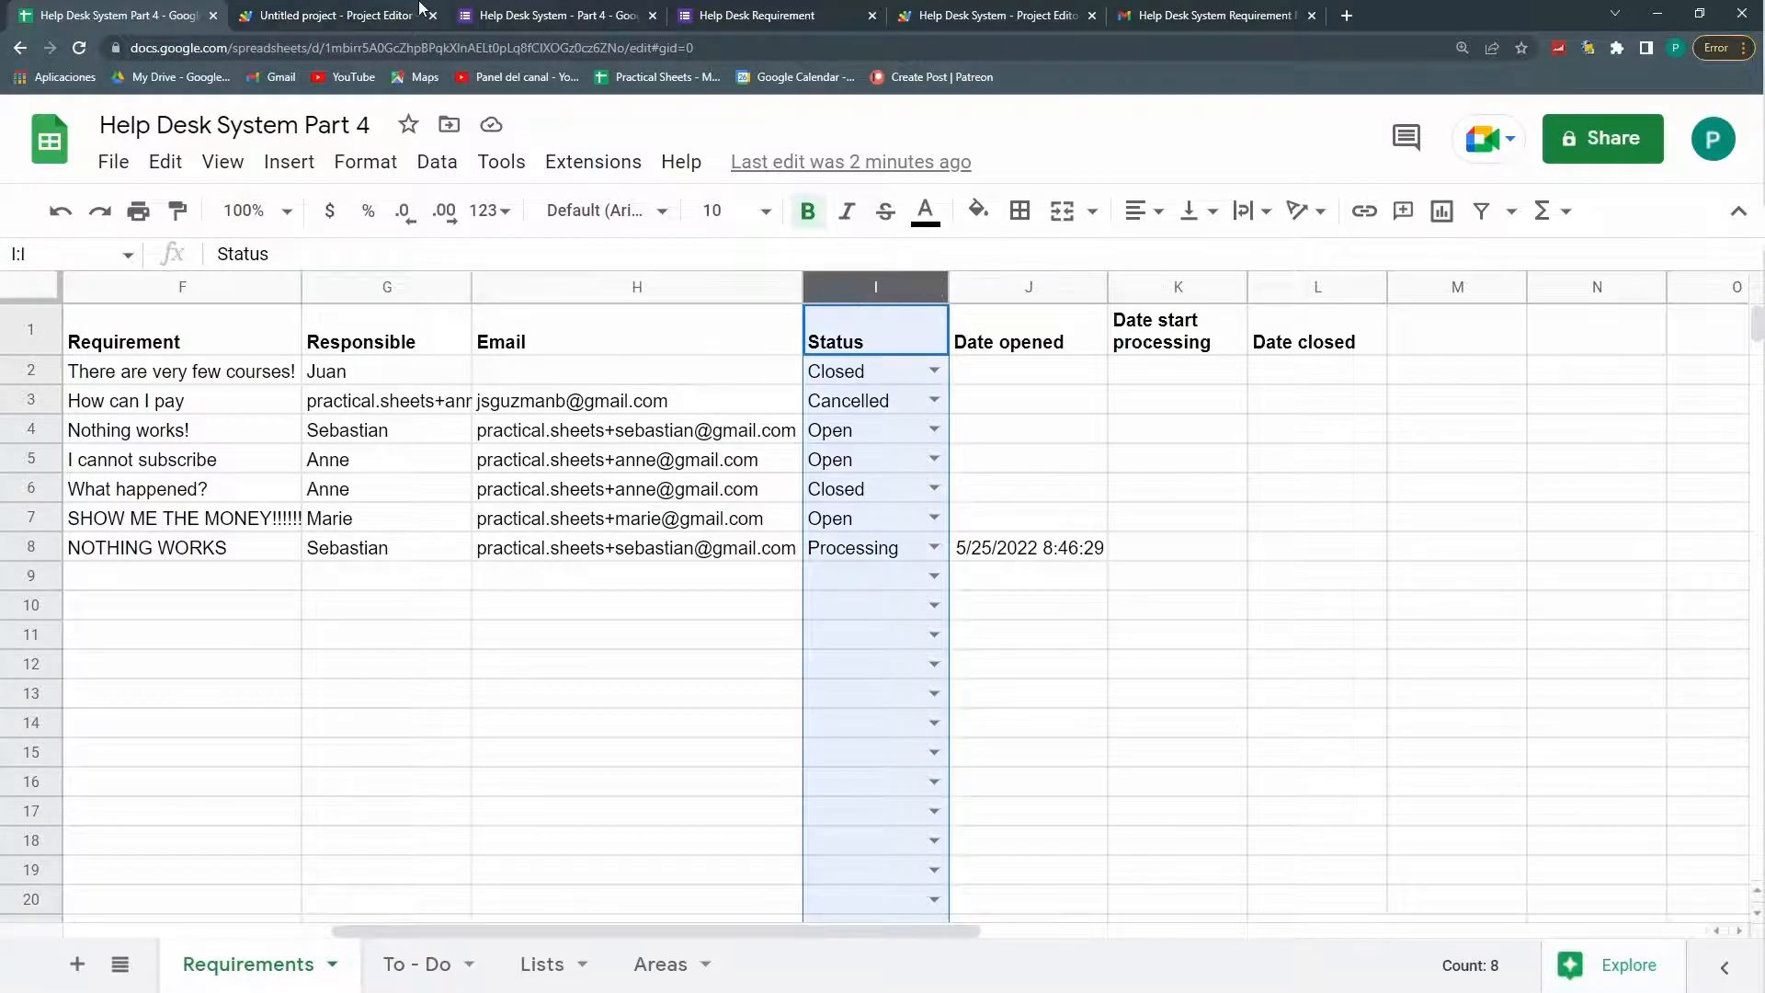
left_click(329, 15)
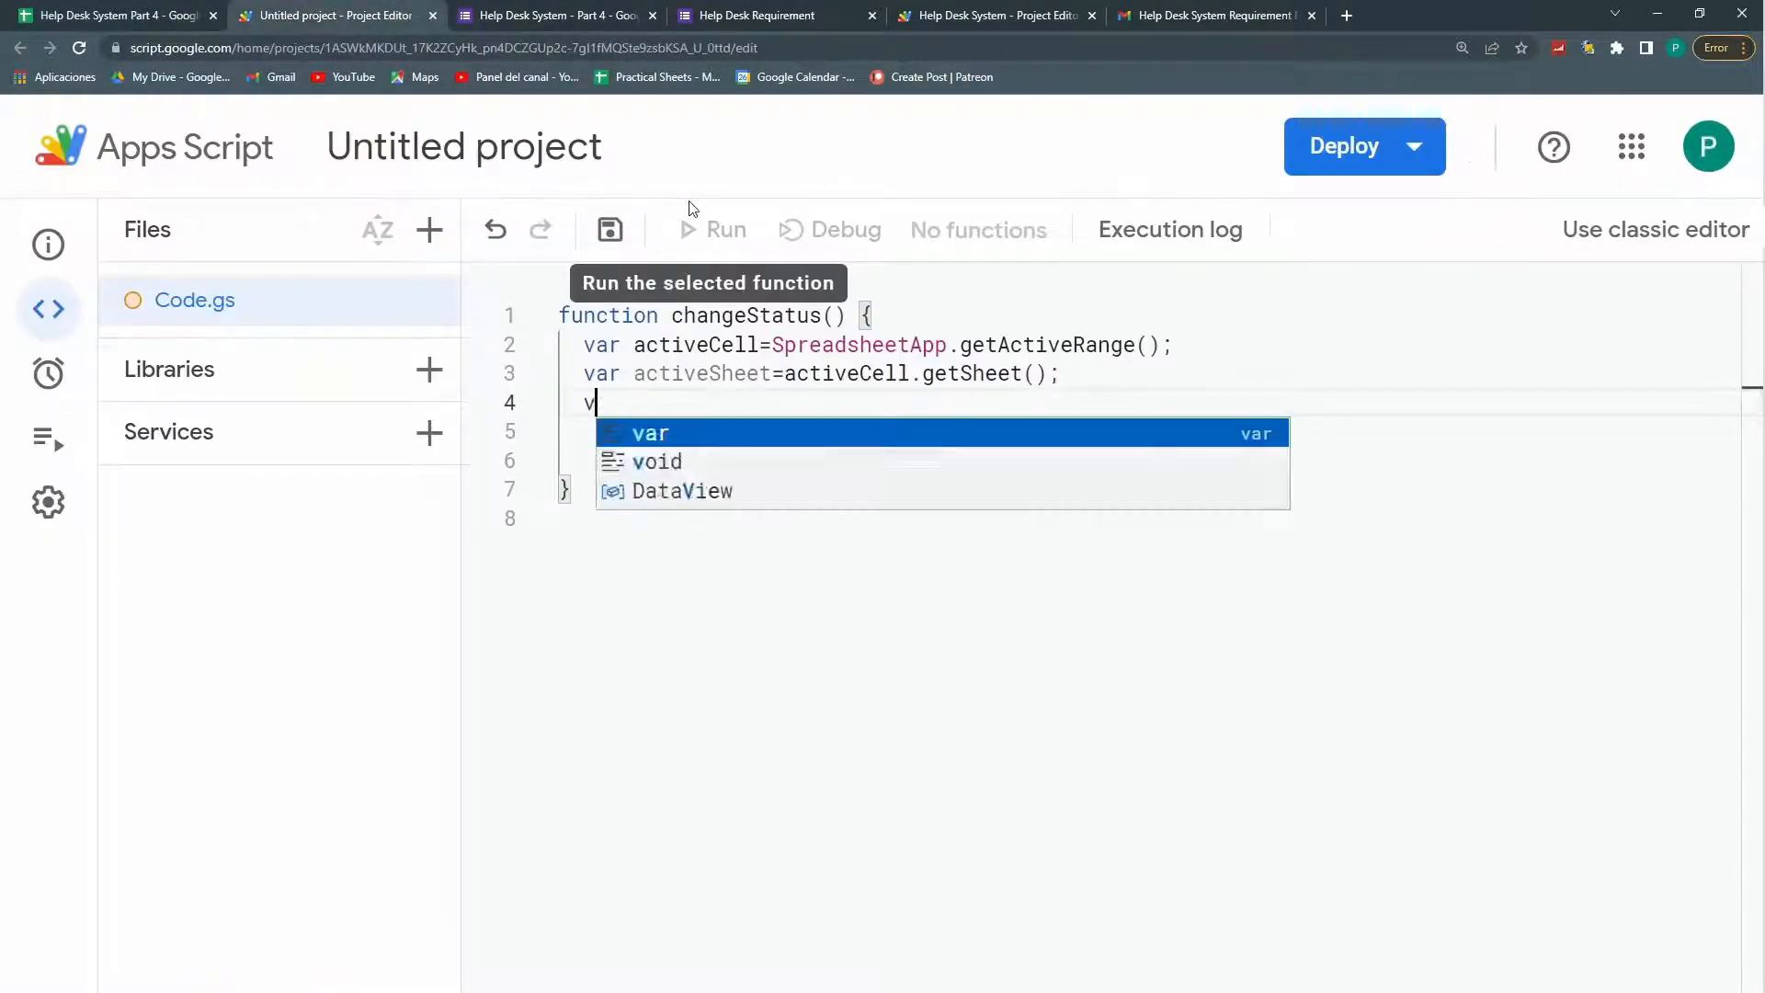
type("ar activeC")
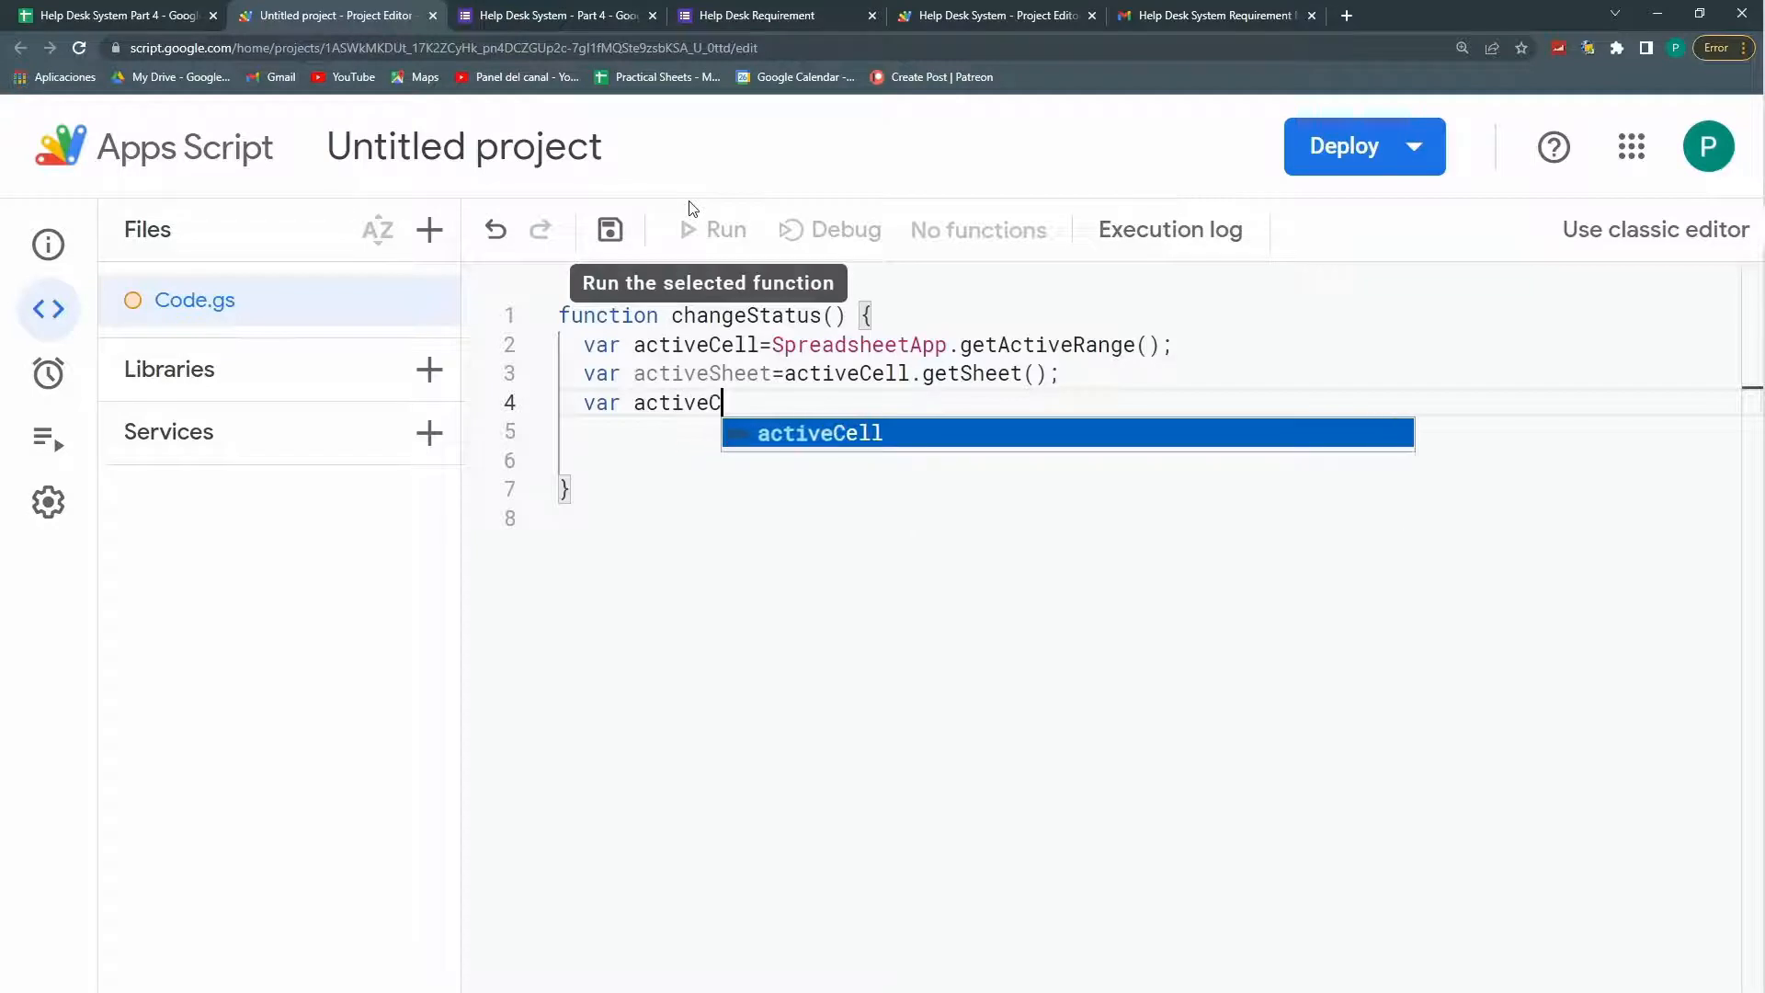
type("olumna")
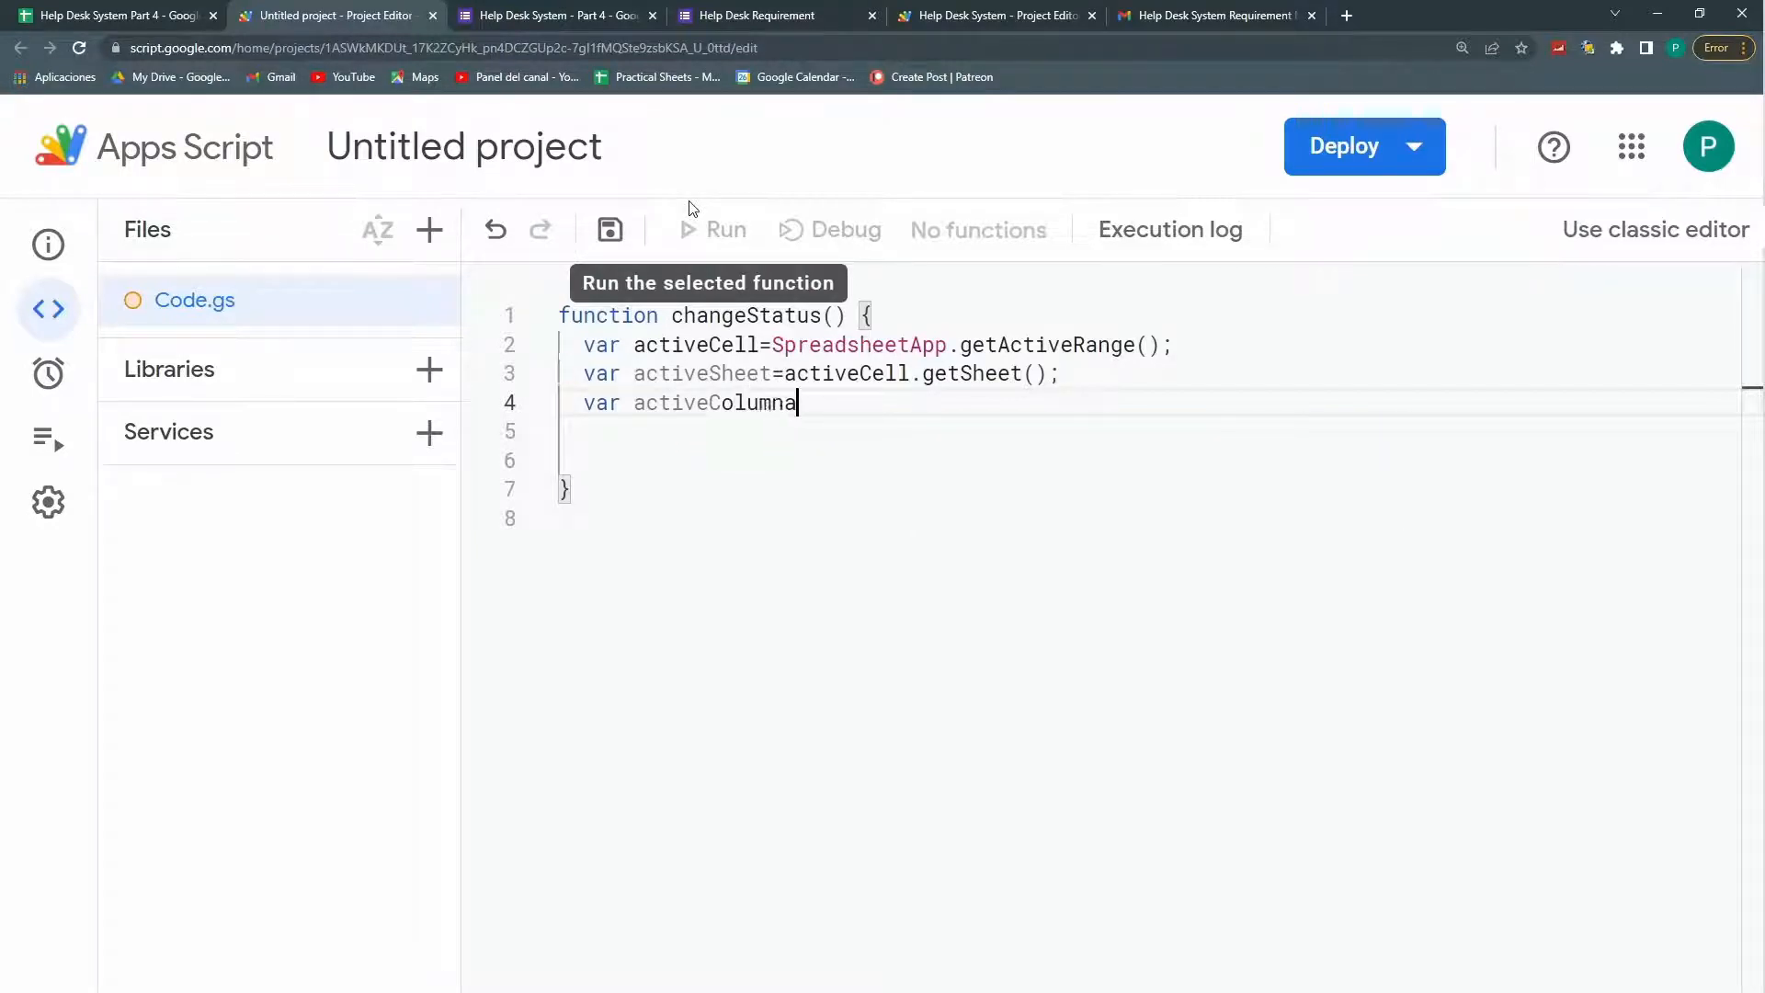
type("=activeCell")
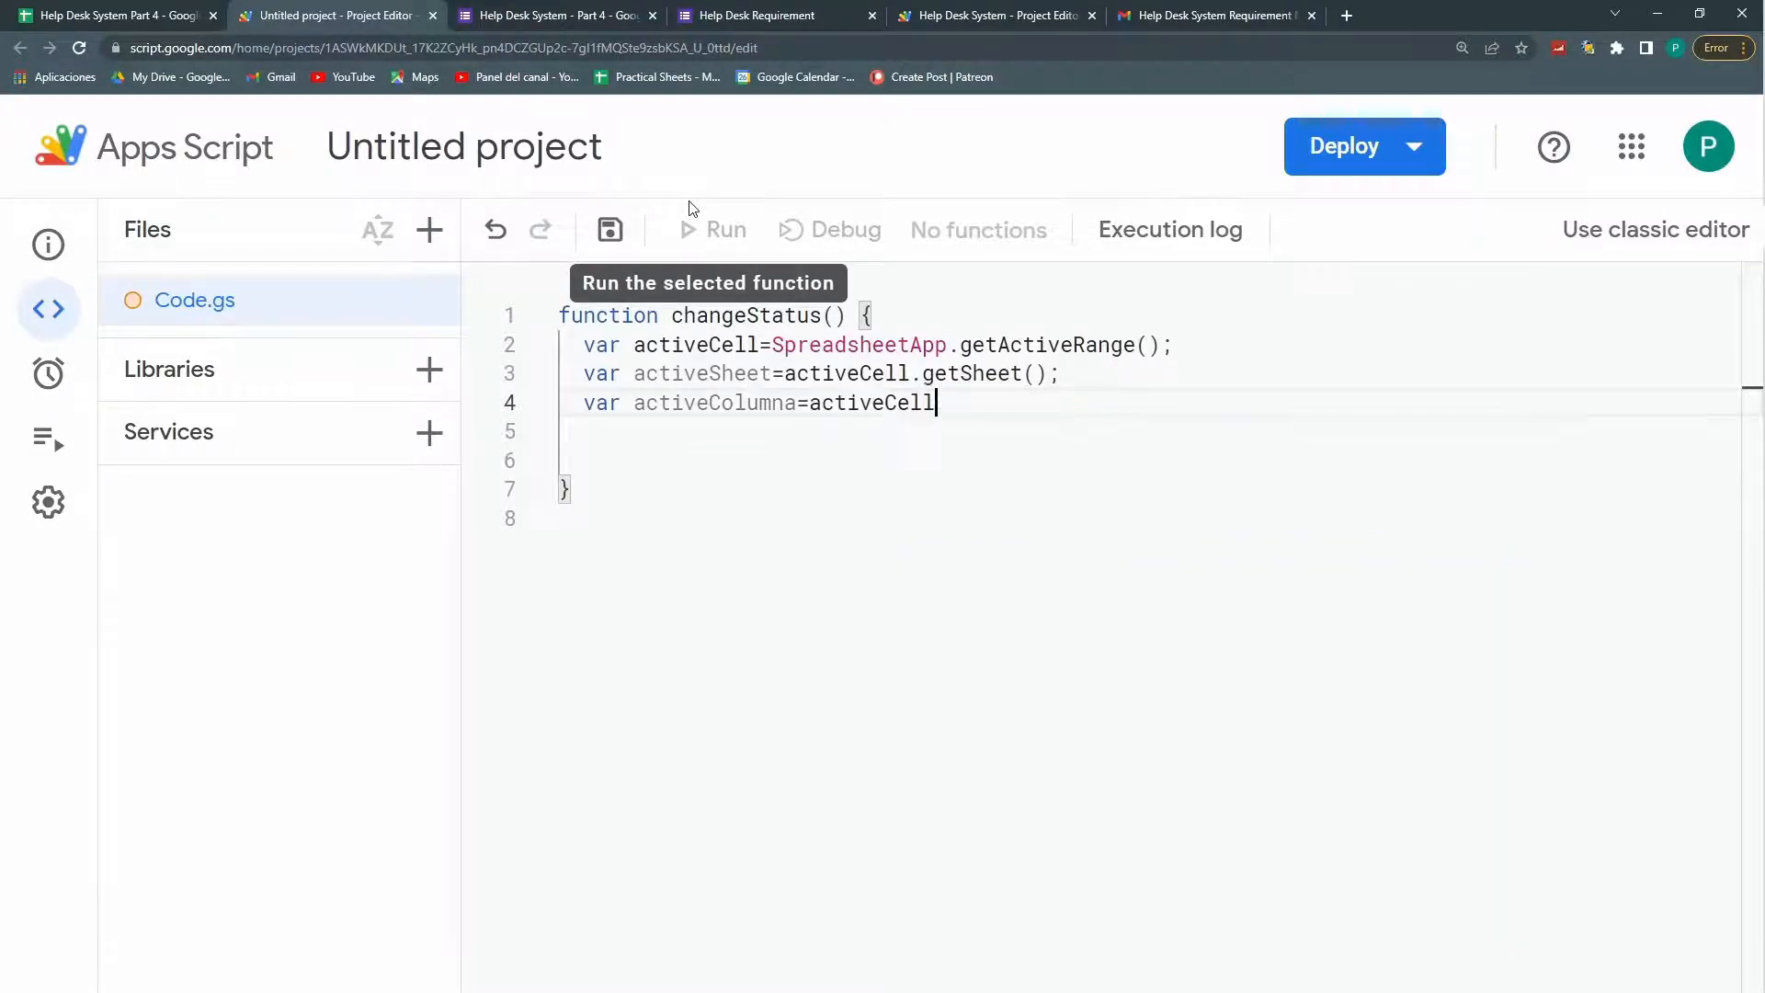
type(".ge")
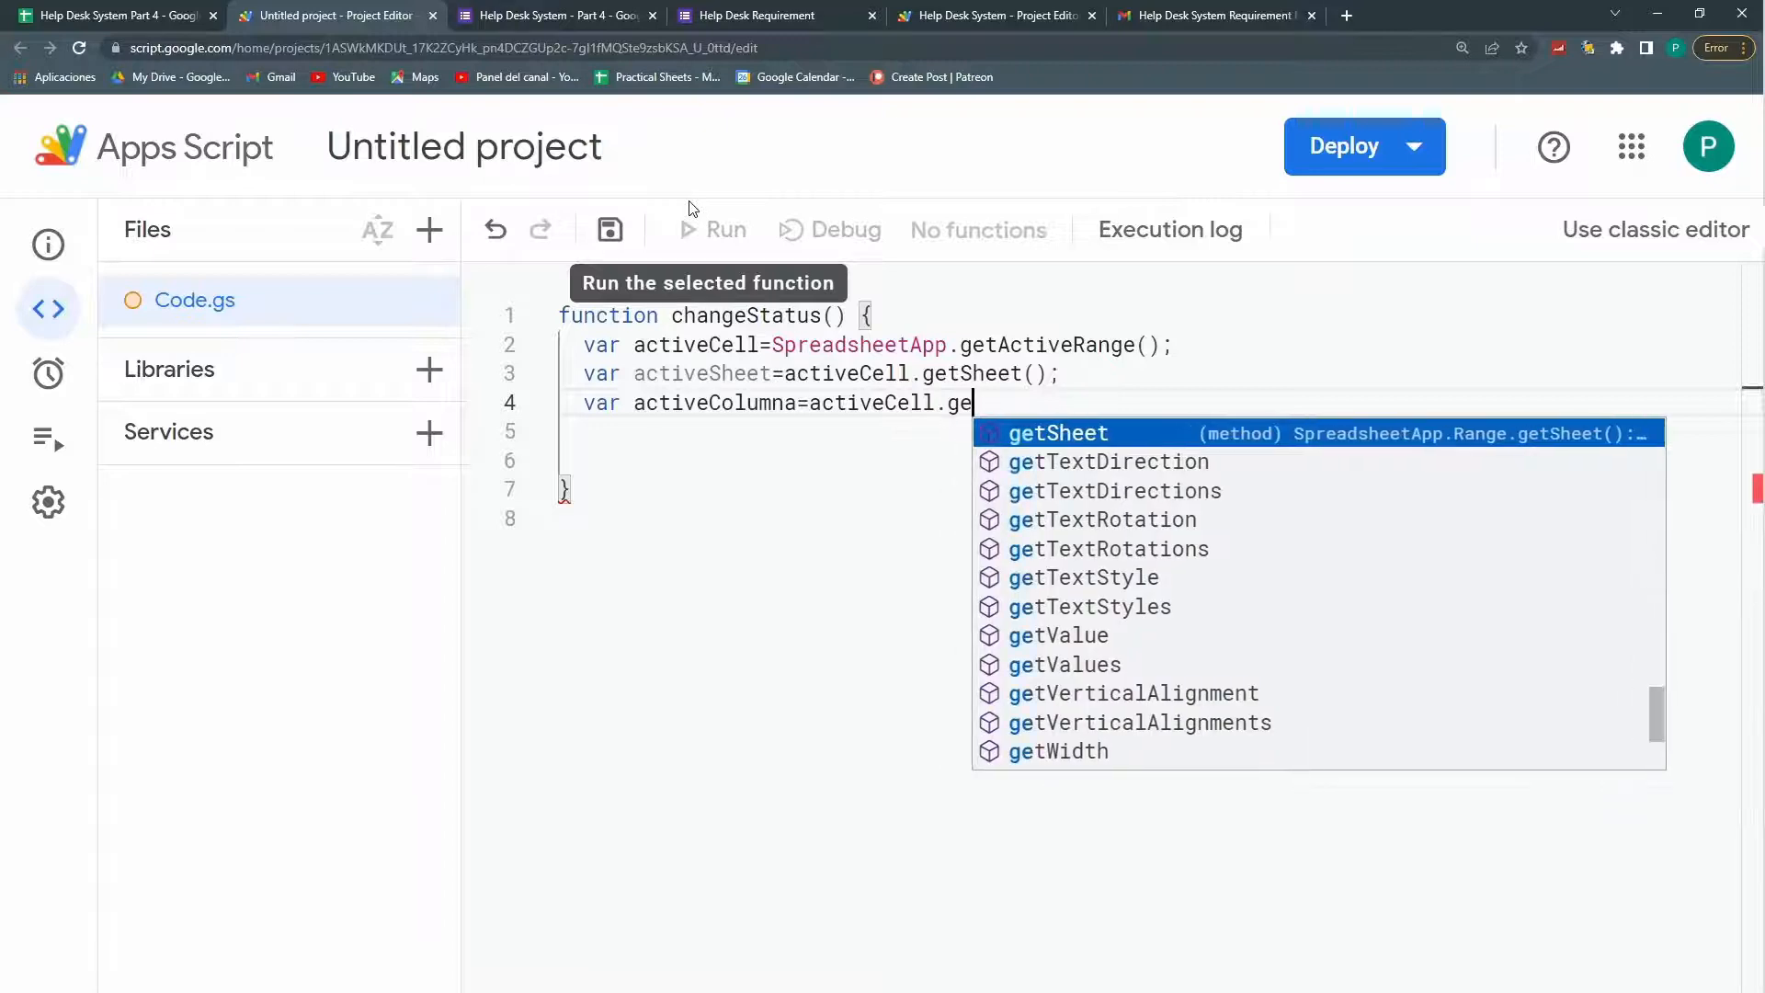
type("tColumn();")
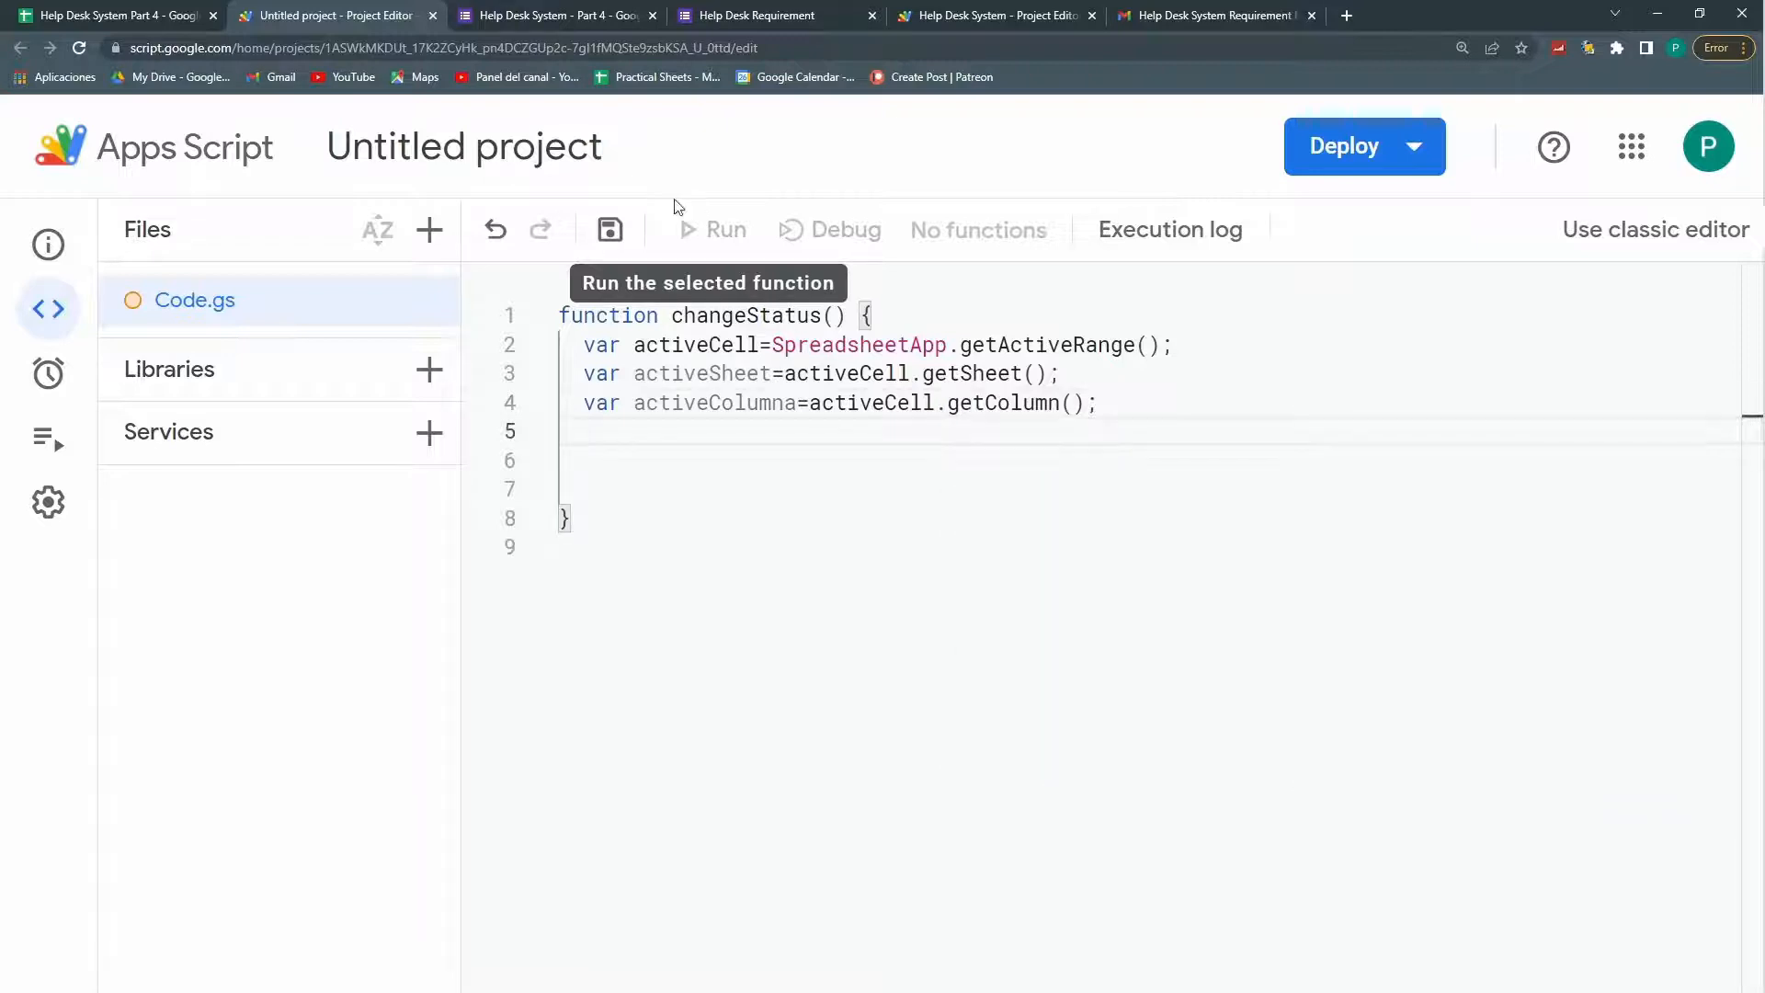
Step: Add var activeRow=activeCell.getRow(); after glancing at the Status column
left_click(112, 15)
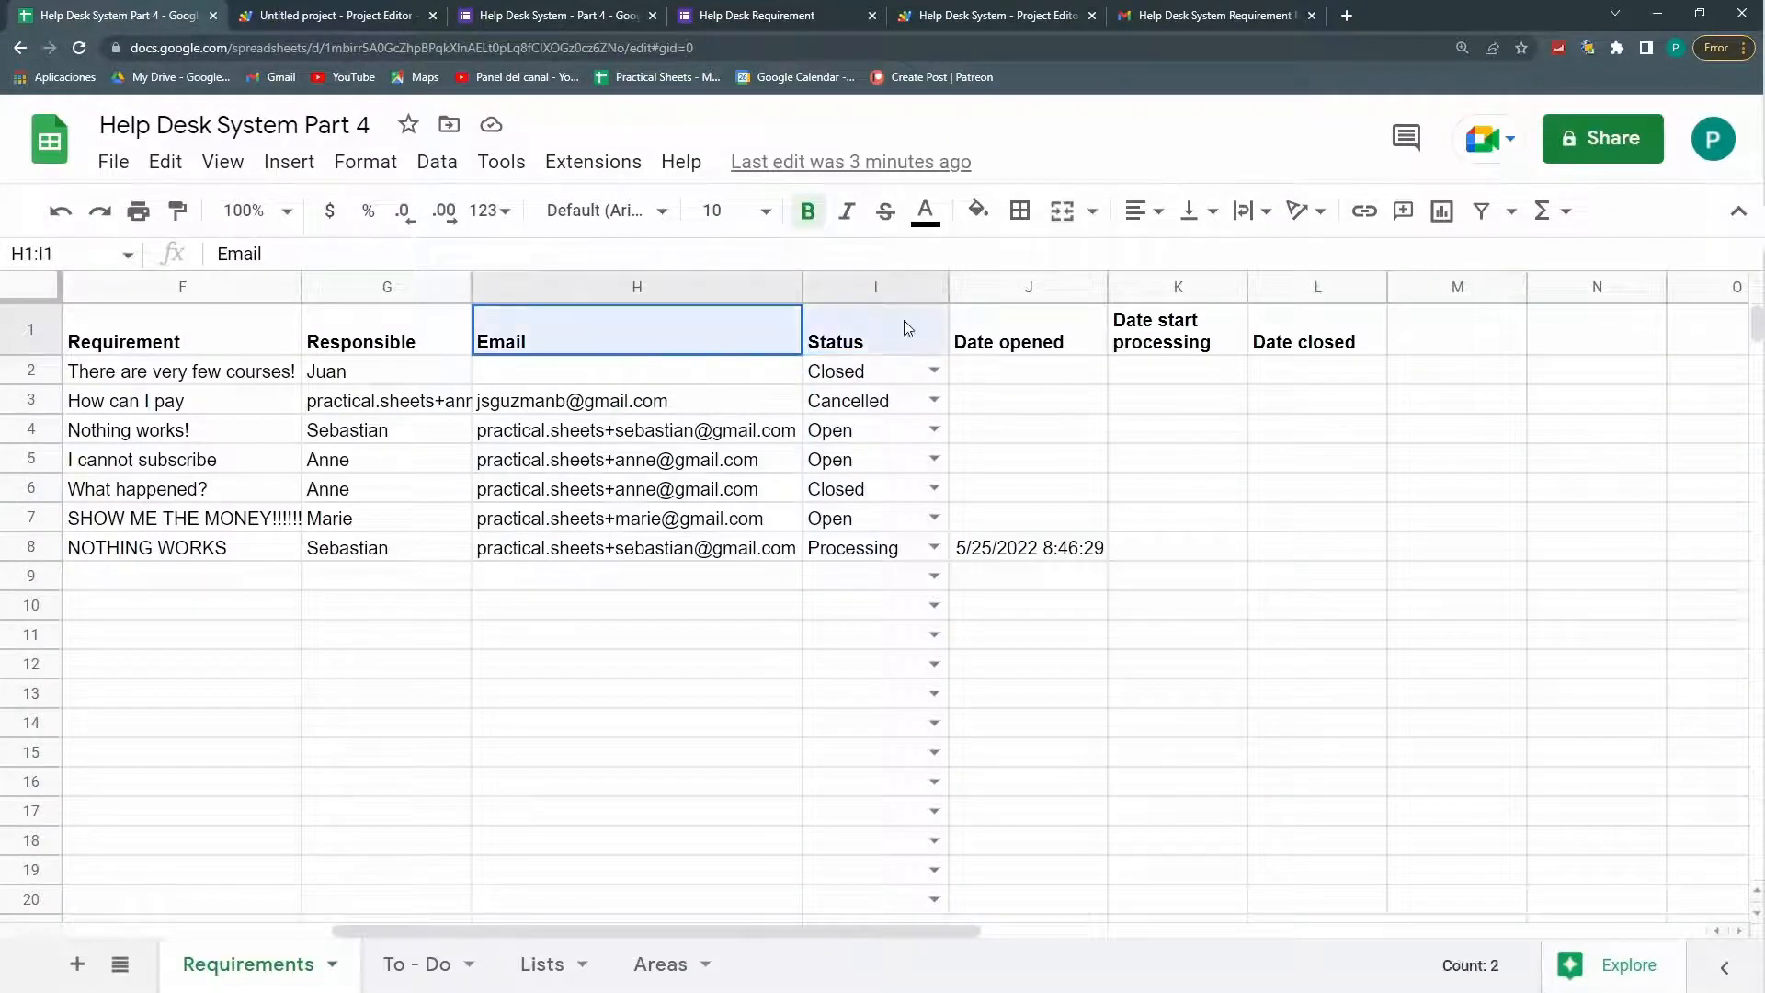
left_click(331, 15)
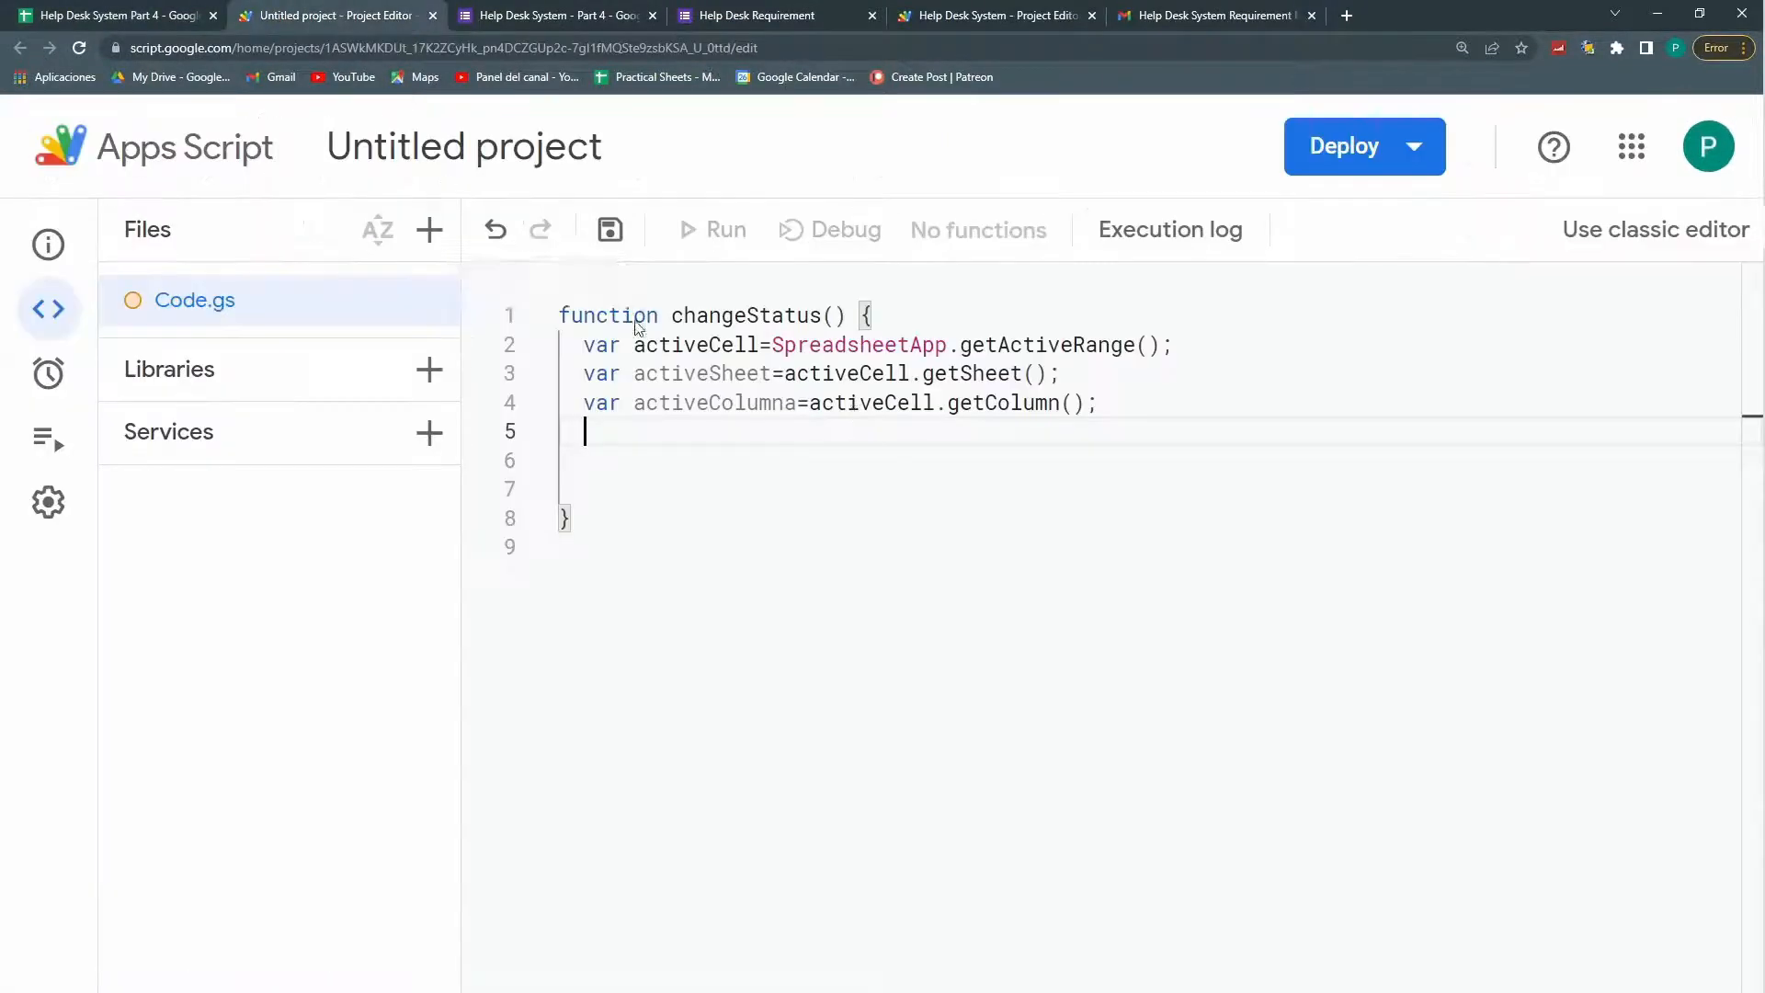
type("var a")
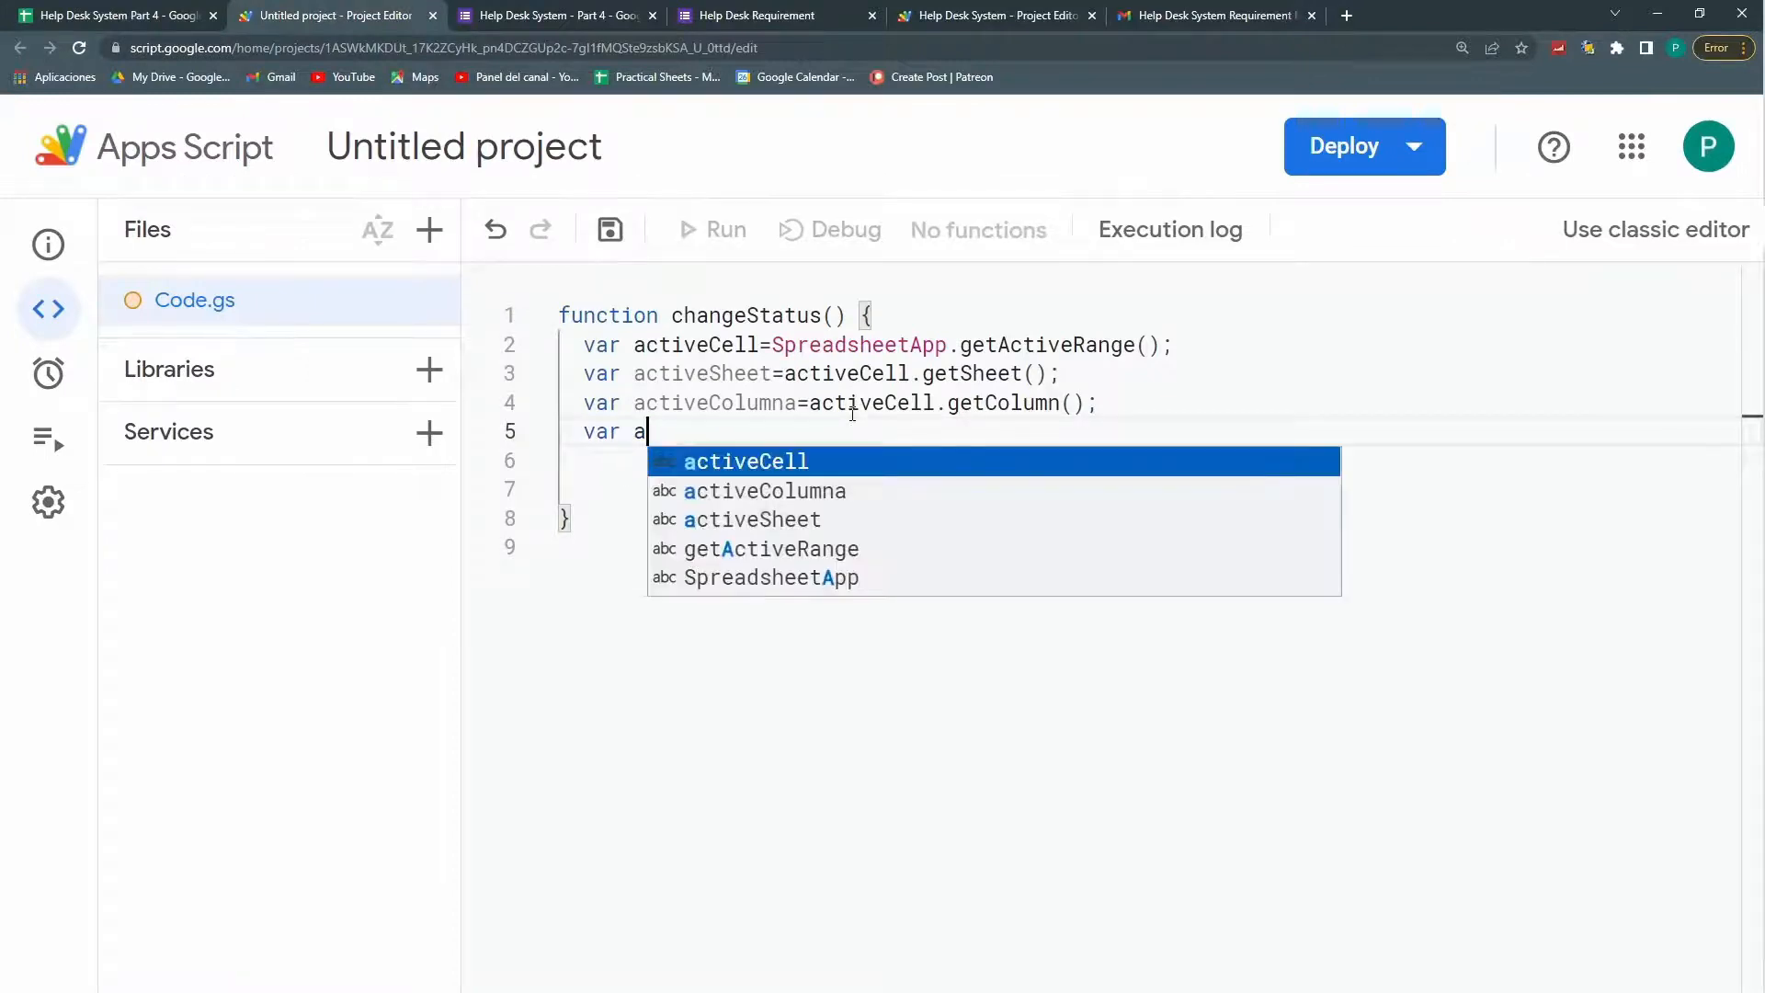
type("ctiveRow=ac")
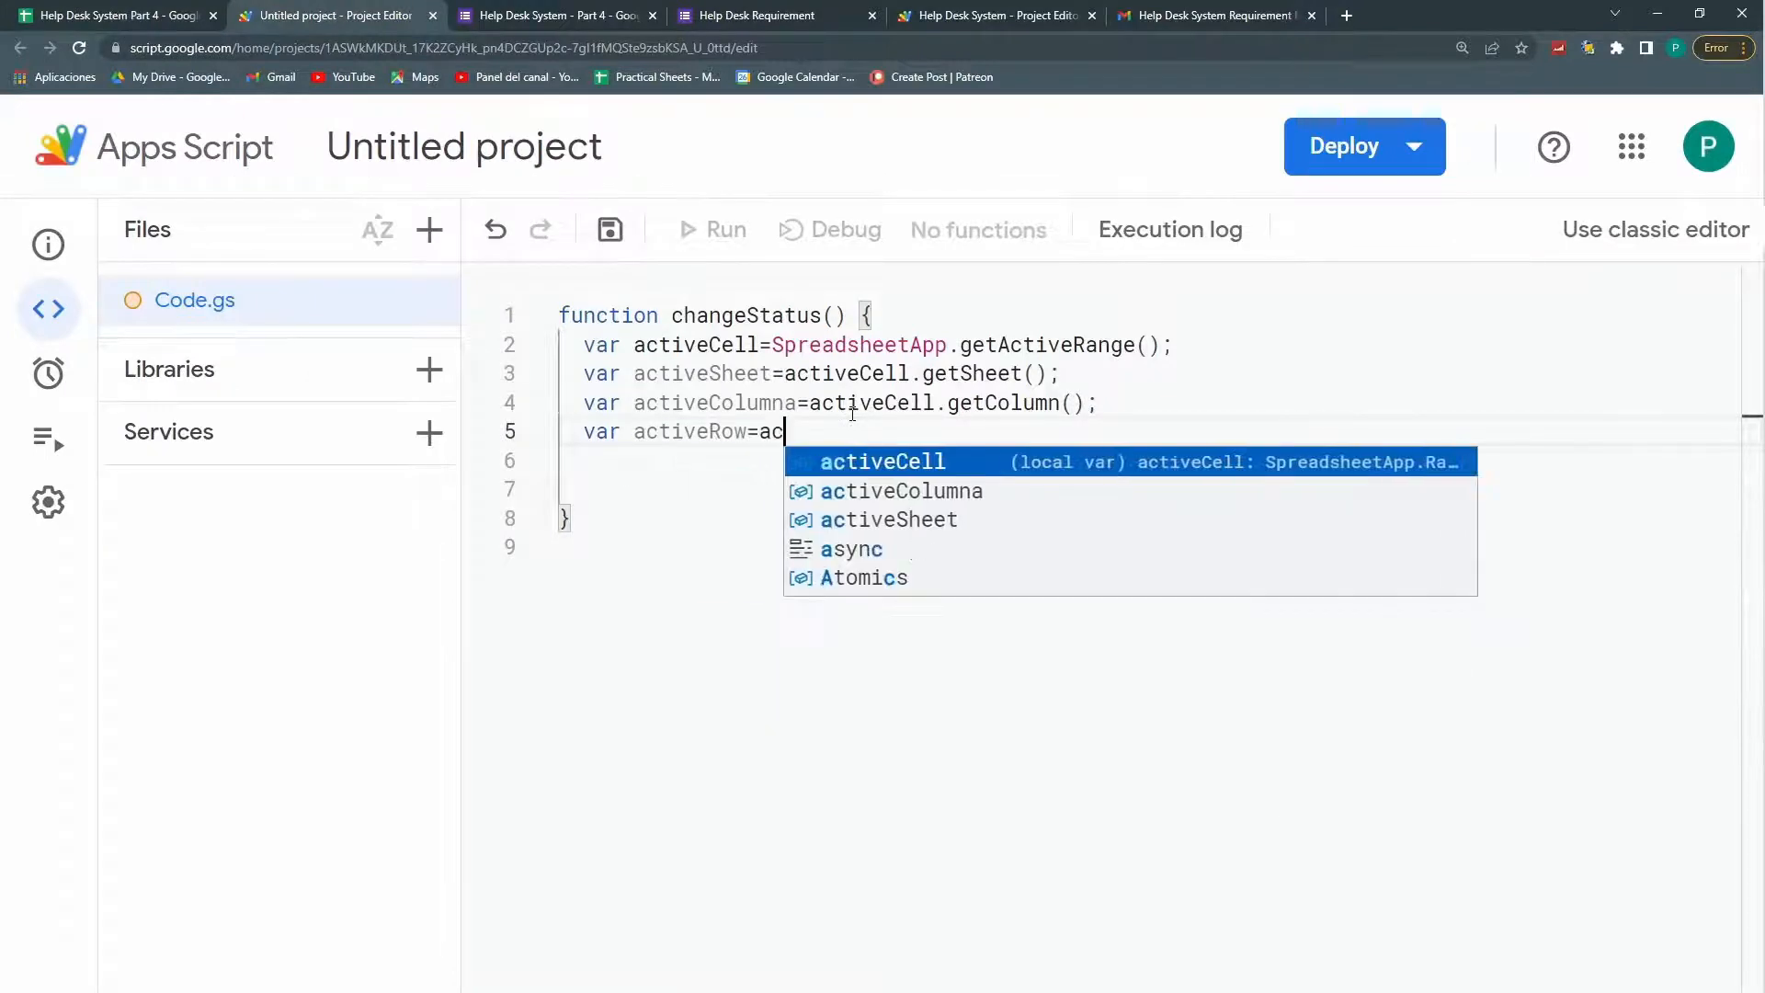
type("tiveCell.getRow();")
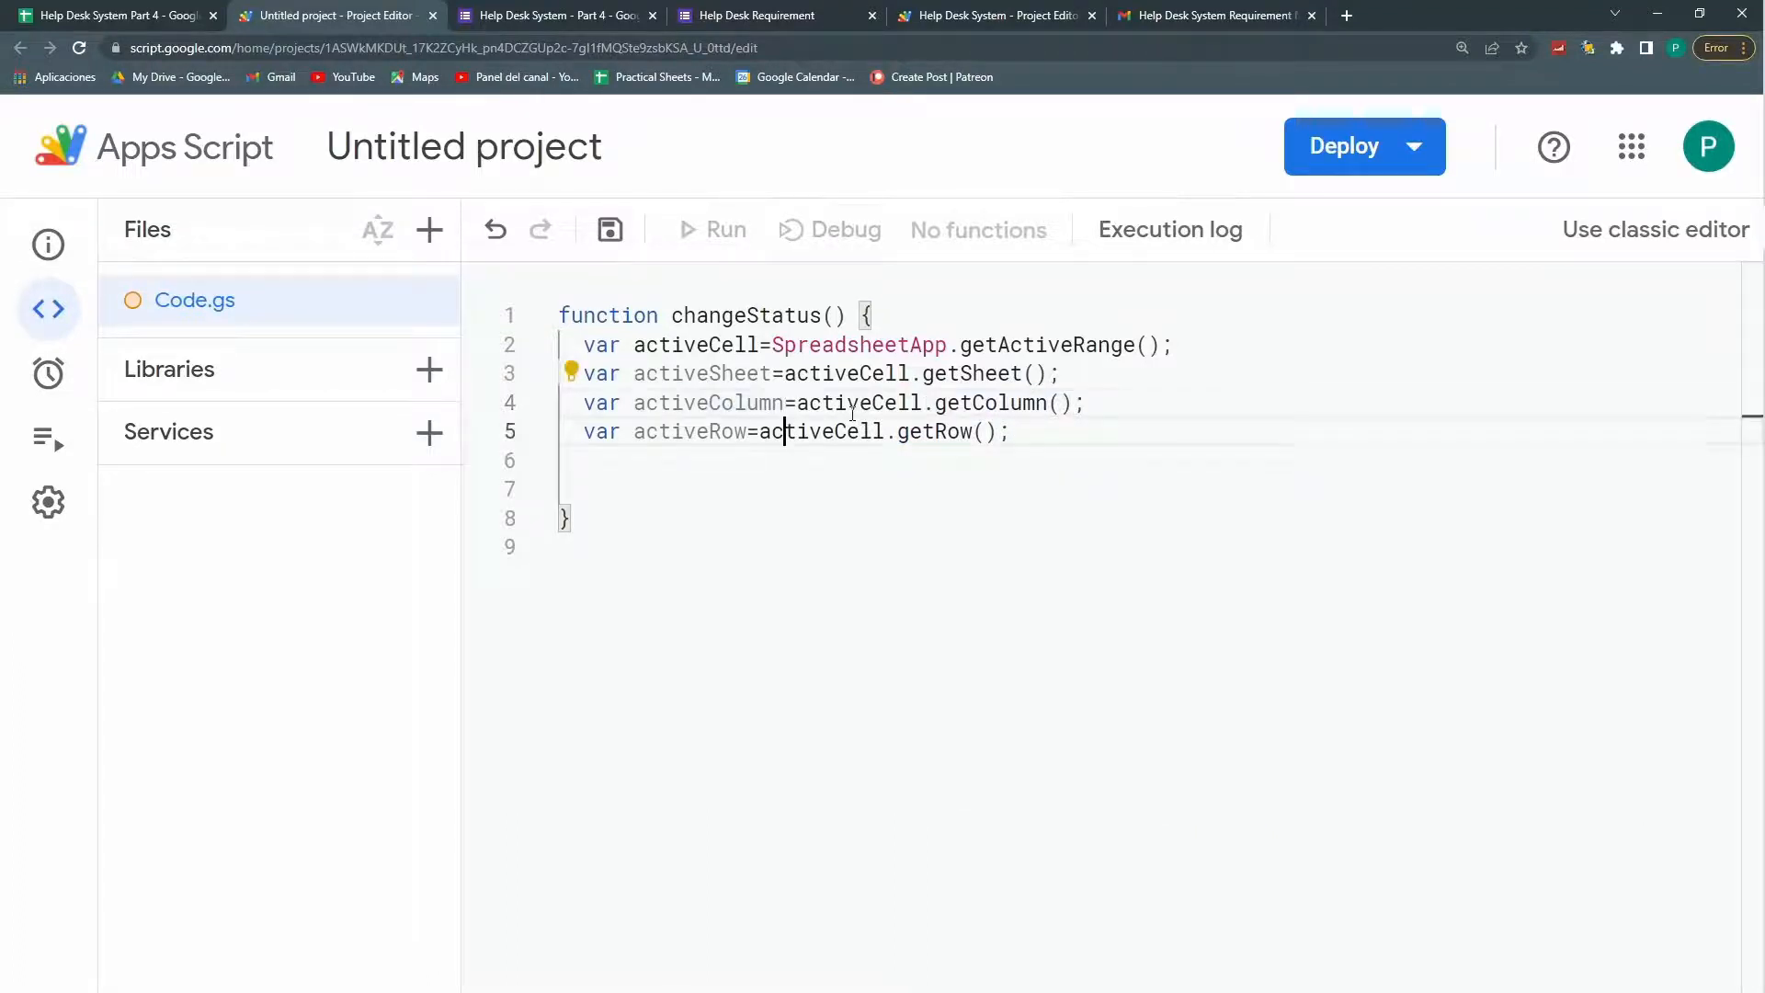
Step: Add var activeValue=activeCell.getValue(); and check cell J6 under Date opened
type("var")
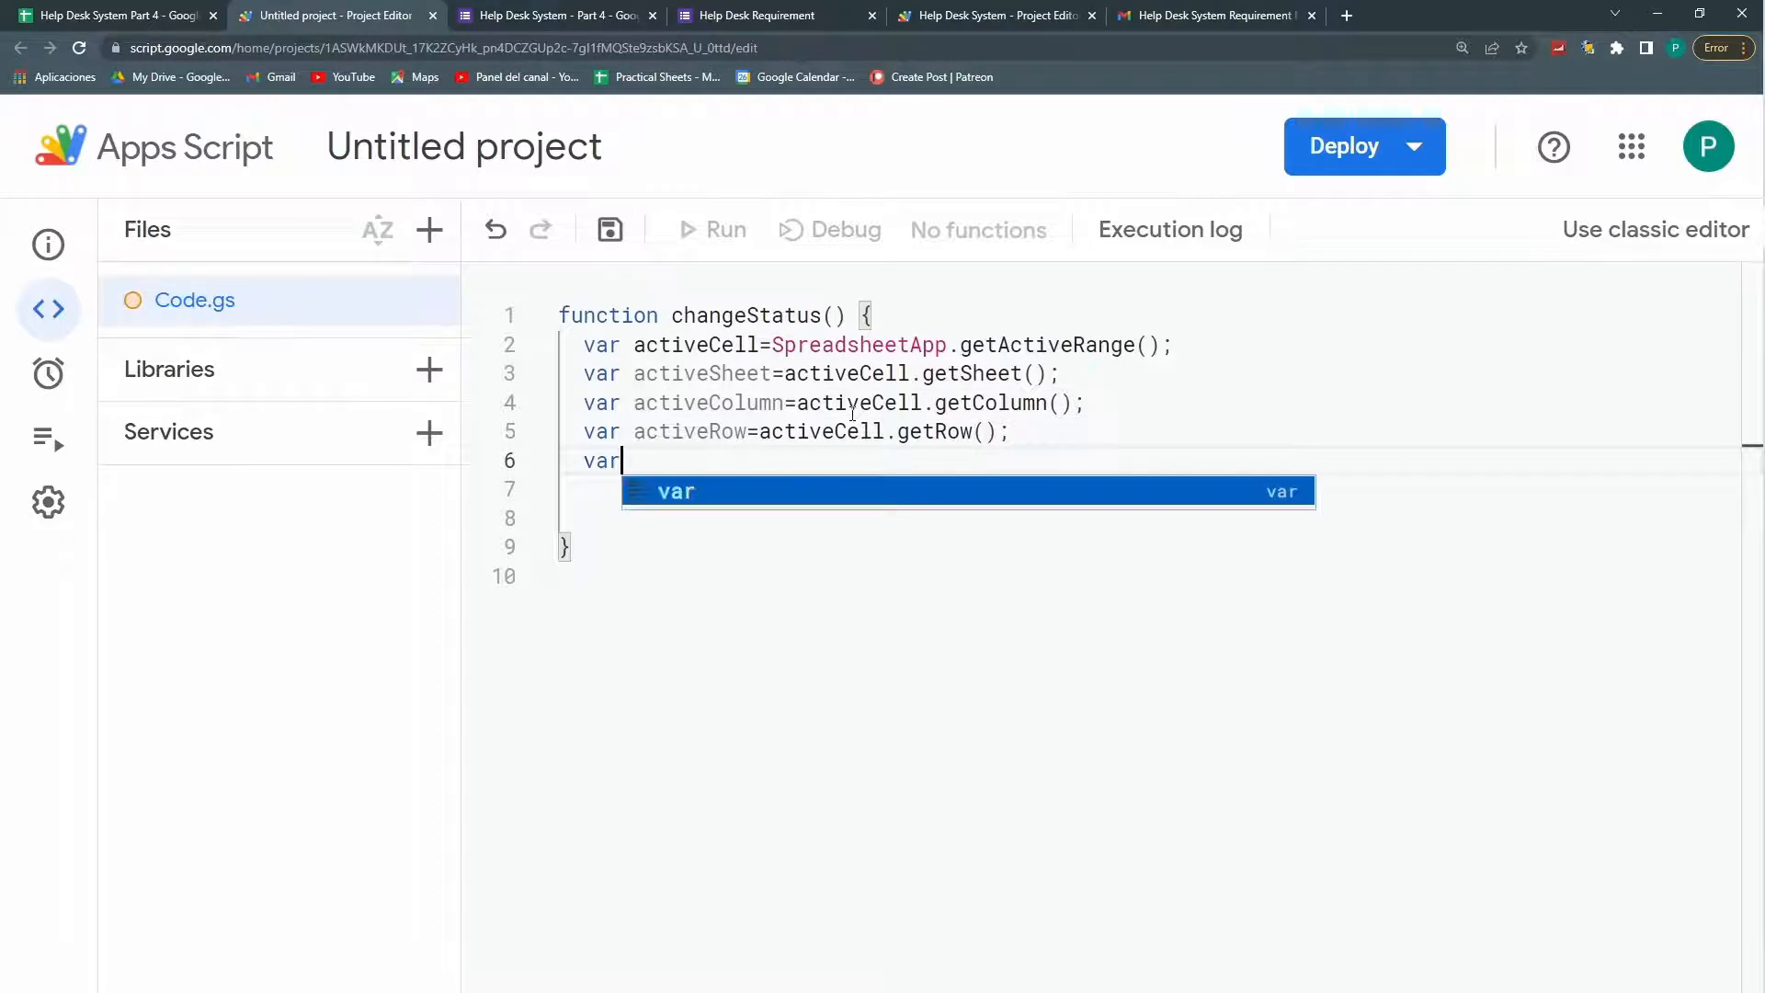
key("Escape")
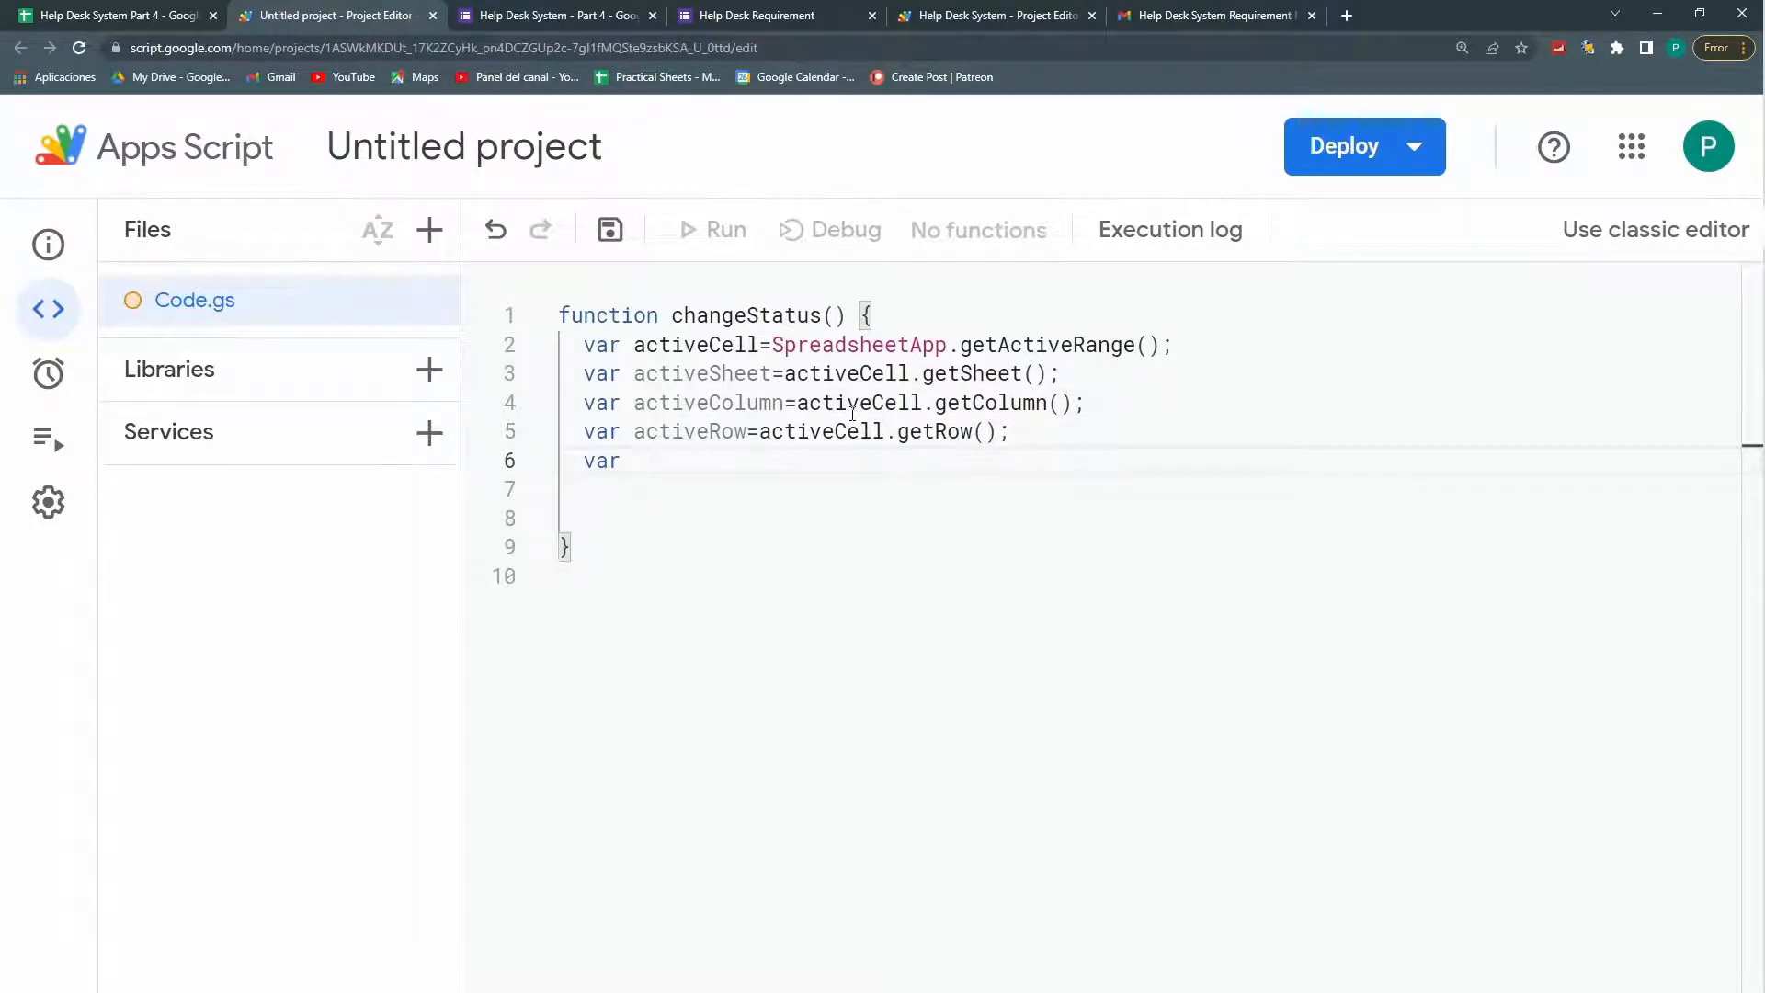
type("activeVa")
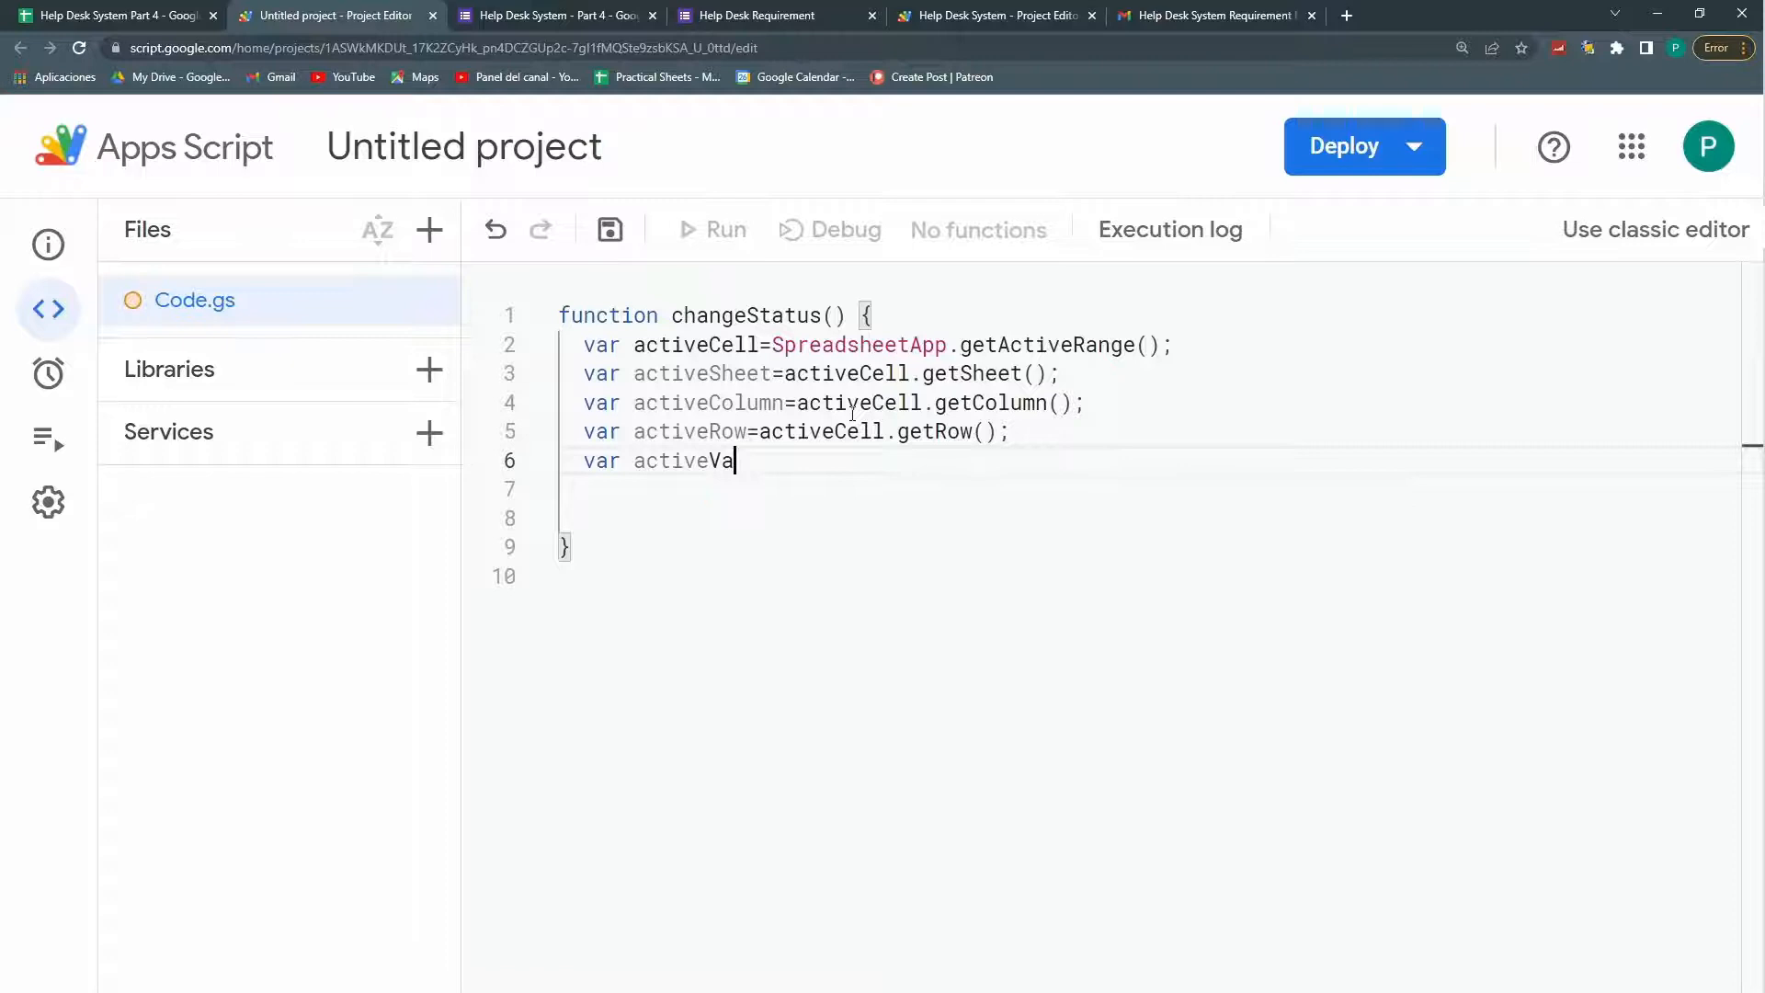
type("lue)ac")
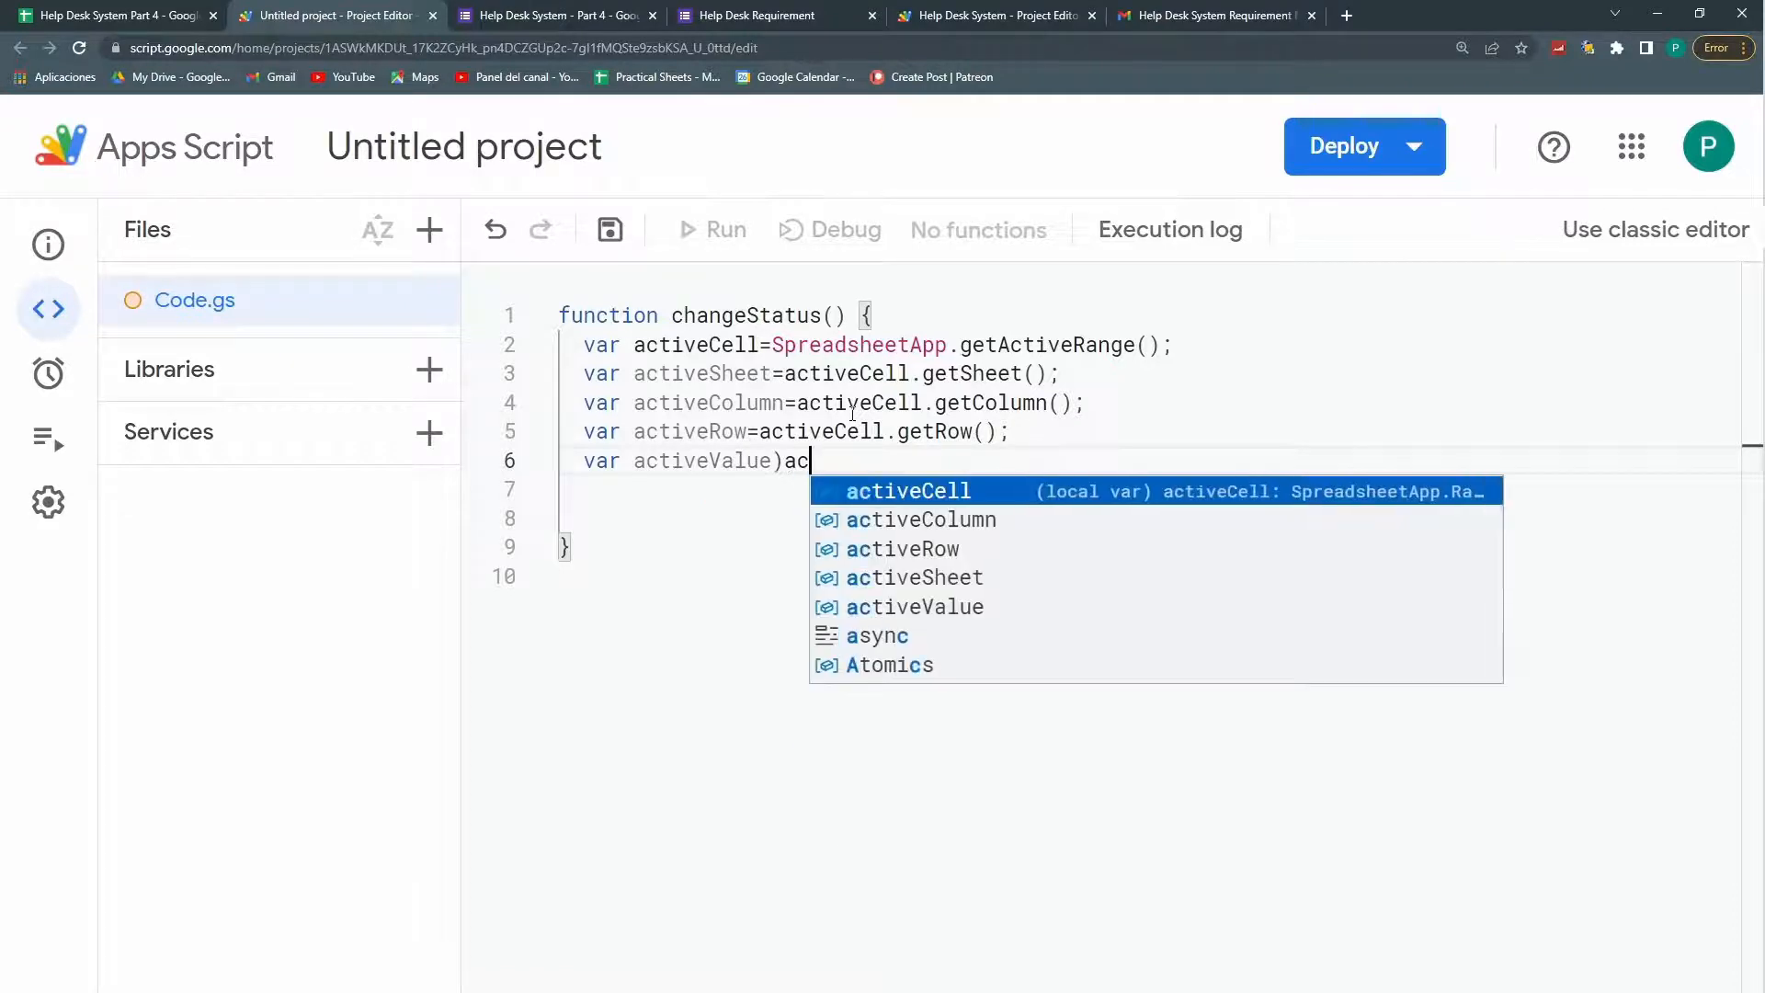
type("=activeCell.getValue()")
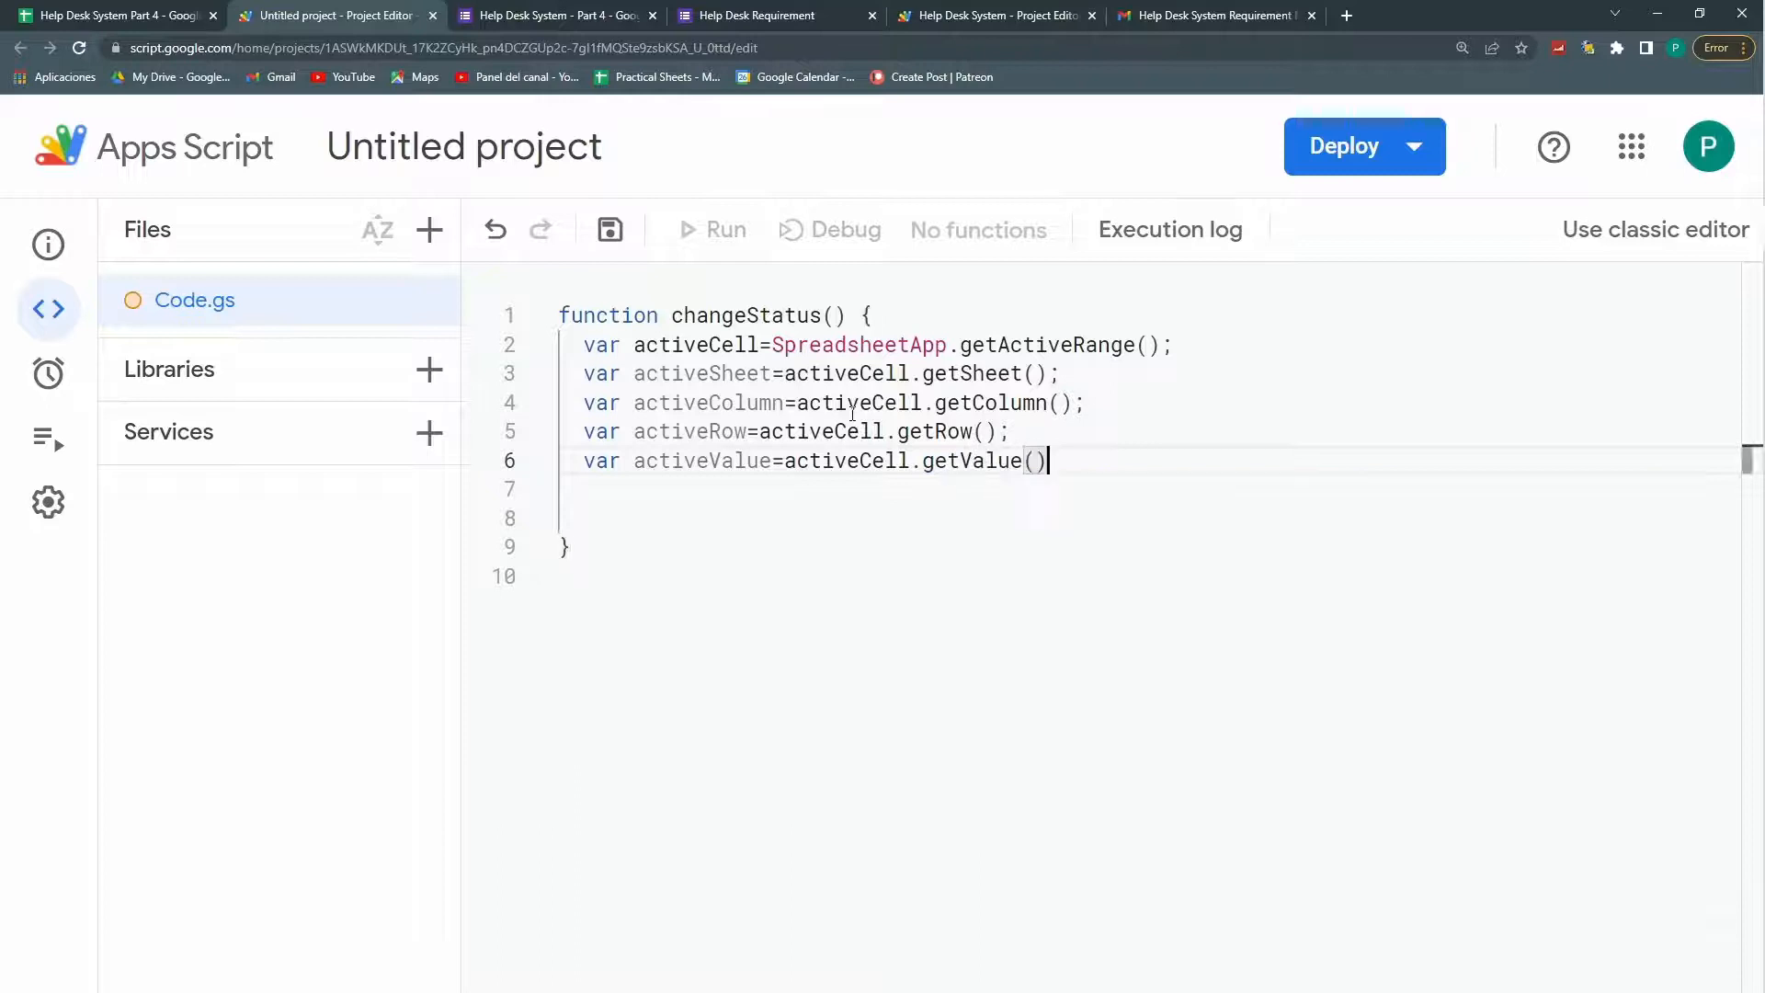
left_click(112, 15)
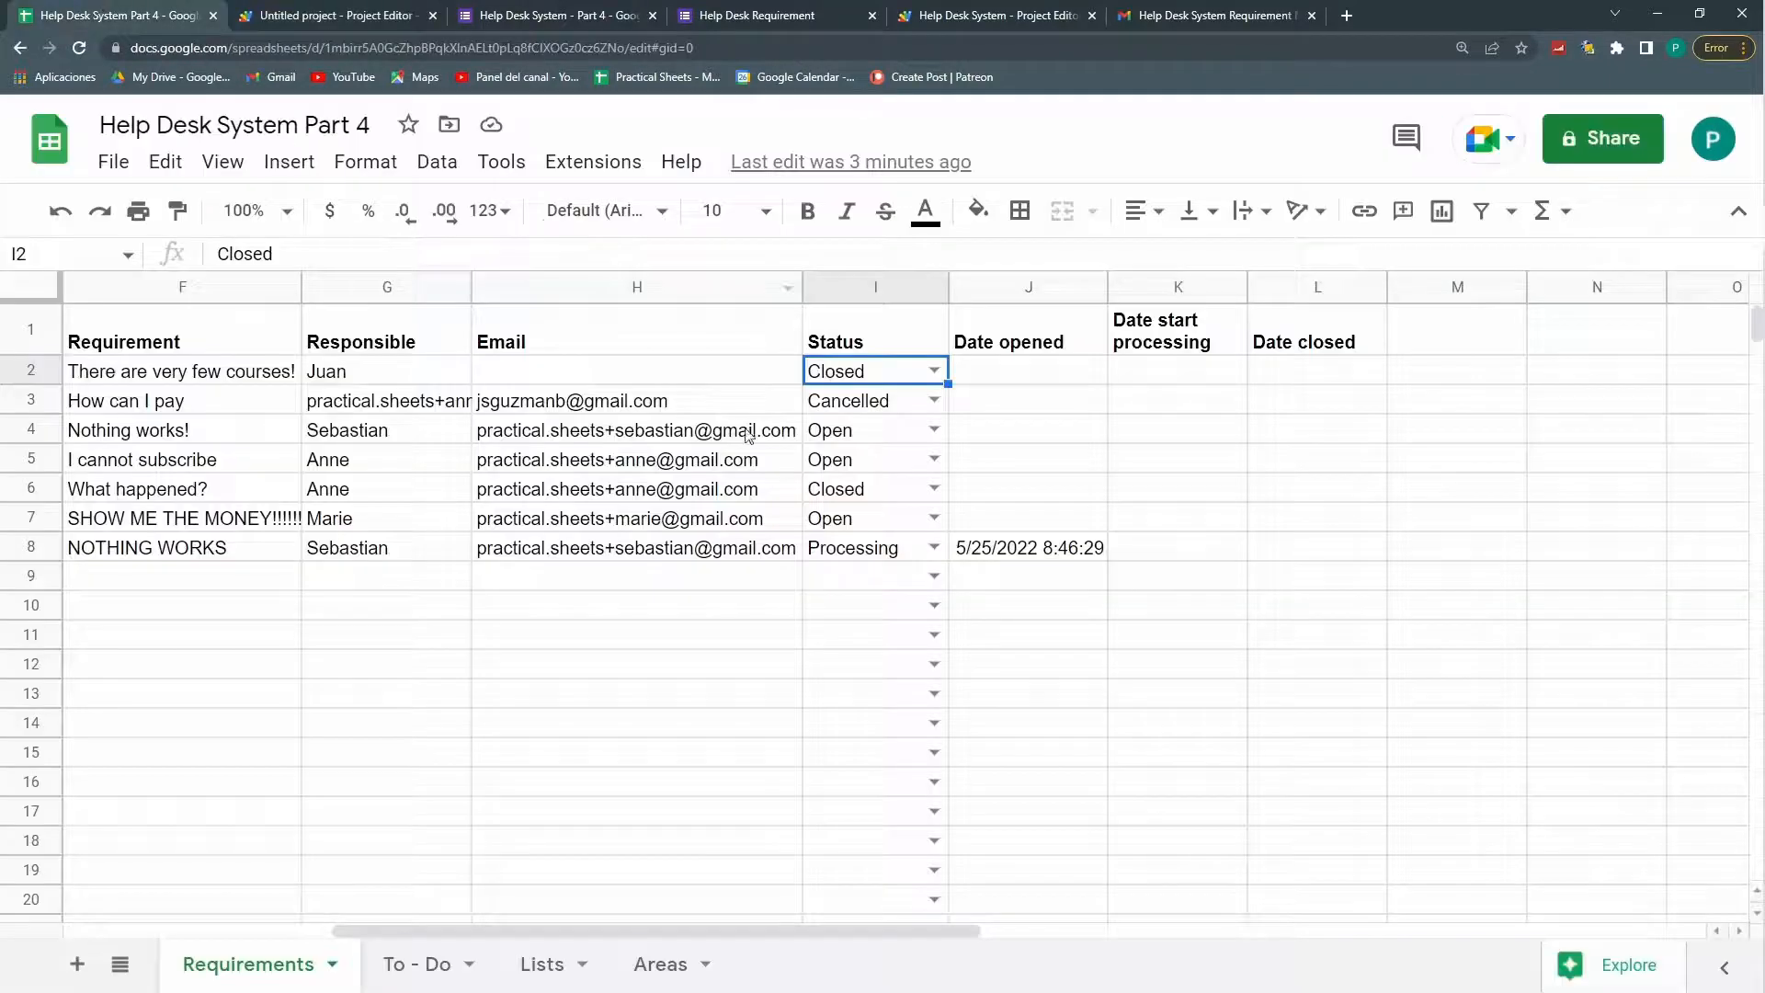
left_click(932, 369)
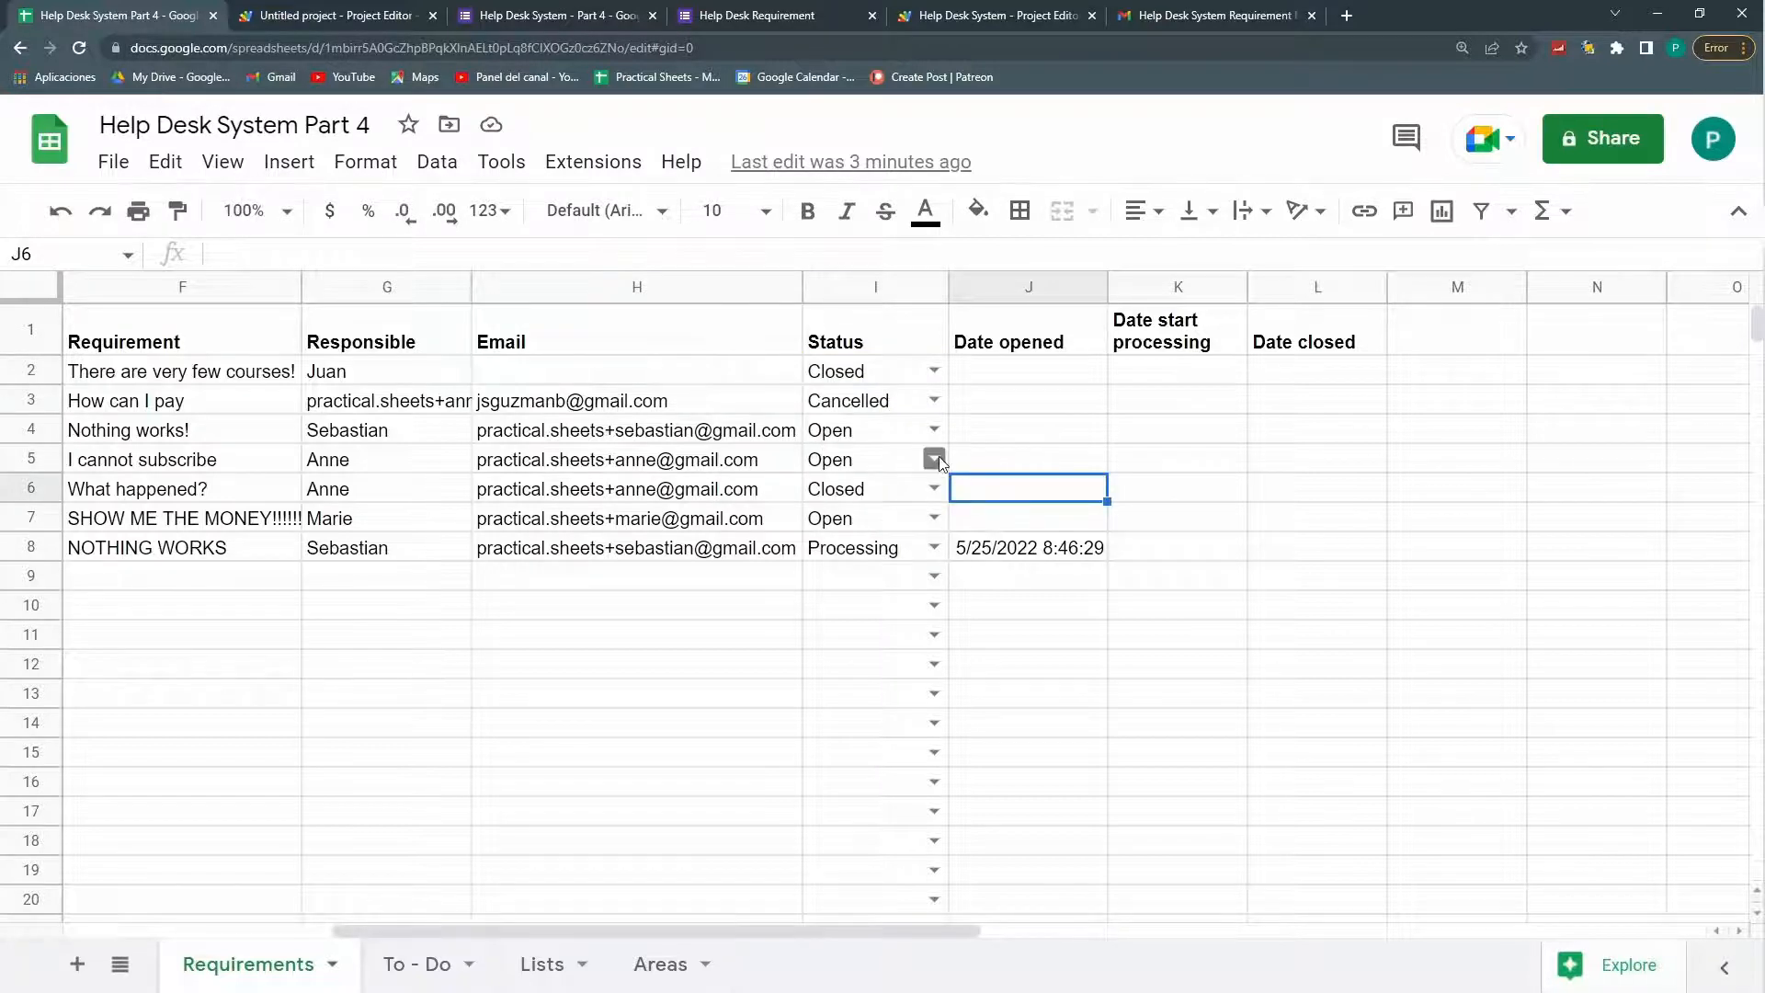
left_click(333, 15)
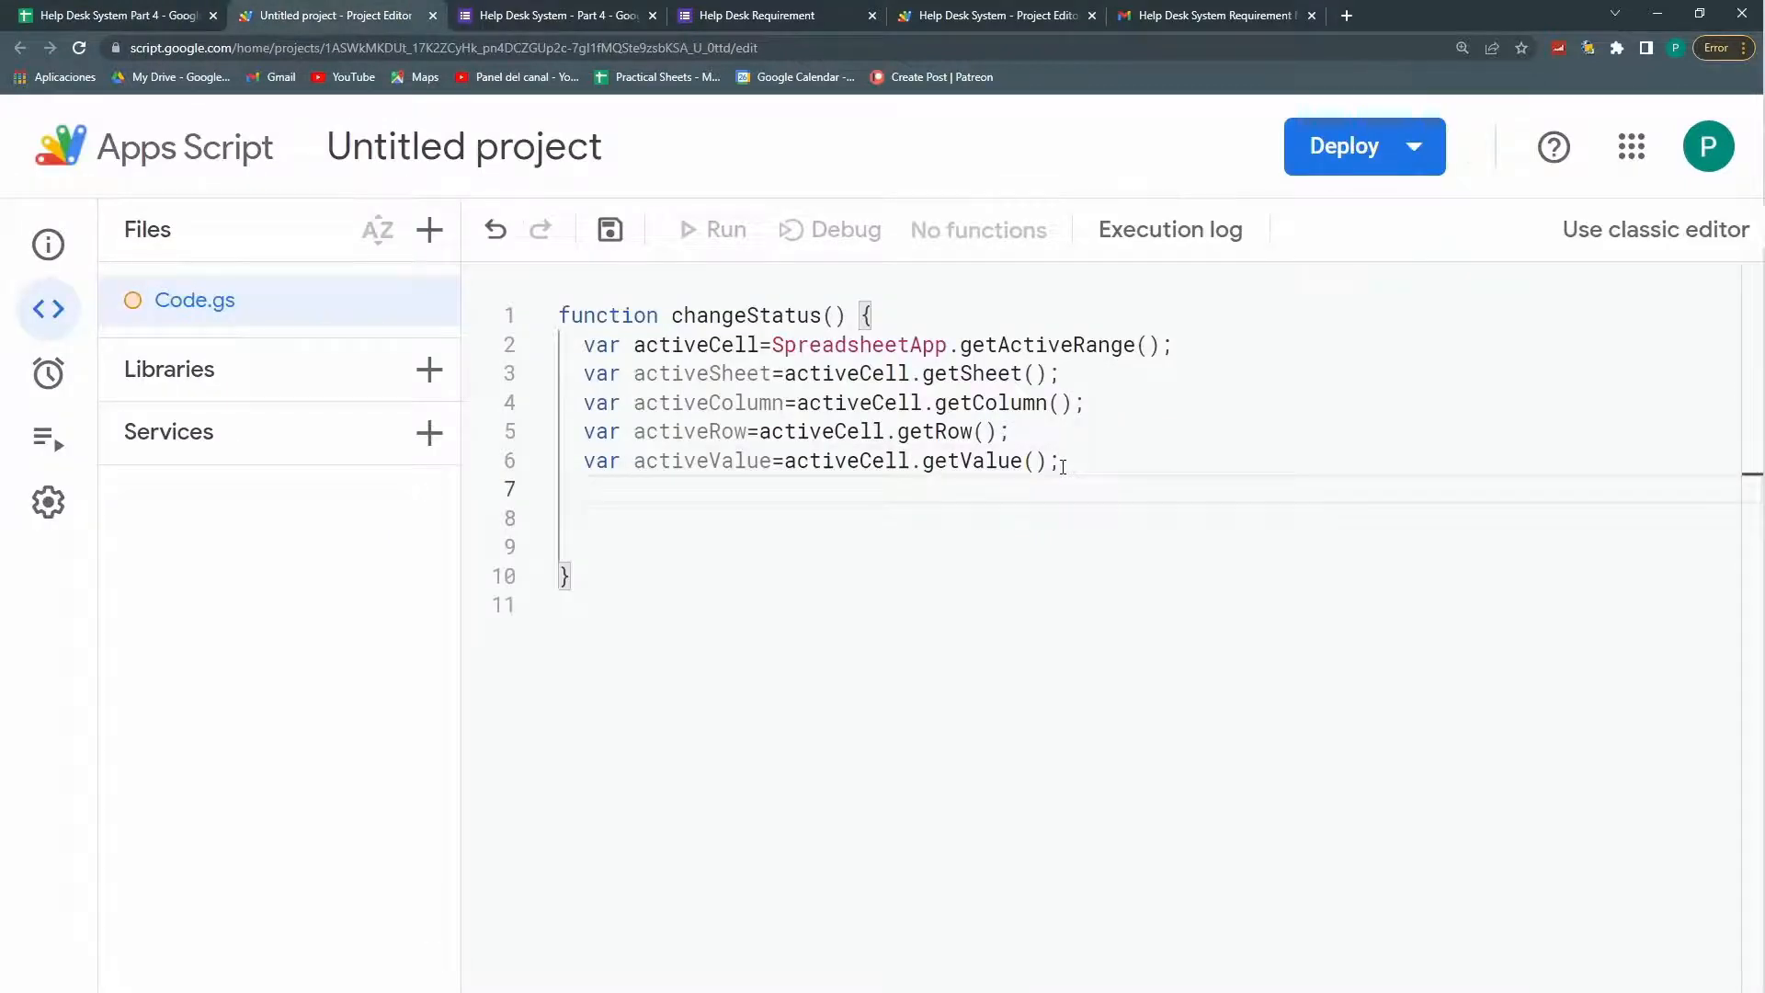
Step: Start an if condition checking activeSheet.getName()=="Requirements"
type("if(")
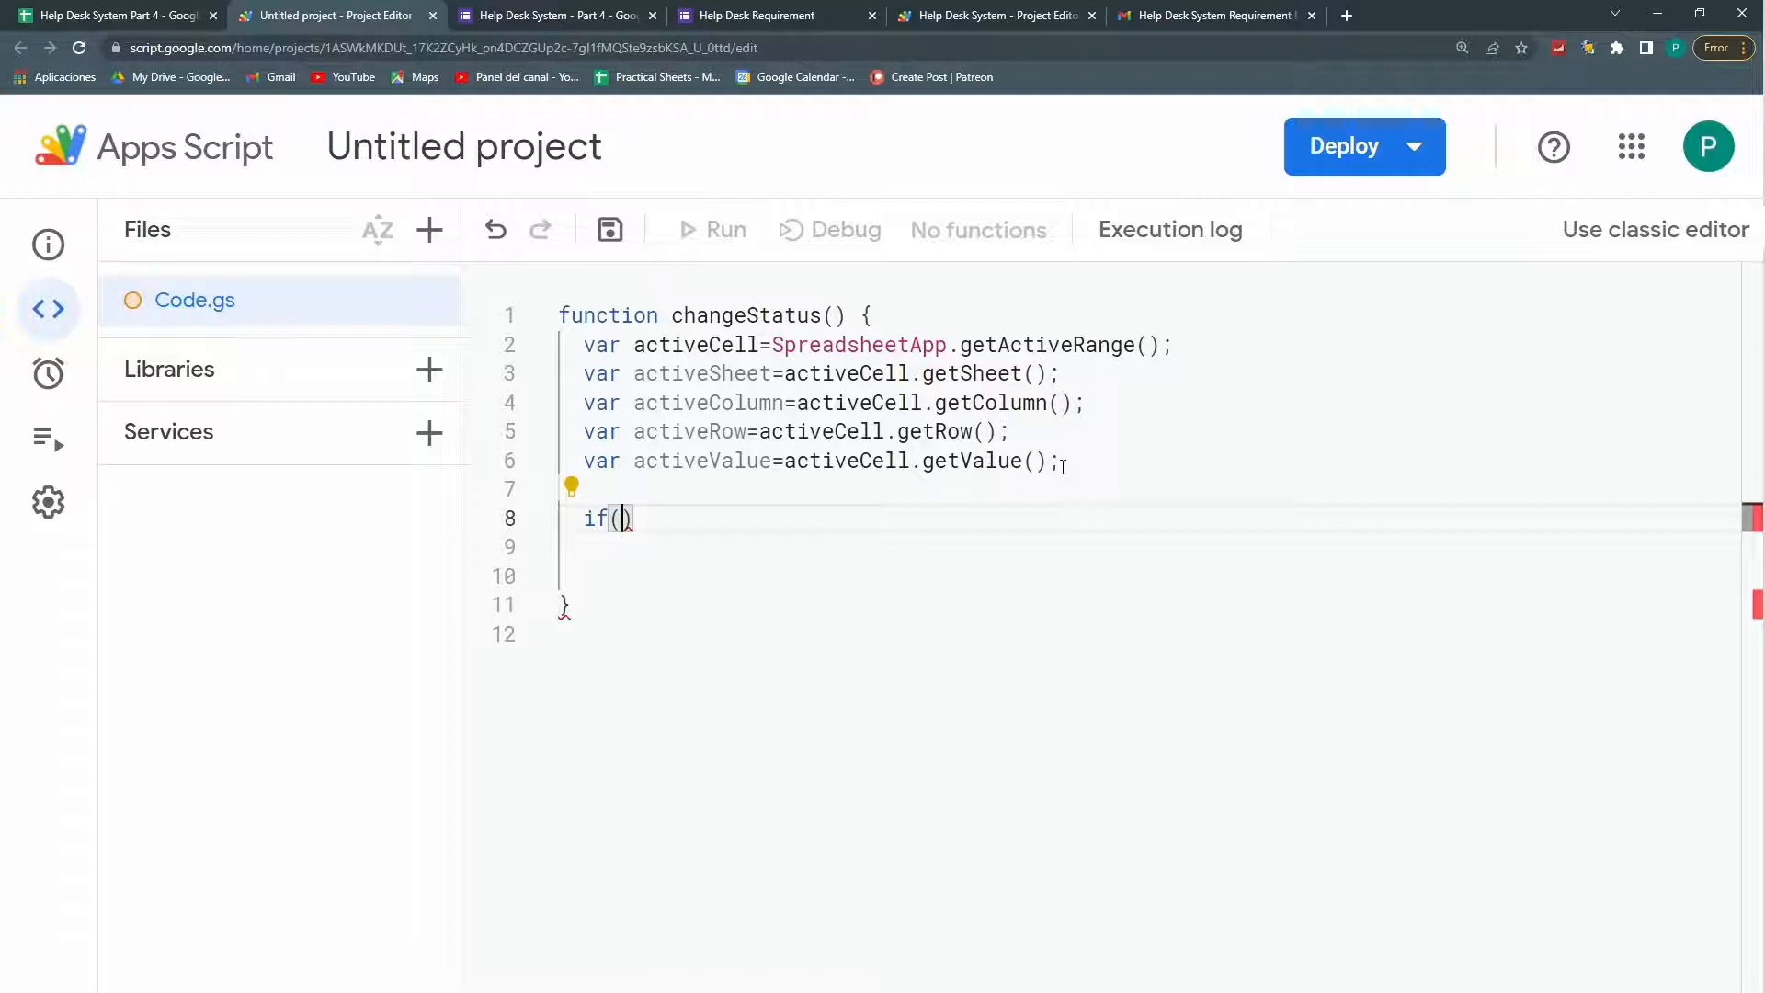
type("ac")
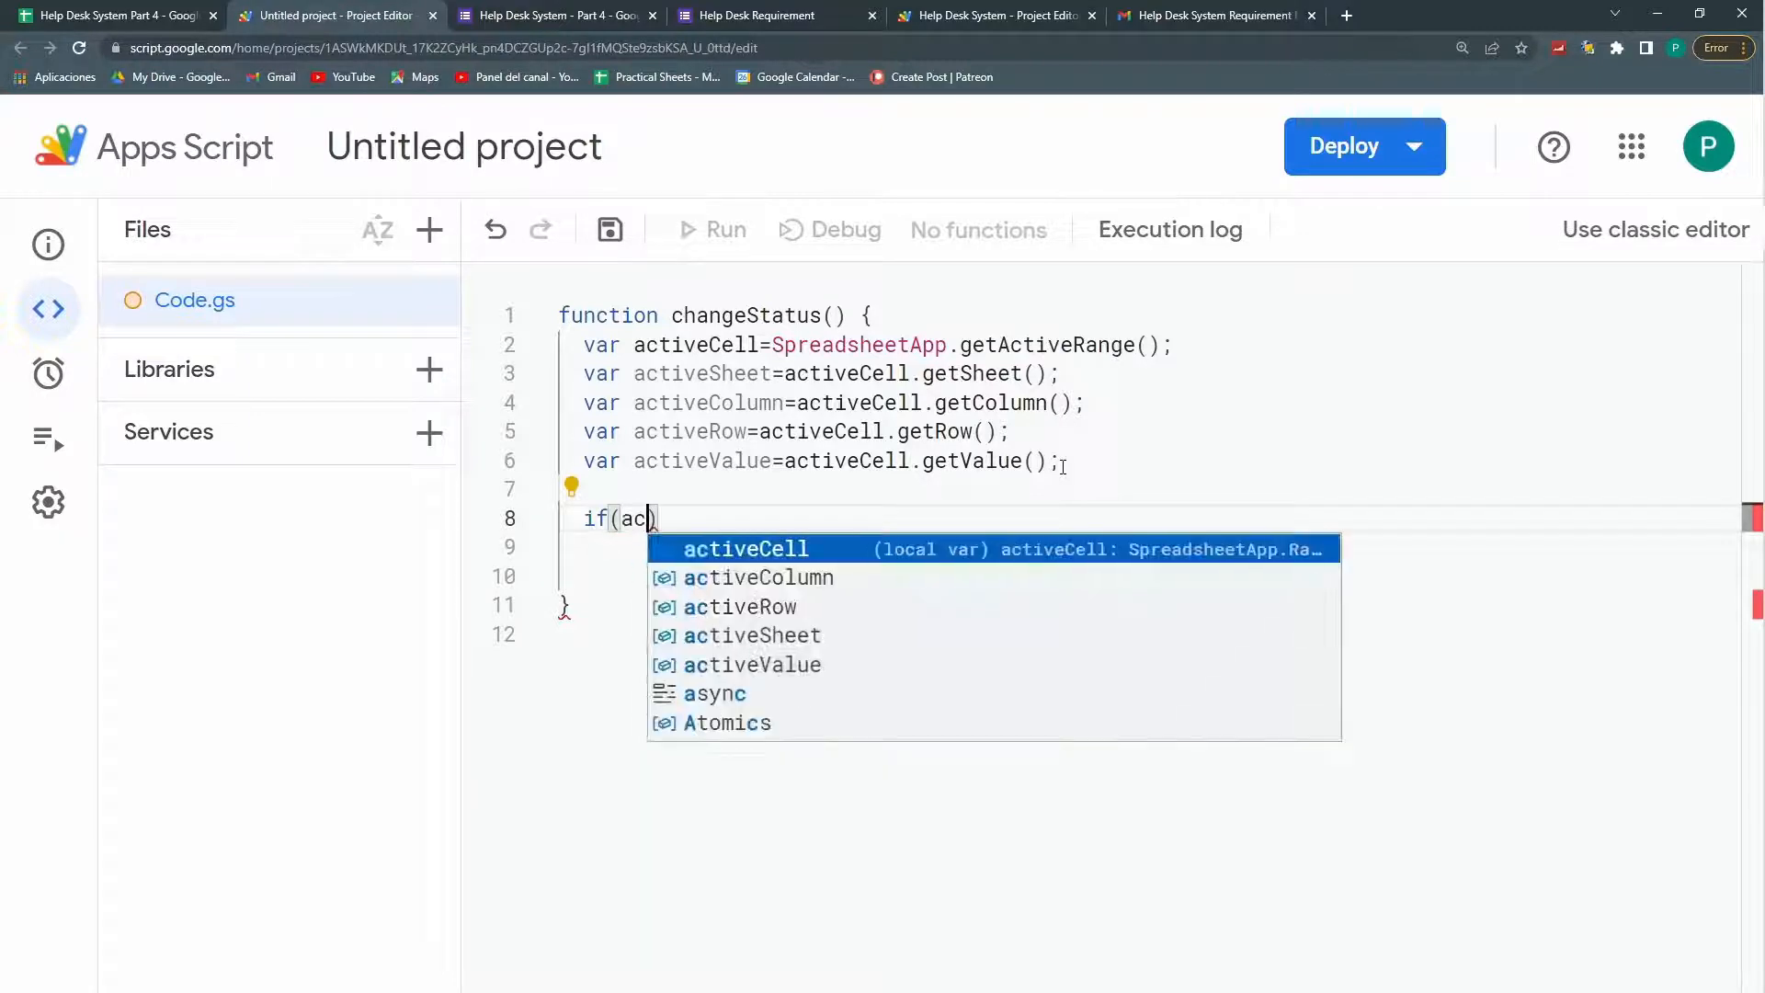
type("tive")
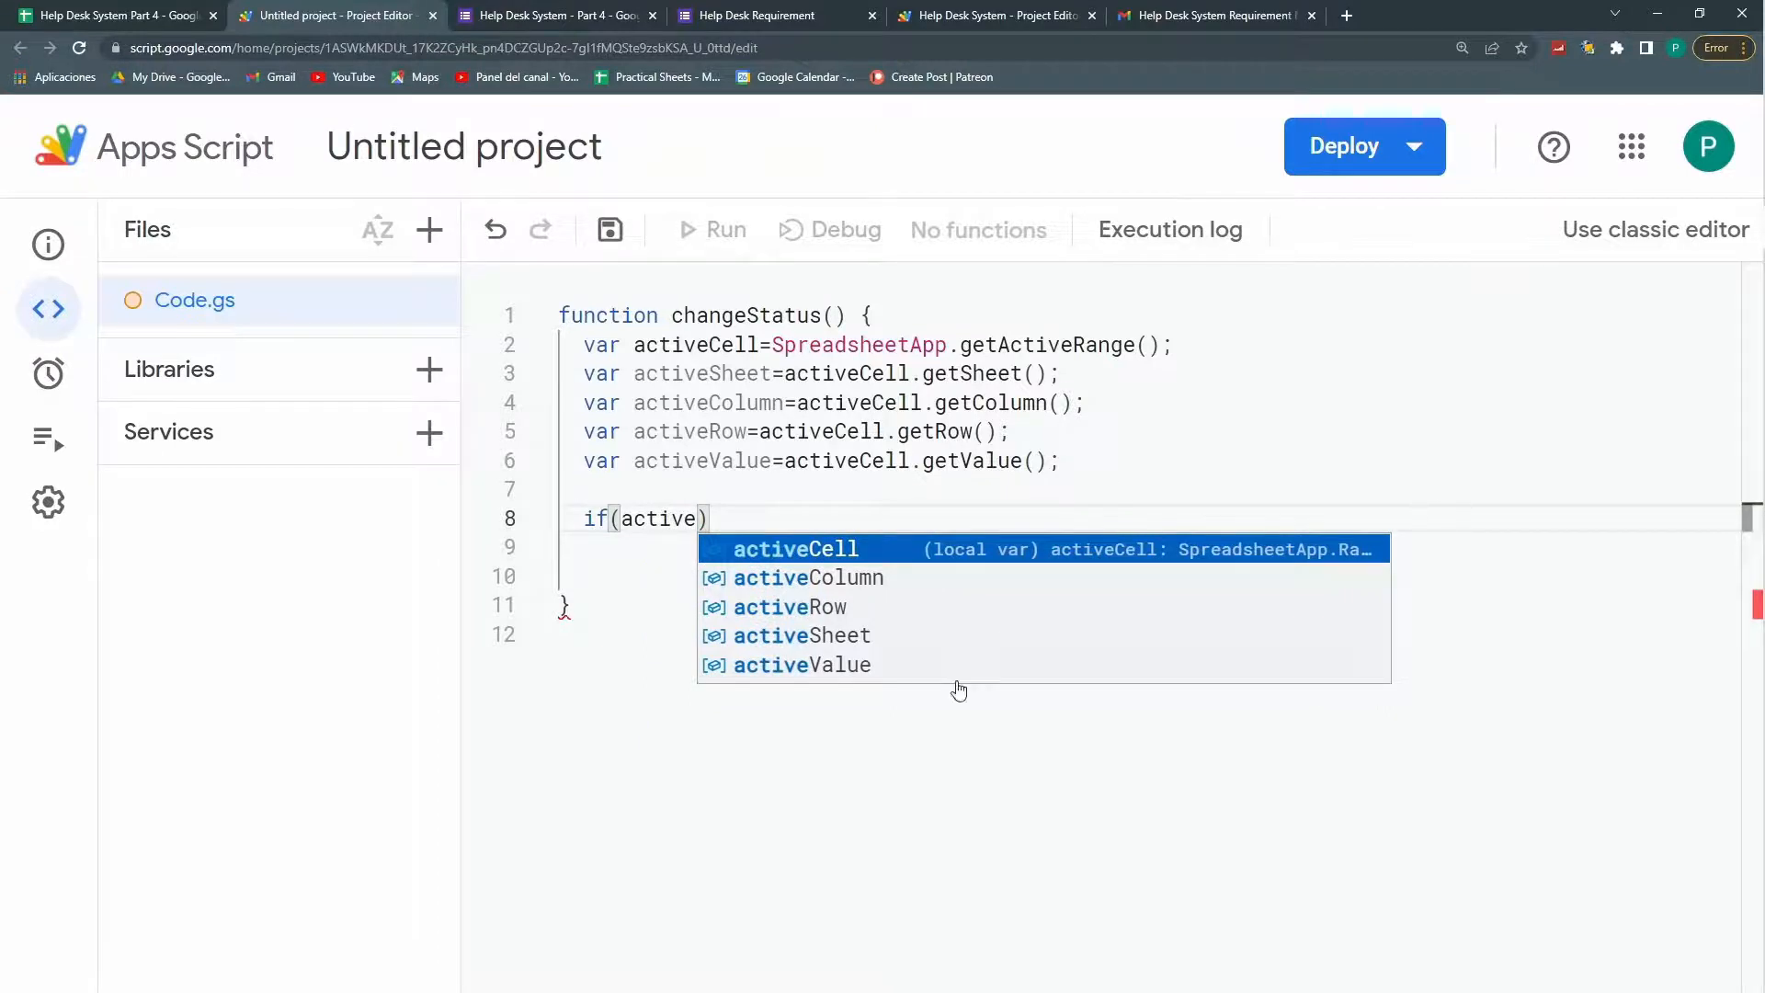
left_click(800, 634)
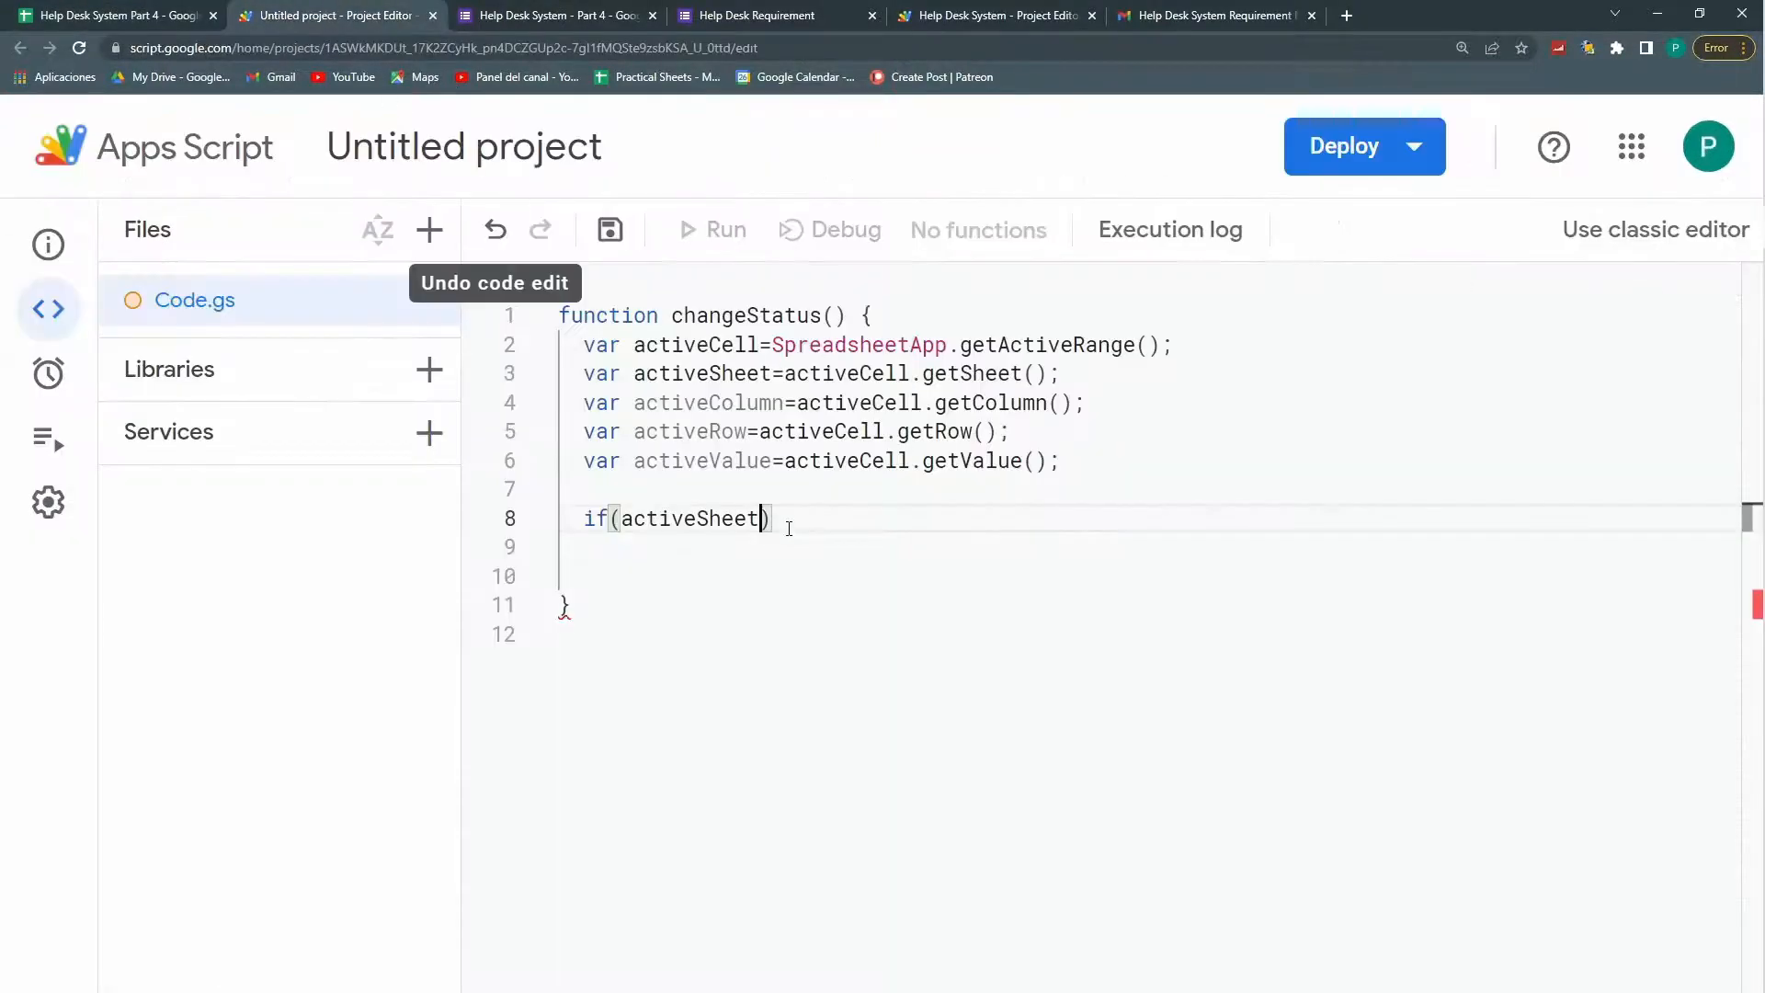
type(".")
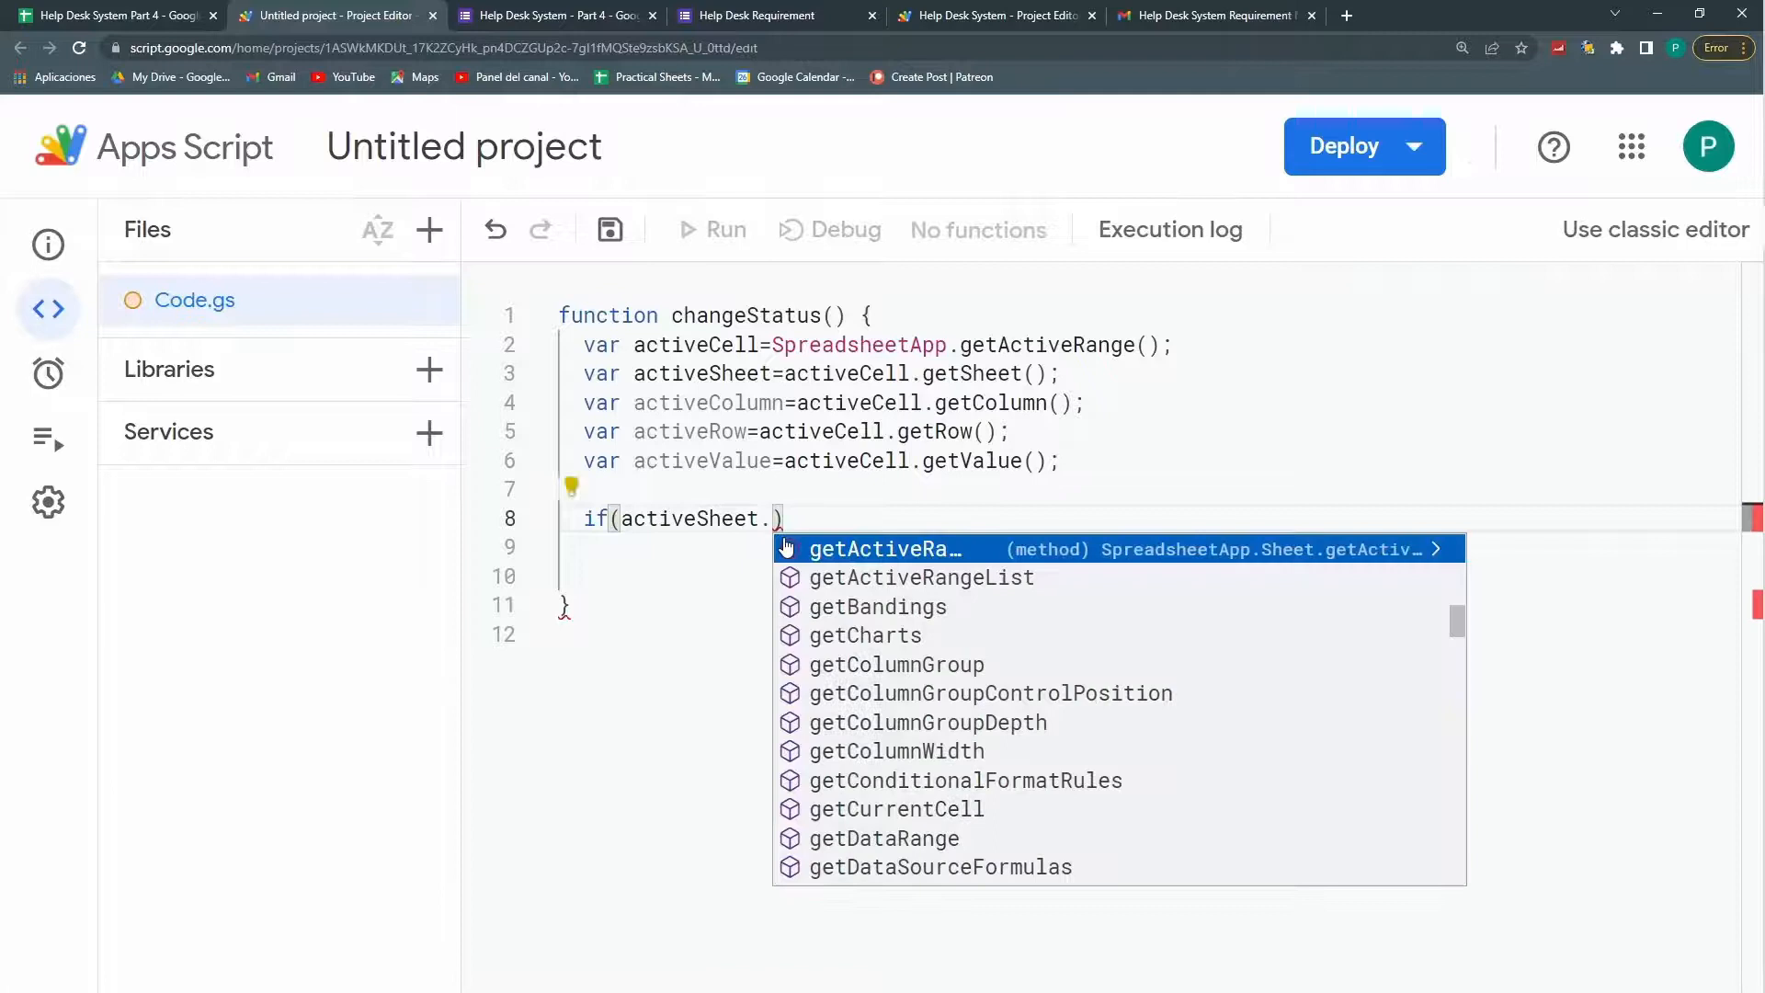
type("getName(")
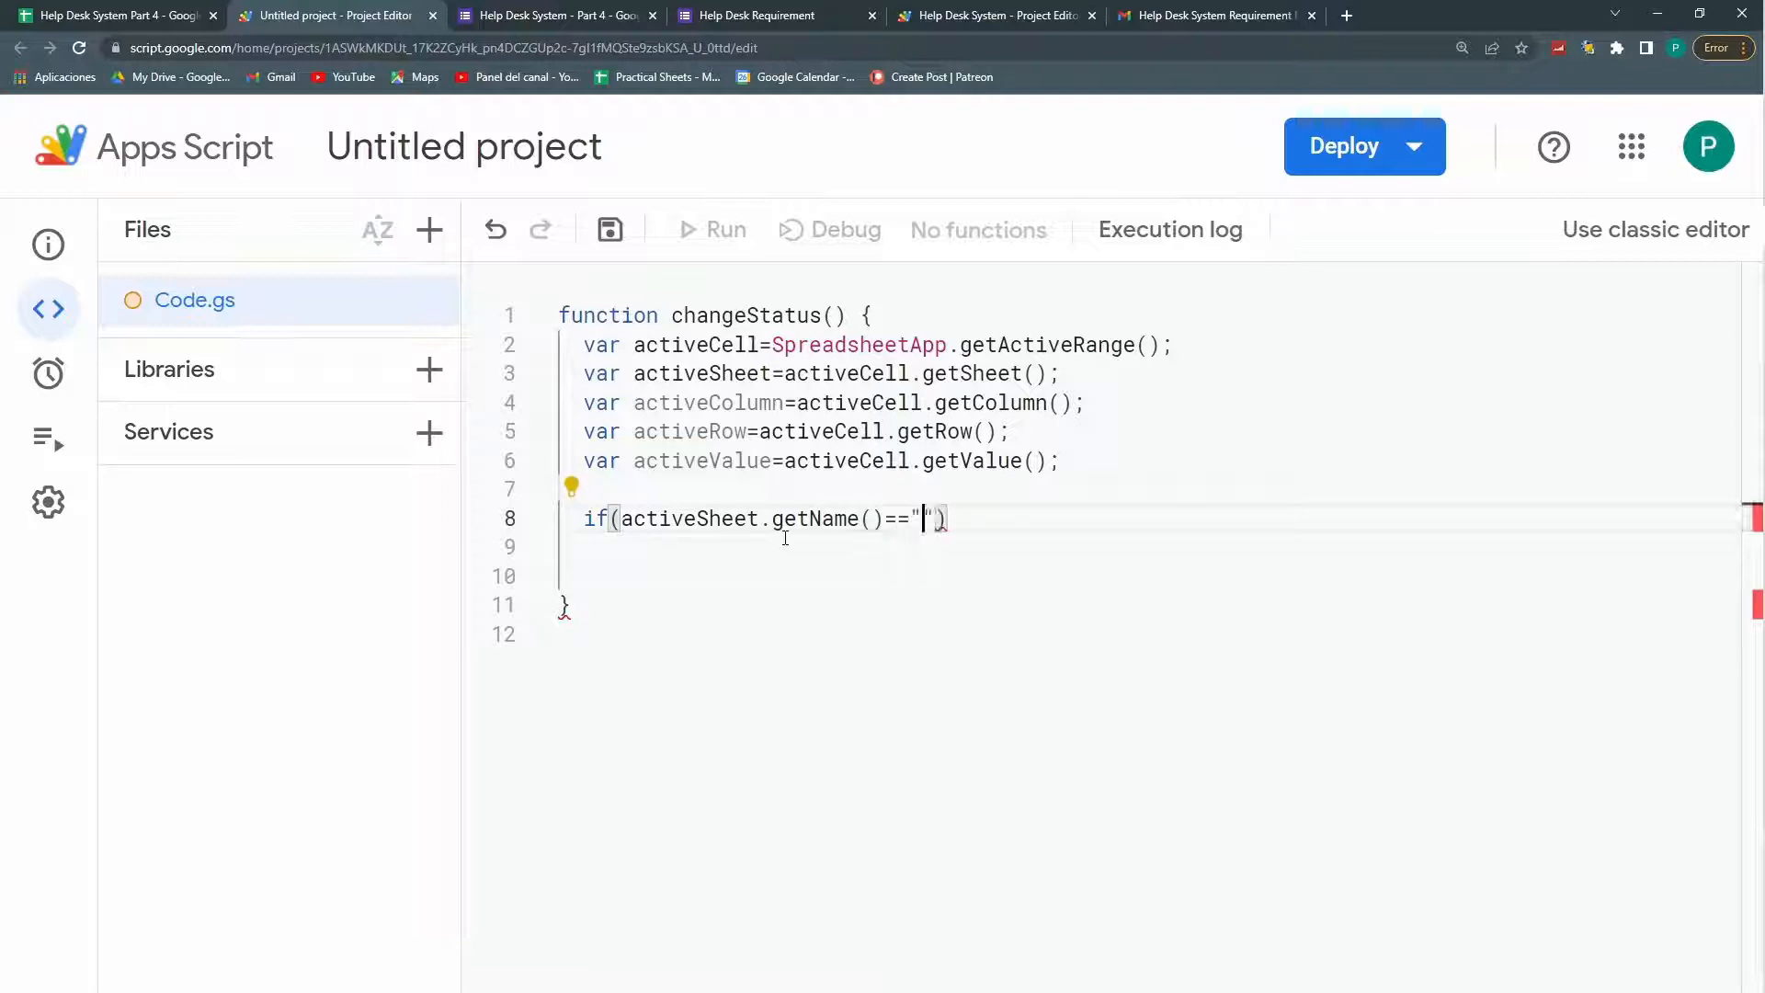
type("R")
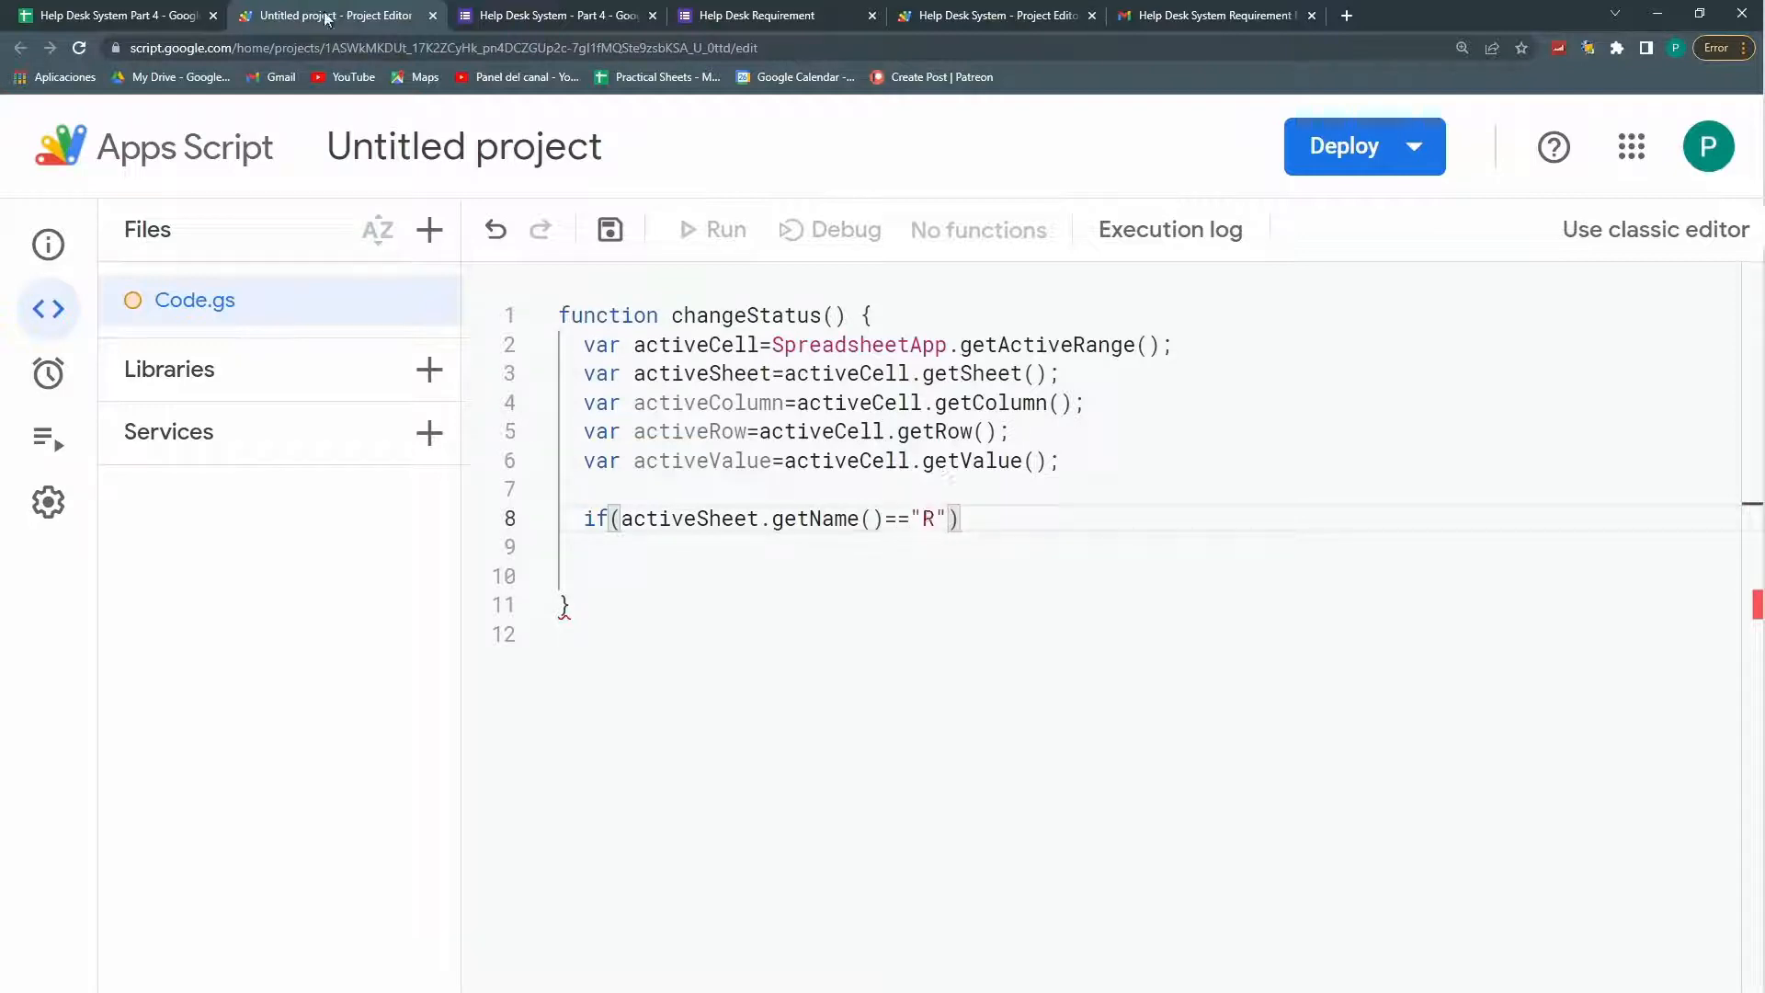
type("equireme")
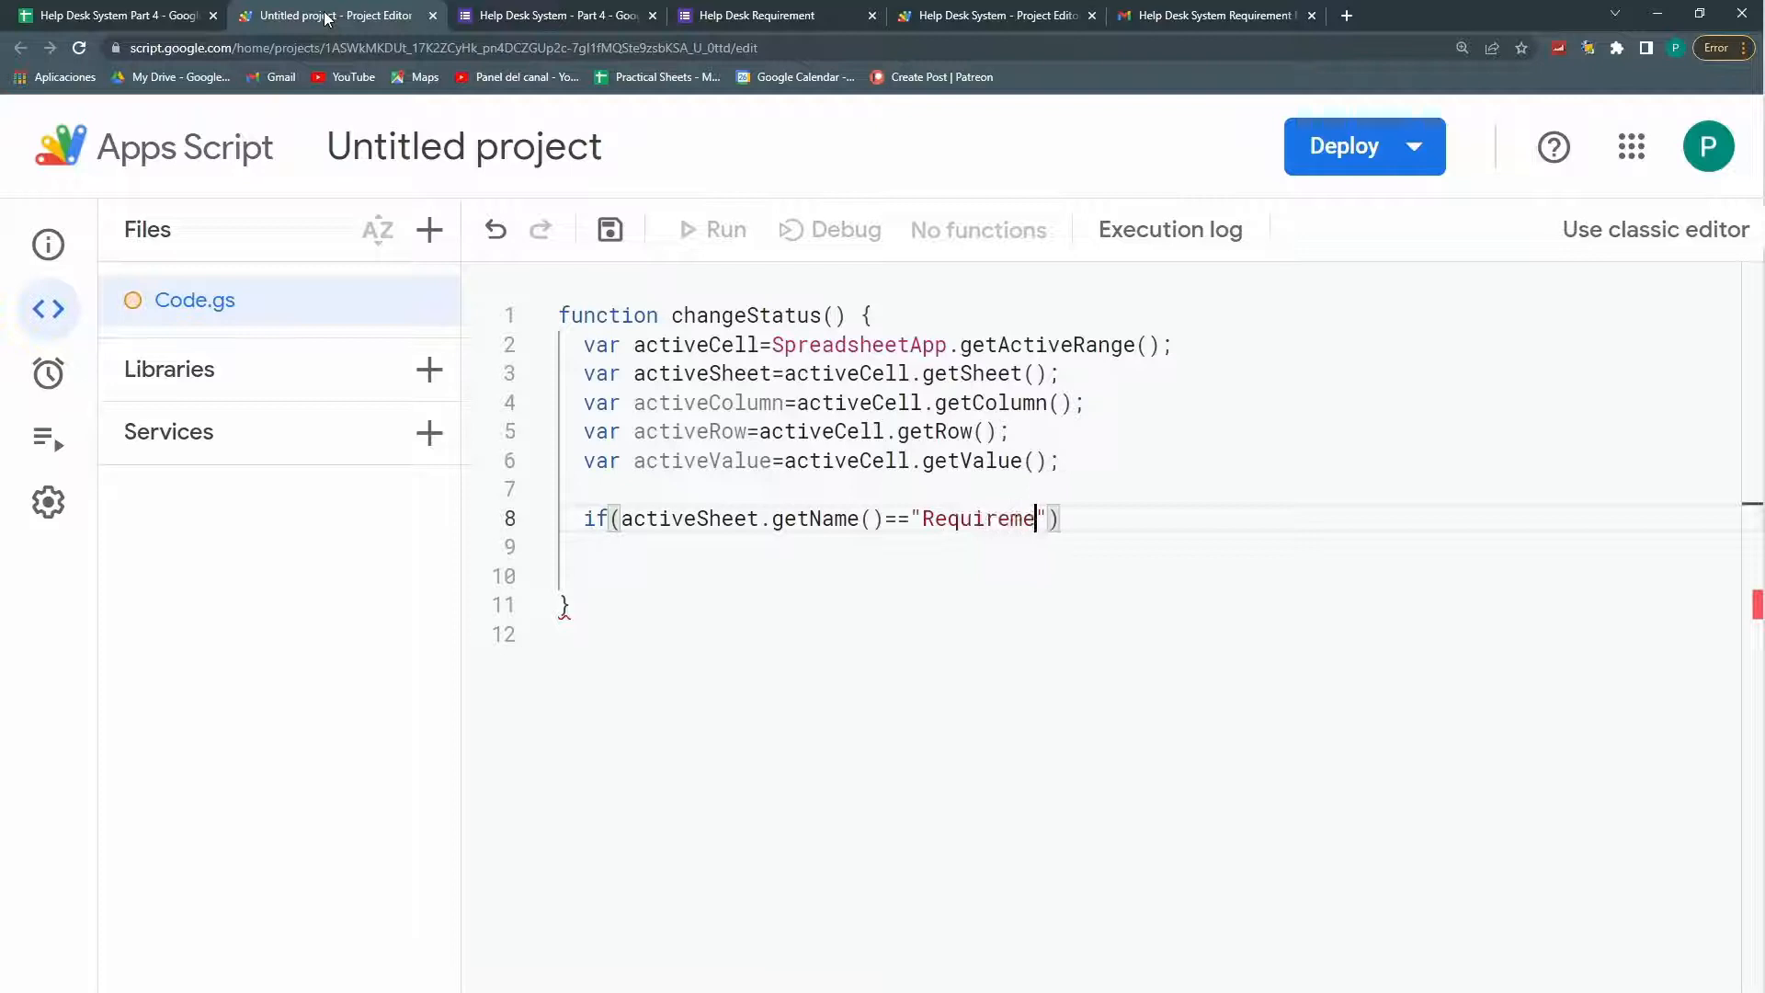
type("nts")
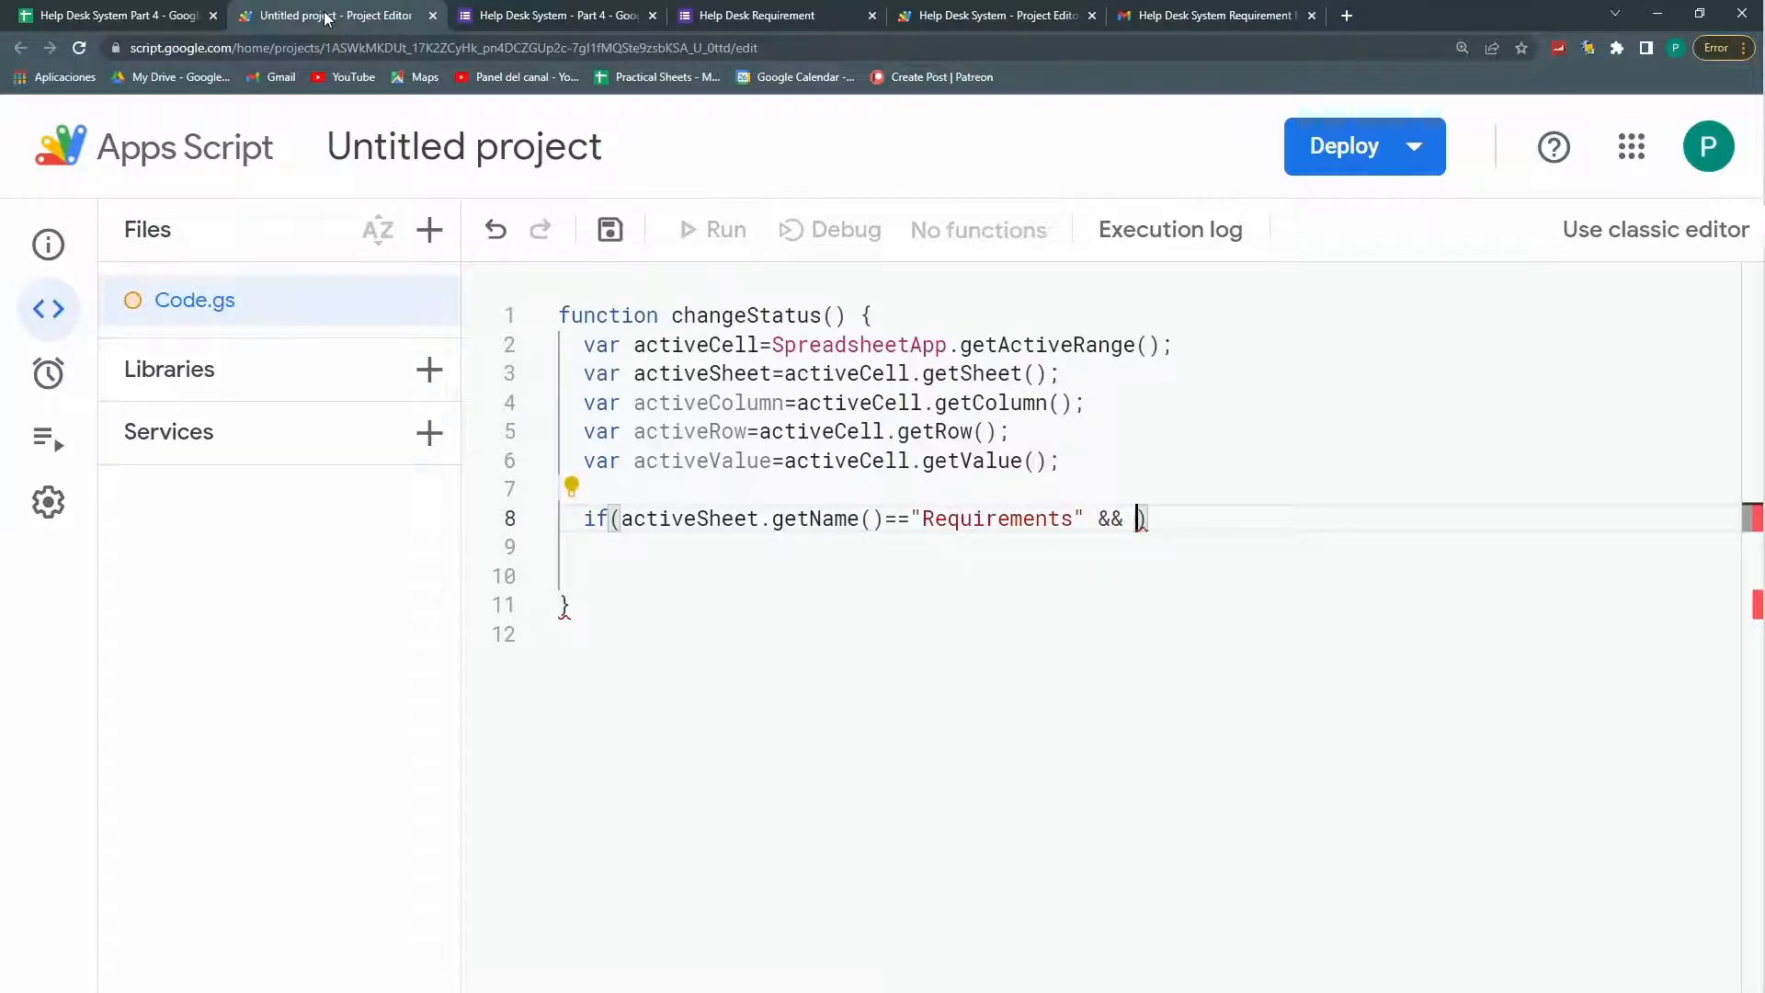
Step: Extend the condition with && activeColumn==9 after confirming Status is column 9
type("||")
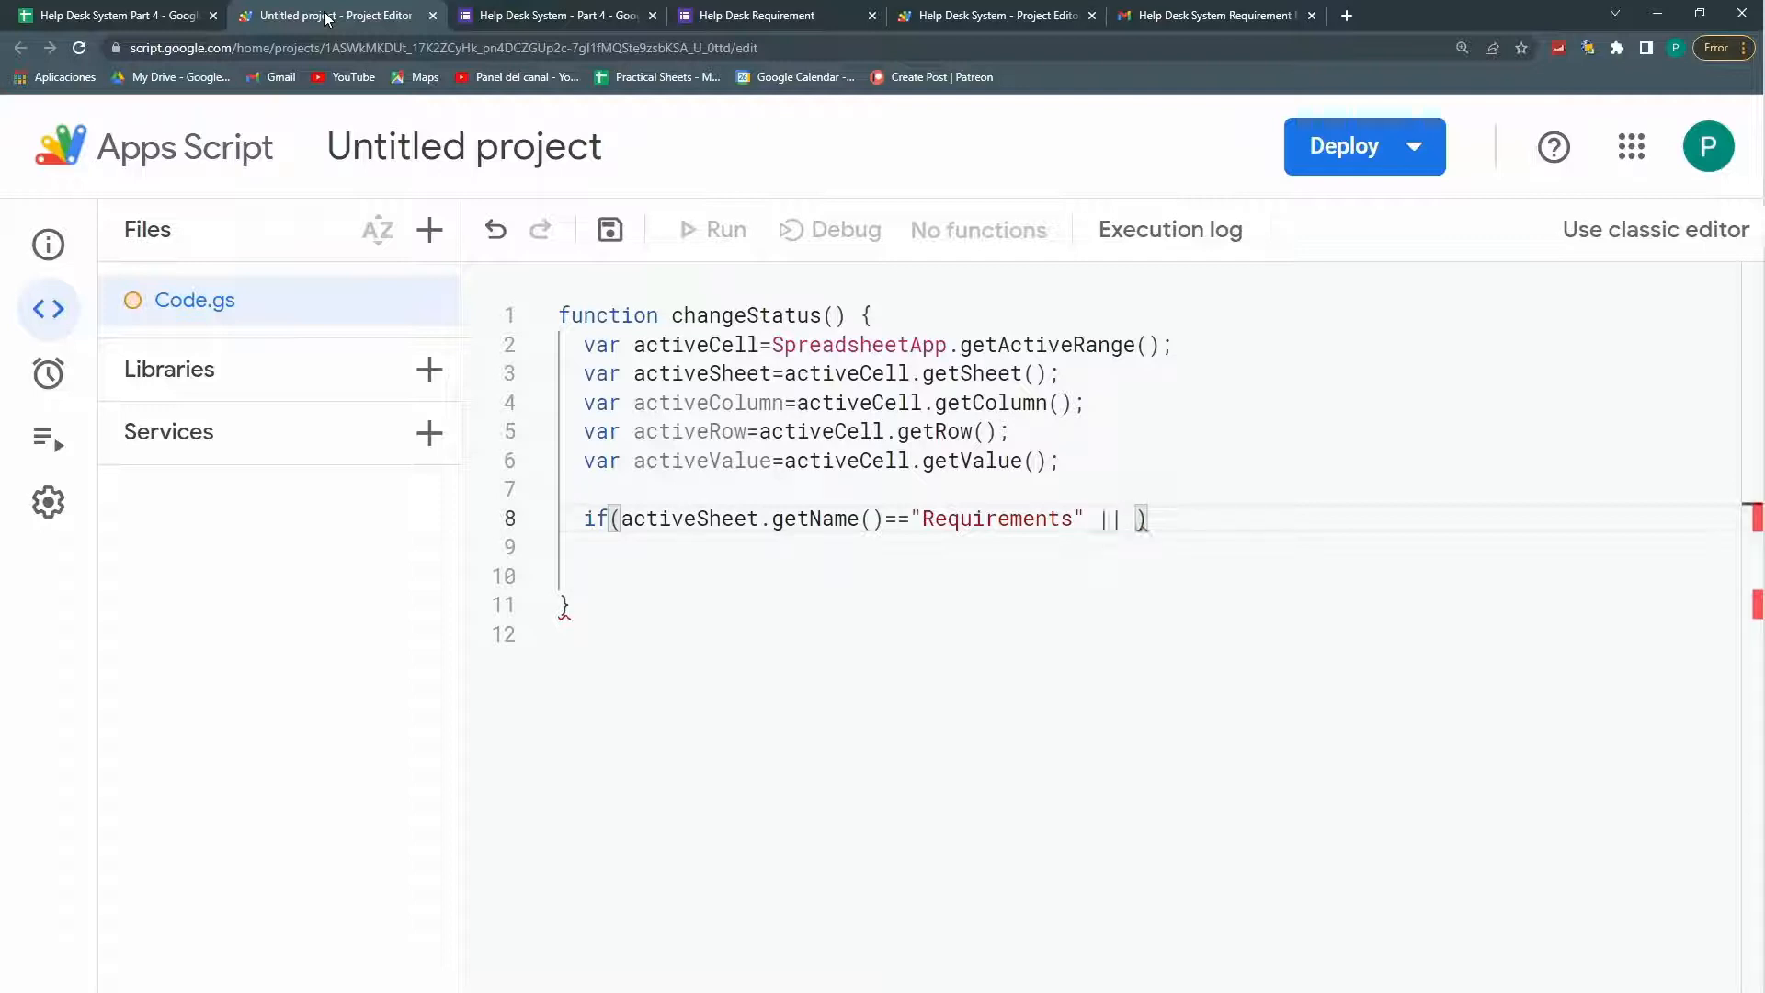
key("Backspace")
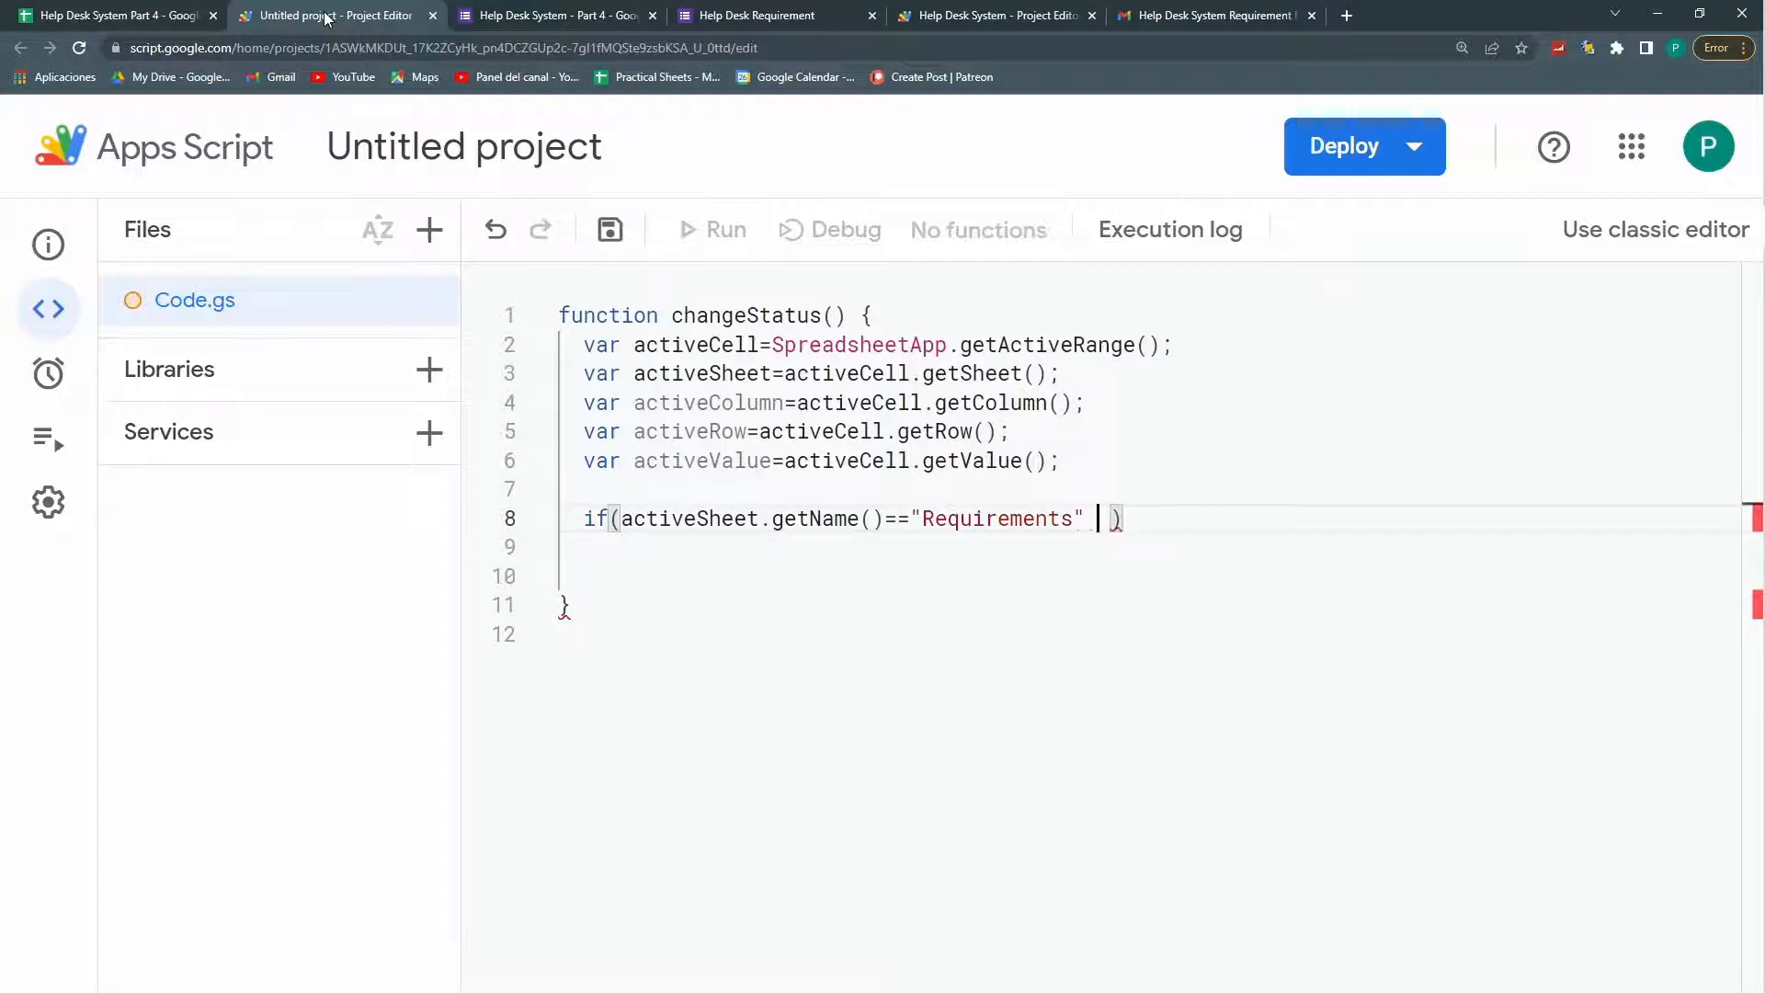
type("&&")
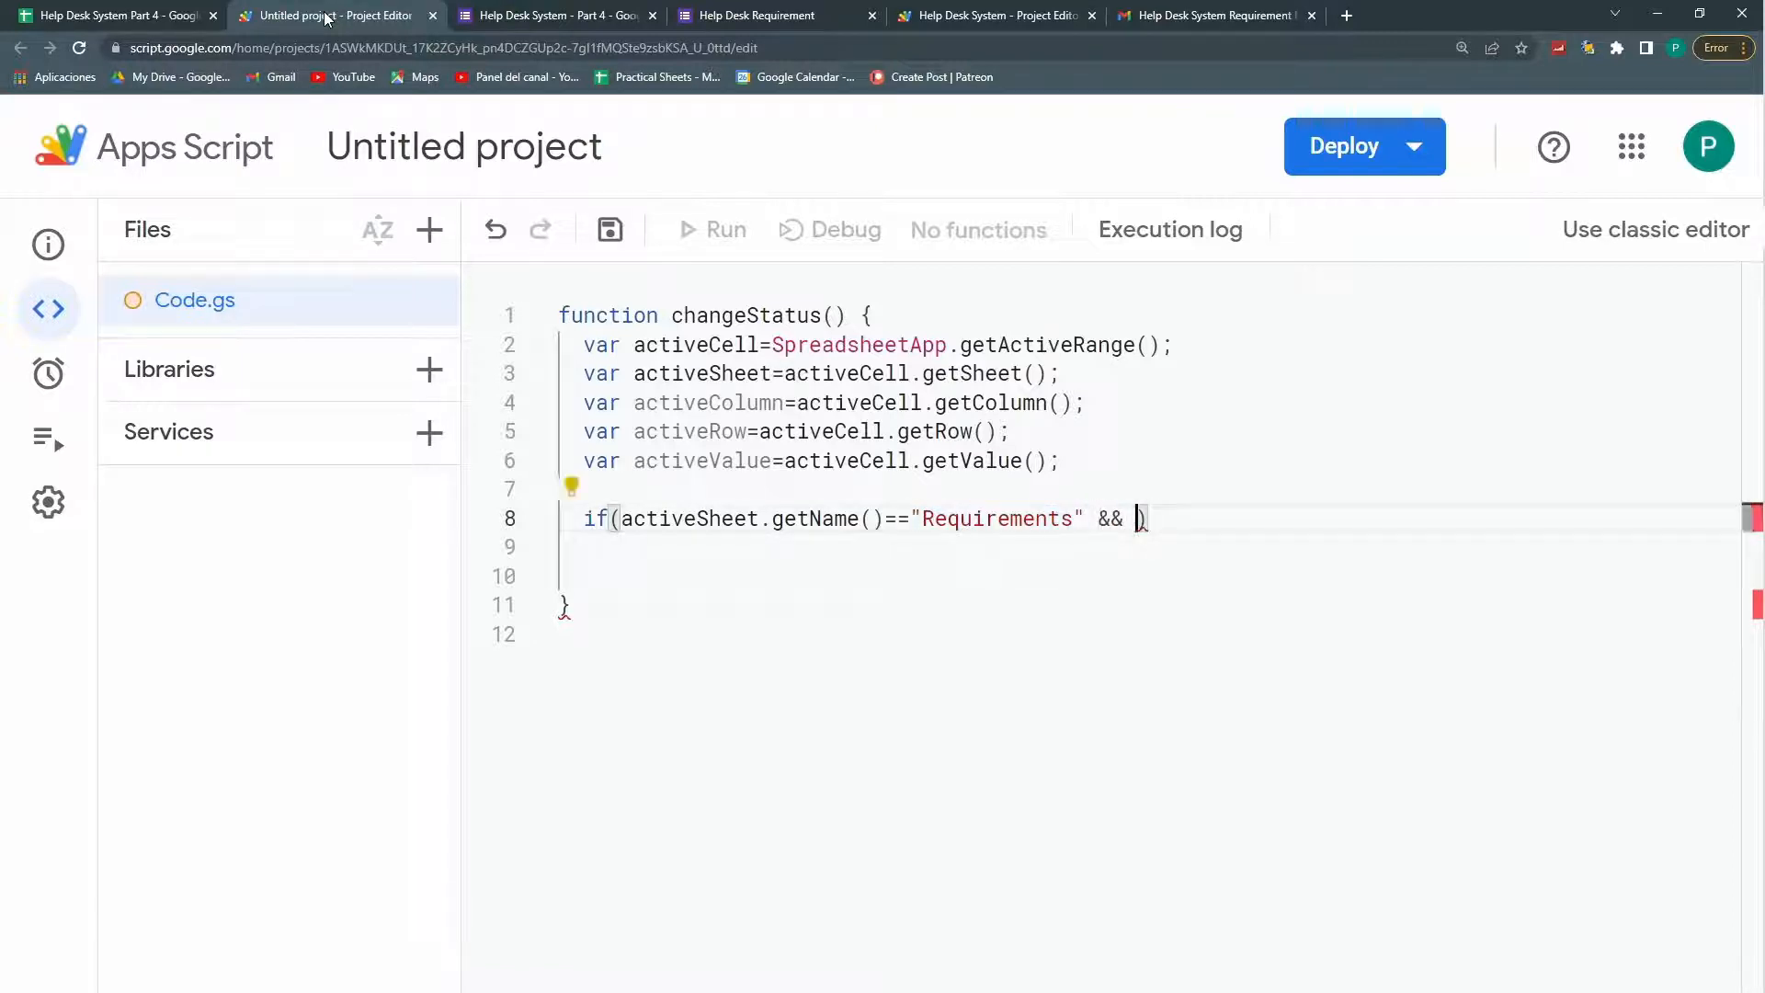
type("act")
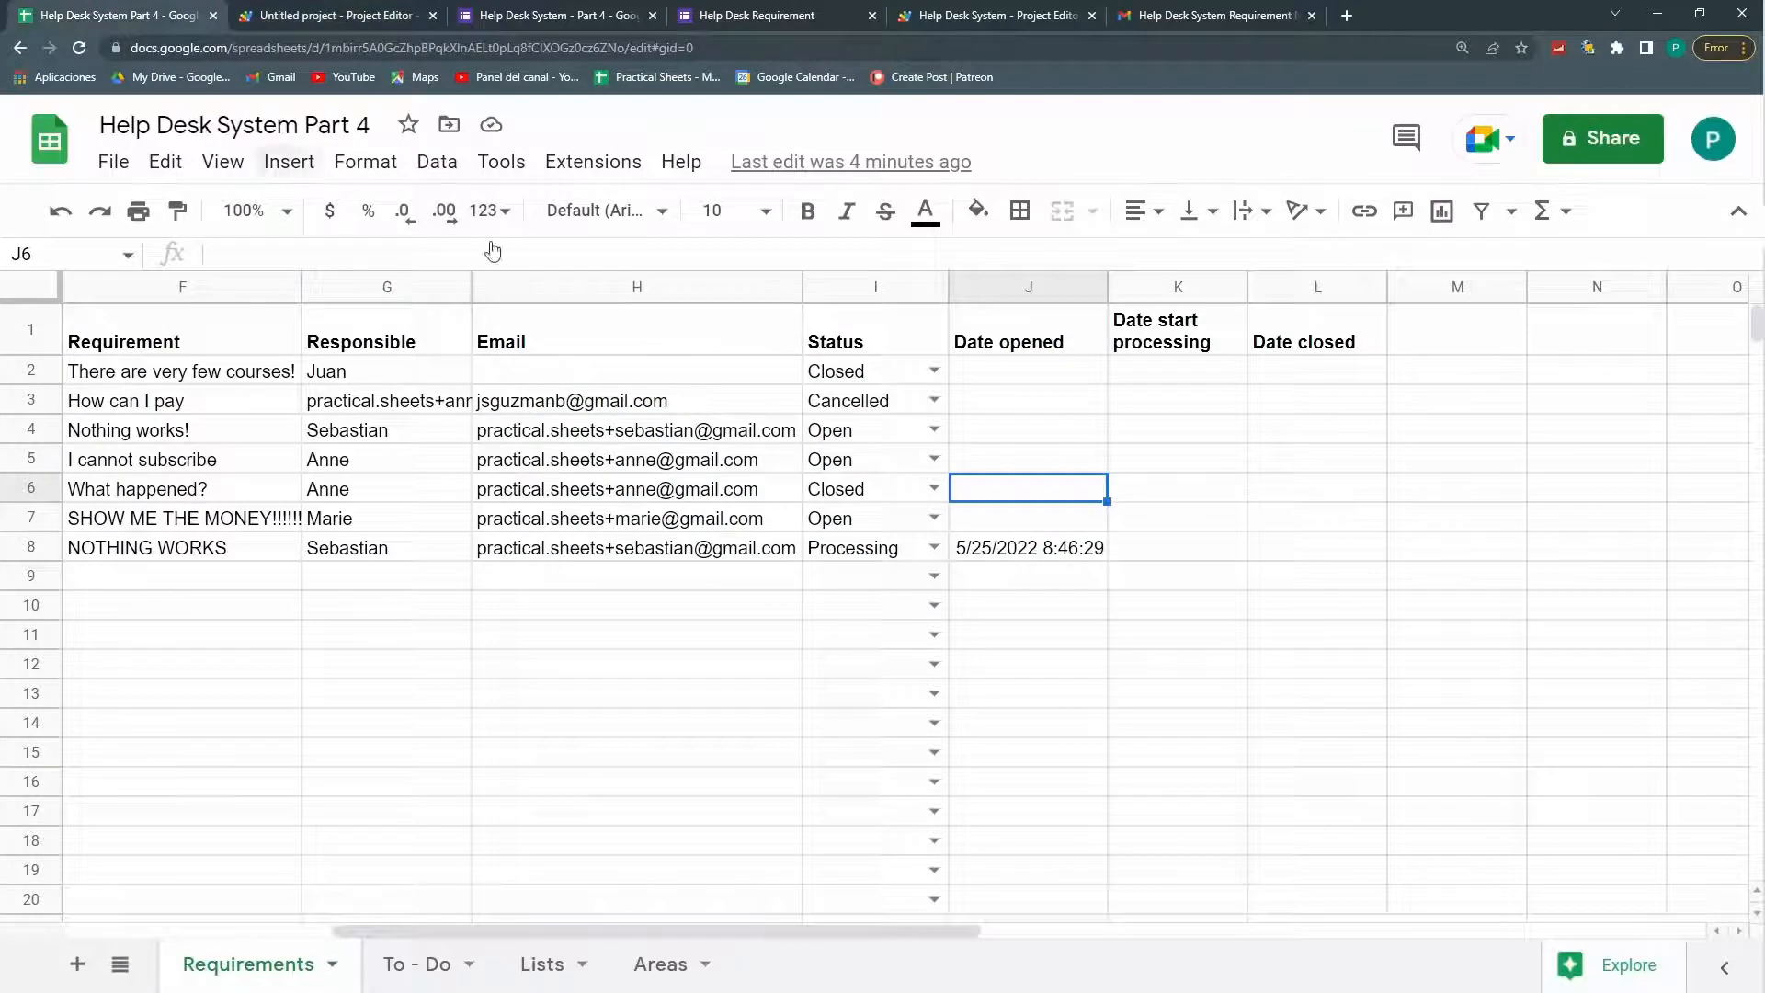
left_click(875, 287)
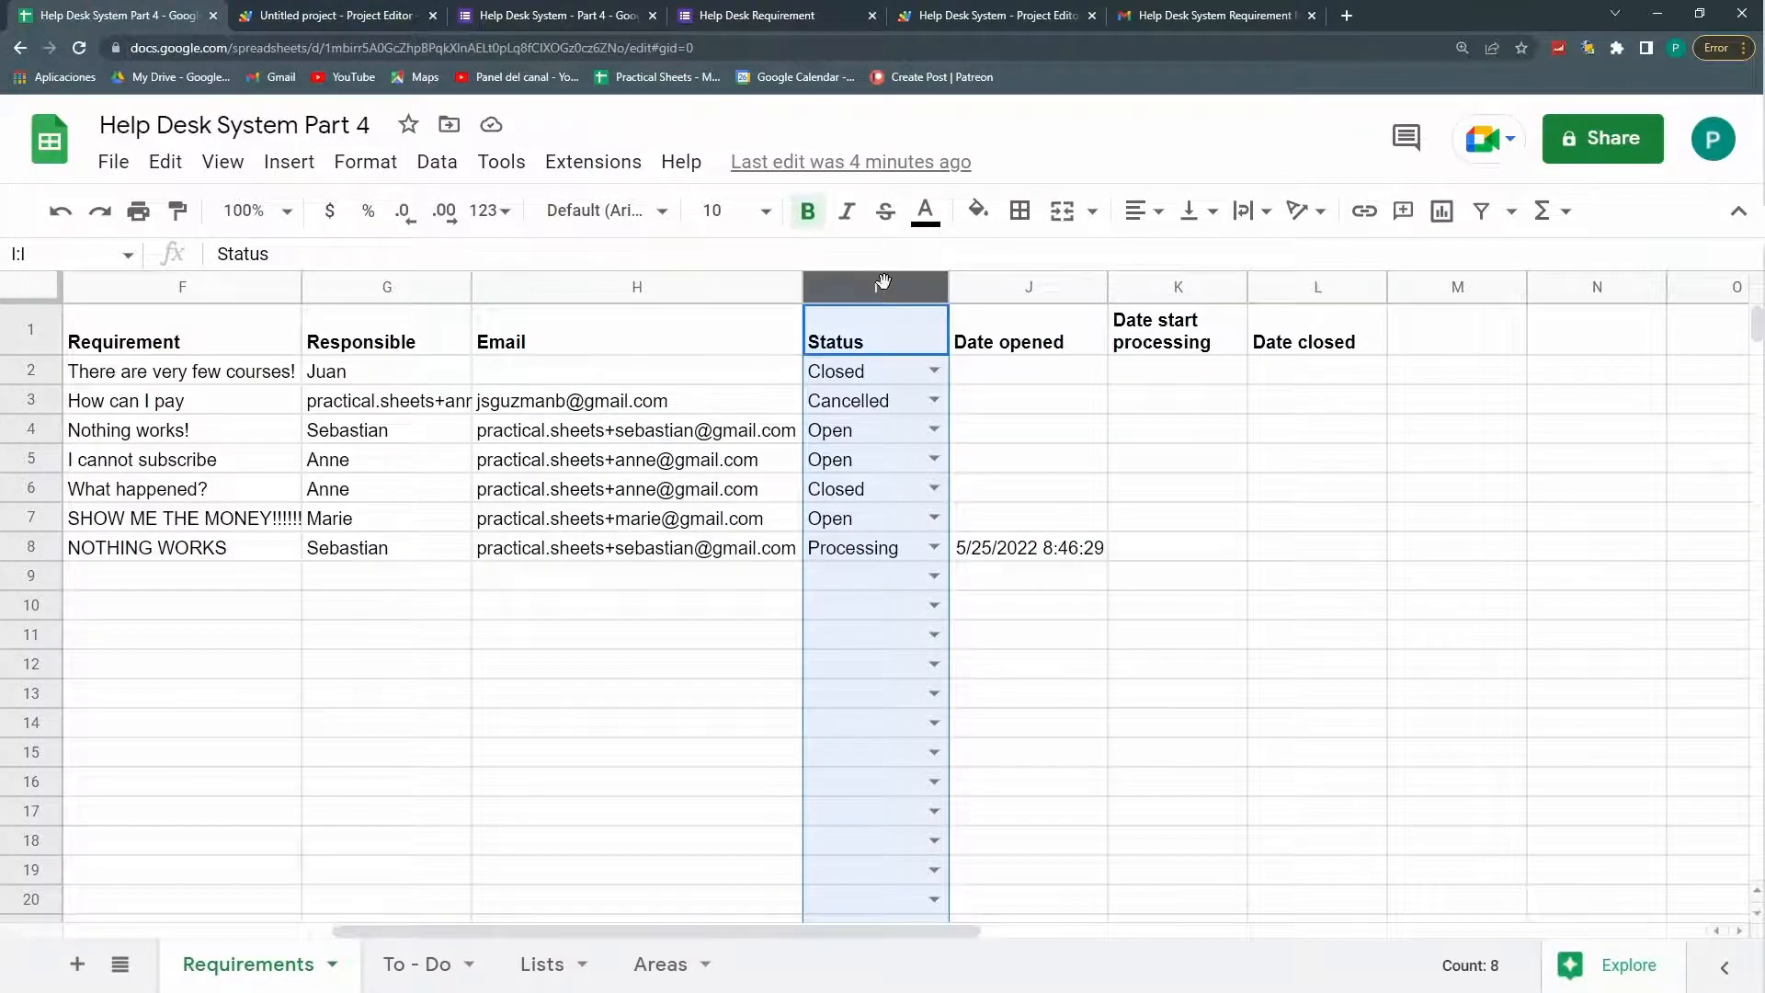
left_click(335, 14)
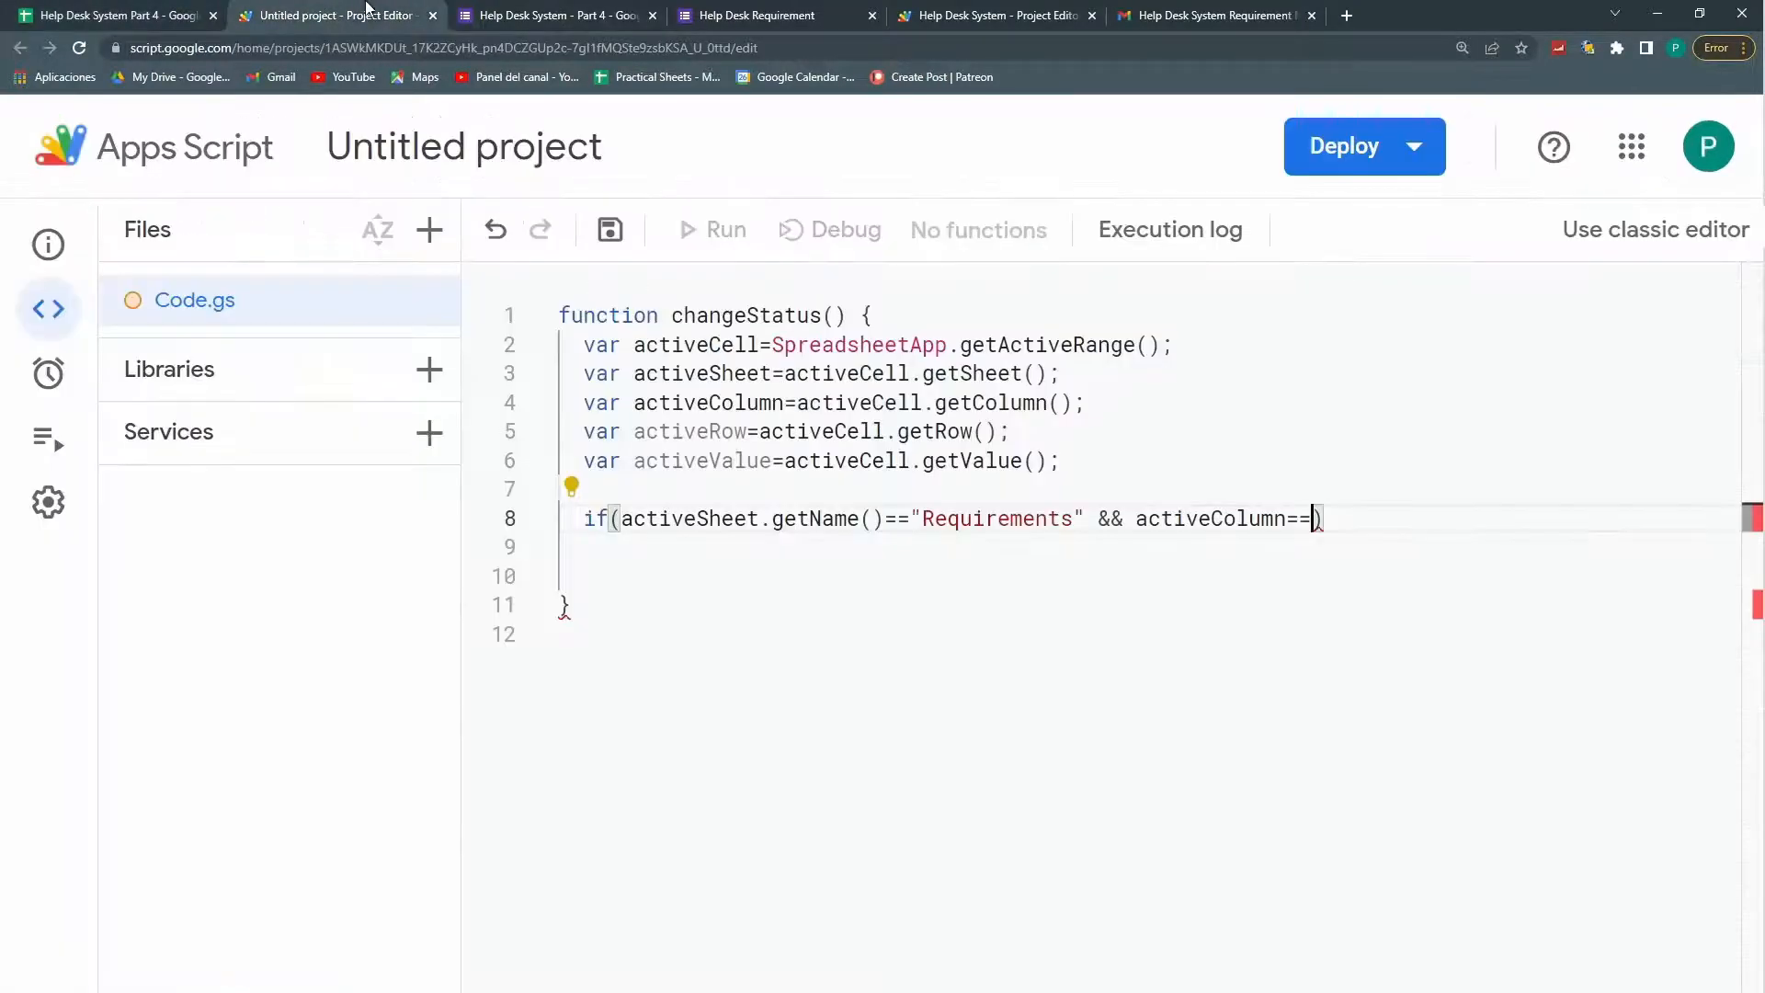
type("9")
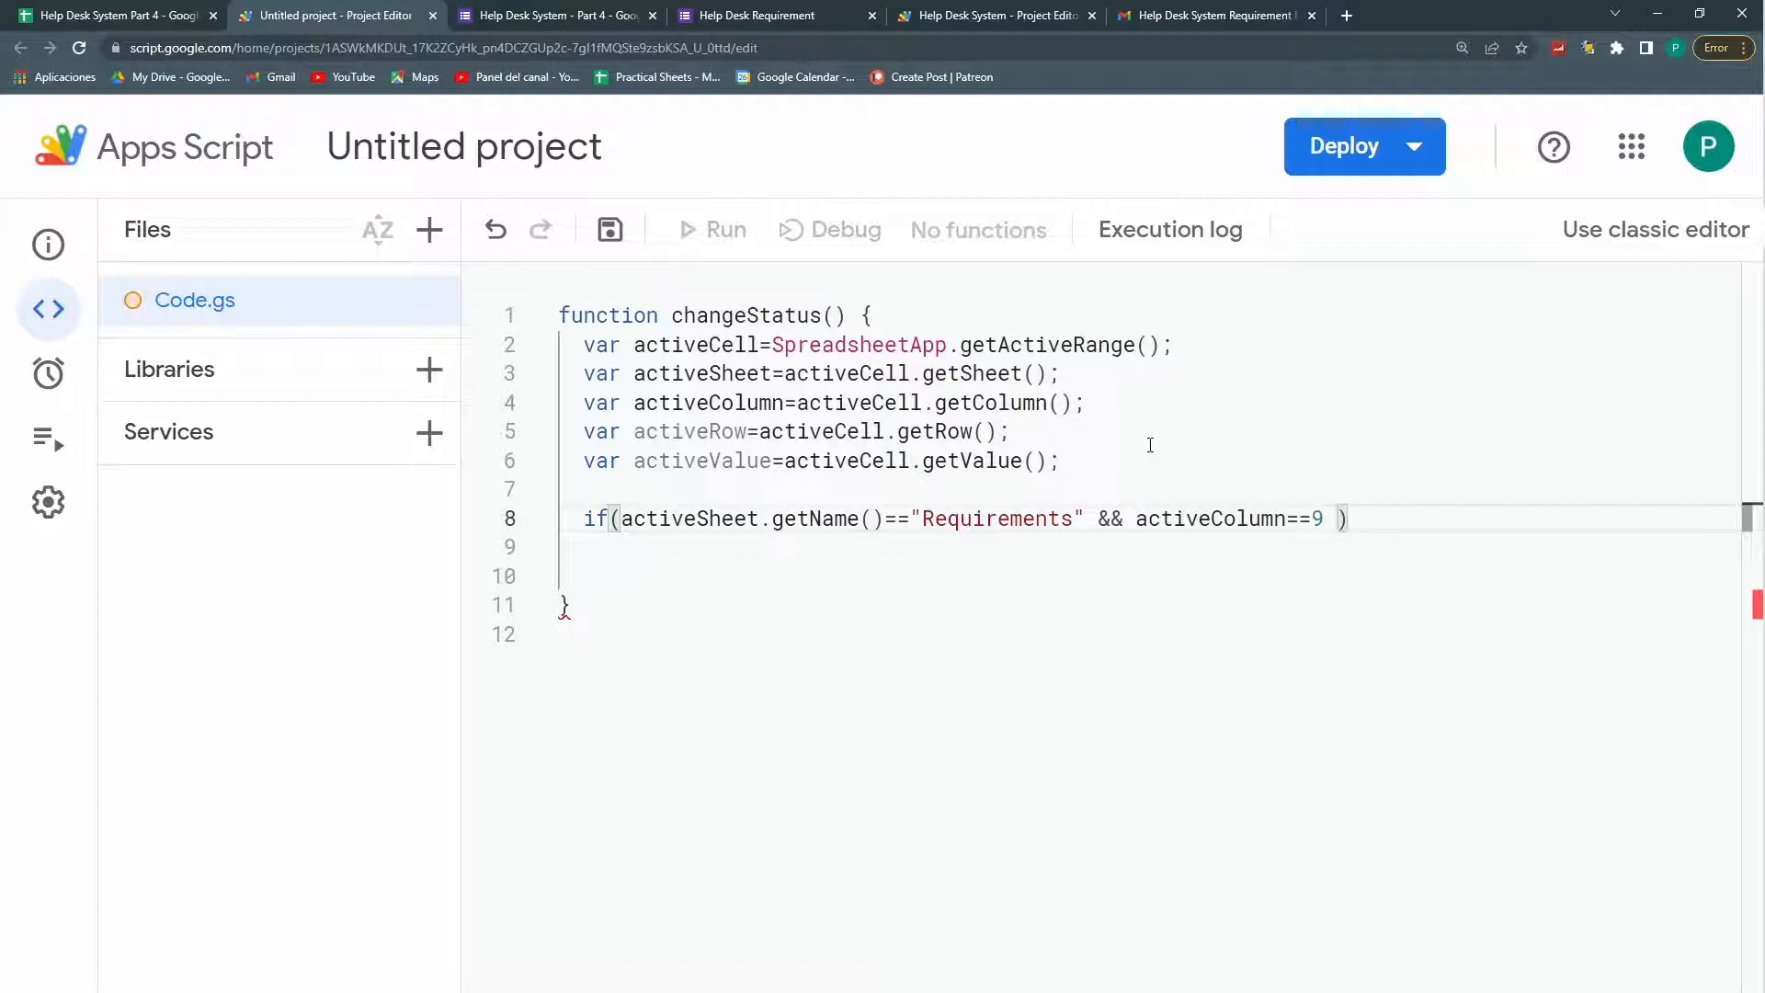
Step: Finish the condition with && activeRow>1 and open the if block's brace
type("&& a")
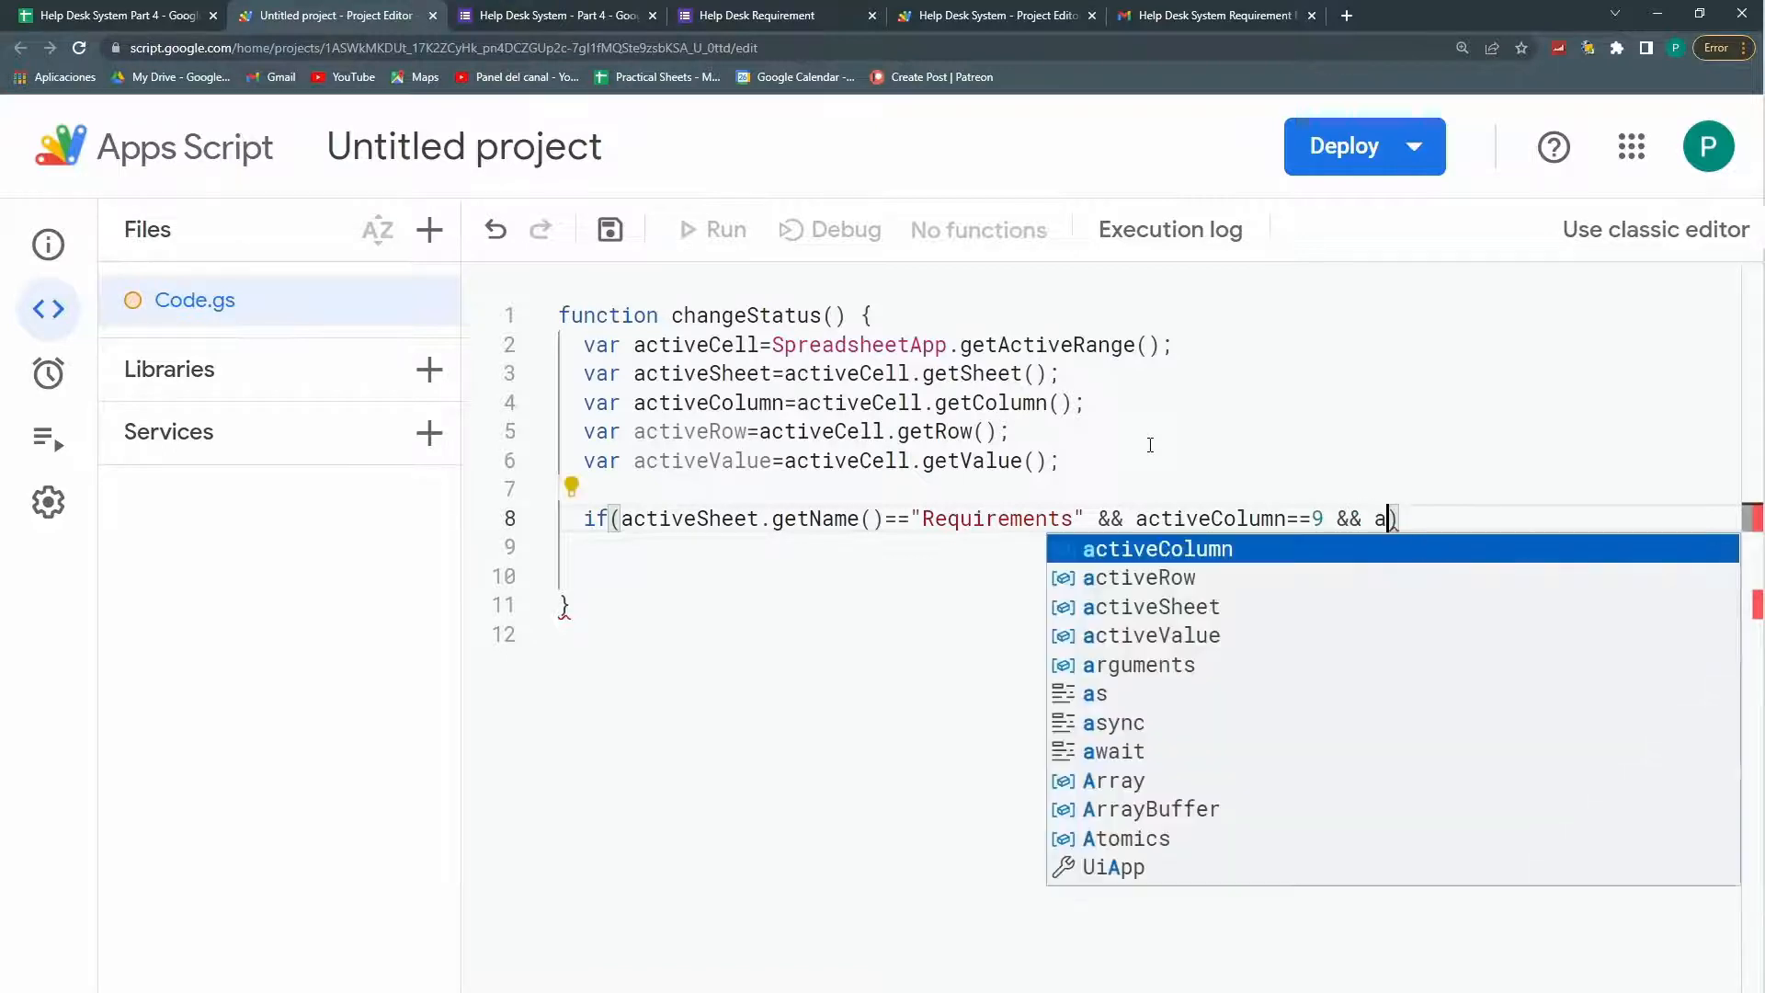
type("ctiveRow")
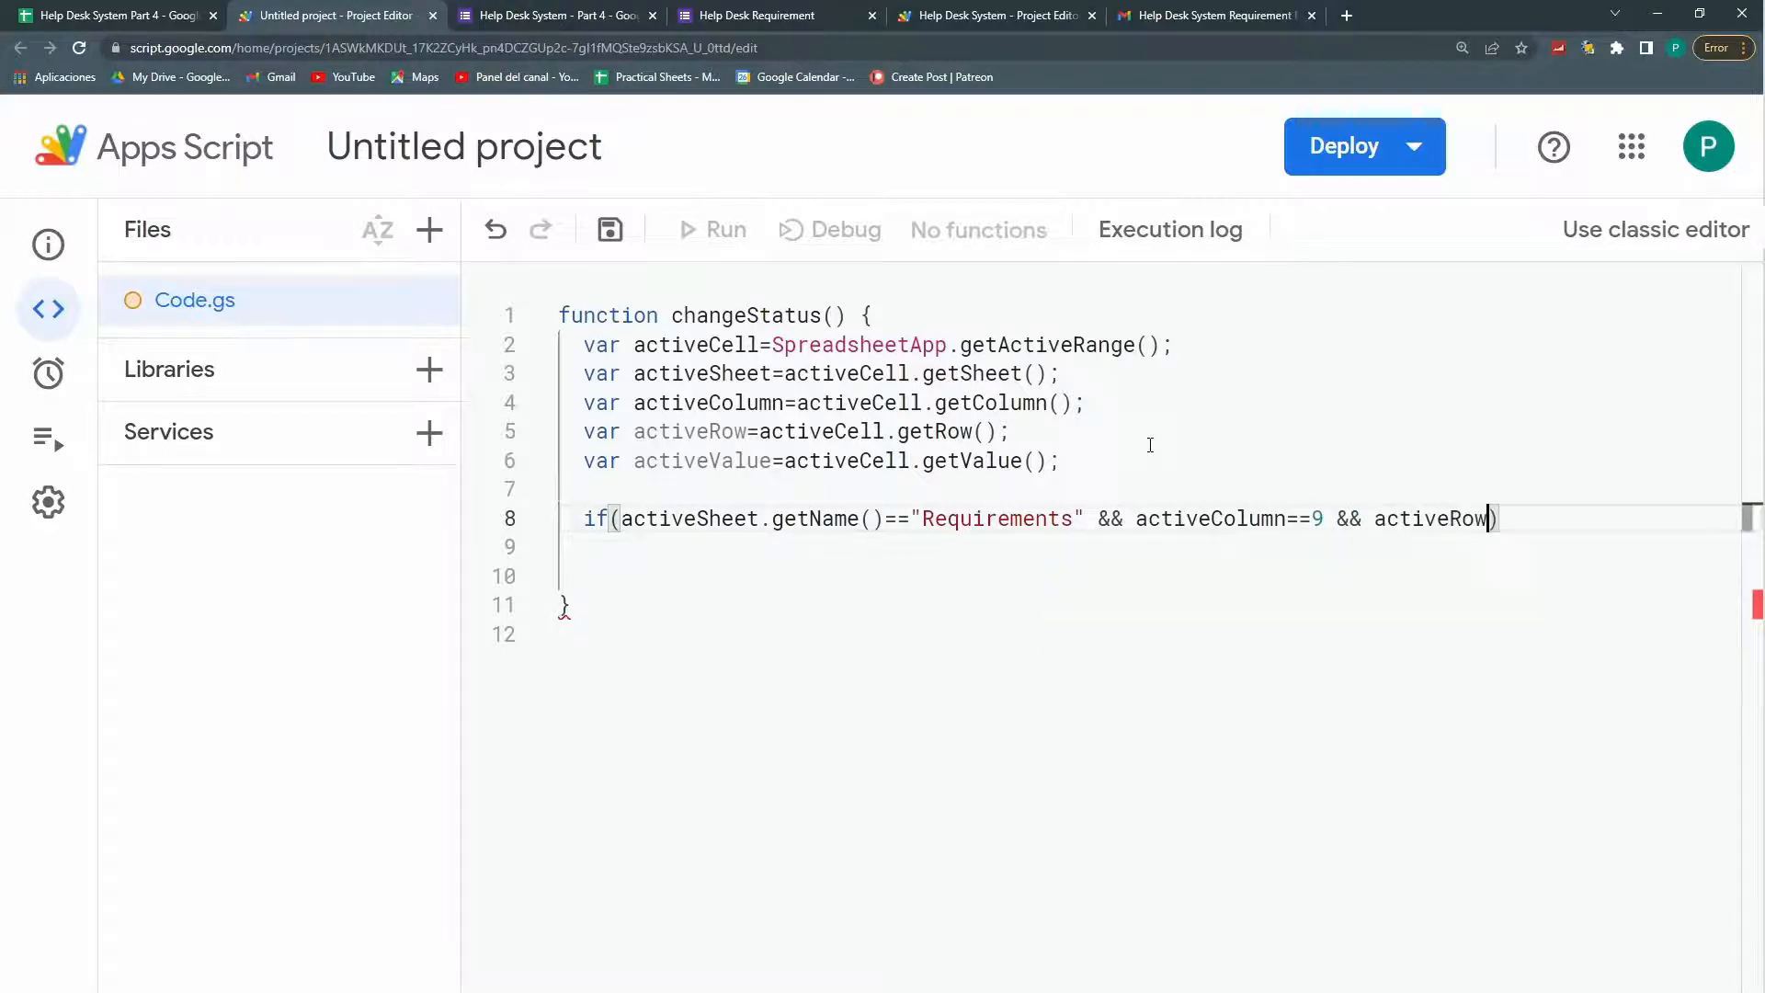
type(">1")
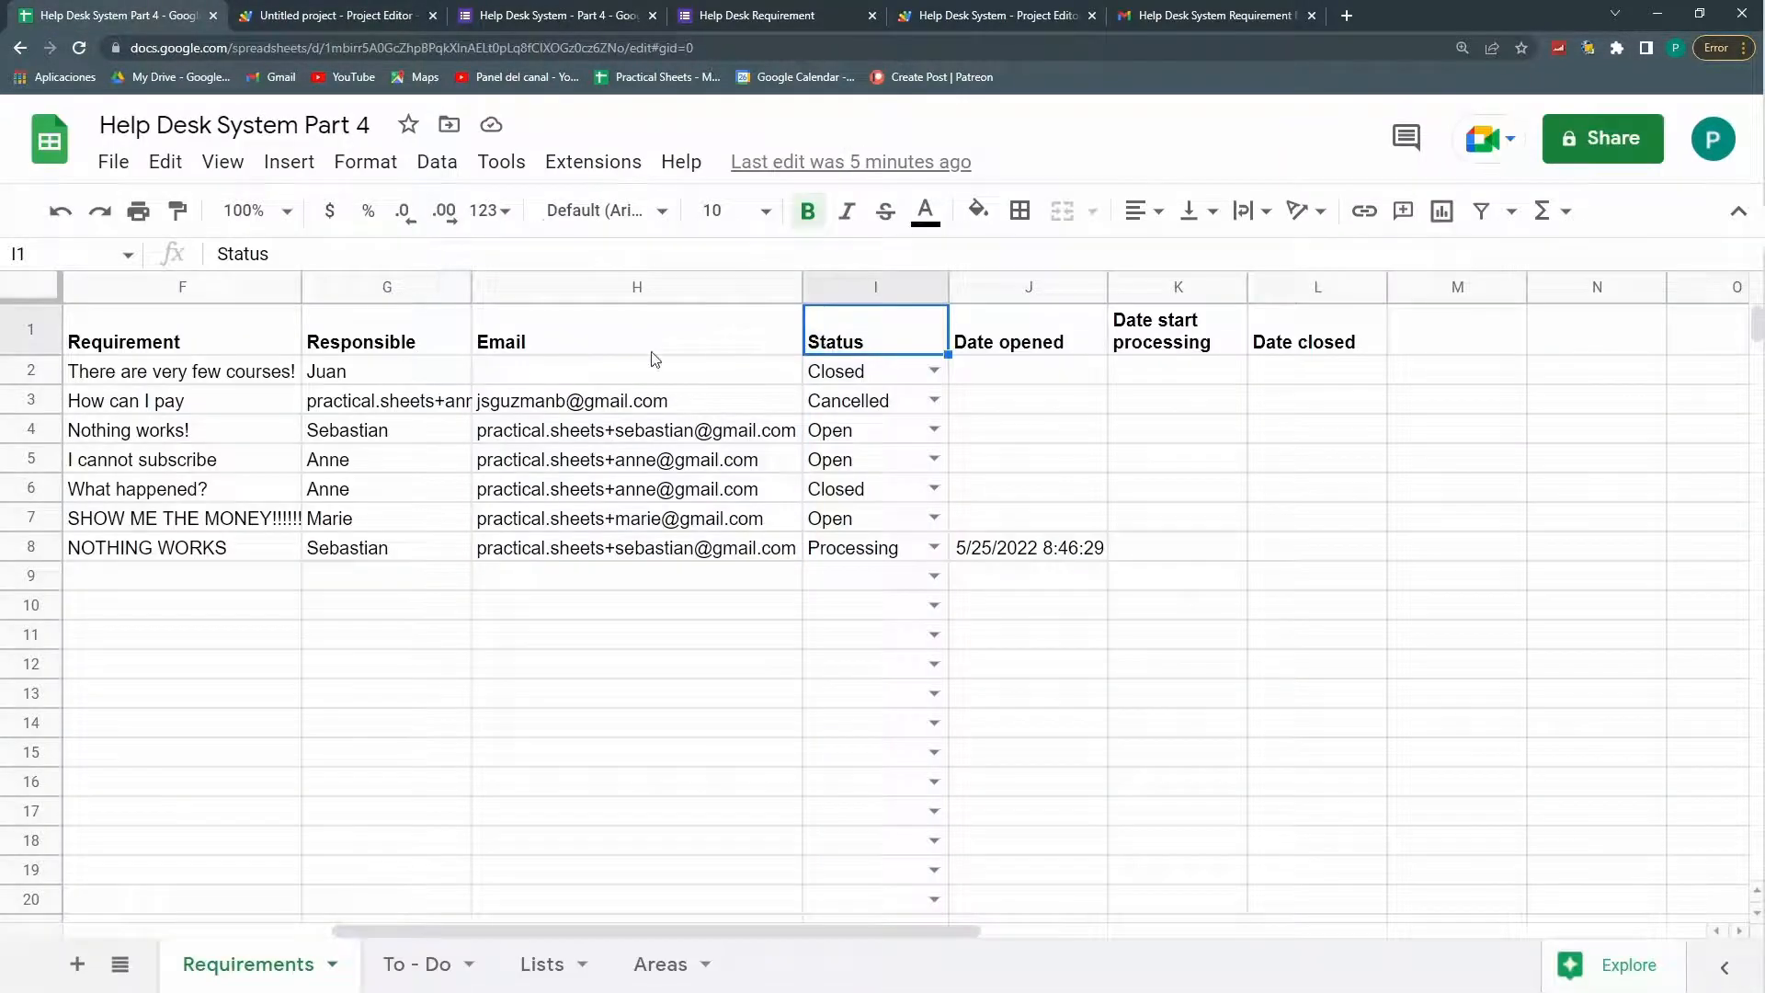
left_click(333, 17)
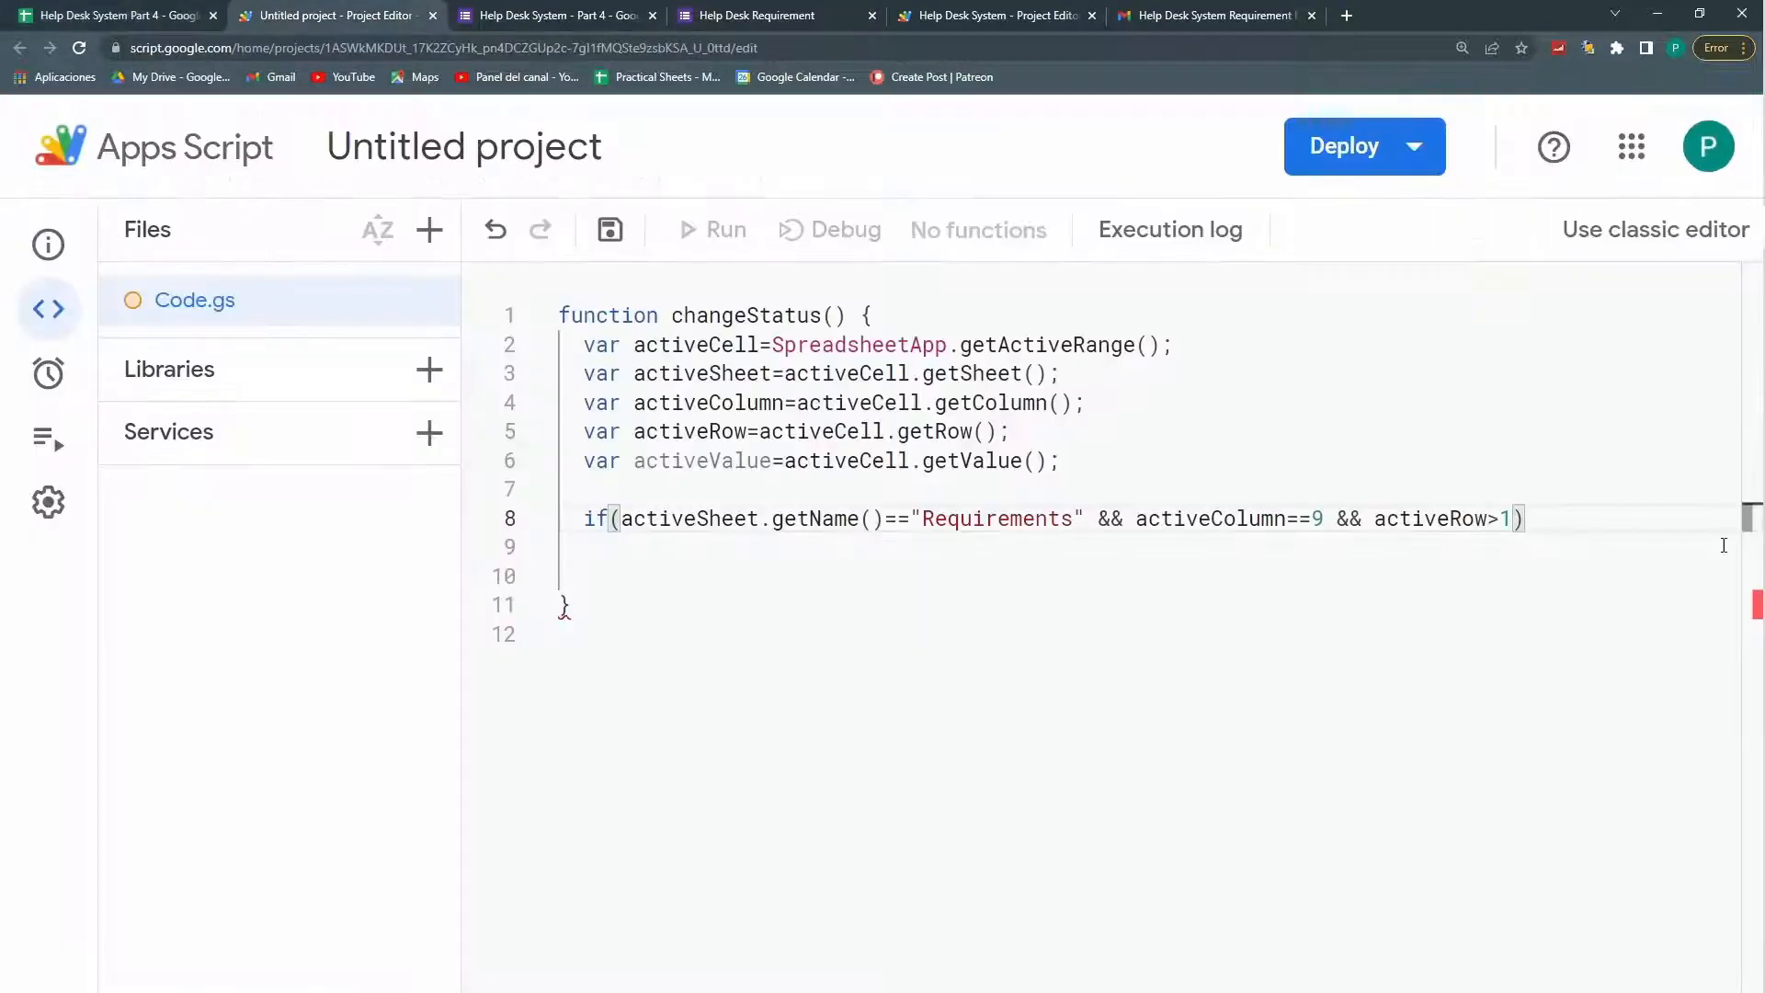
type("{")
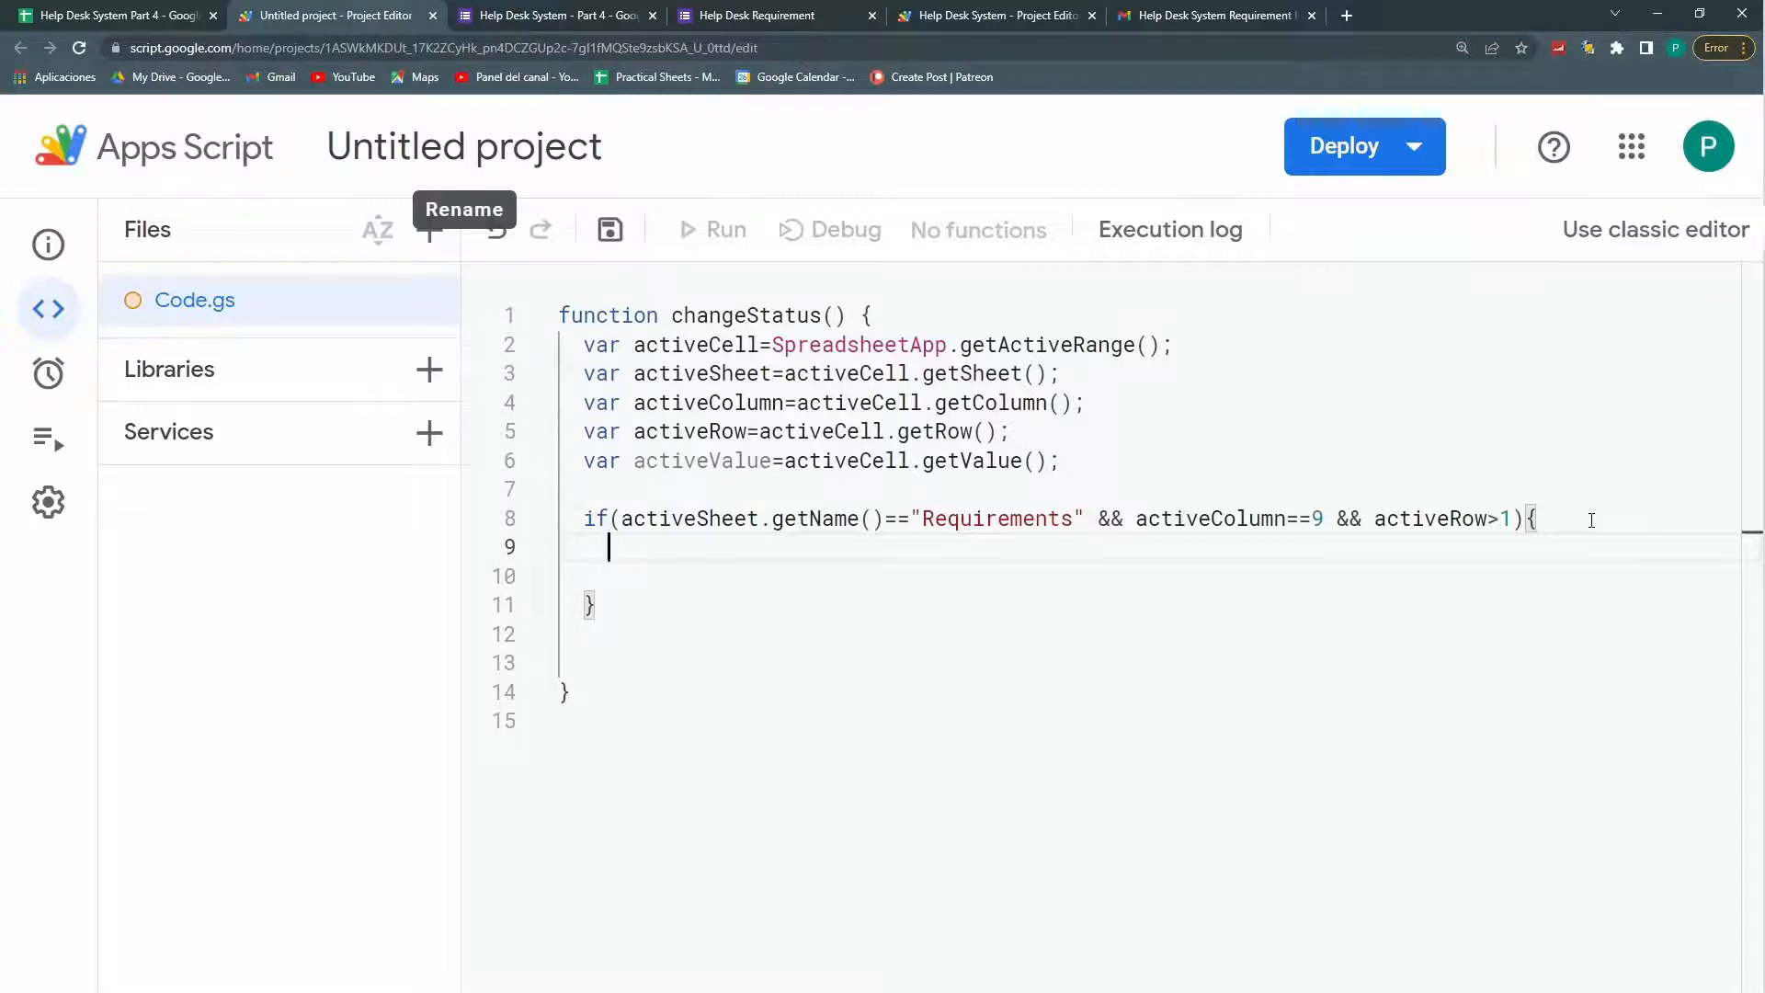
Step: Begin a nested if(activeValue== check, reviewing the sheet's status values and date cells J7 and K8
type("if(")
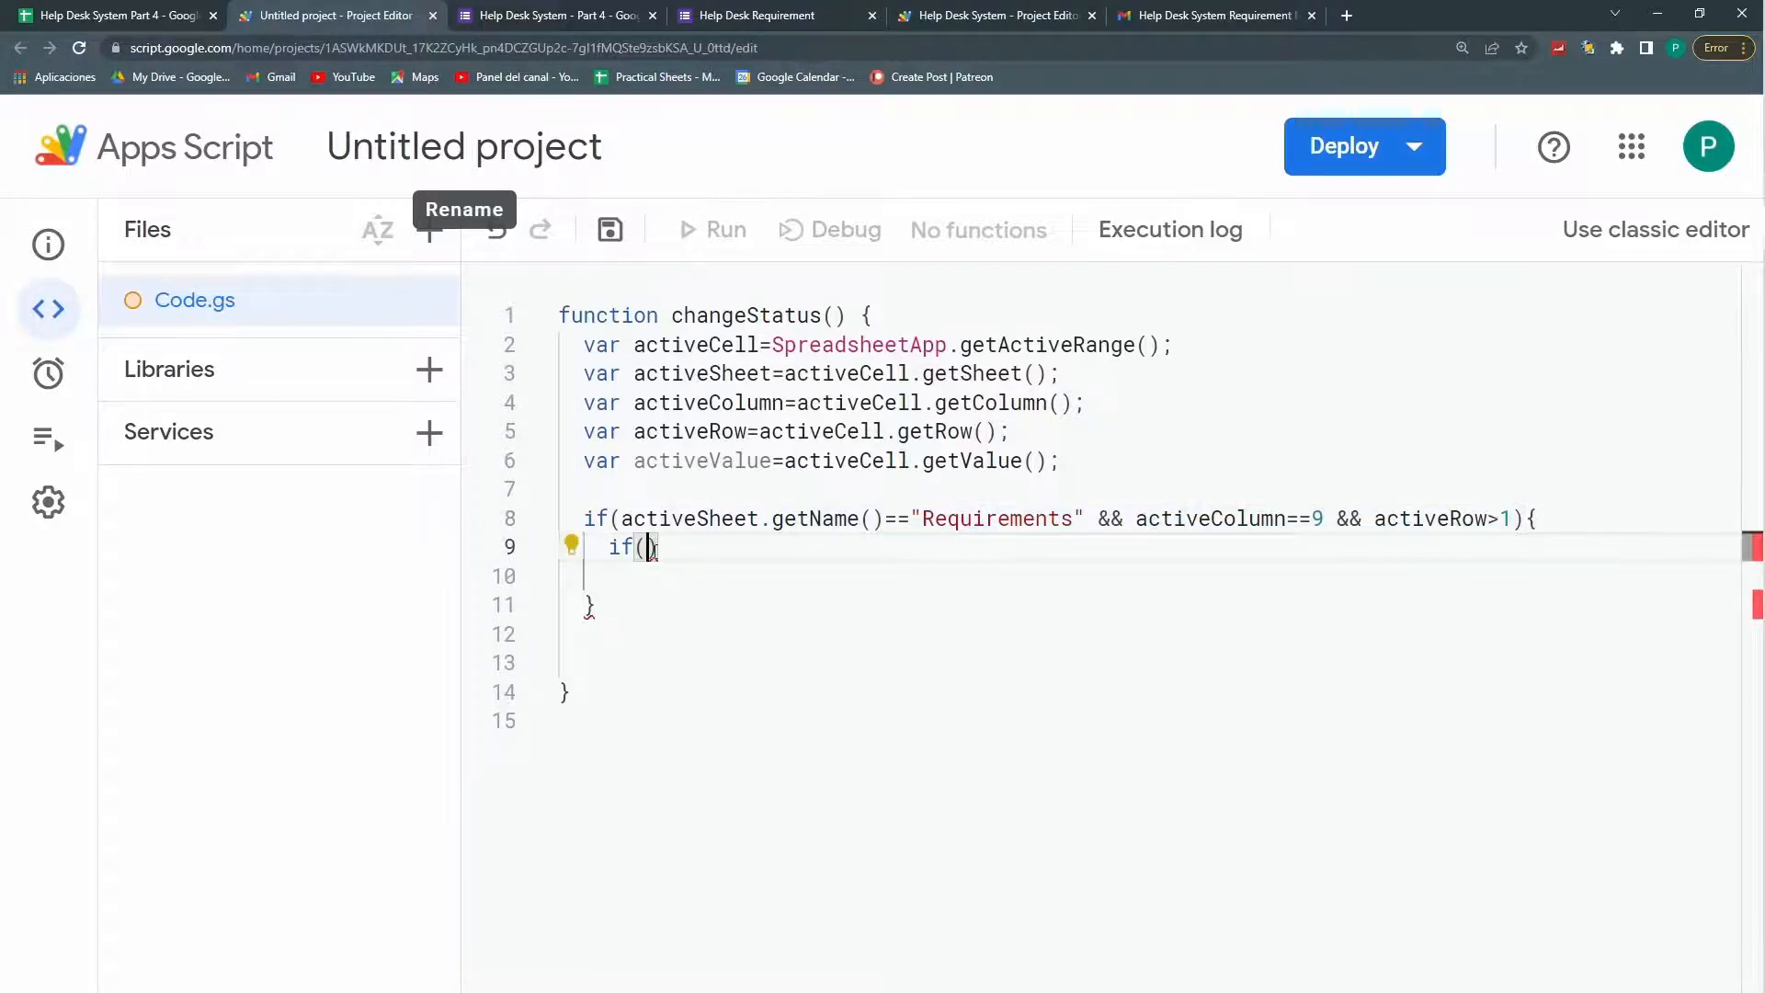
type("active")
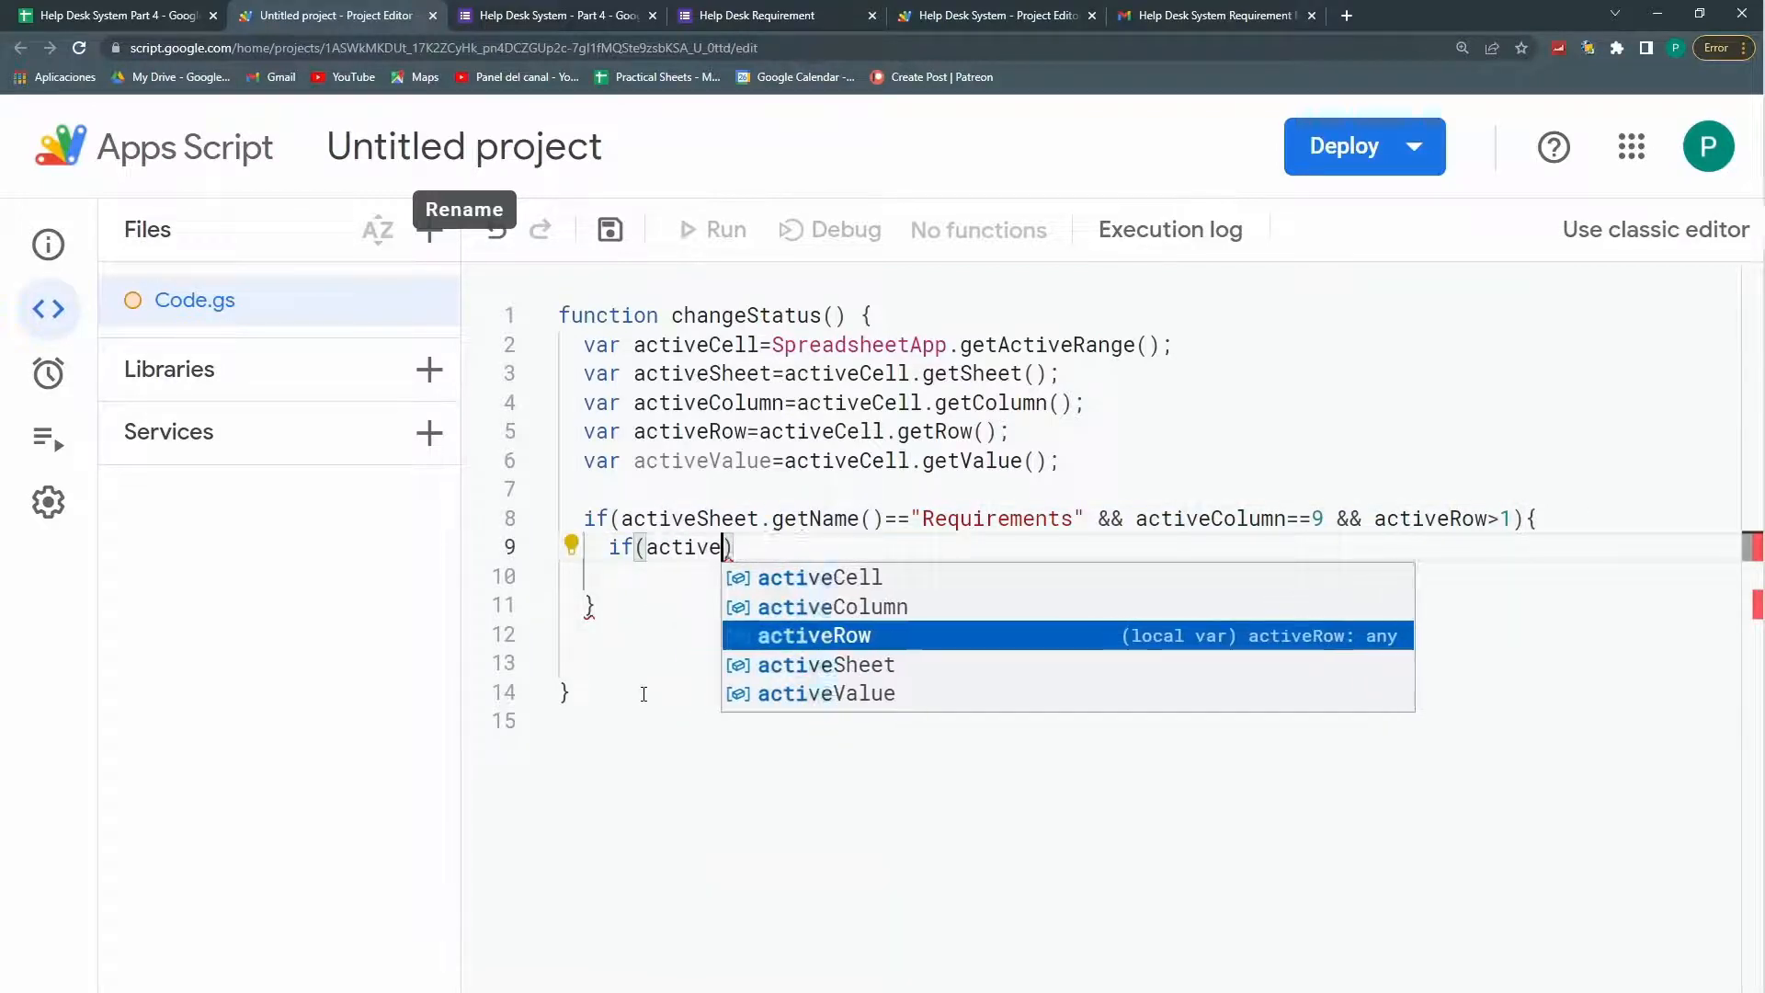
type("Value==")
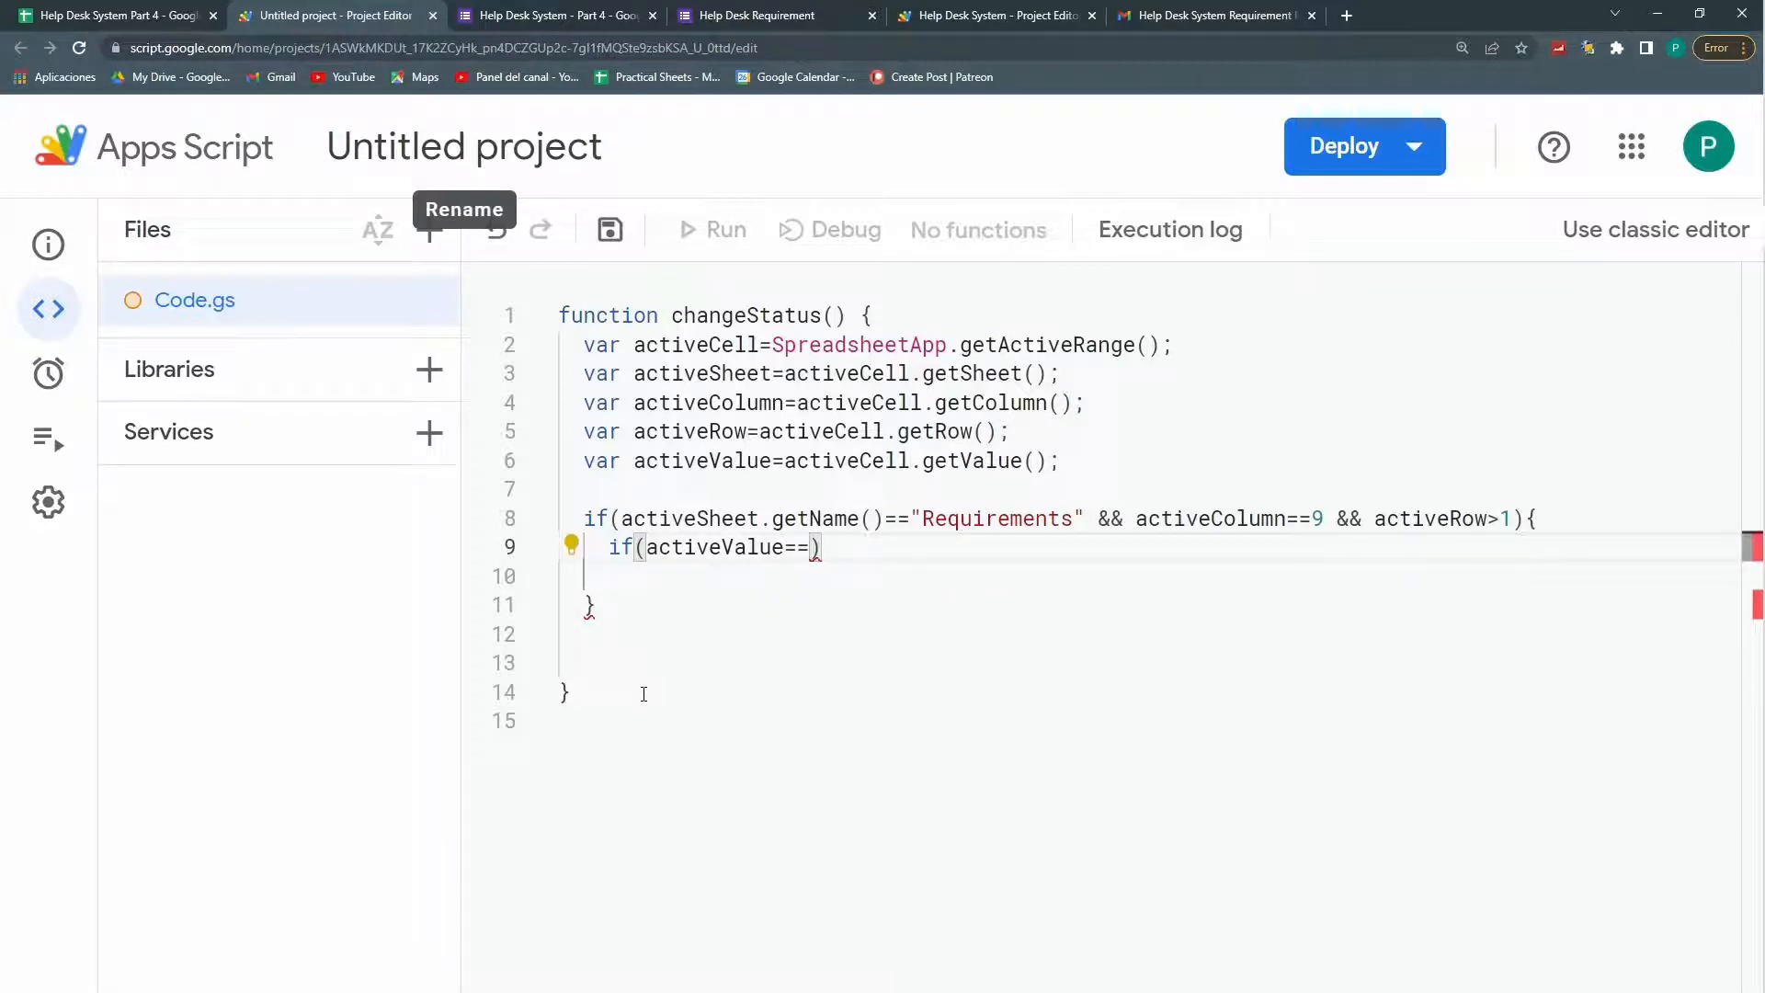
left_click(112, 15)
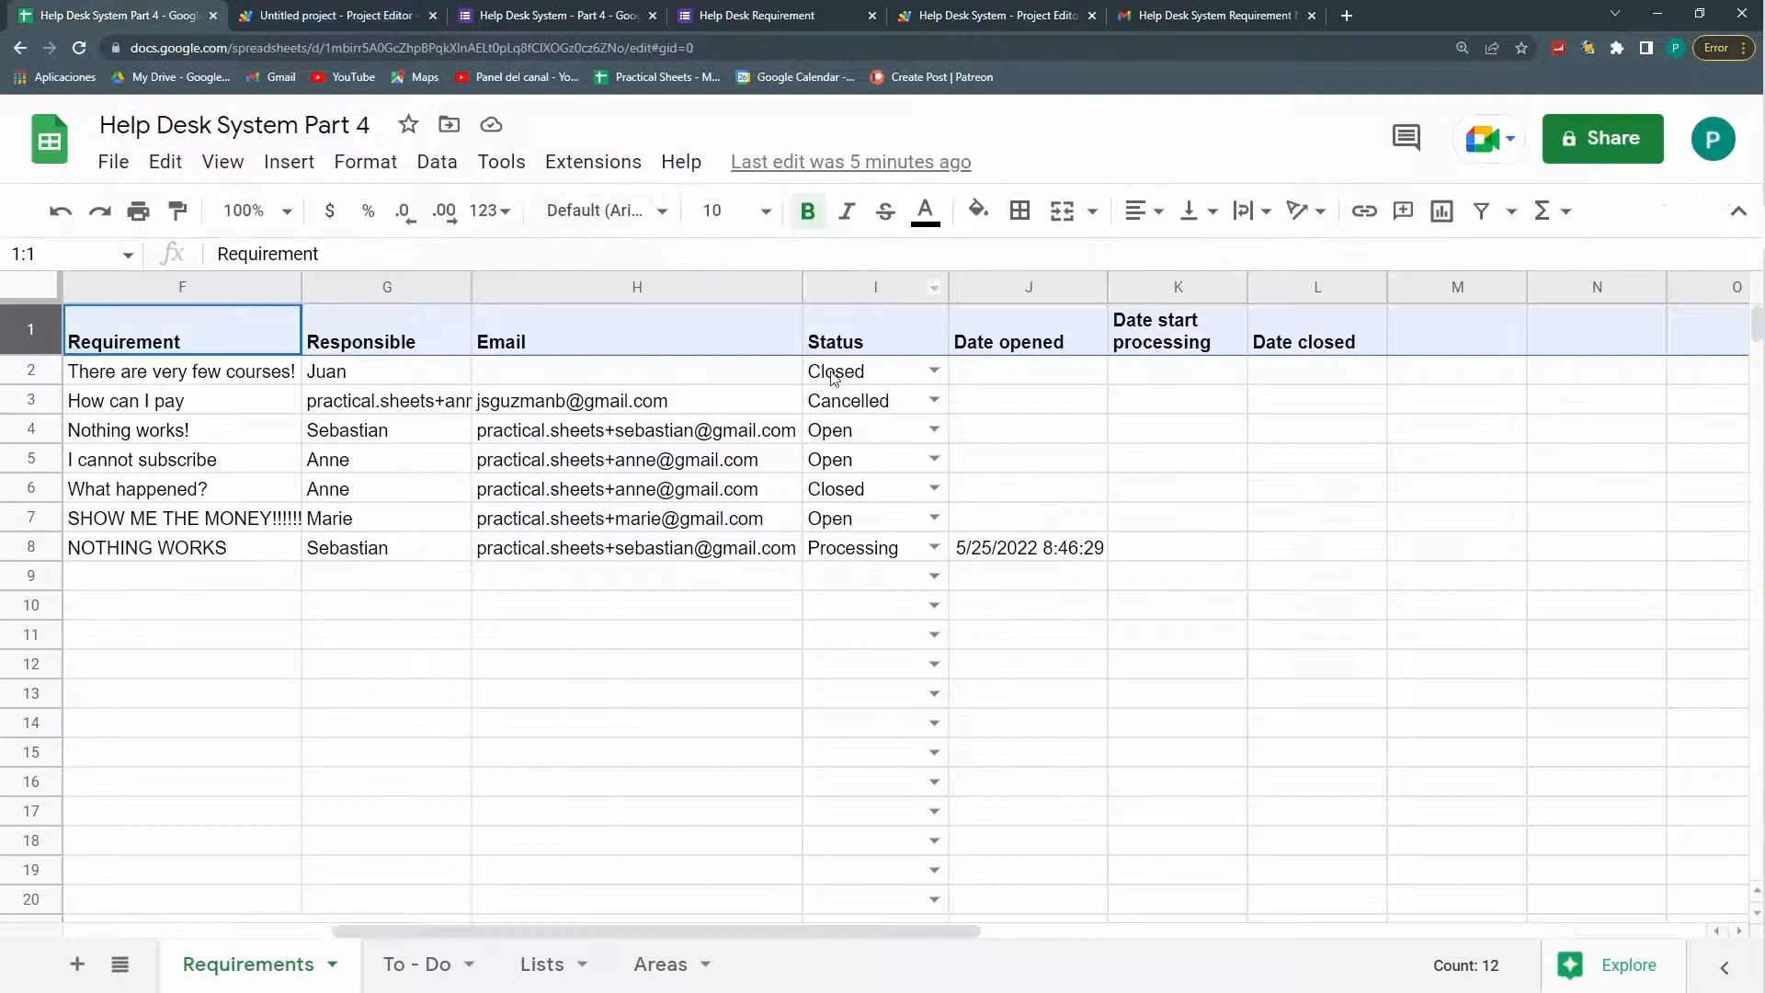
left_click(335, 15)
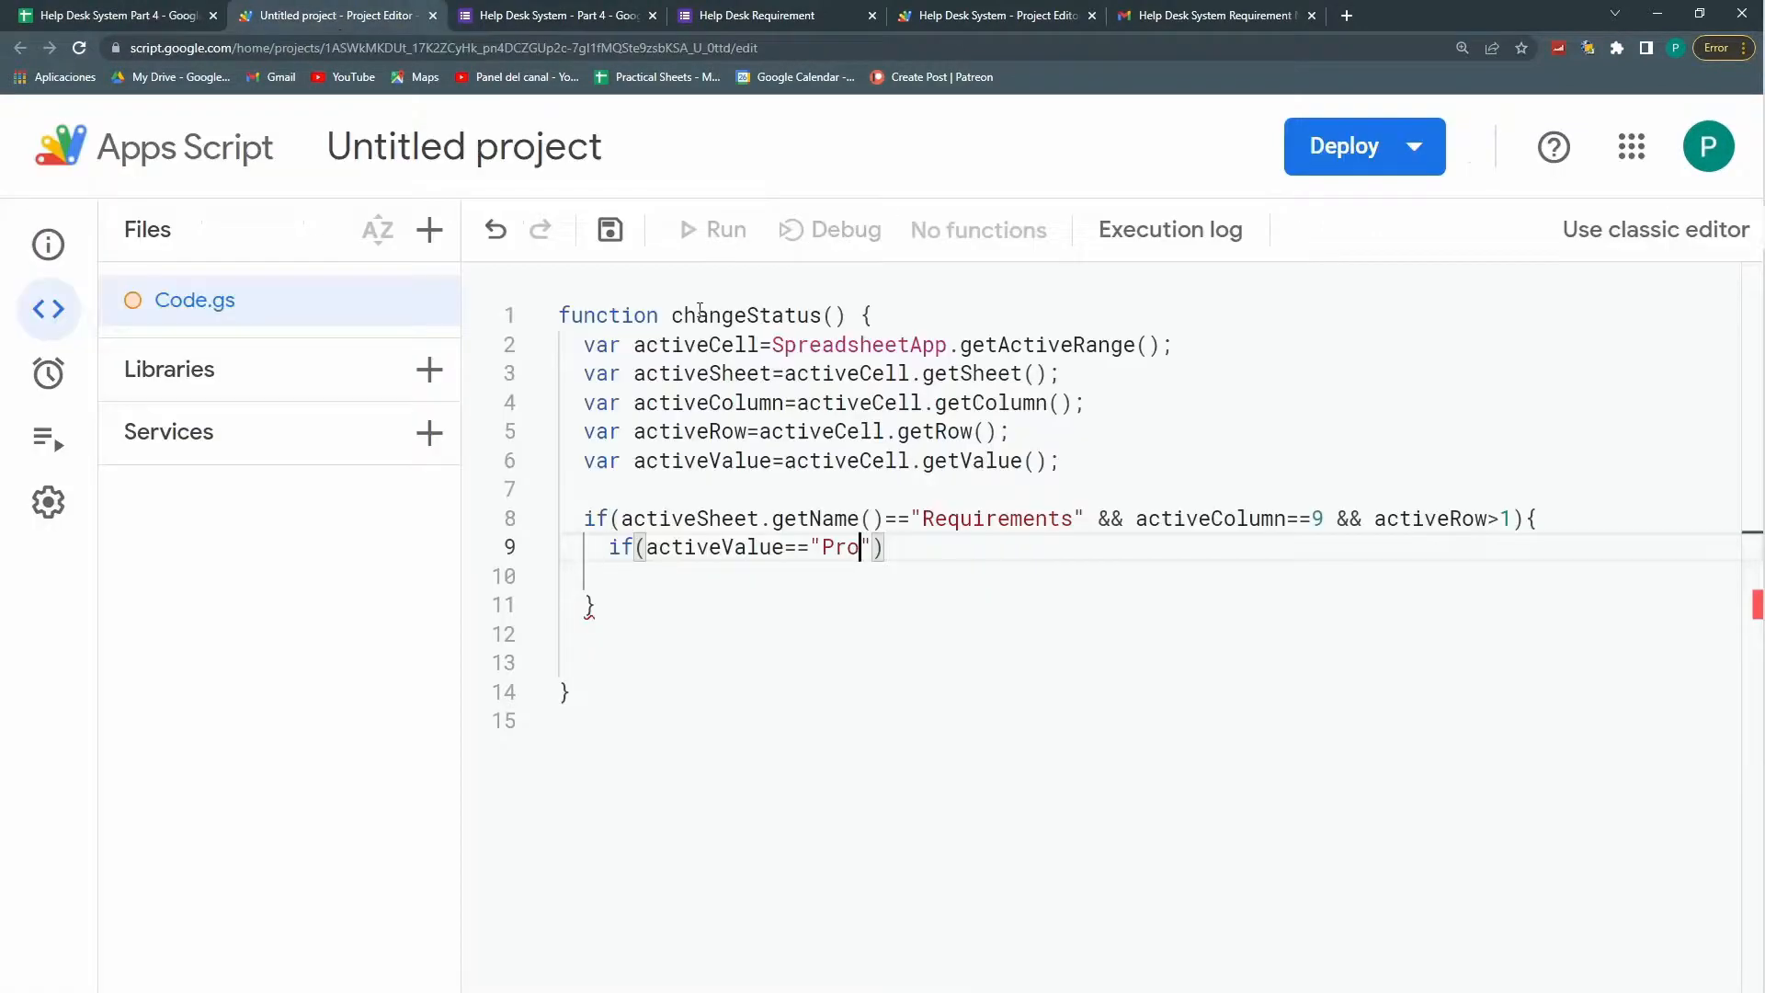
left_click(112, 14)
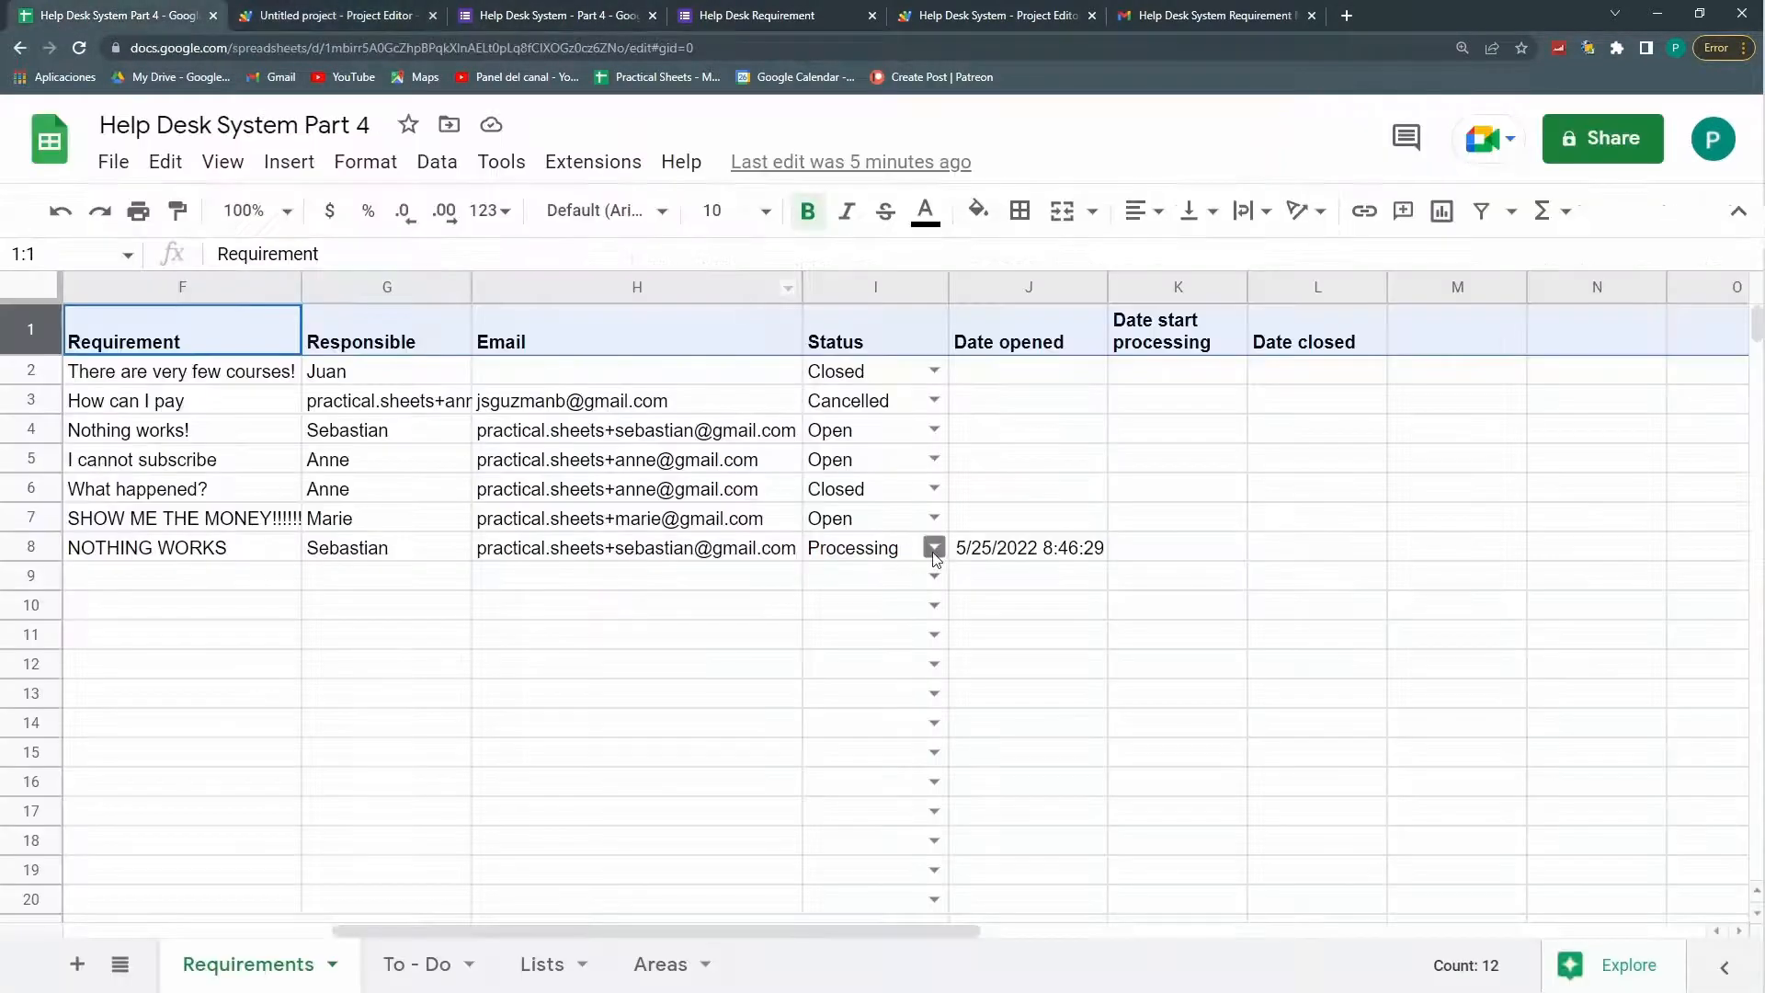
left_click(829, 575)
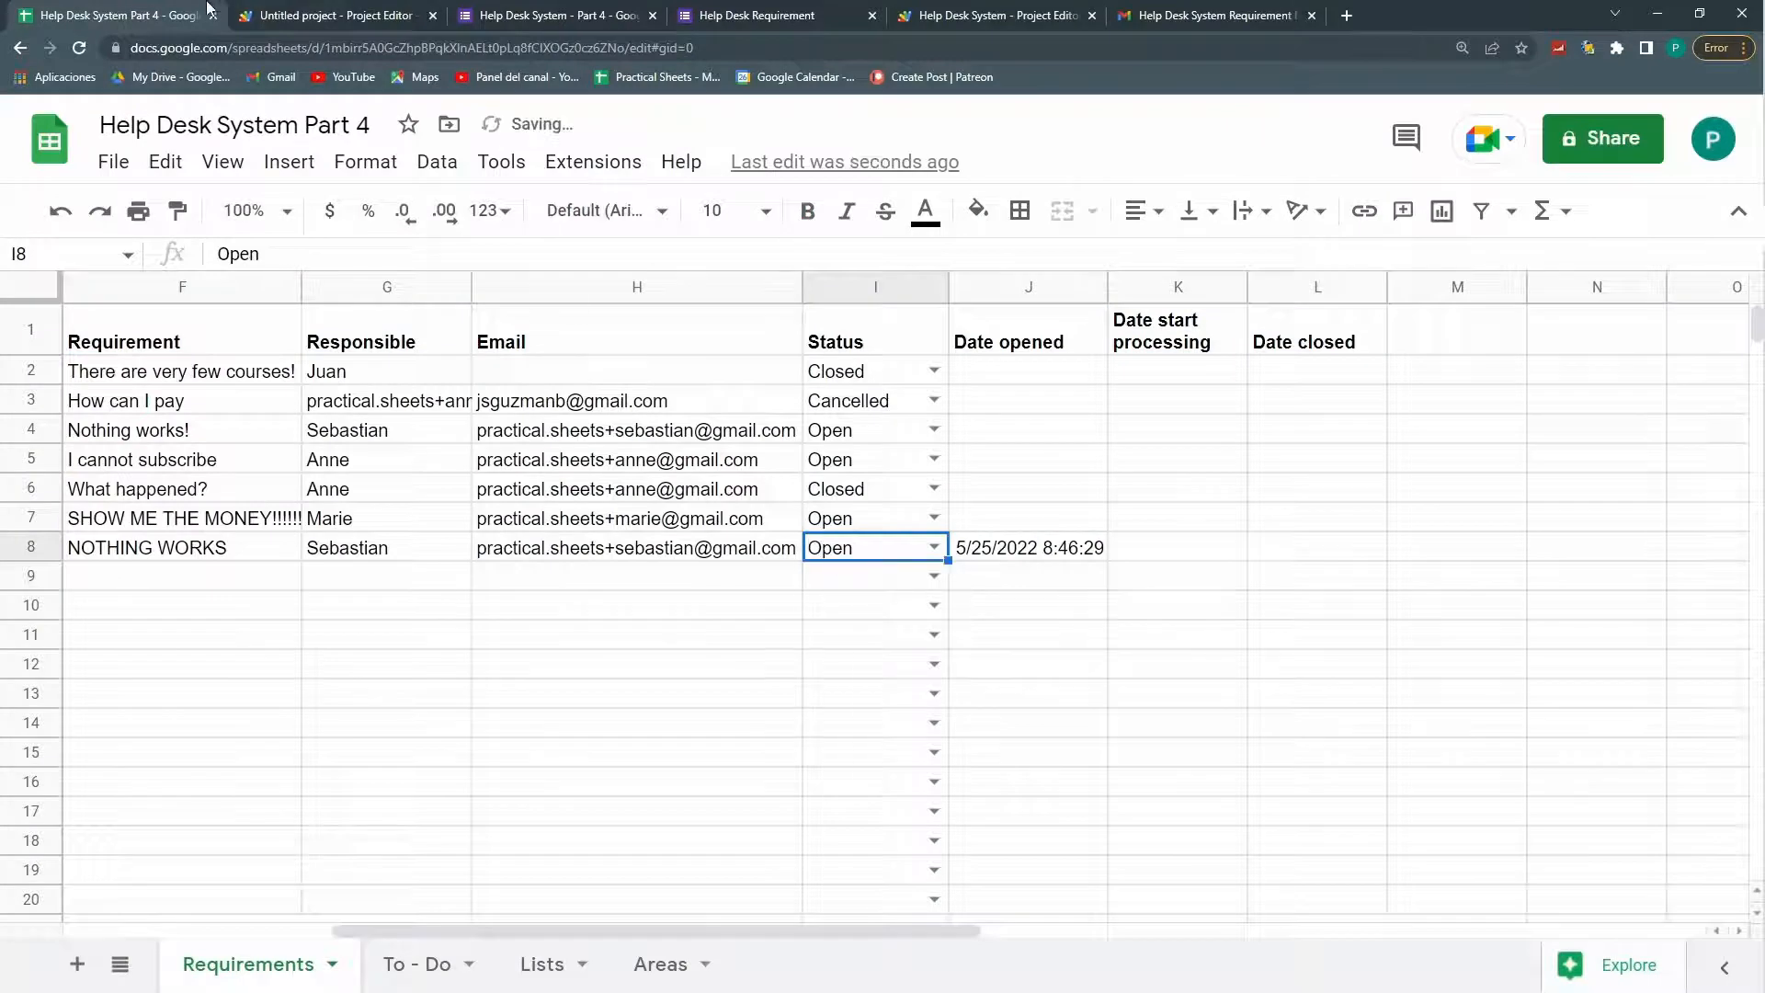
left_click(333, 14)
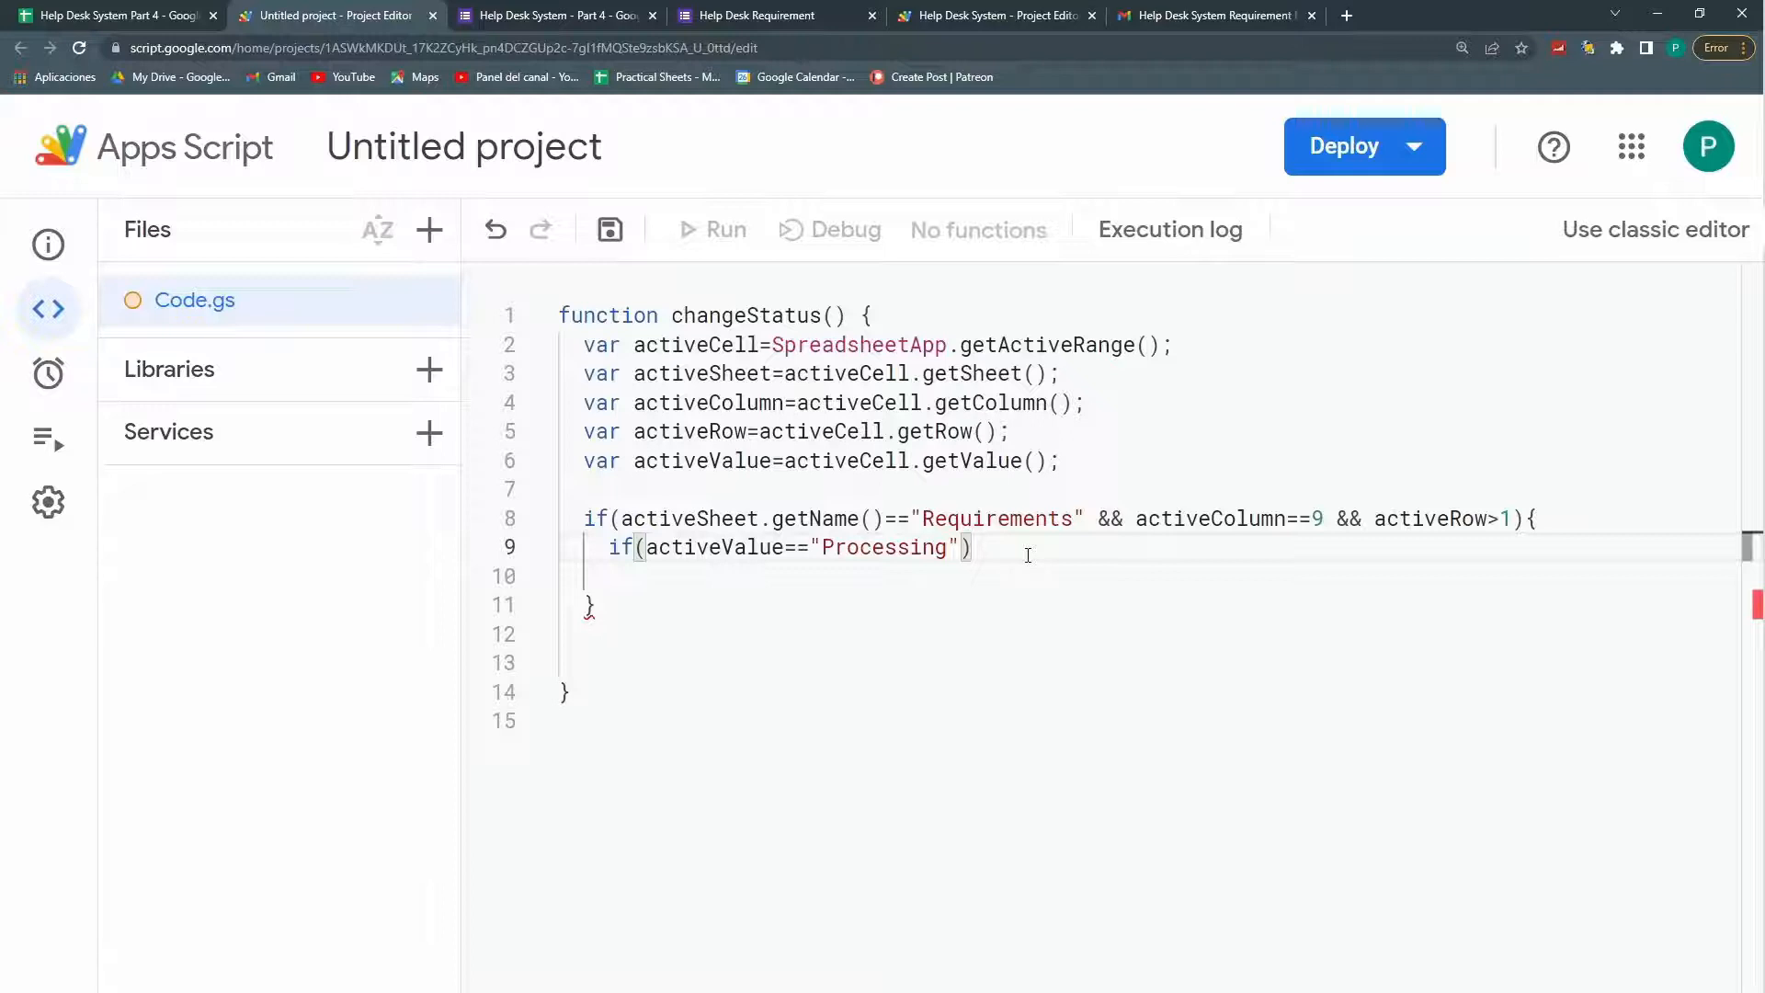
left_click(112, 15)
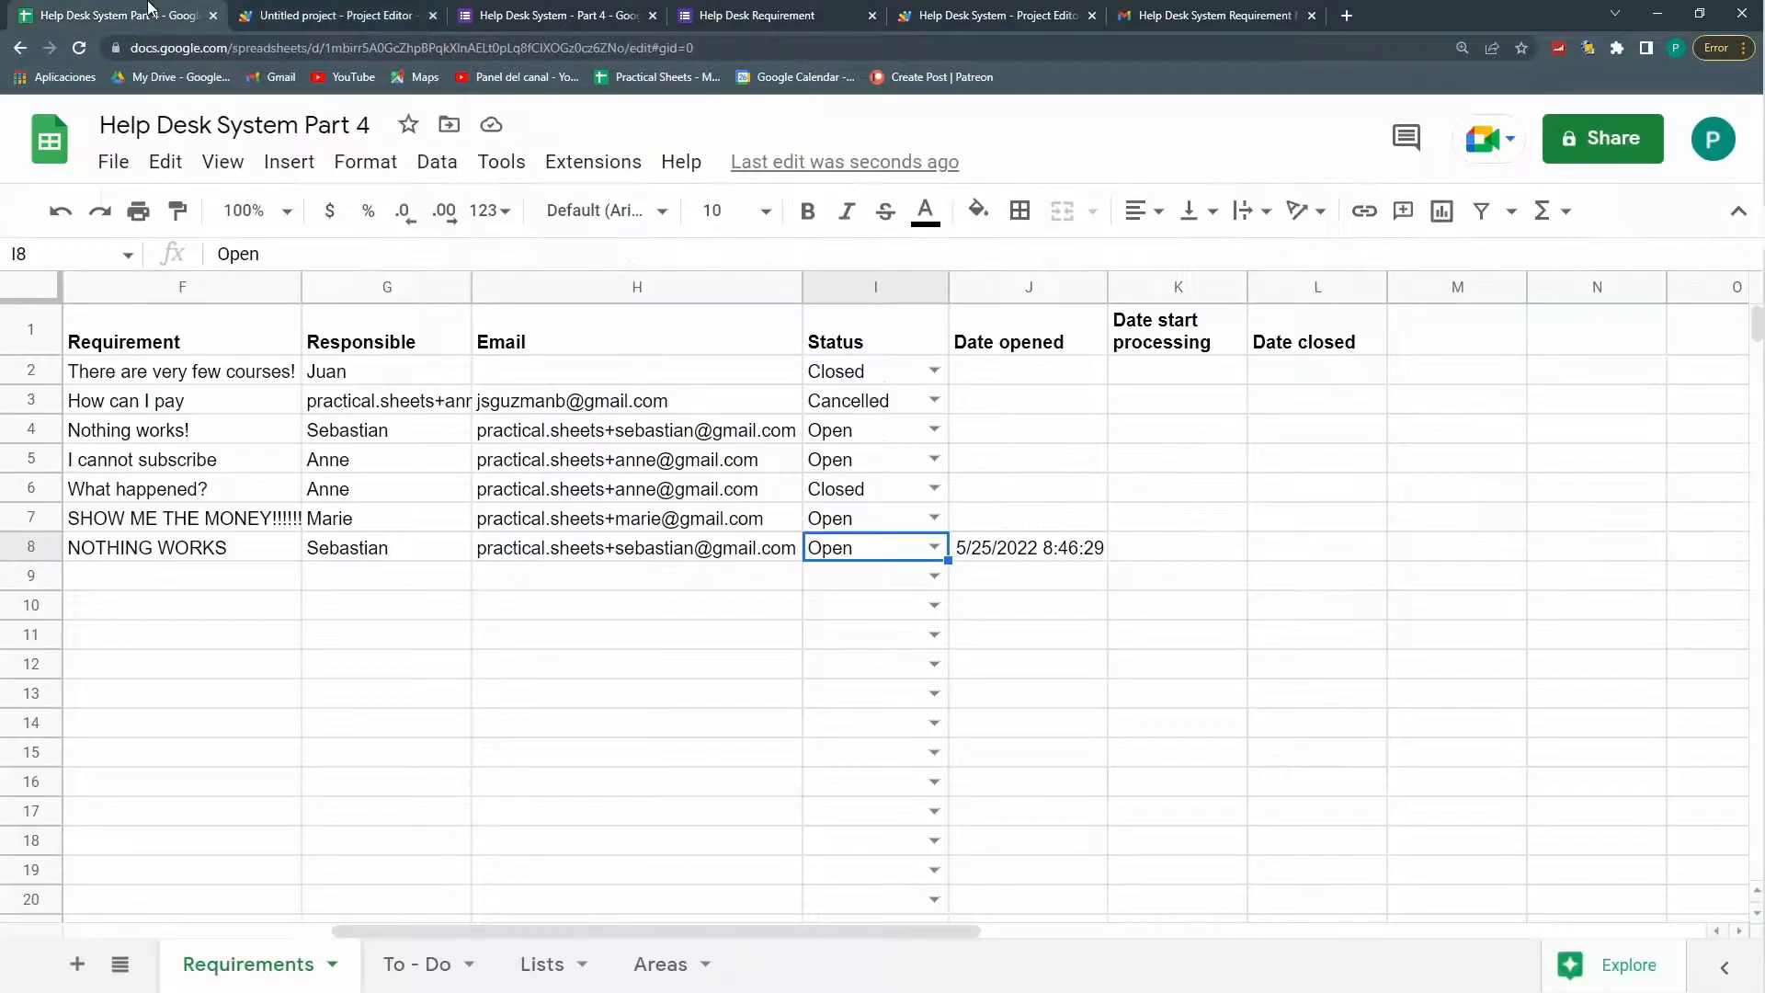
left_click(1026, 518)
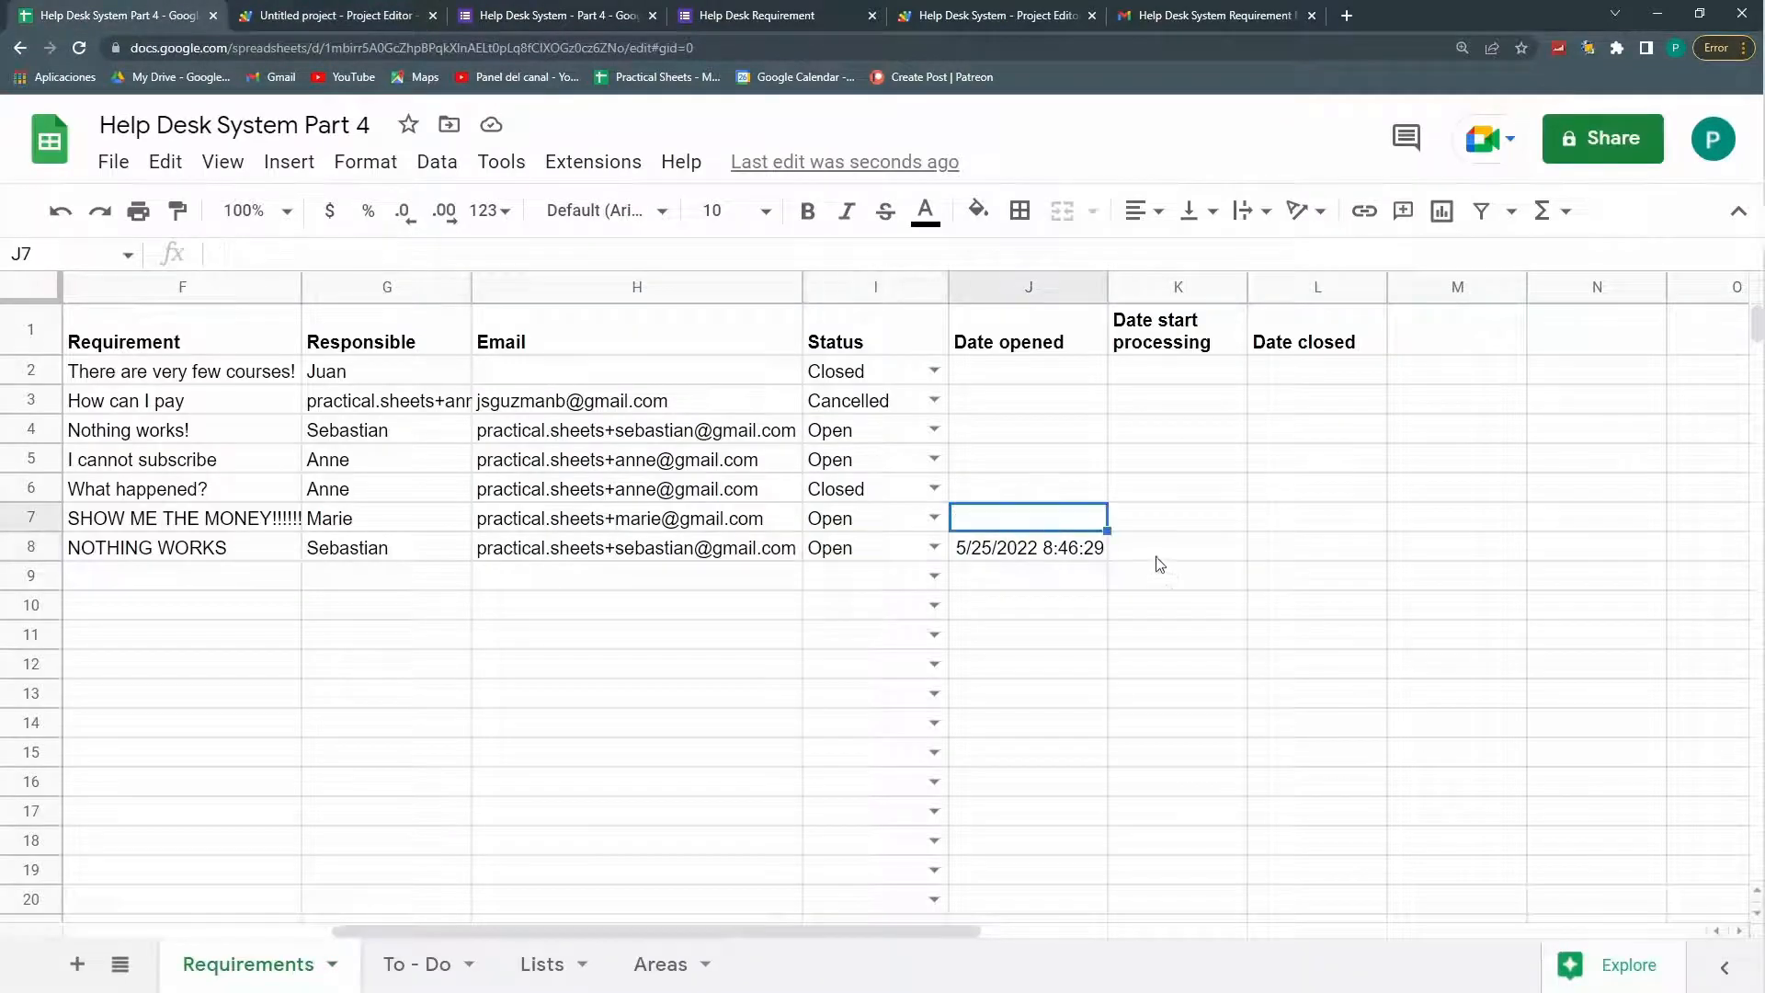
left_click(1177, 548)
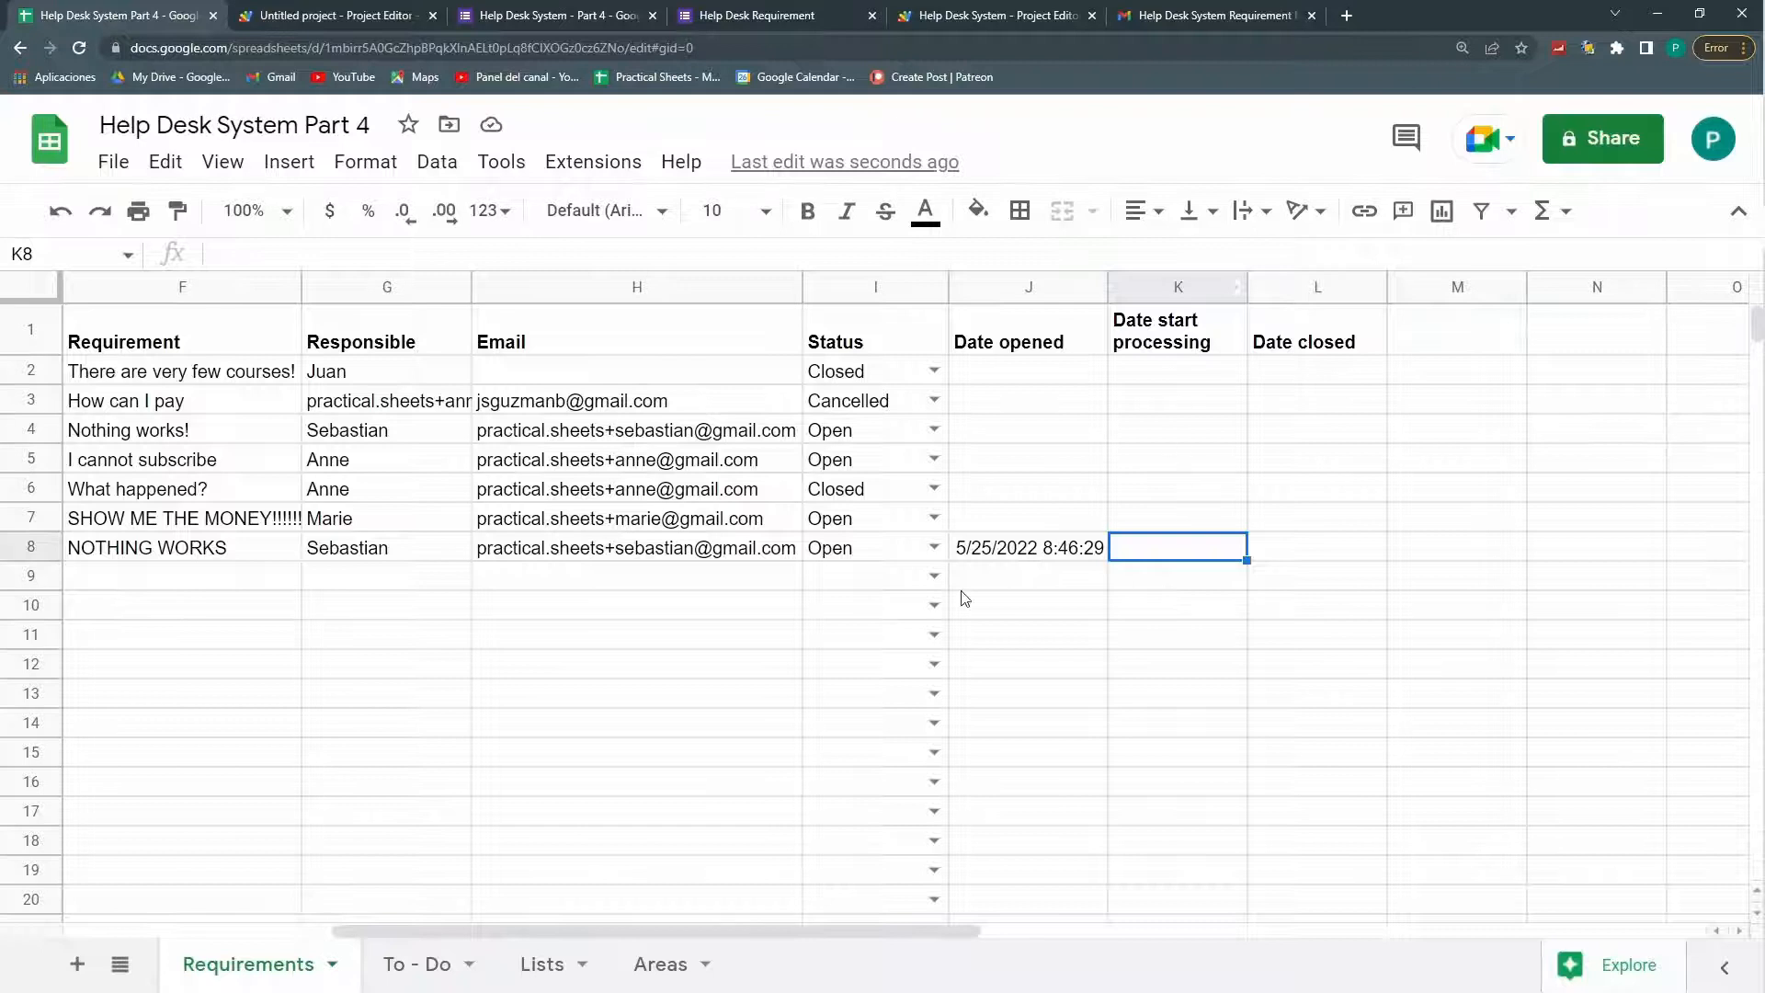
left_click(329, 15)
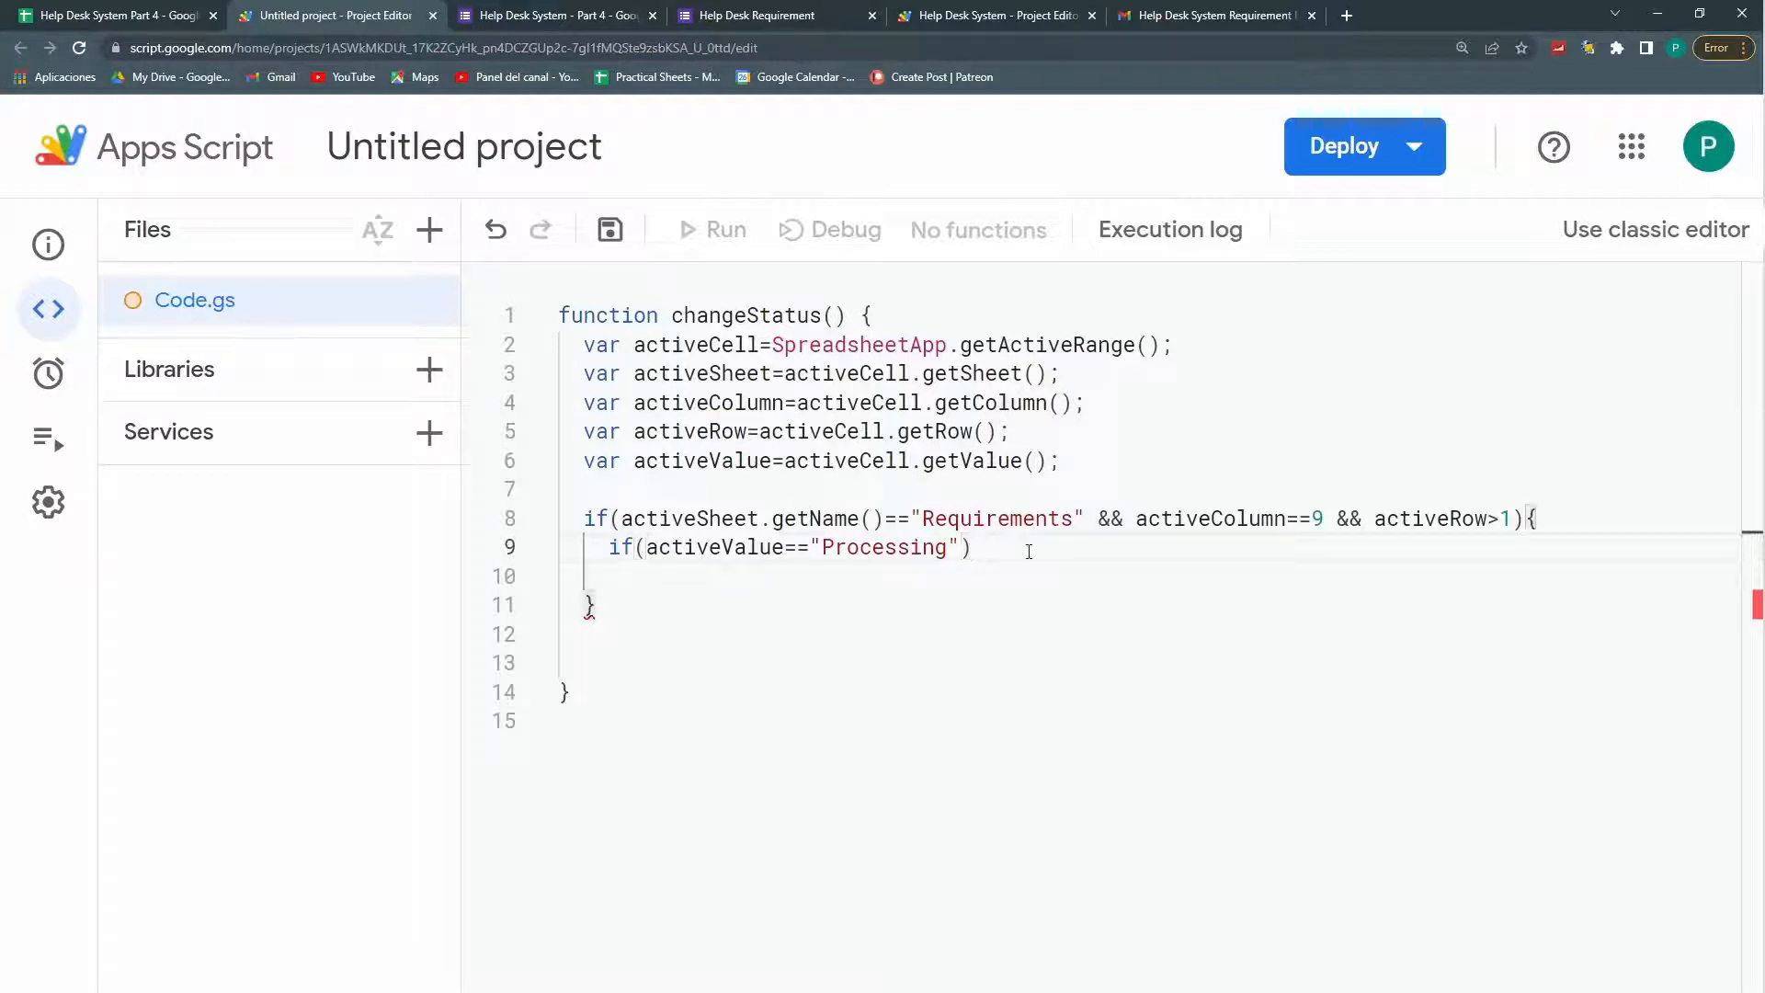
Step: Stamp activeSheet.getRange(activeRow,11).setValue(new Date()) in the Processing branch
left_click(989, 548)
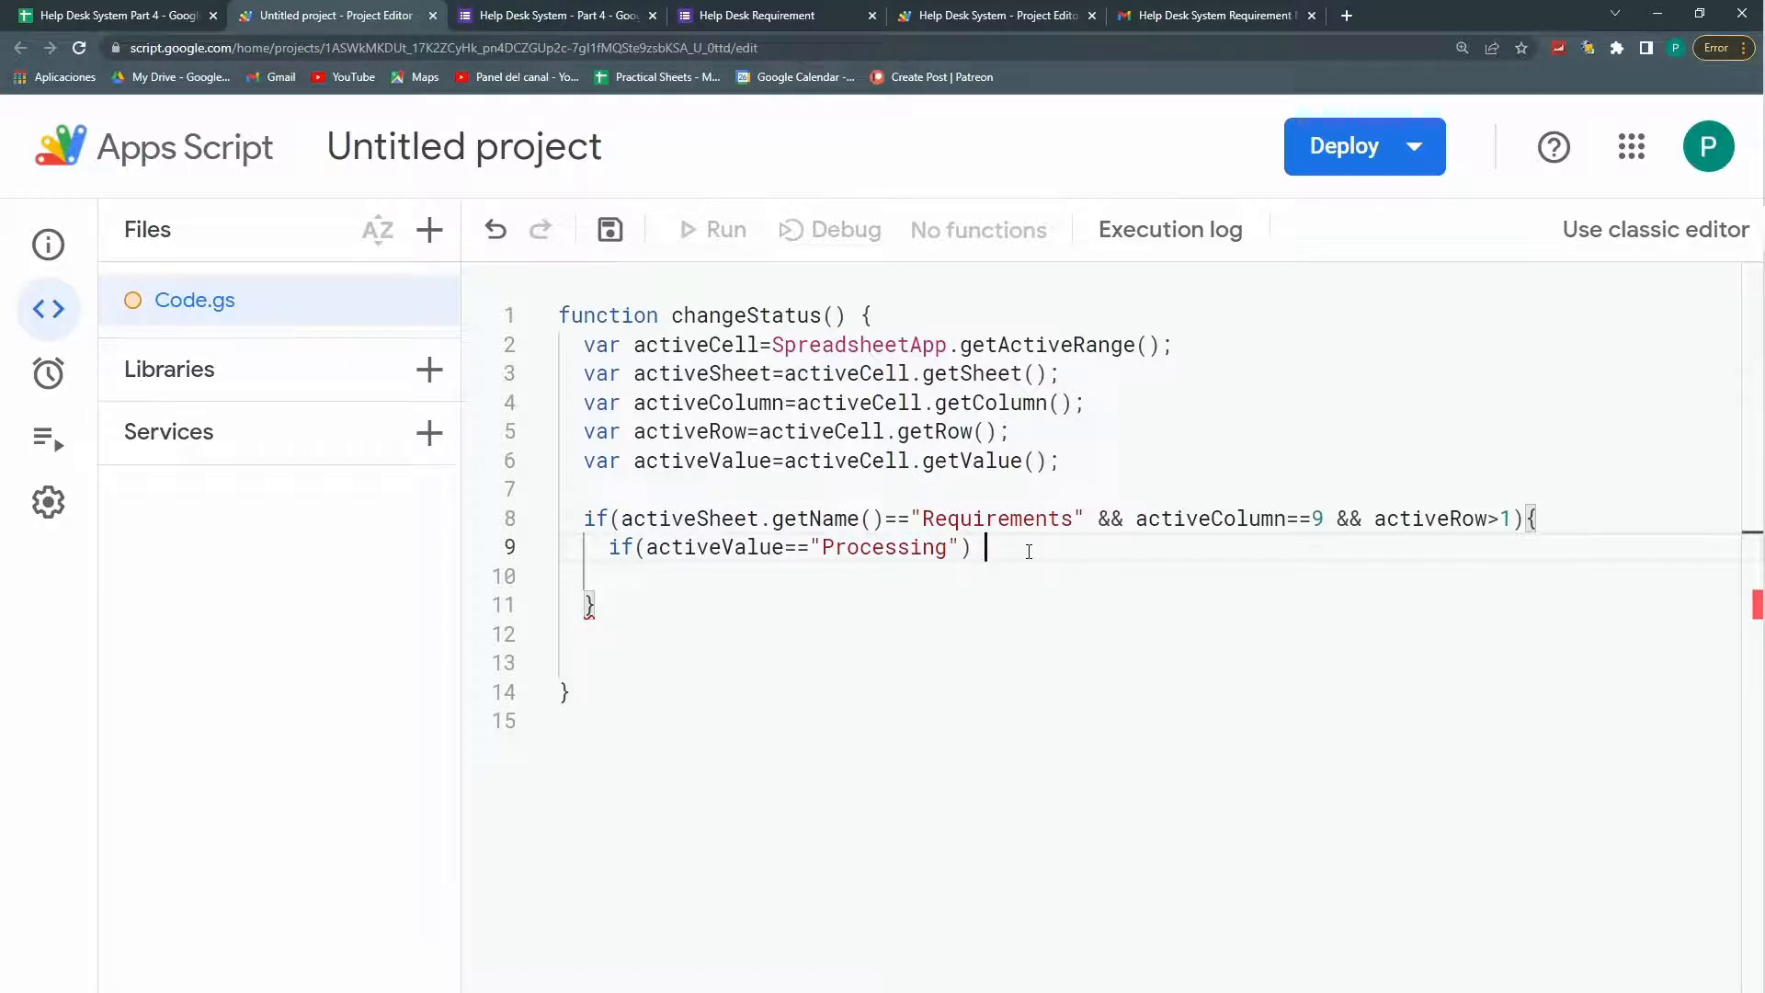
type("active")
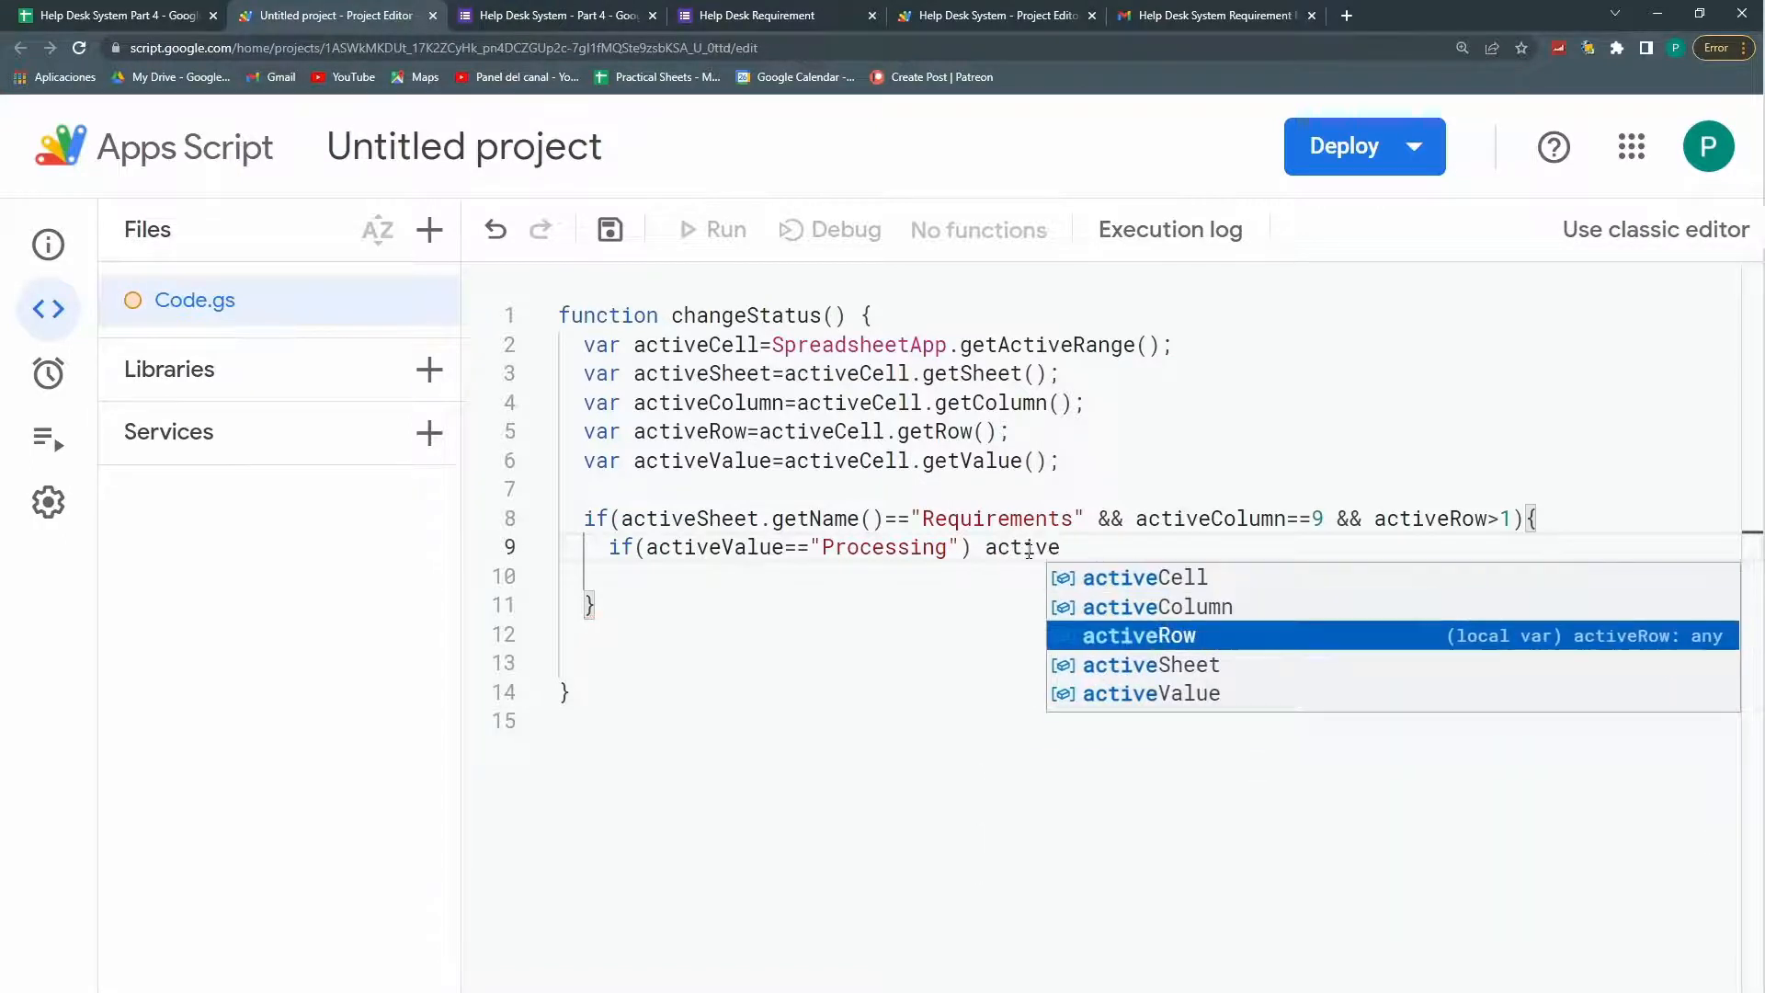
type("Sheet.getRange(")
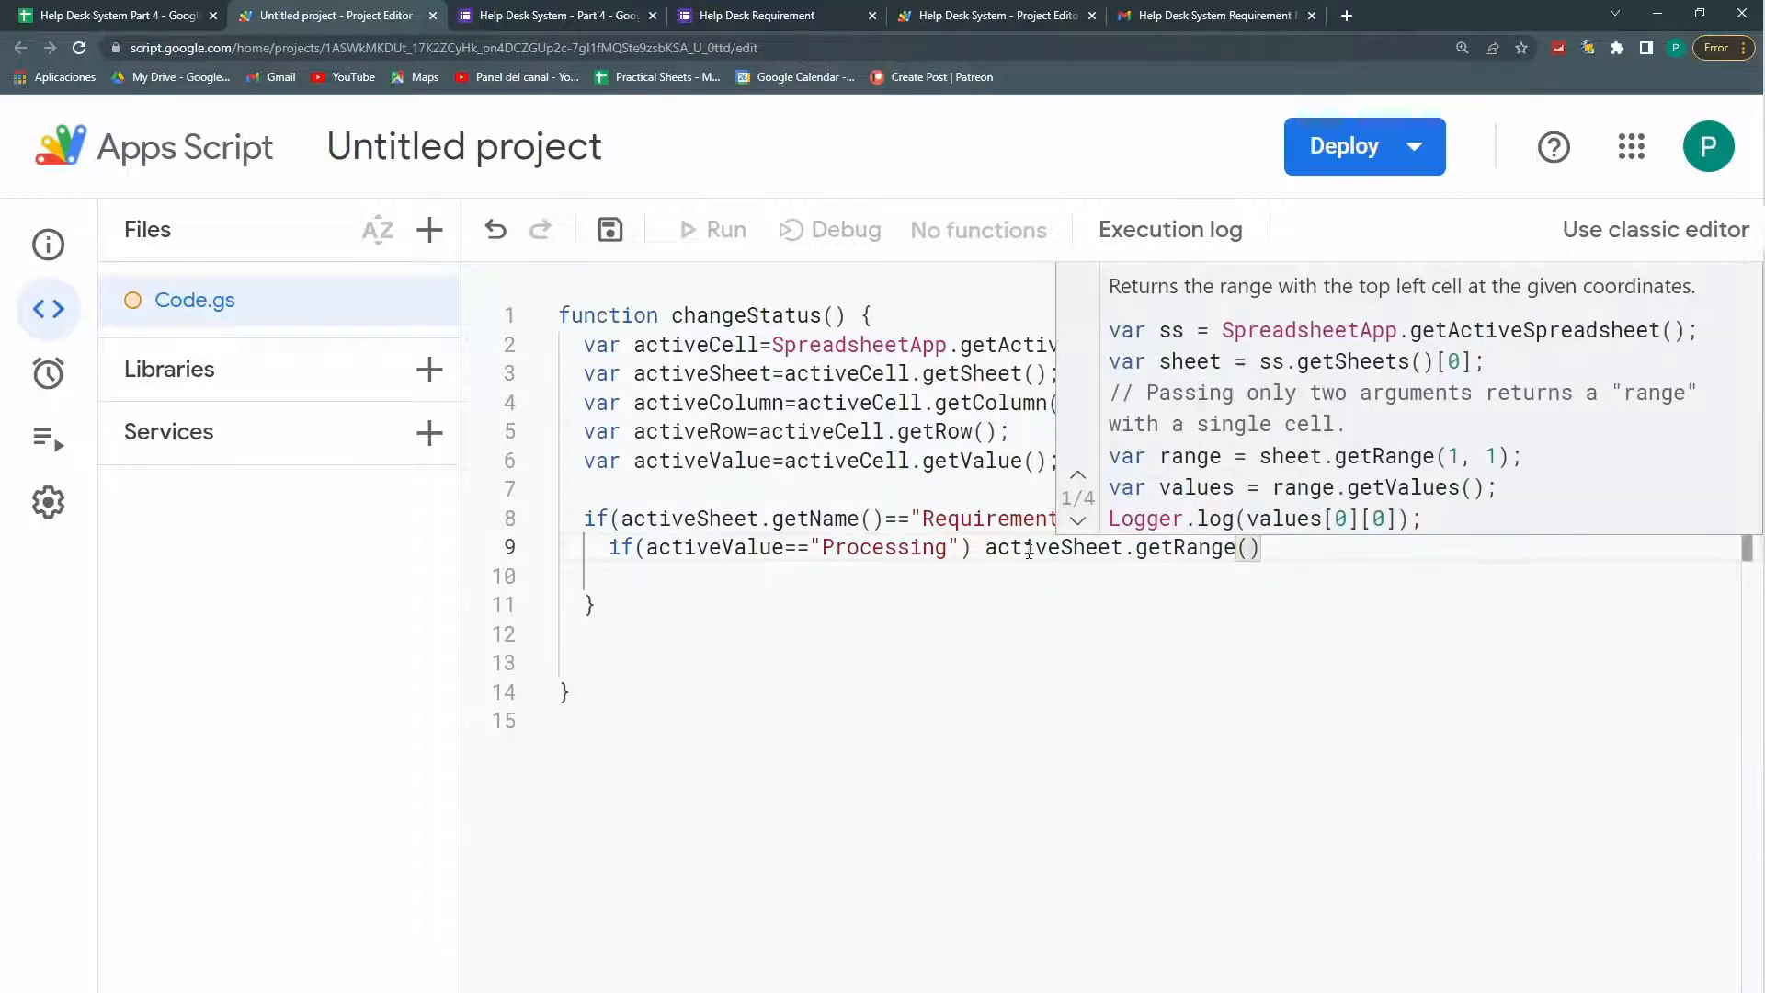
type("activeRow")
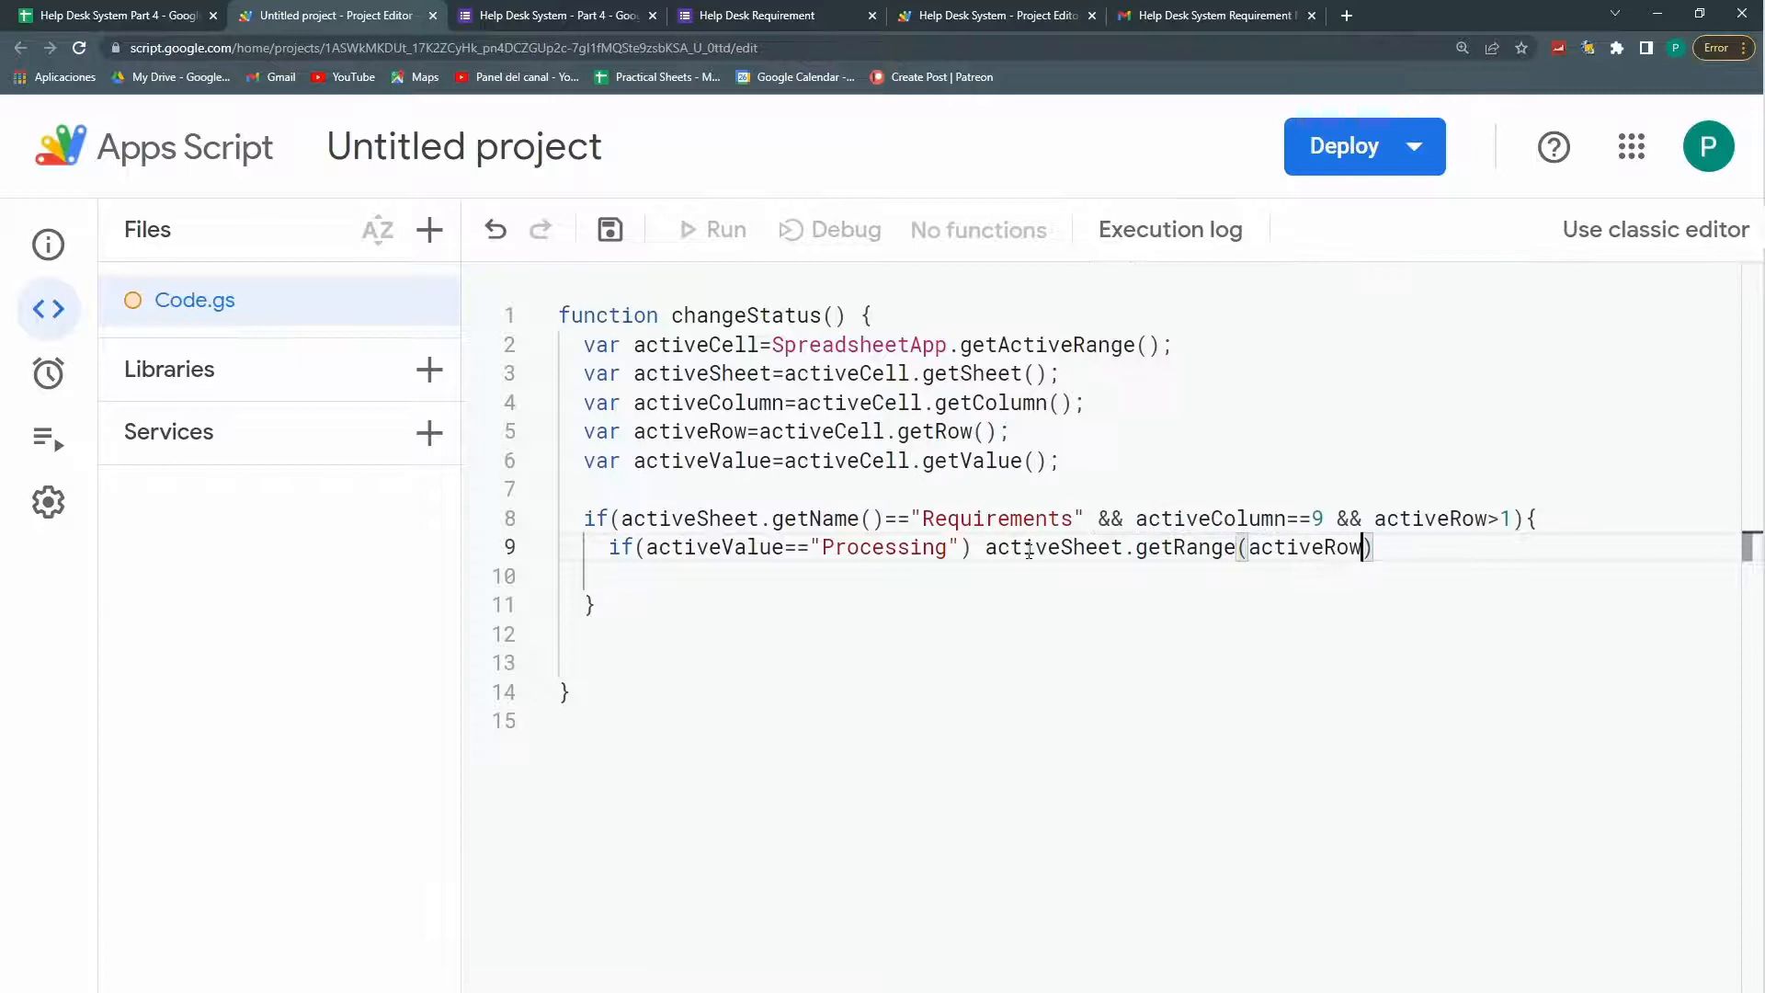
type(",11)")
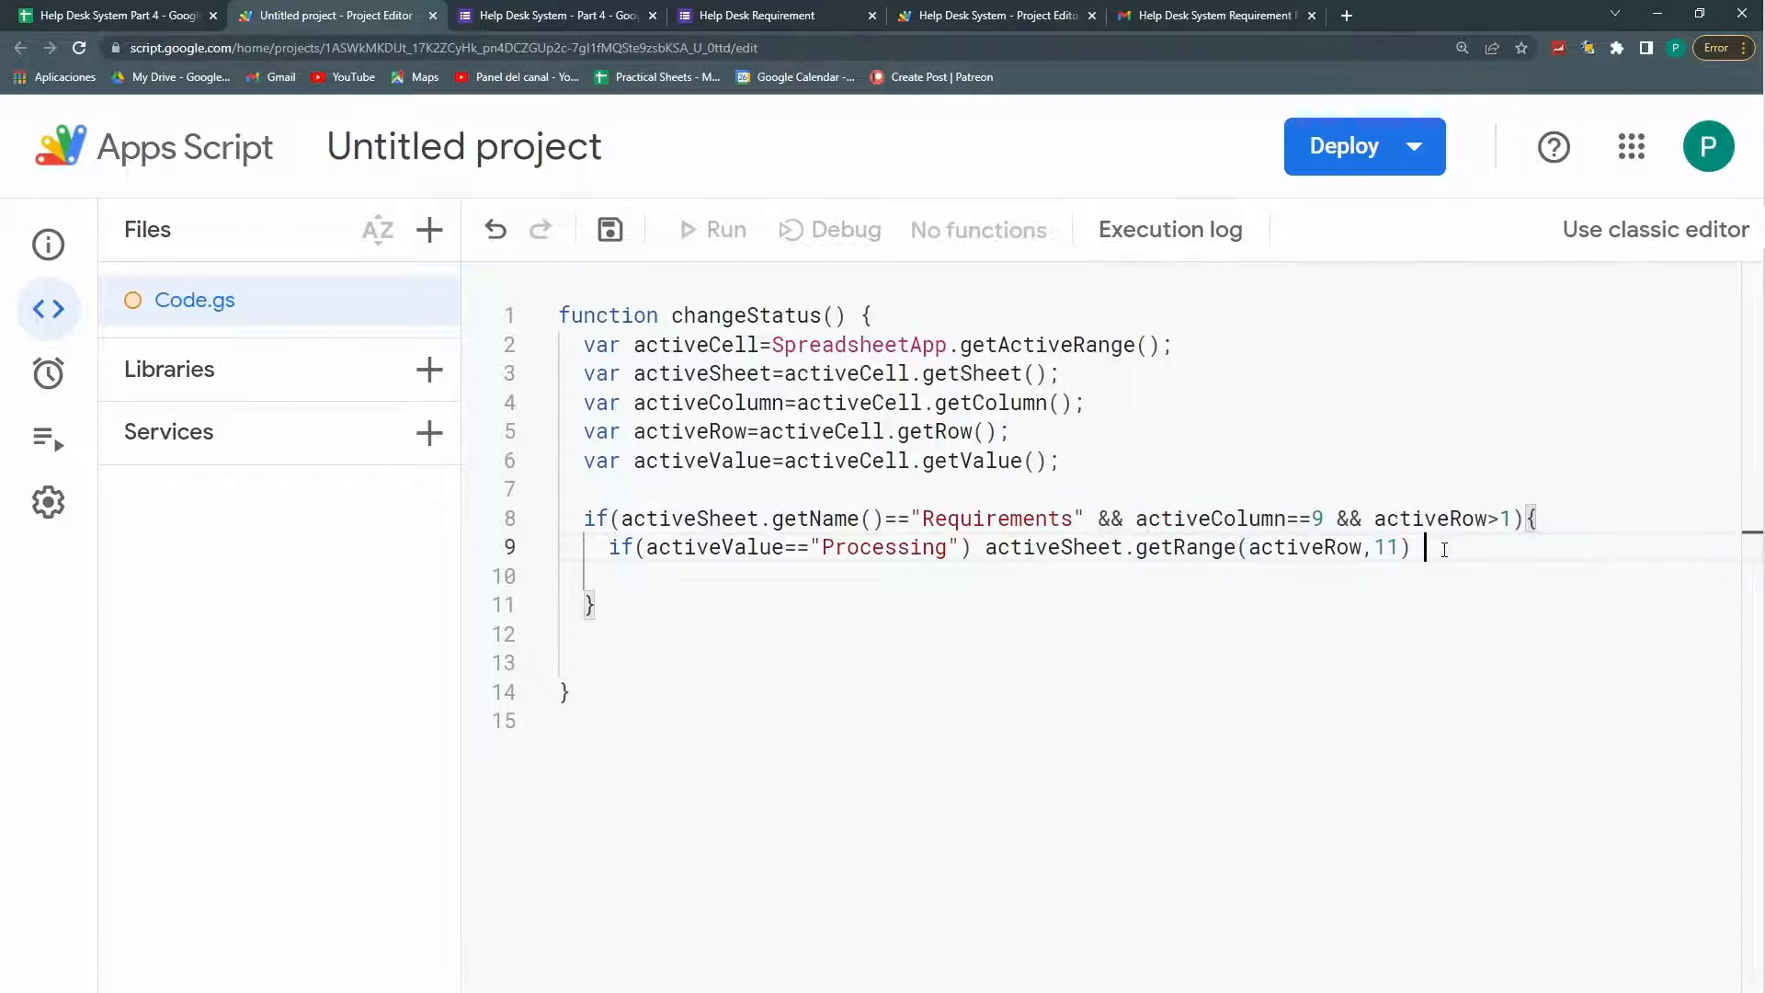
type(".")
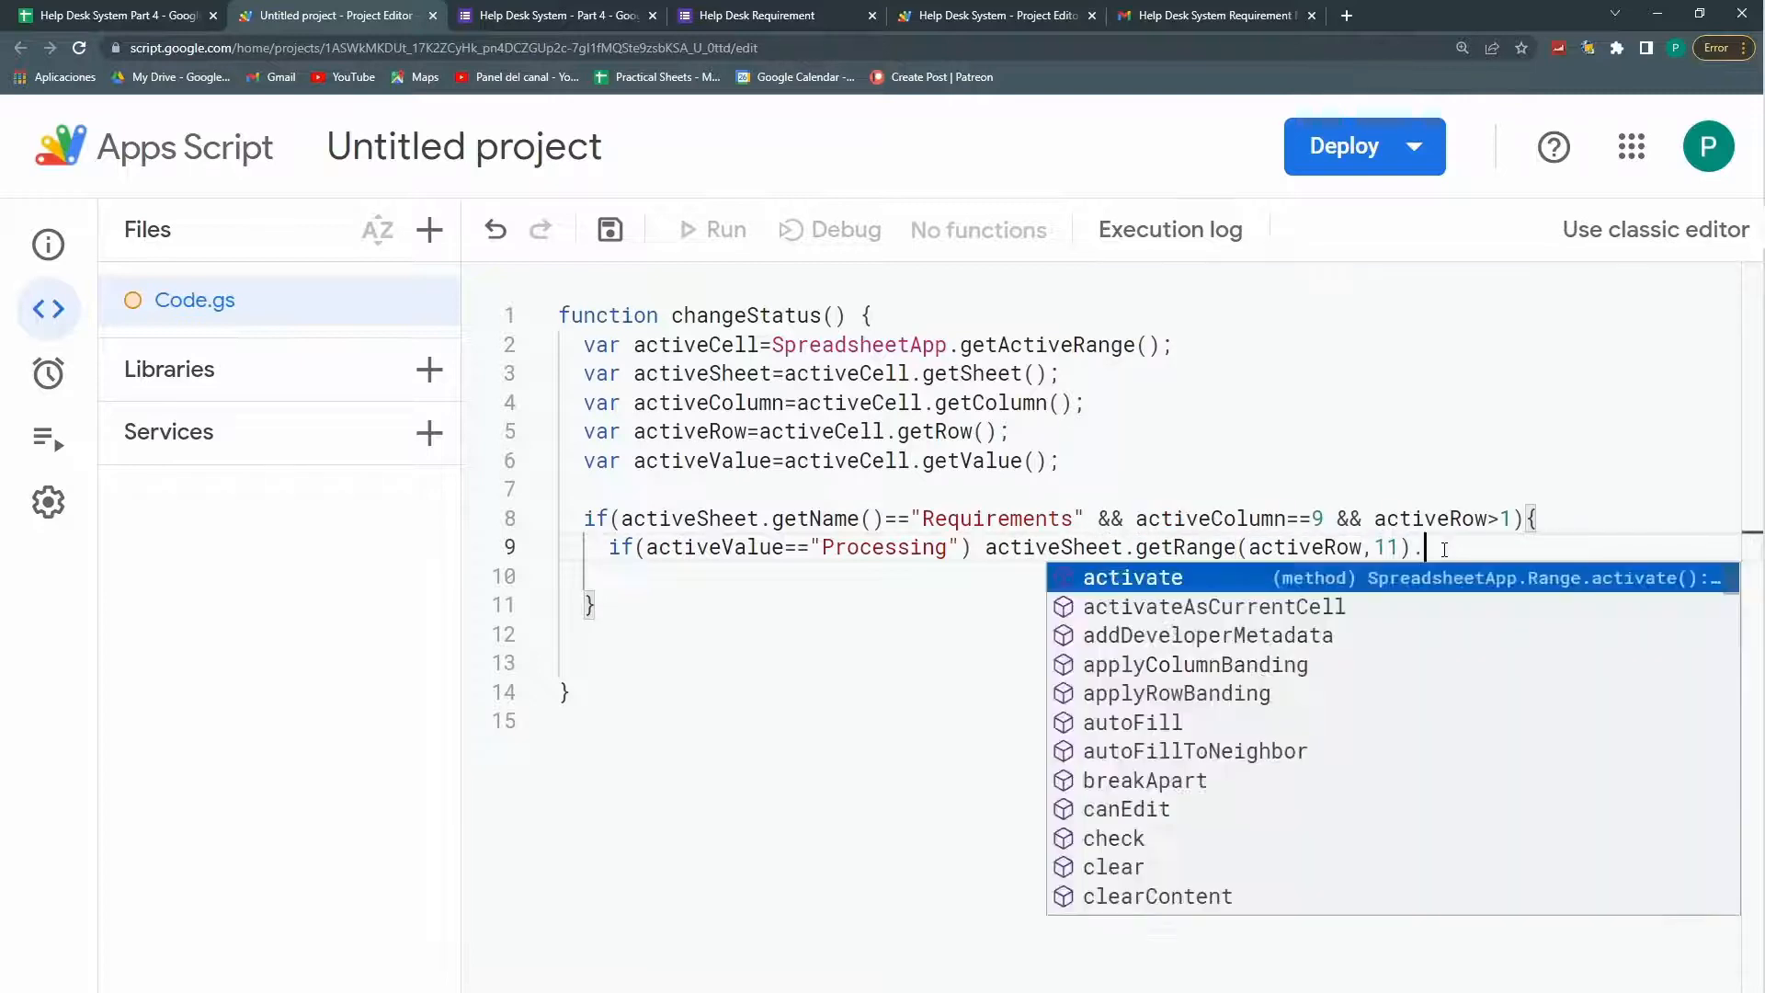
type("setValue")
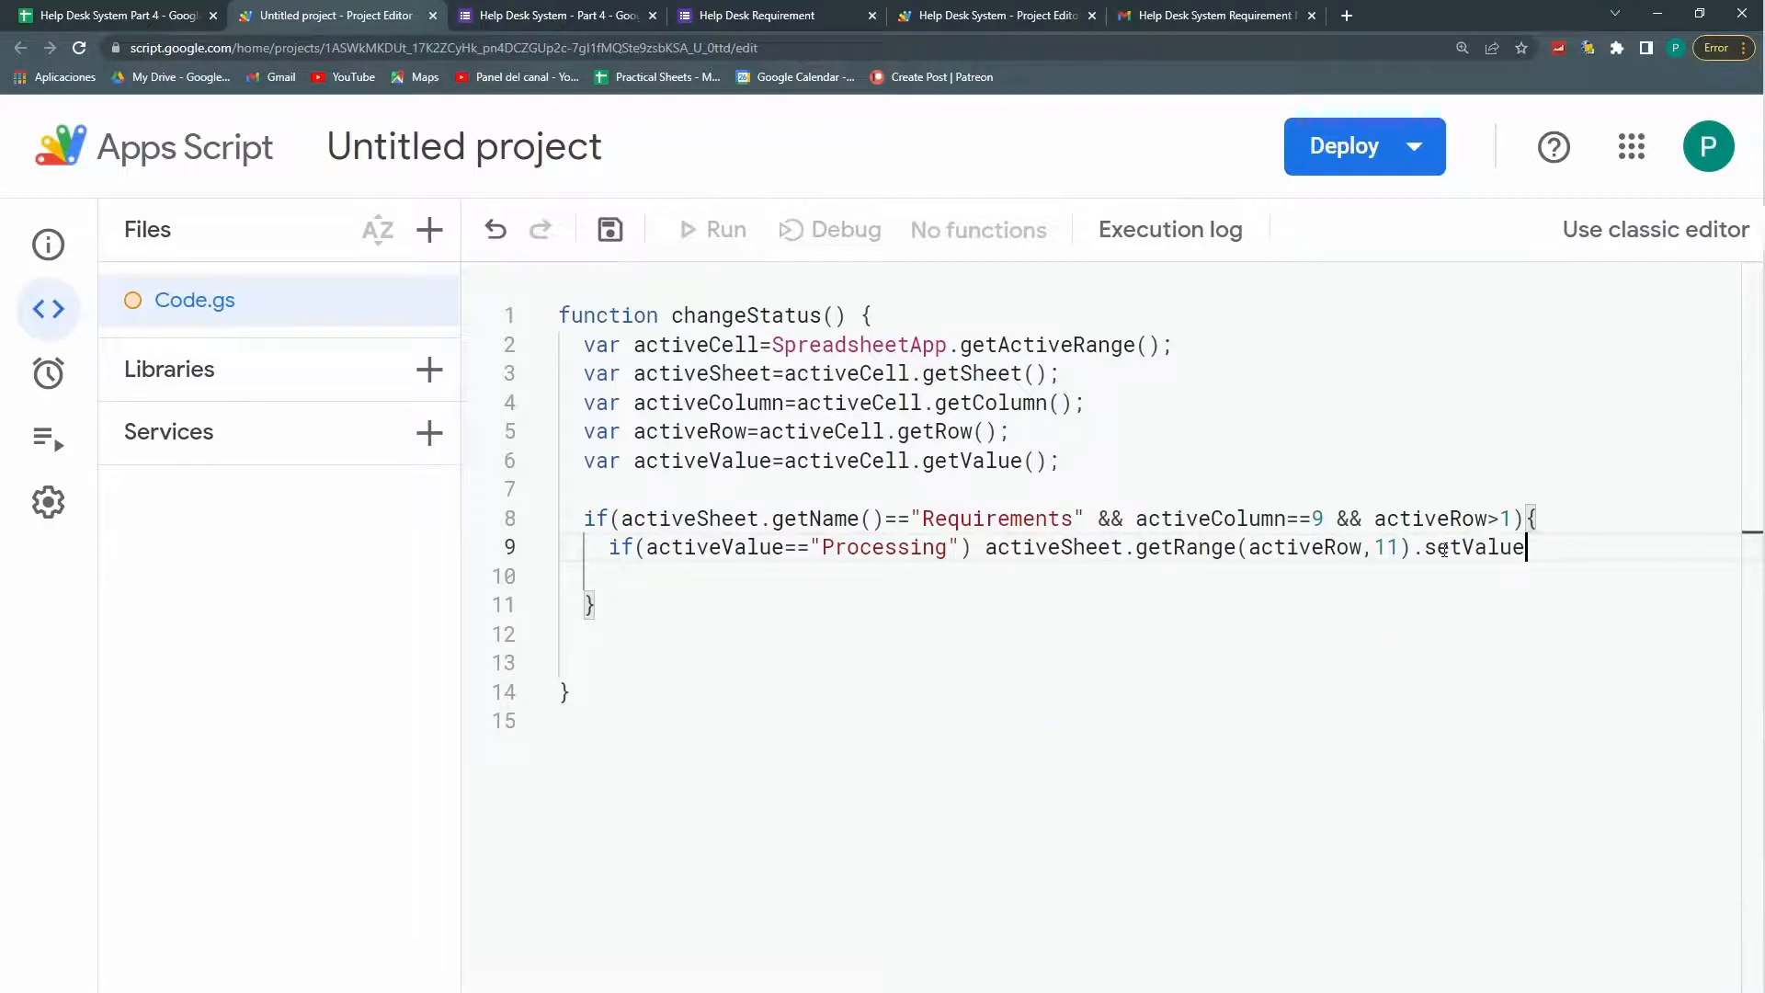
type("(new)")
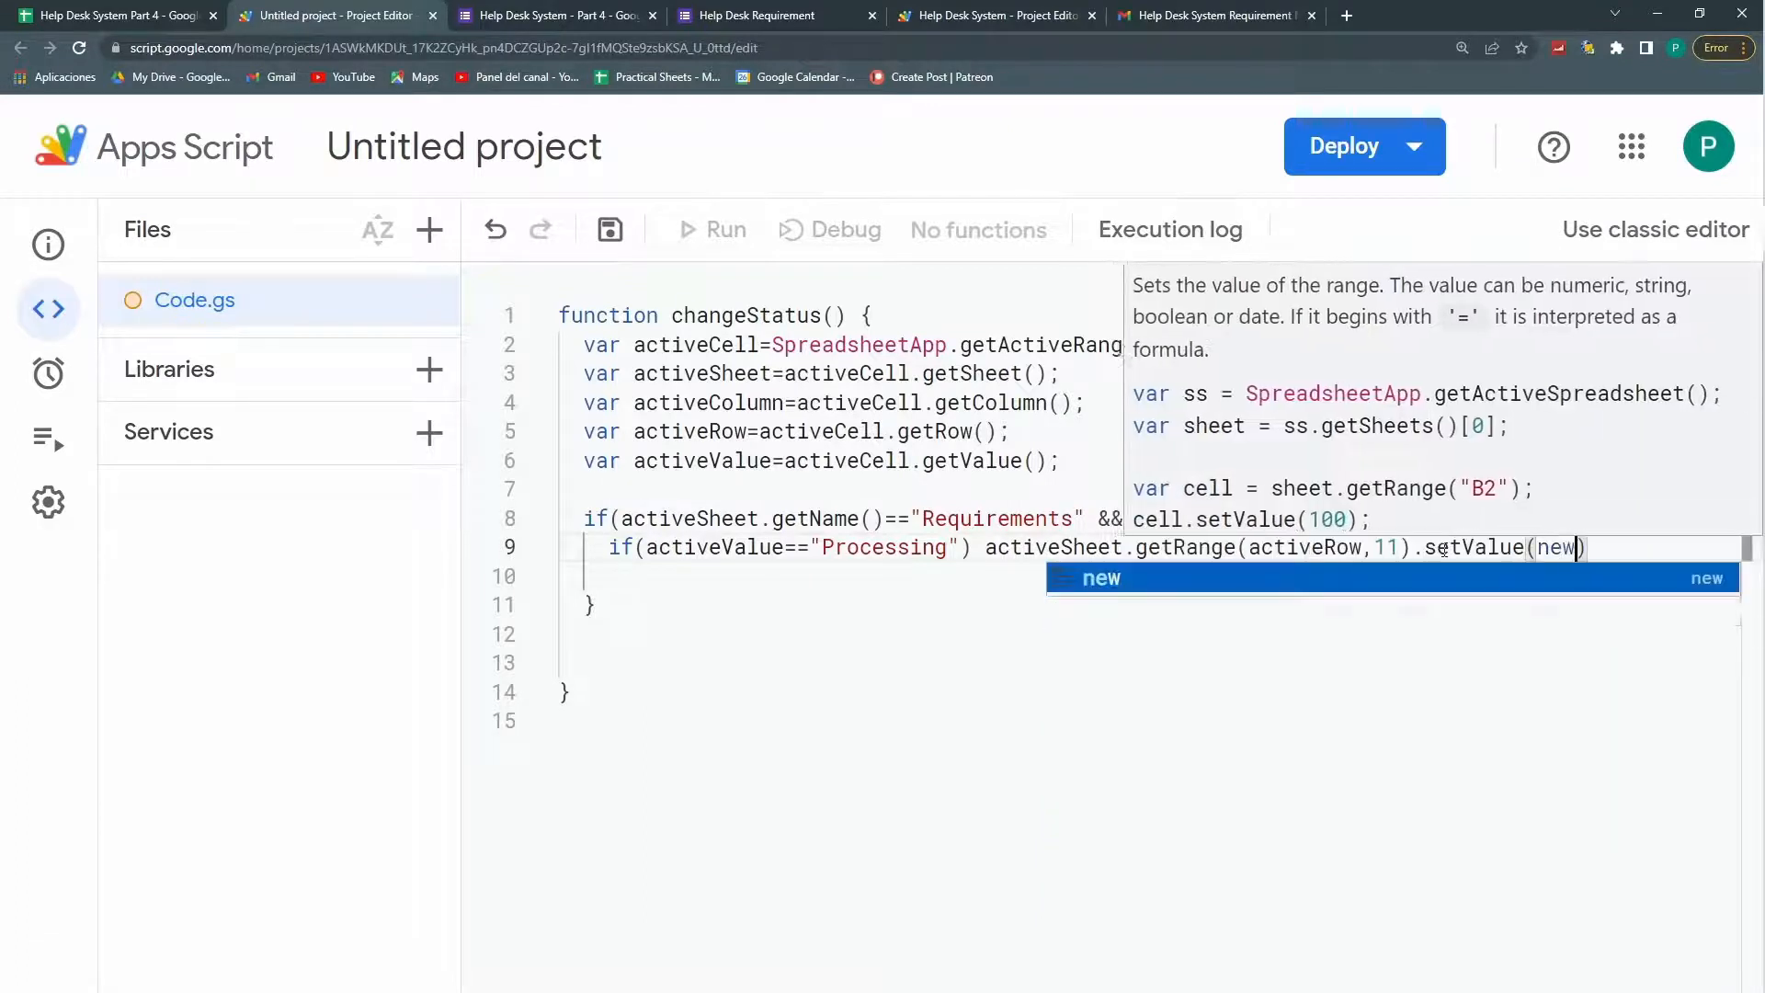
type("Date")
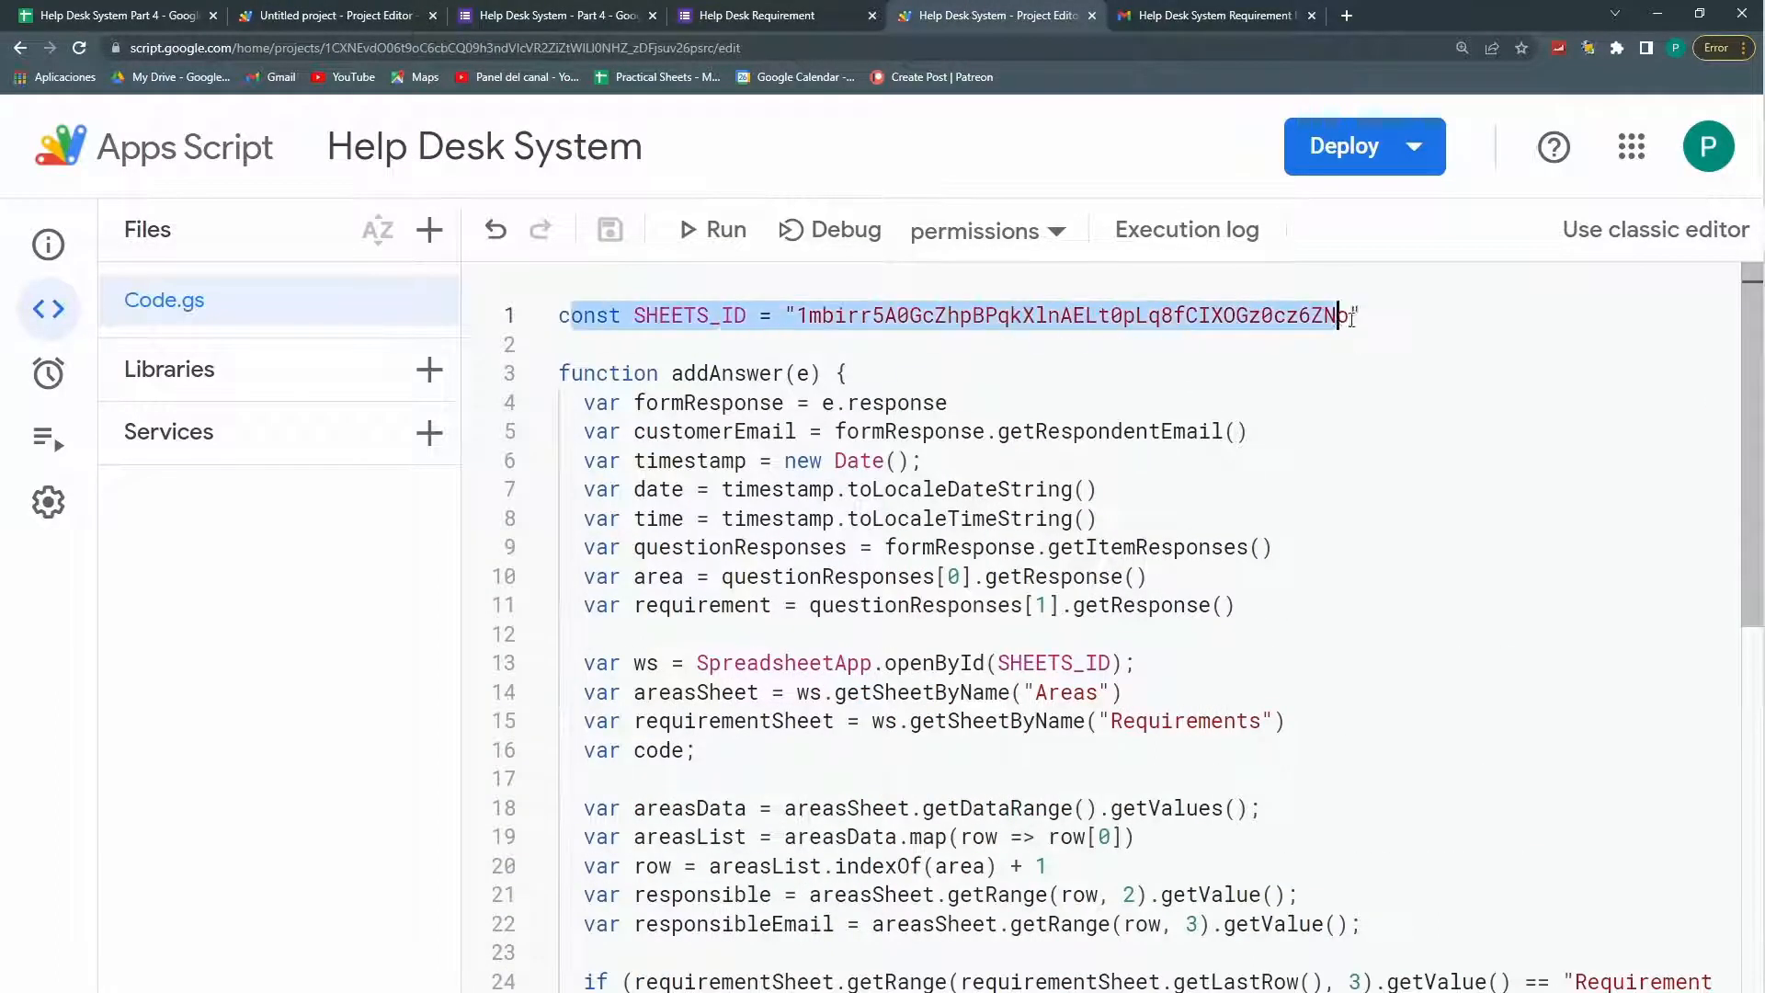
Step: Declare const COL_STATUS=9; and const COL_PROCESSING=11; at the top of the script
left_click(335, 15)
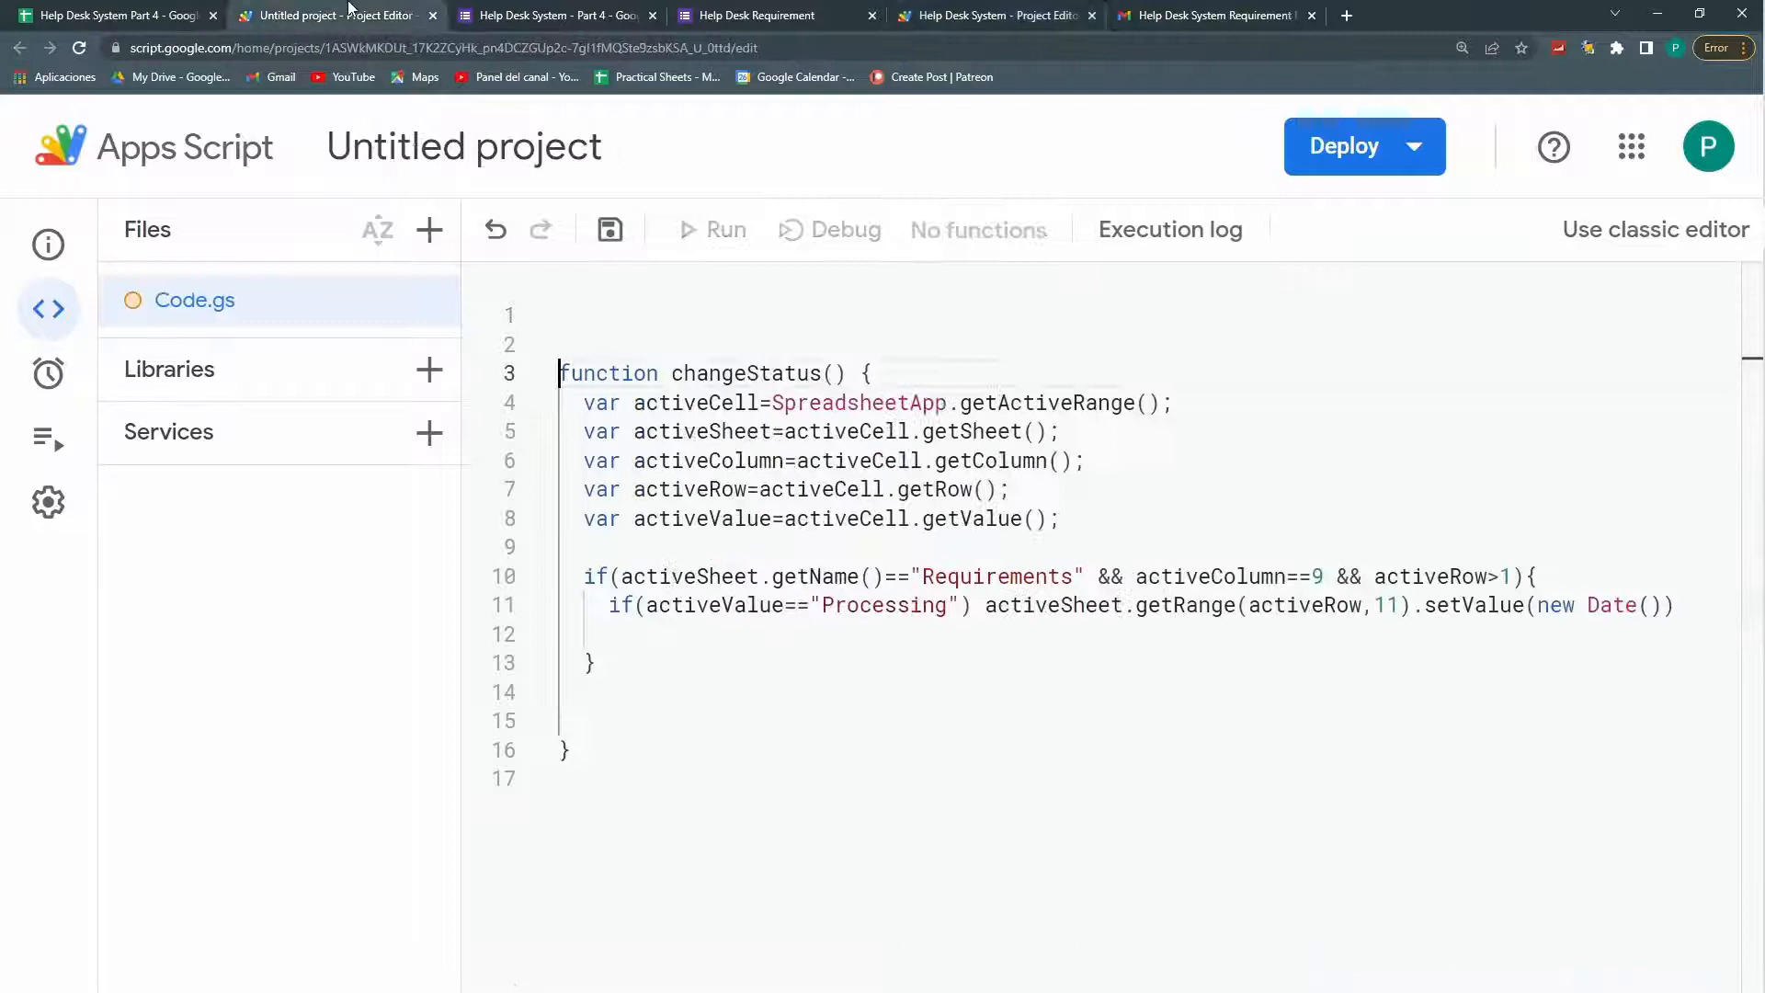
left_click(595, 315)
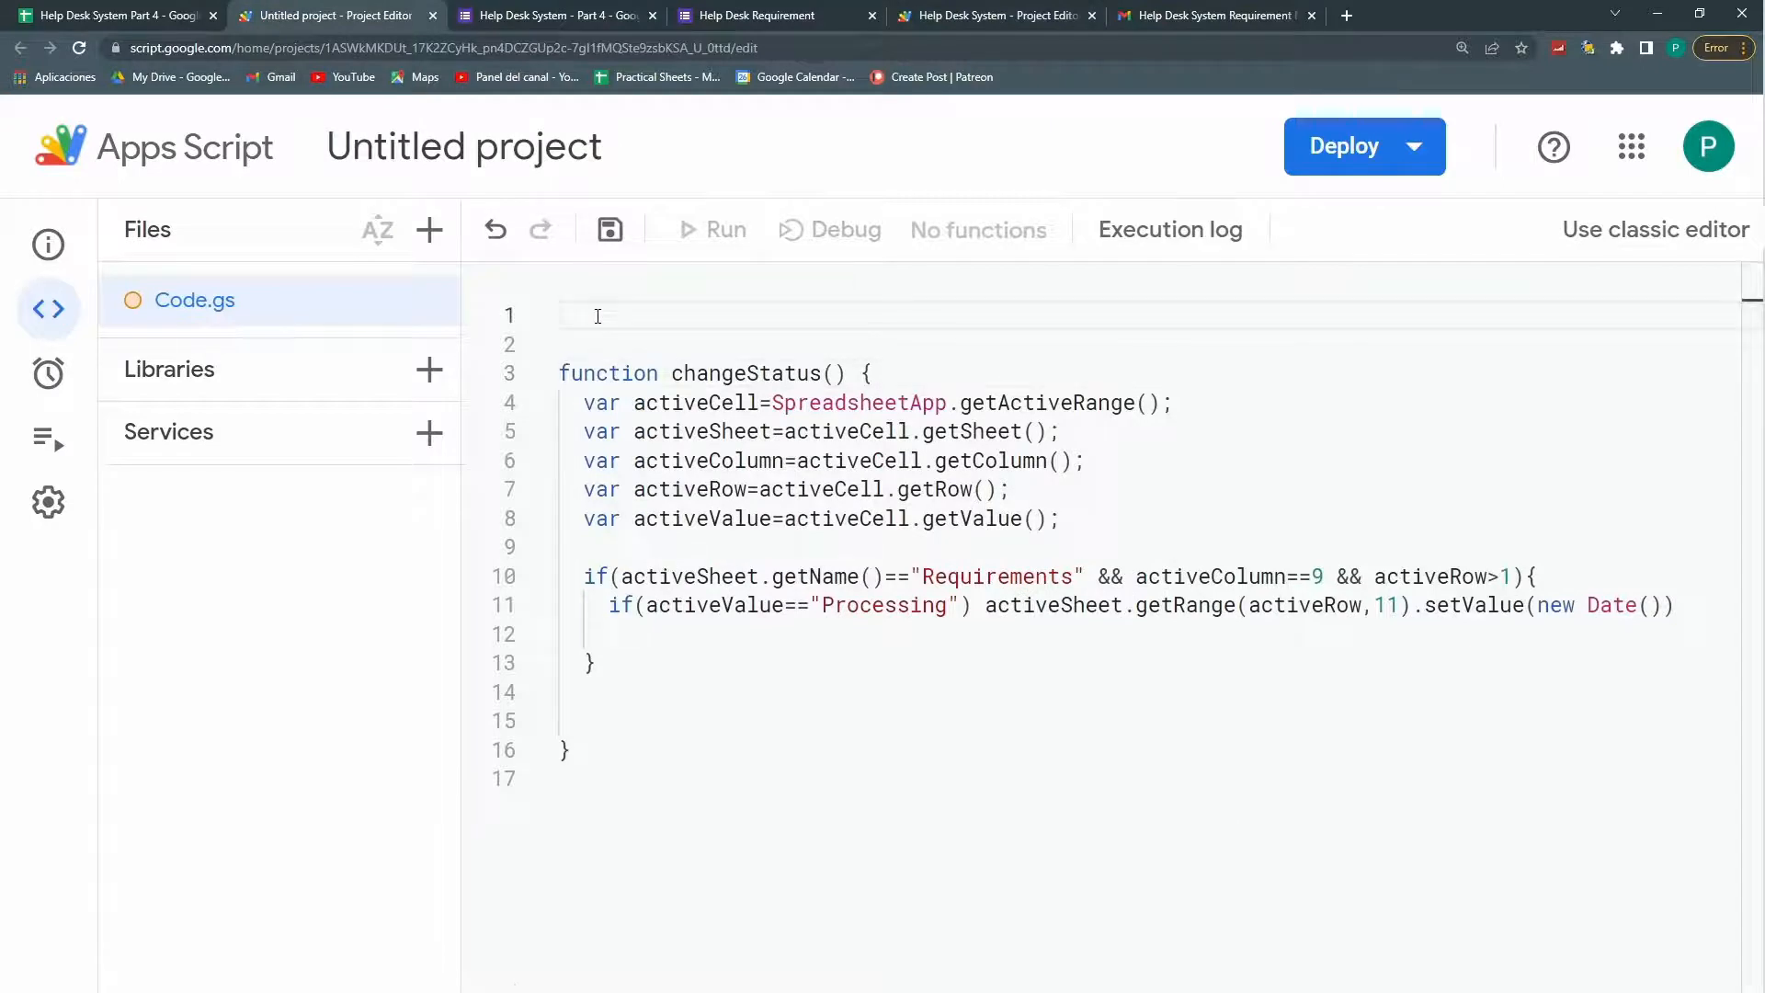
type("const")
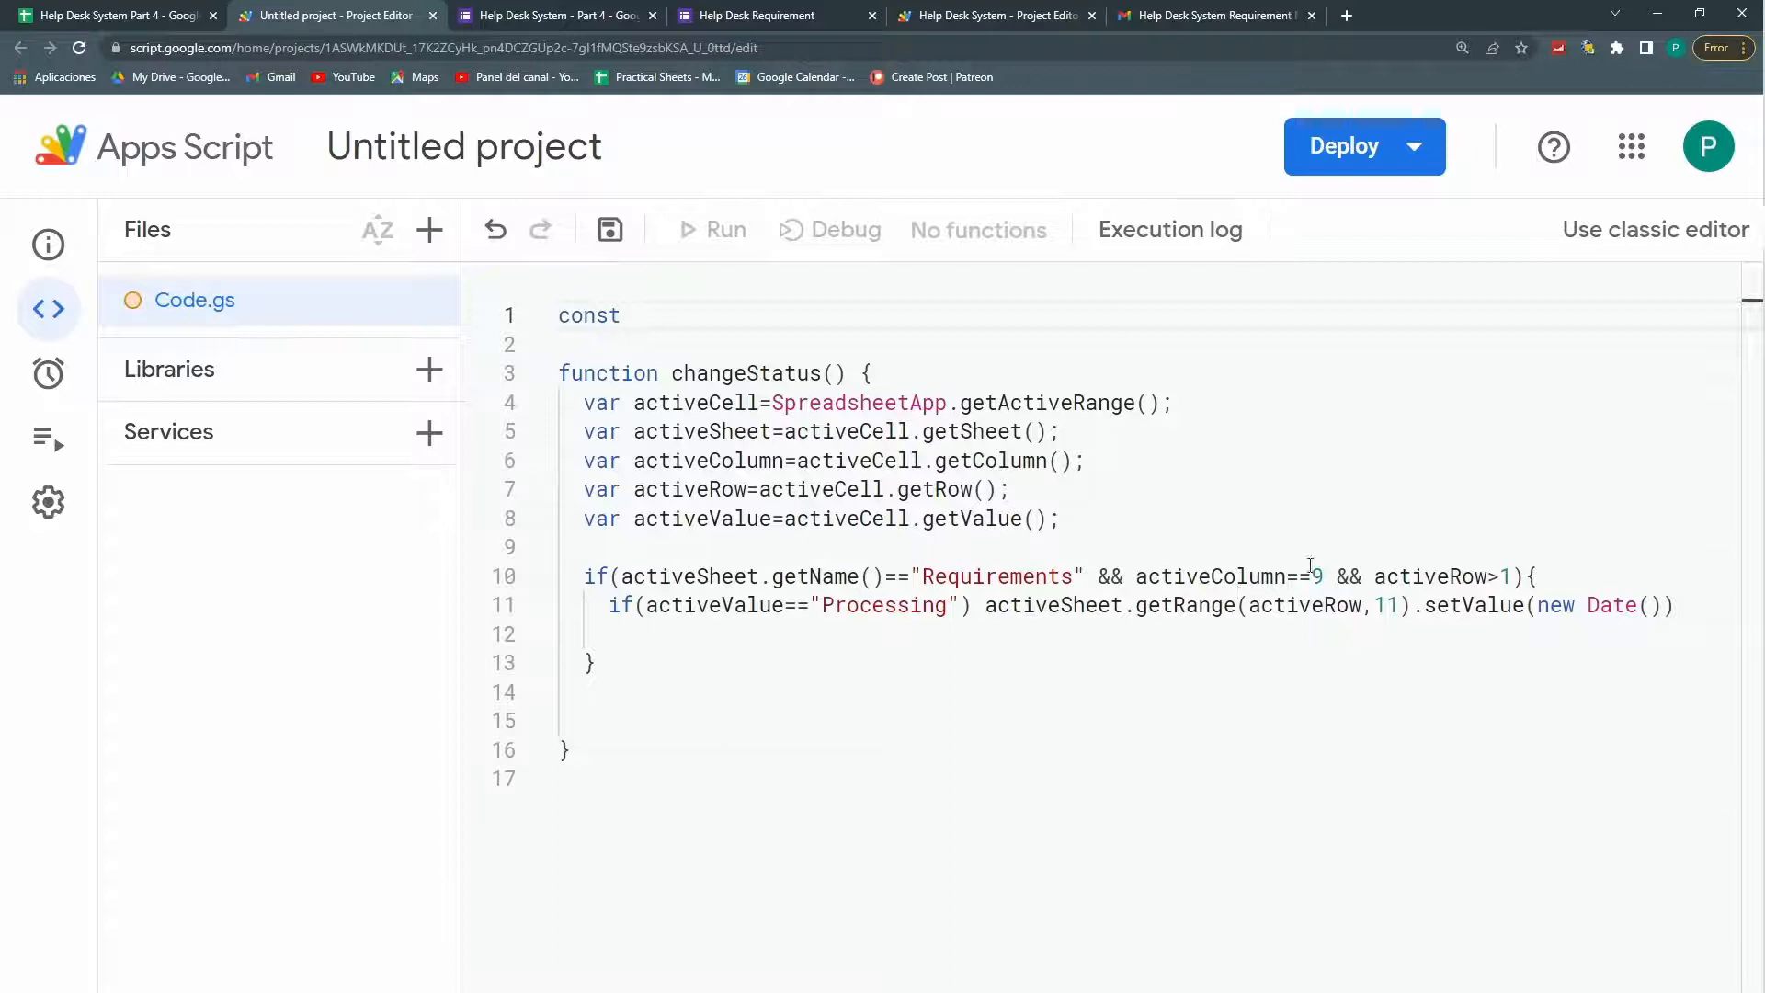
double_click(1314, 576)
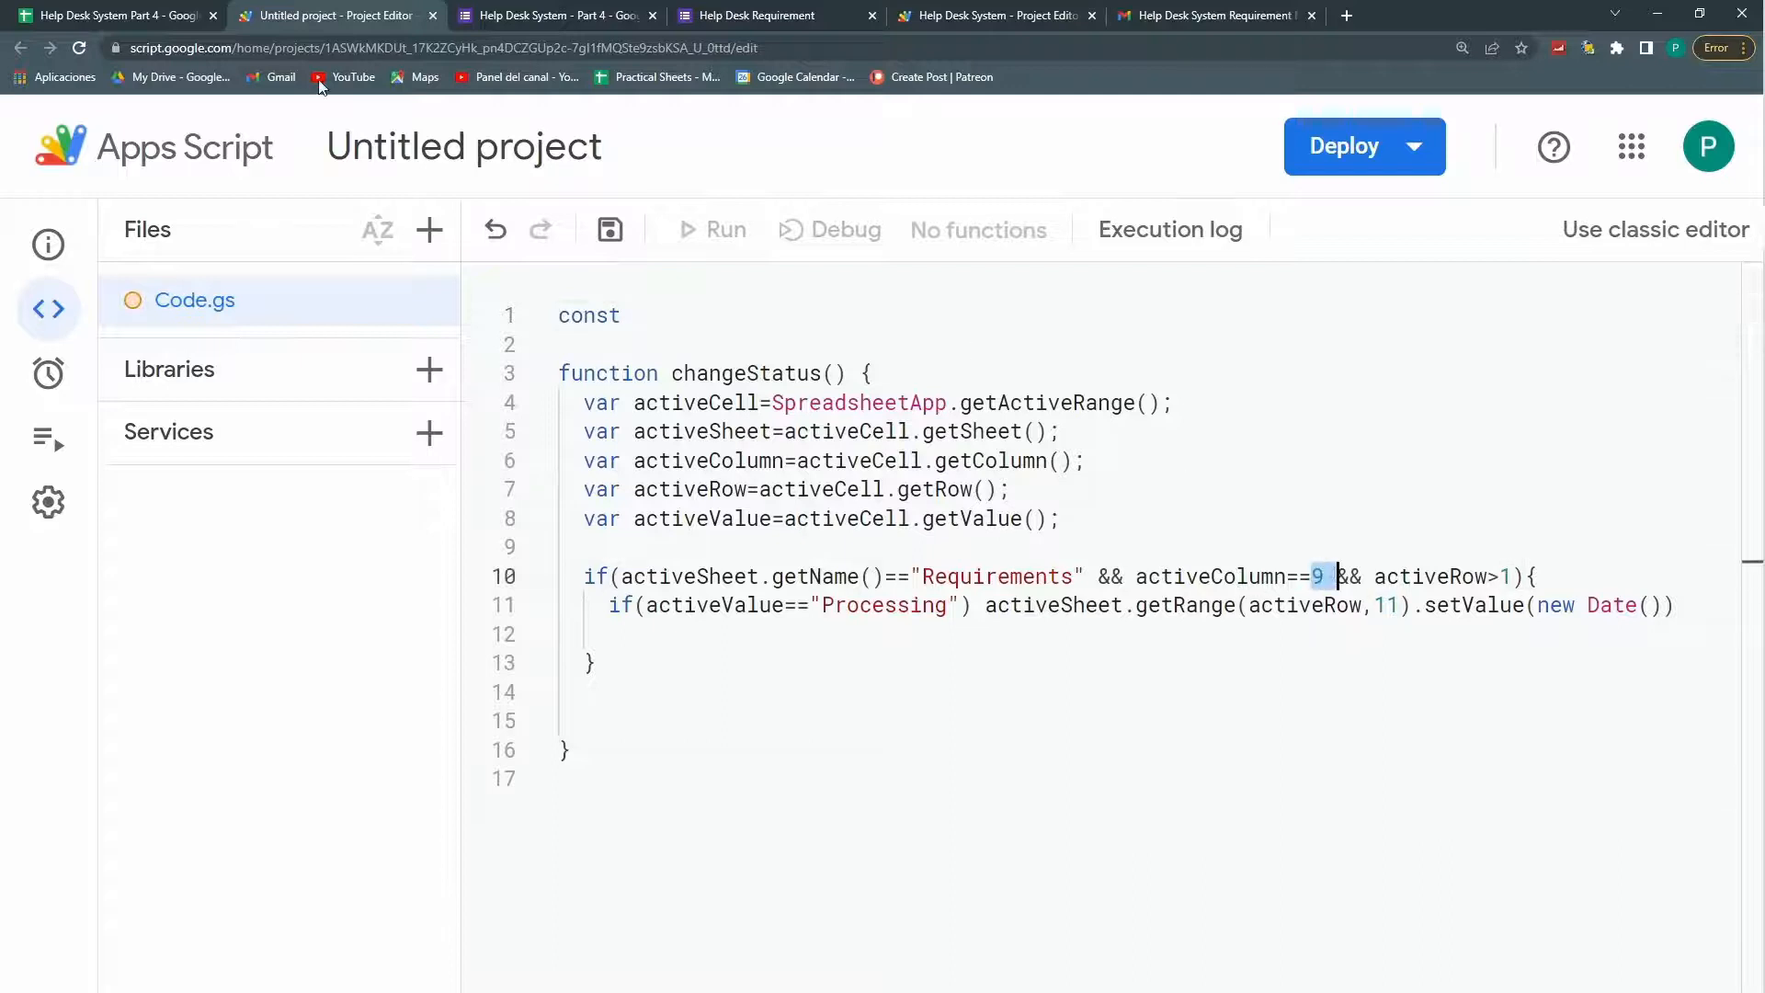
left_click(112, 15)
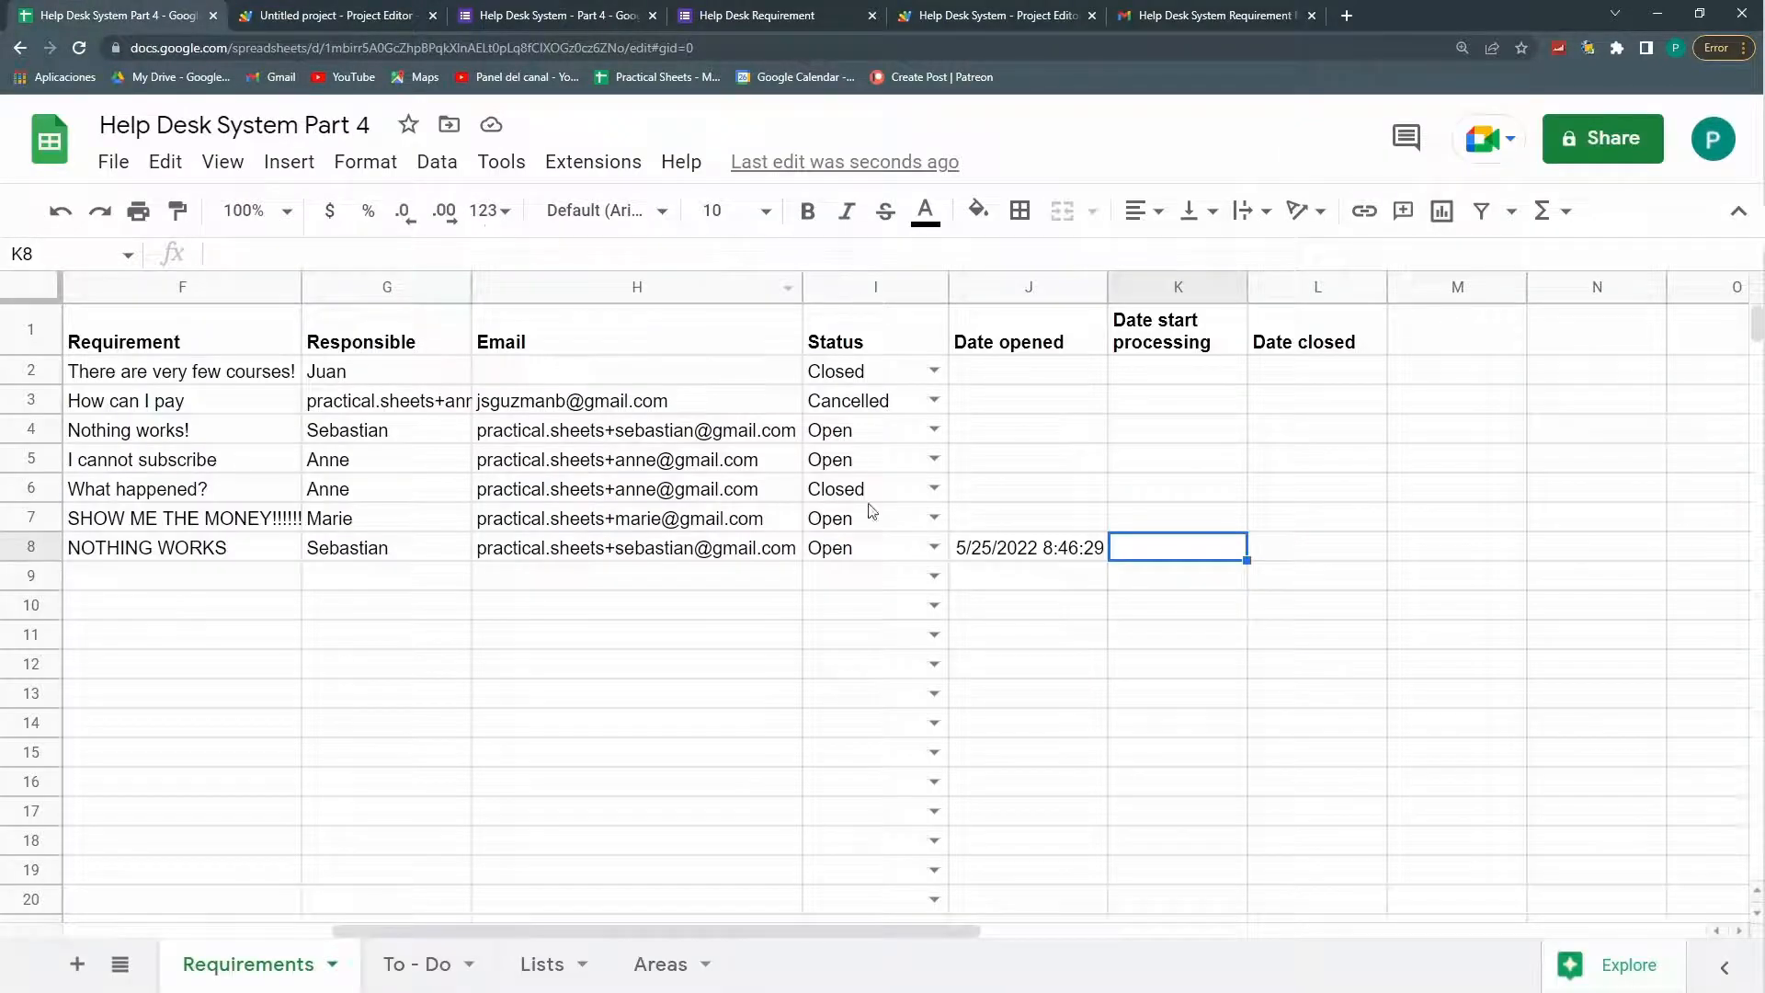
left_click(335, 15)
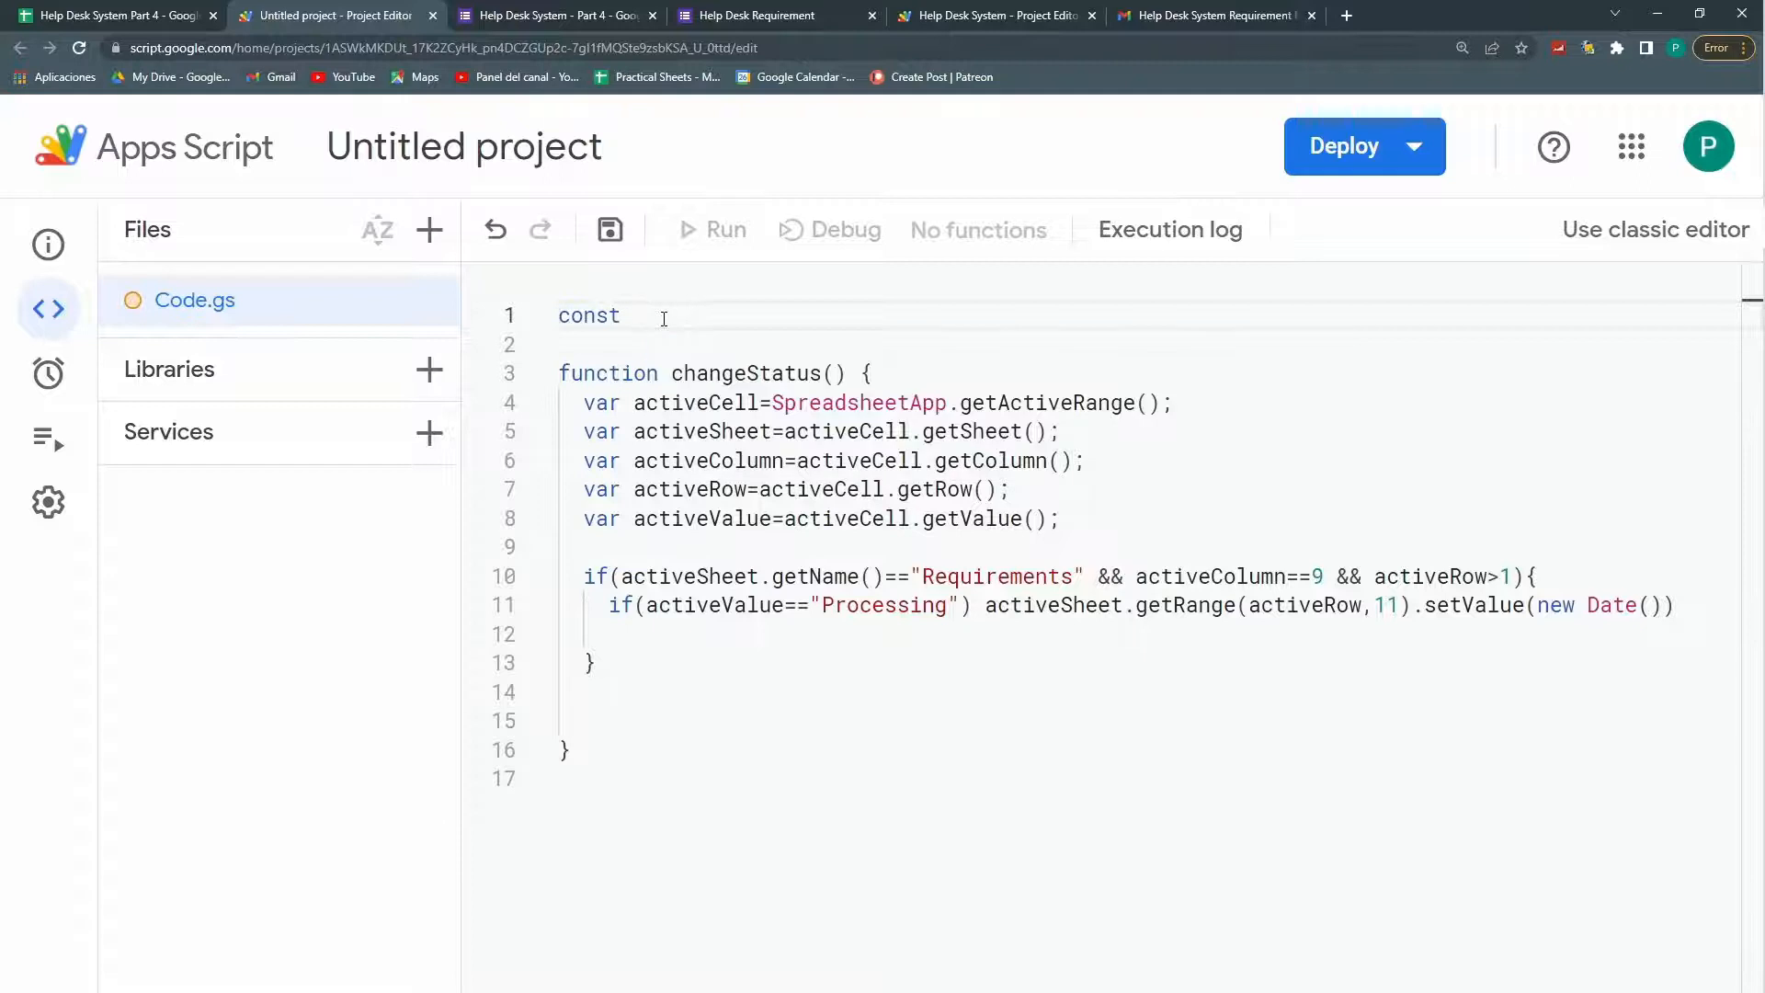
type("CO")
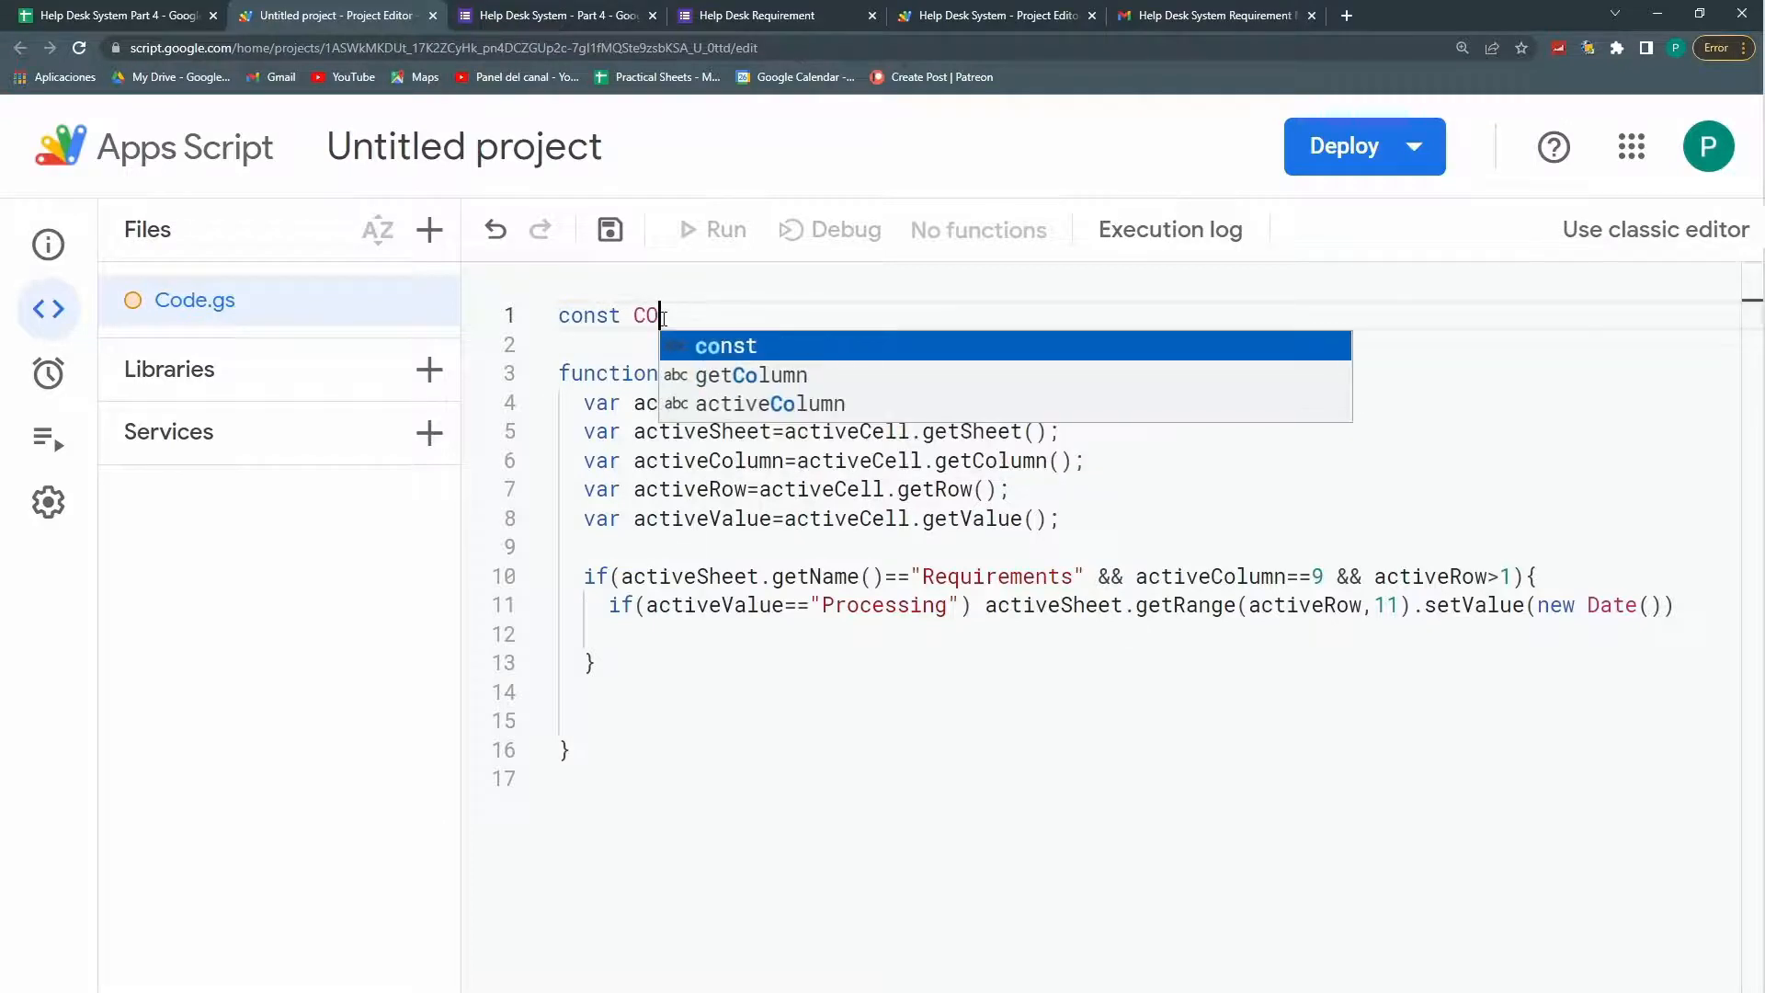
type("L_STATUS")
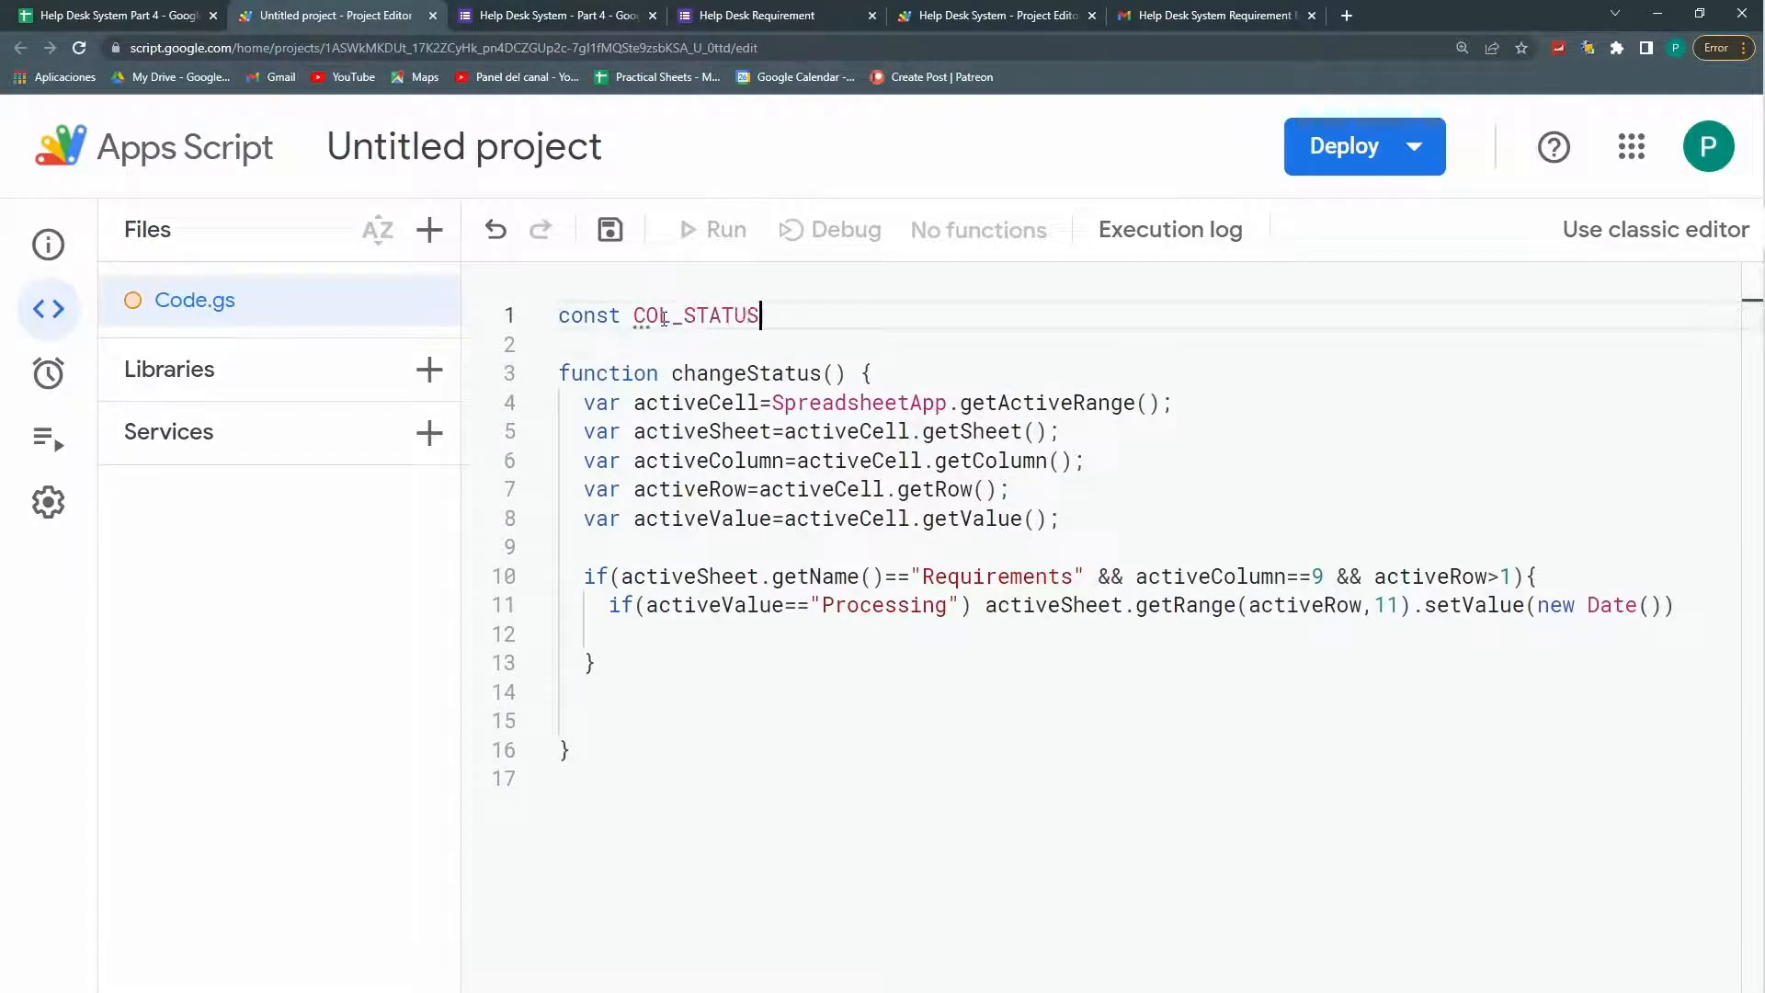
type("=9")
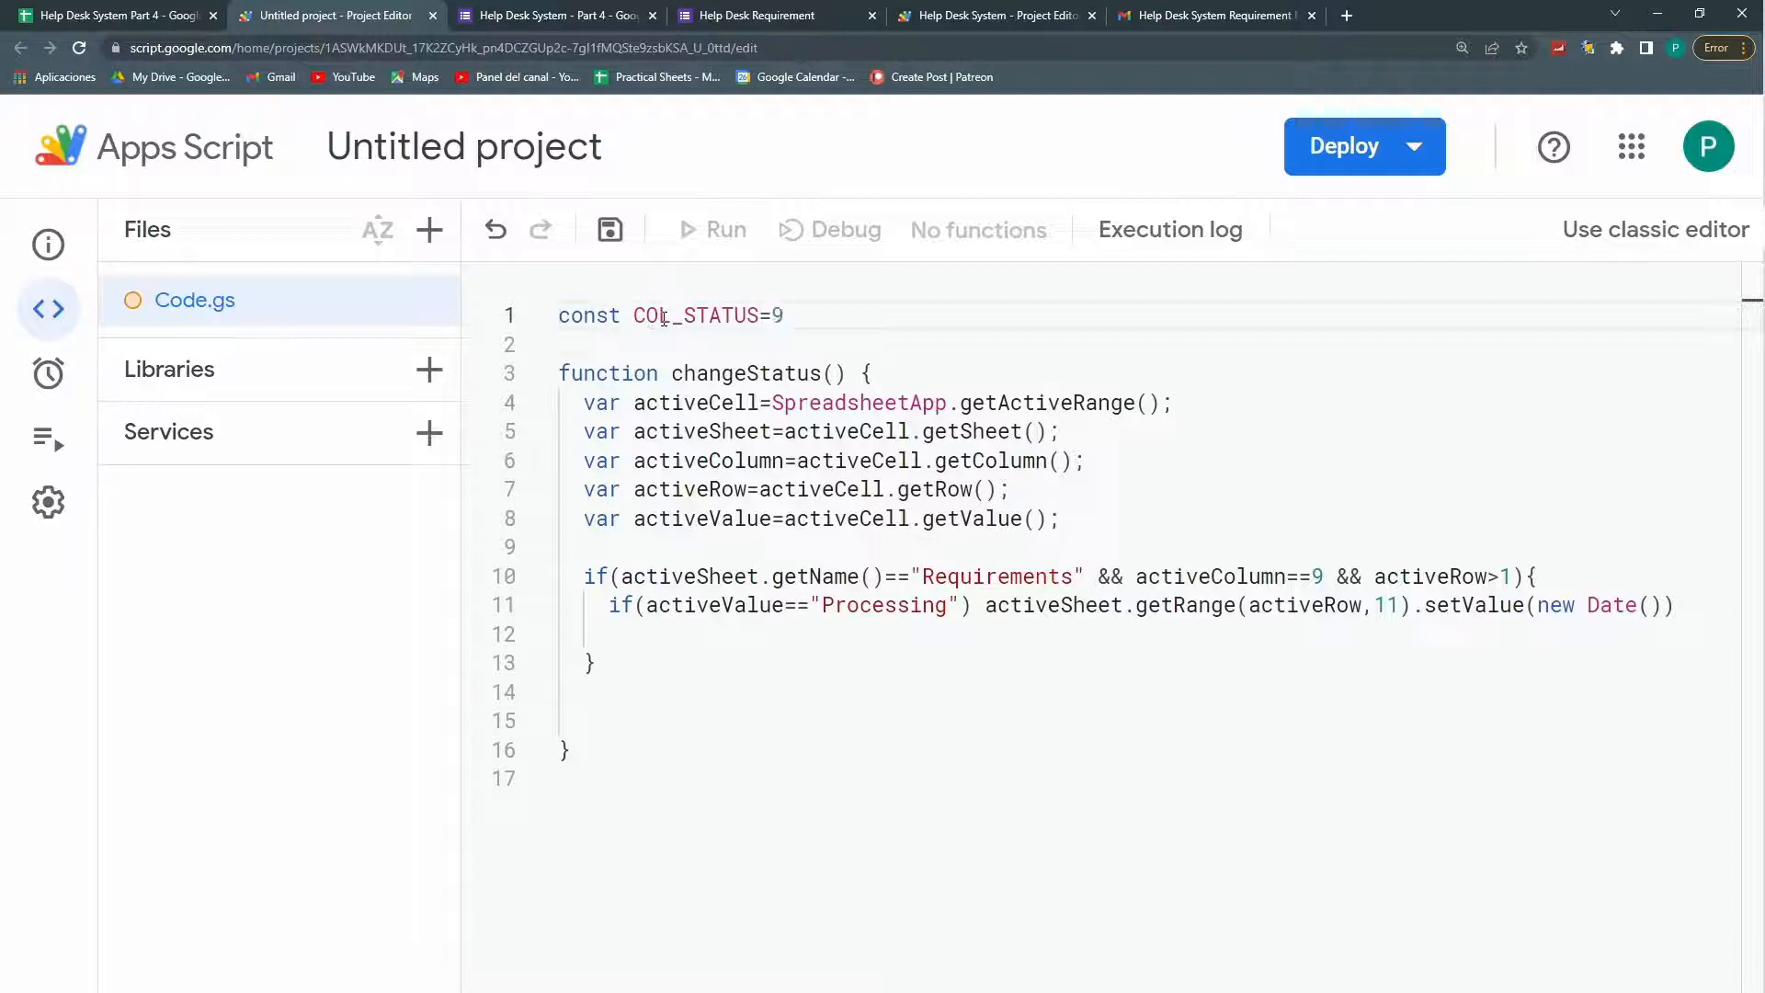
type("const COL_")
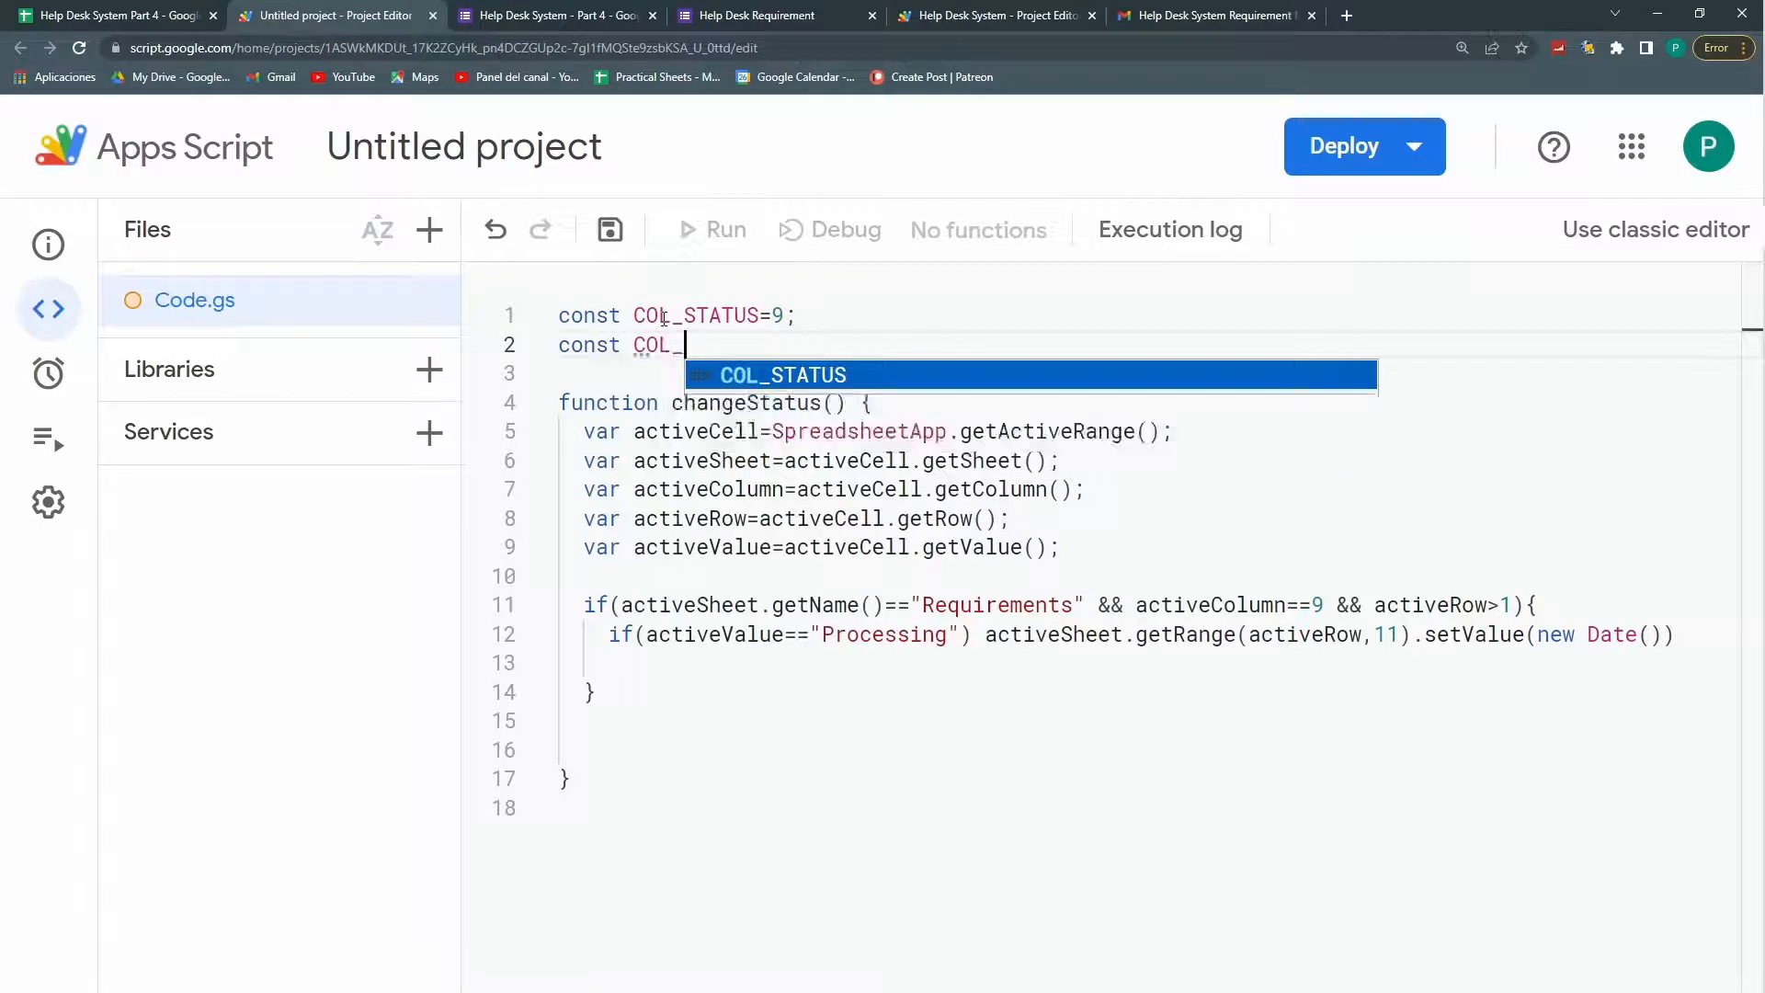
type("PROCESSING=1")
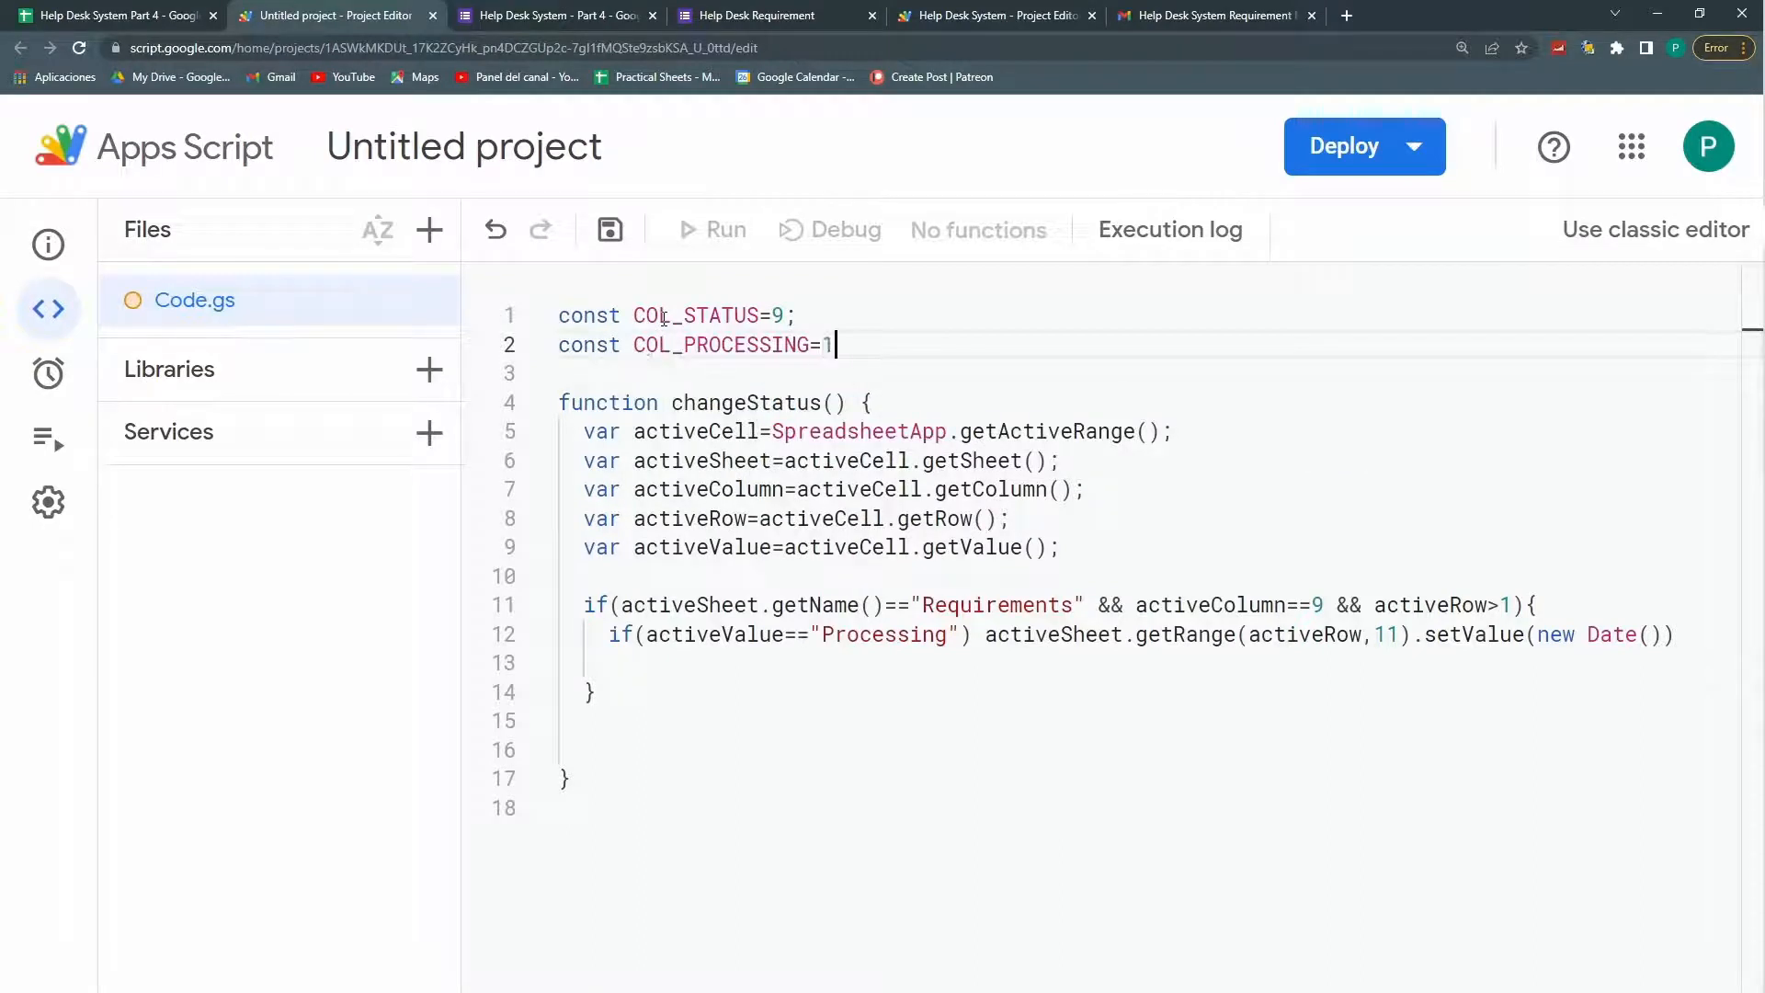
type("1;")
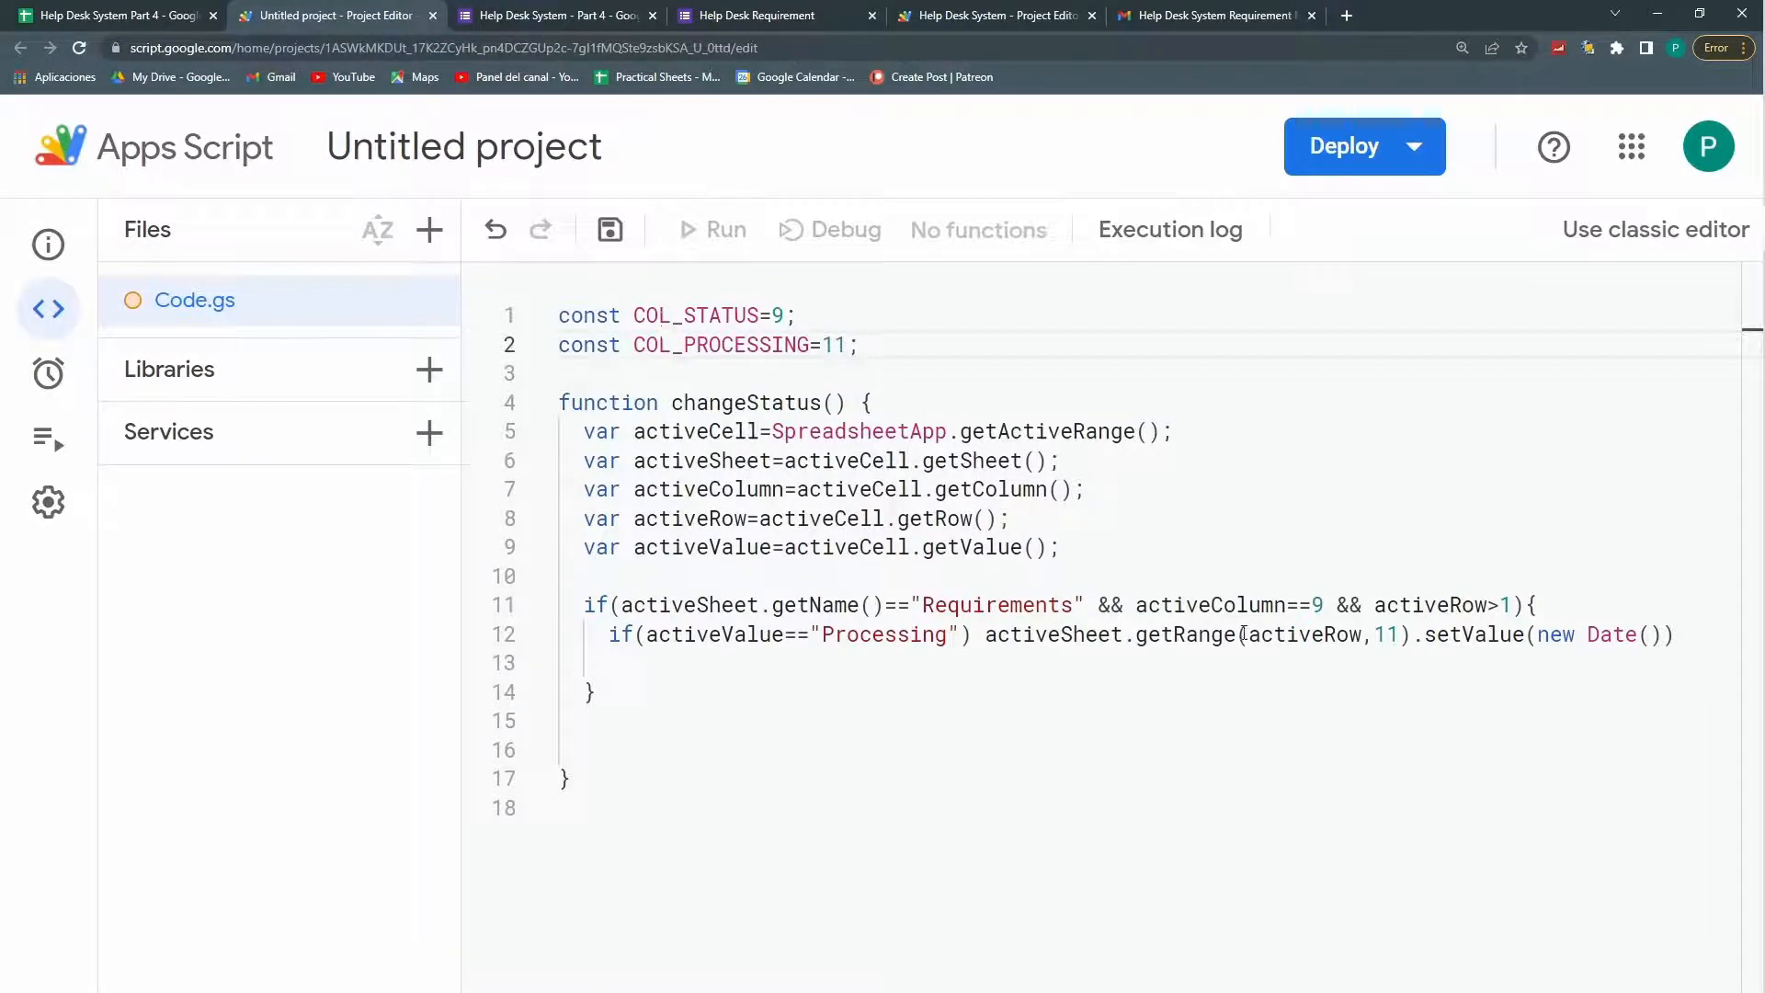
Step: Replace the hard-coded 9 and 11 with COL_STATUS and COL_PROCESSING, glancing at the sheet
type("COL_STATUS")
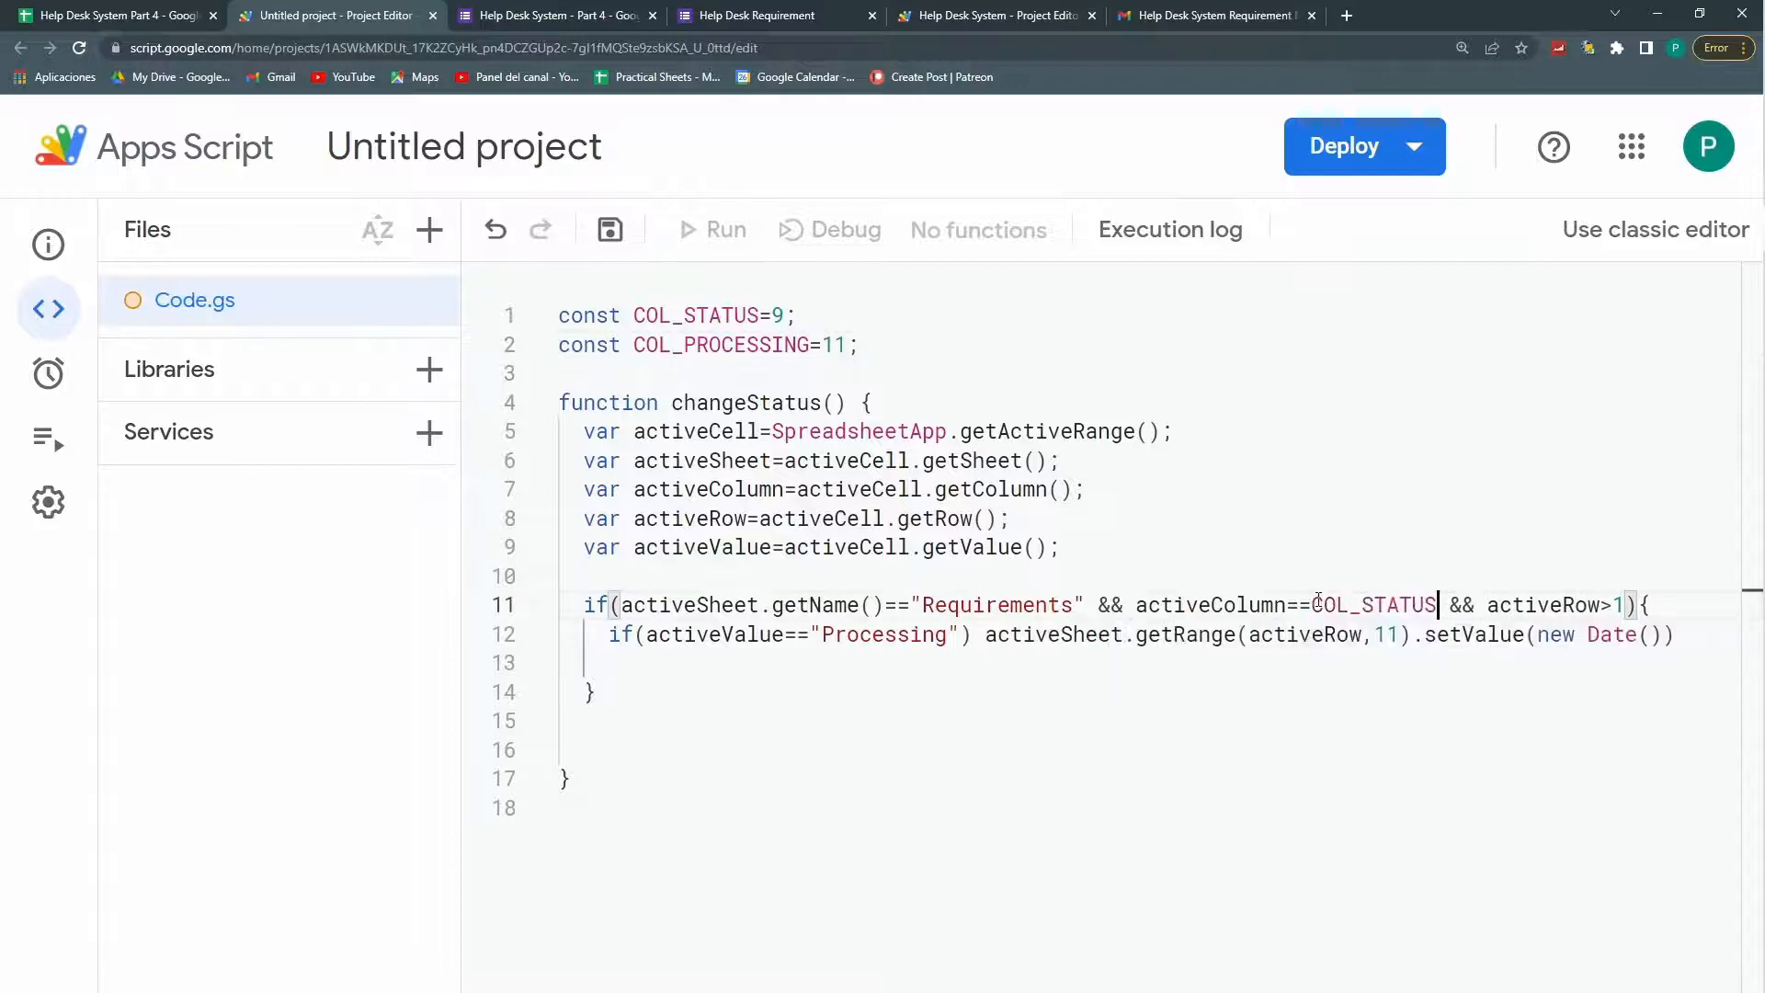
double_click(1390, 634)
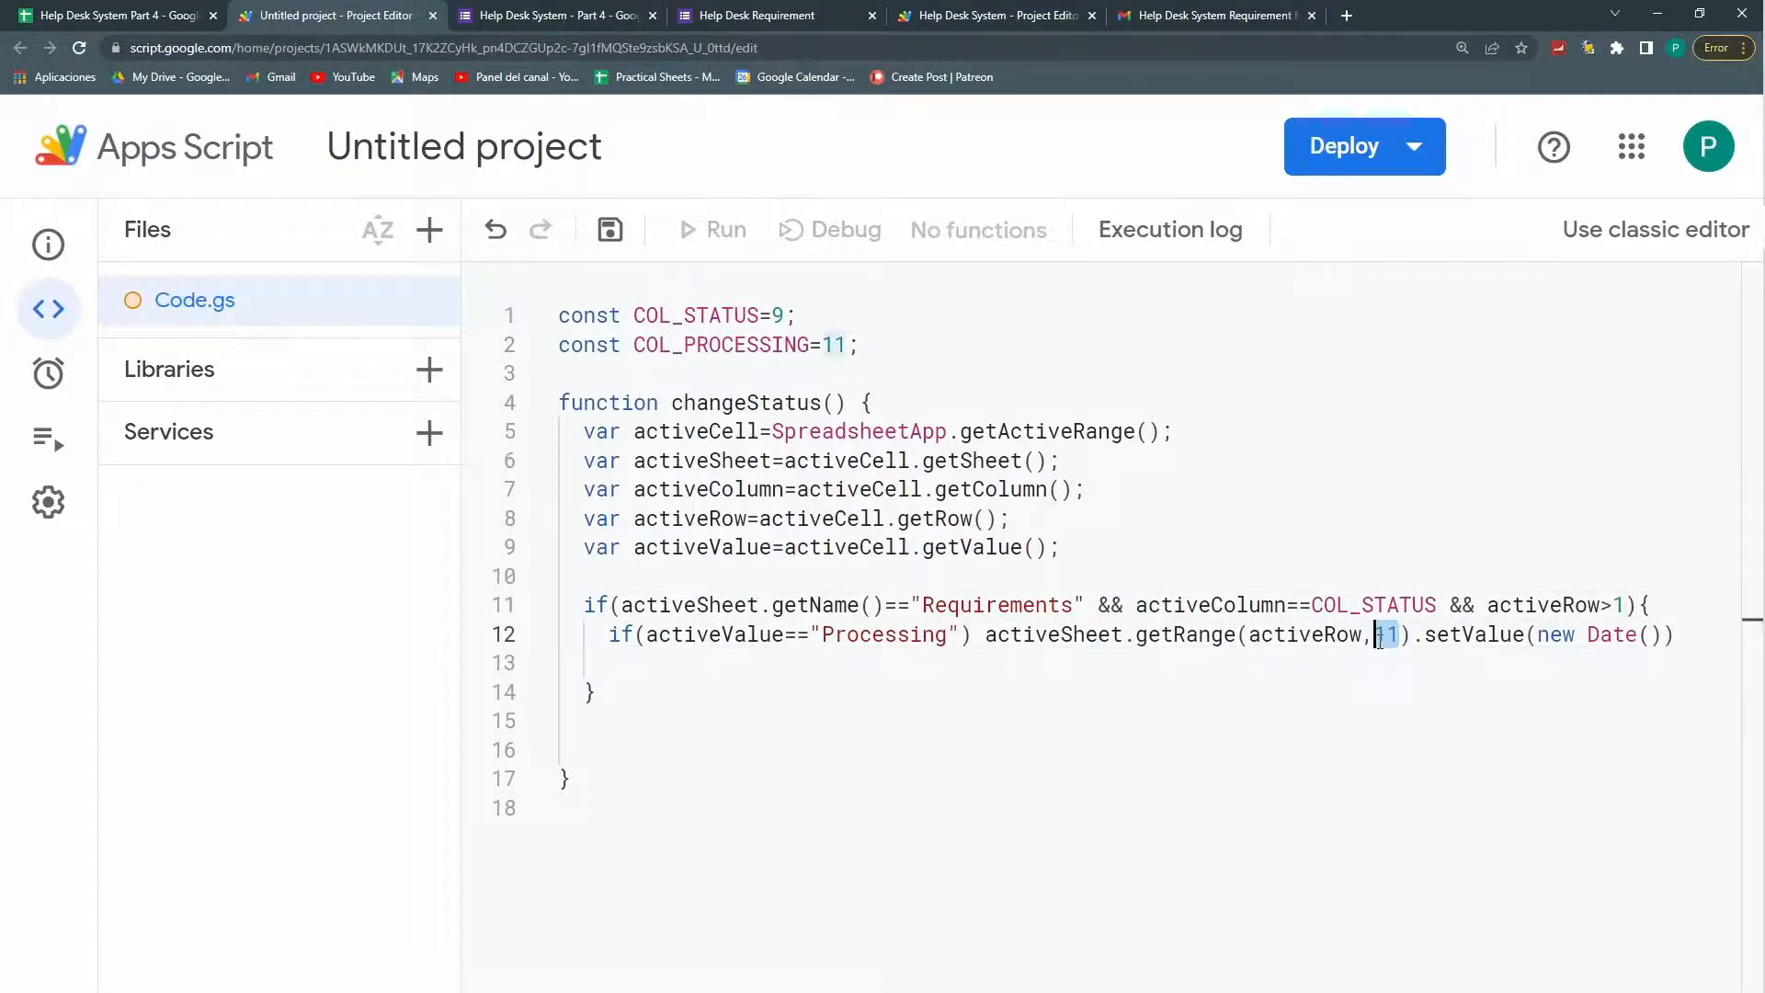
type("COL_PROCESSING")
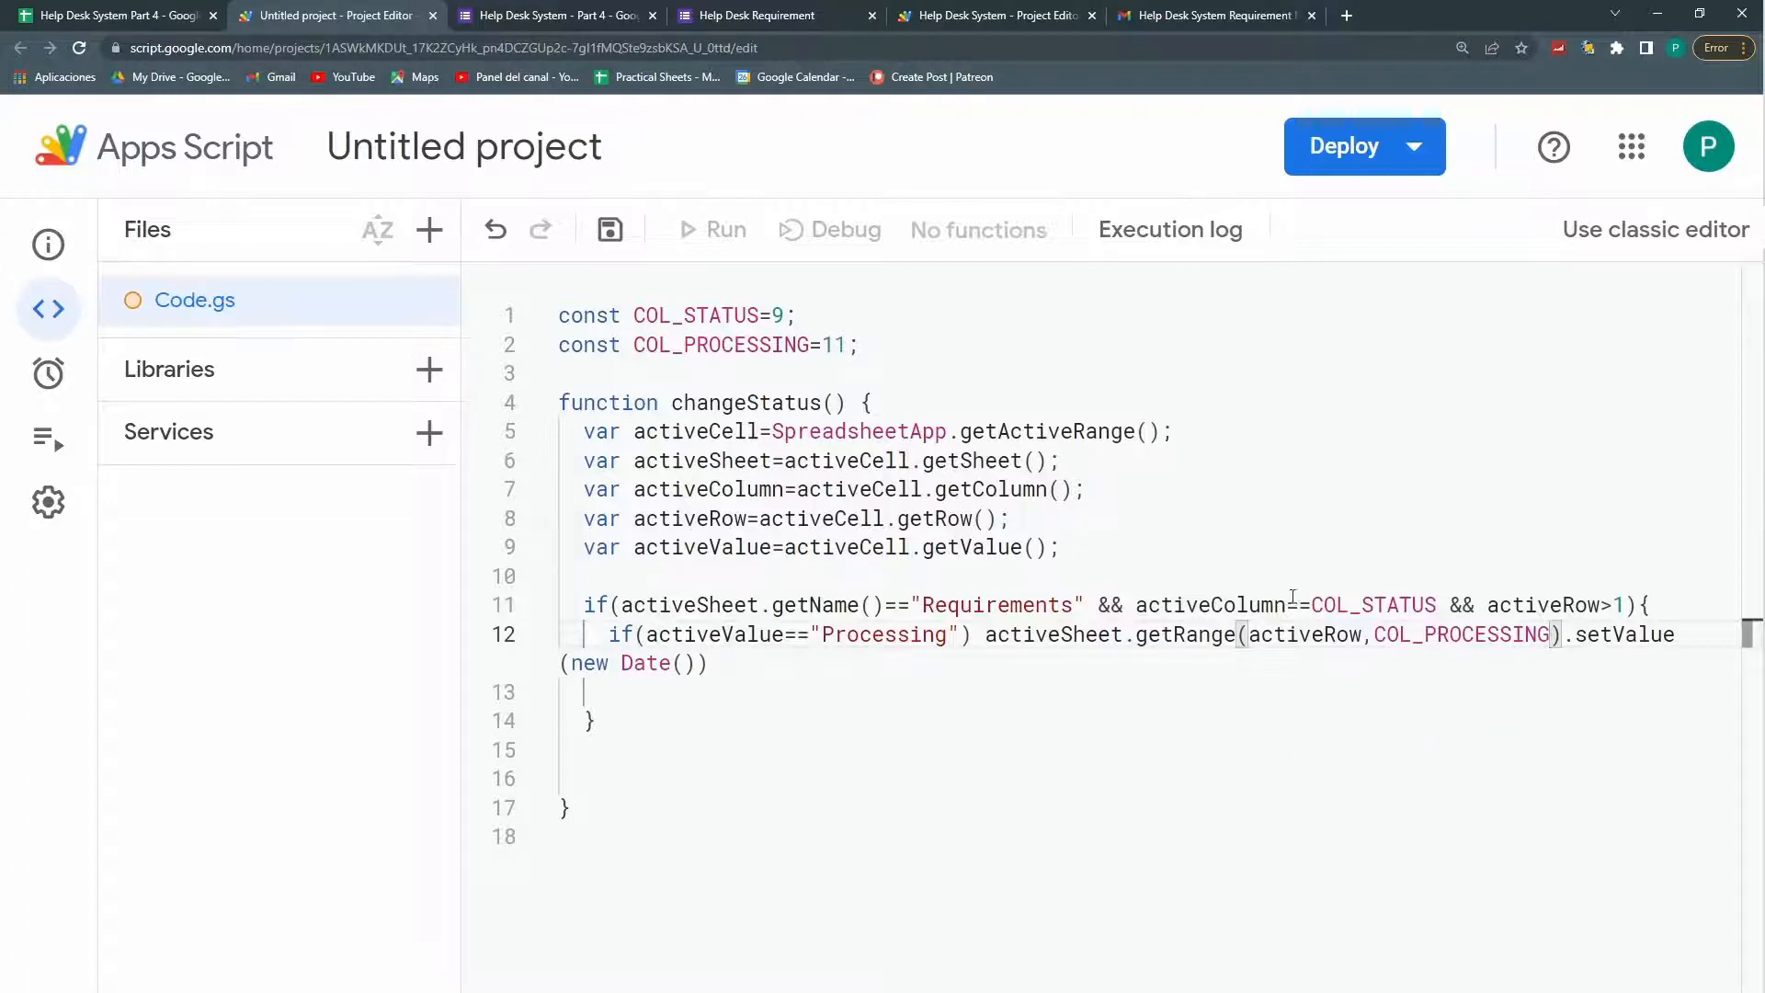
double_click(1368, 605)
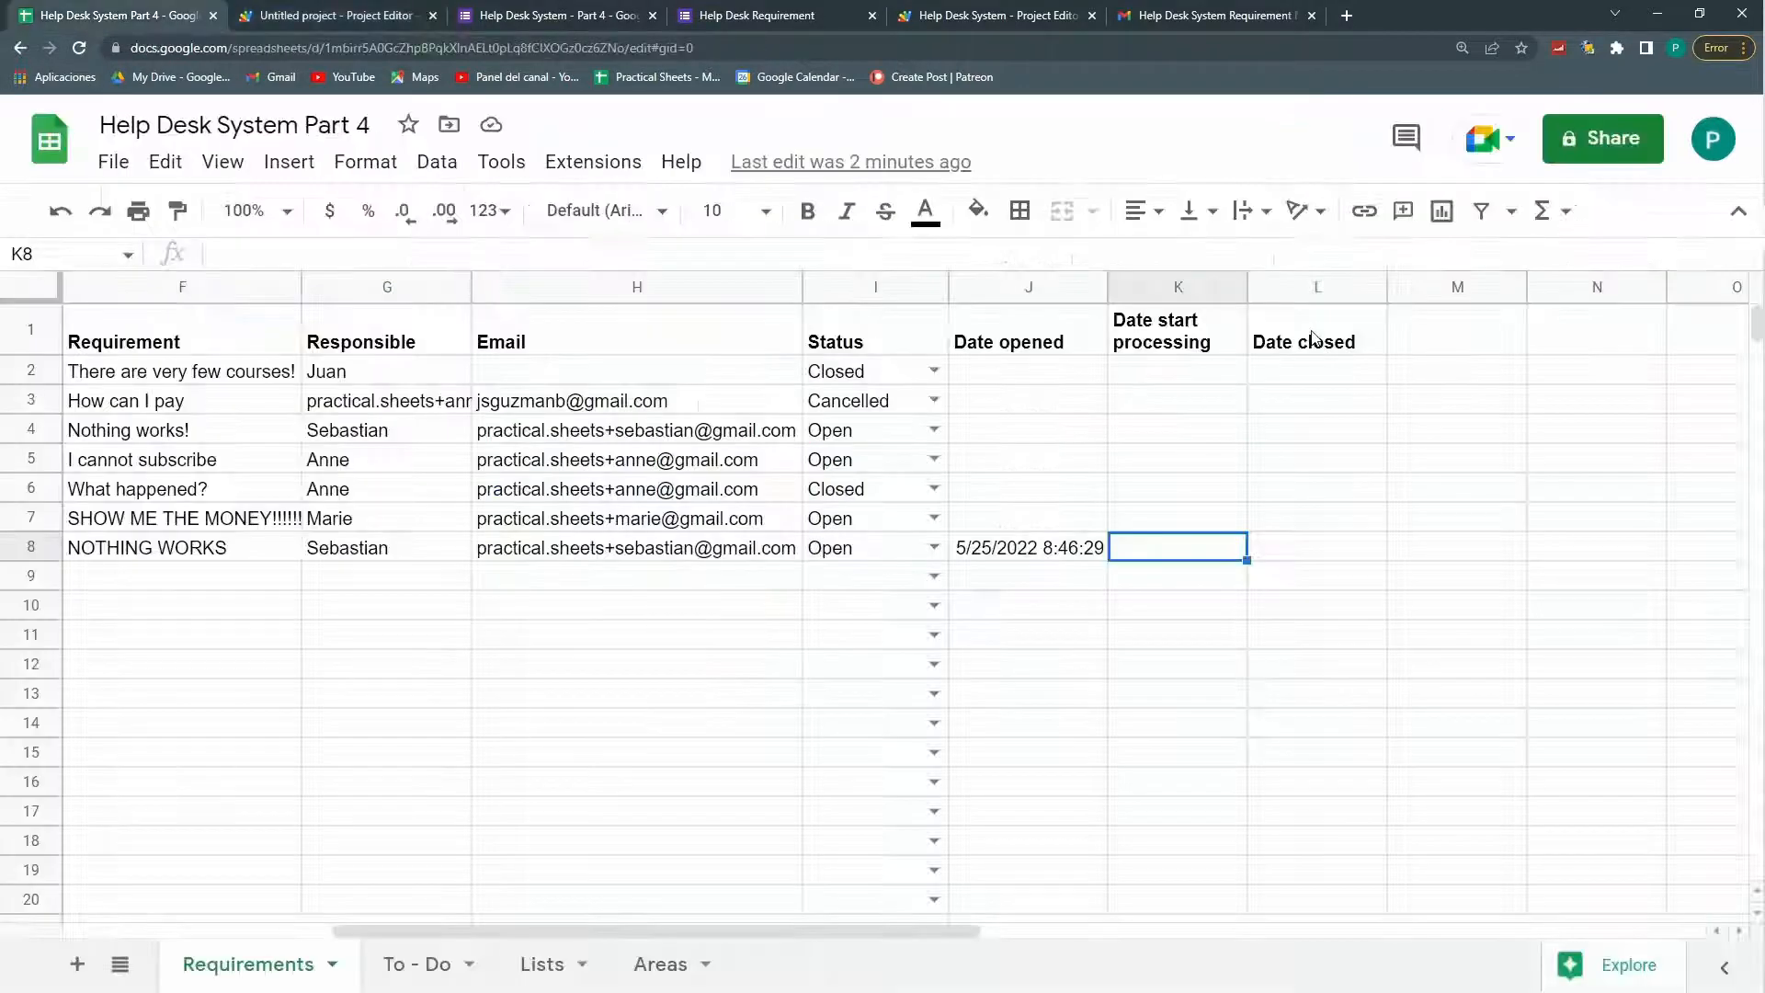
left_click(330, 15)
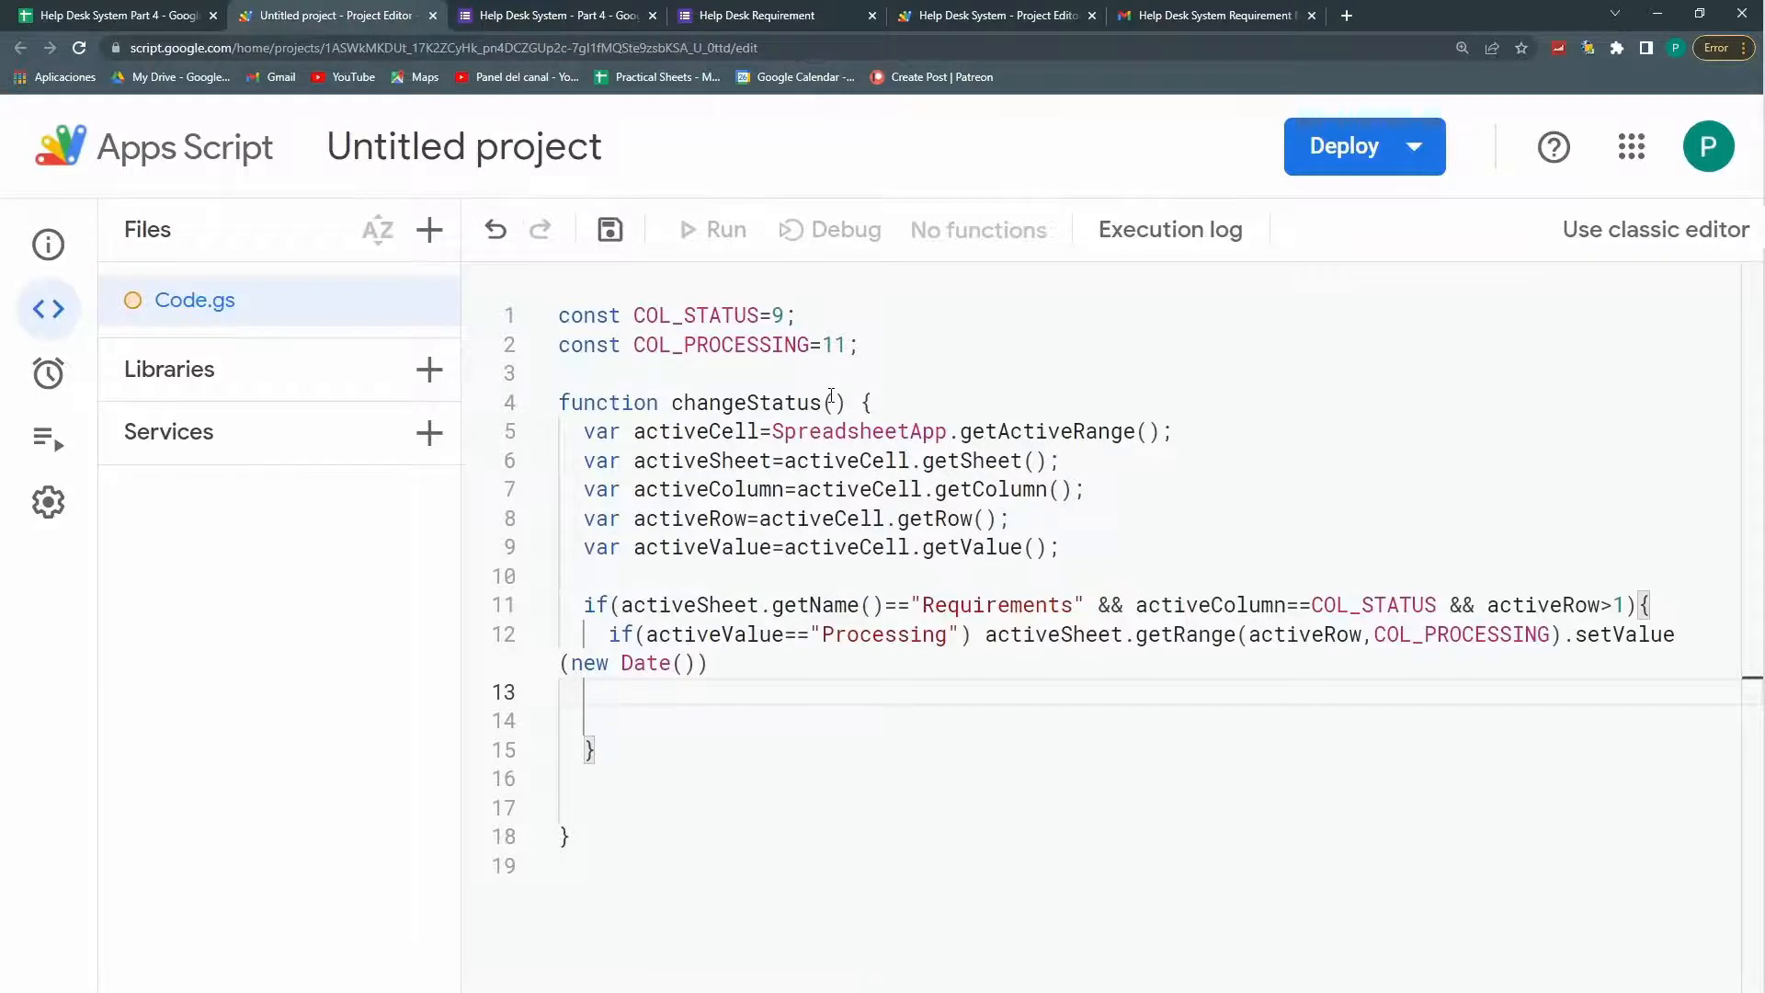
Step: Add an else-if branch on activeValue for Closed and start declaring a second column constant set to 11
type("else if(")
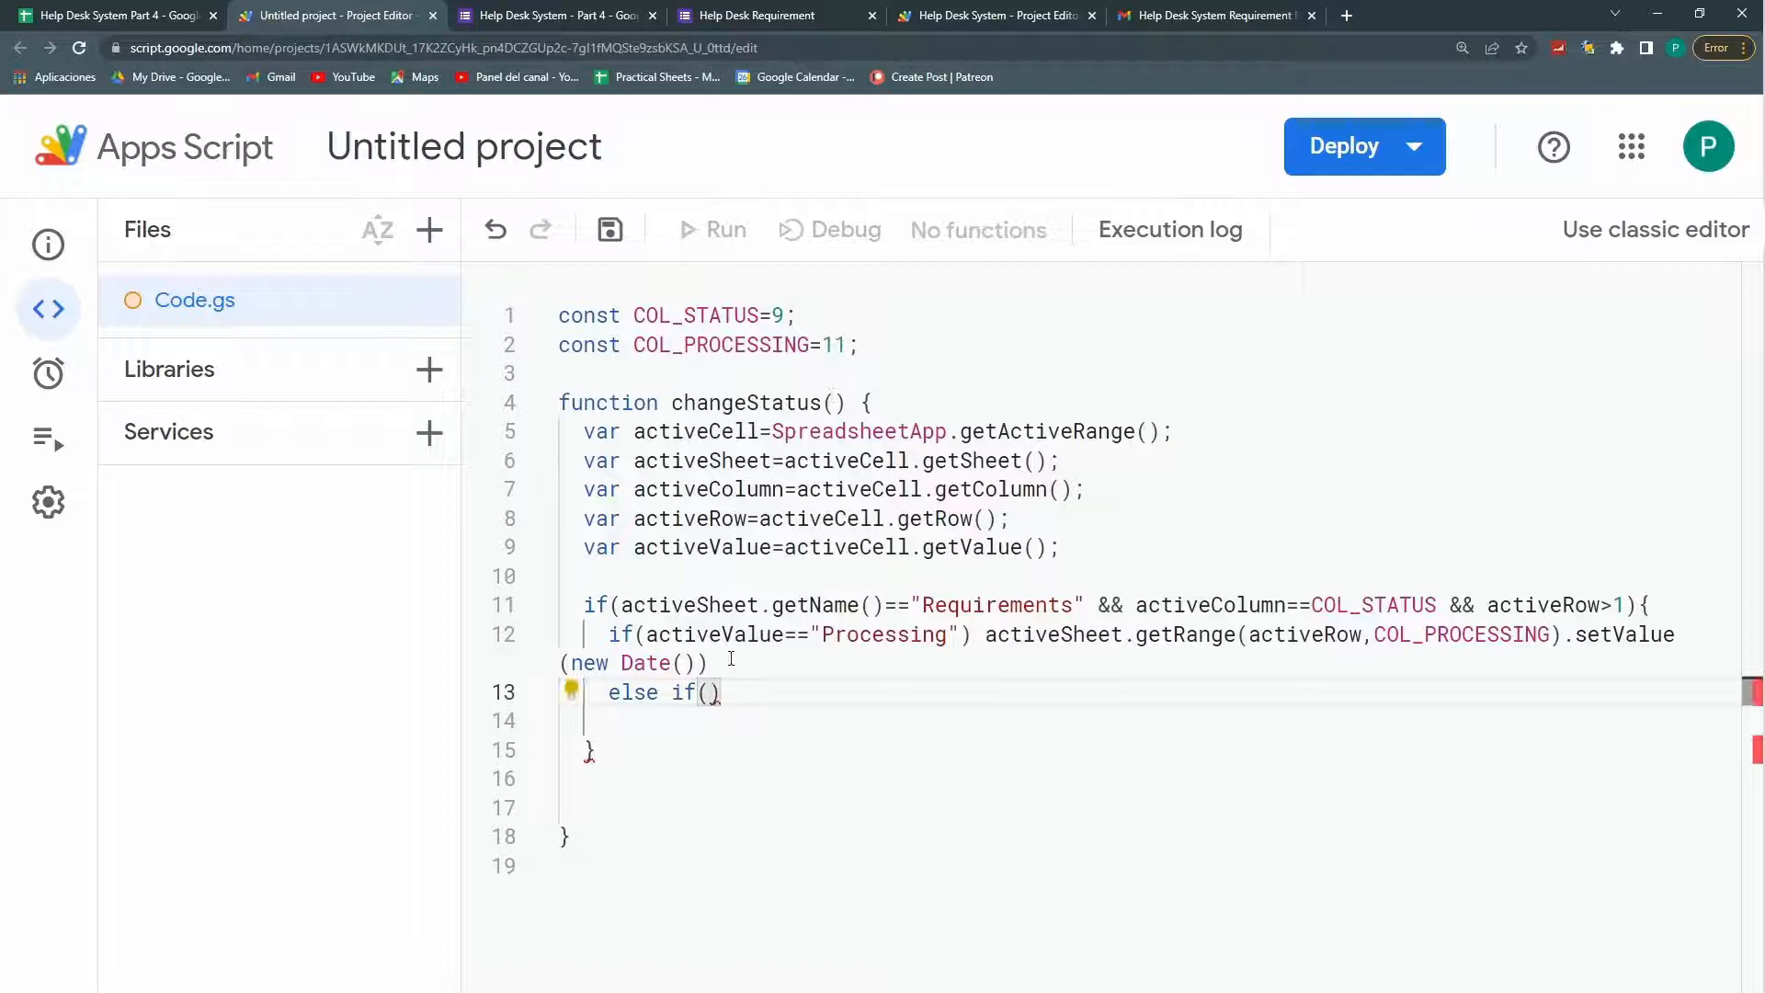
type("activeV")
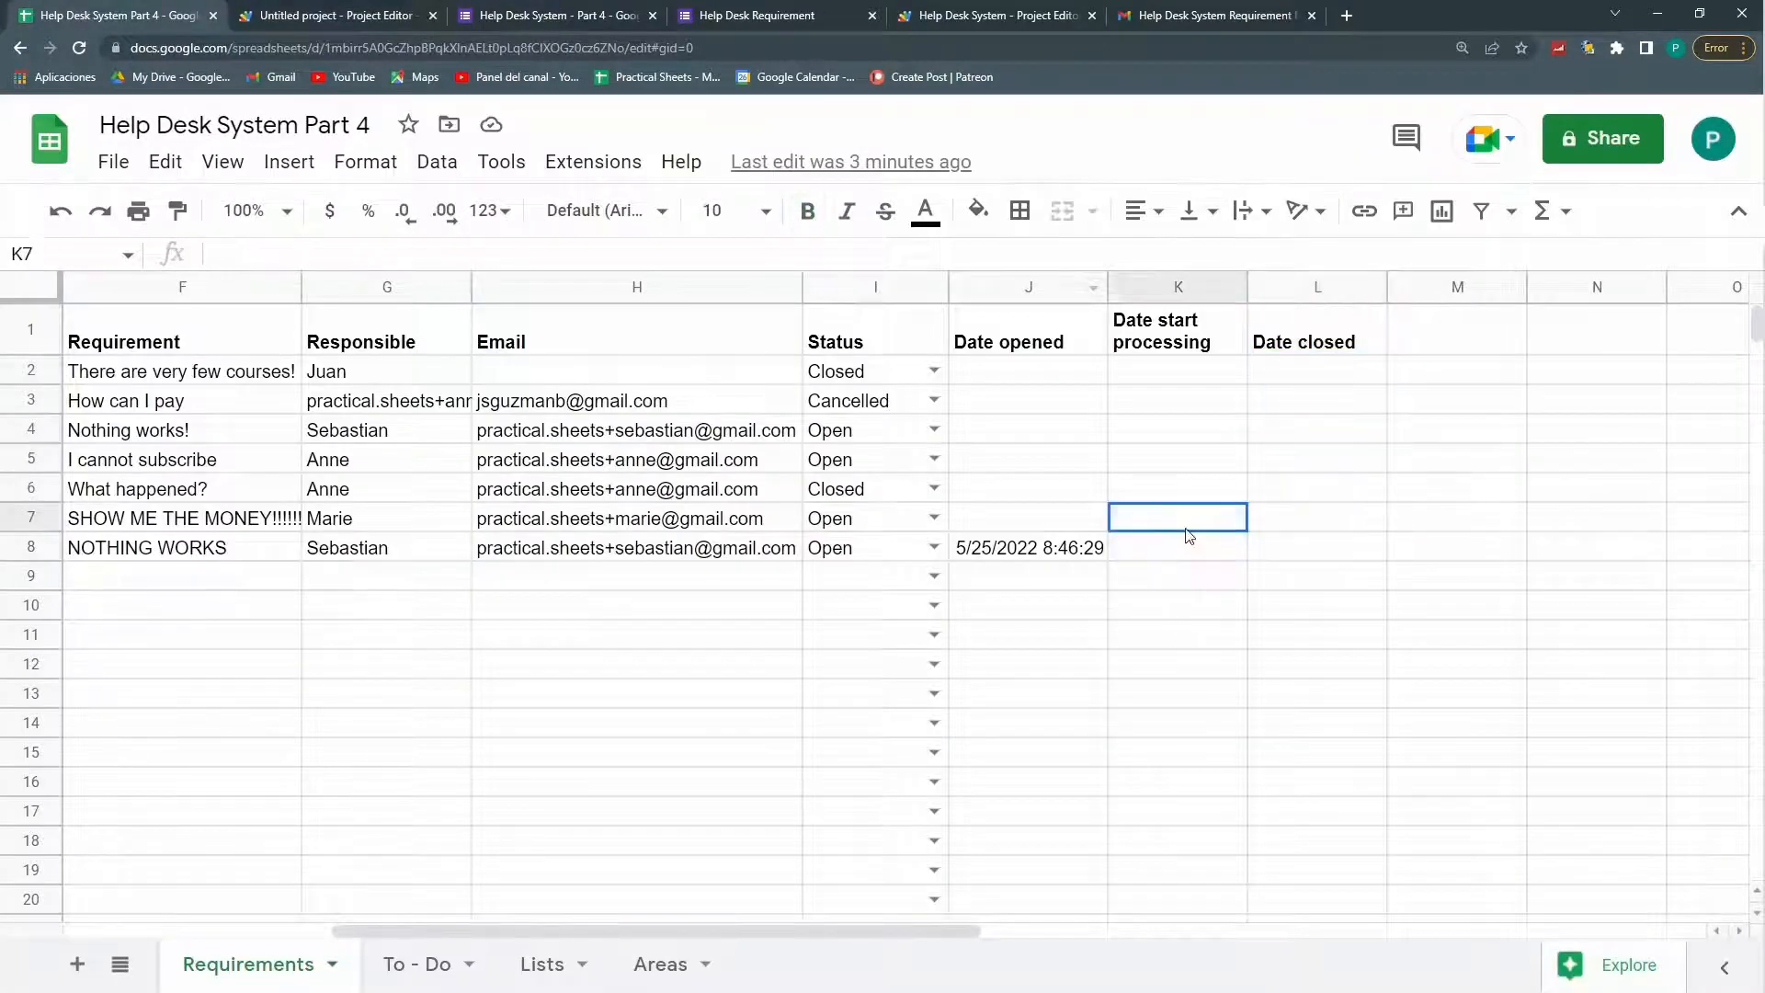
left_click(334, 14)
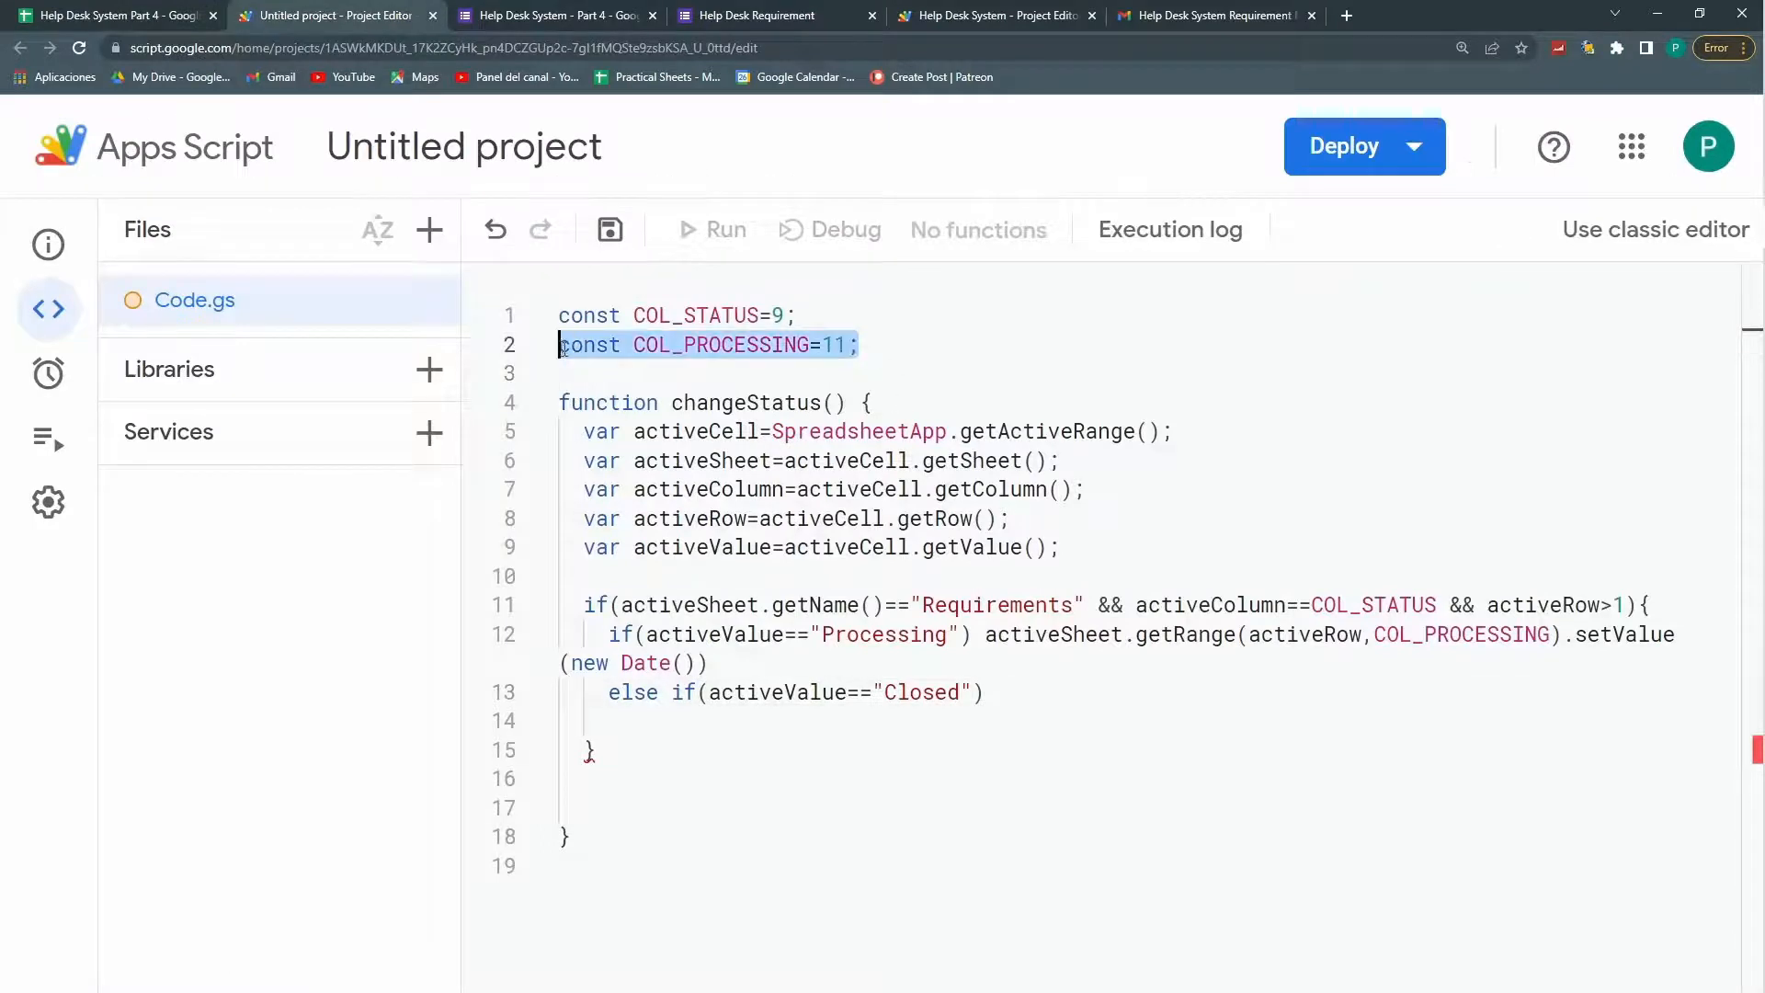
left_click(861, 344)
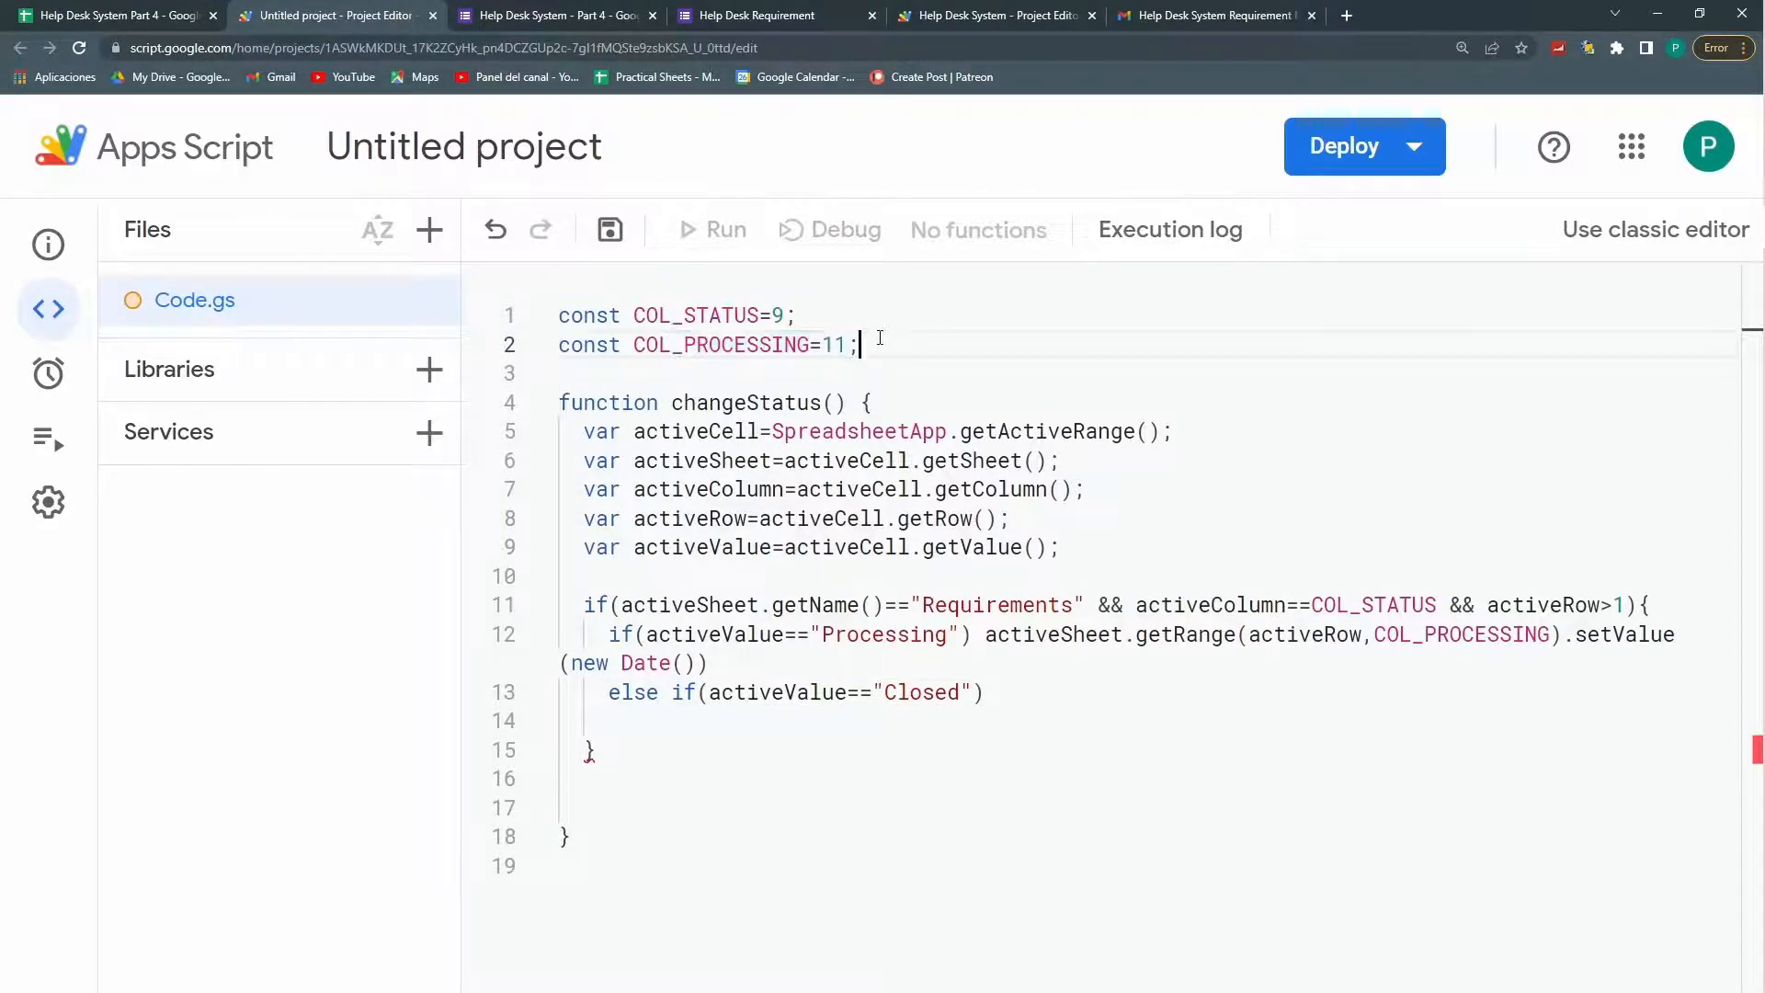
type("const COL_P=11;")
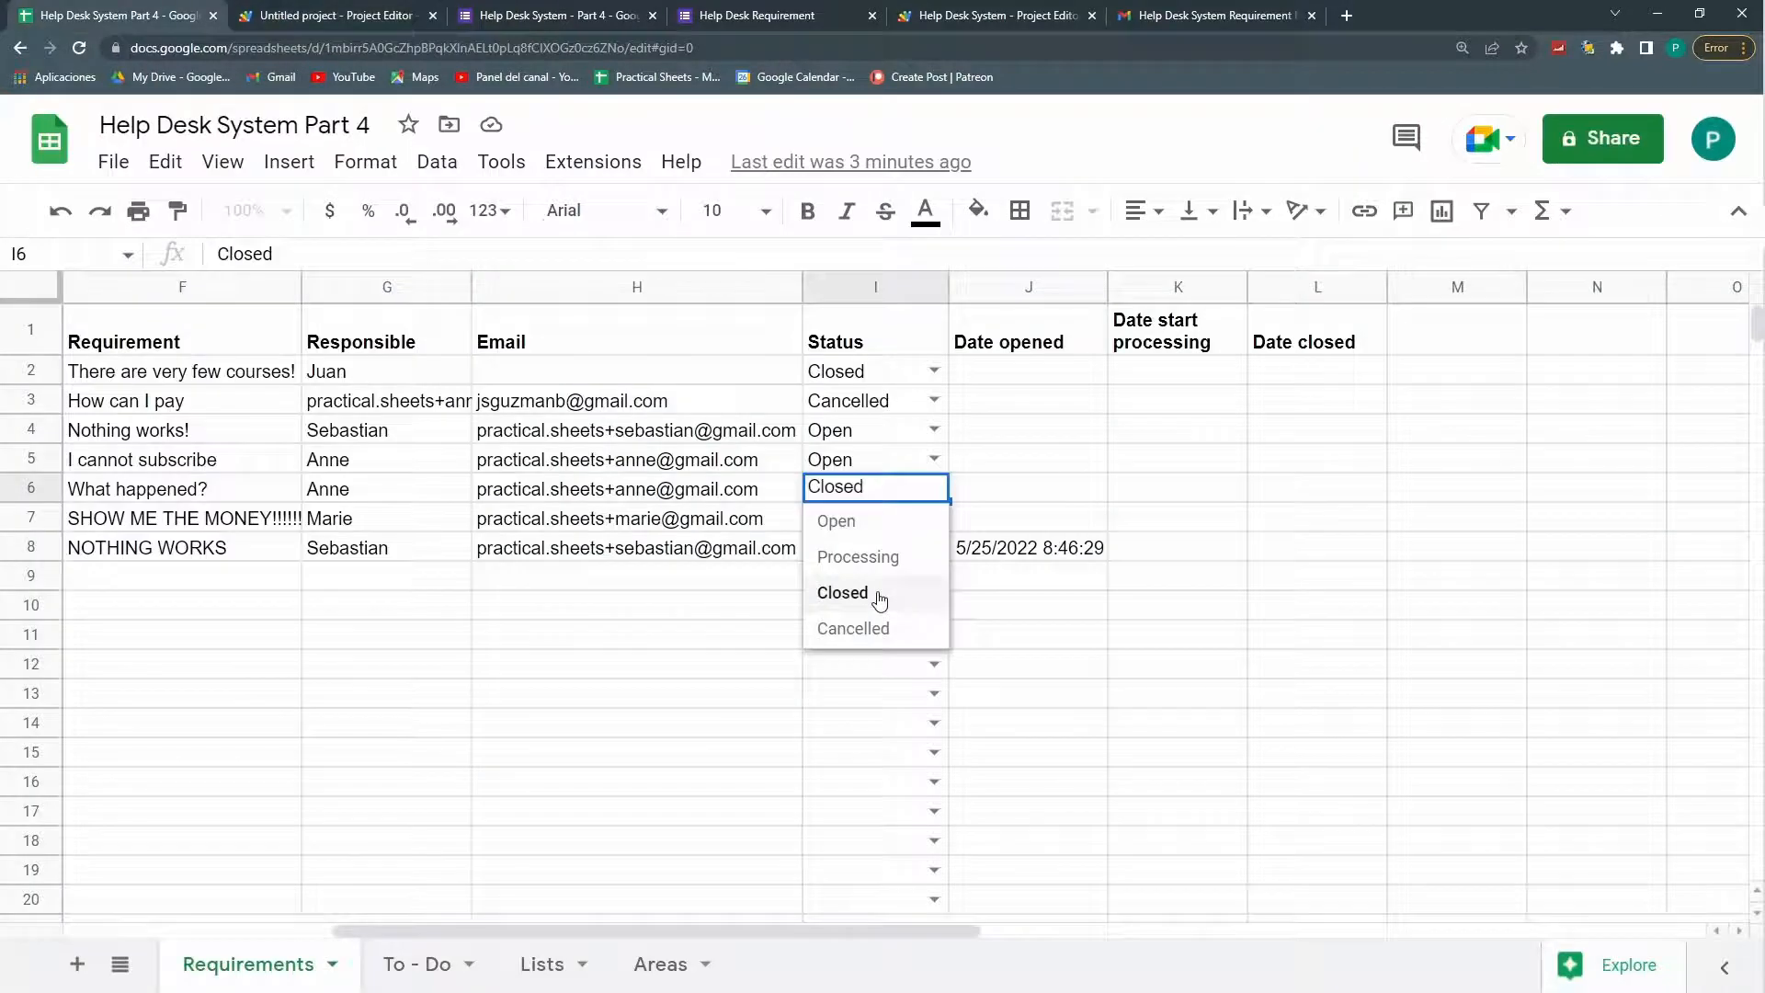
mouse_move(877, 600)
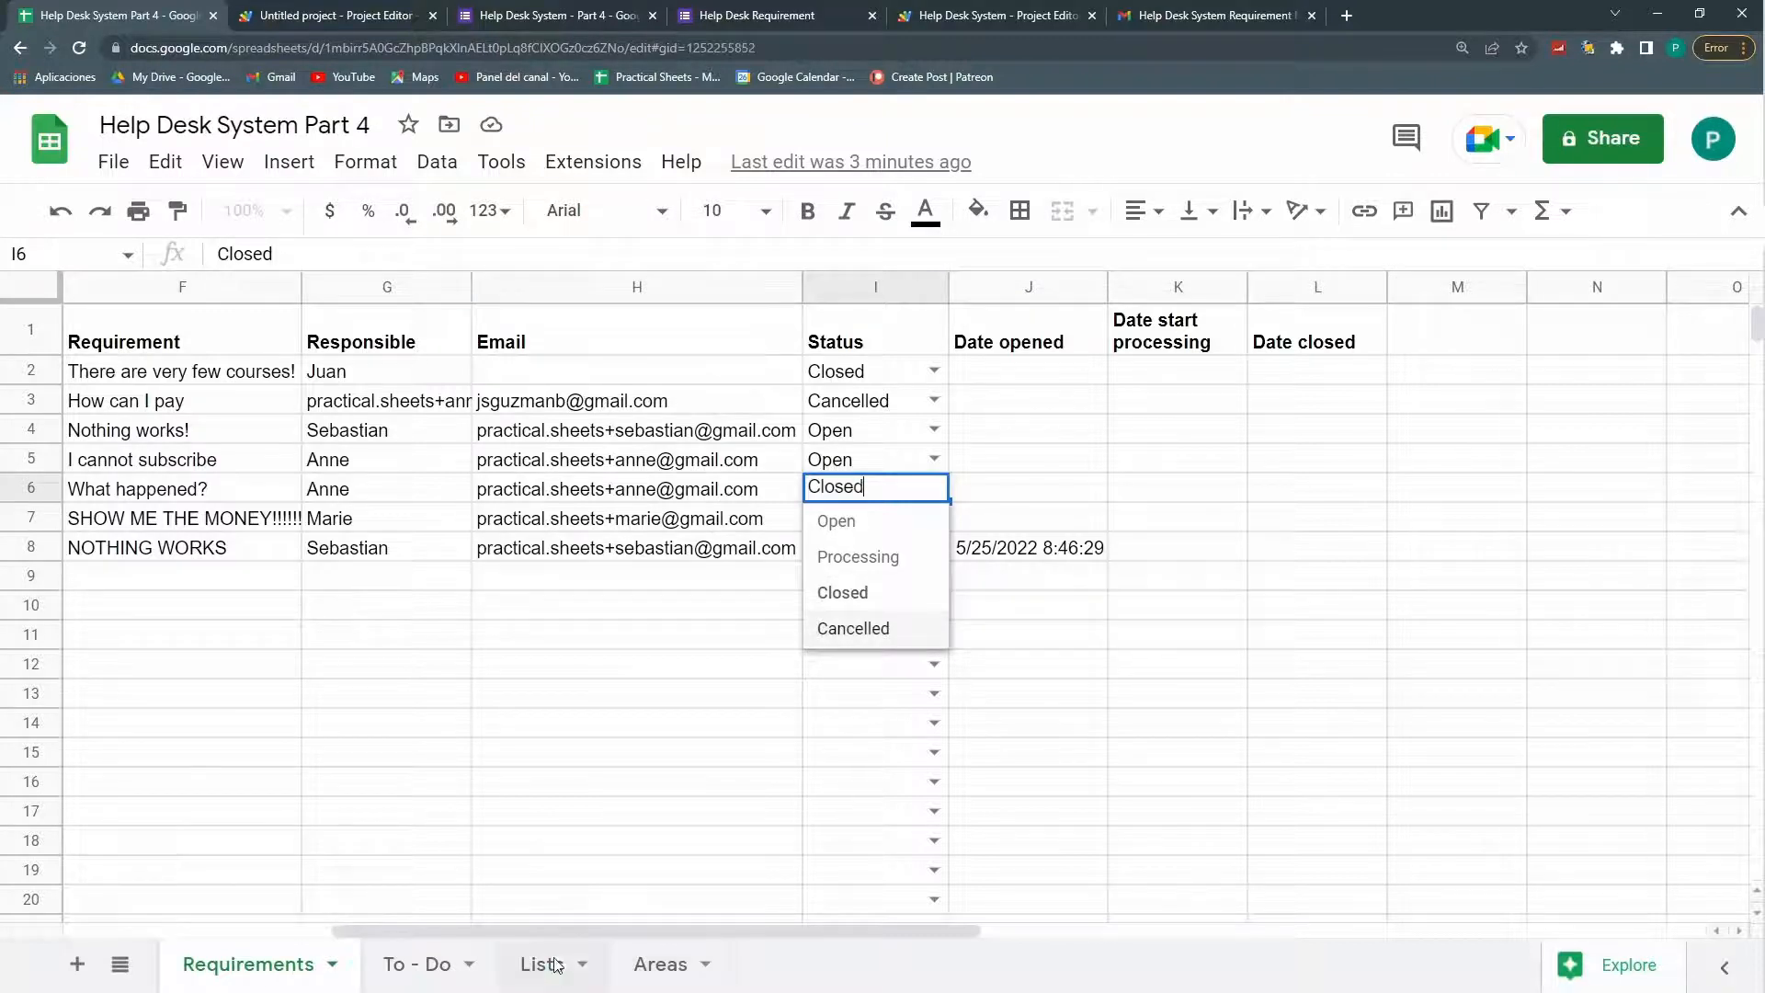
Step: Rename the Closed status option to Solved on the Lists sheet and confirm it in the Requirements Status dropdown
left_click(540, 965)
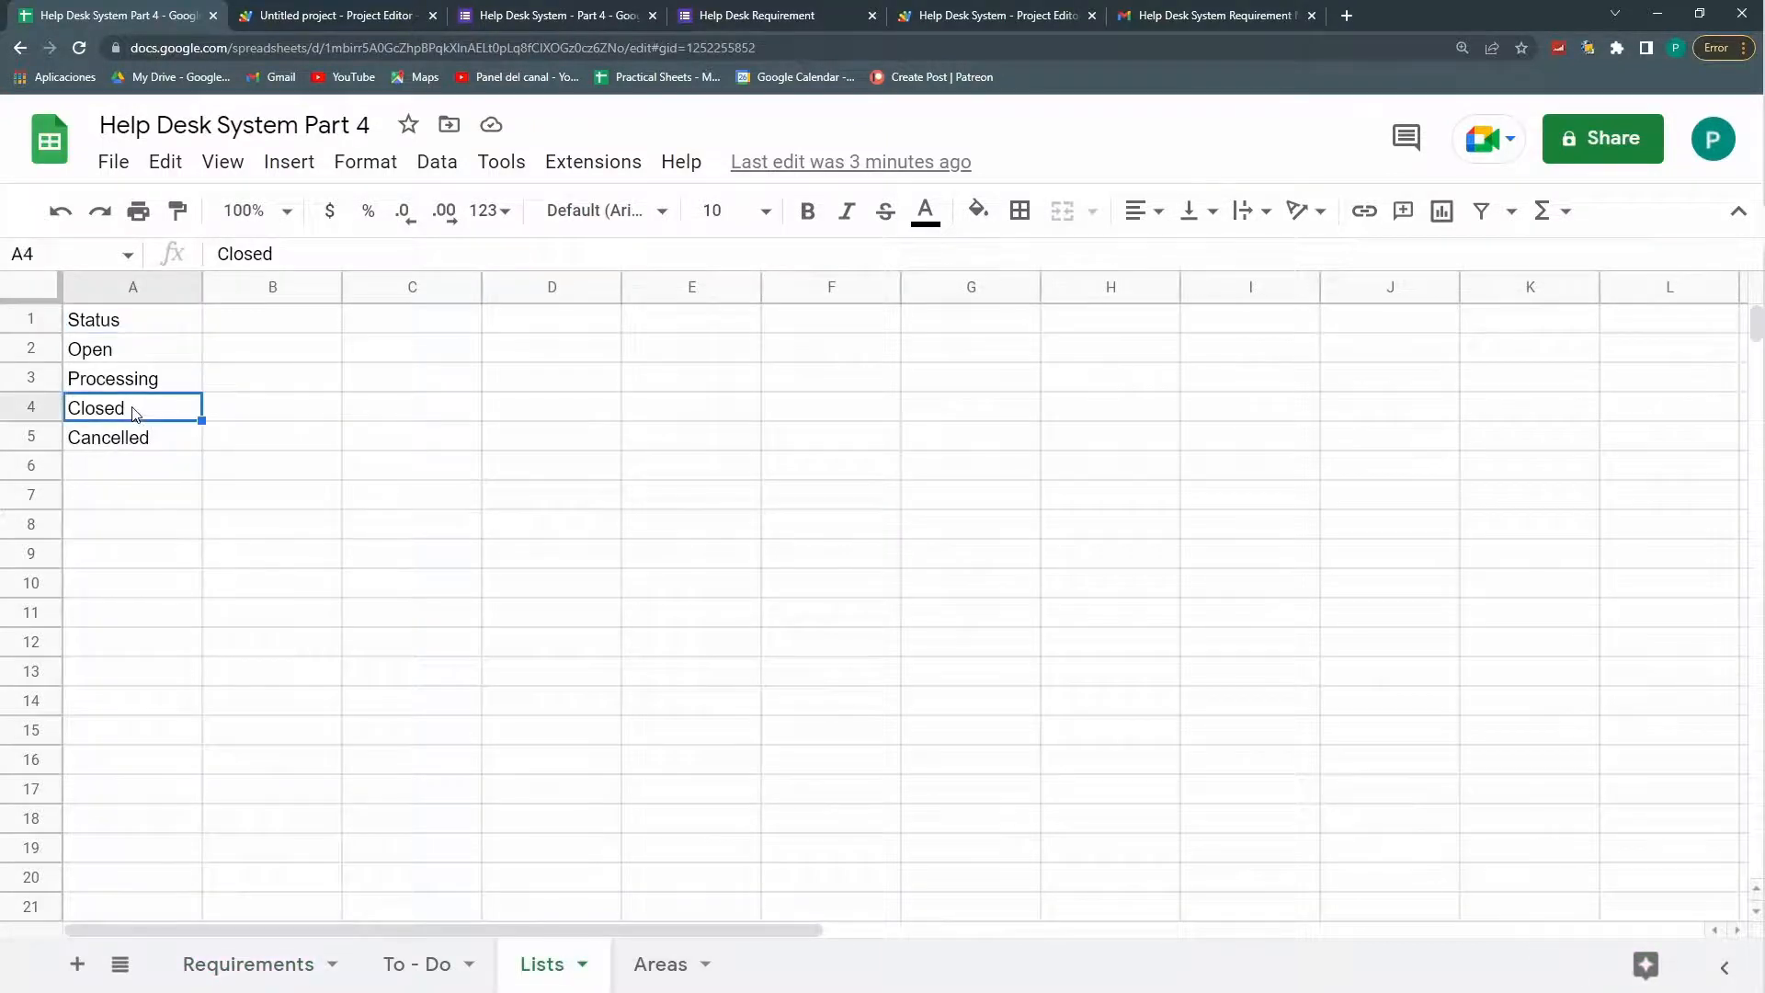
type("sOLVED")
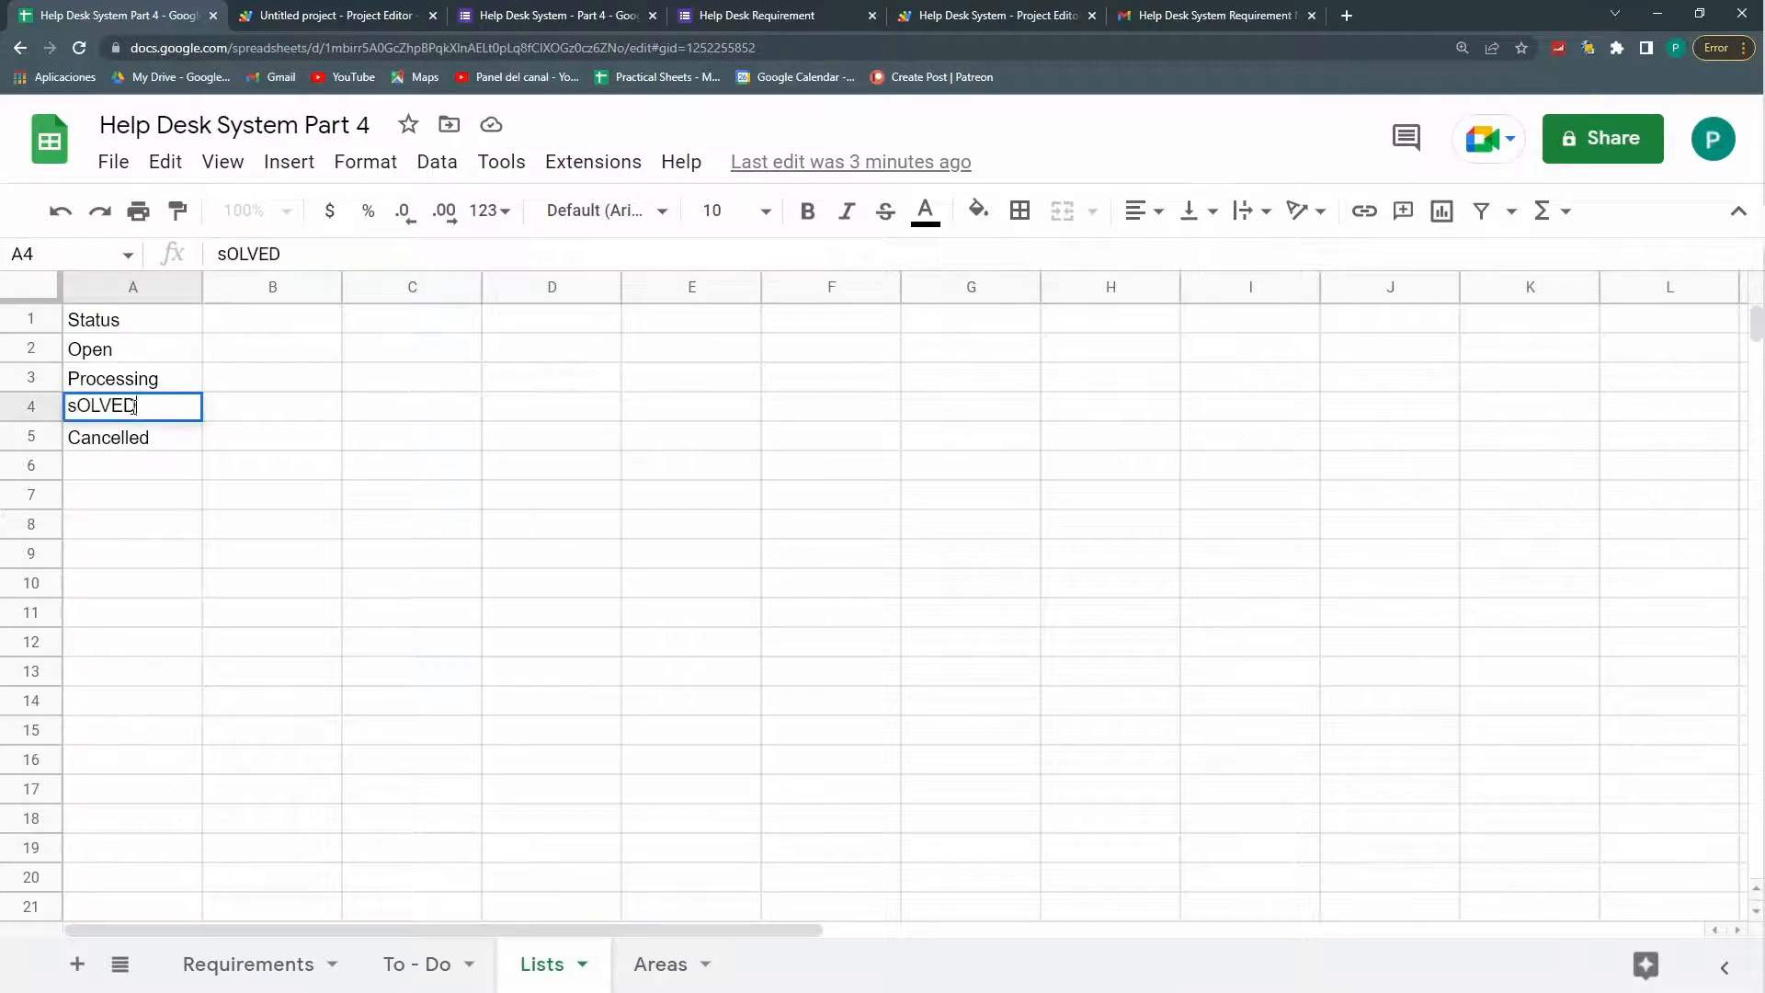
type("Solved")
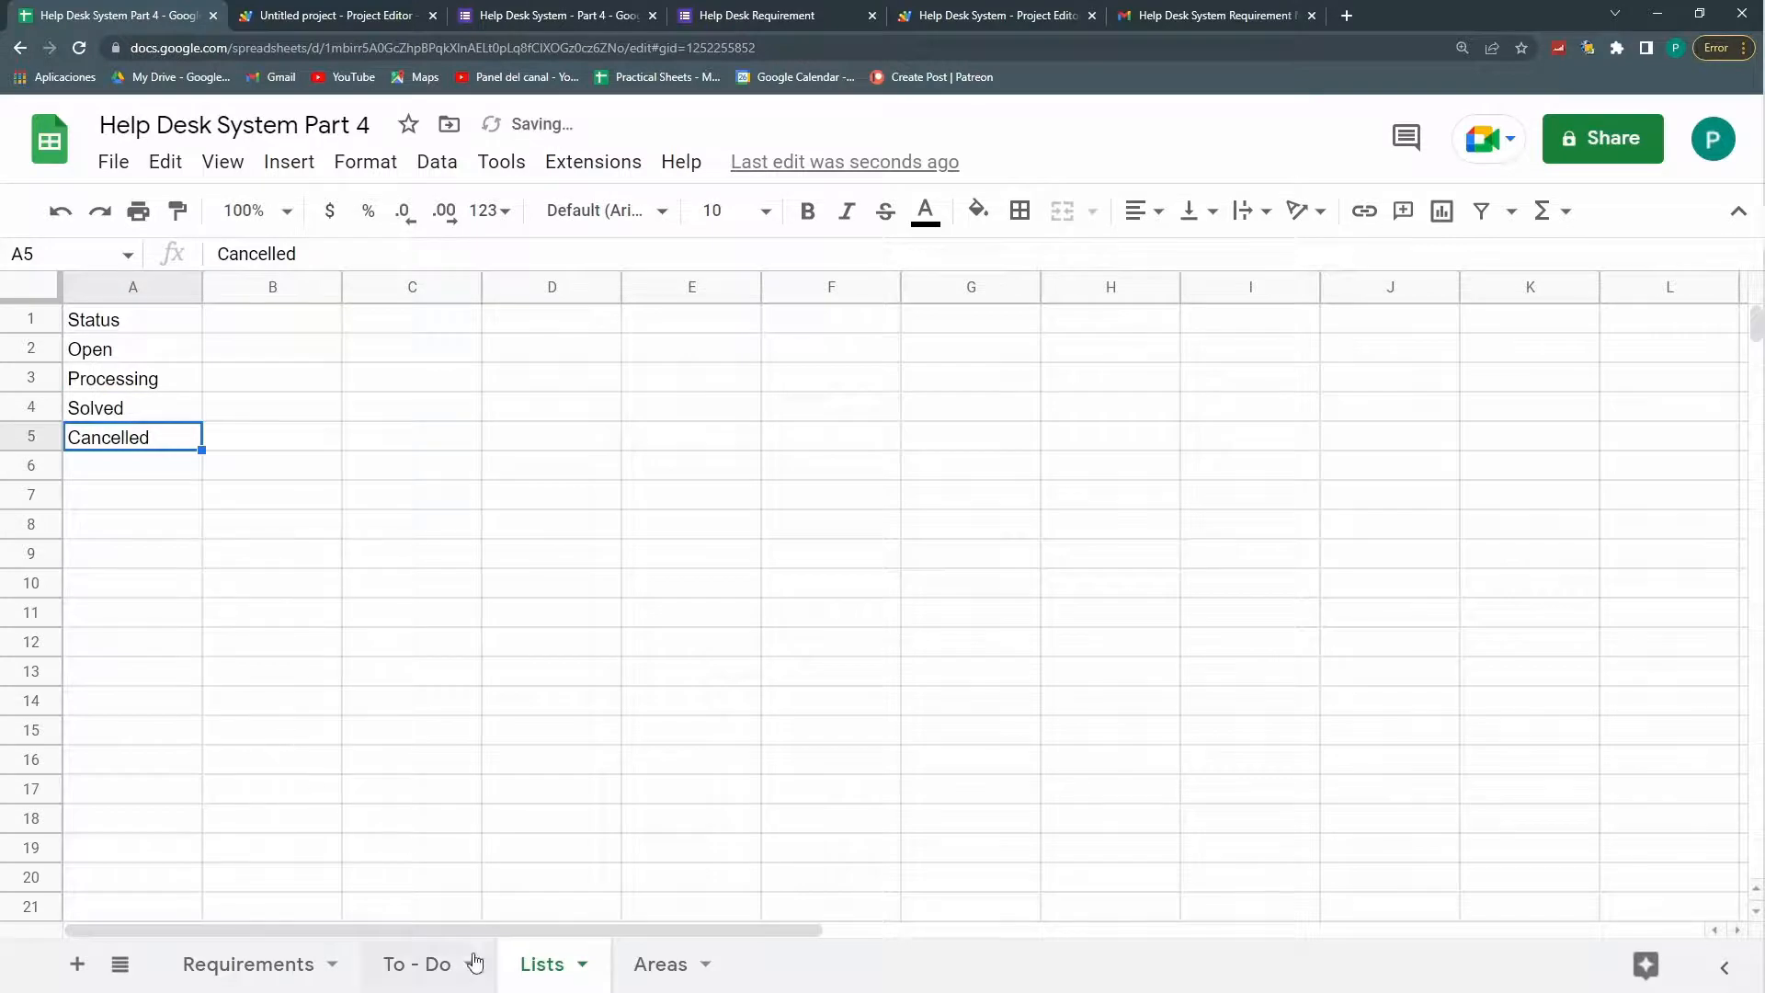
left_click(248, 964)
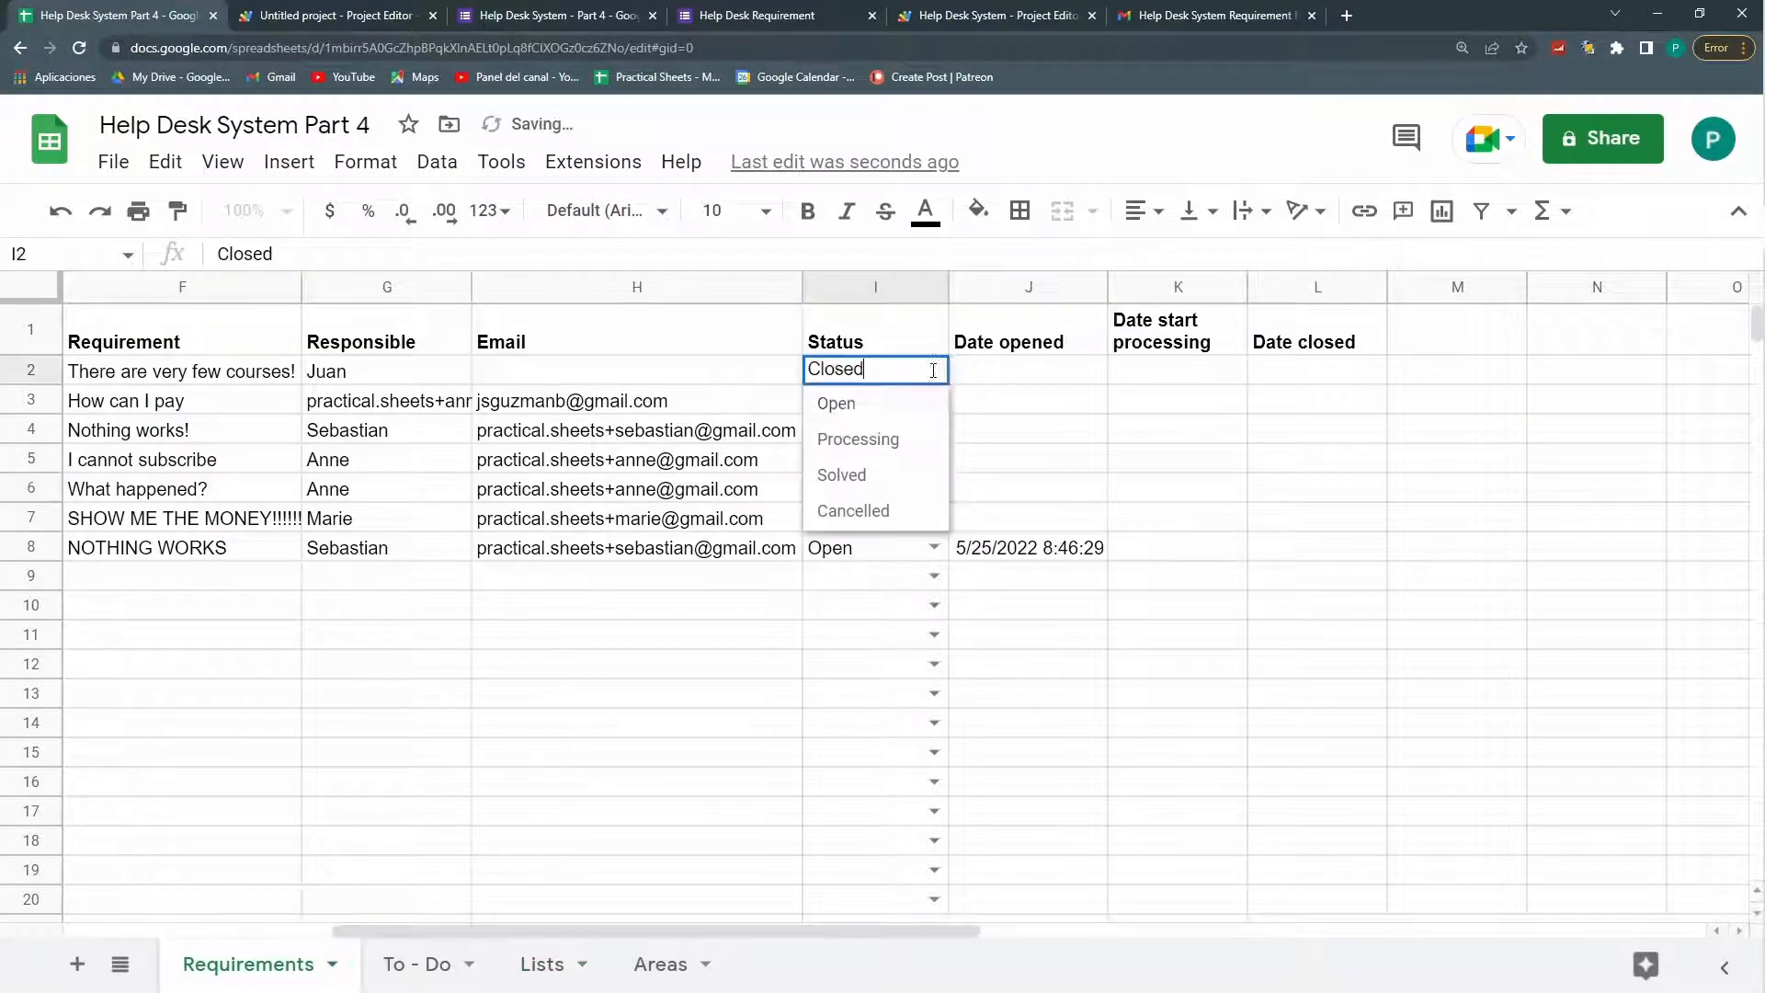
left_click(329, 15)
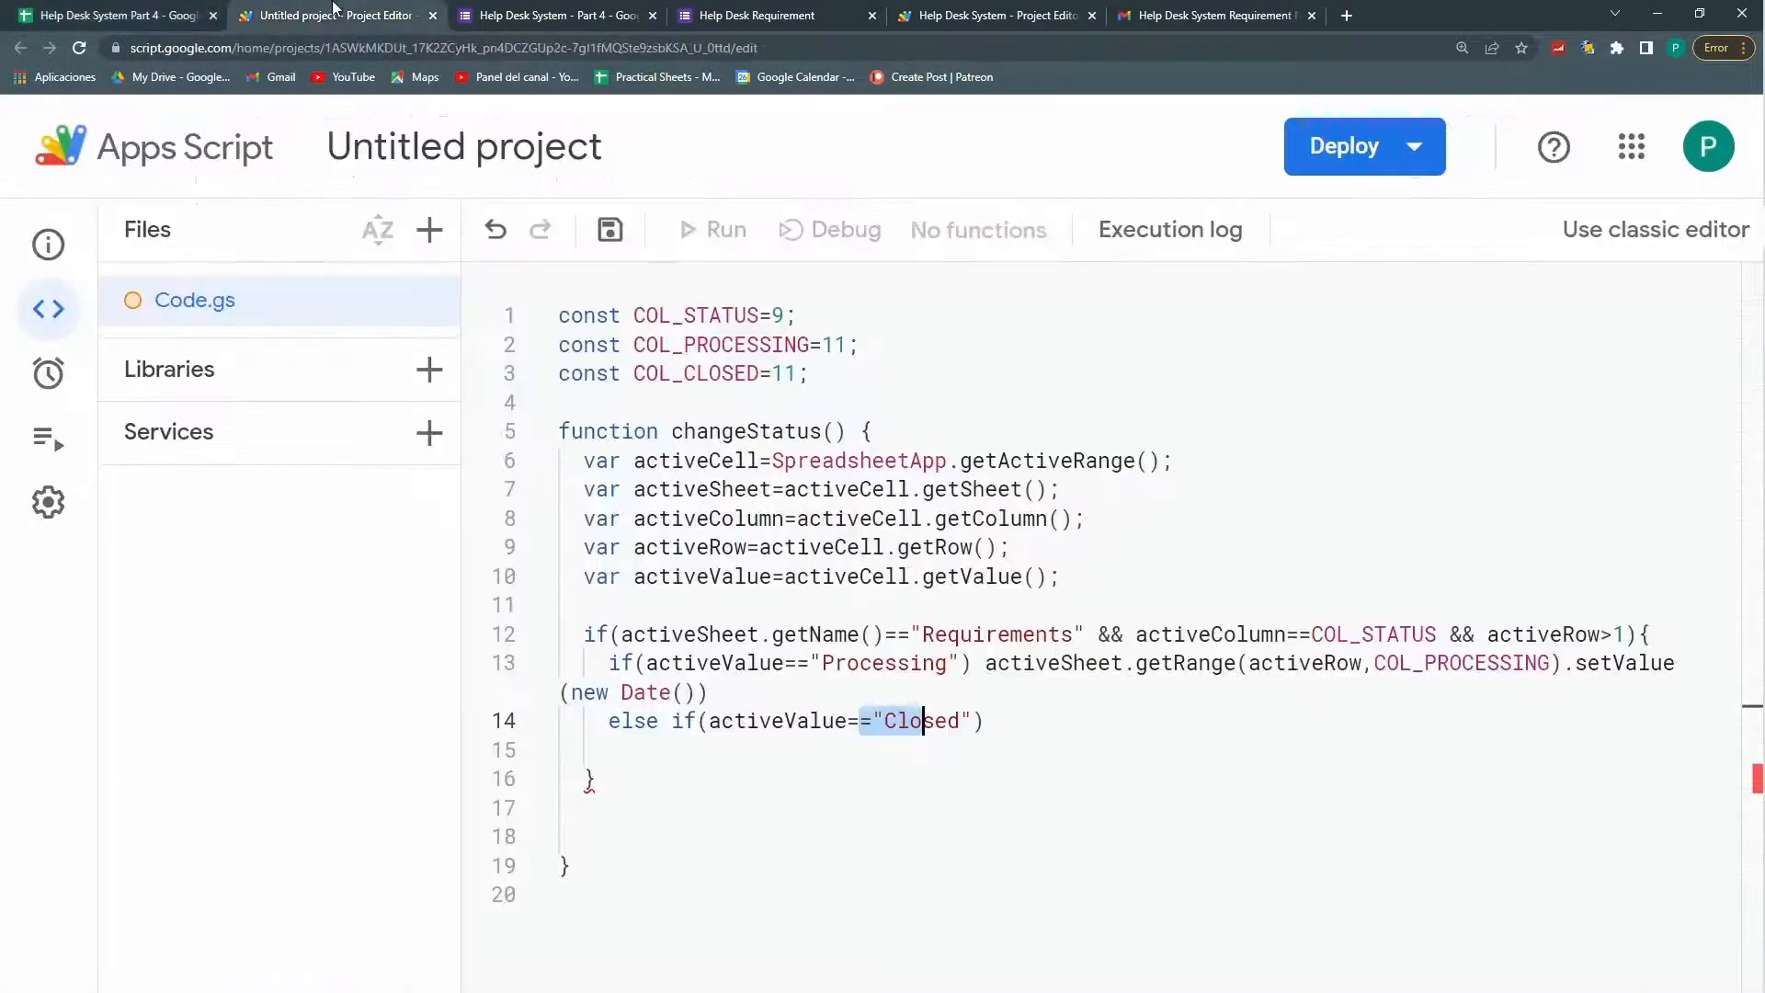
Step: Change the else-if condition to activeValue=="Solved" || activeValue=="Cancelled"
left_click(949, 721)
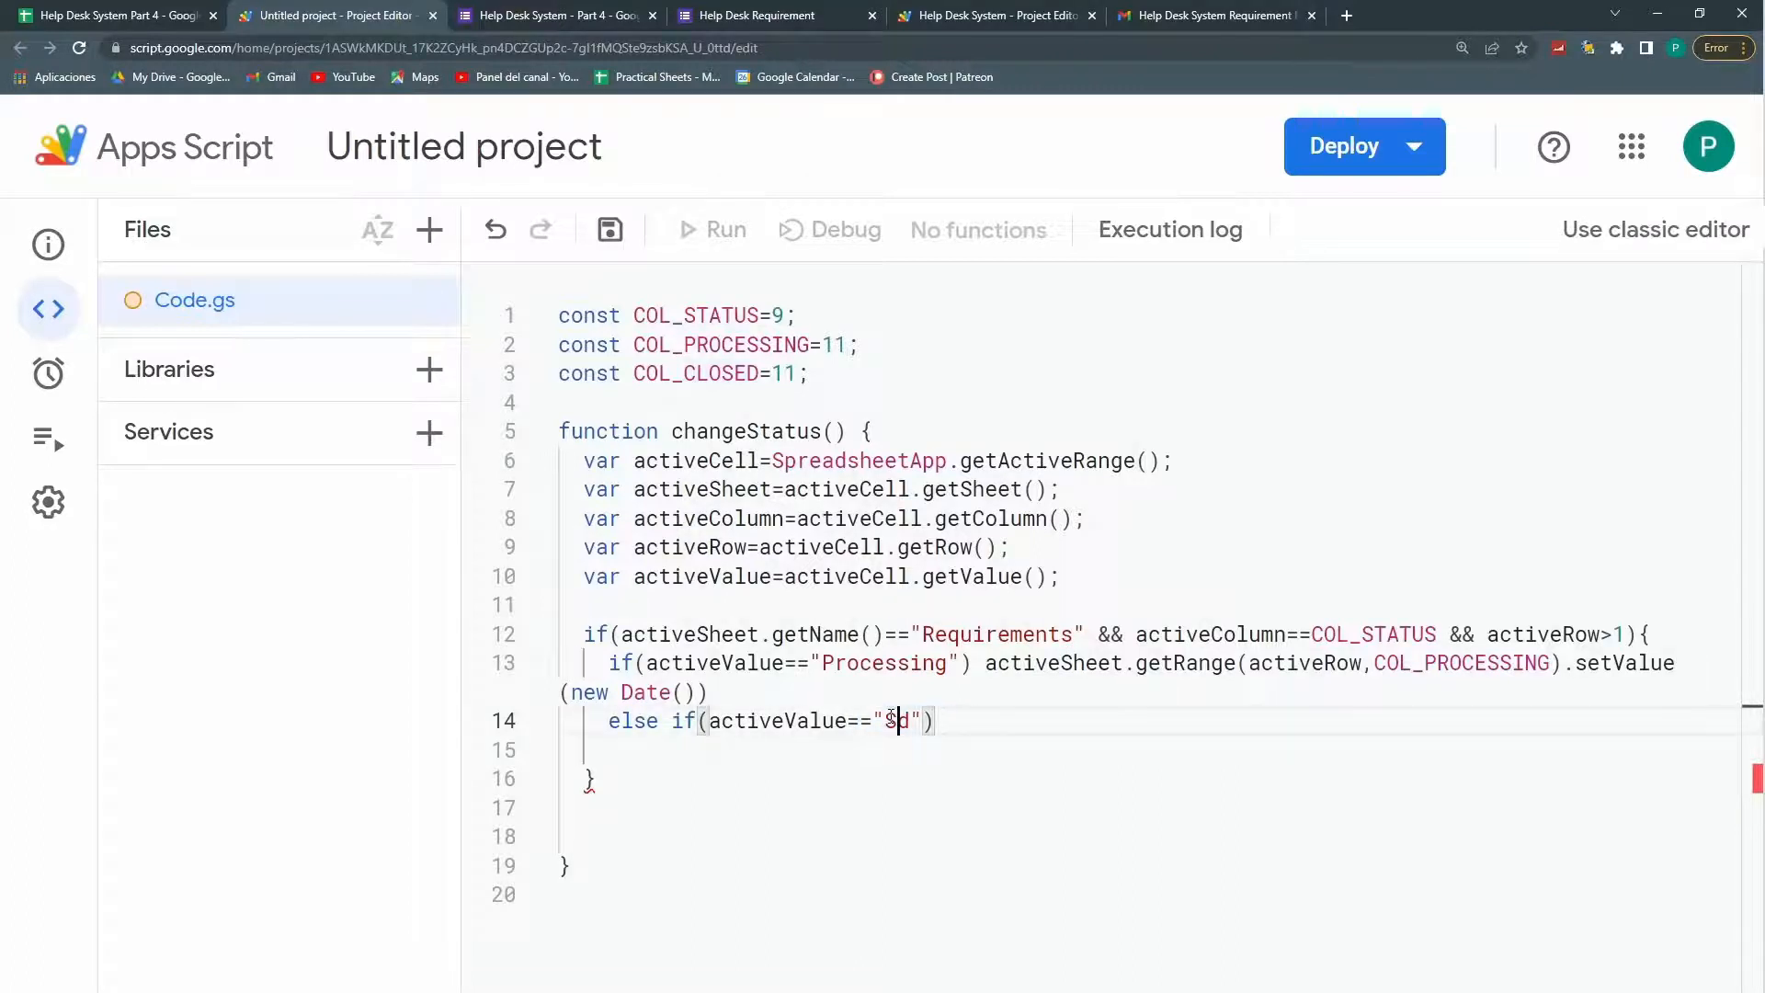
type("olved\" ||")
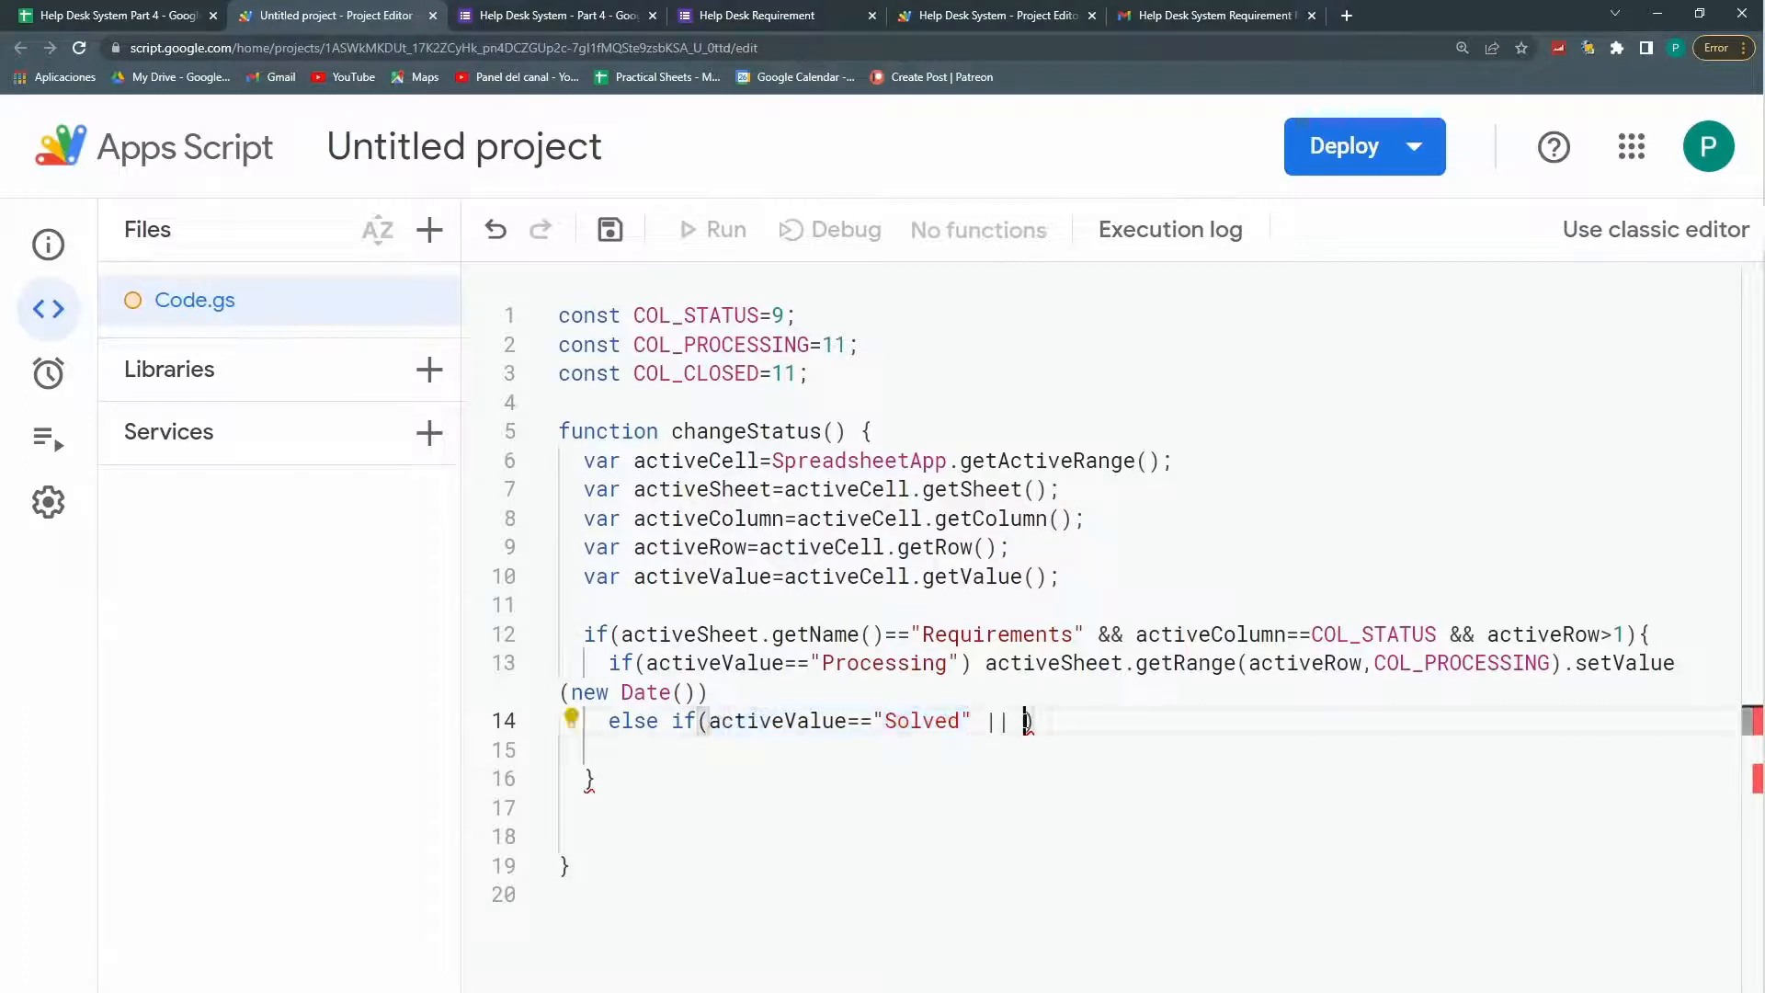
type("activeValue==\"Solved\"")
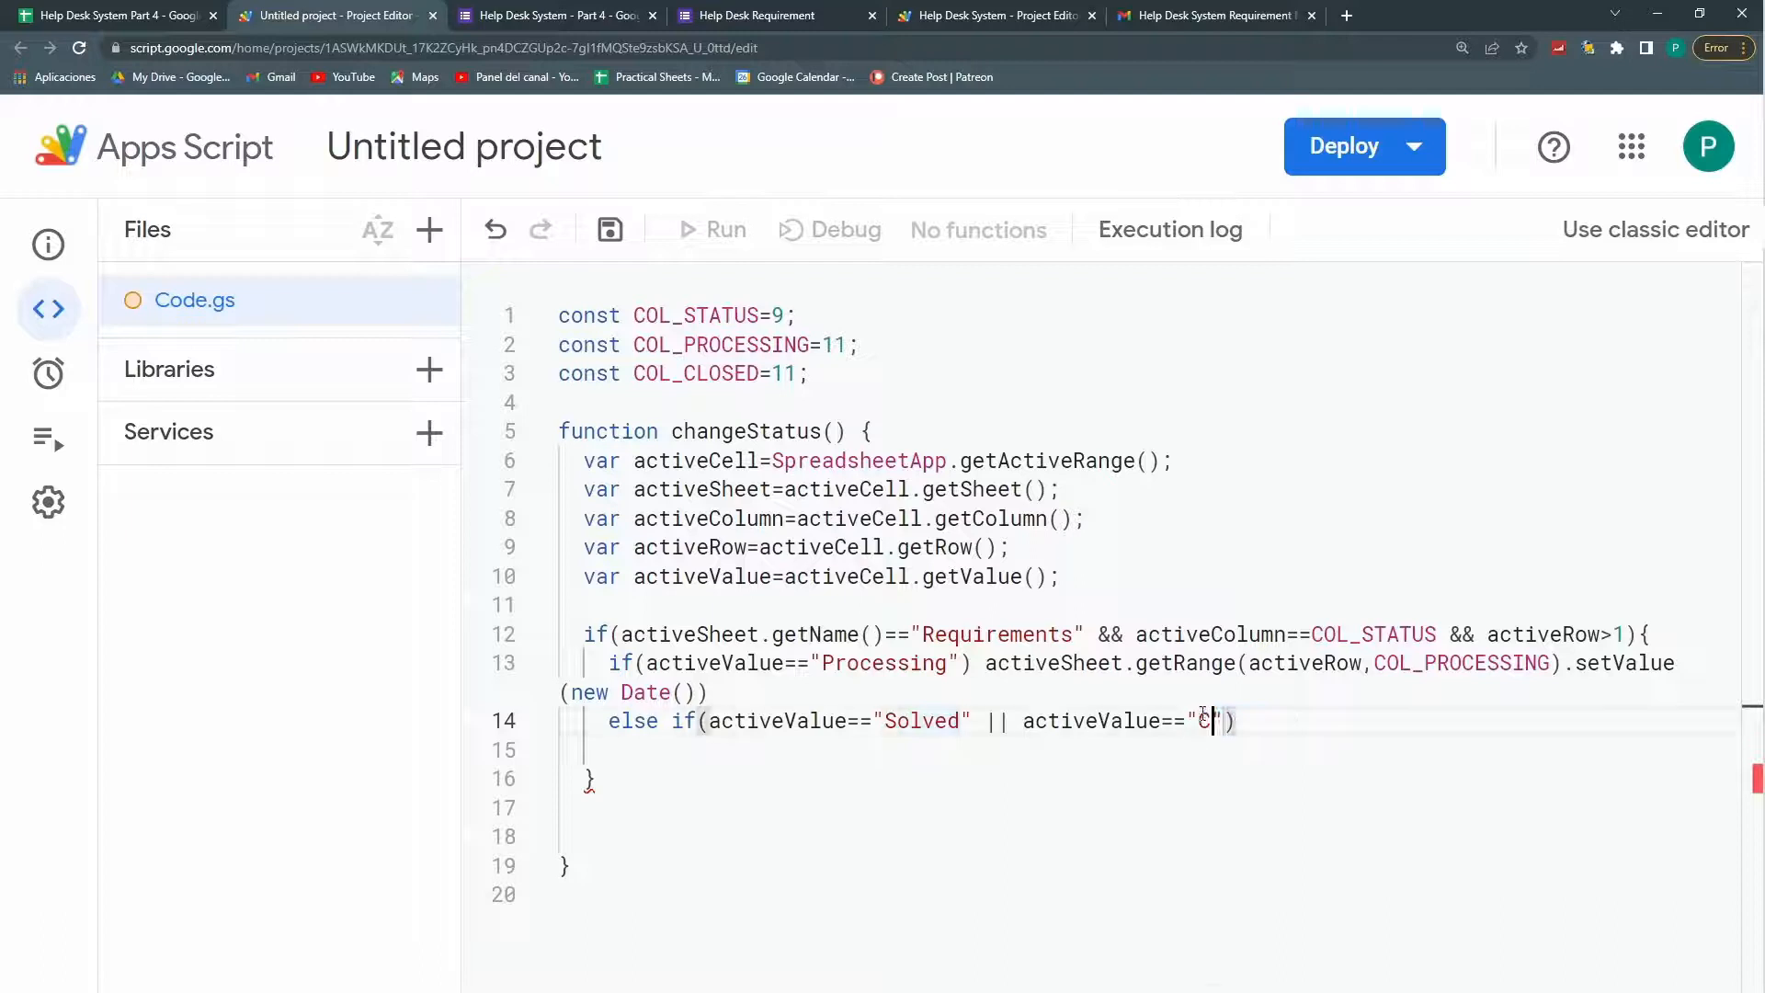
type("ancelled")
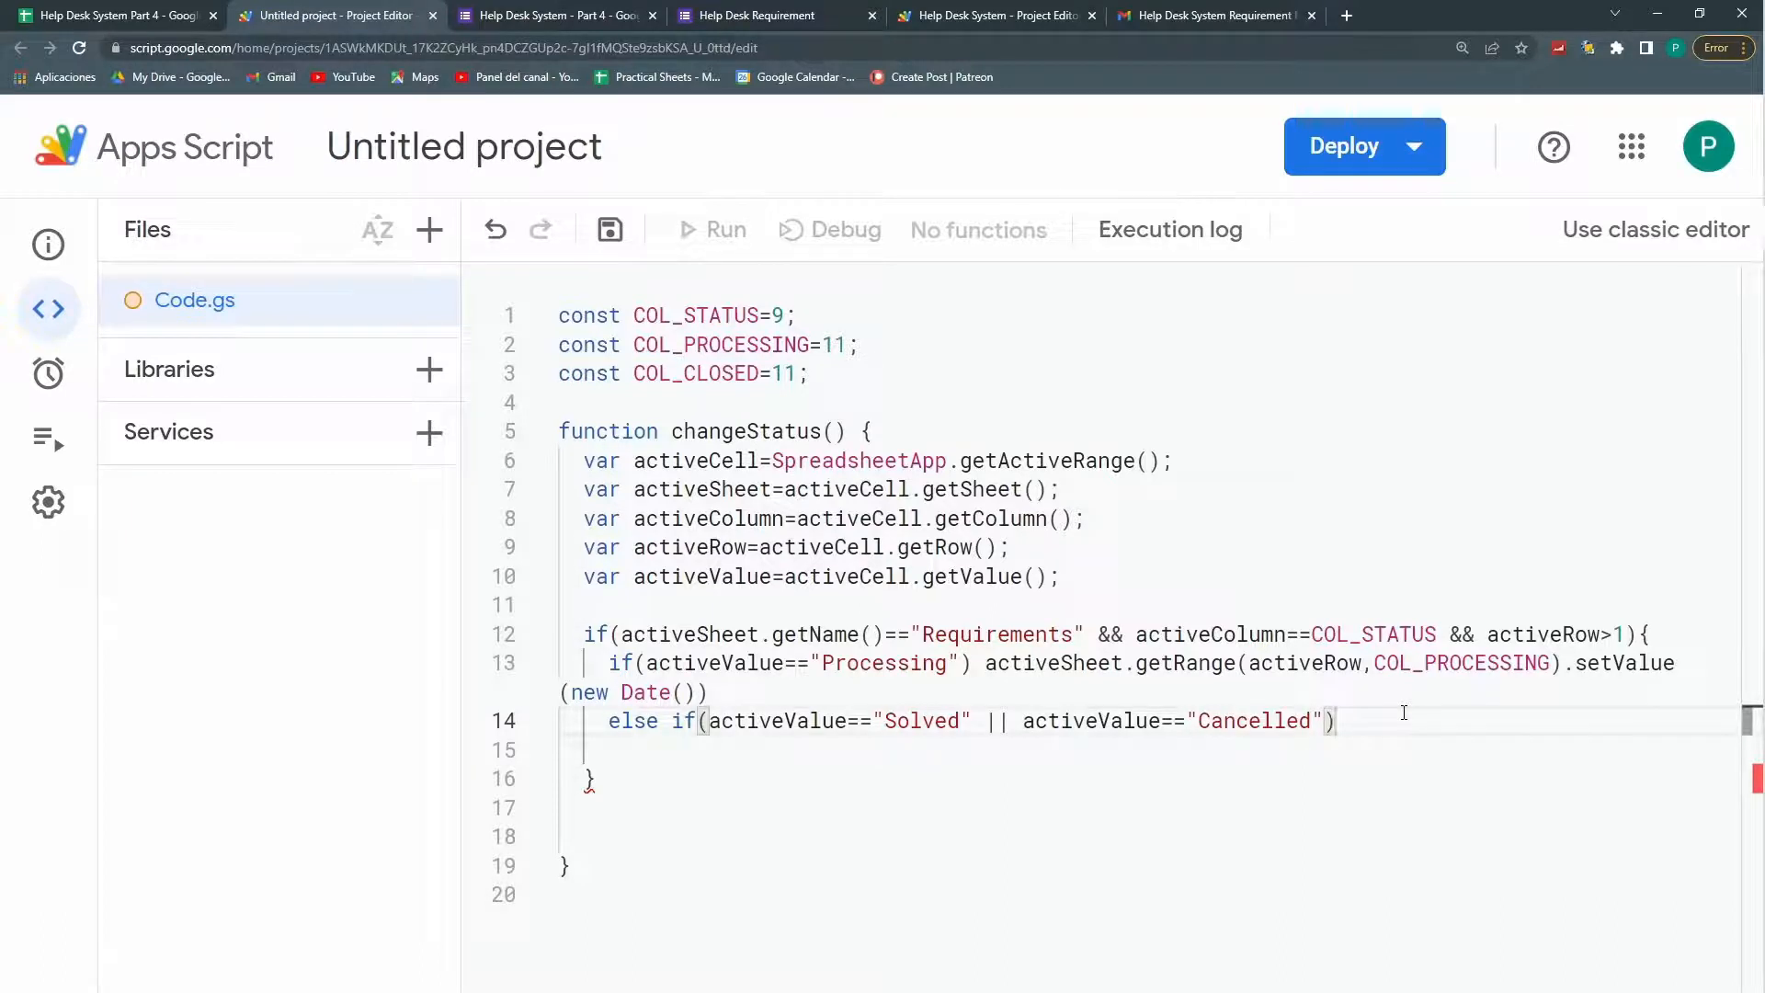
type("{")
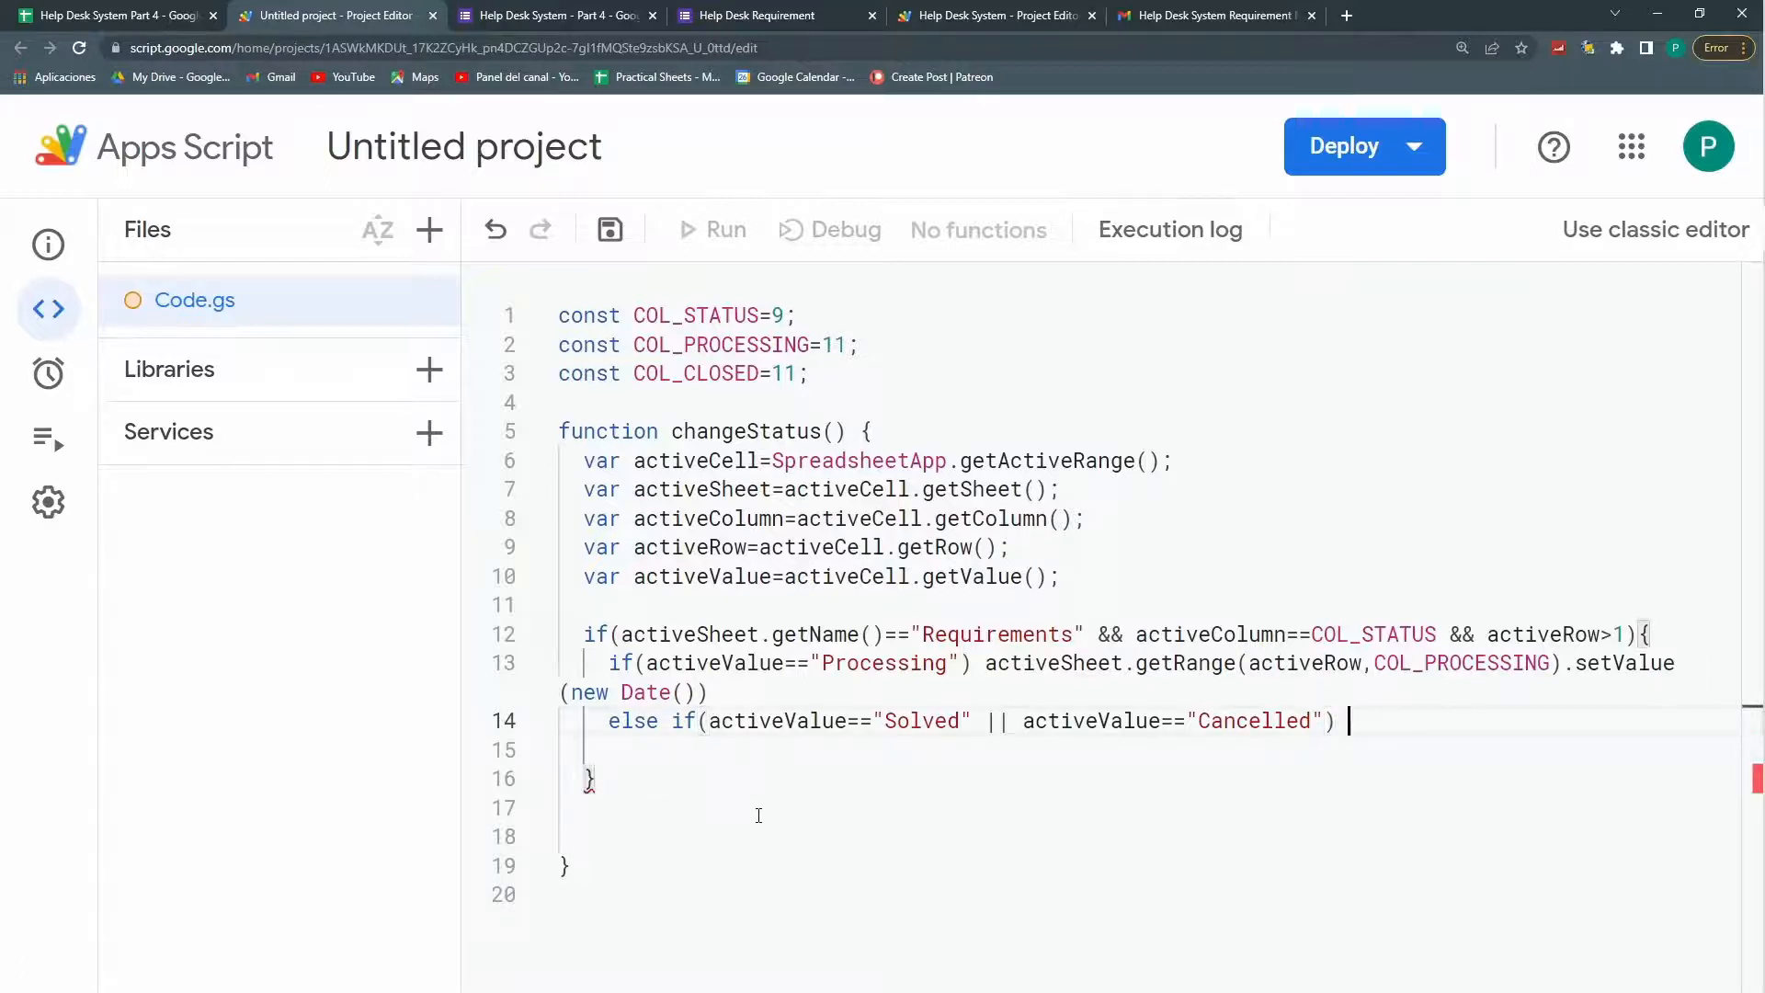
Step: Stamp new Date() into getRange(activeRow, COL_CLOSED) inside that branch and return to the spreadsheet
type("activeSheet.getRange(activeRow,COL_PROCESSING).setValue(new Date())")
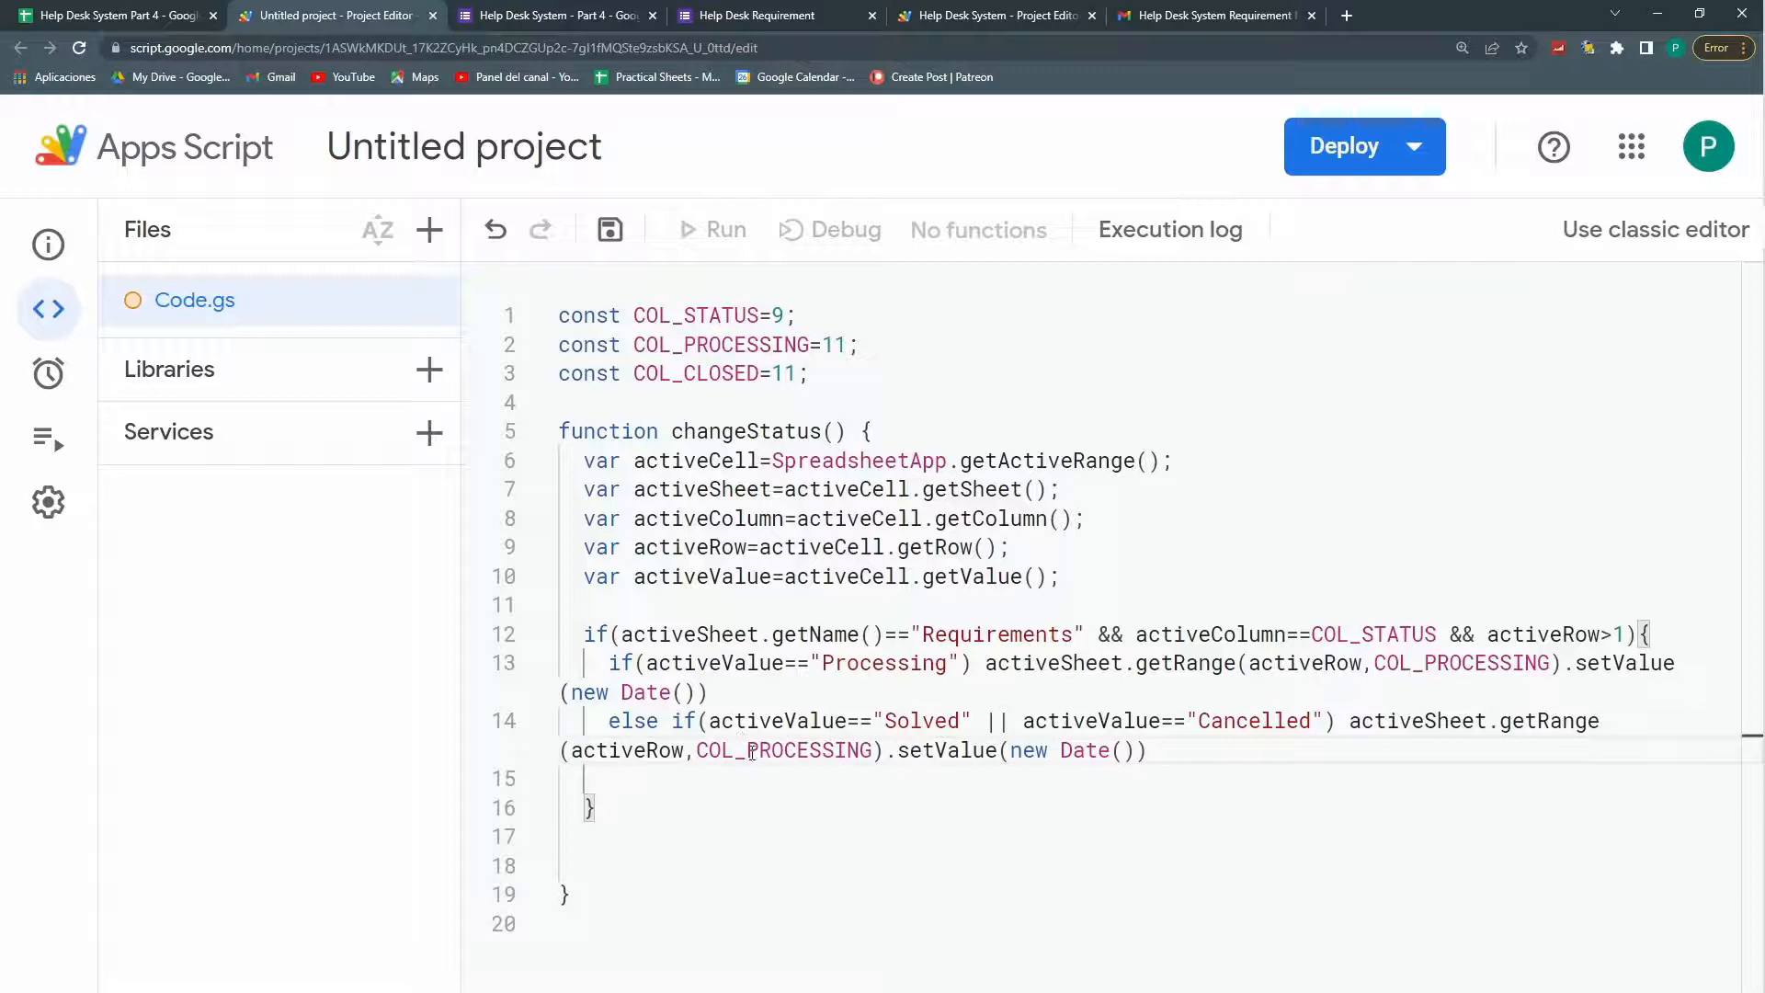
type("COL_CLOSED")
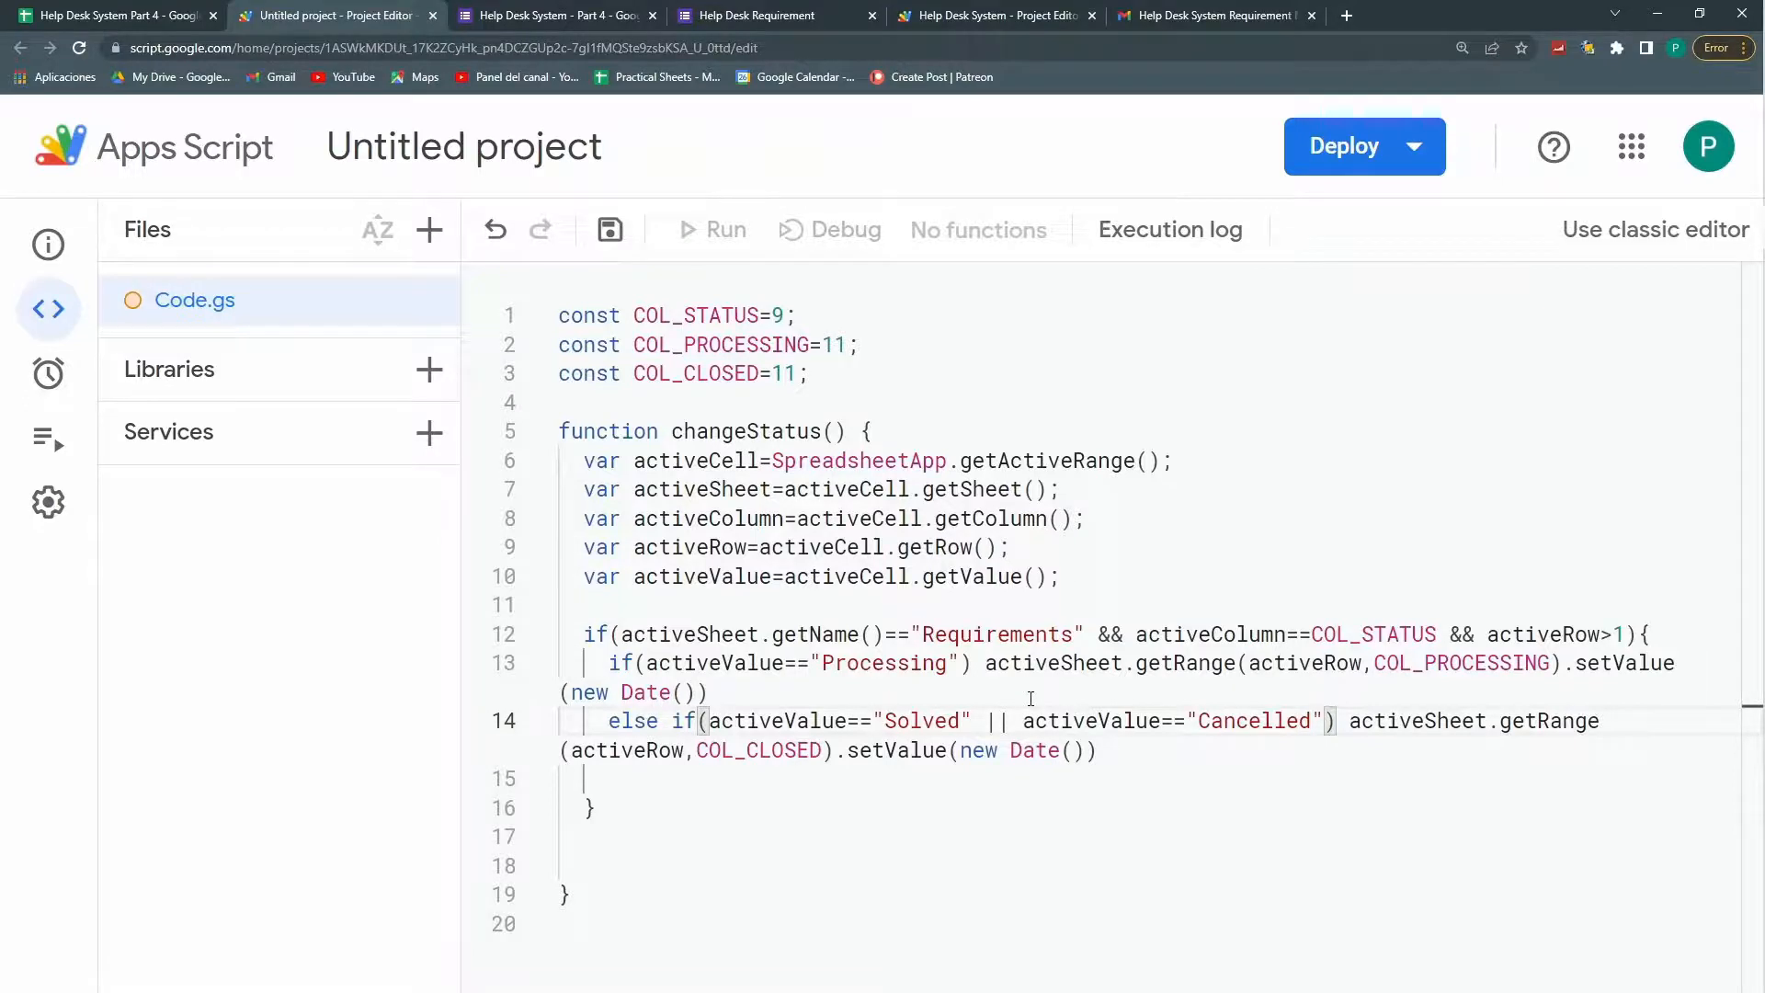
left_click(112, 15)
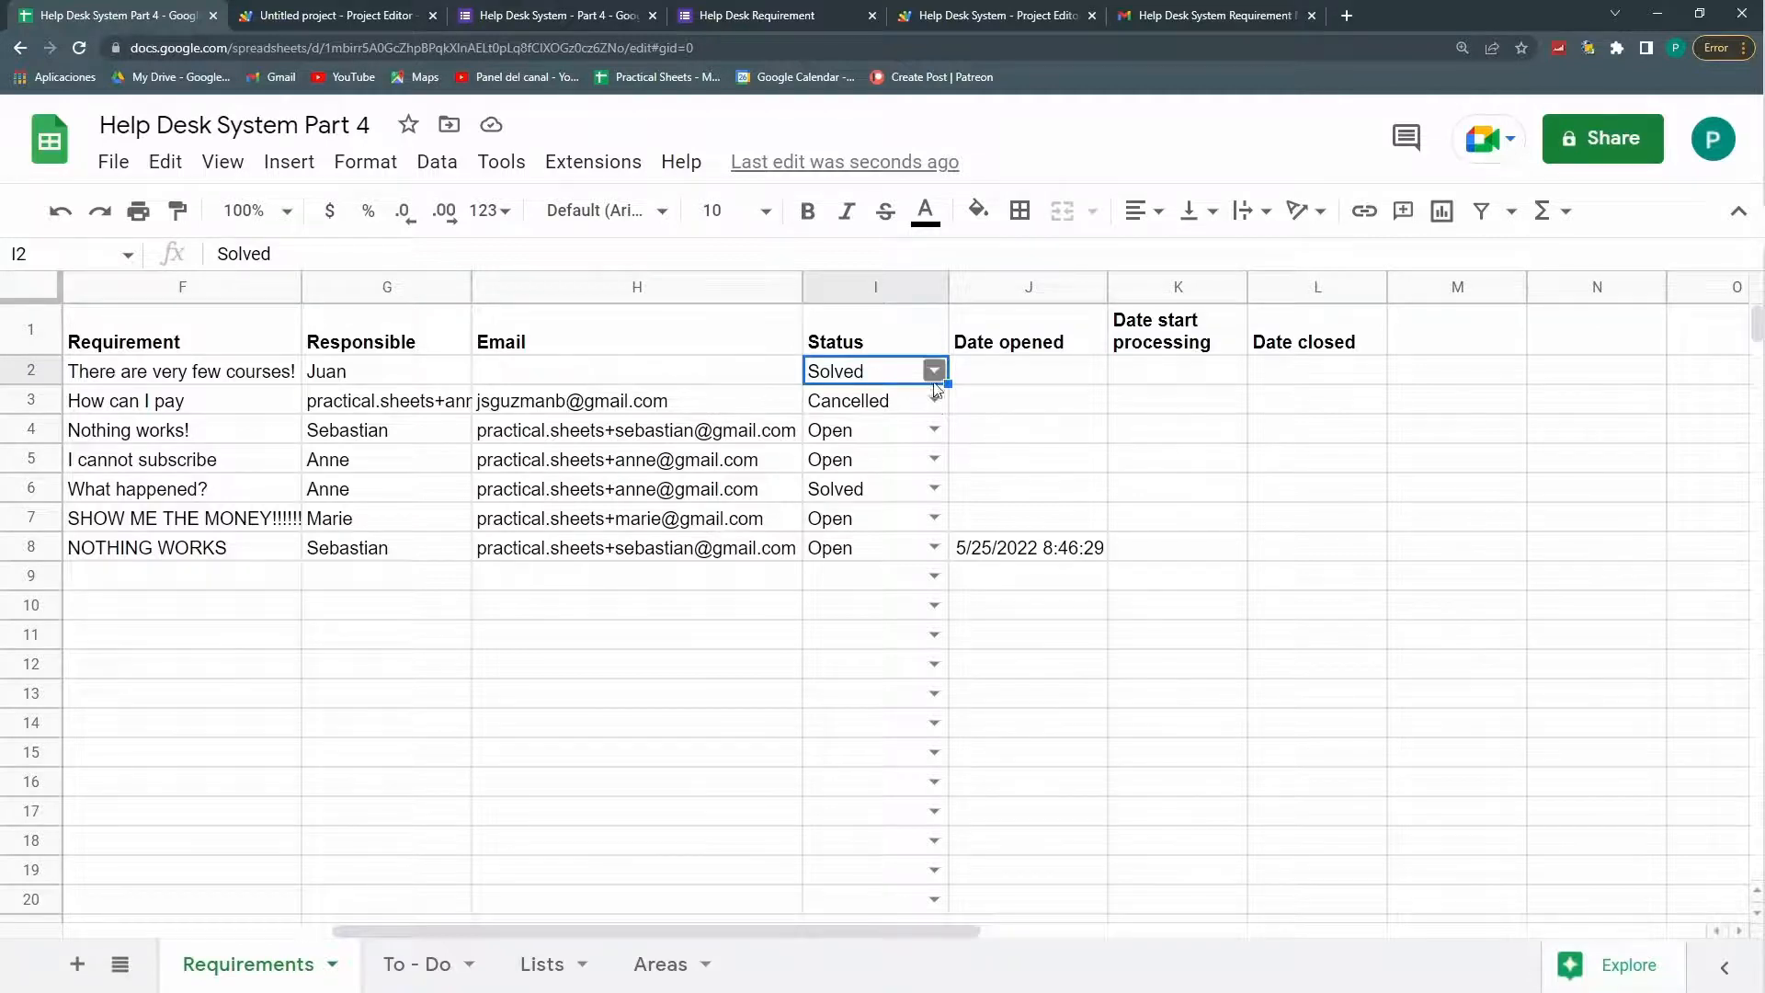
Step: Check that the Requirements date cells are still empty, then return to the script project
left_click(1026, 399)
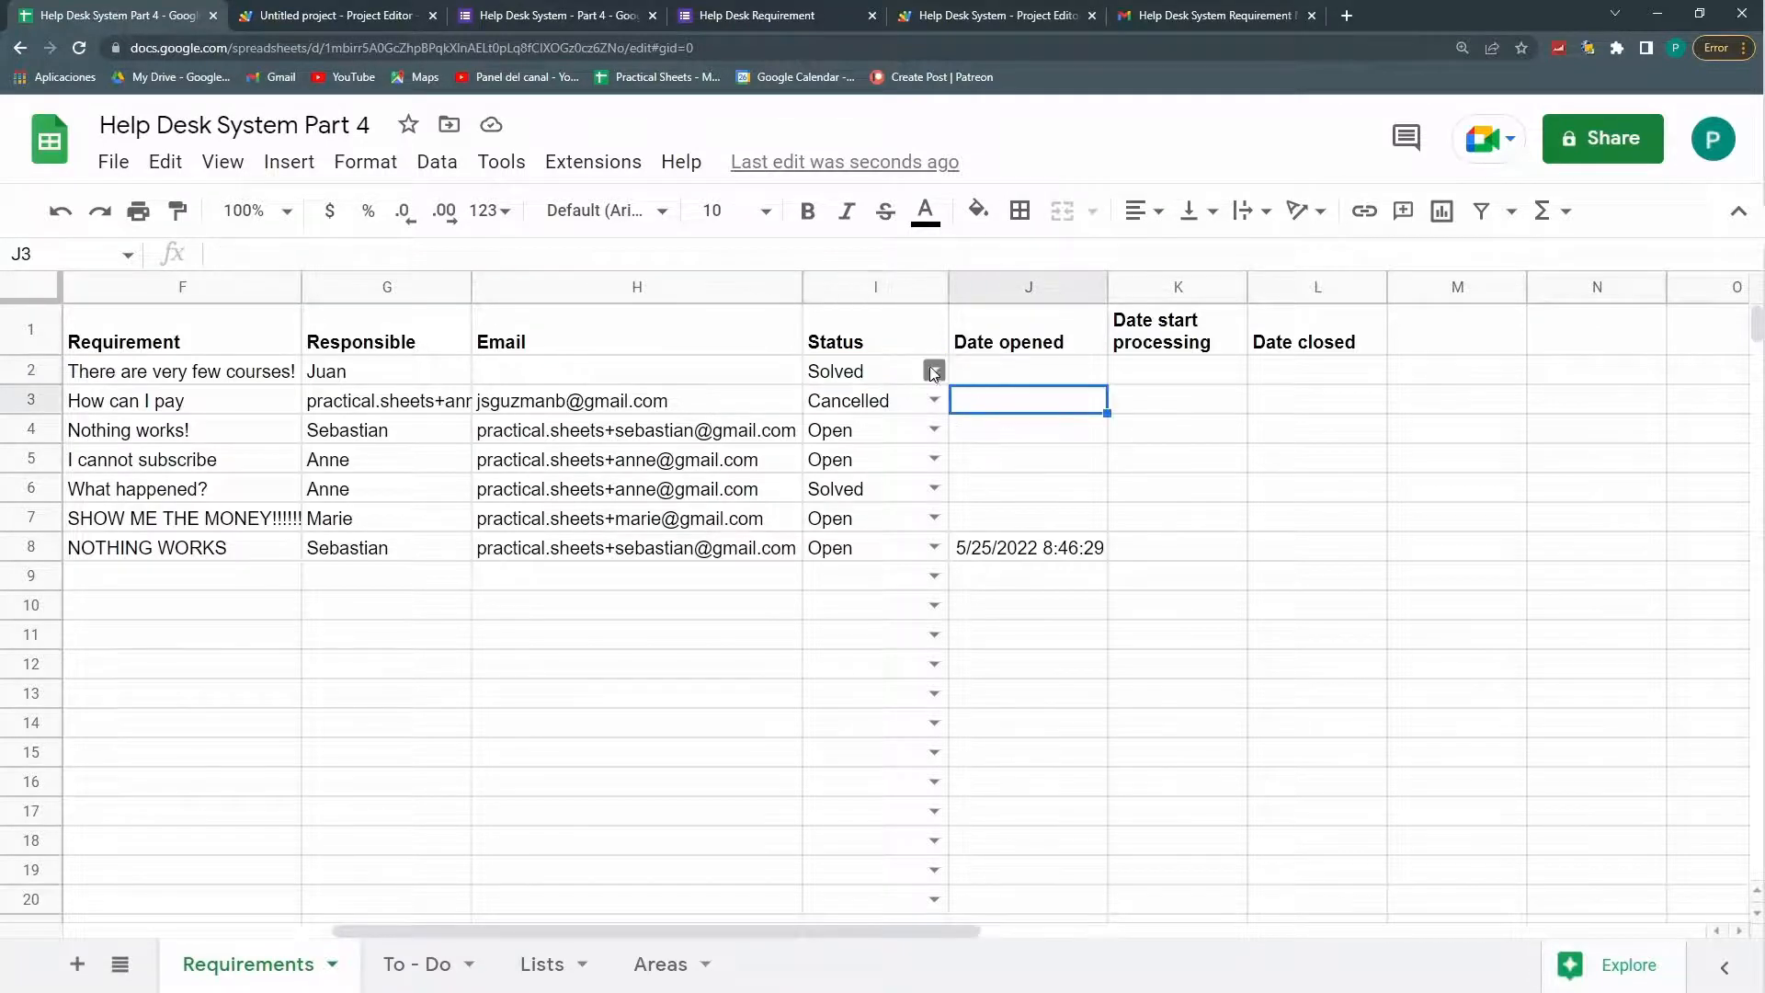
left_click(1025, 458)
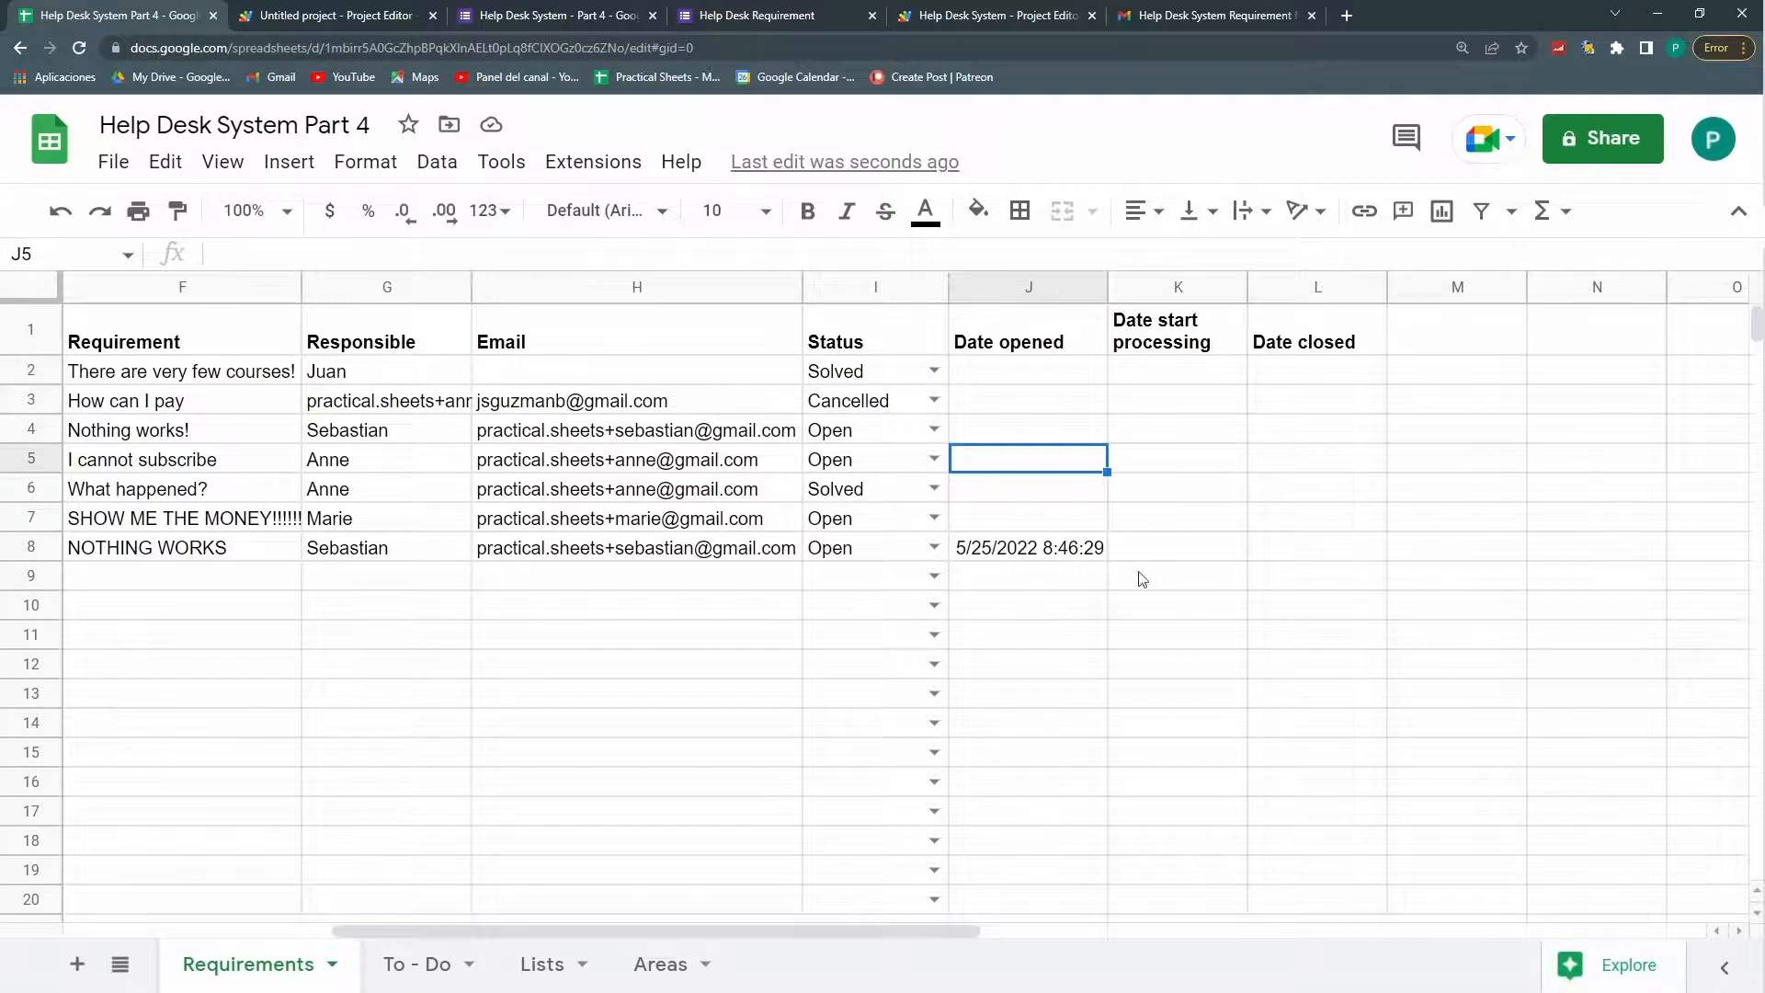
mouse_move(1048, 548)
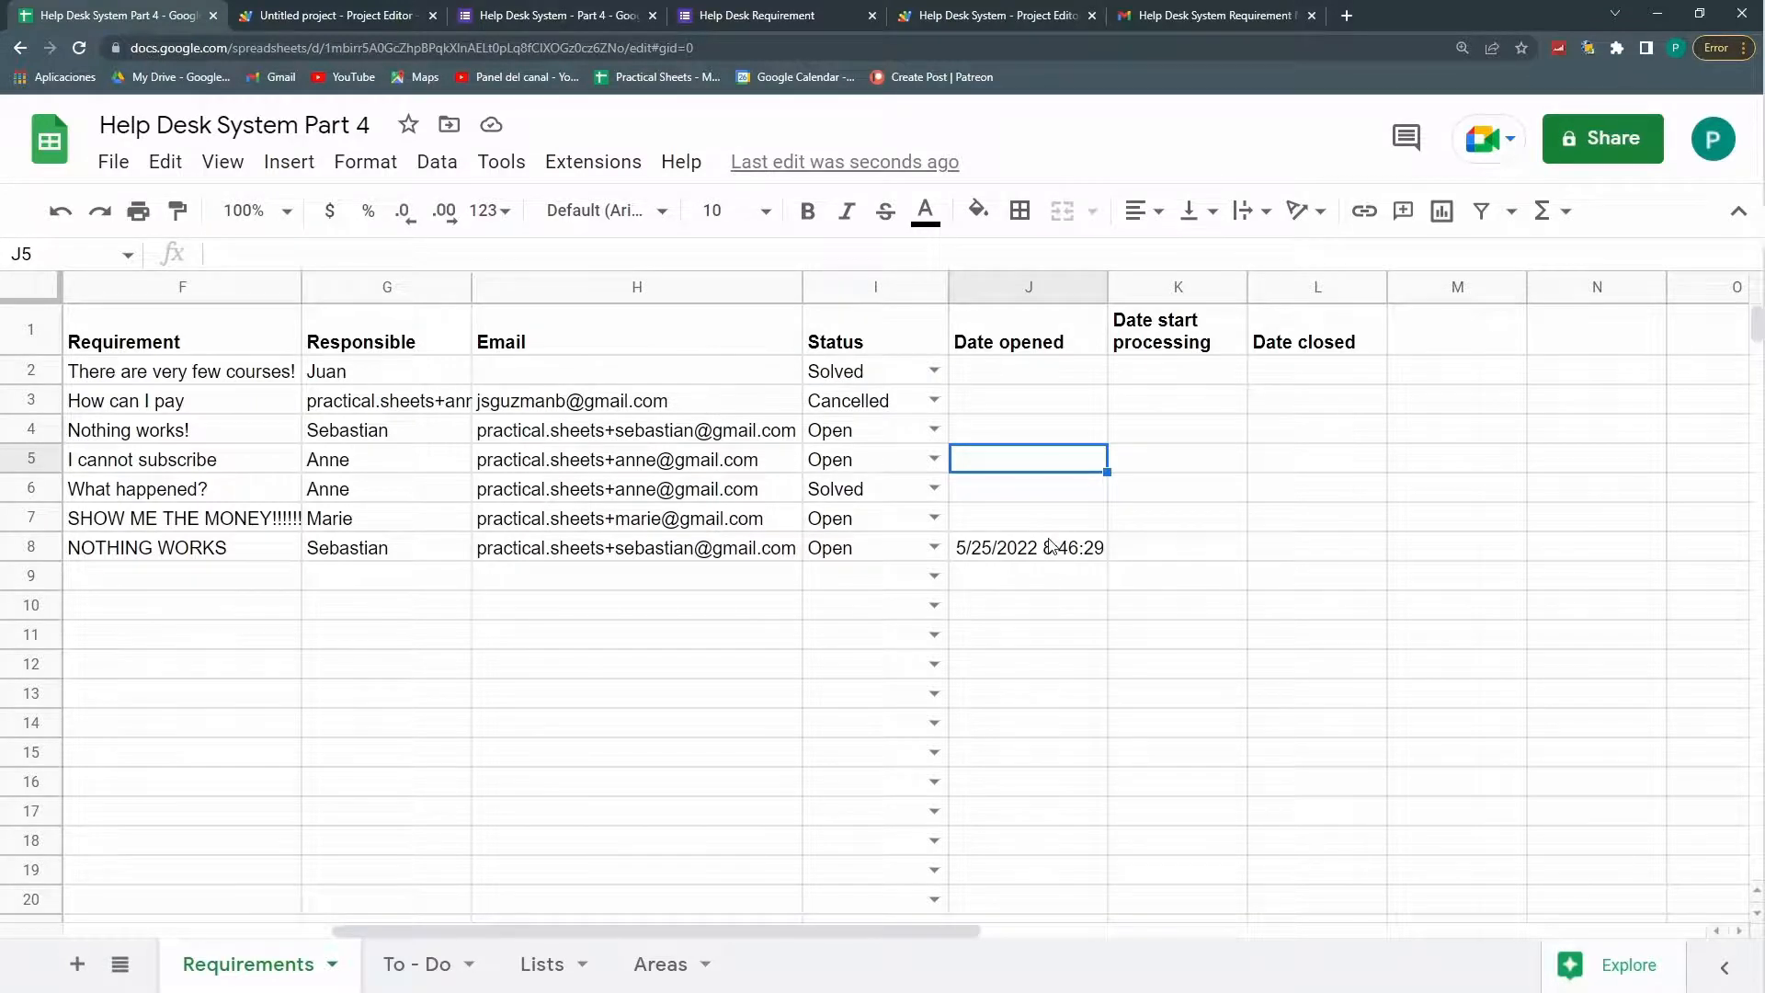
left_click(1176, 548)
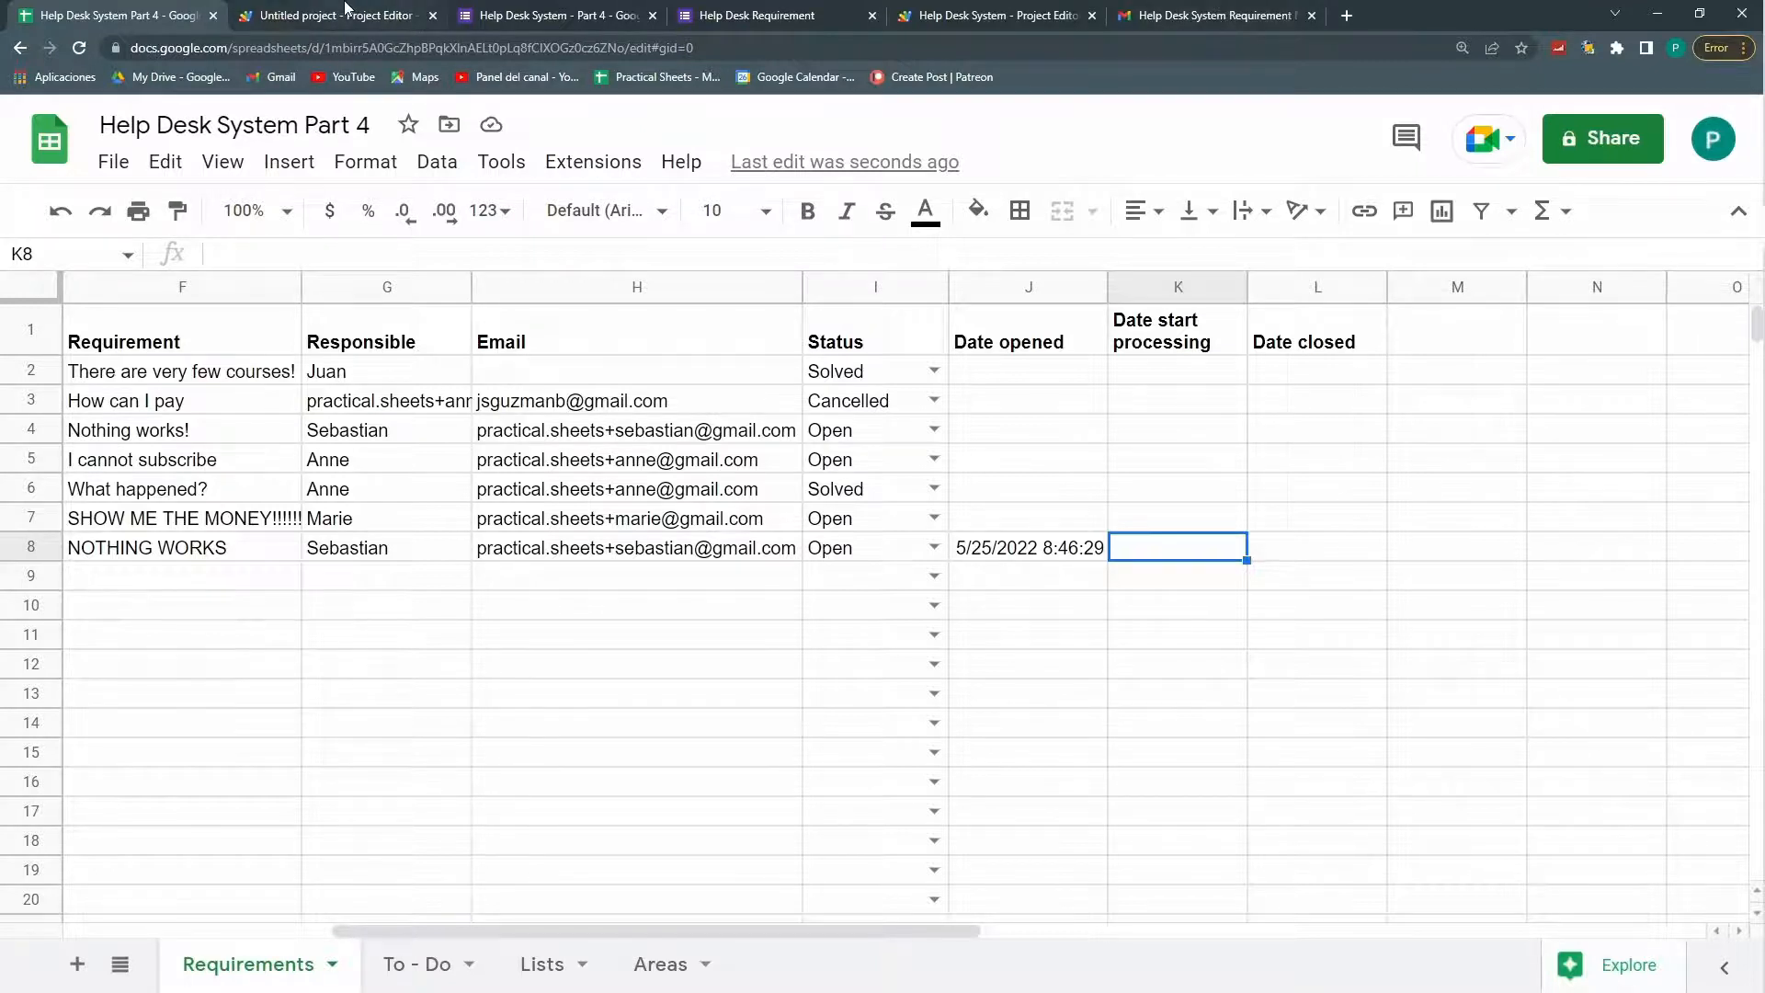
left_click(332, 14)
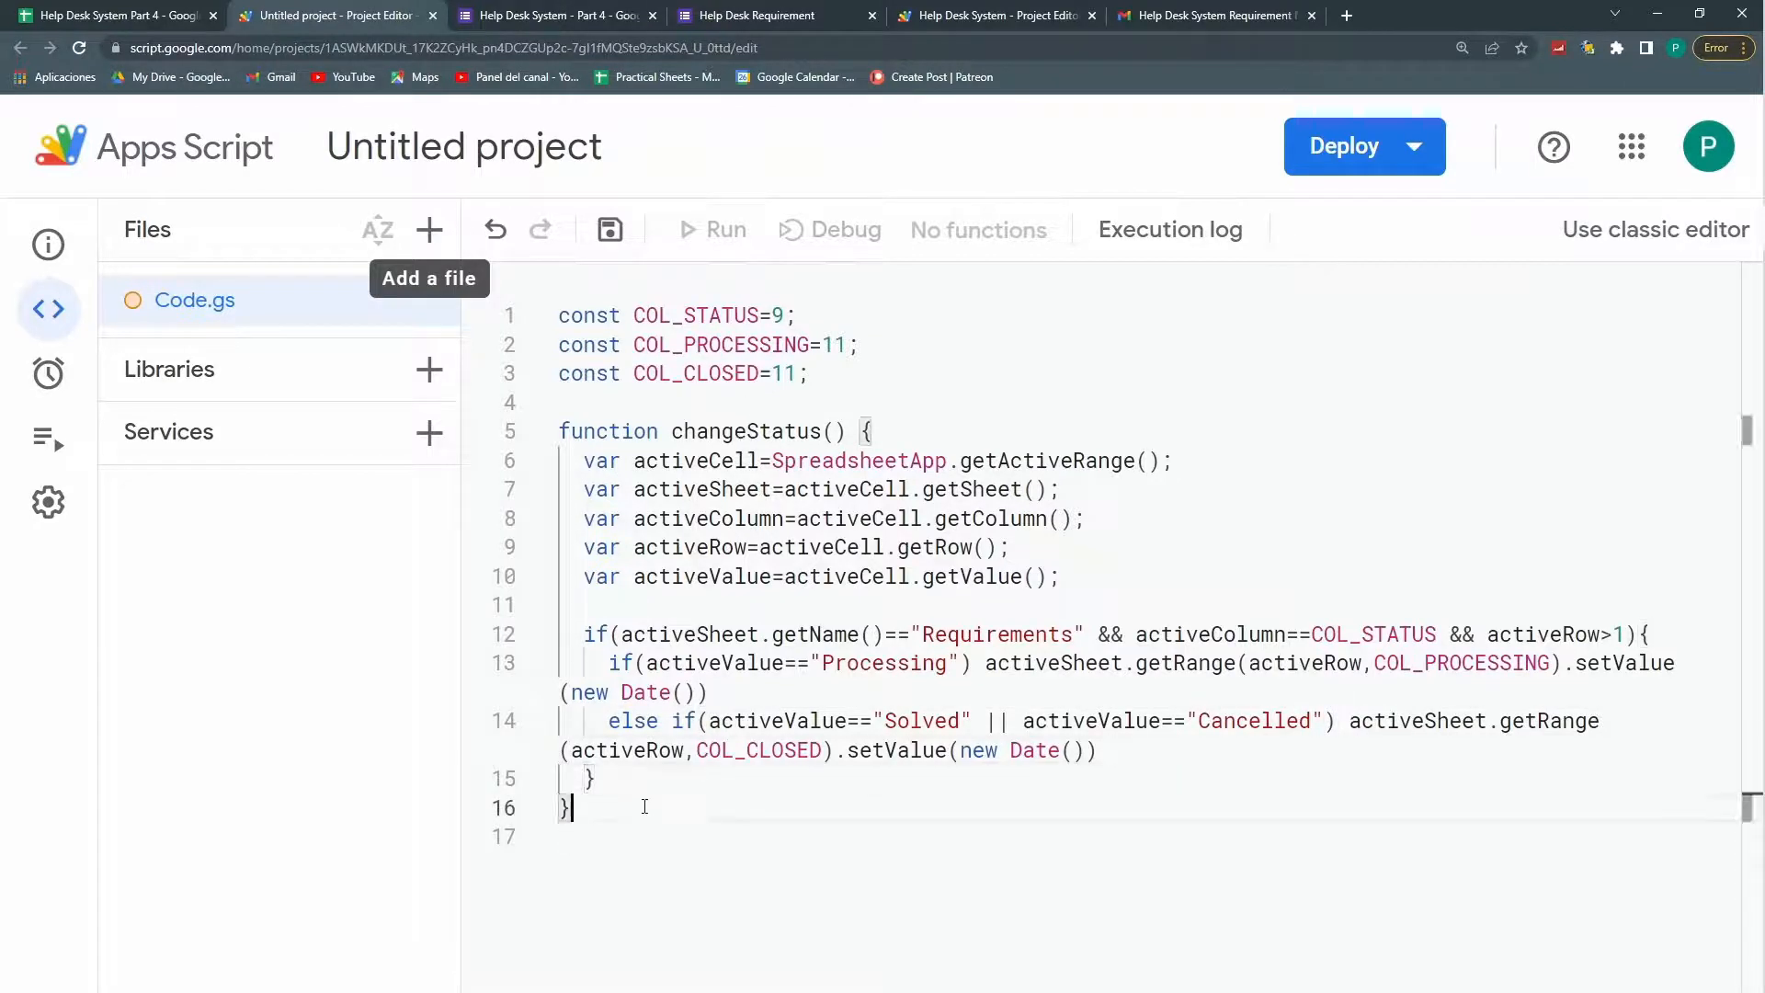
Step: Write function onEdit(){ changeStatus(); } below changeStatus and return to the spreadsheet
type("FU")
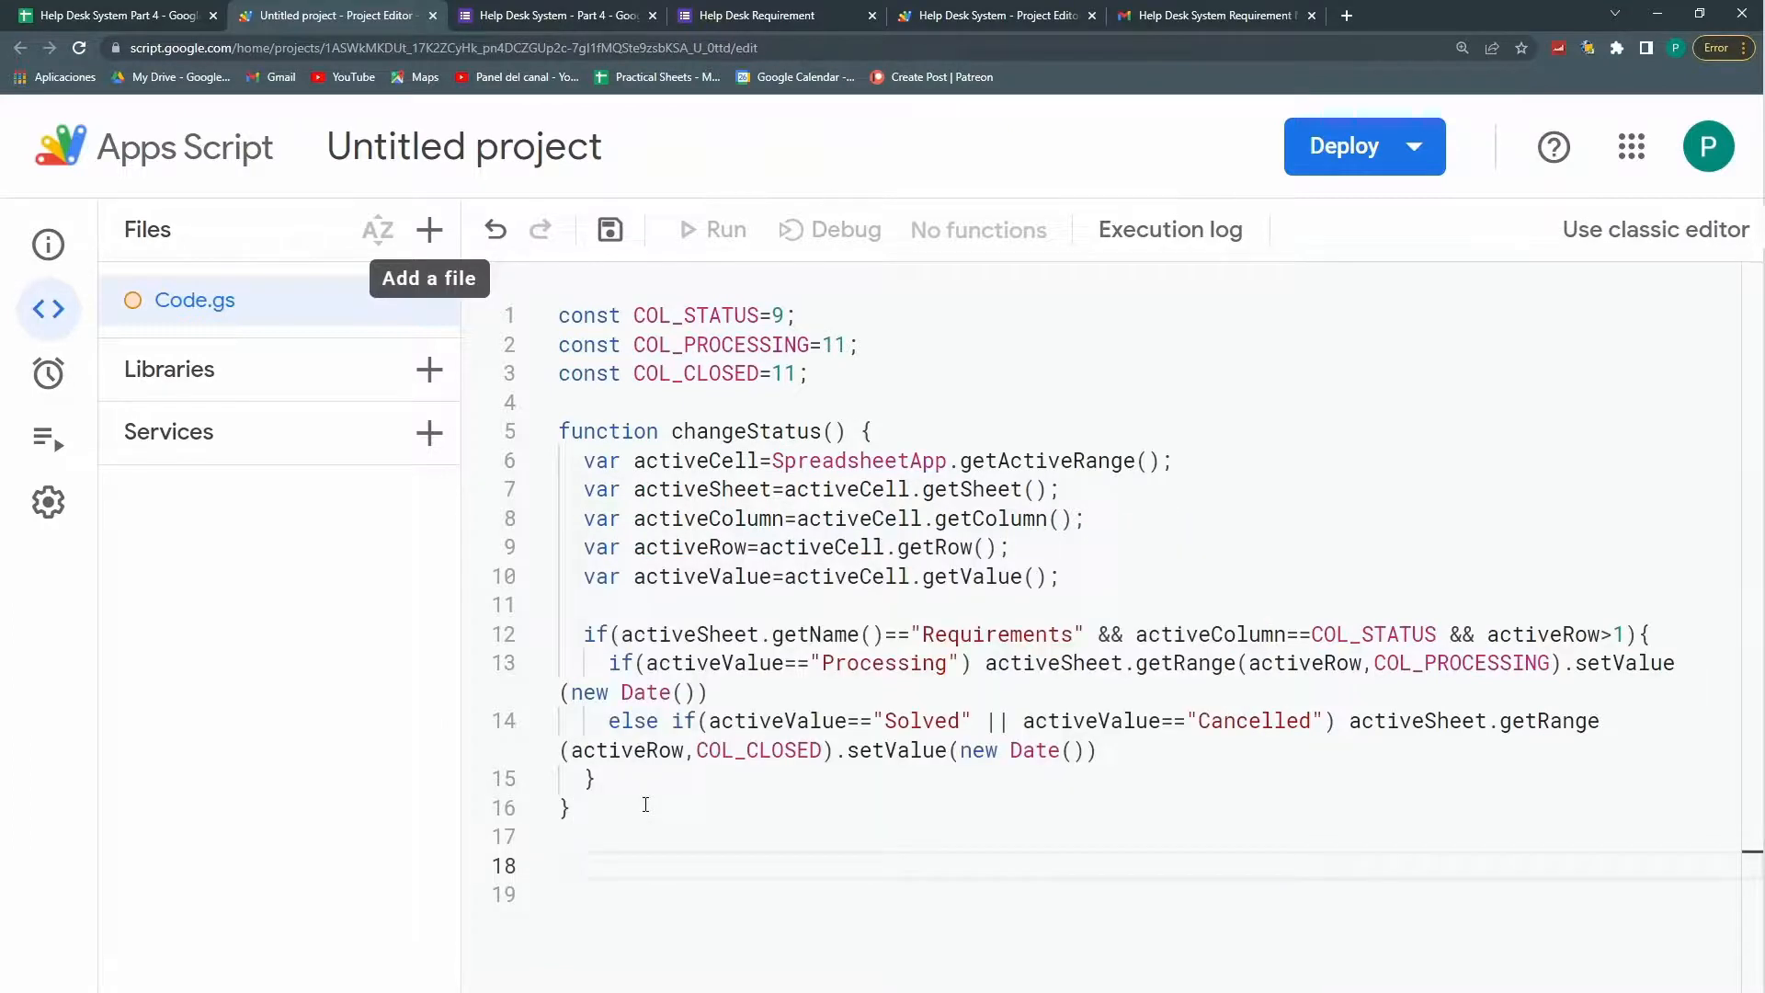
type("function onEdit()")
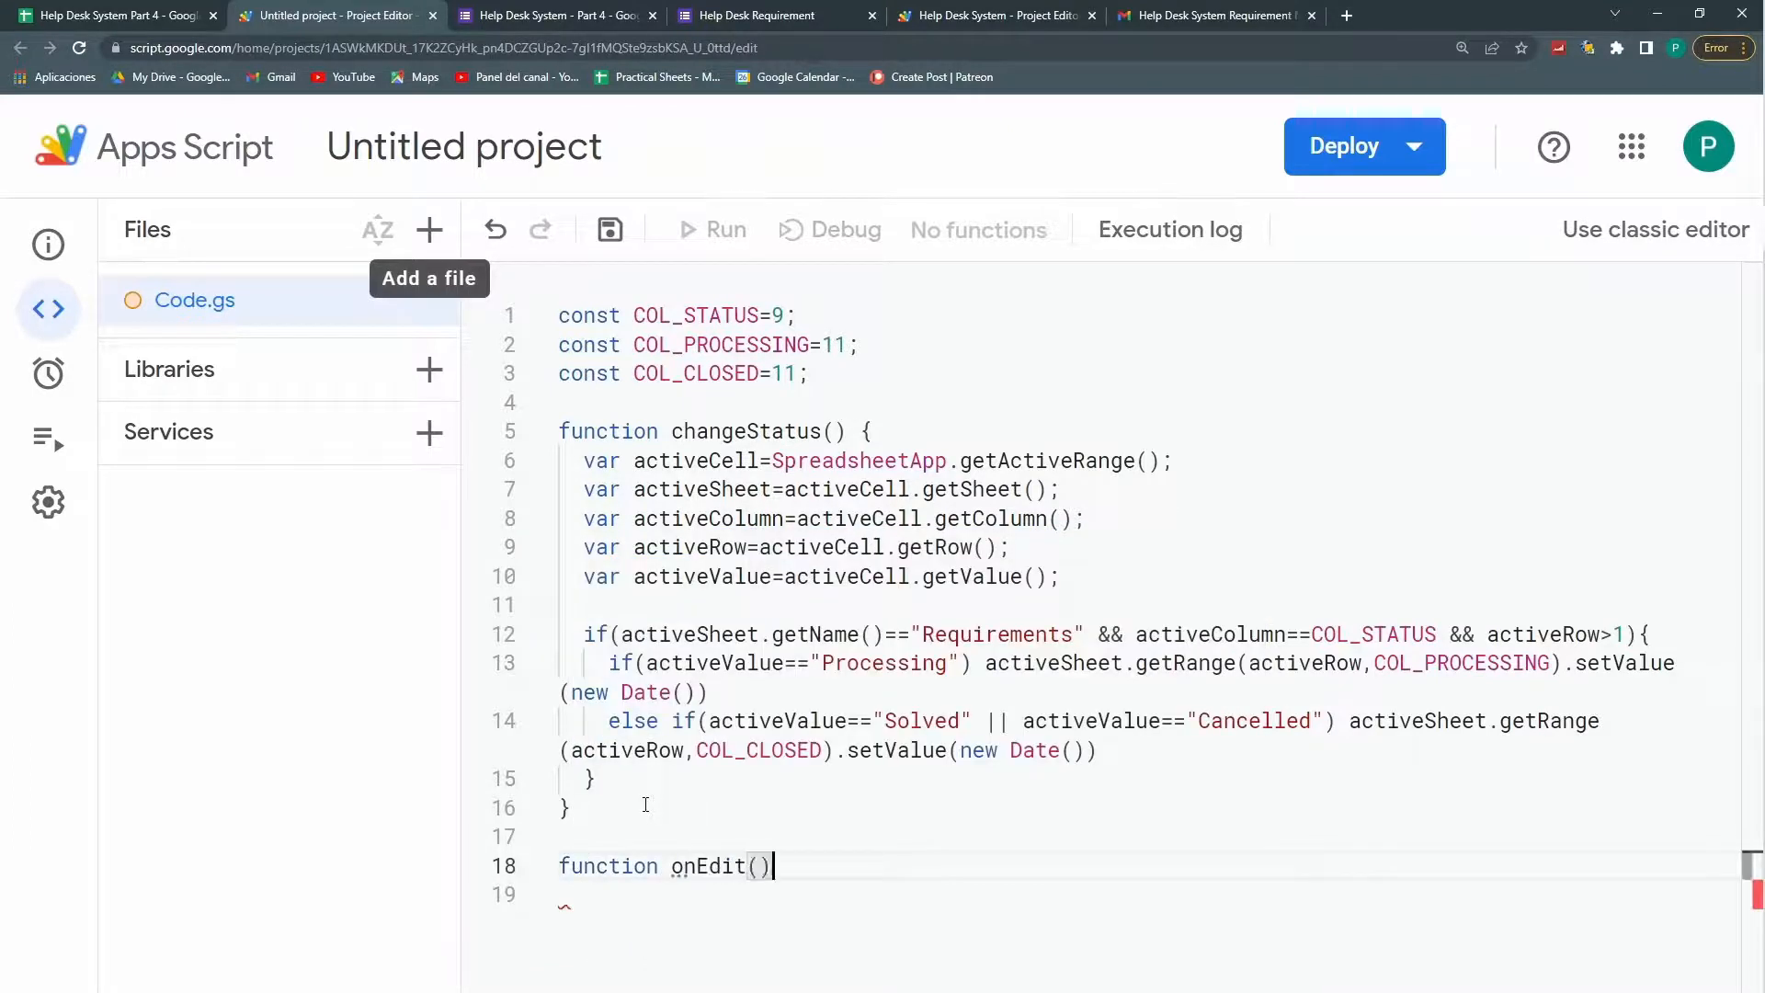
type("{")
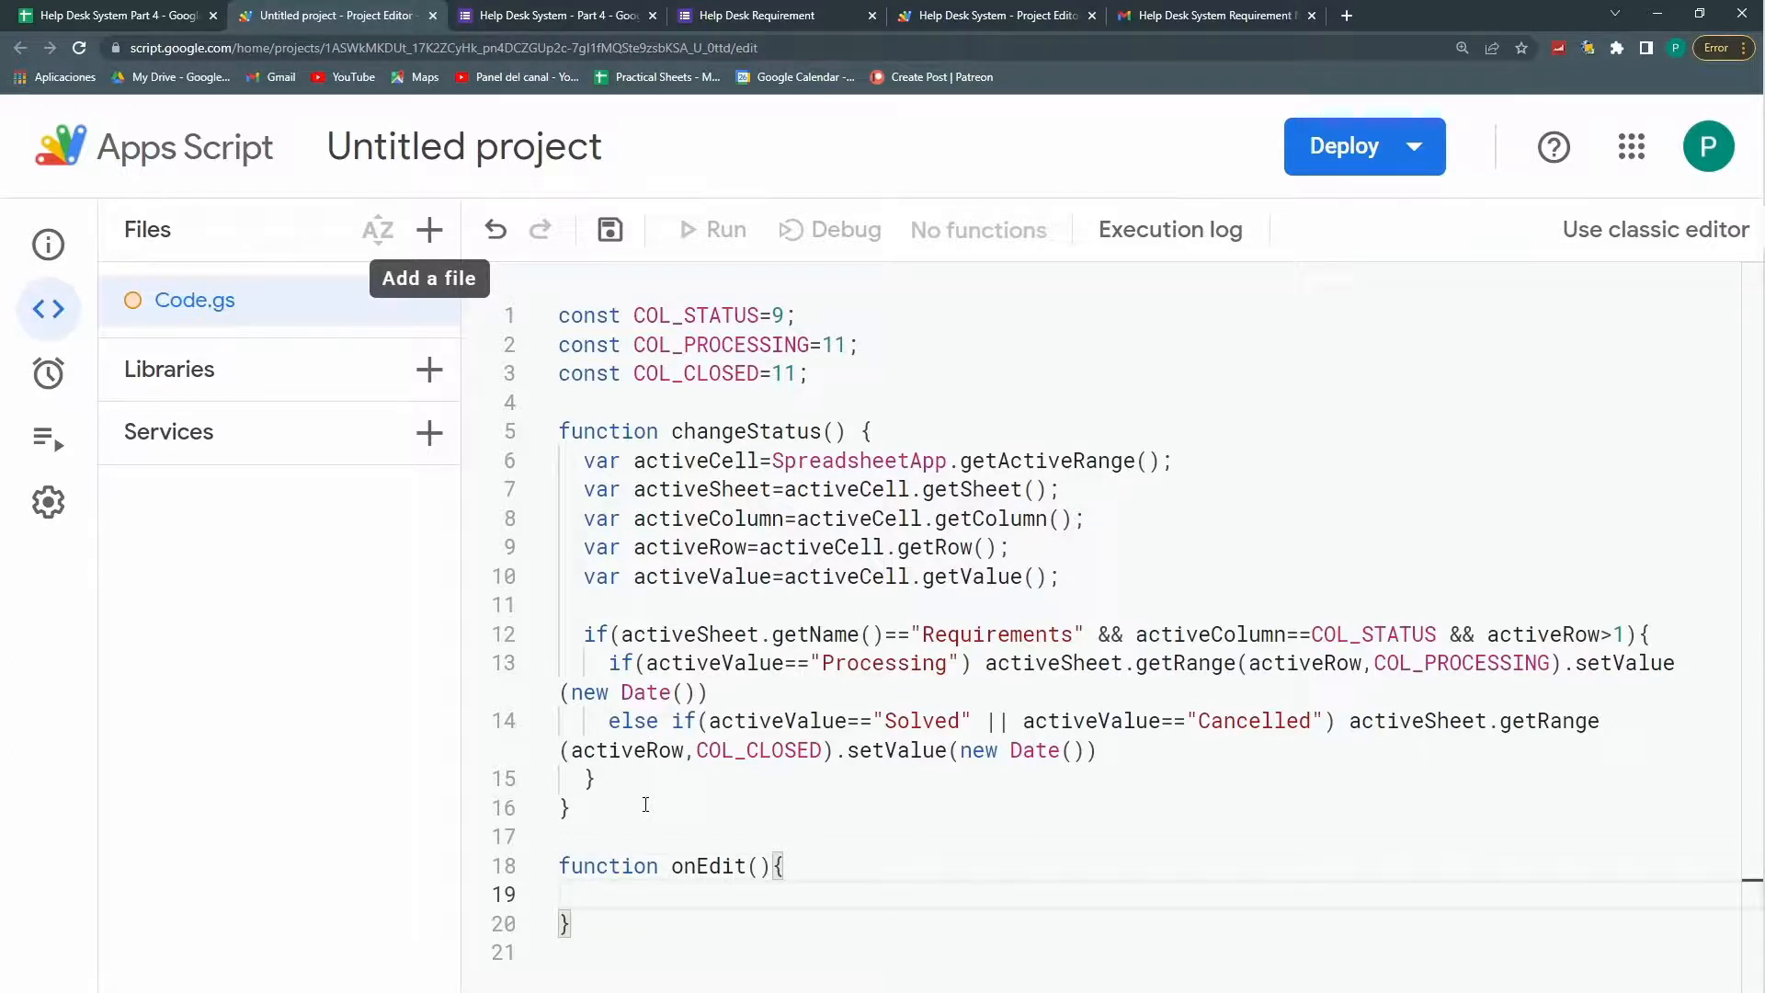
type("changeD")
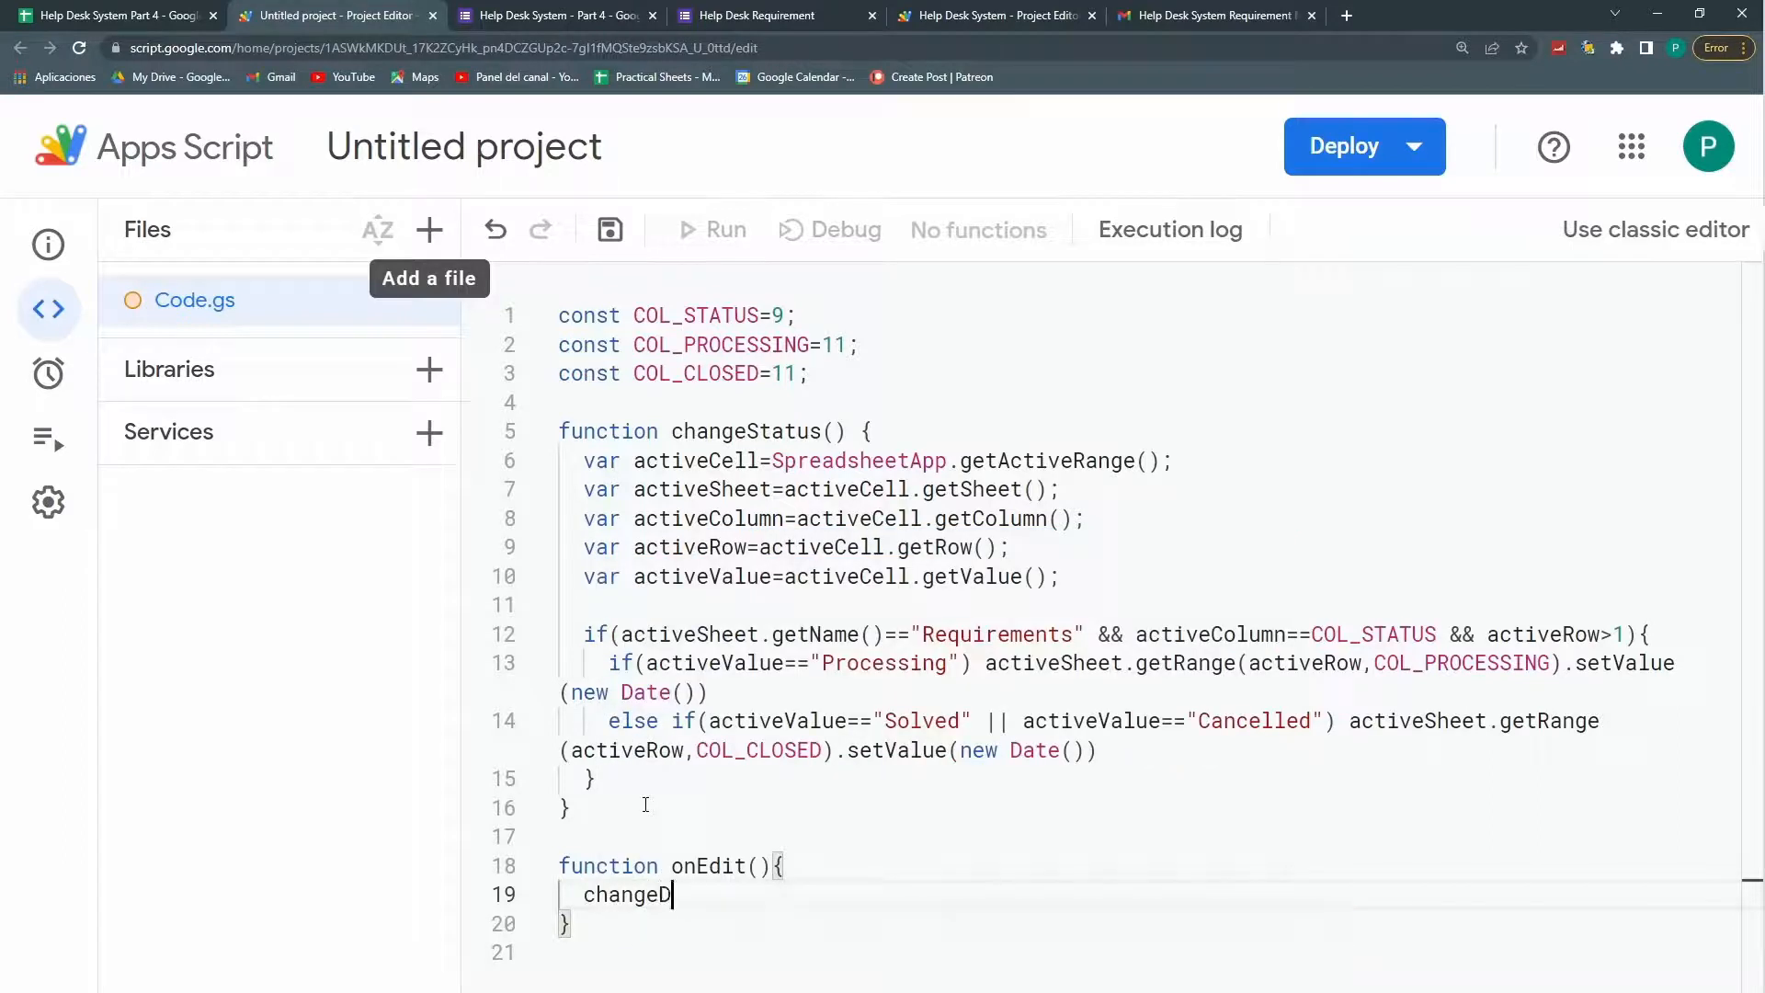
type("Satstu")
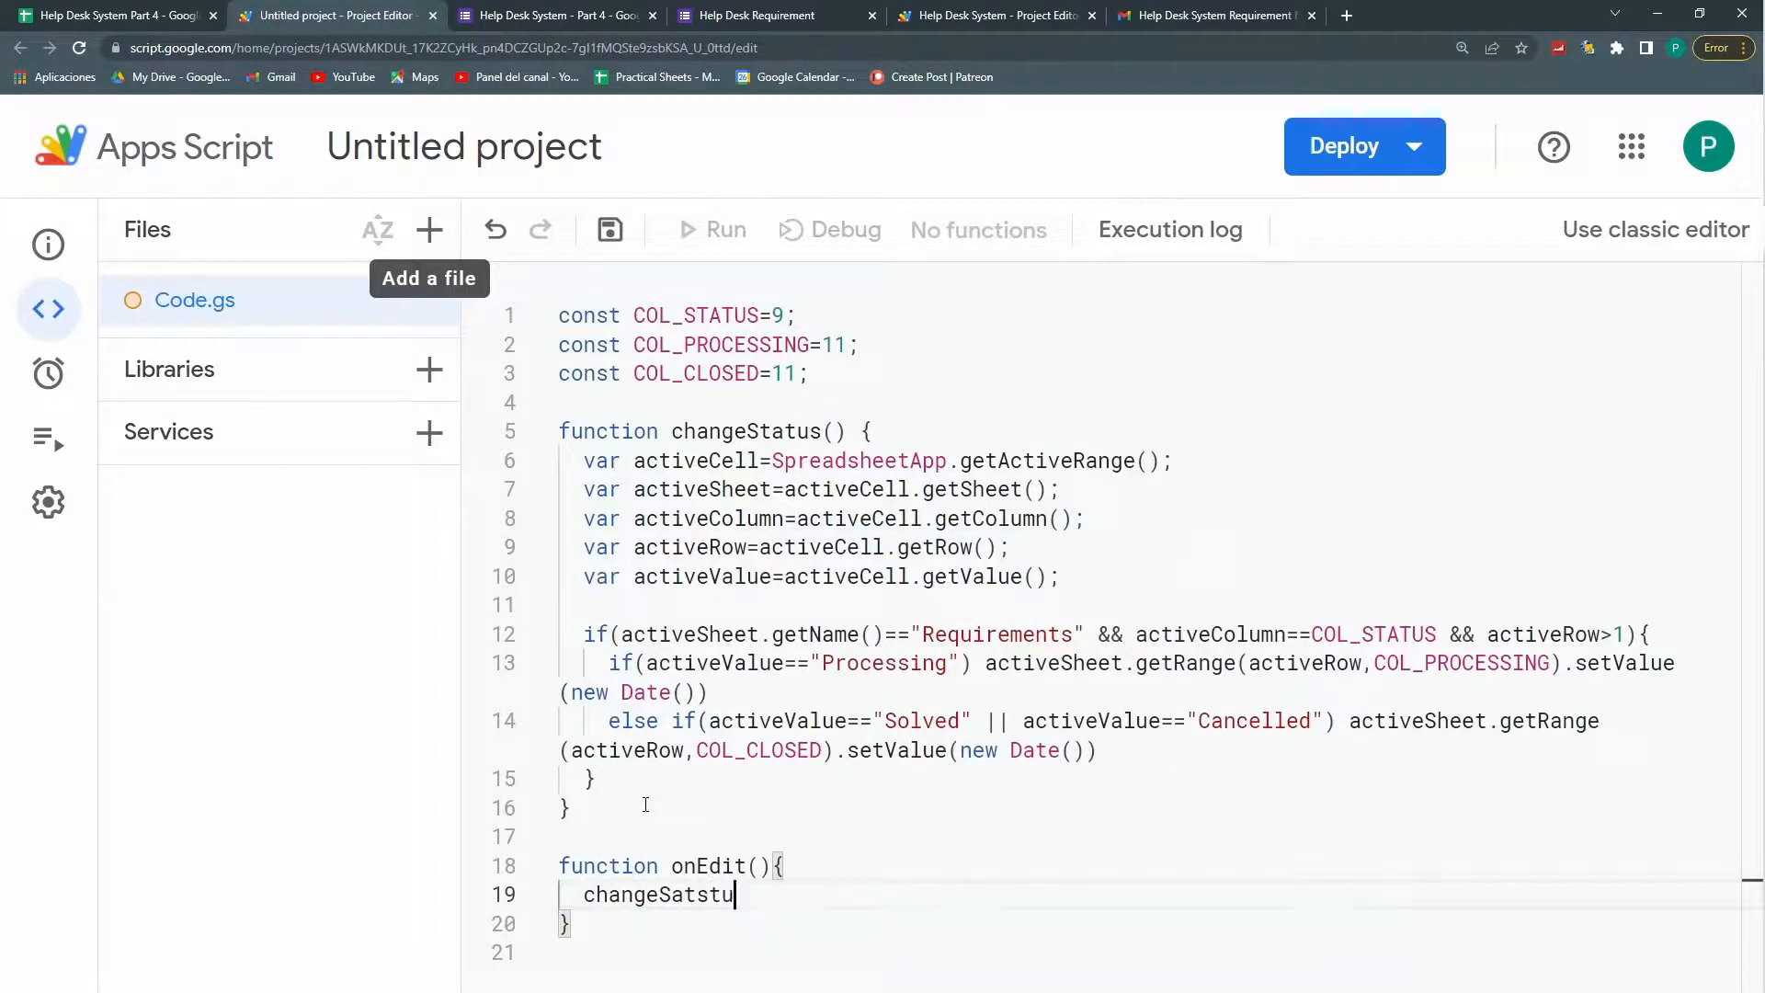
type("changeStatus")
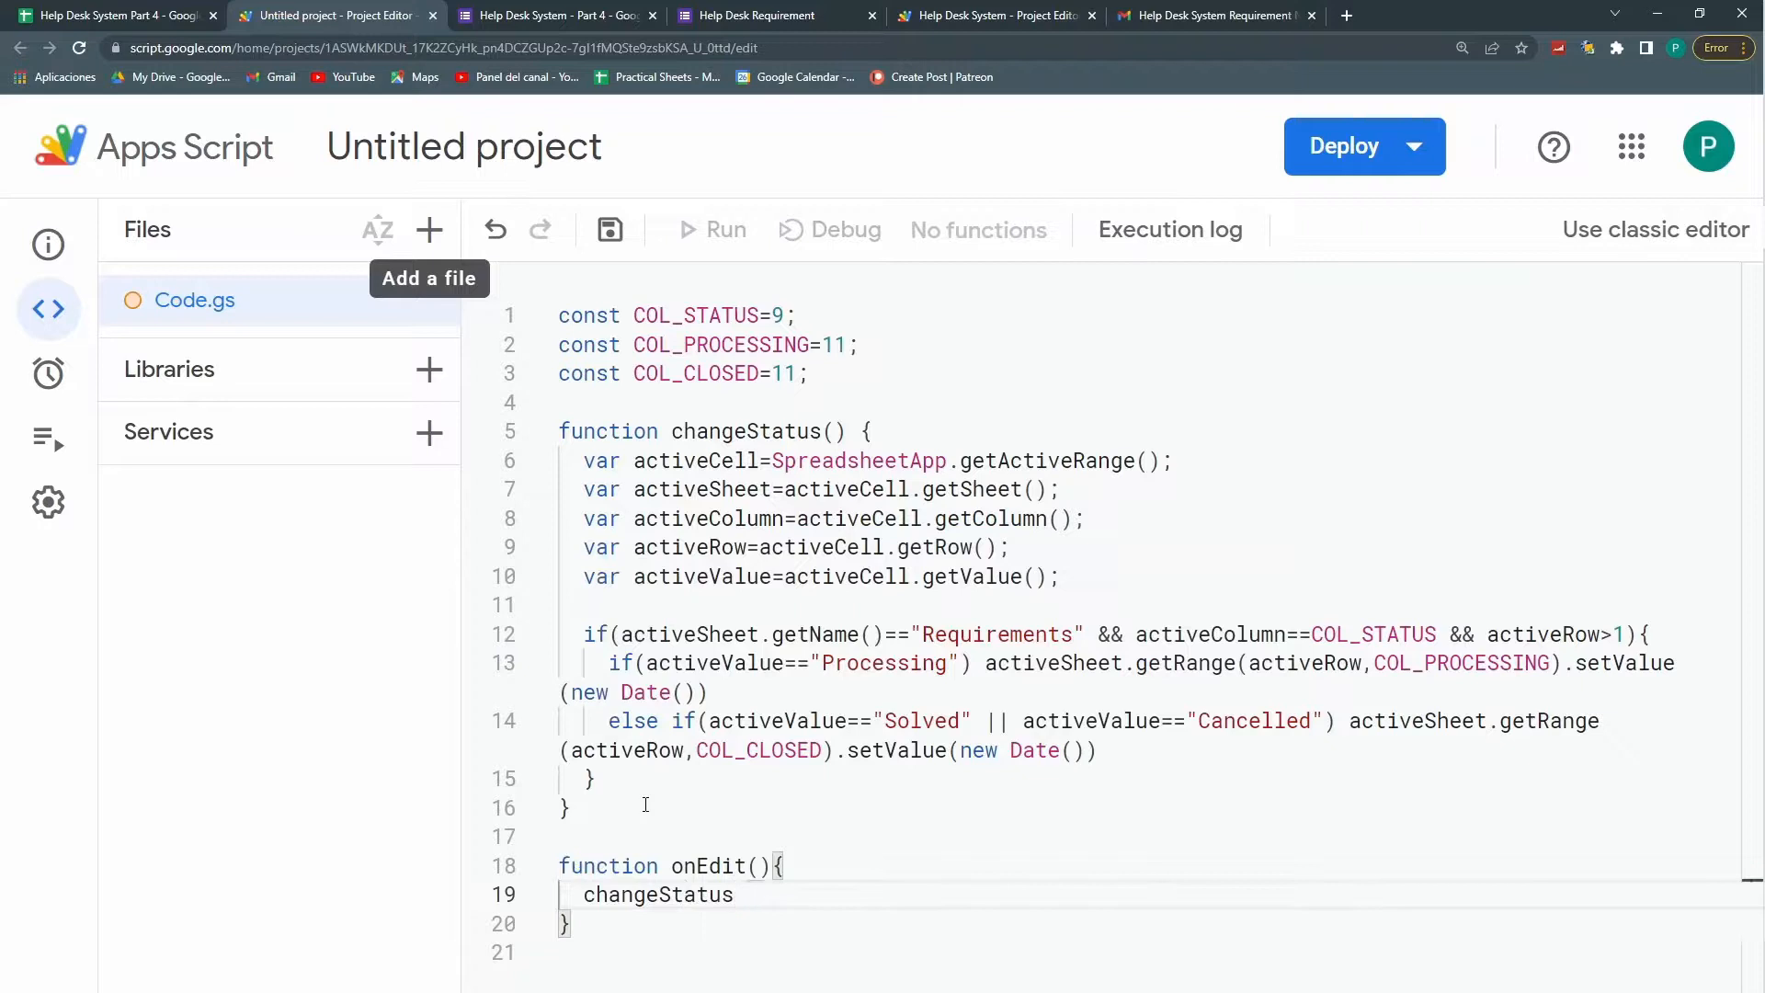
type("();")
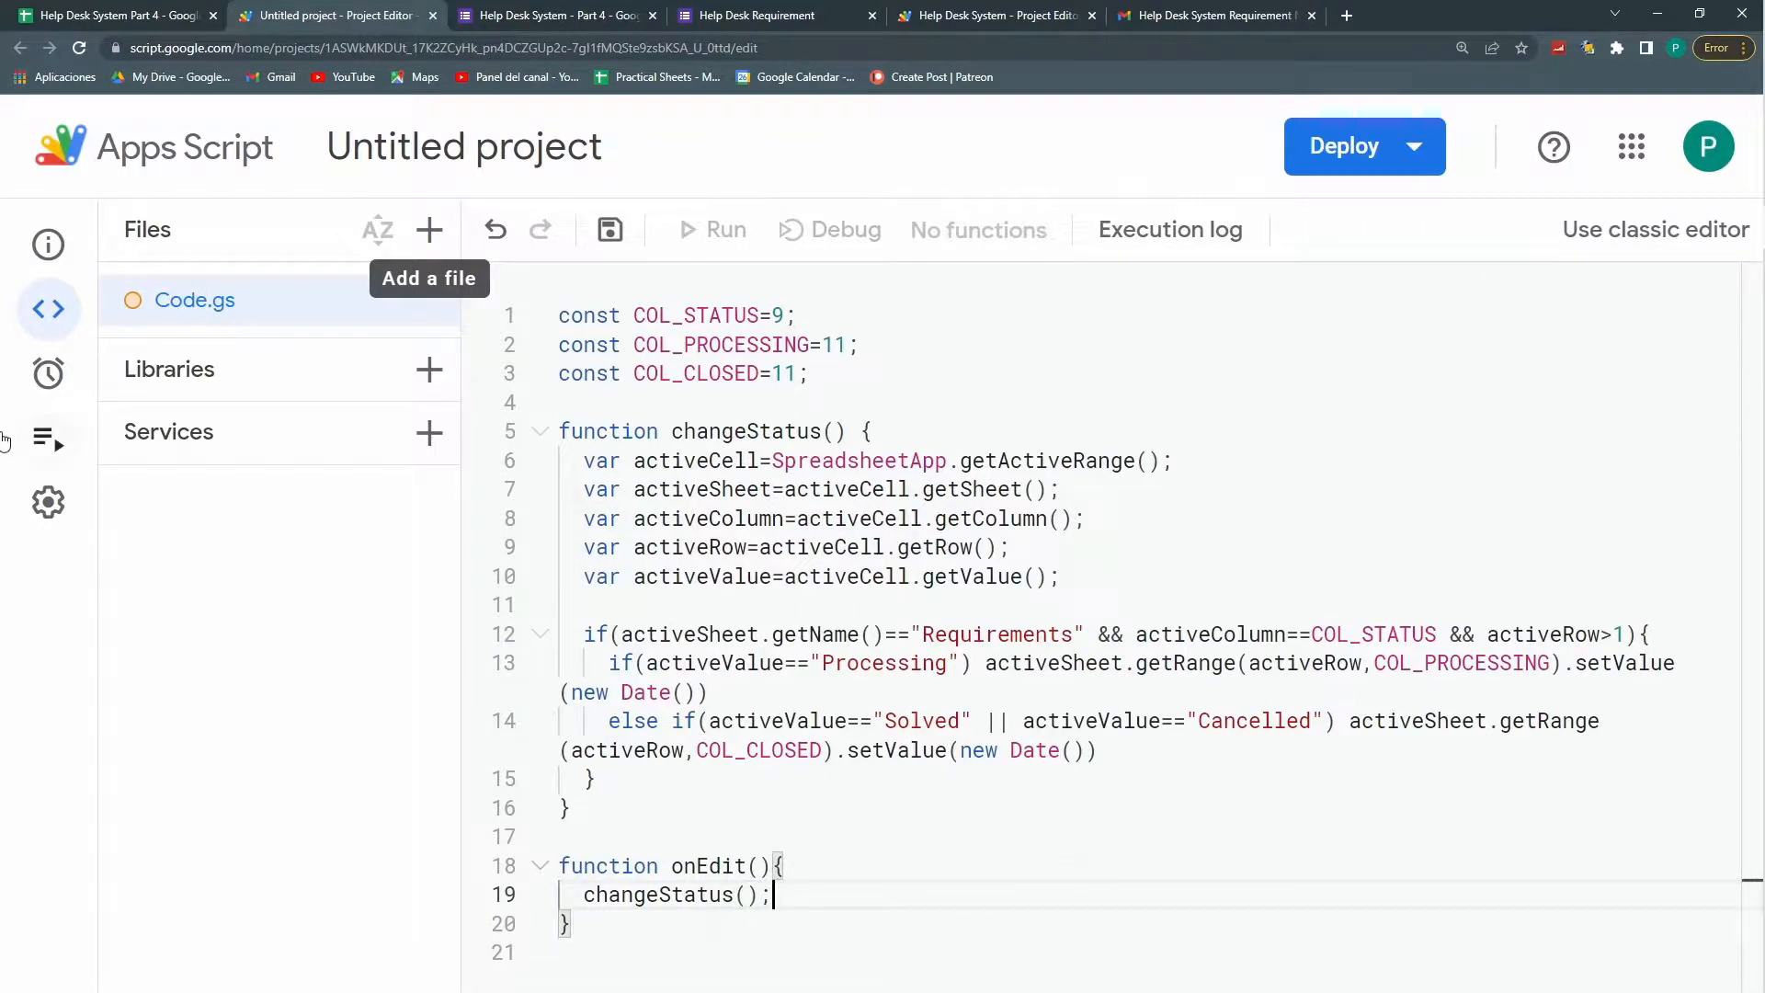
left_click(112, 15)
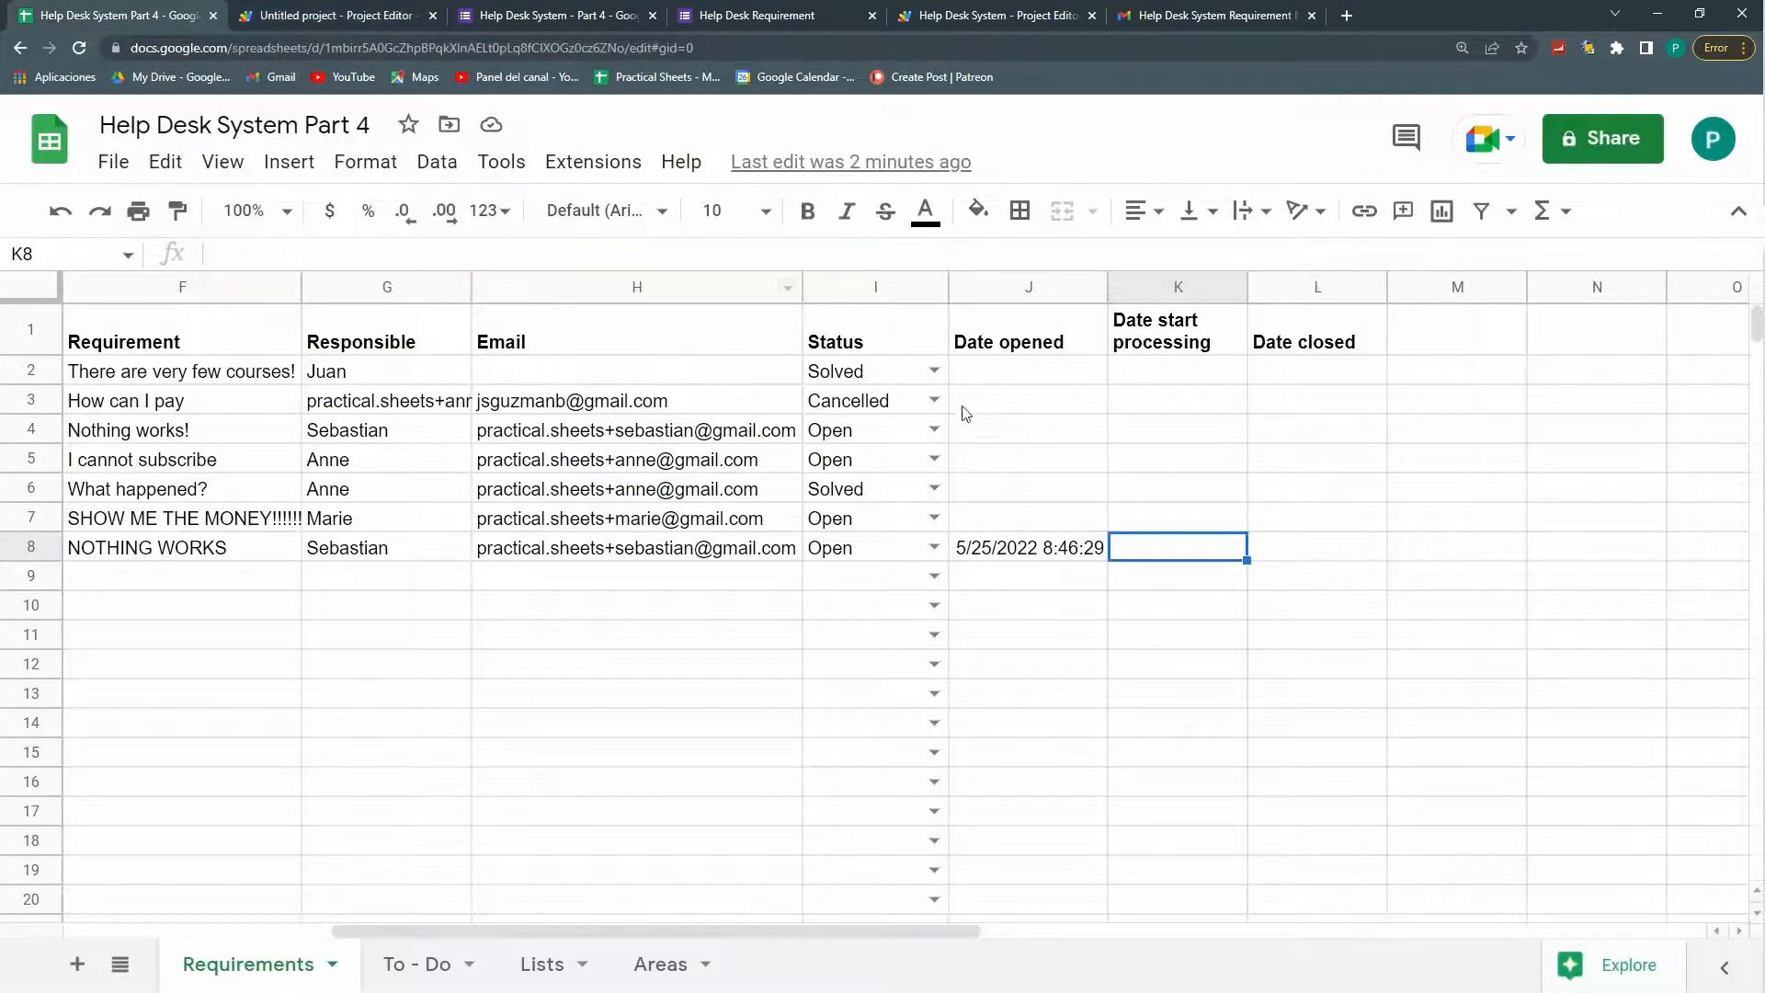
Step: Set row 8's Status to Processing and verify Date start processing stamps 5/25/2022 8:57:55 while Date closed stays empty
left_click(336, 14)
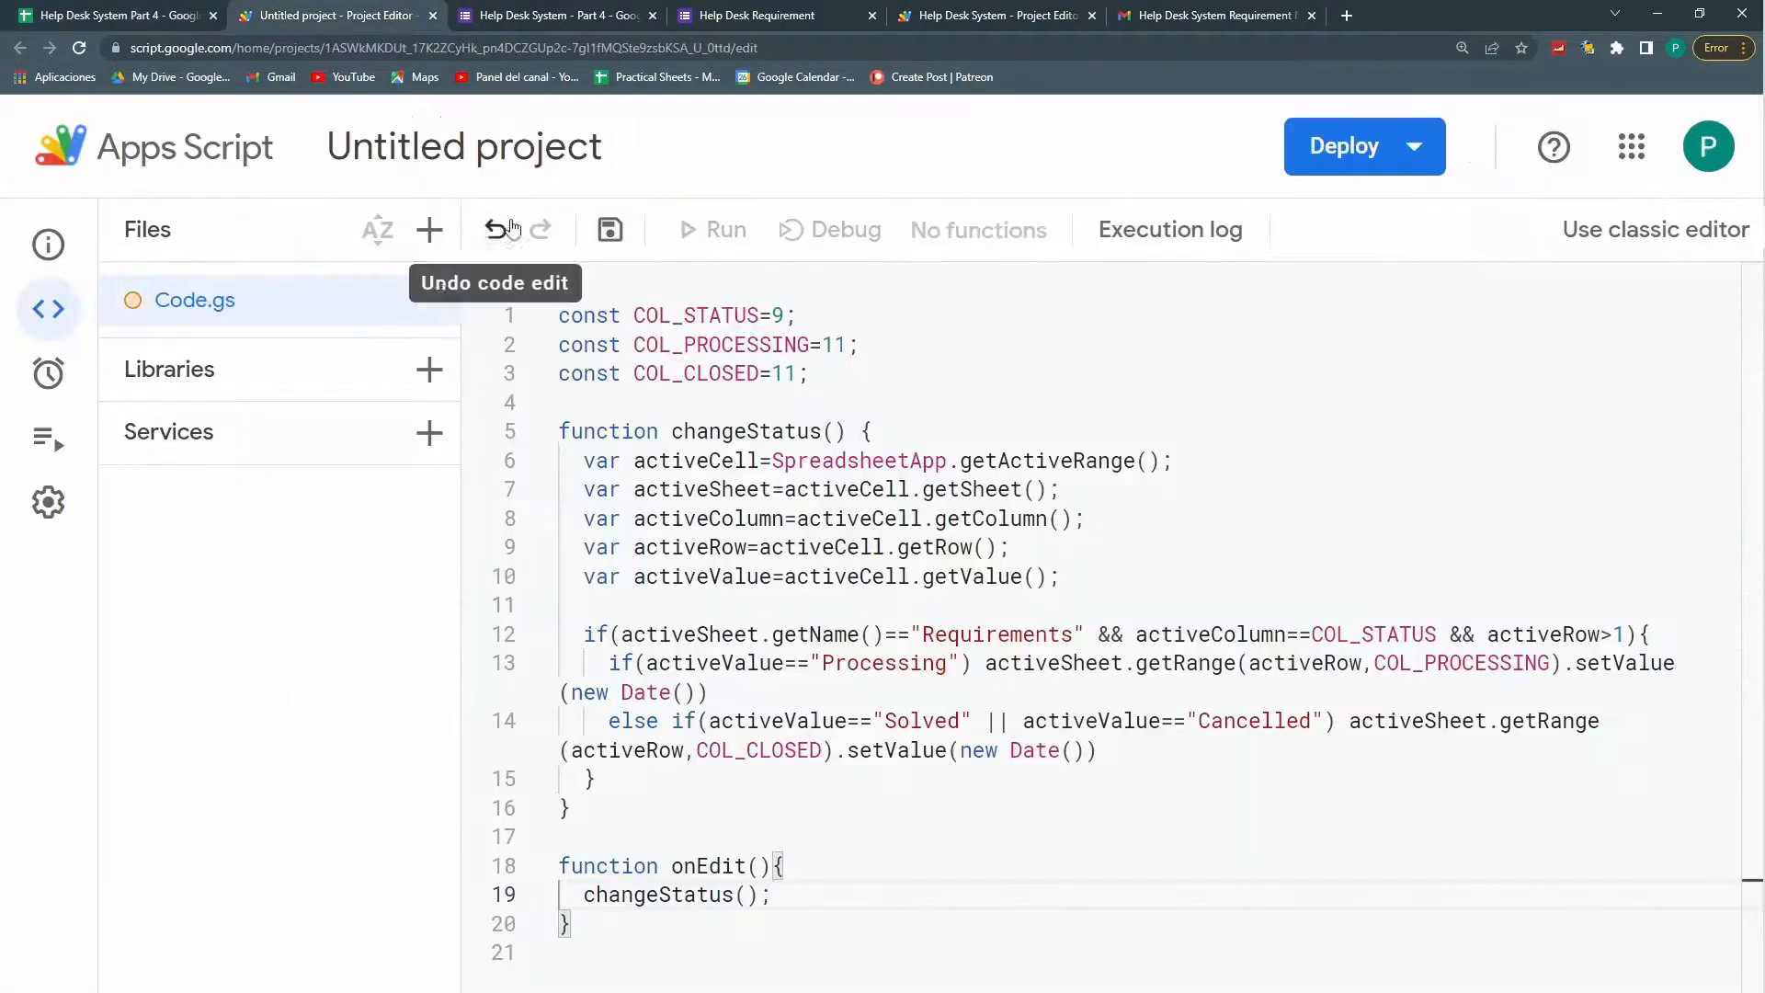
left_click(113, 15)
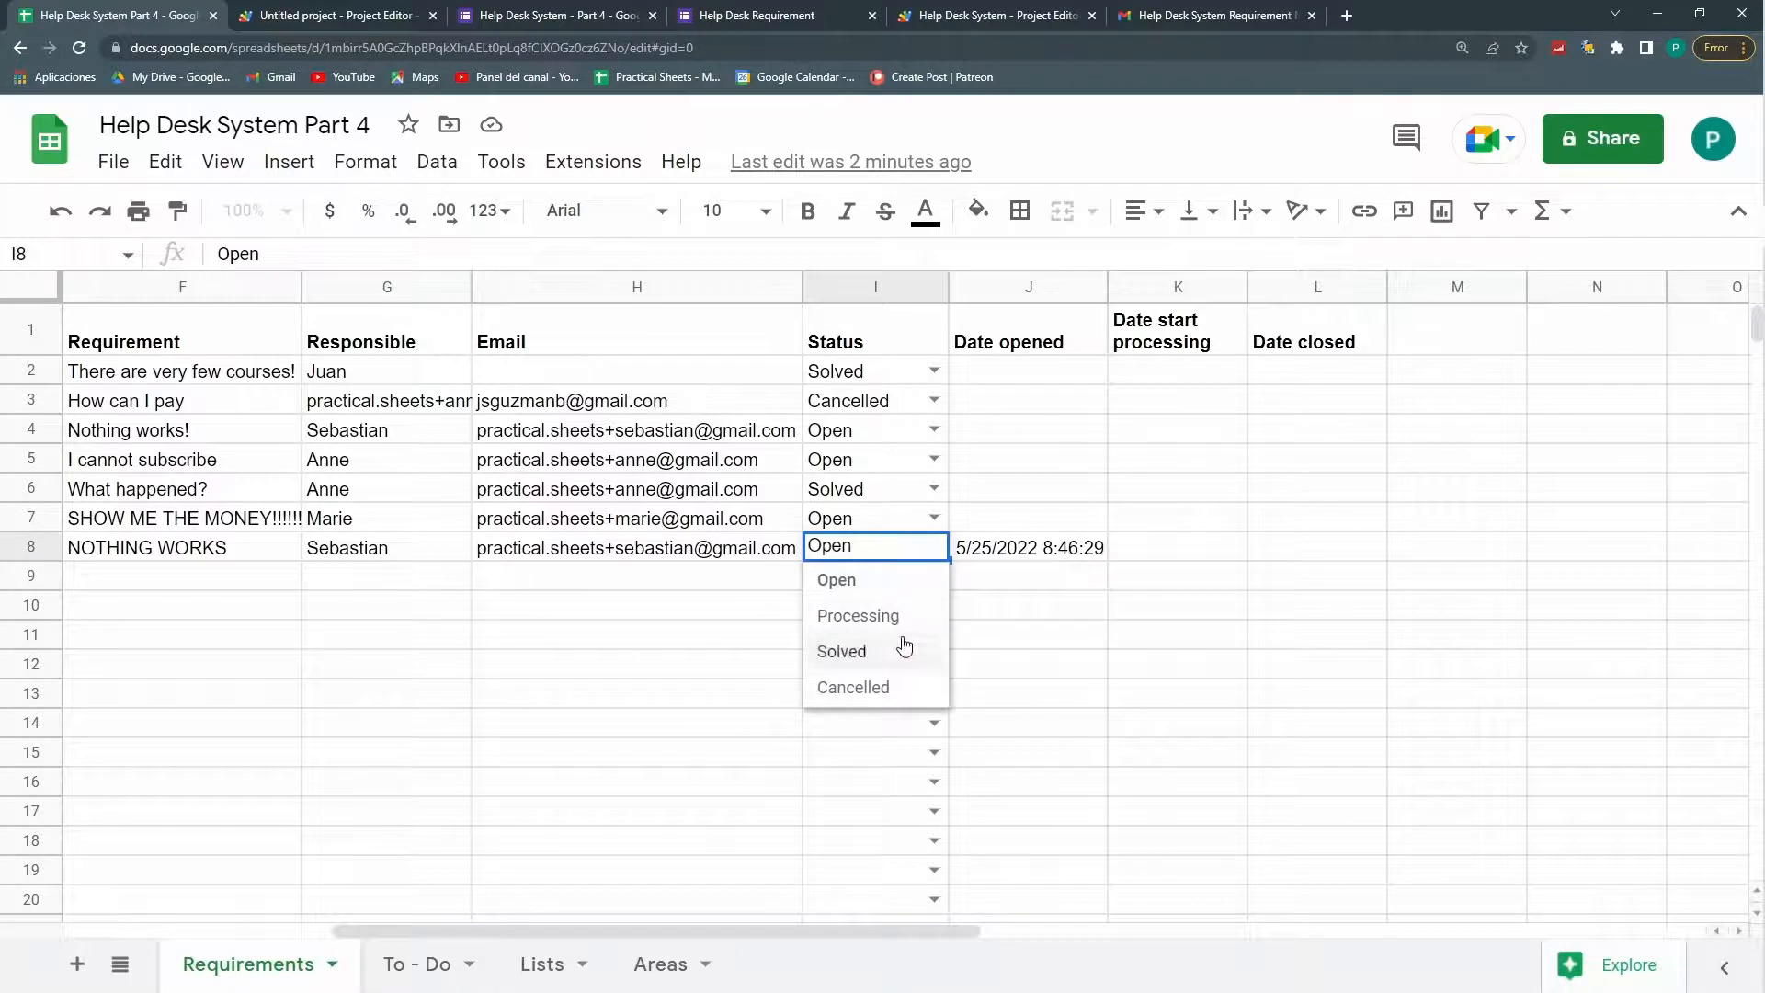
left_click(859, 616)
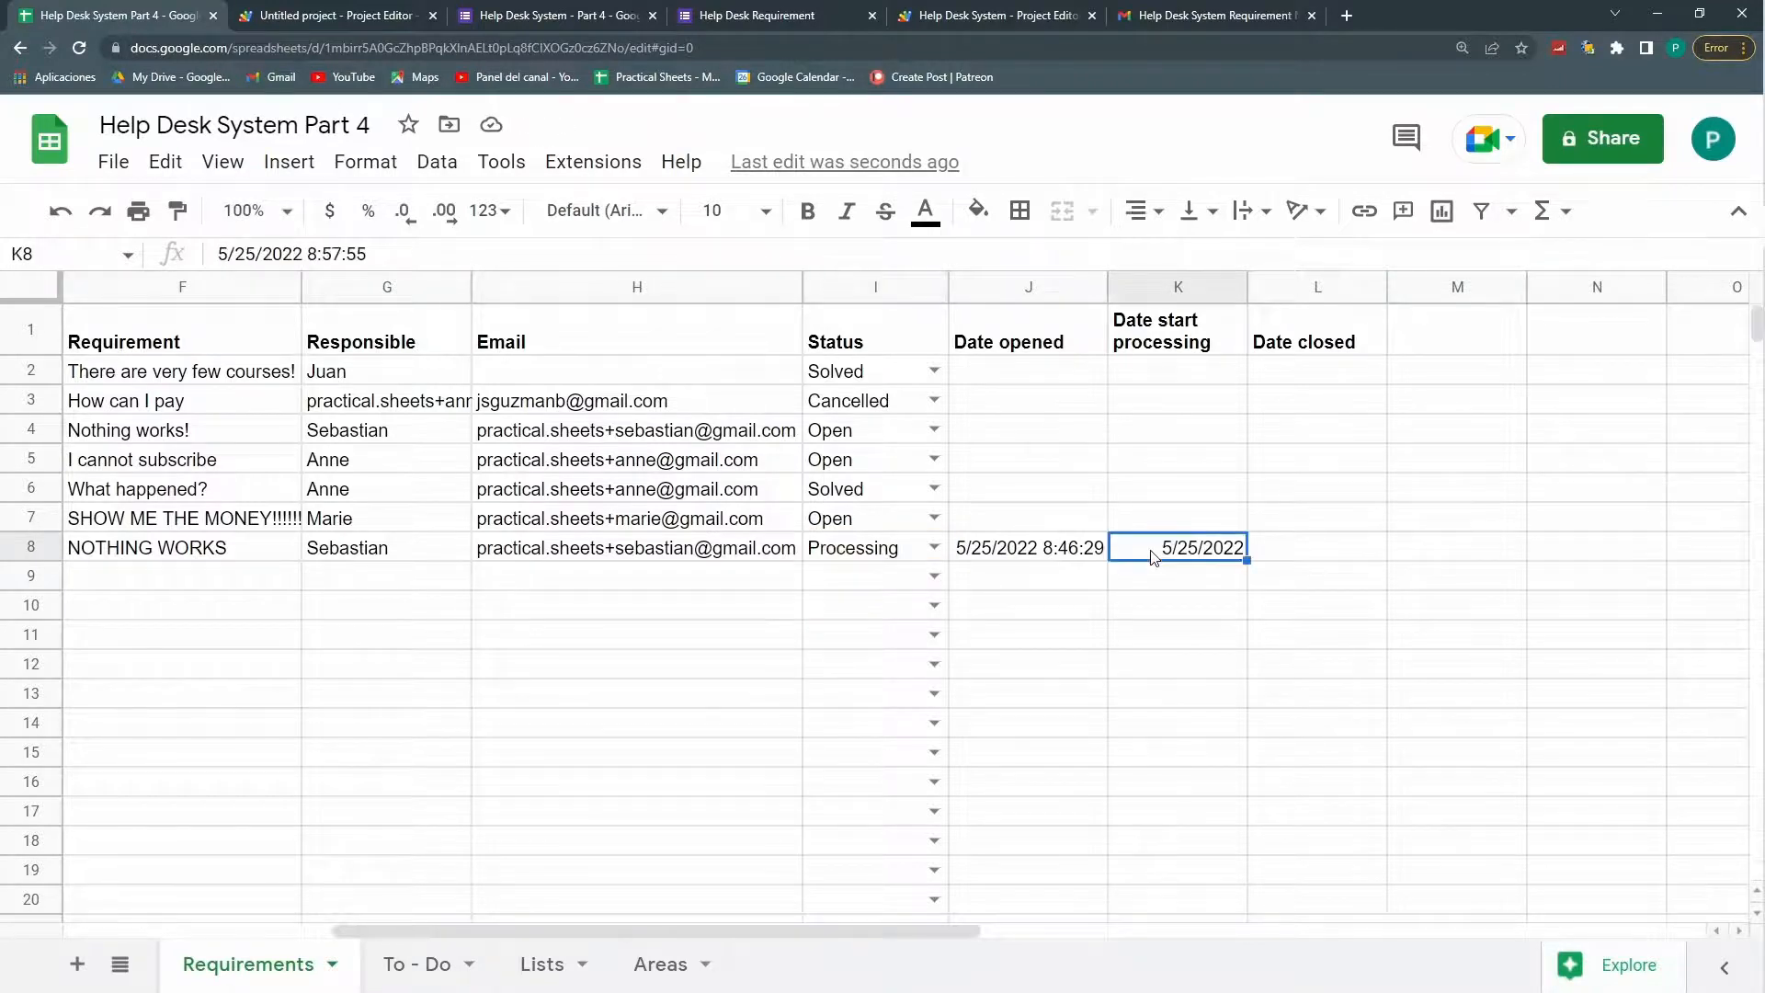
left_click(1028, 548)
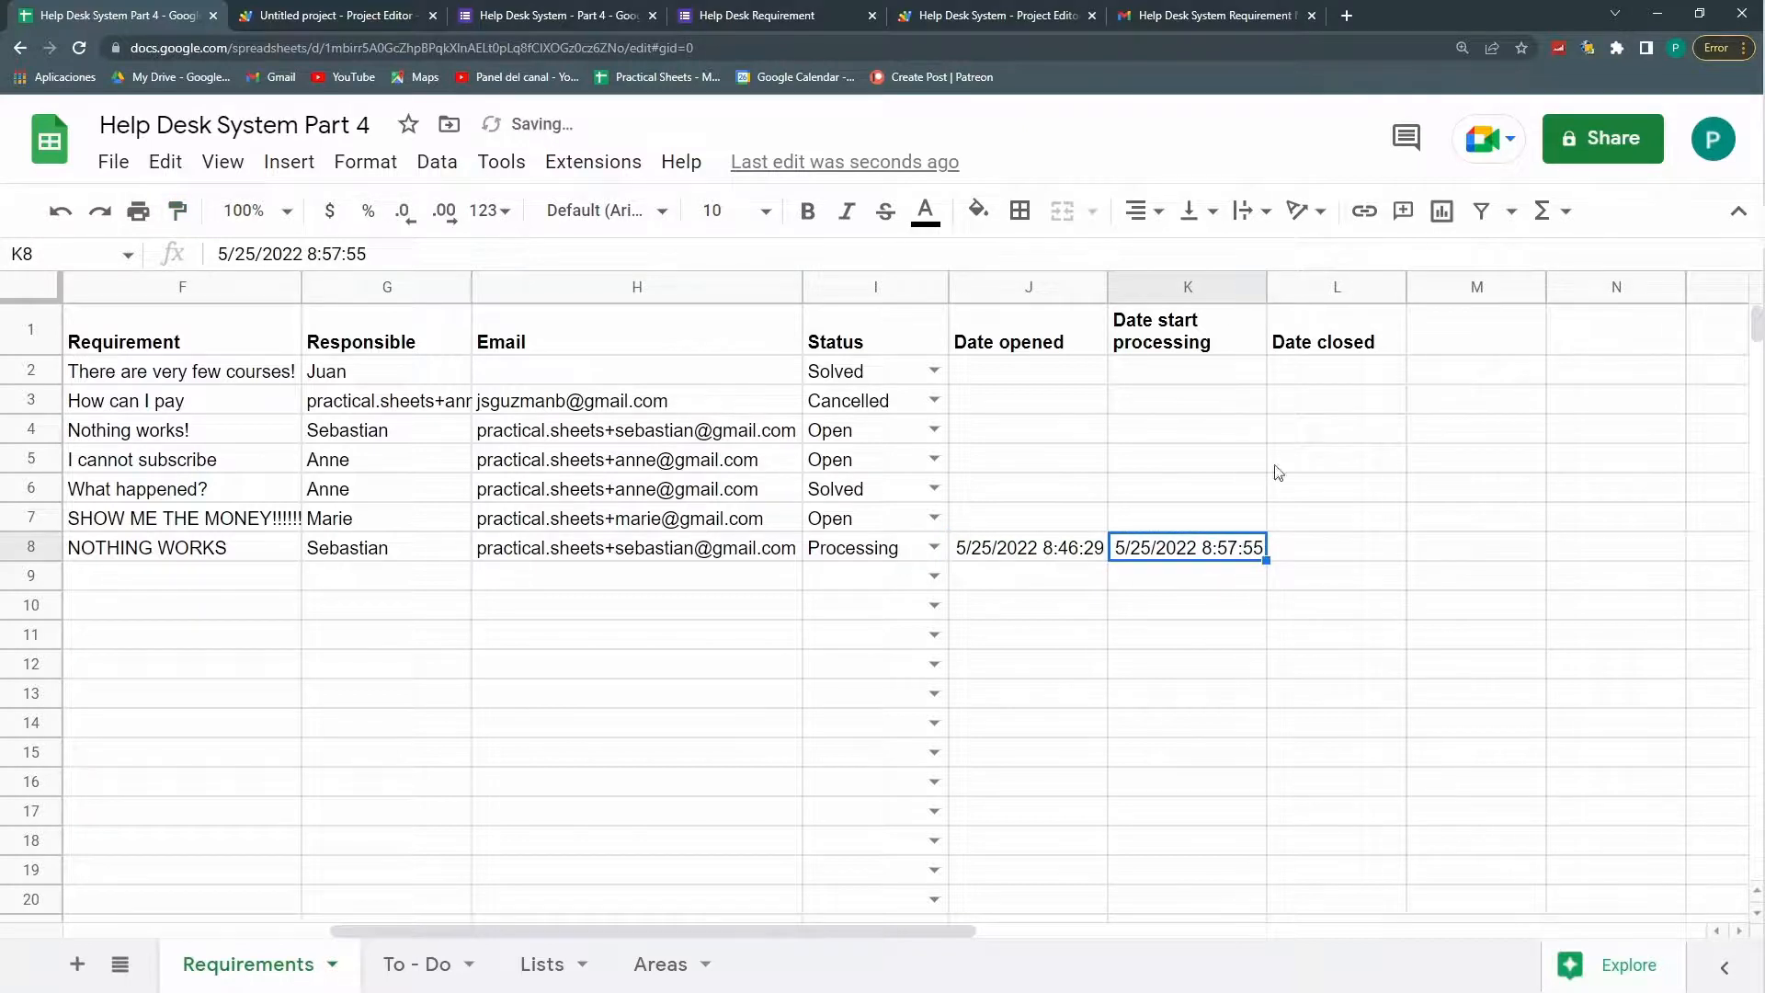
left_click(1335, 548)
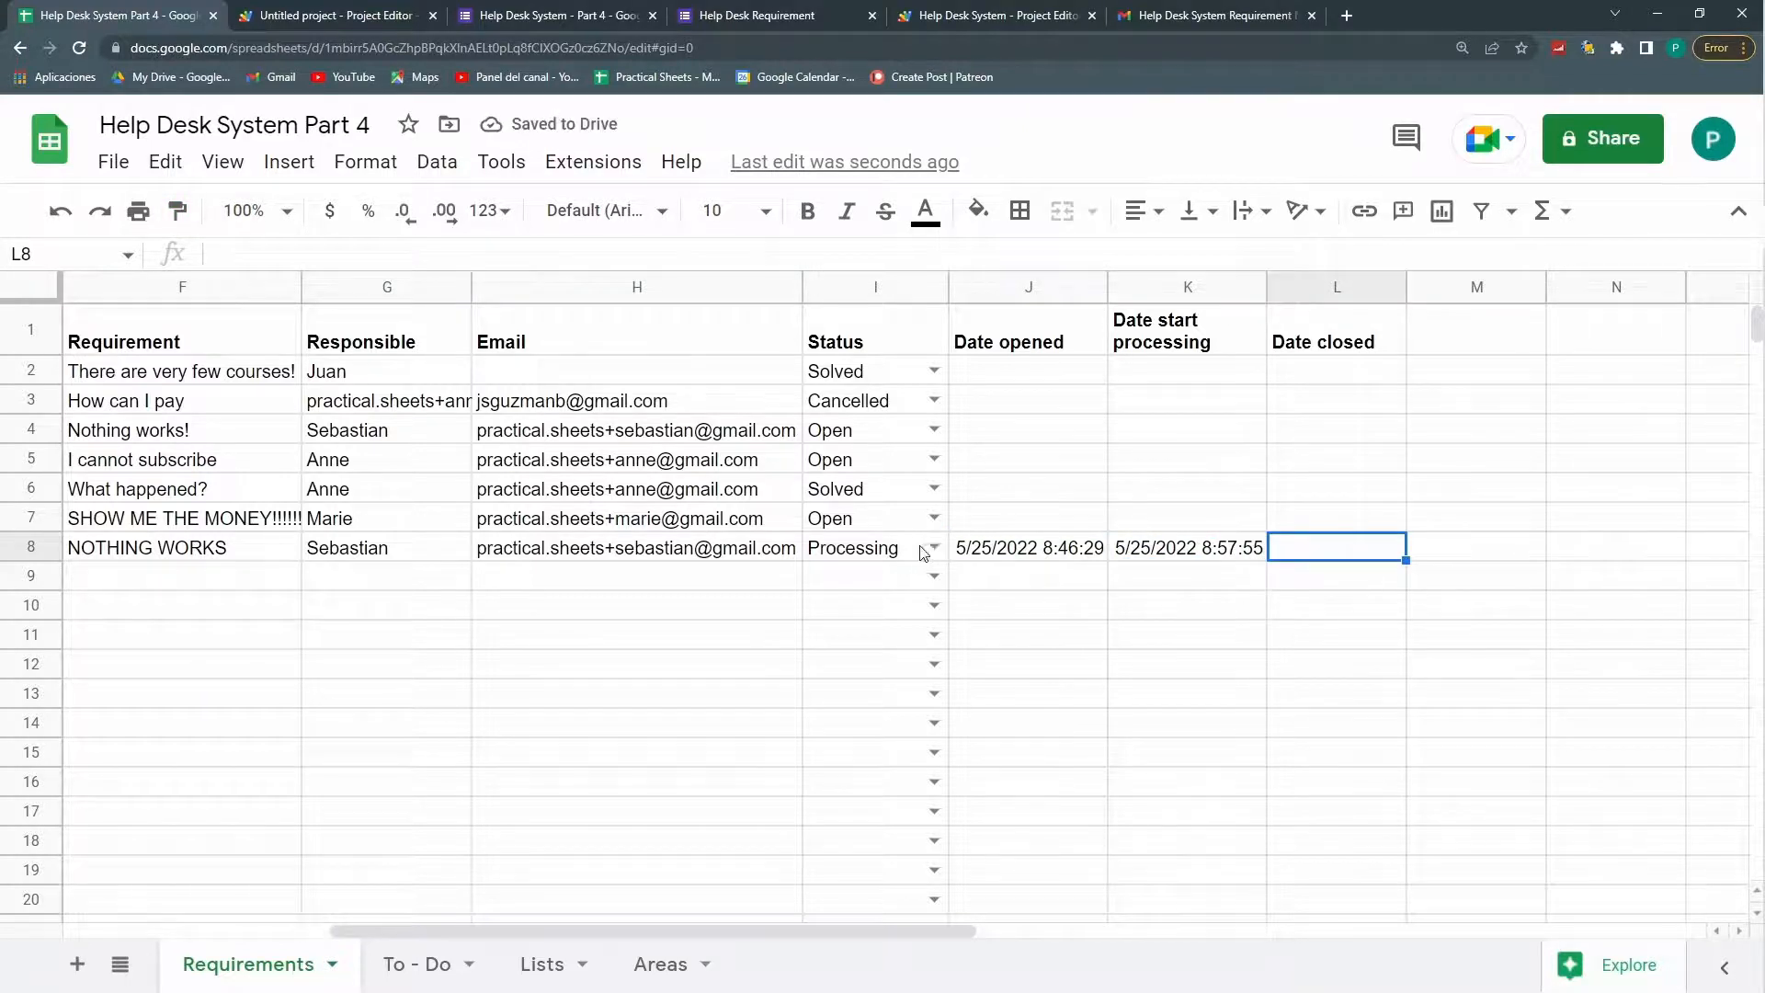
left_click(334, 14)
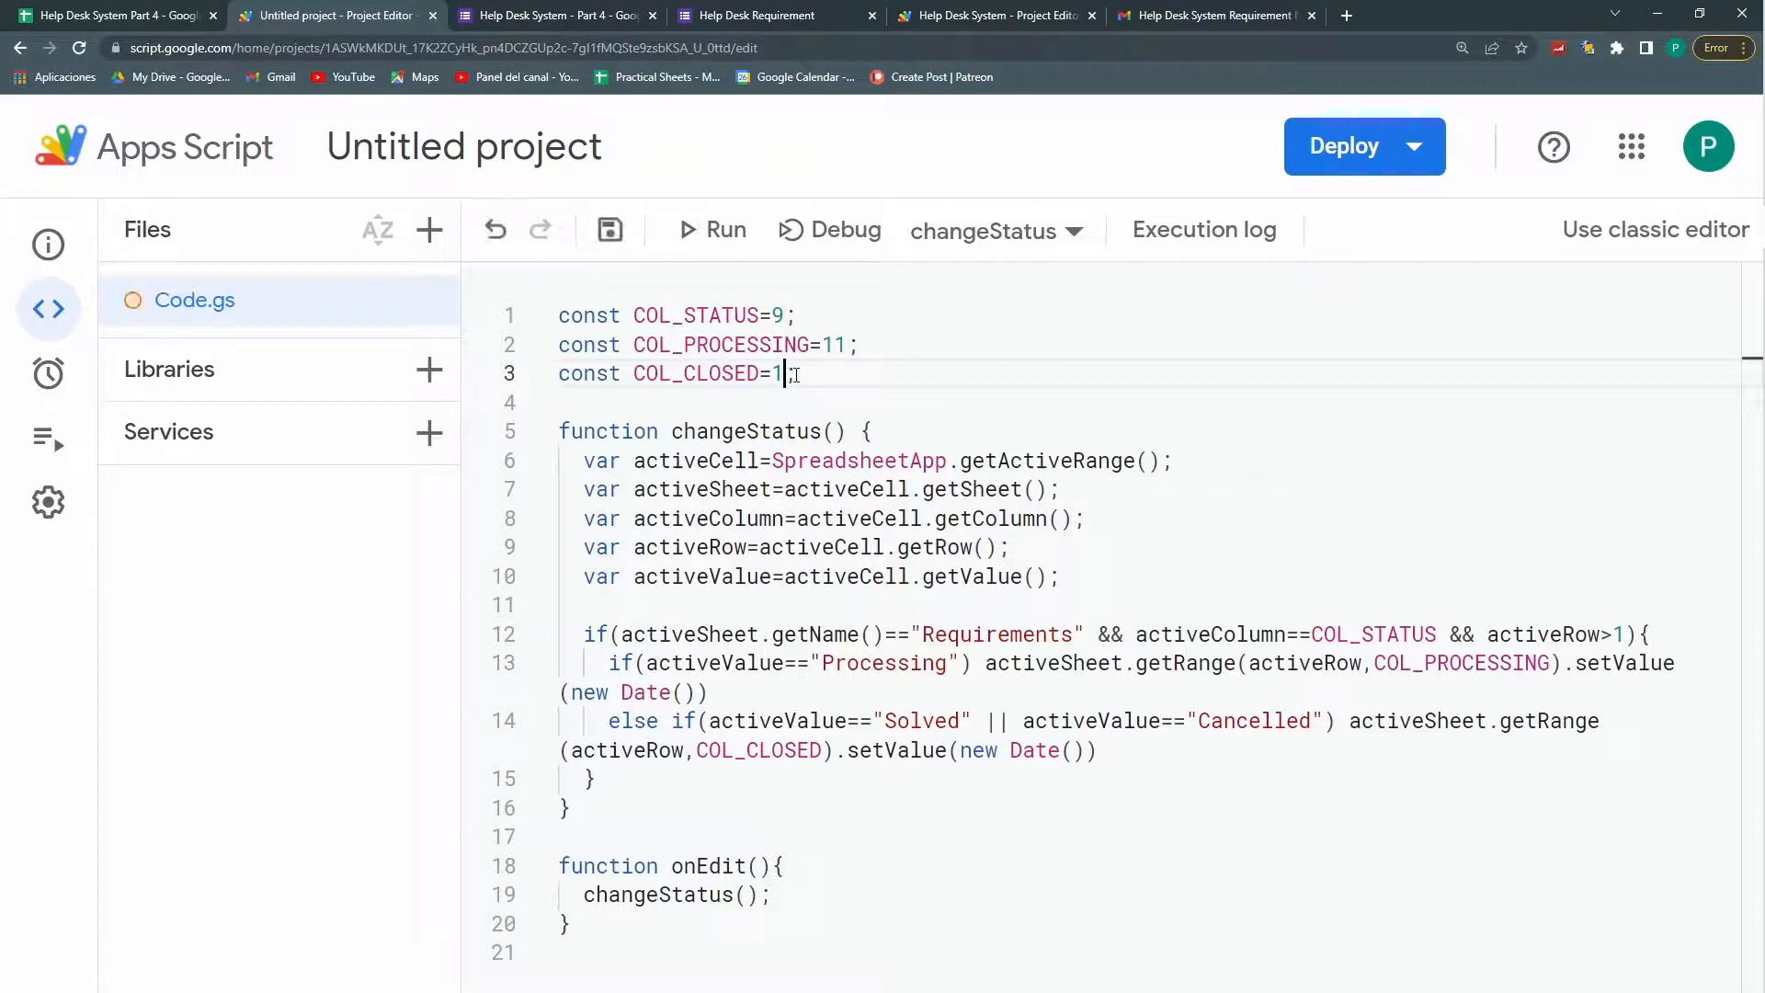
Step: Set row 8 to Processing then Solved, verifying a refreshed 8:59:05 processing stamp and an automatic Date closed
left_click(608, 230)
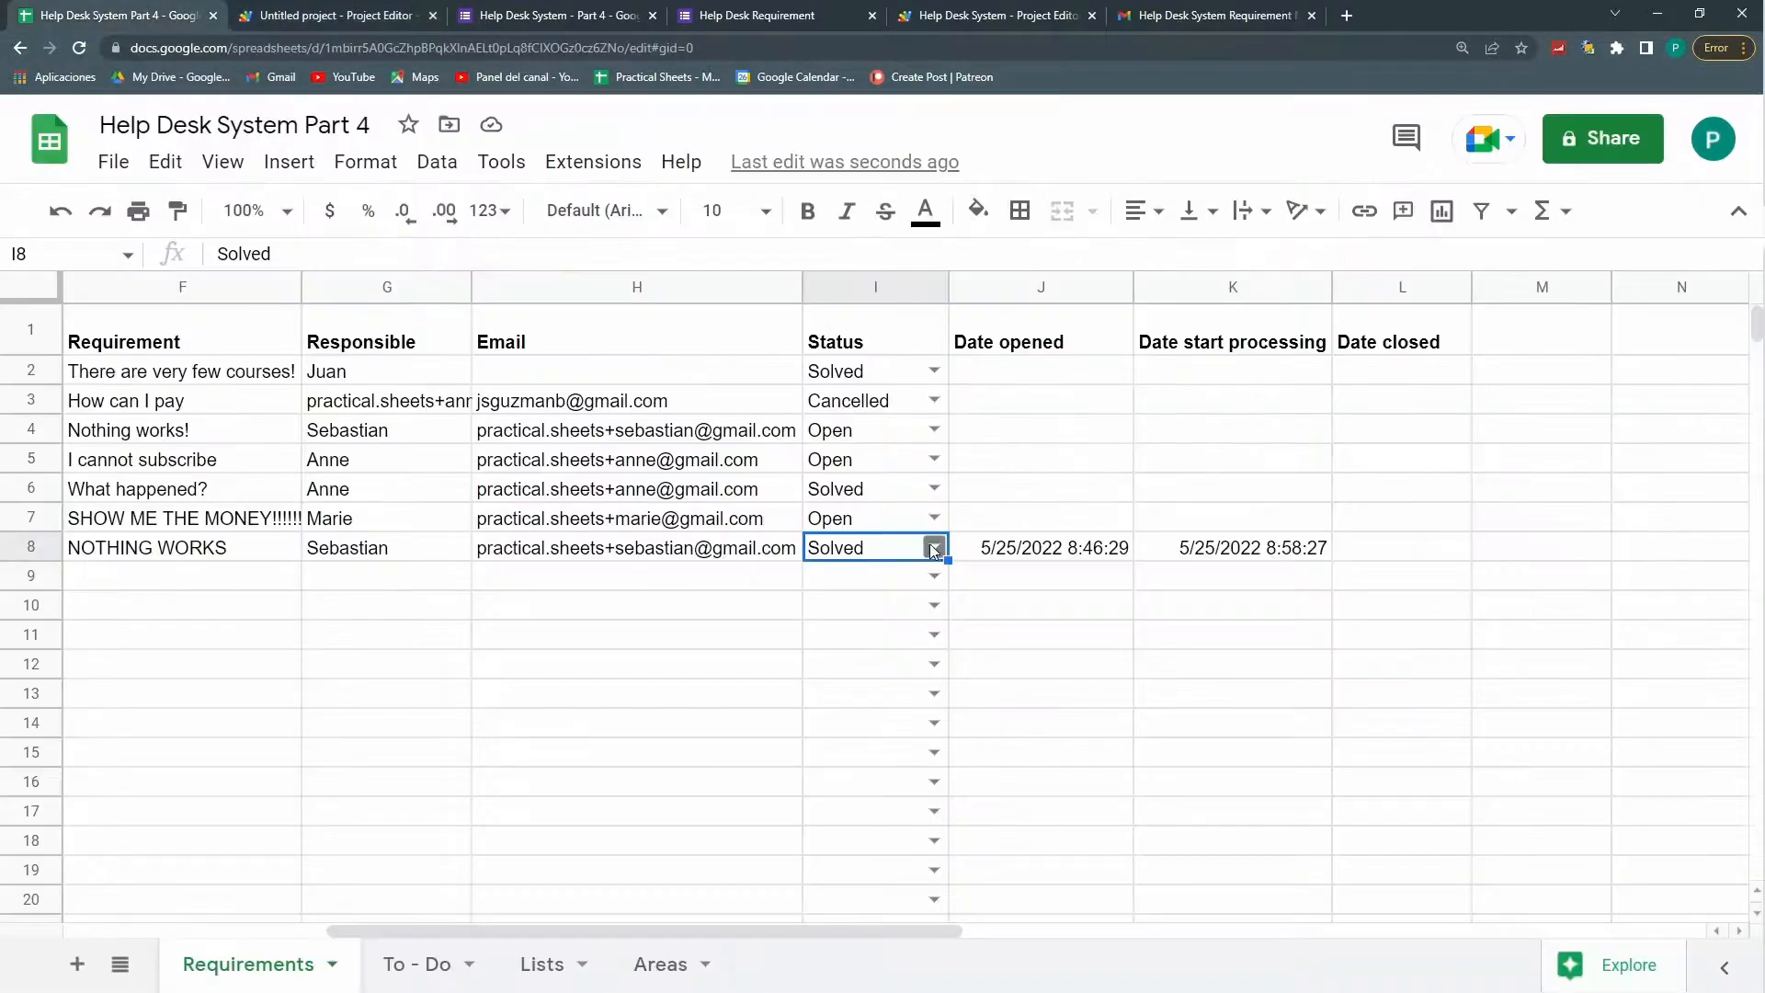
left_click(855, 548)
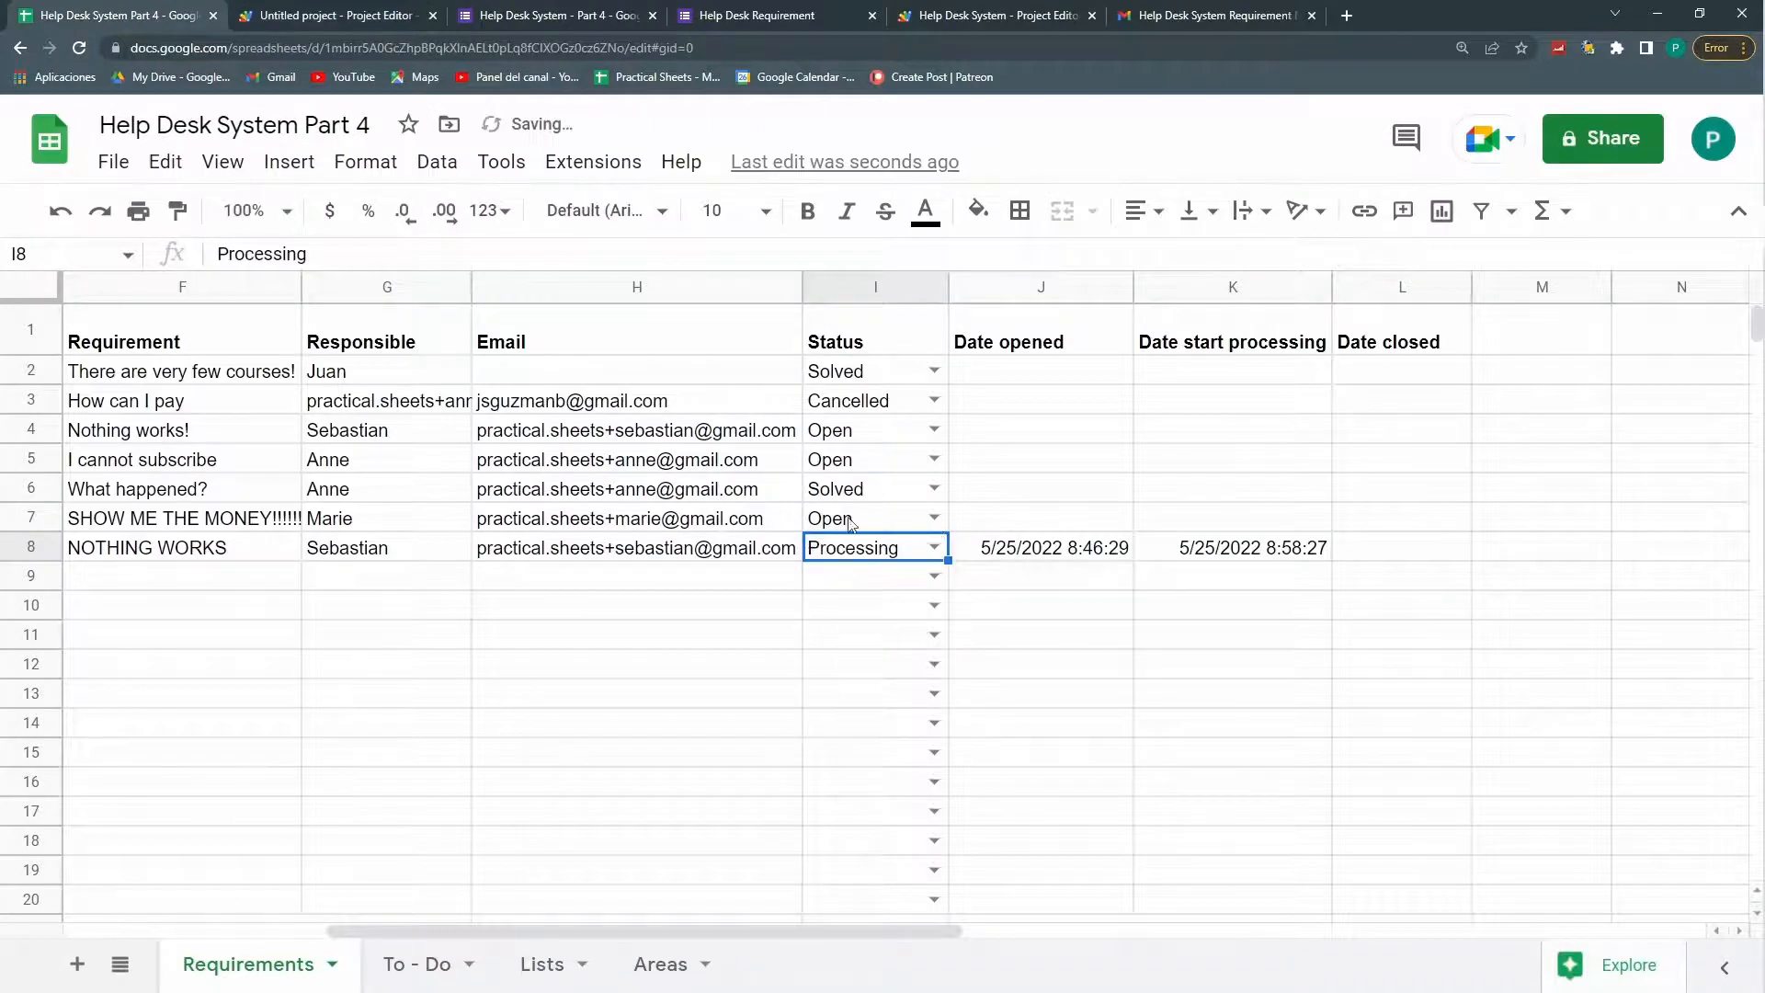
left_click(1232, 547)
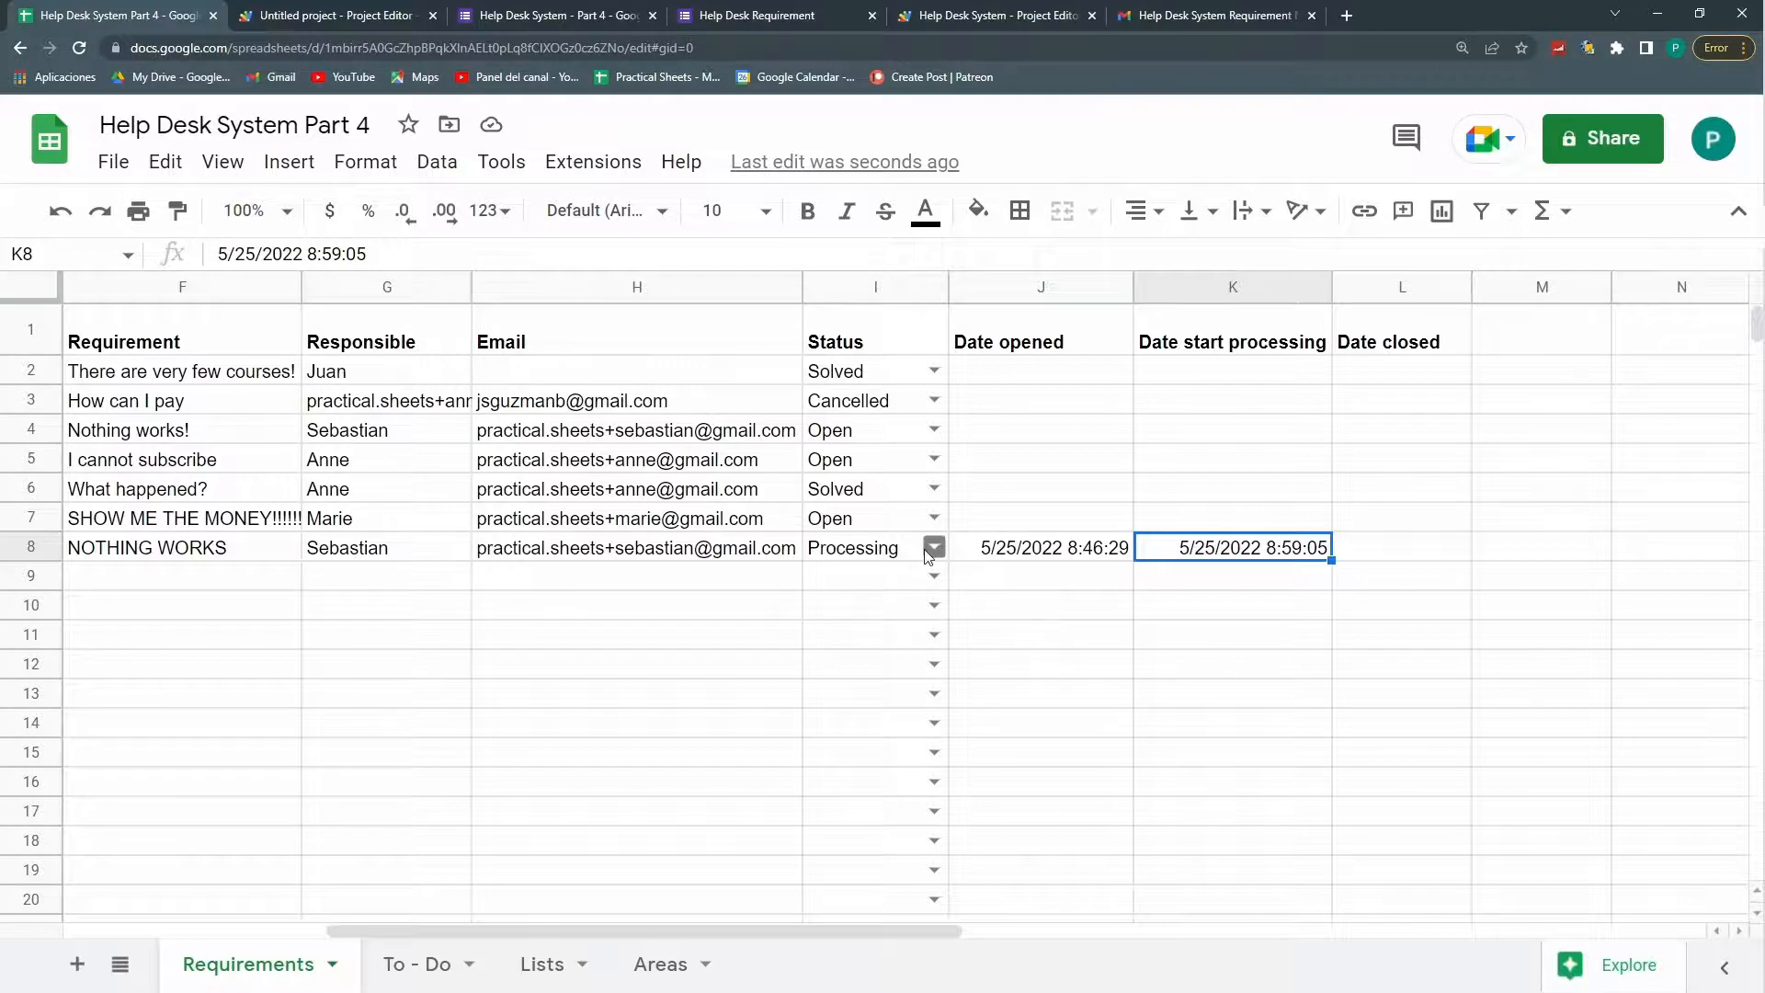
left_click(934, 548)
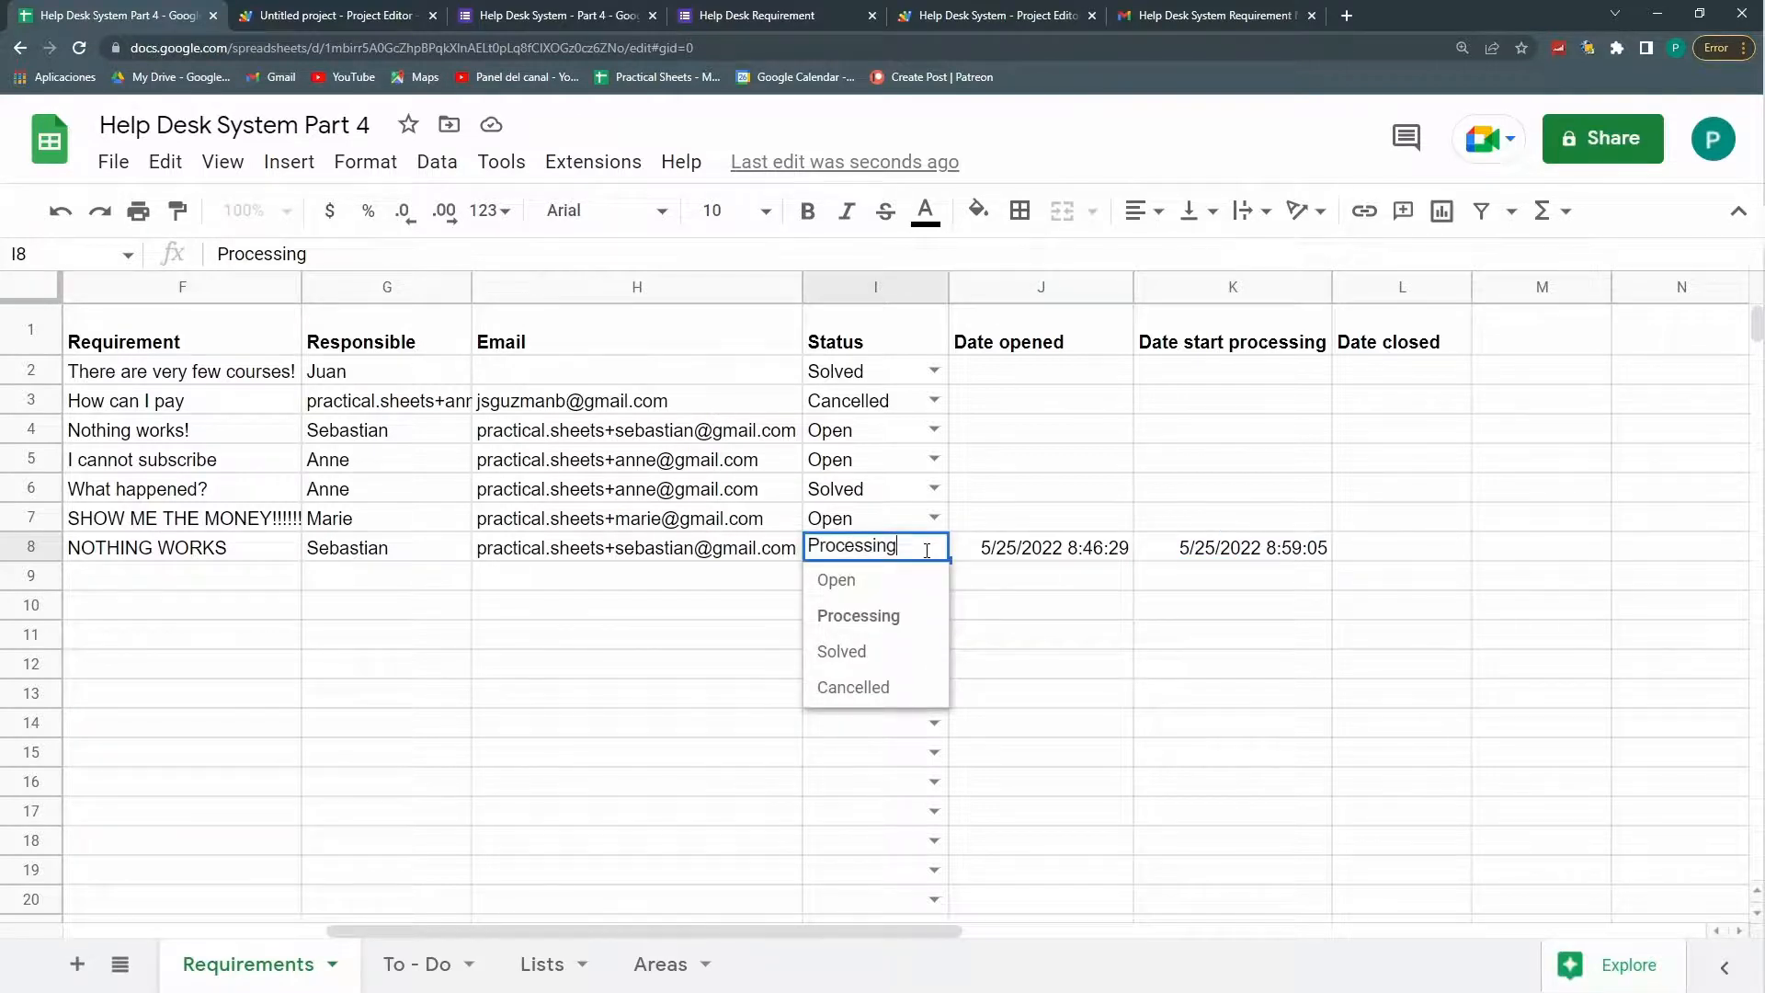
left_click(840, 651)
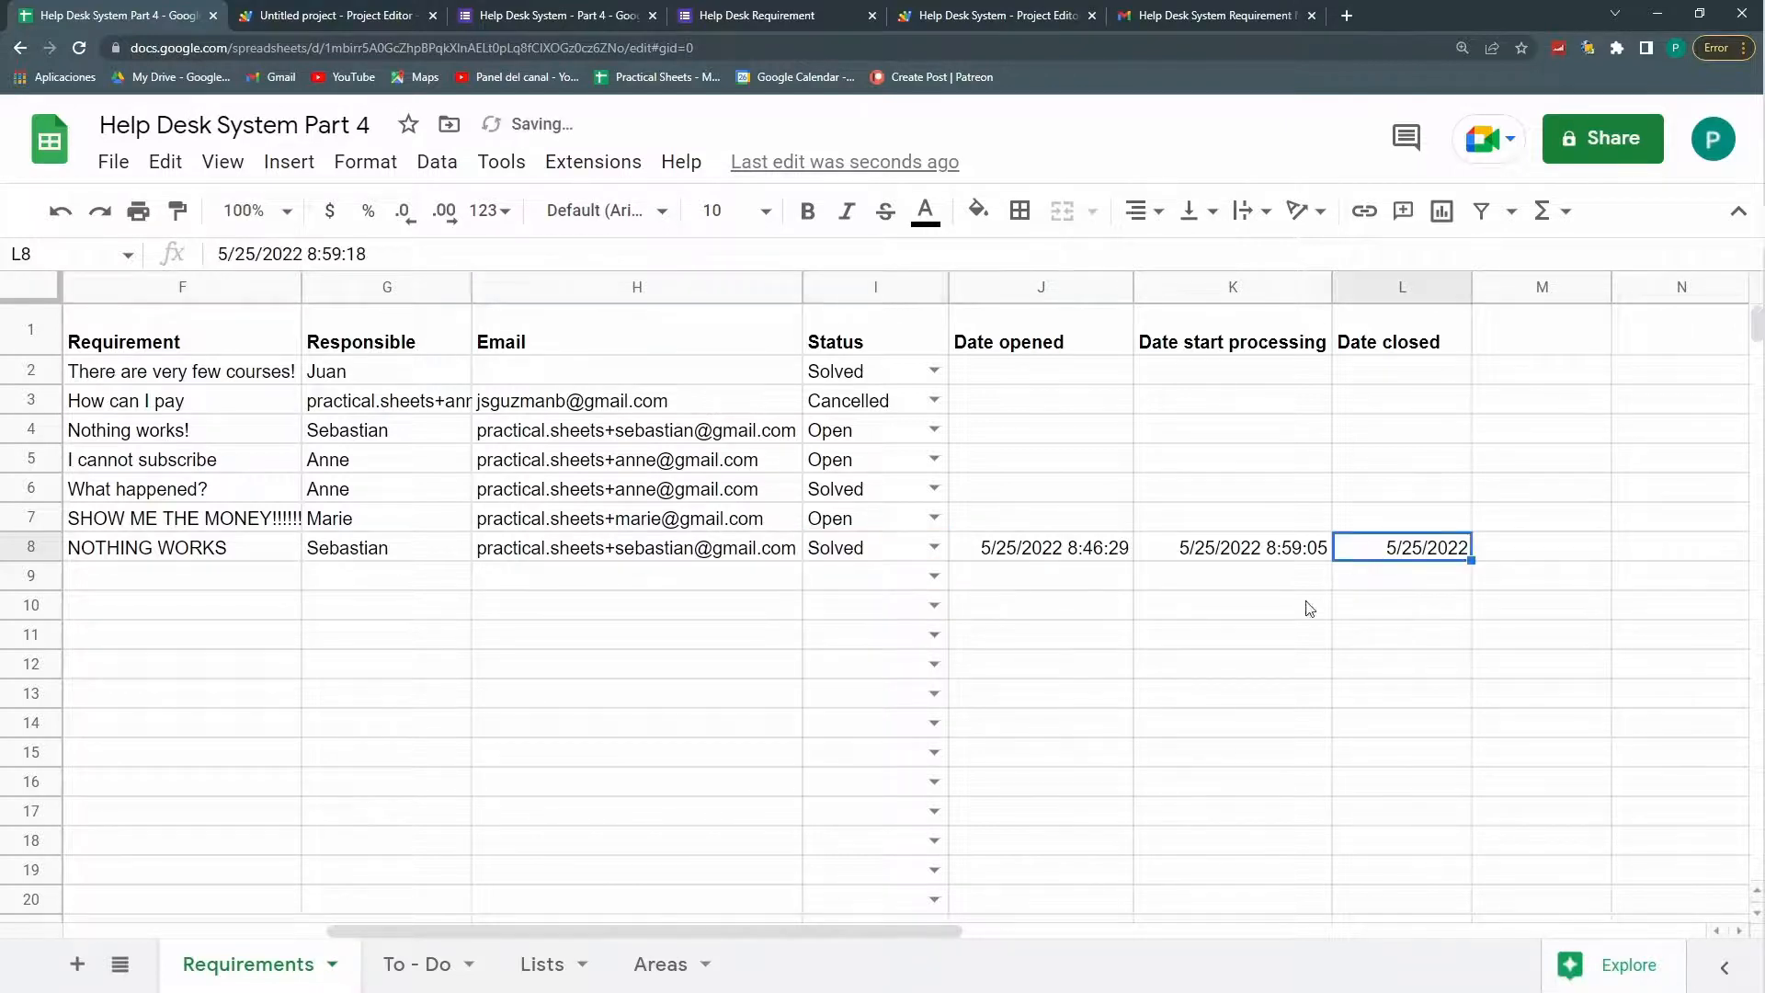
left_click(1232, 548)
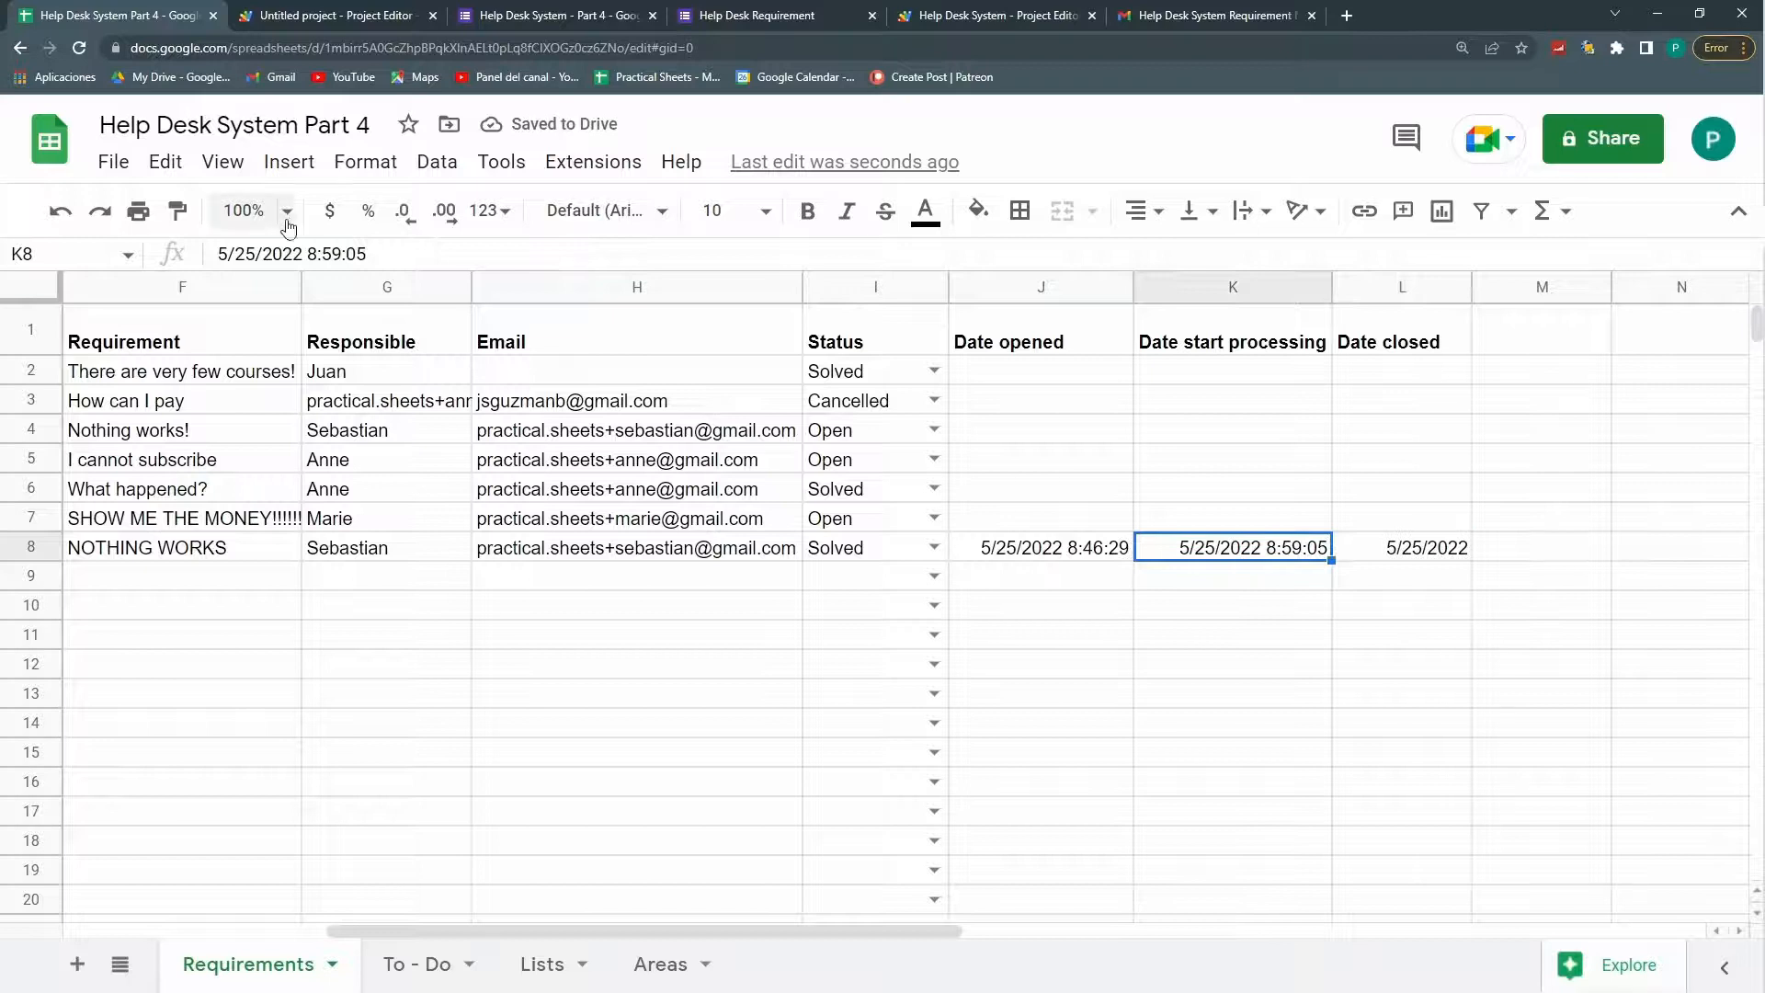
left_click(1401, 547)
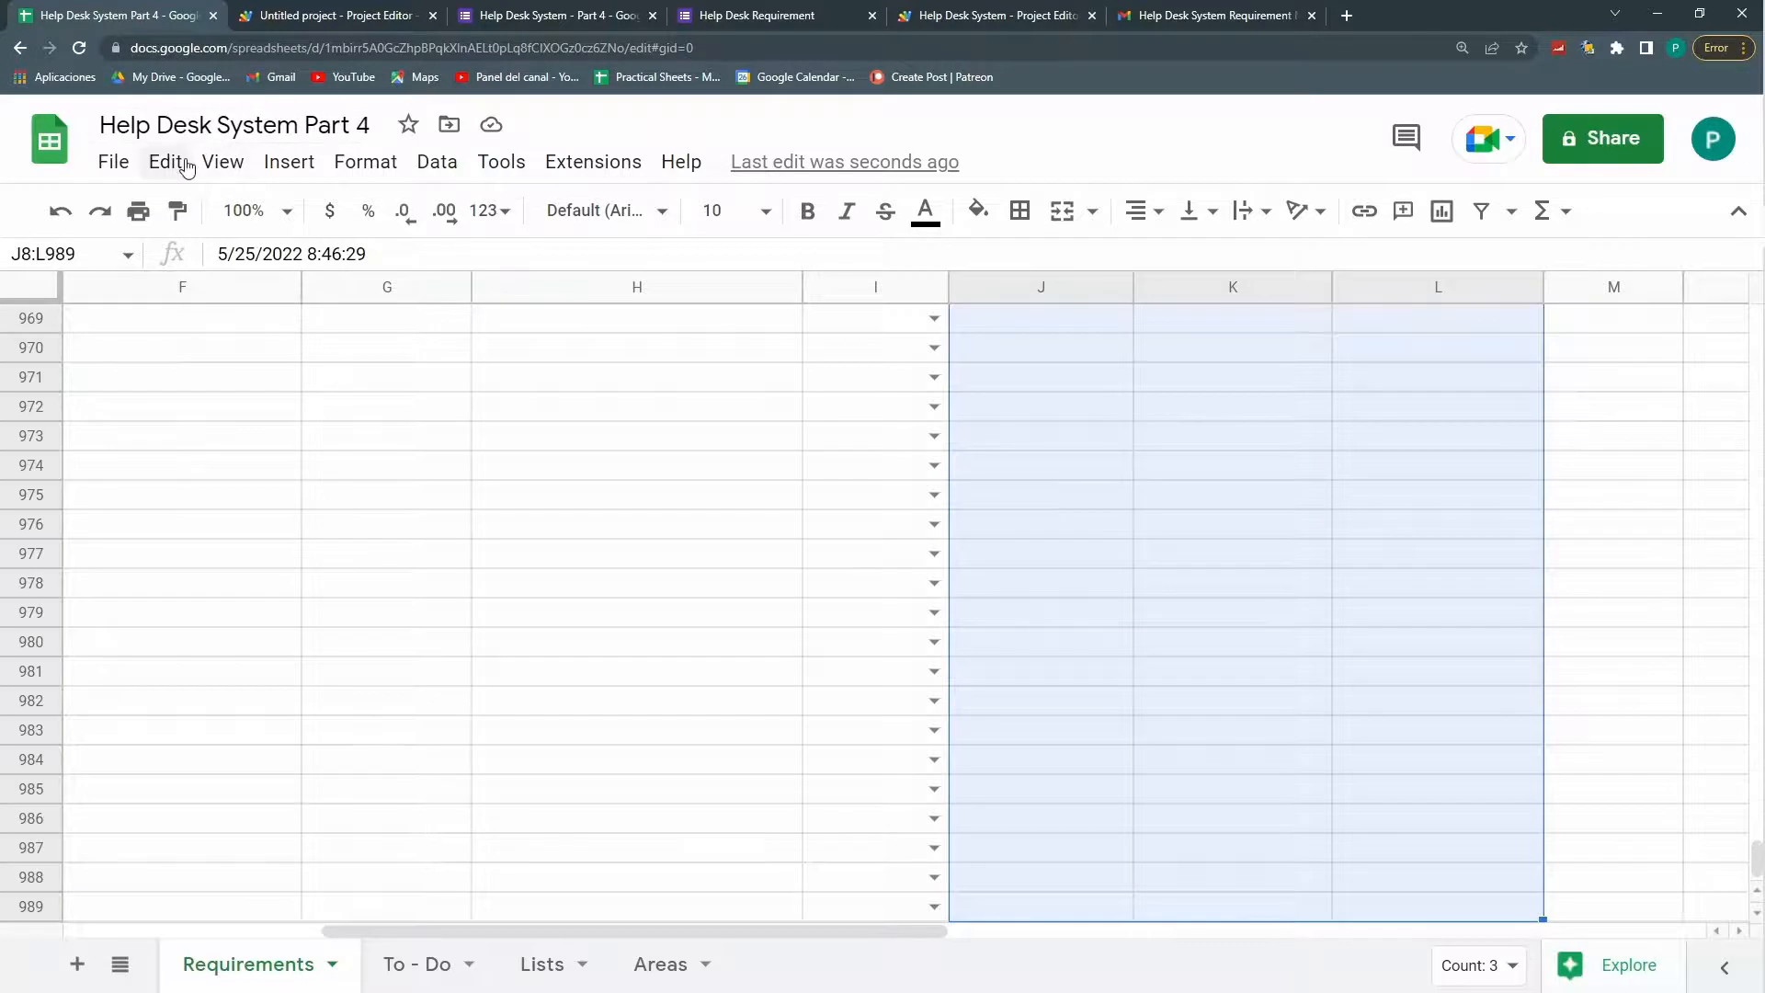
Step: Resize the Date opened, start processing and closed columns so headers wrap and full timestamps show
left_click(163, 162)
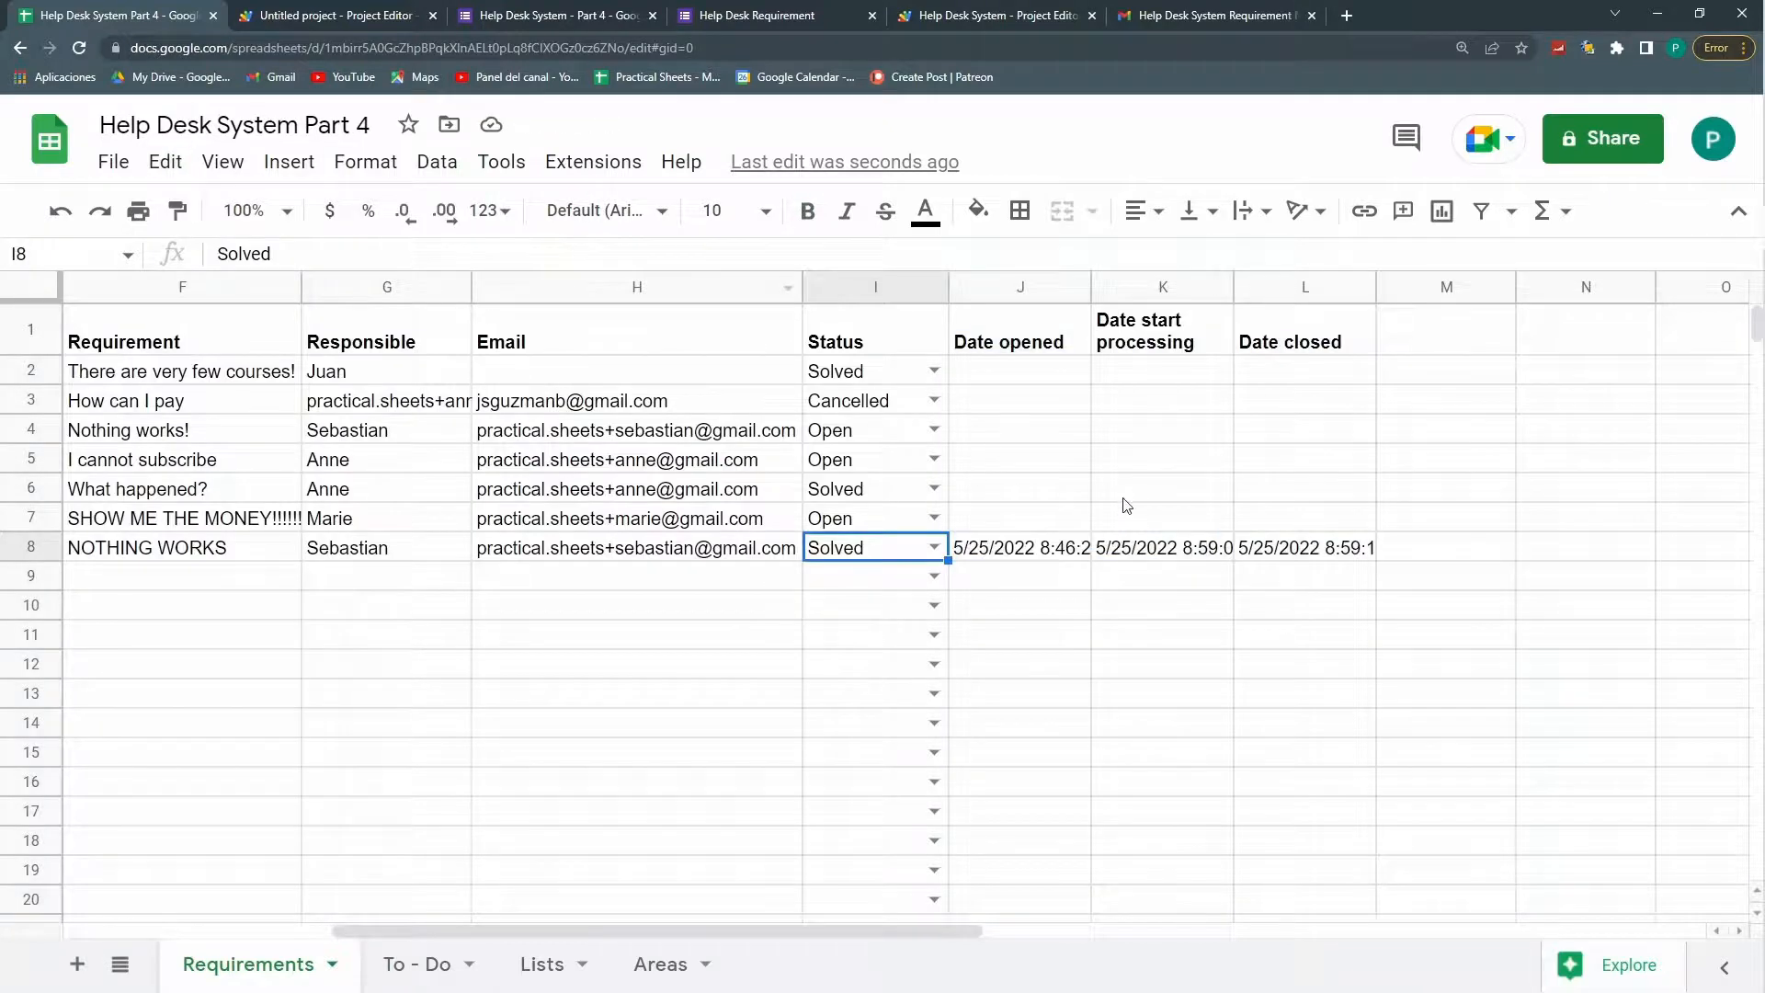
left_click(1162, 488)
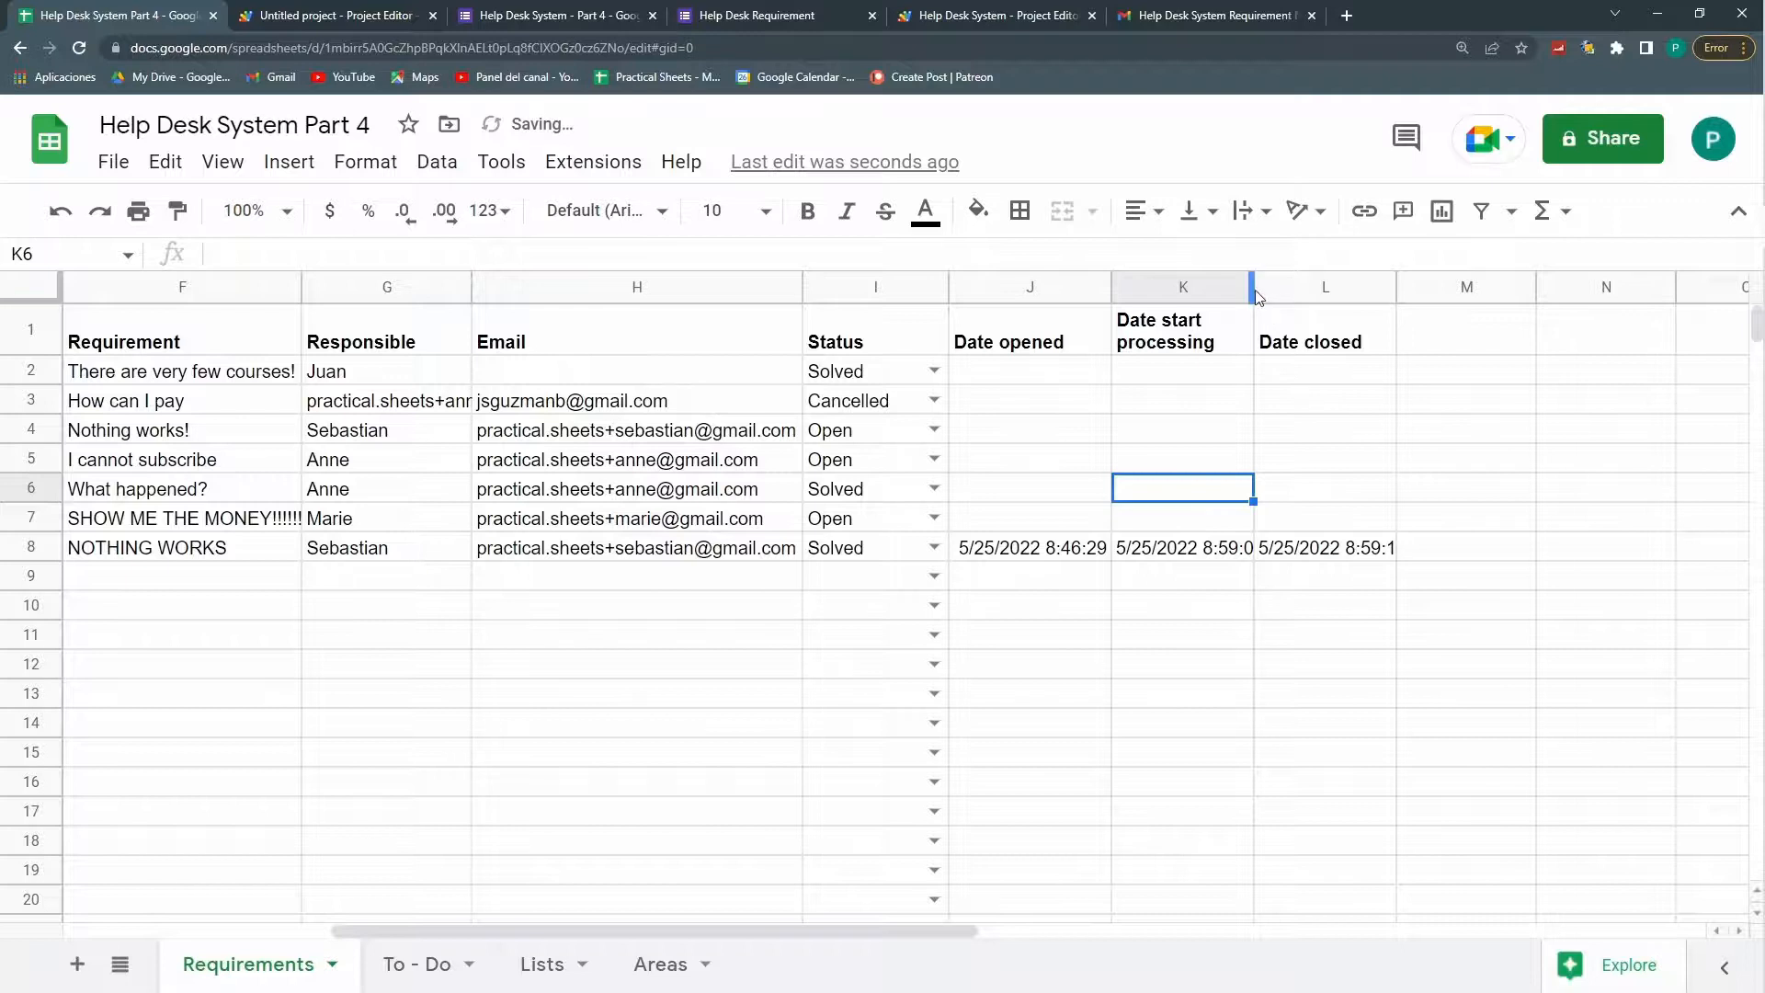
left_click(1026, 664)
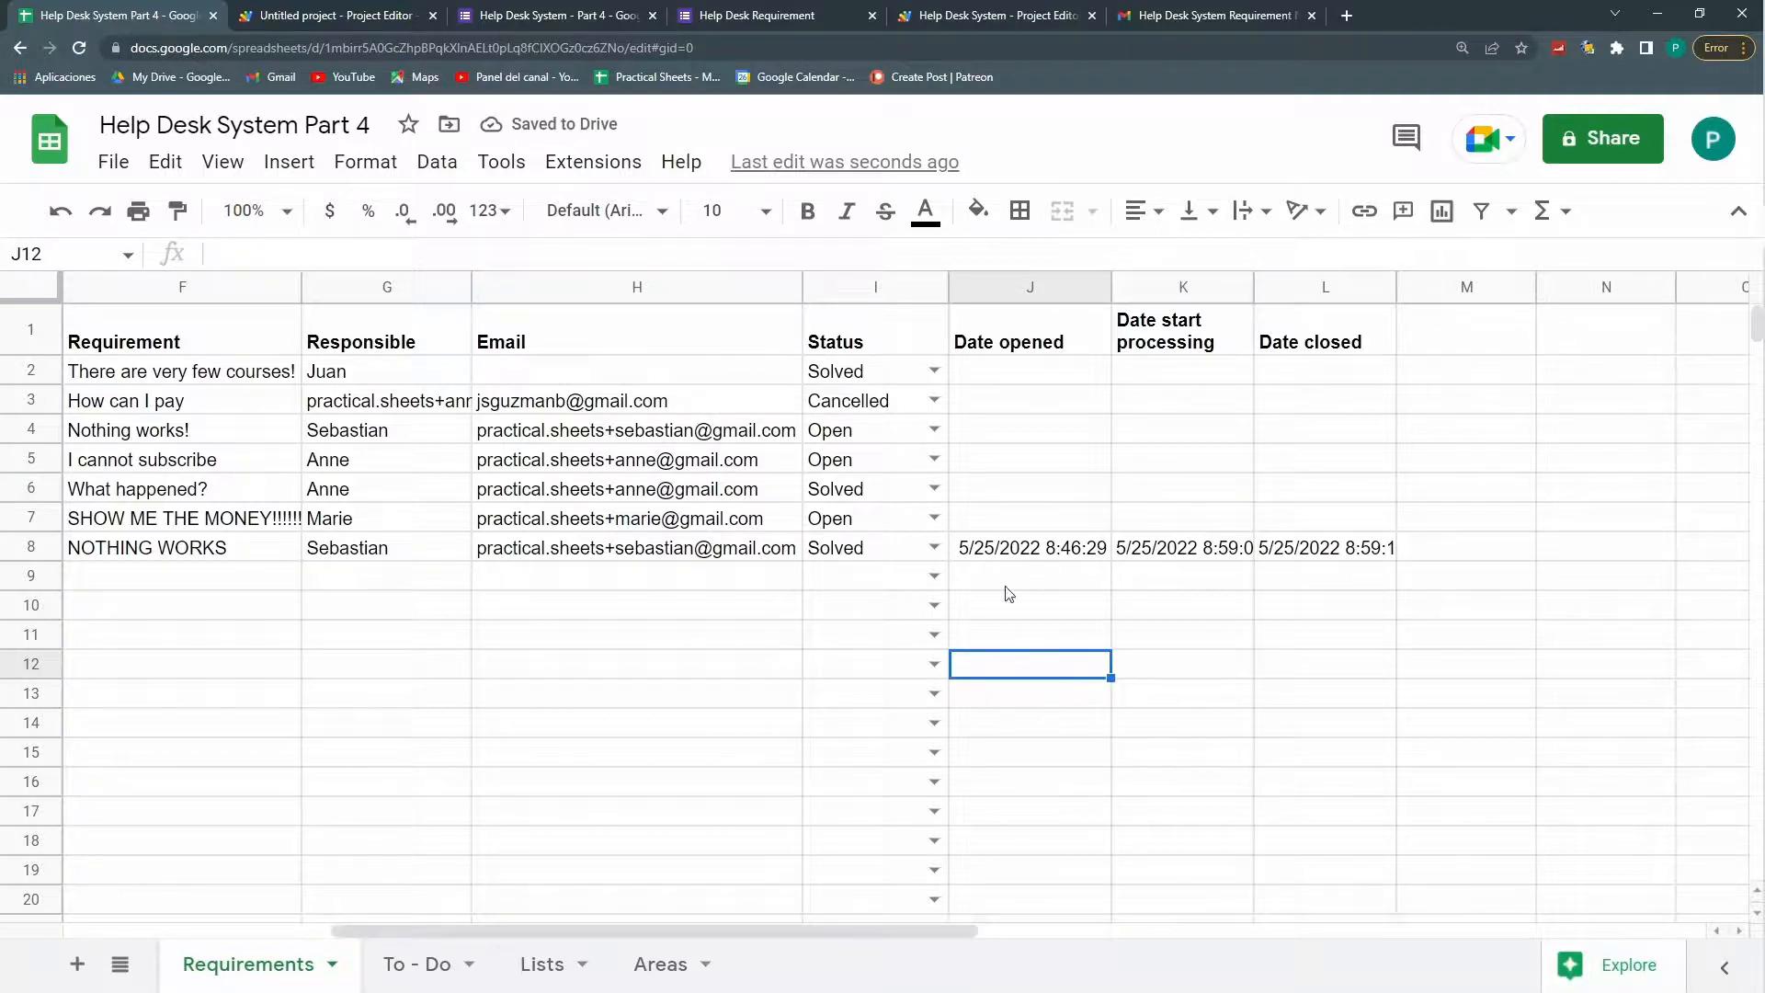
left_click(875, 548)
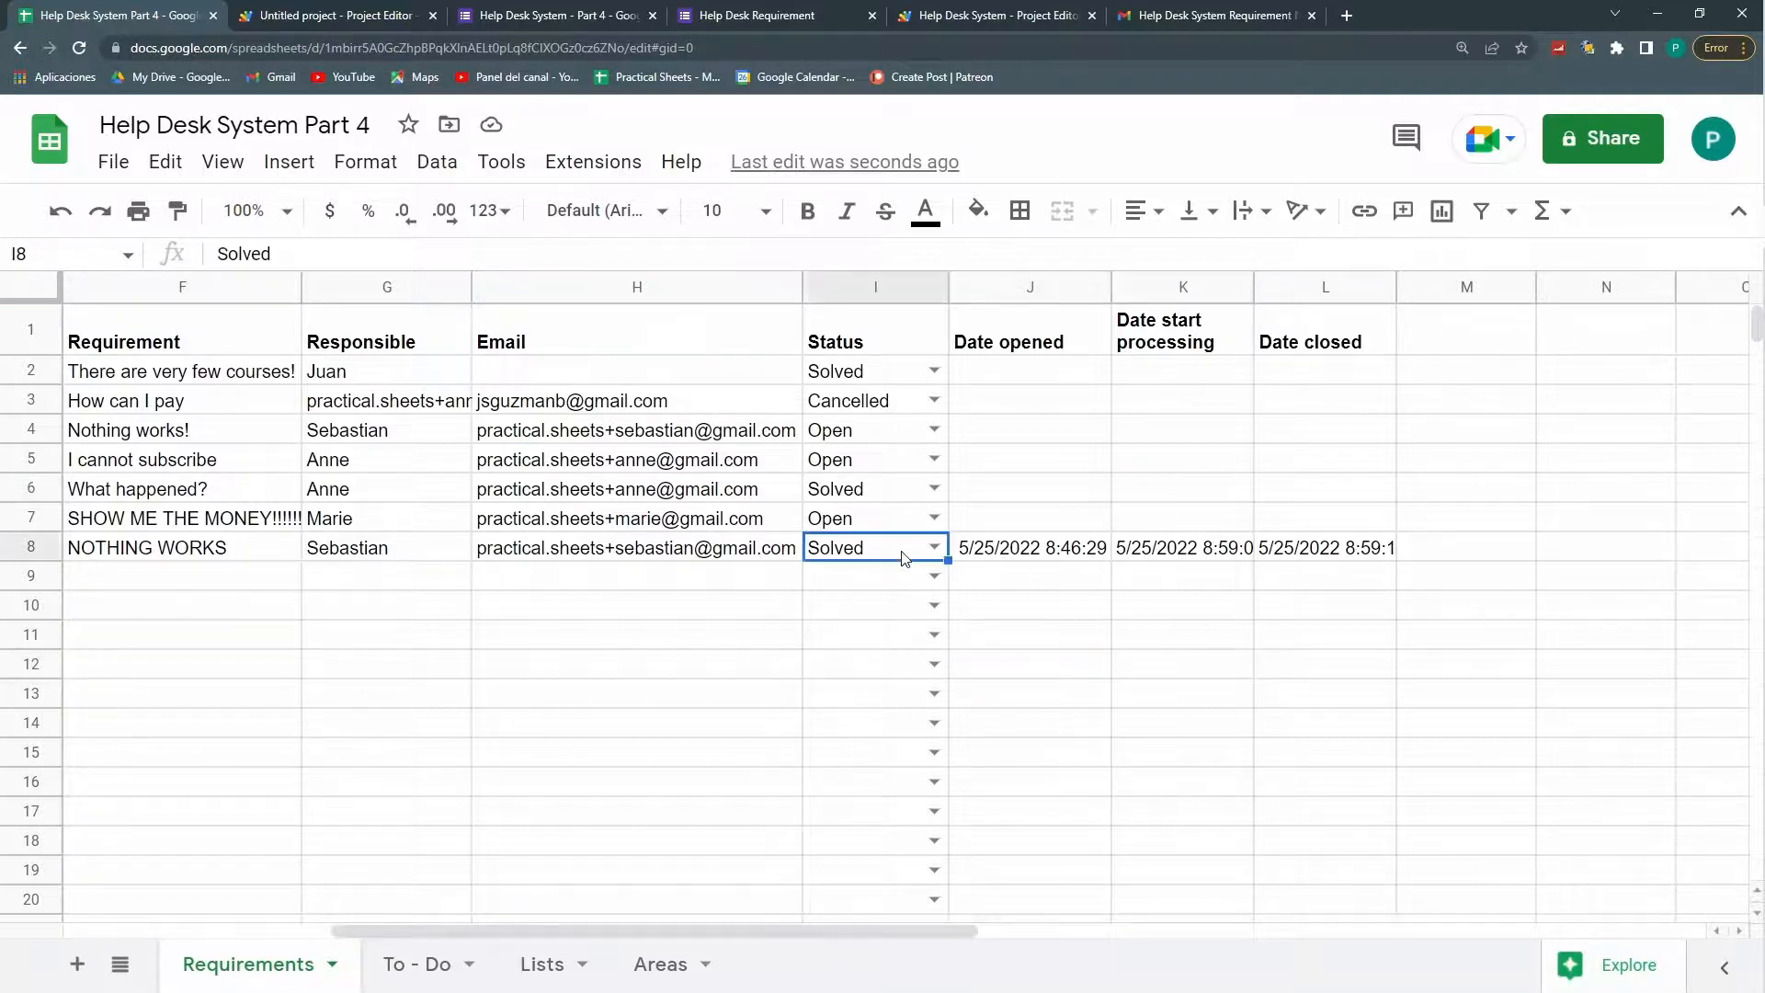
left_click(335, 15)
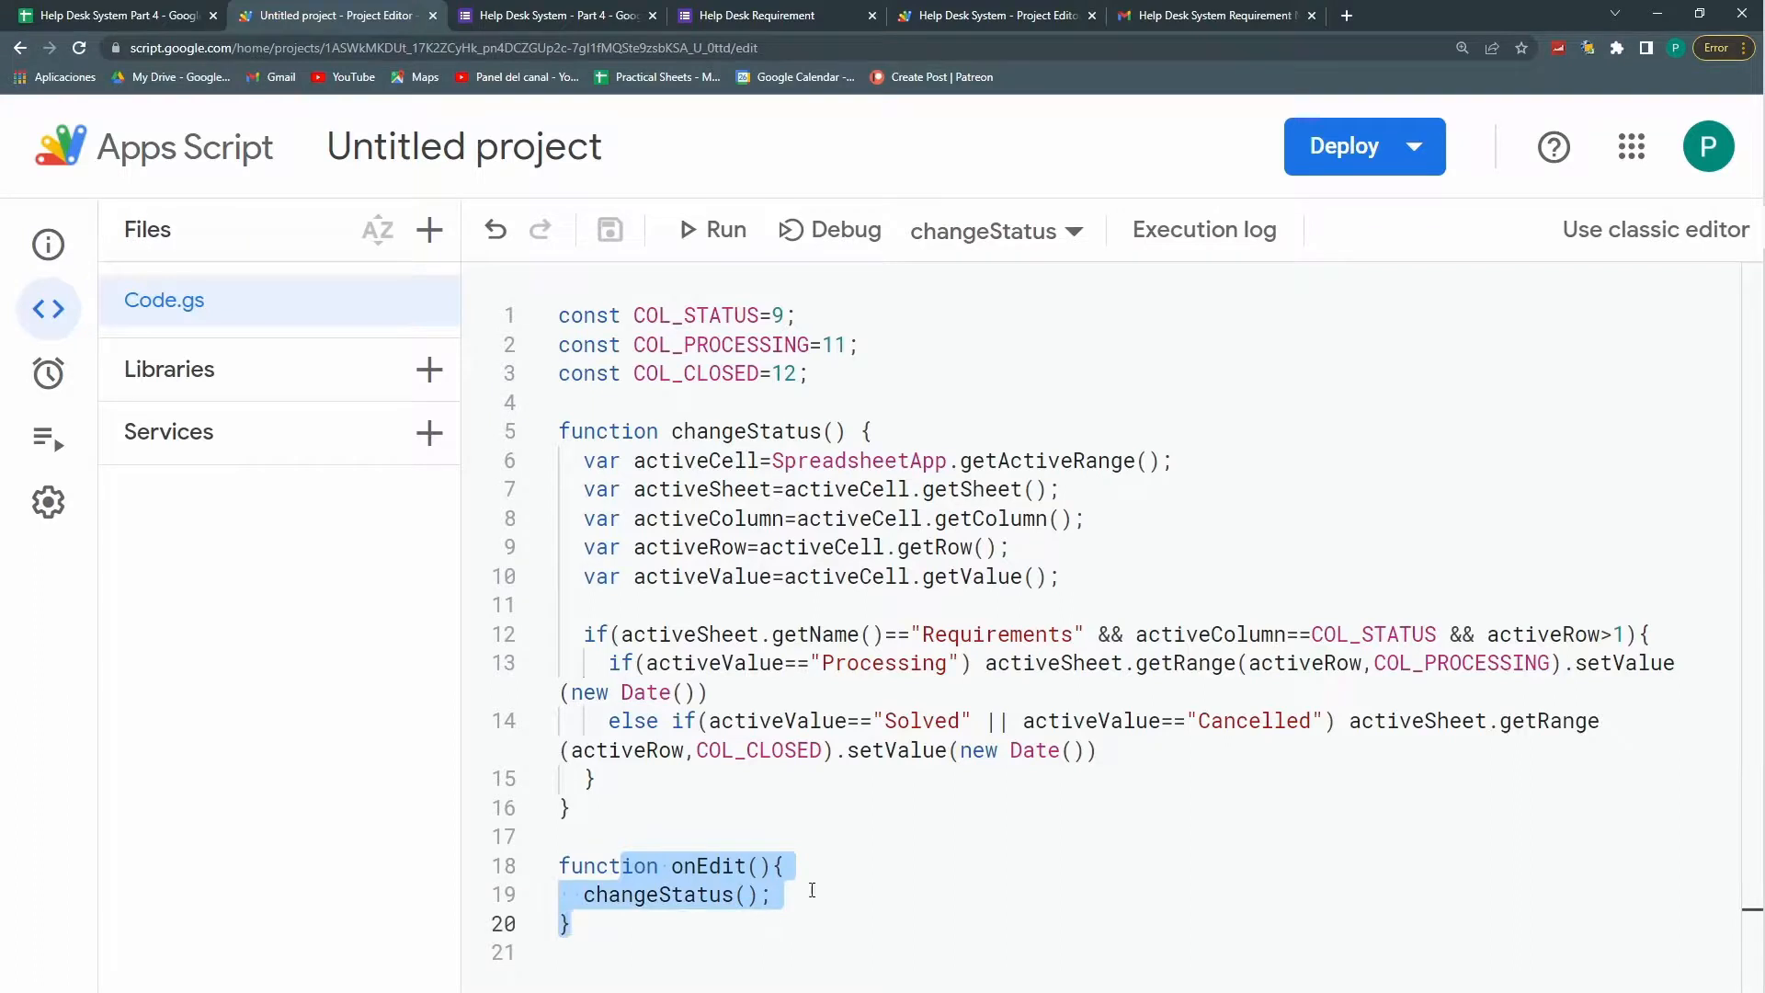
Step: Go to the To - Do sheet and select the empty cell below Stats
left_click(591, 894)
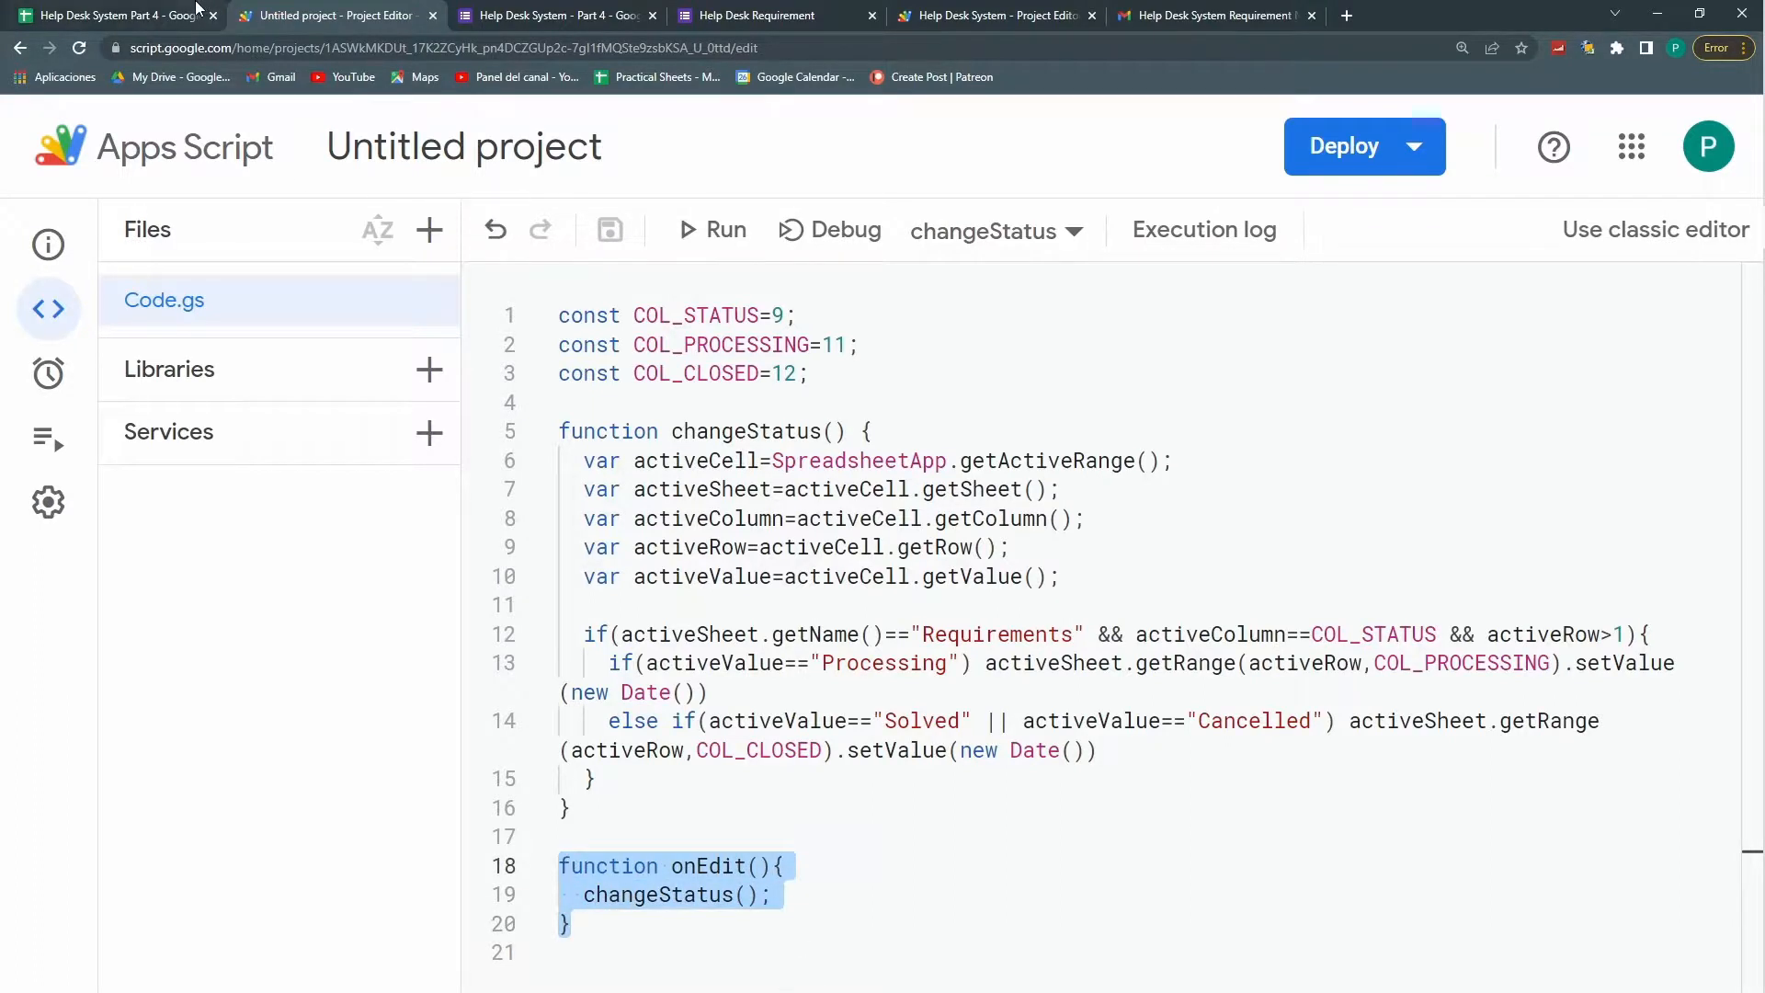
left_click(113, 15)
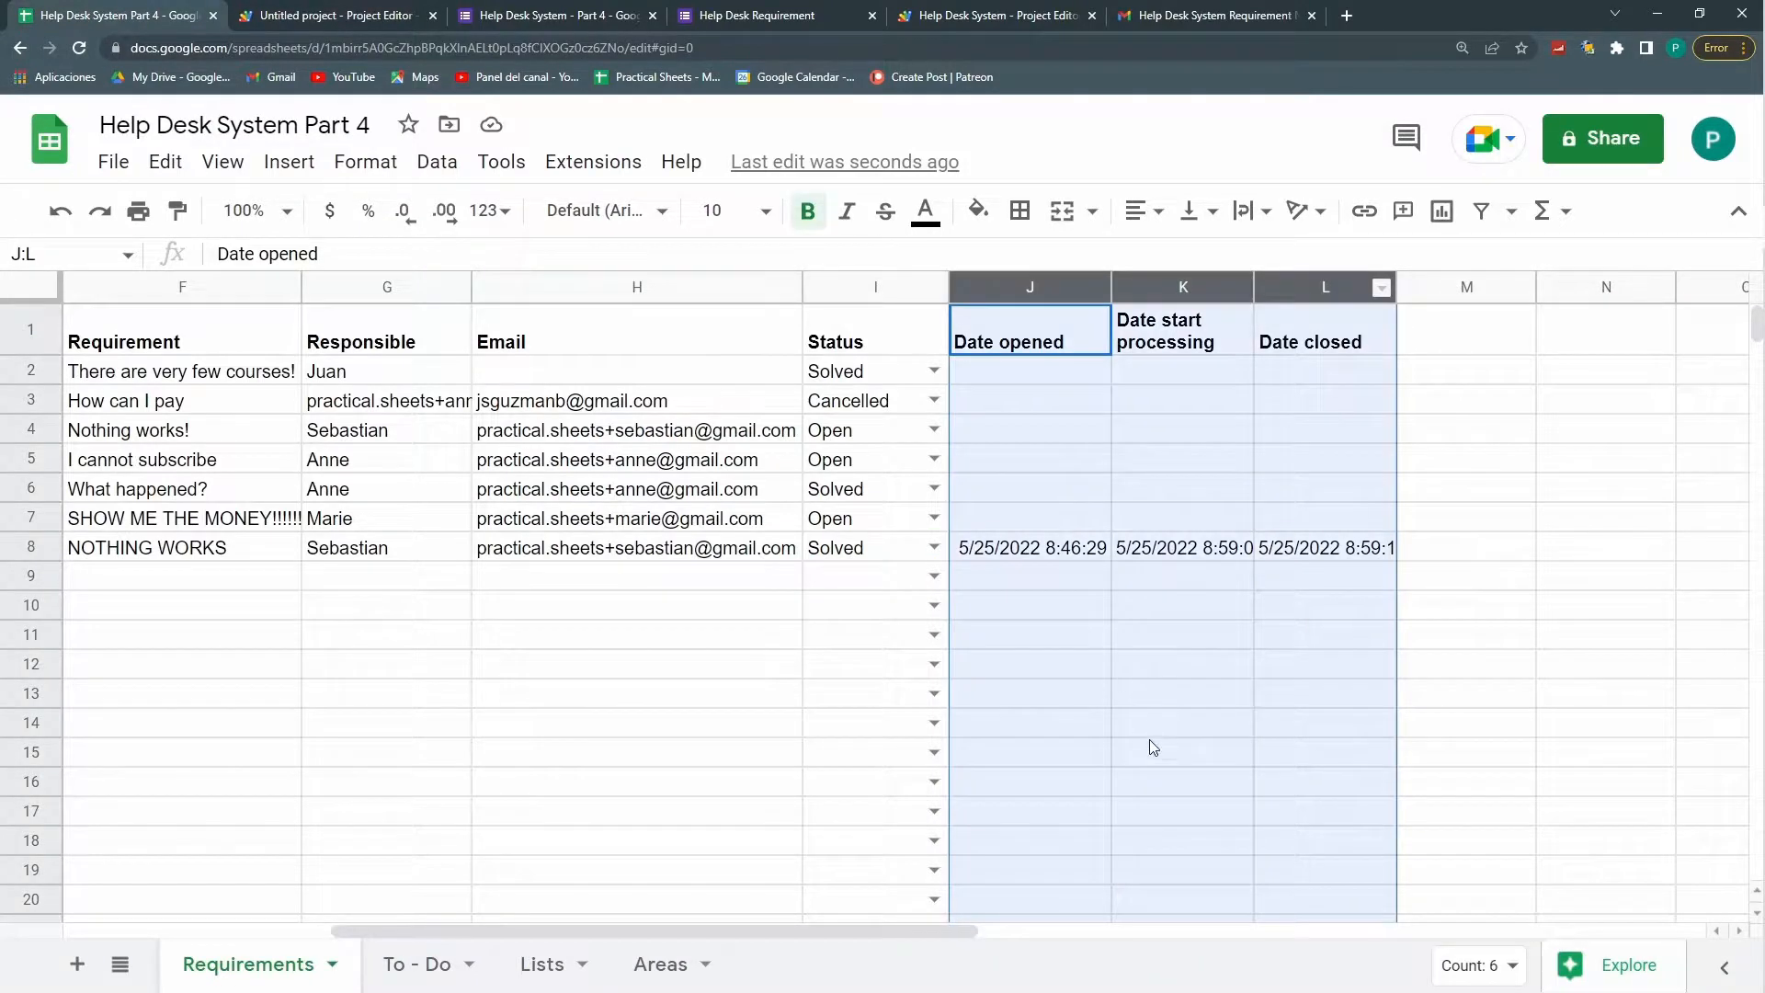
left_click(416, 964)
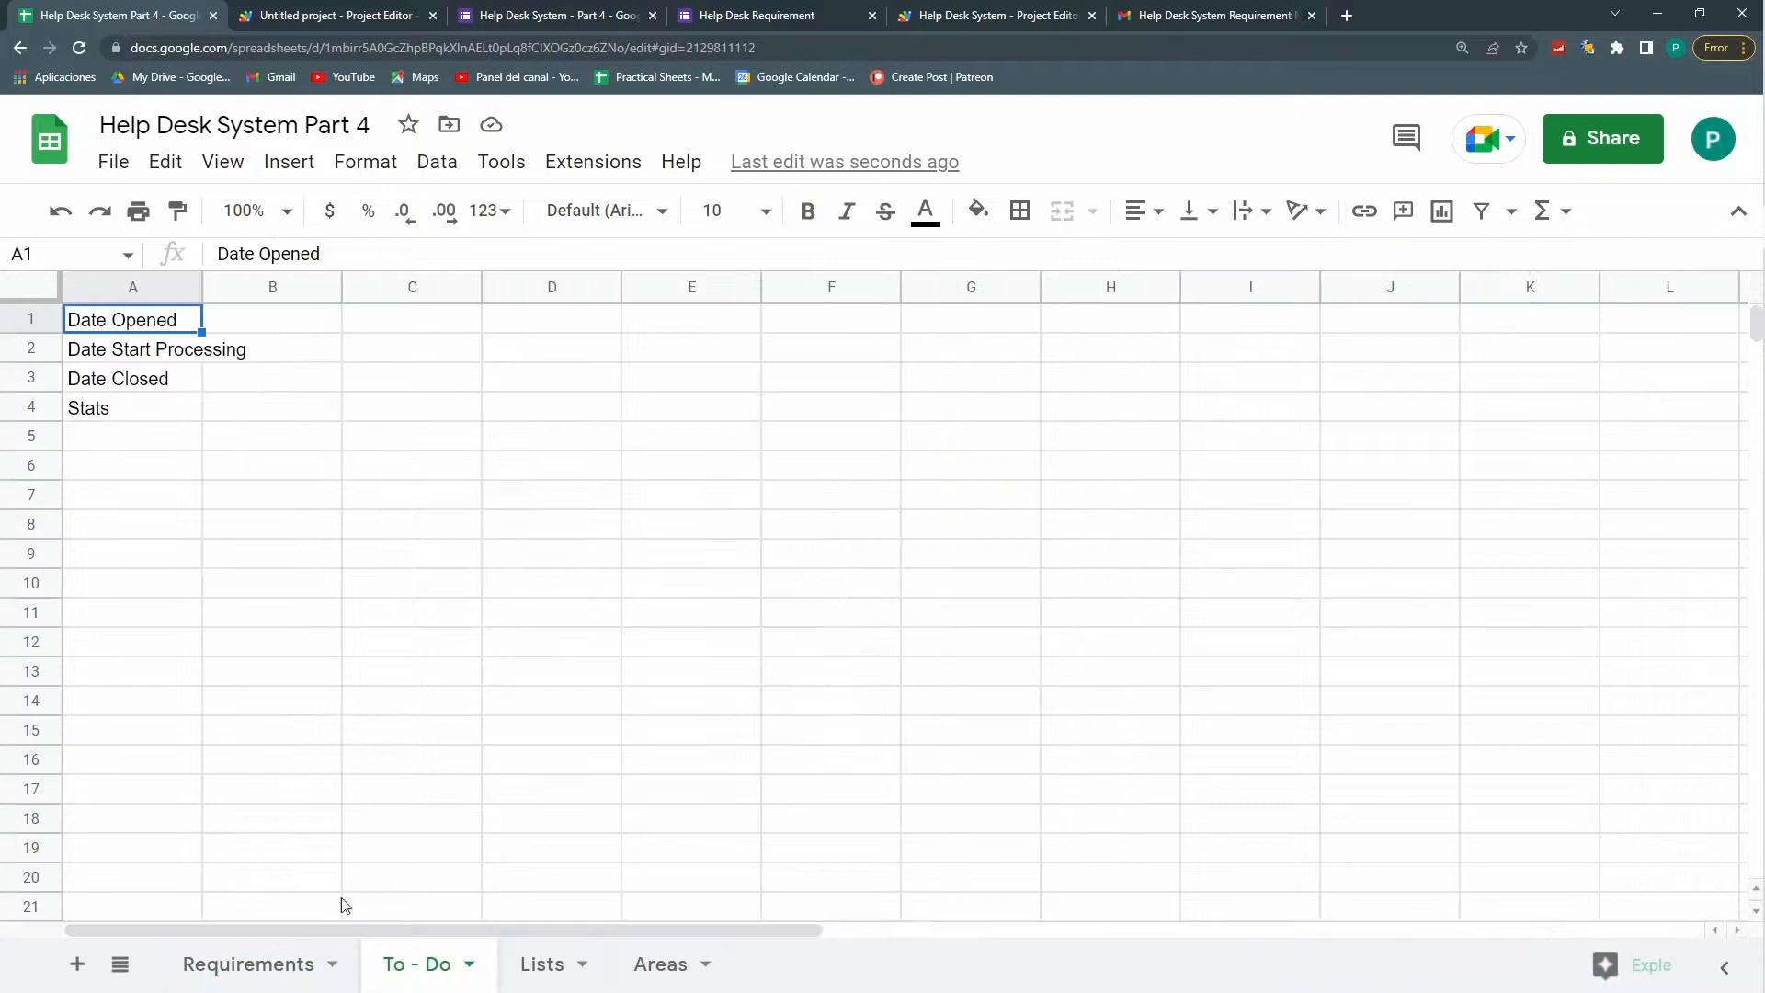
left_click(132, 435)
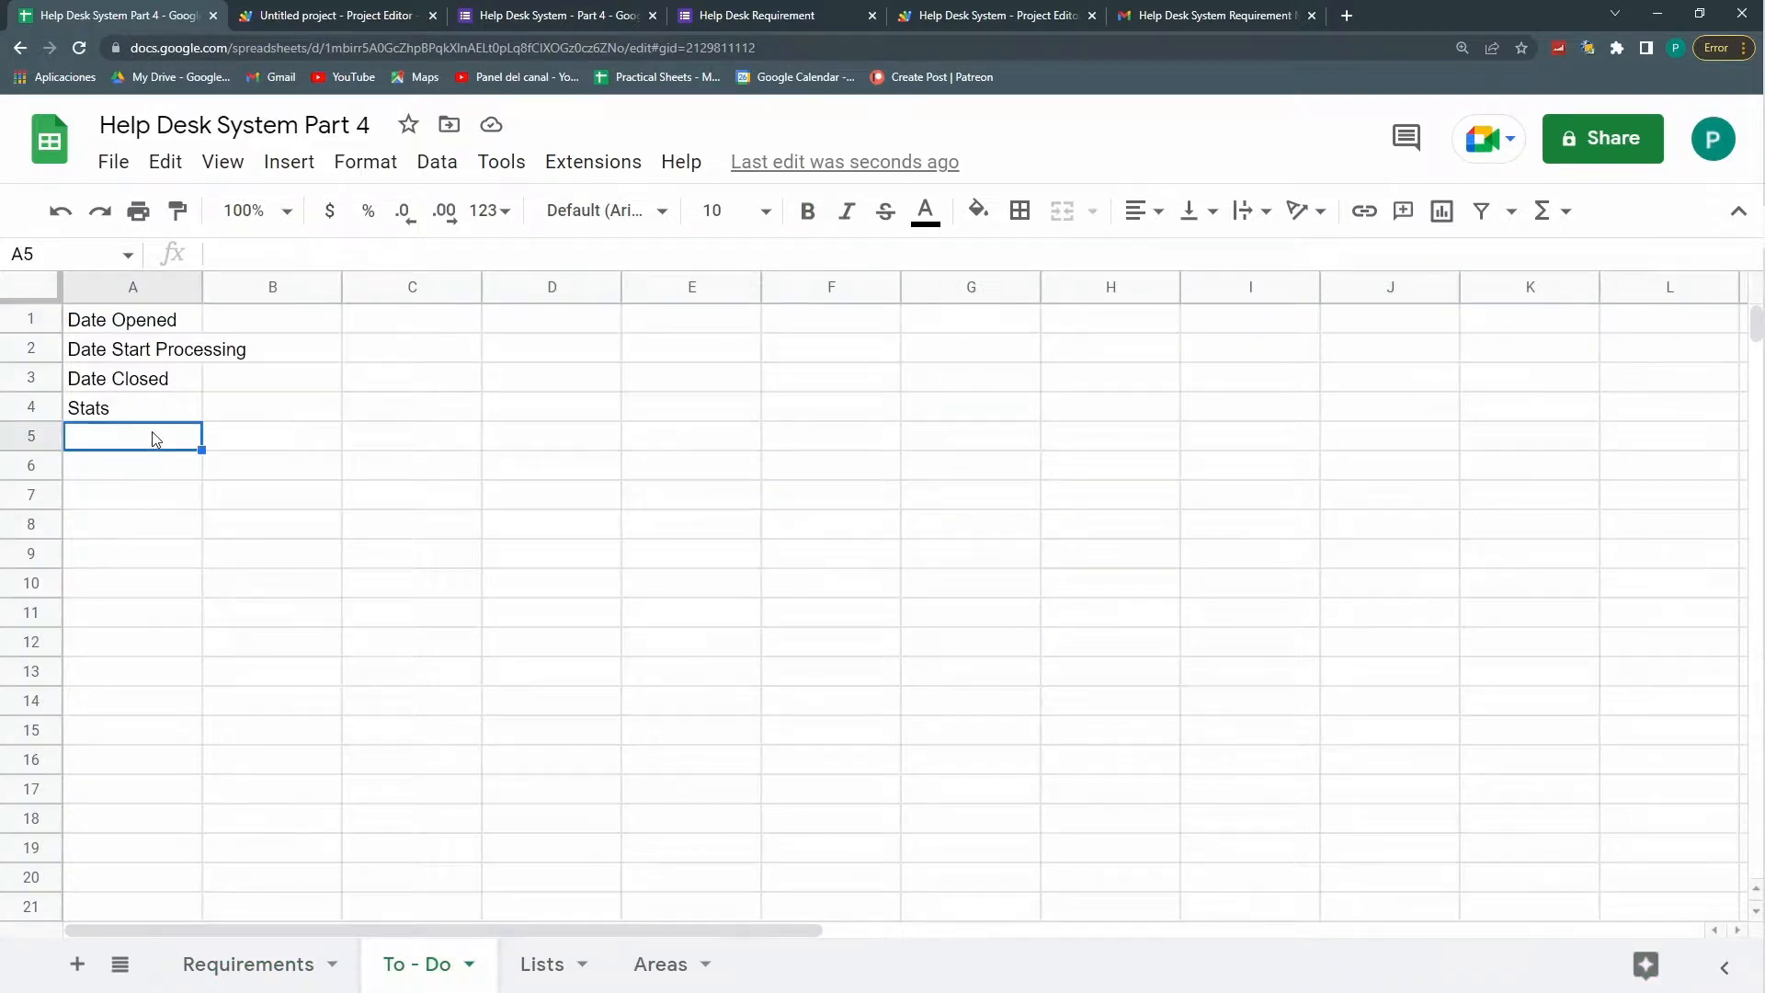
Step: Add to-do items Send Email when solved, Protect status timestamps and More professional email, then return to Requirements
type("Send Email when solved")
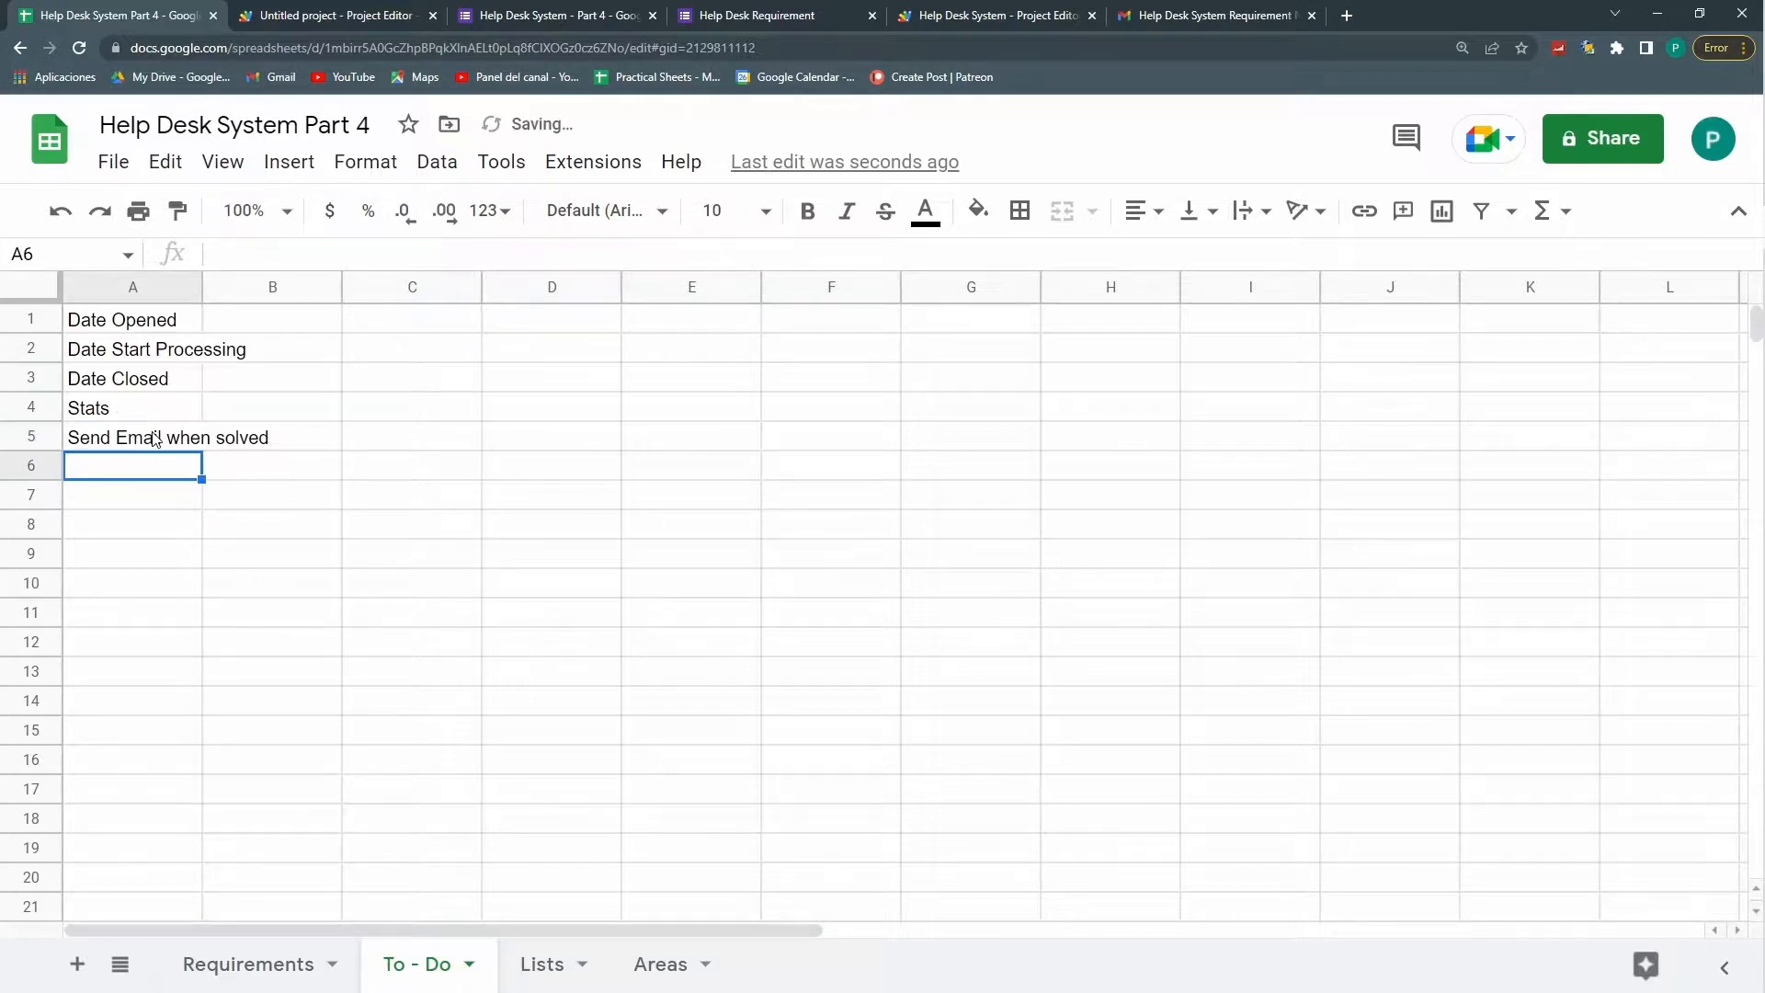
type("Protect status timestamps")
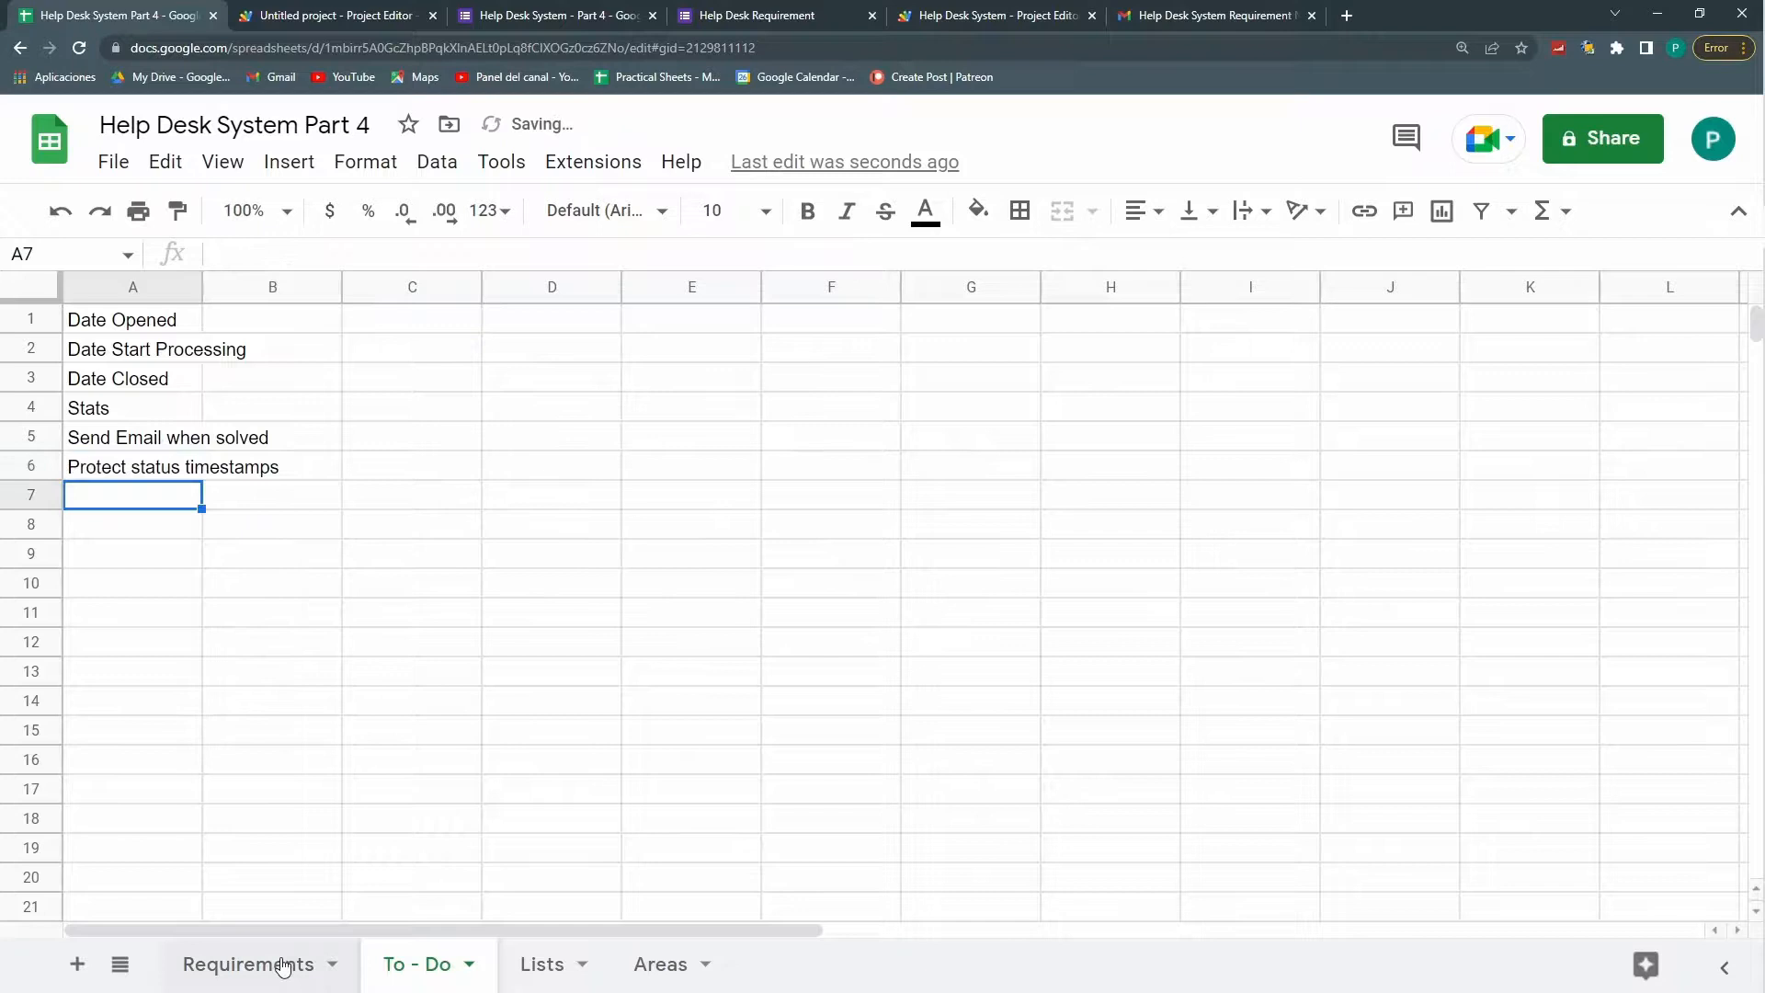
type("More pro")
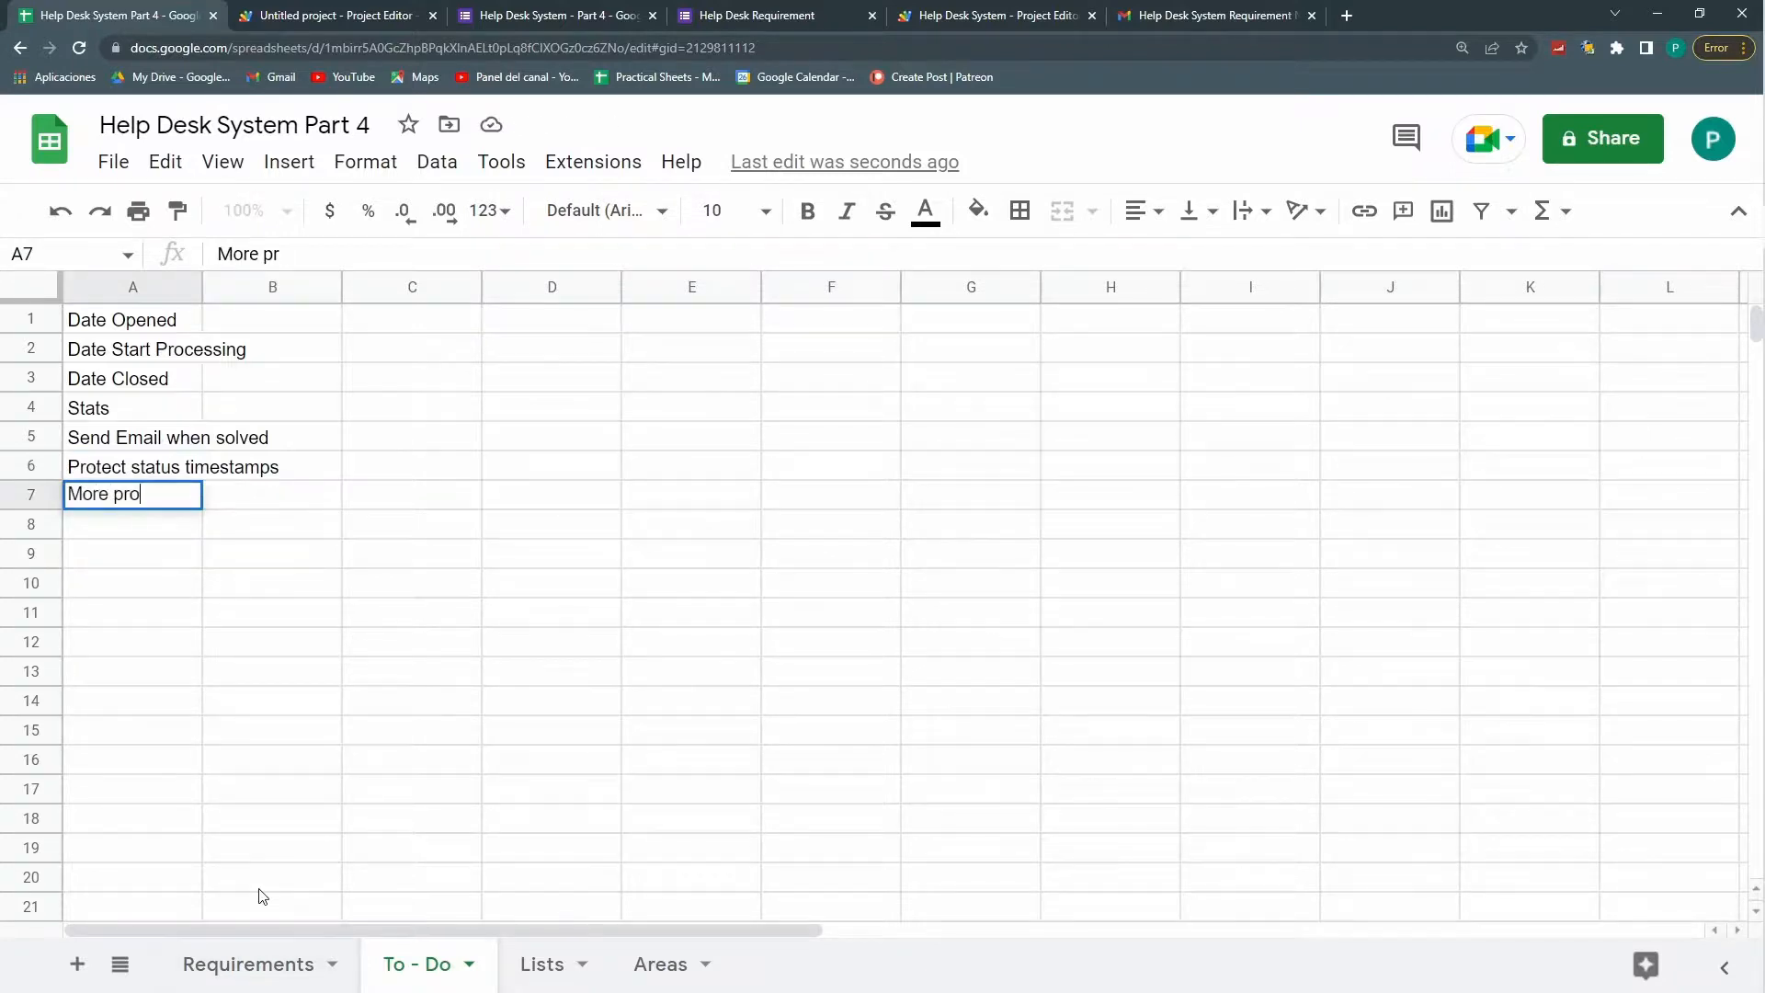
type("fessional")
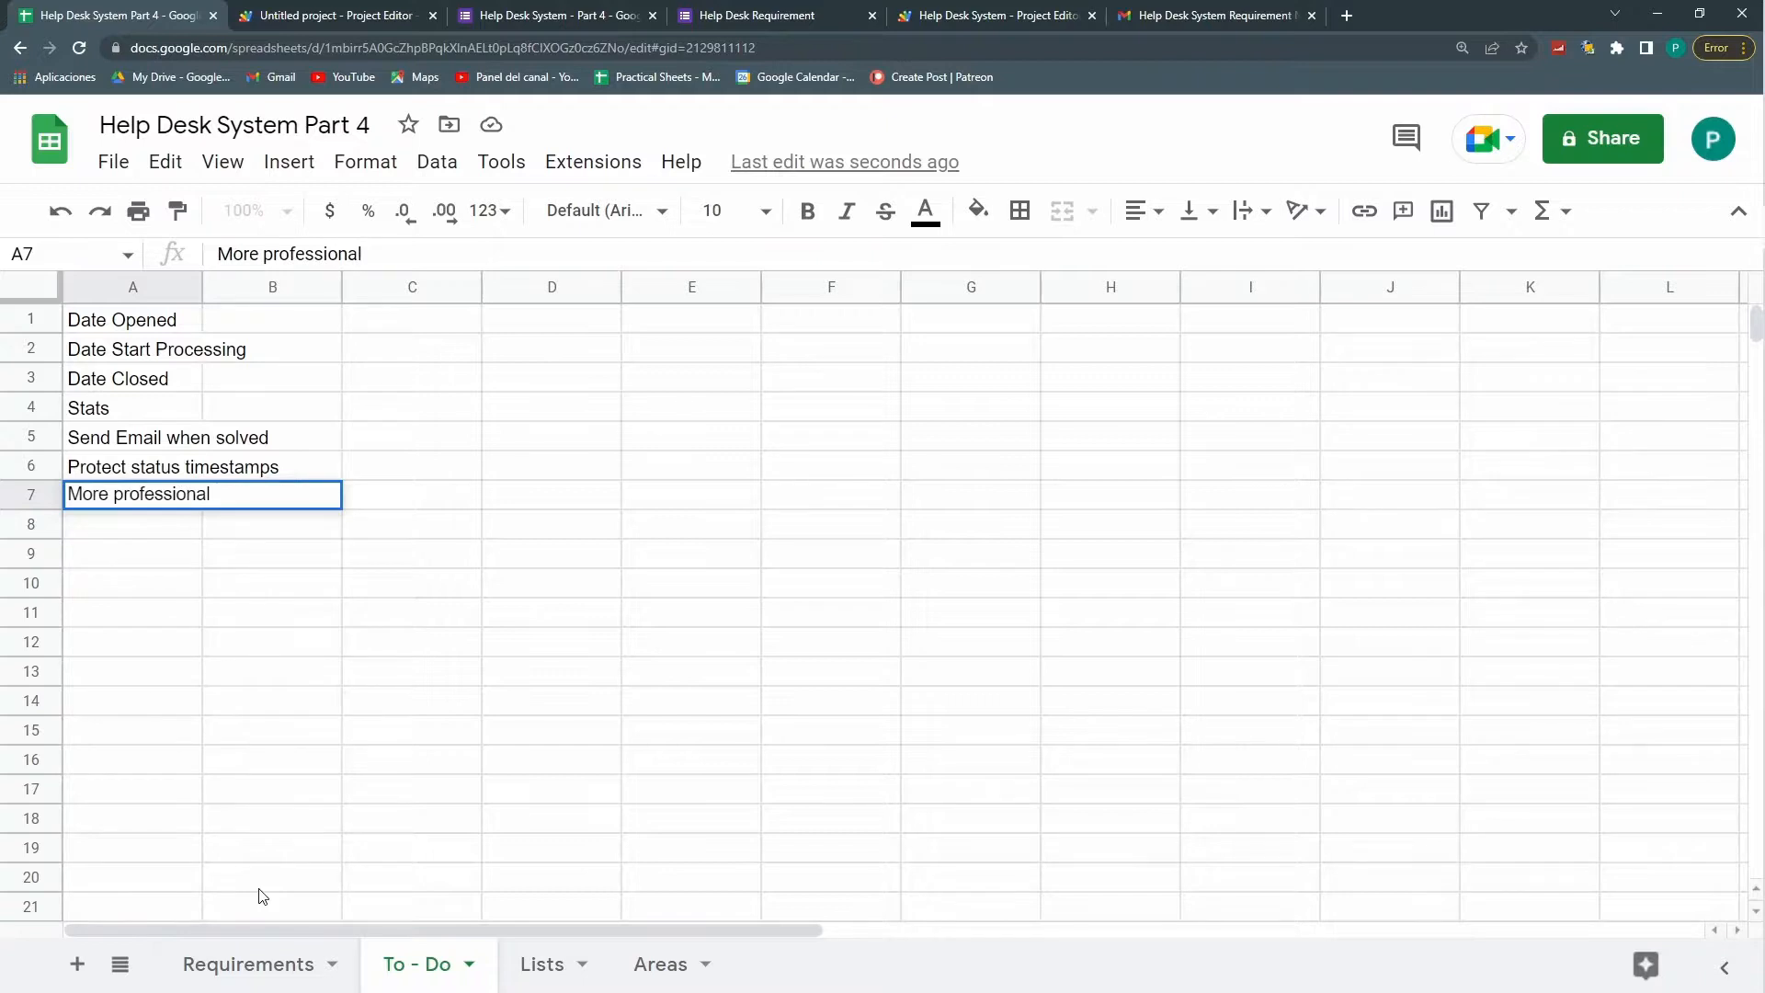
type("email")
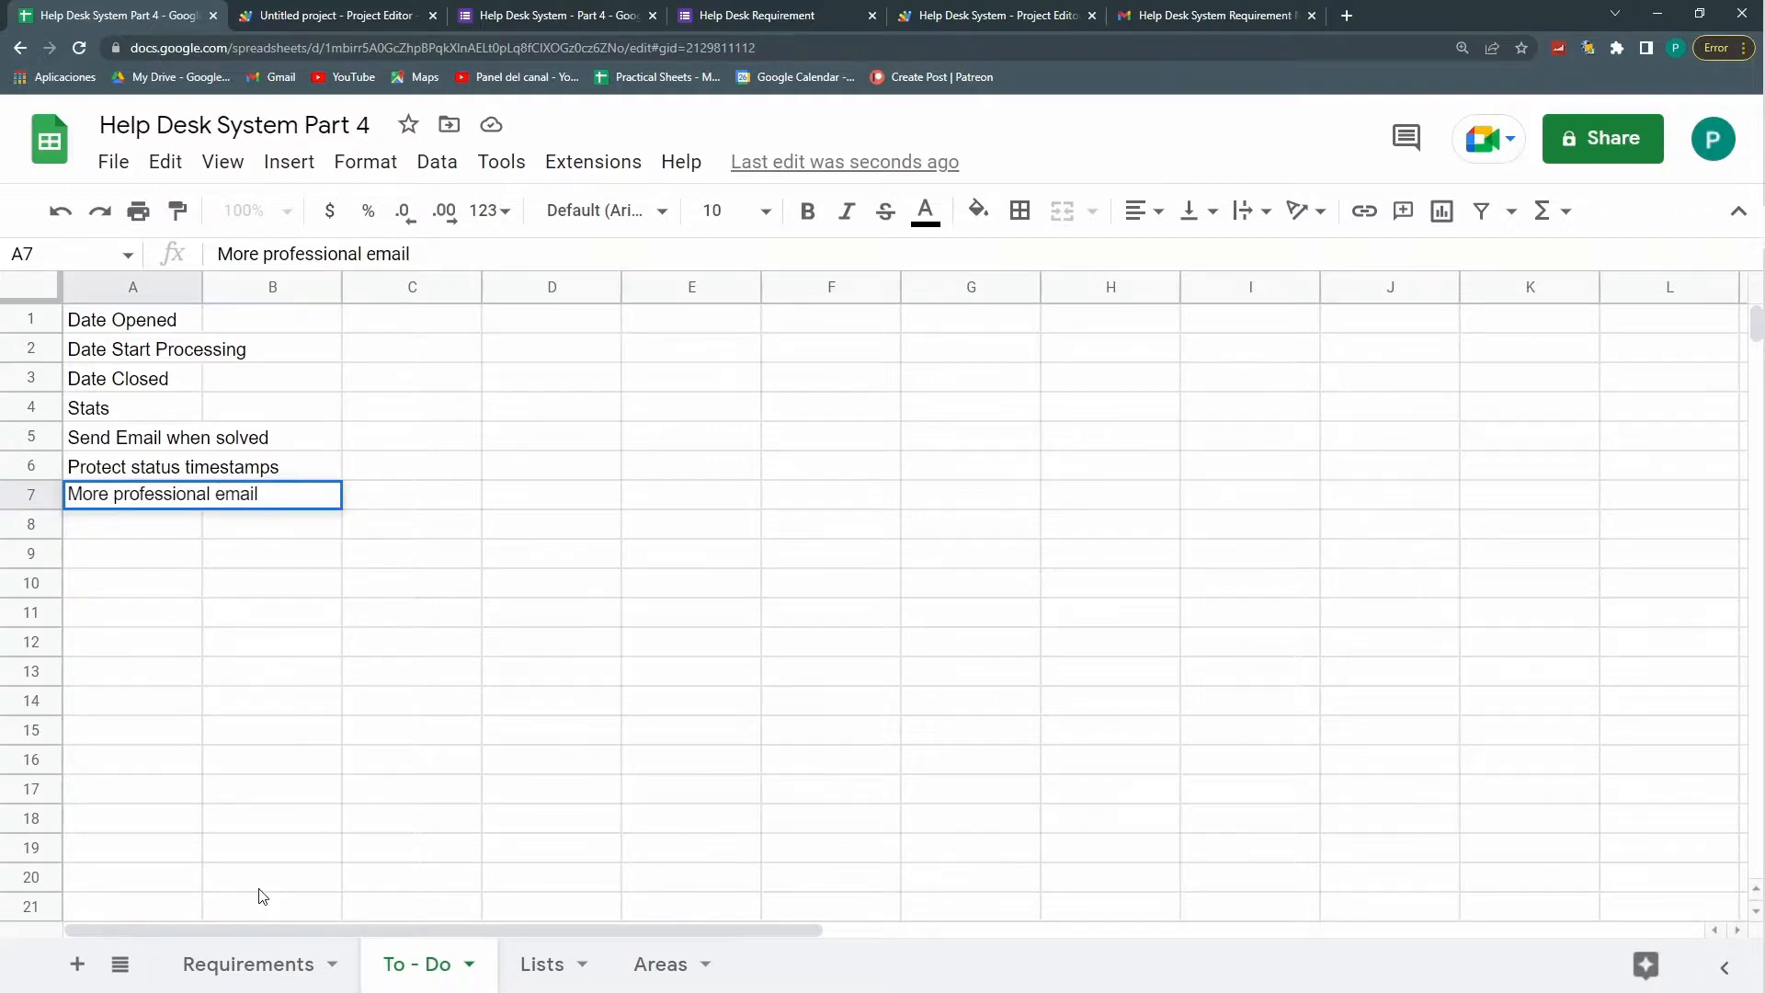
left_click(248, 963)
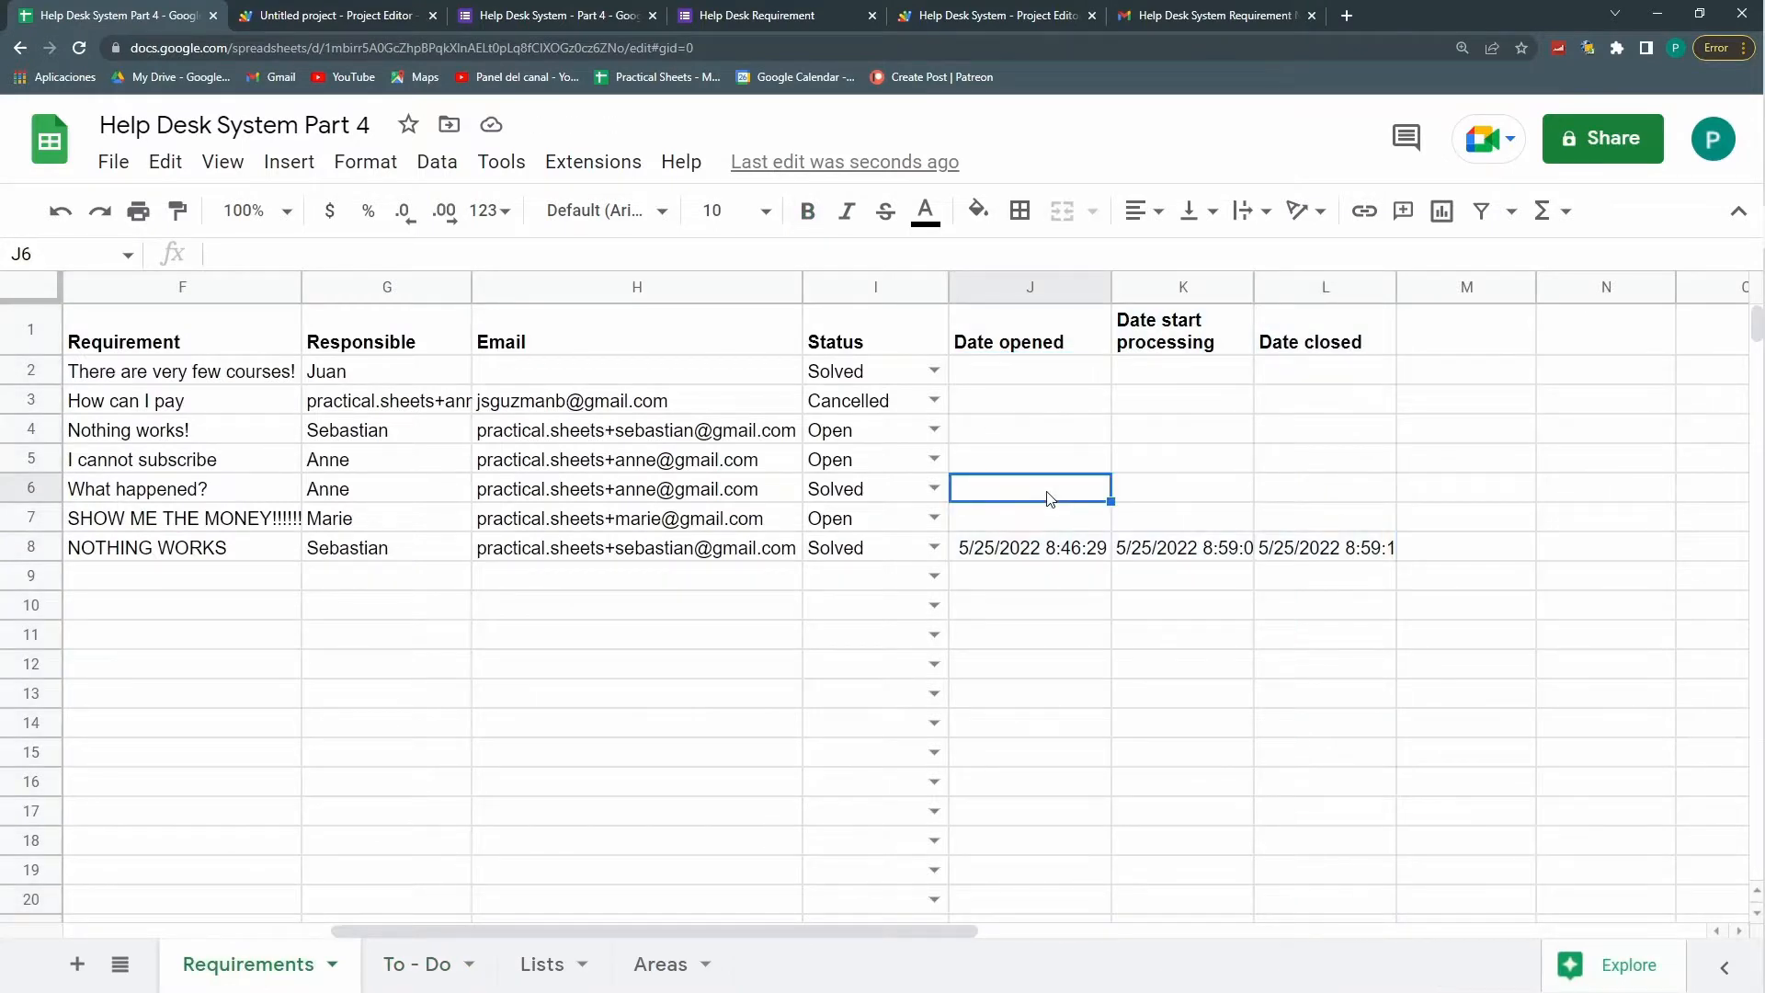
left_click(388, 548)
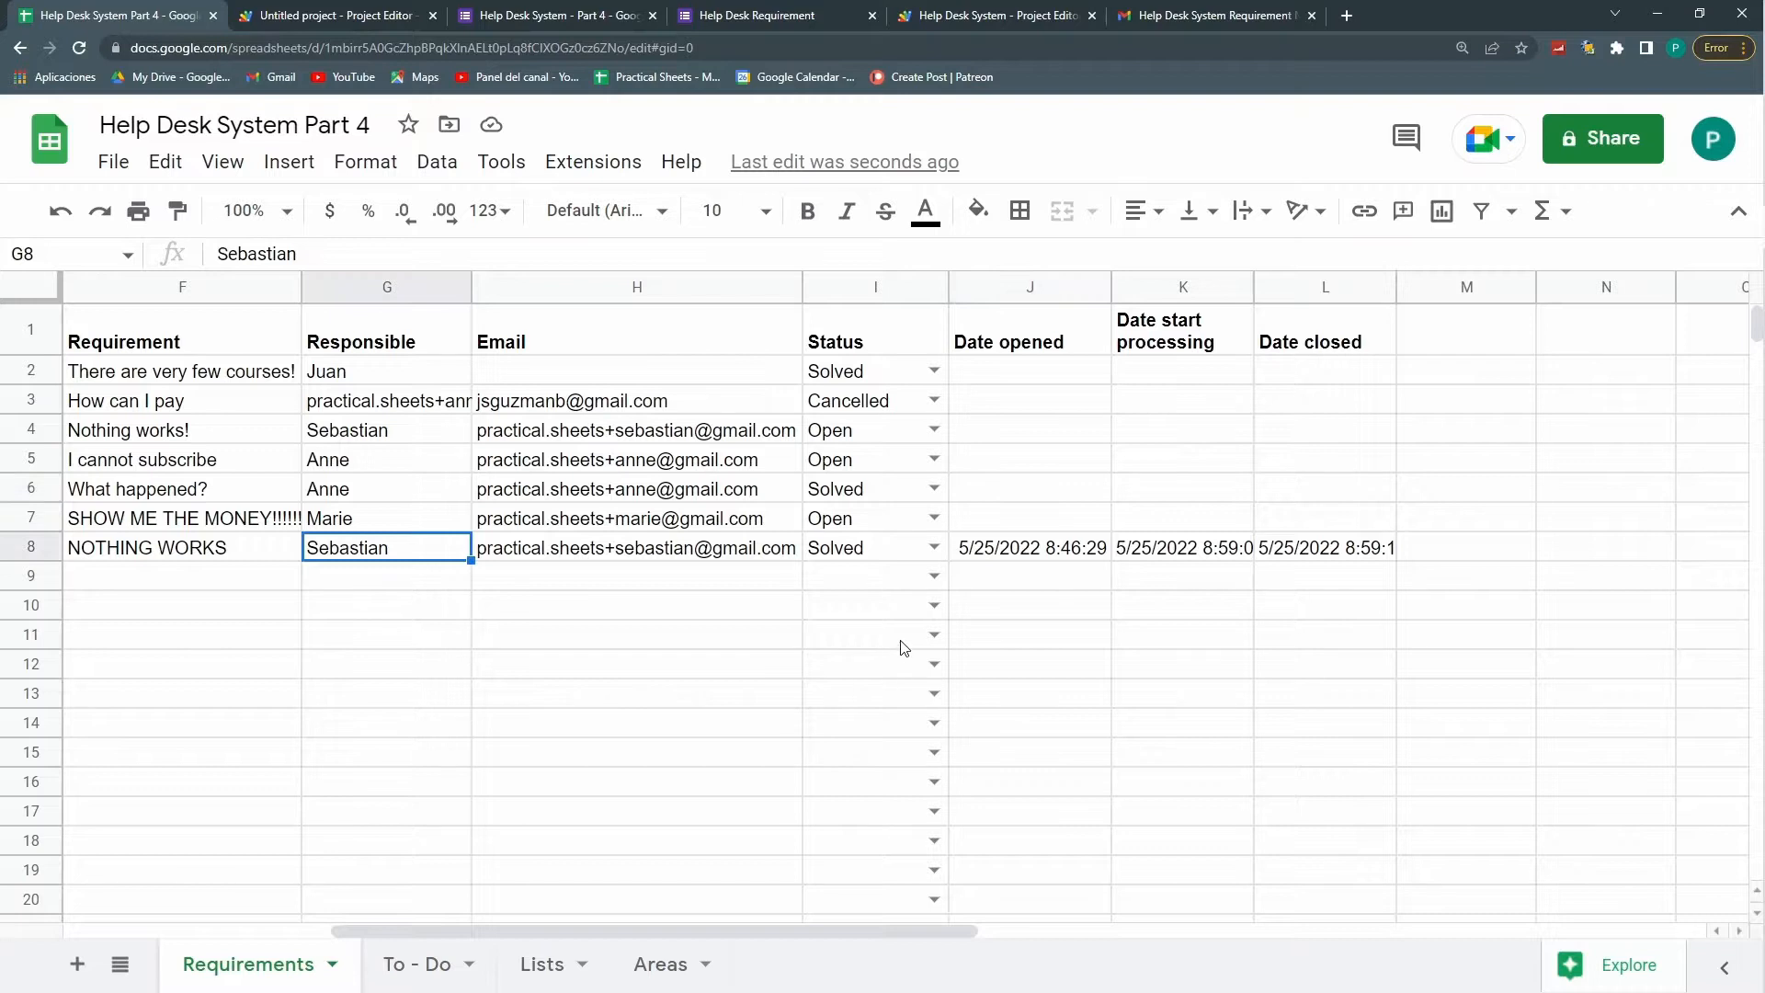
mouse_move(1160, 610)
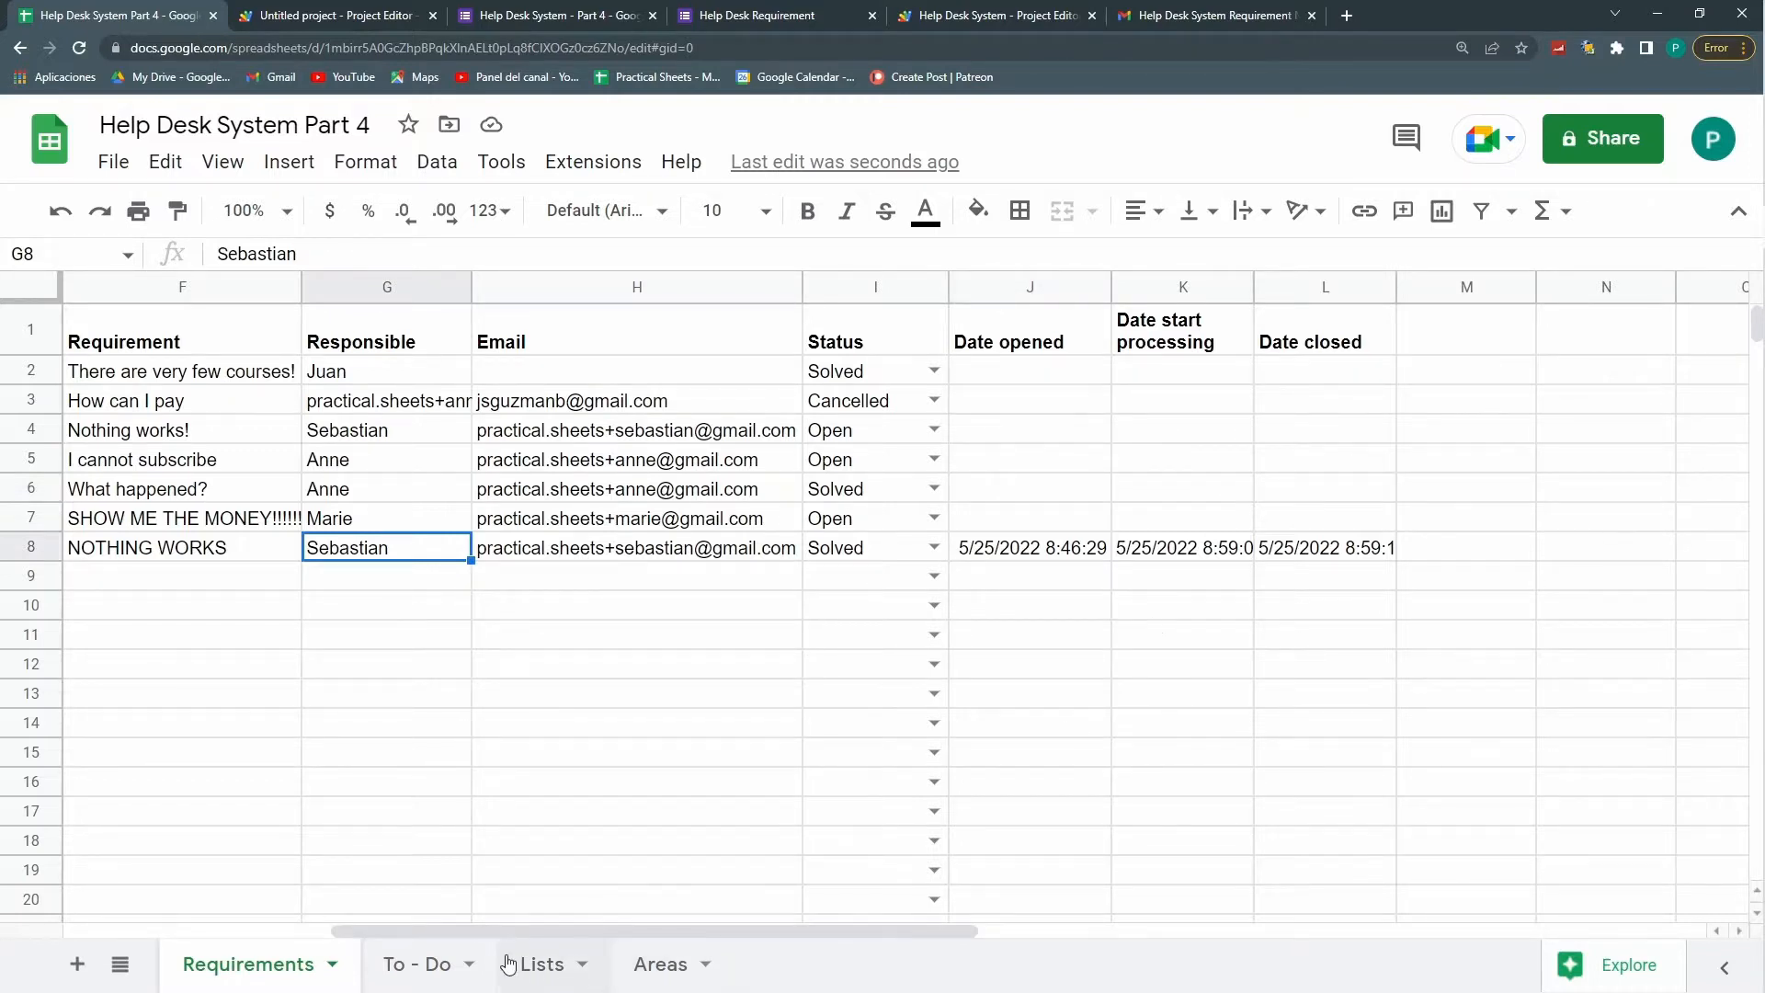
left_click(1182, 663)
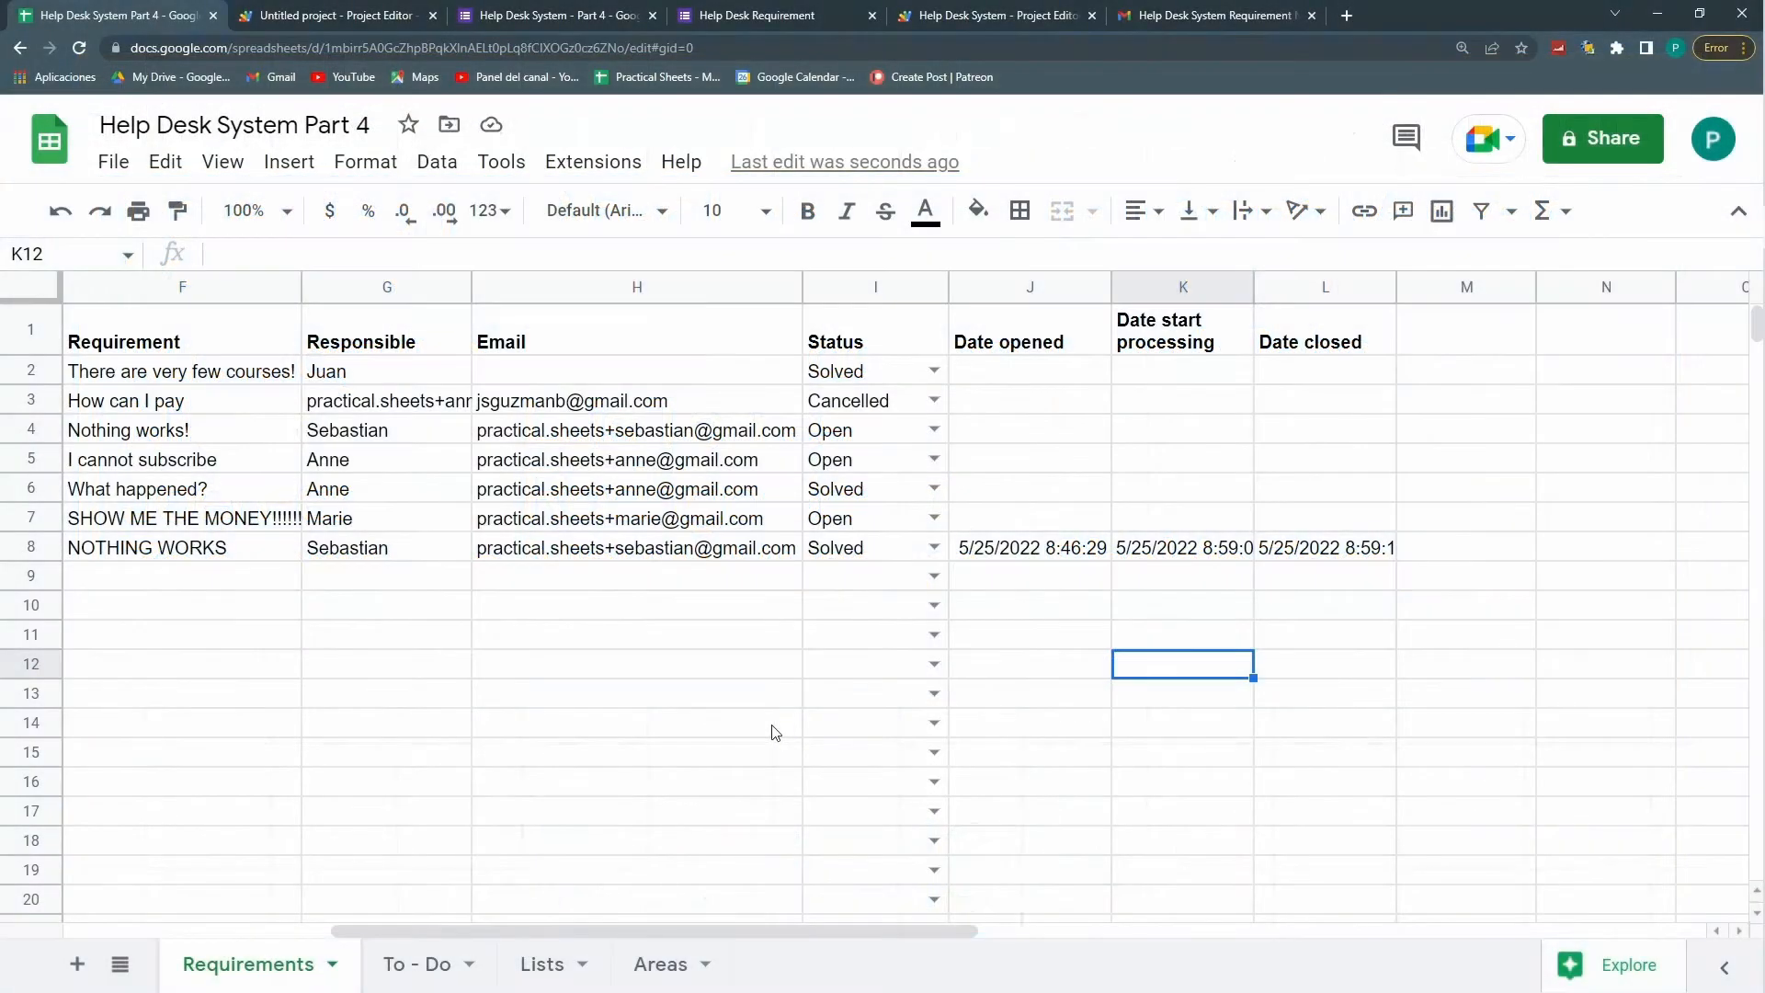